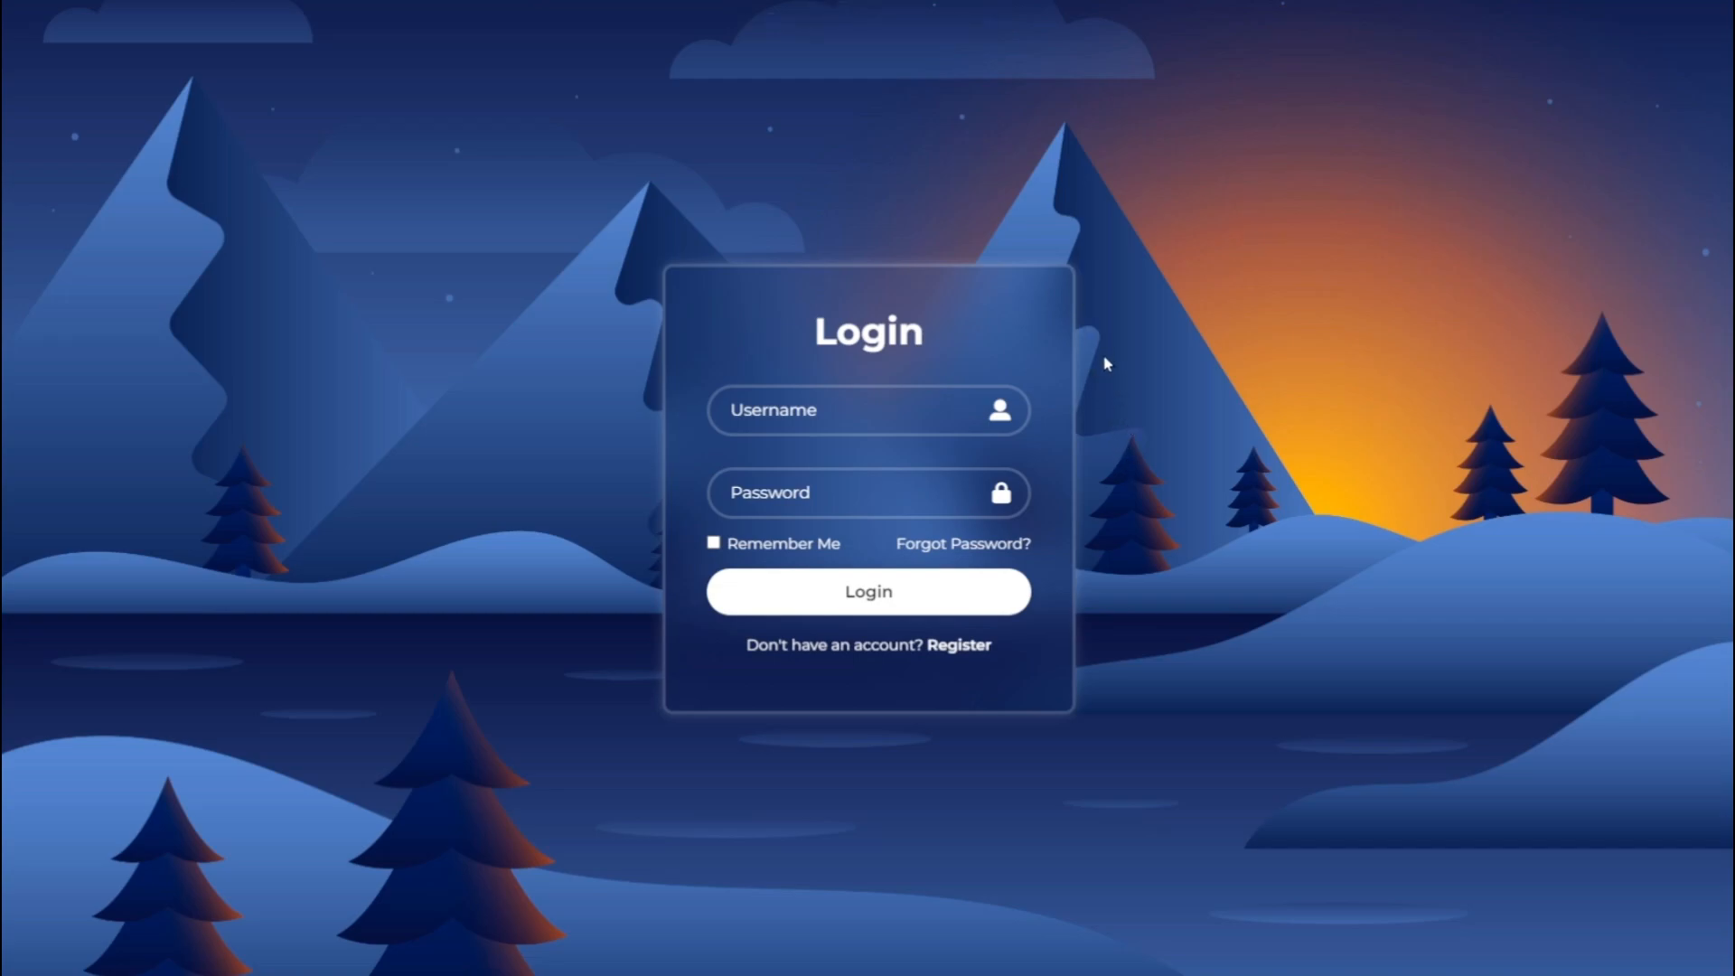
mouse_move(501, 365)
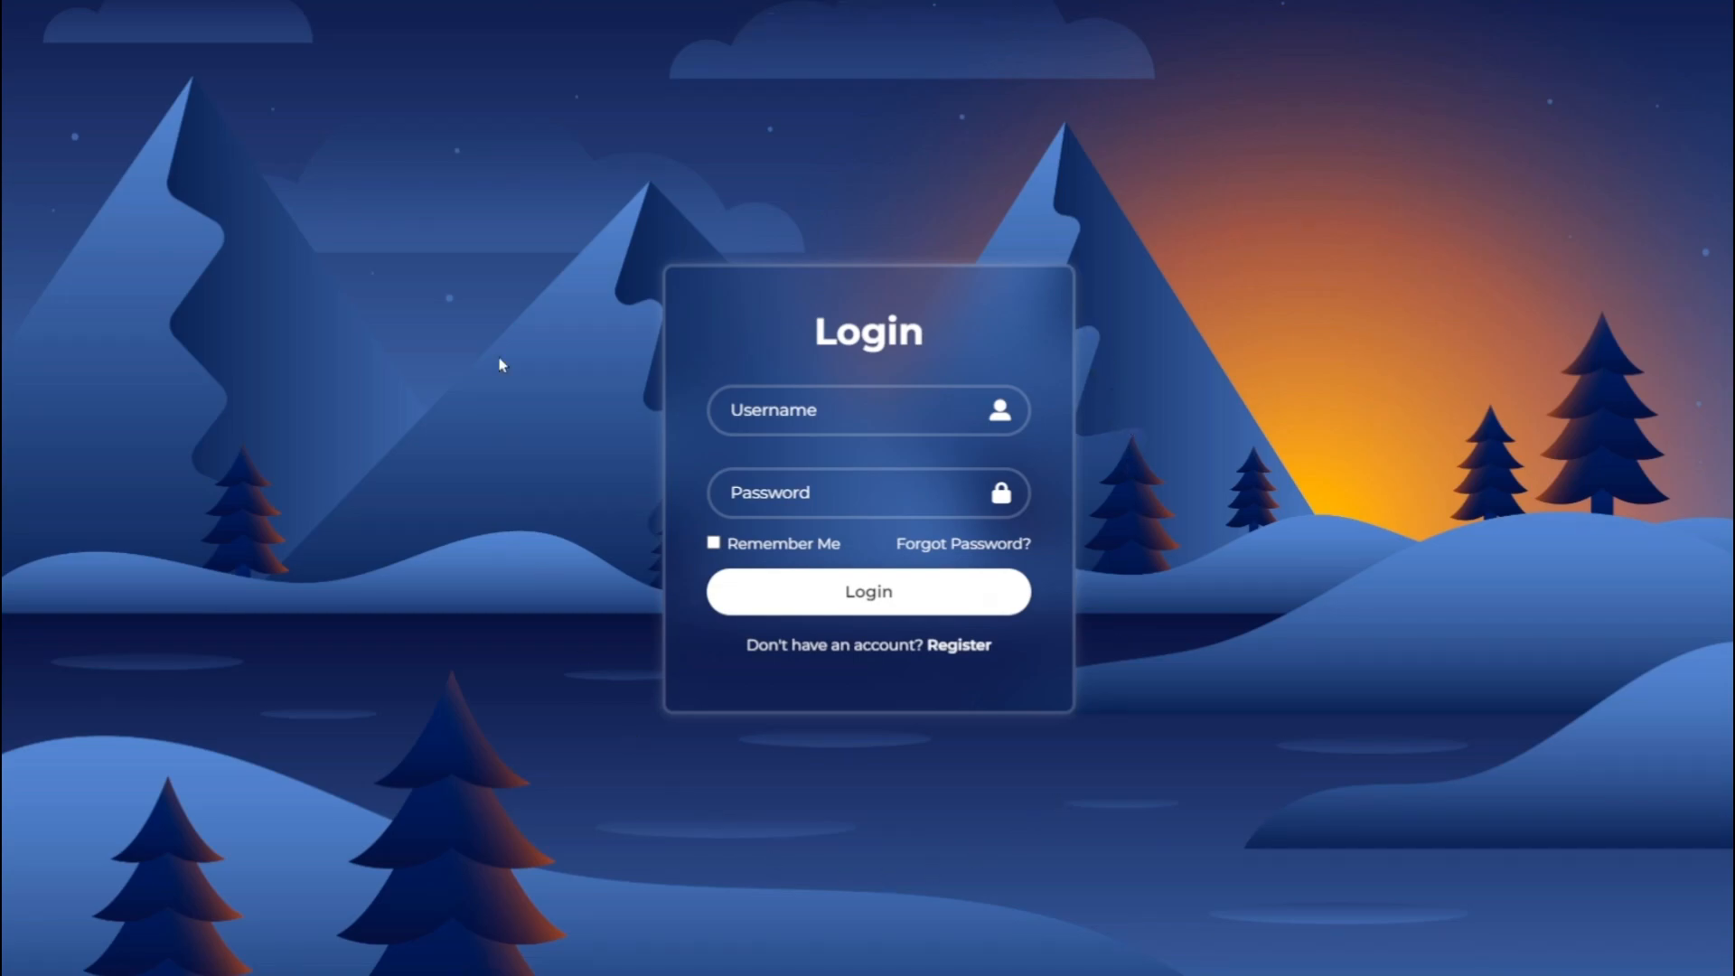
mouse_move(1096, 193)
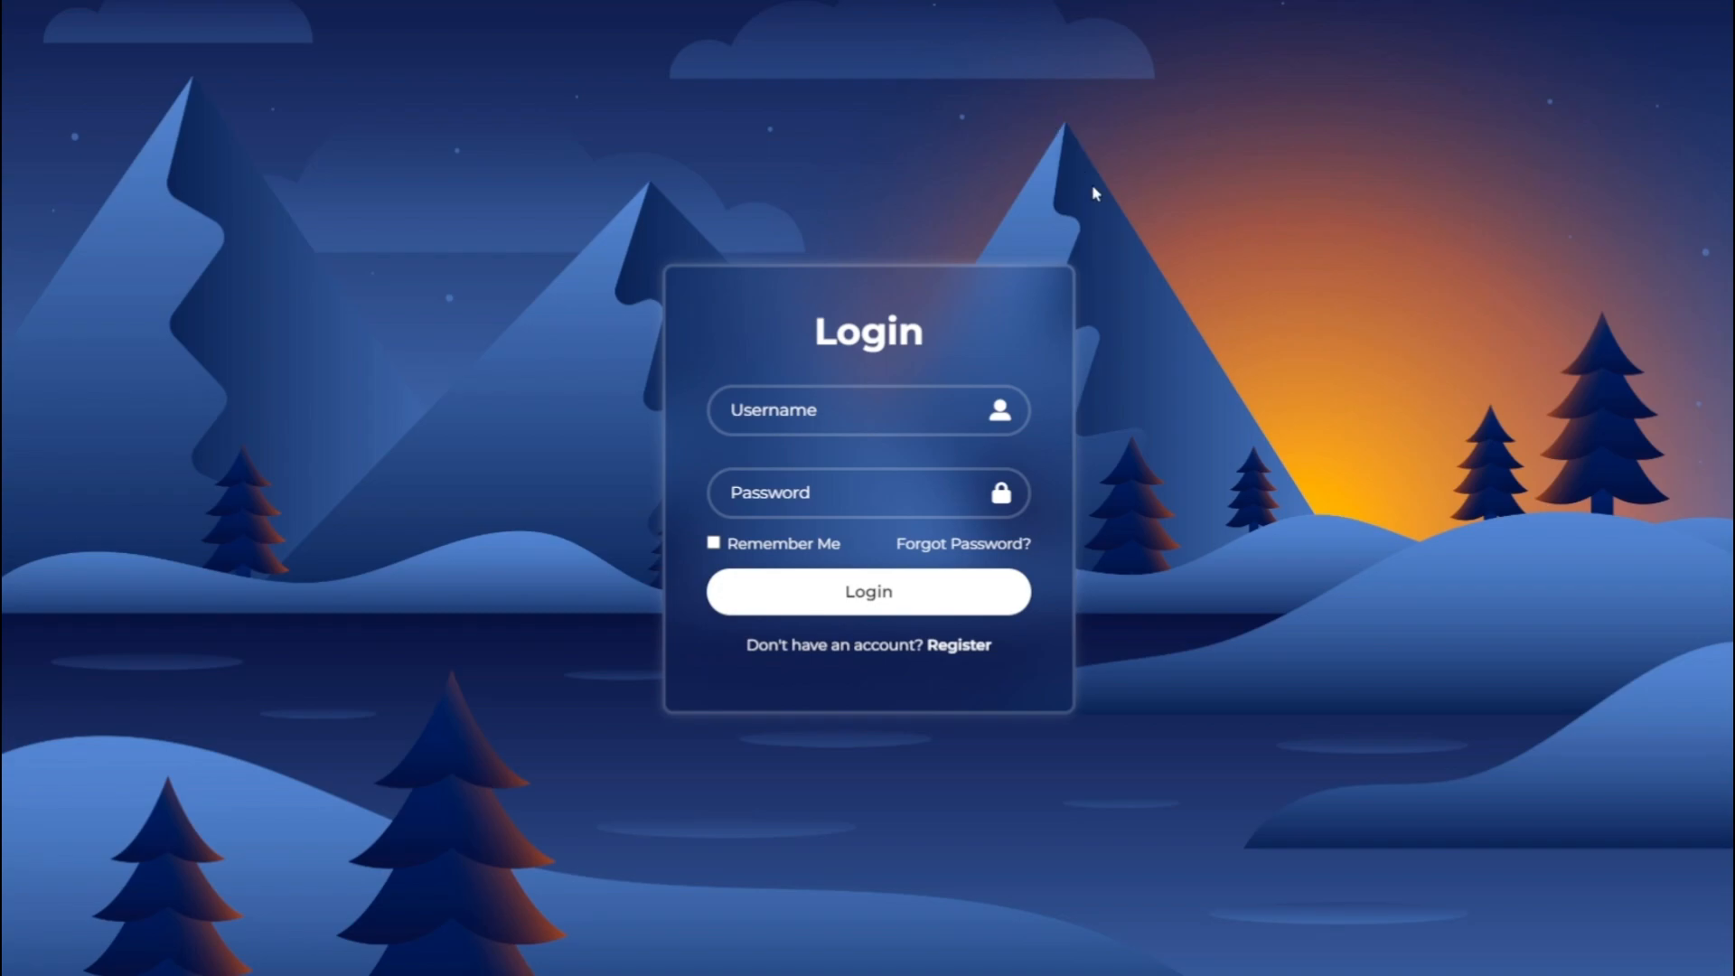
mouse_move(999, 709)
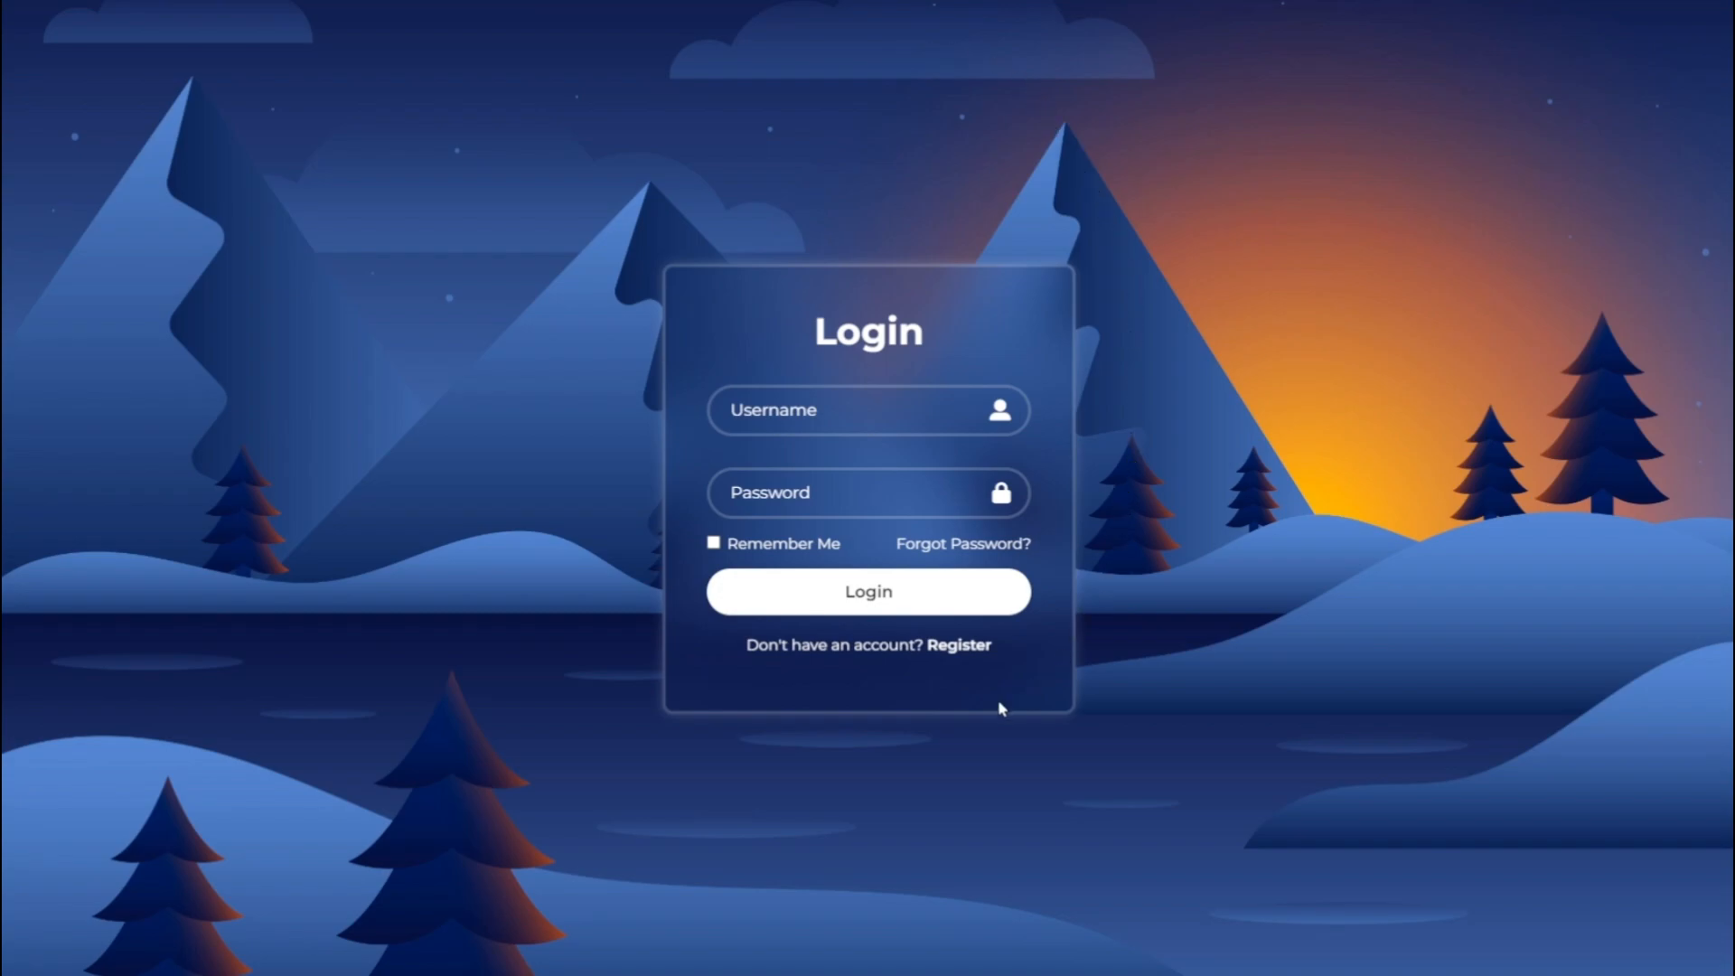
mouse_move(535, 378)
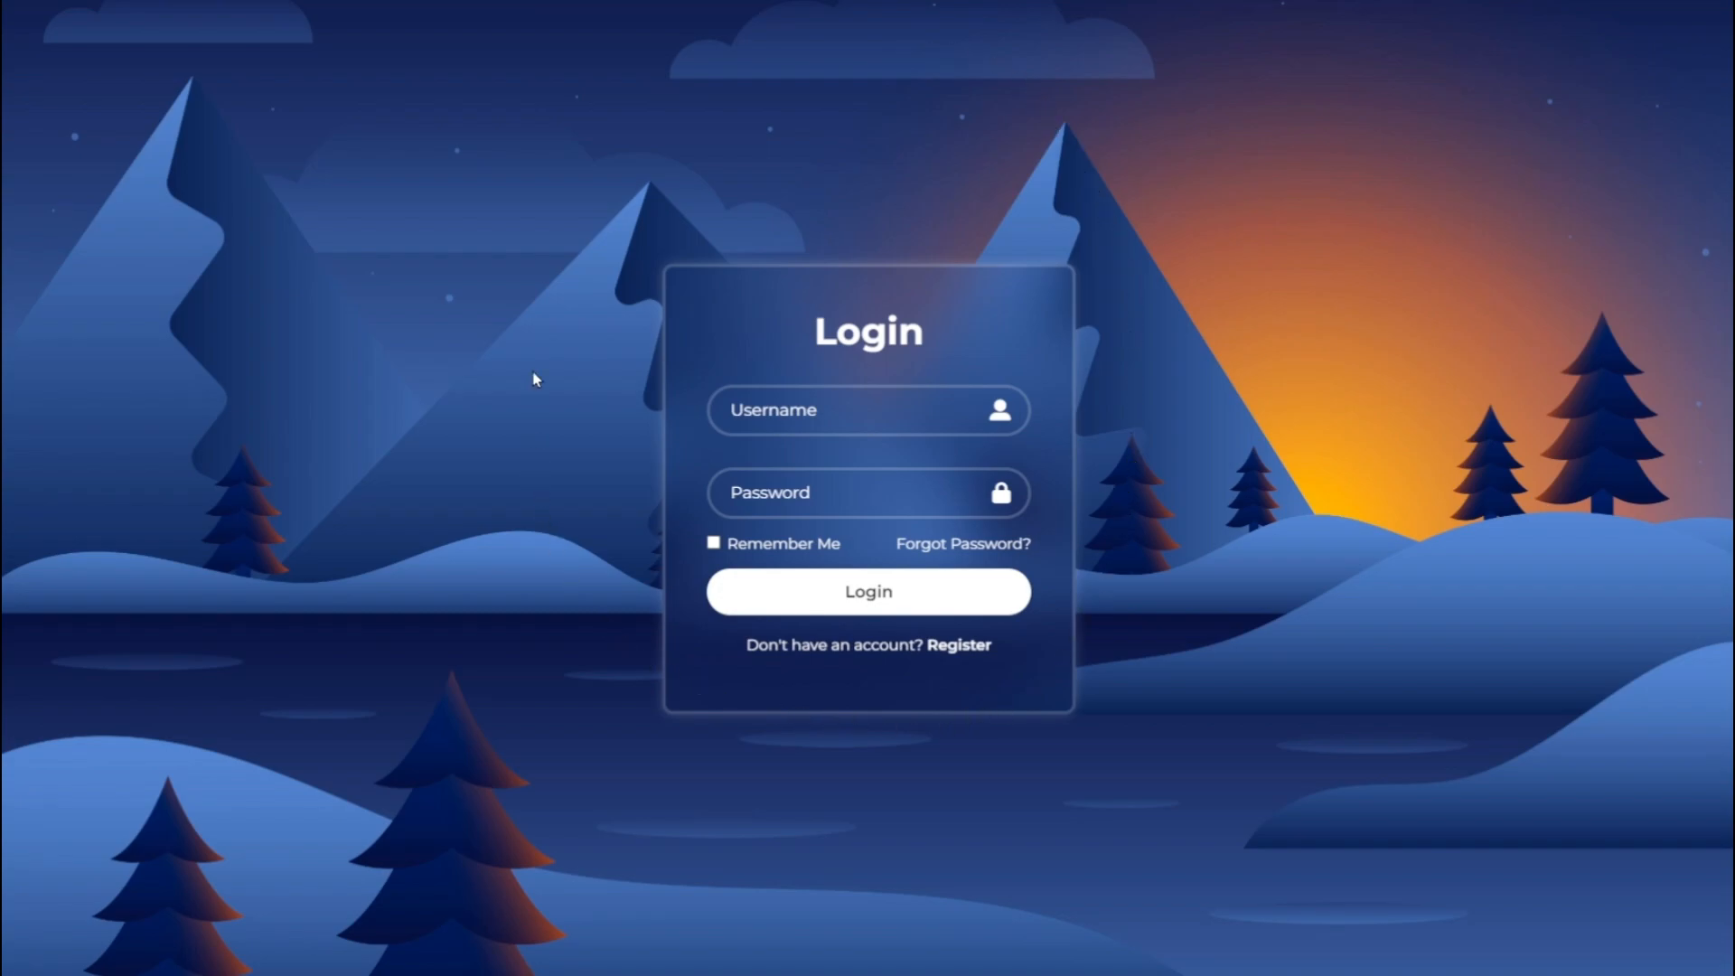
mouse_move(1171, 309)
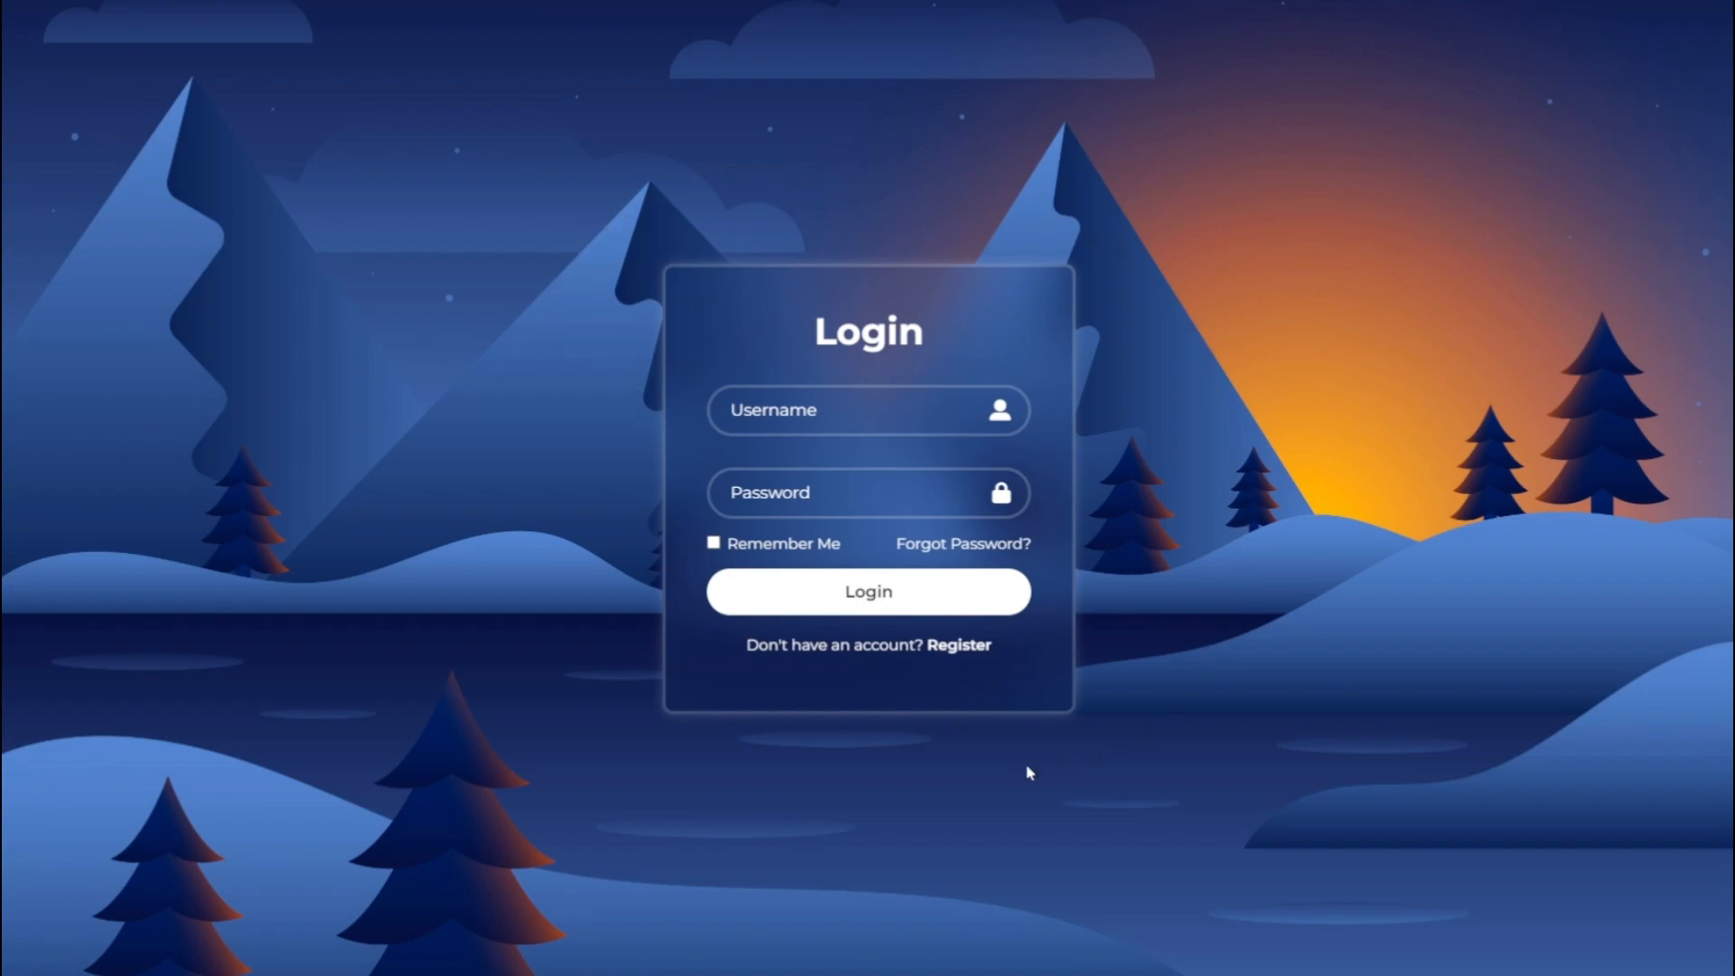
mouse_move(1345, 555)
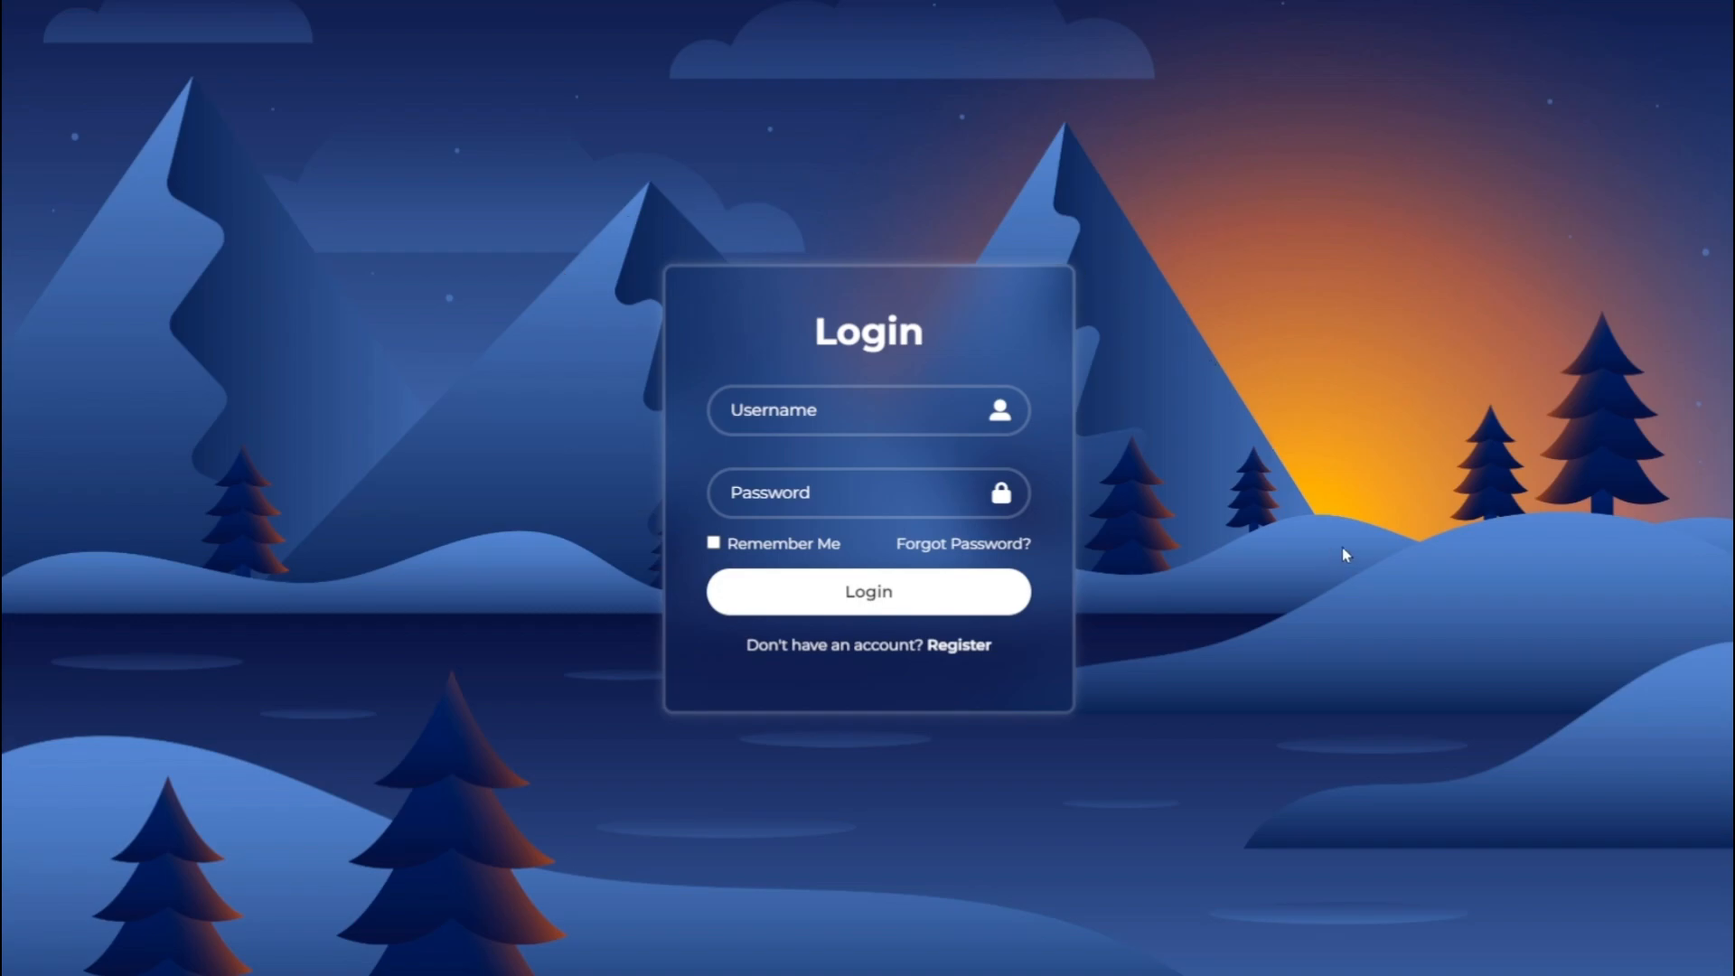
Try the finished demo login form by filling username and password and submitting it
type("hgrh")
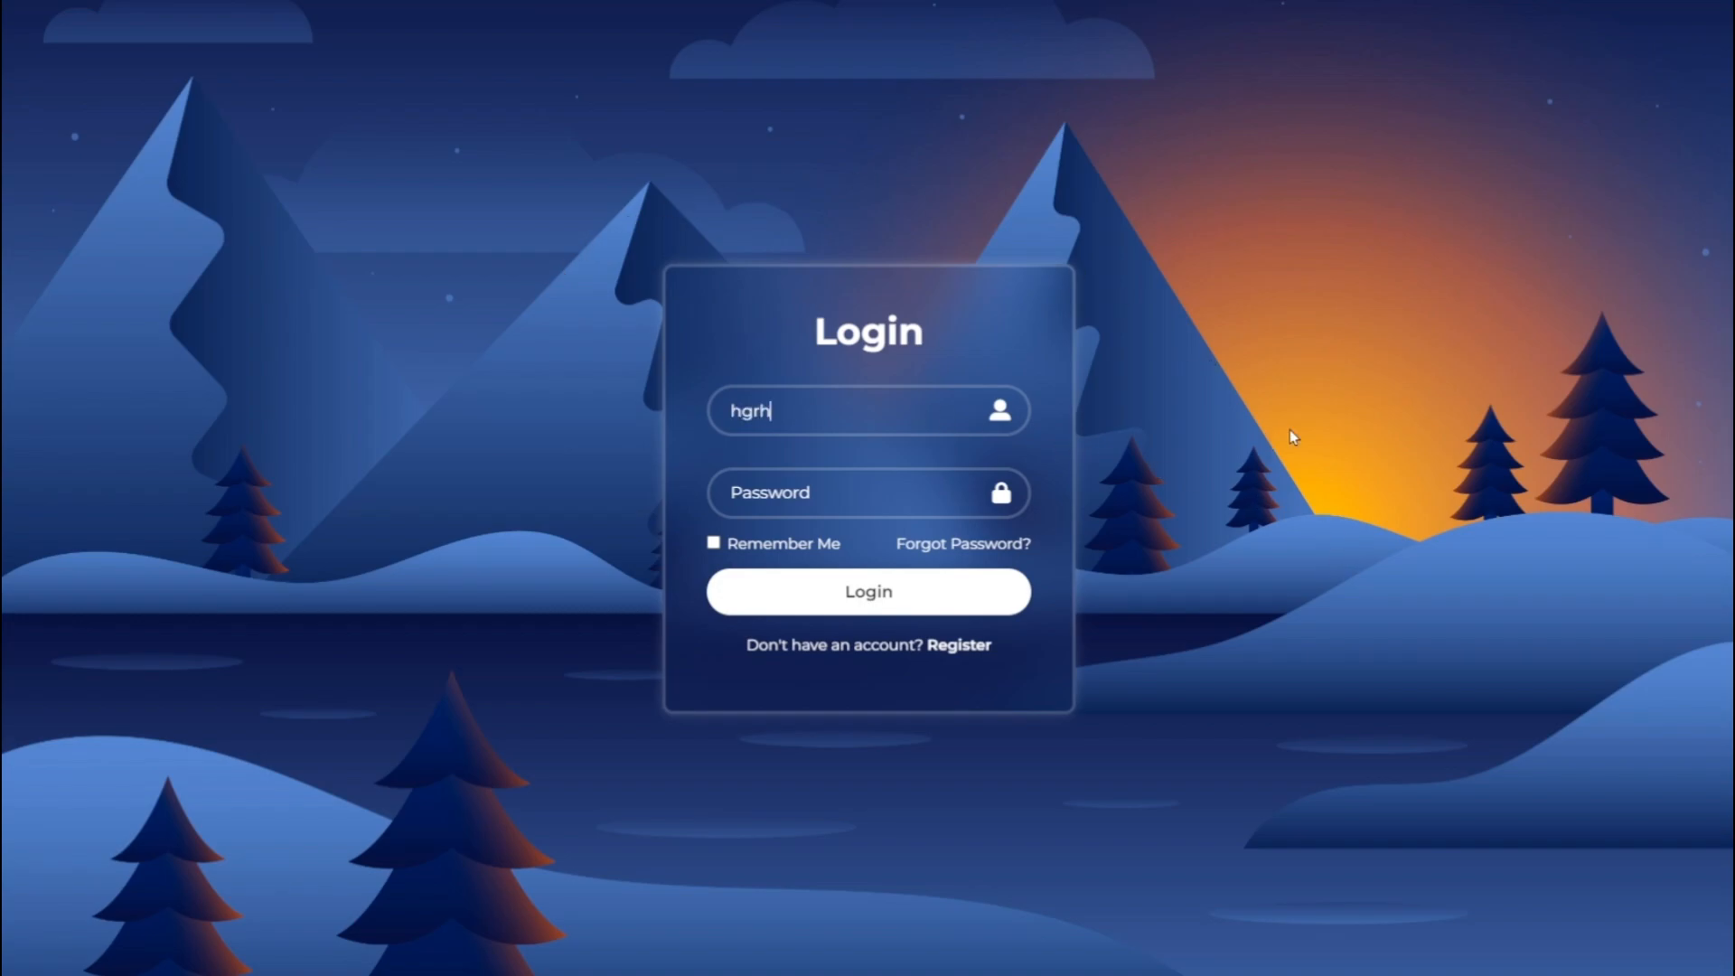
type("fihjifg")
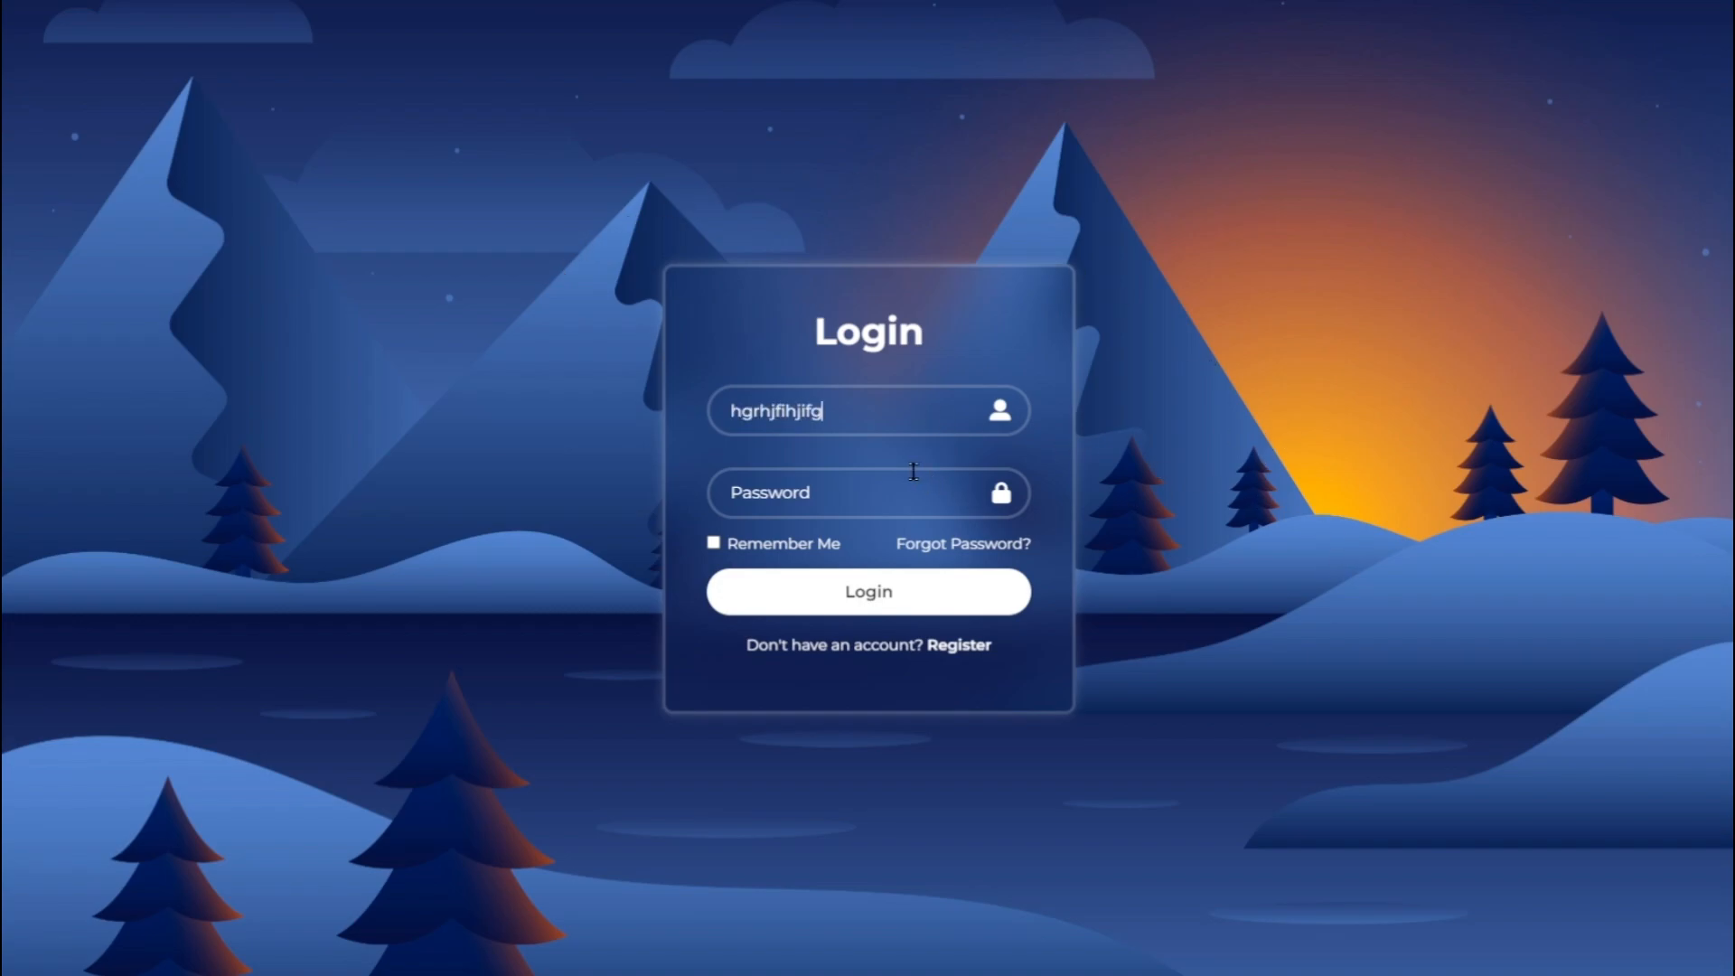
type("password")
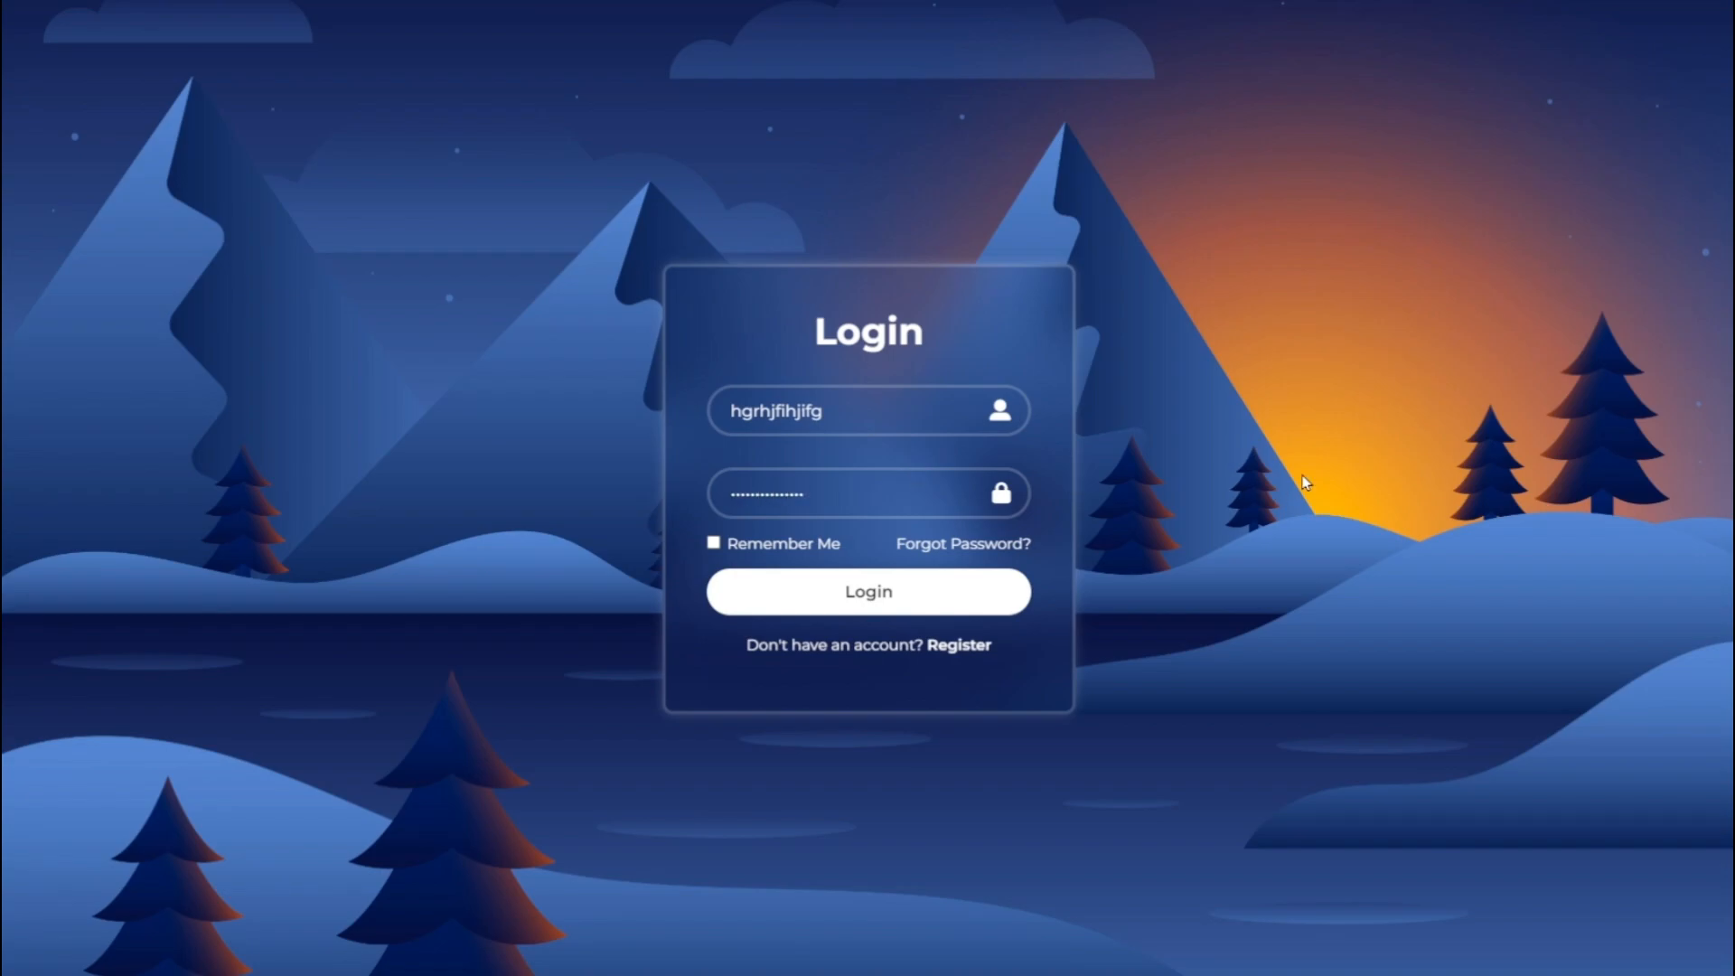
left_click(712, 542)
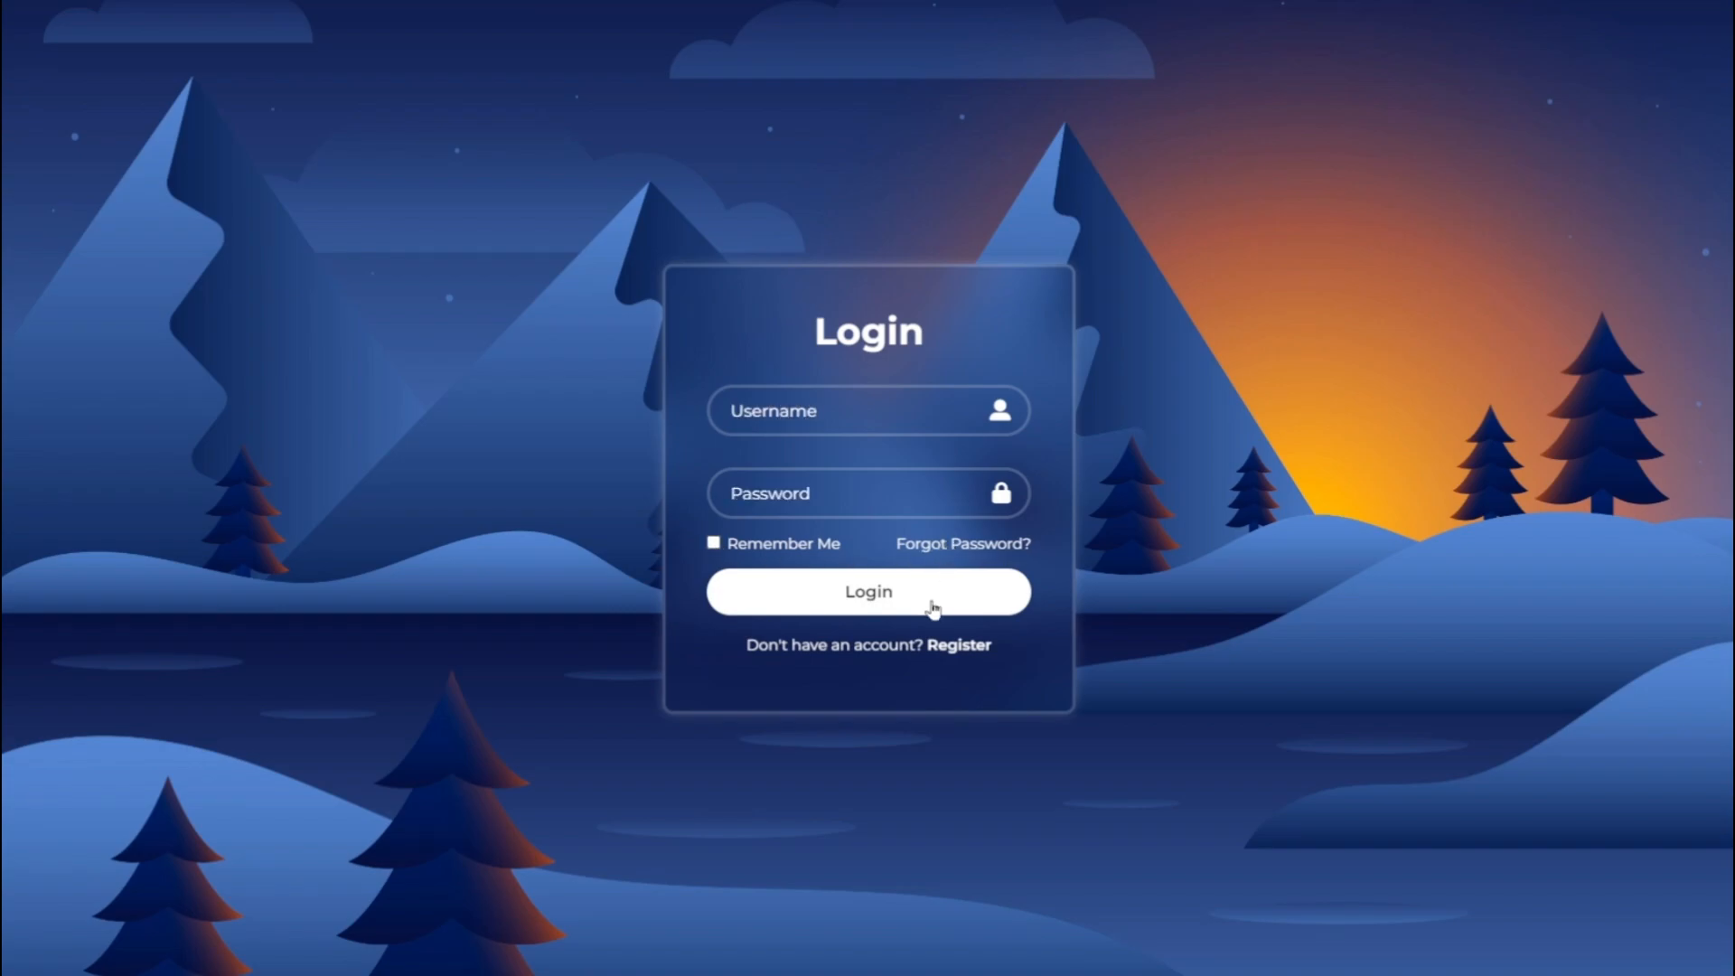
left_click(868, 591)
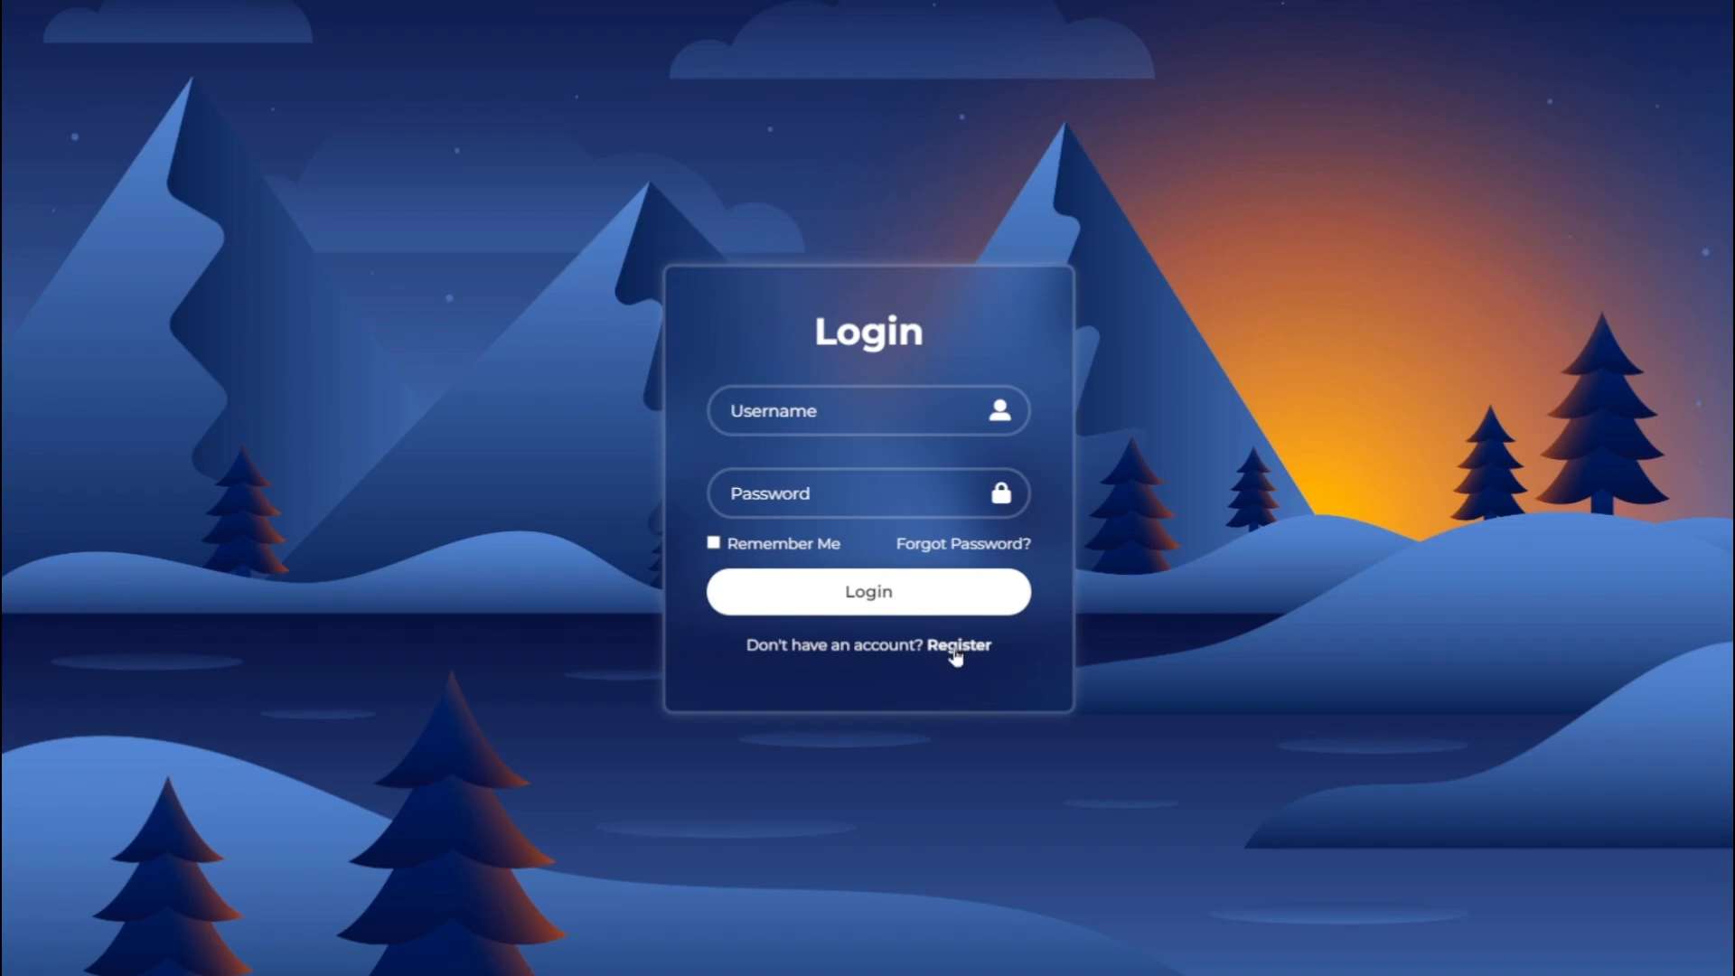
mouse_move(949, 678)
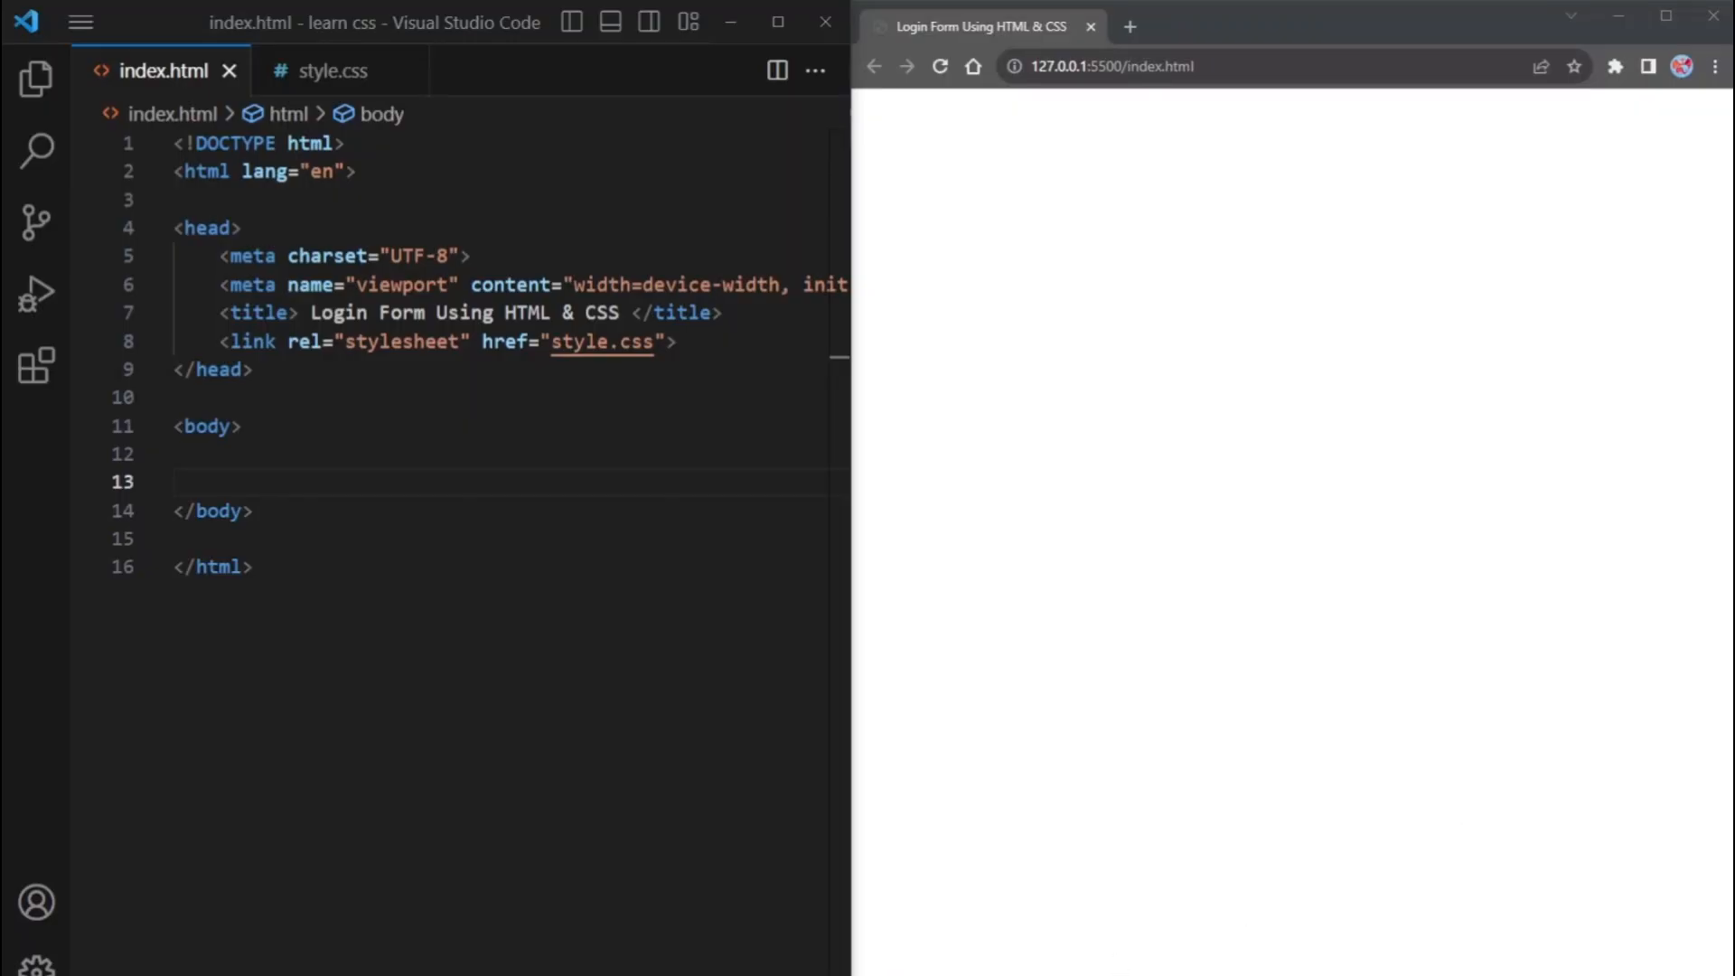
Add a .container div in the body with a form and an <h1>Login</h1> heading
key("enter")
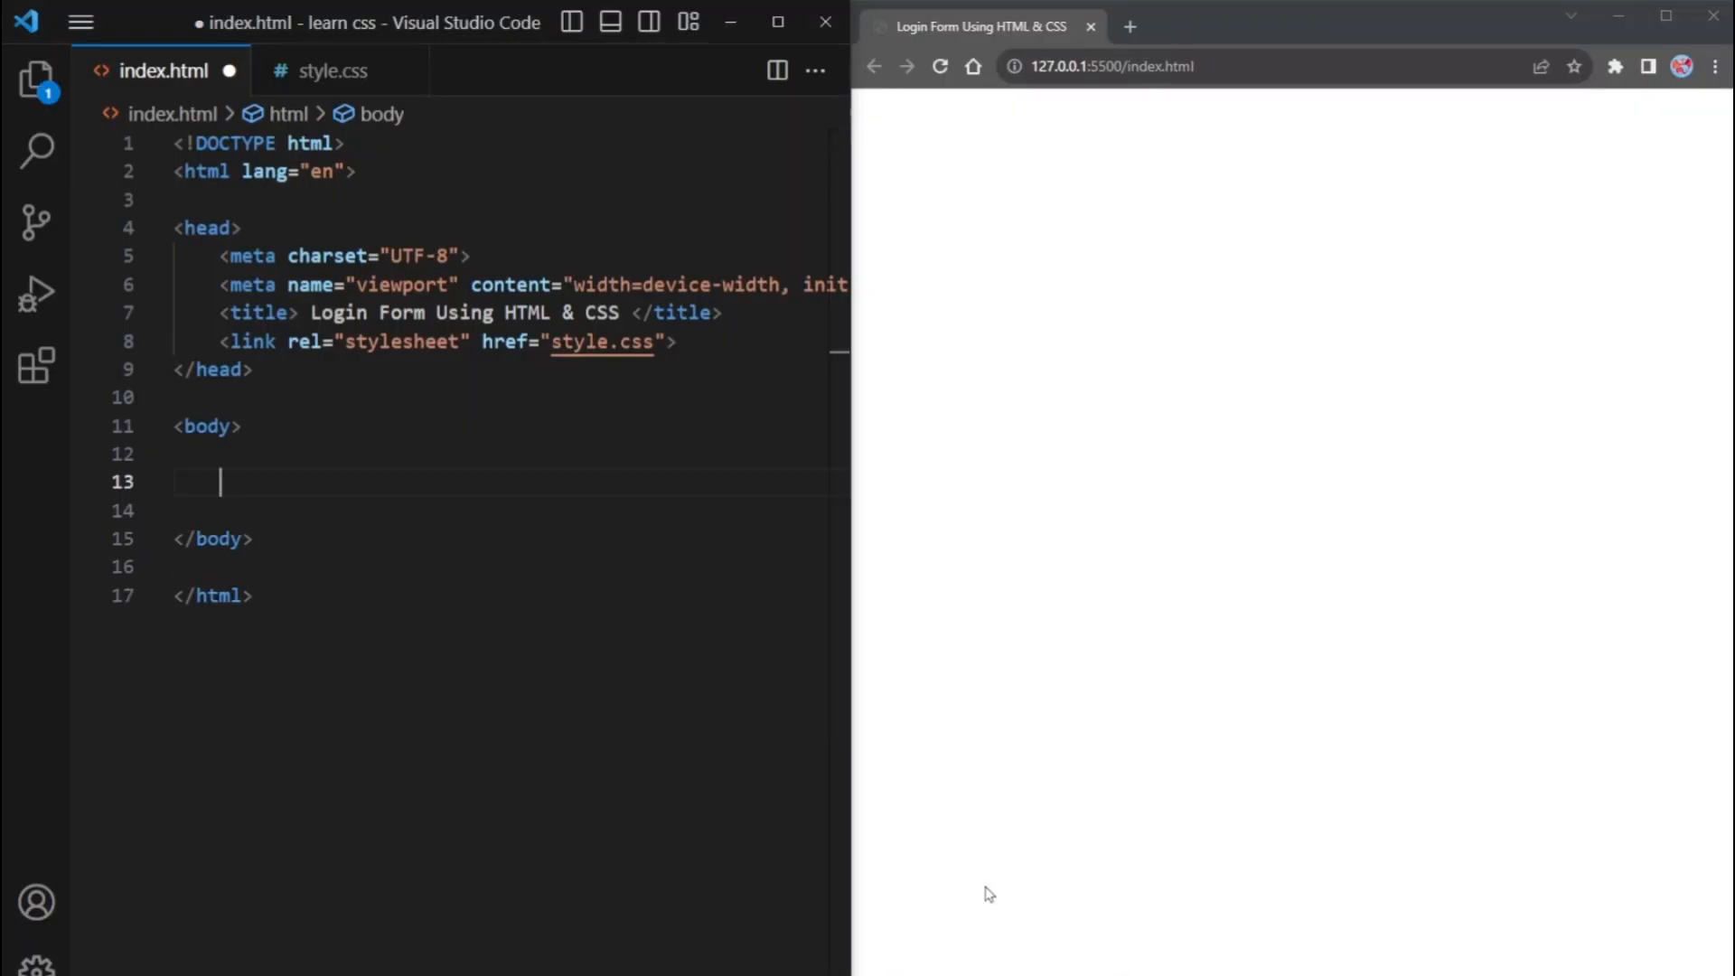
type(".co")
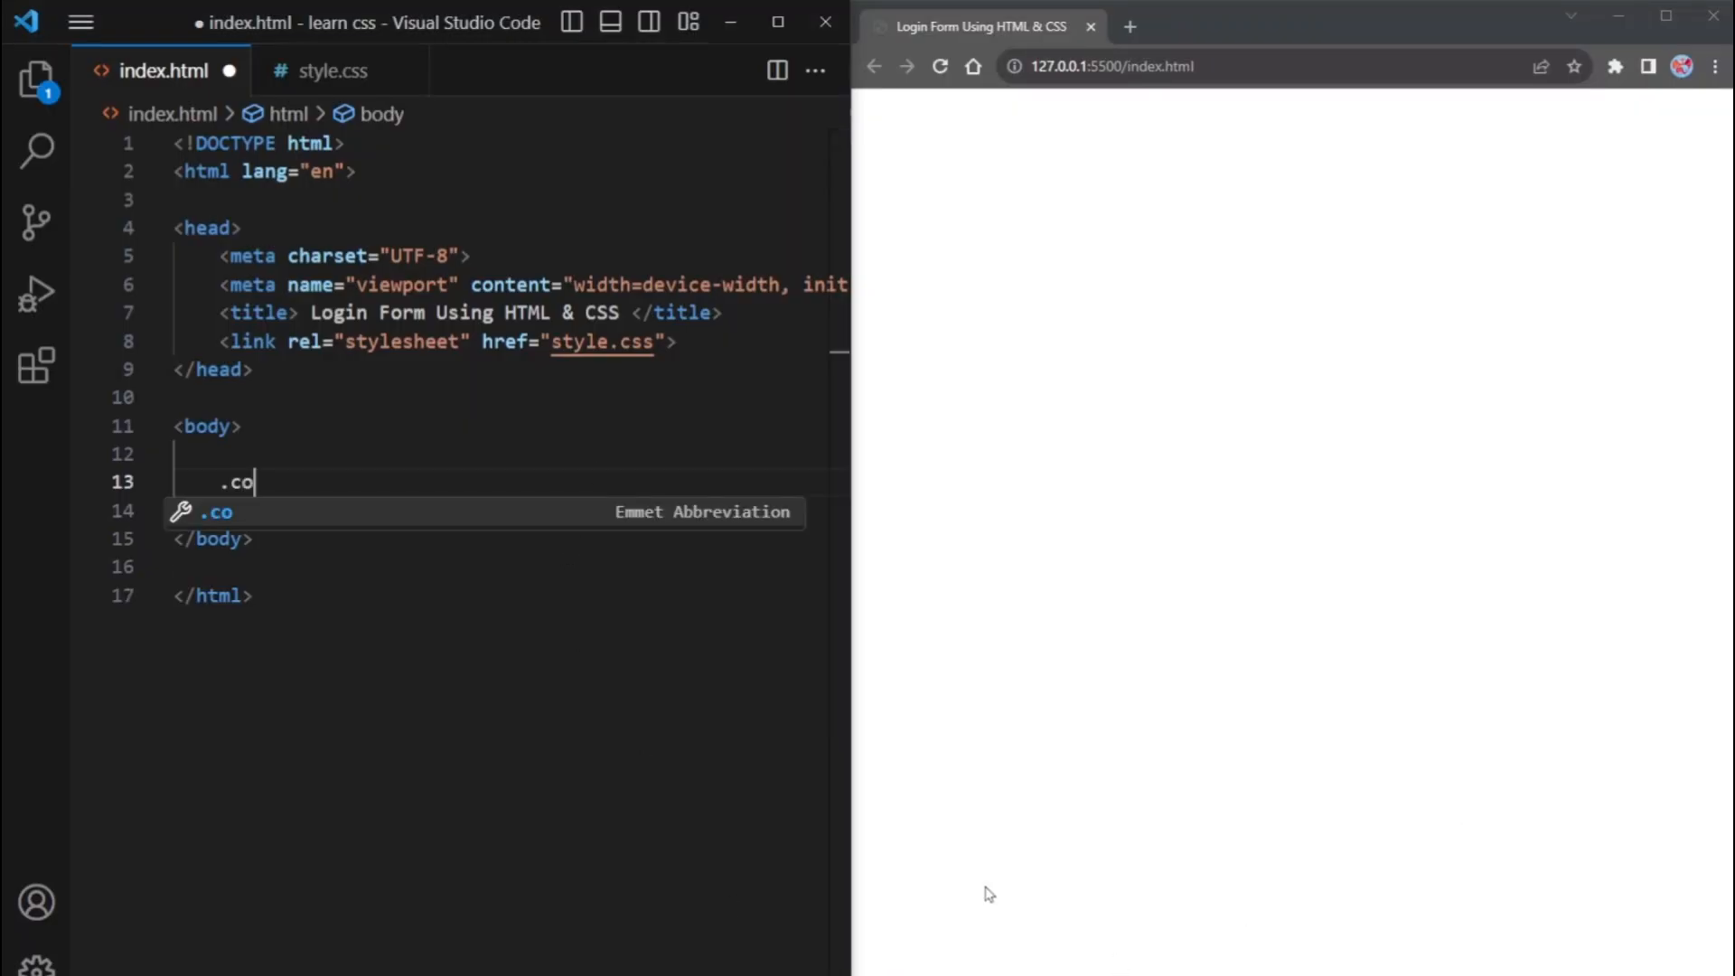
type("ntainer")
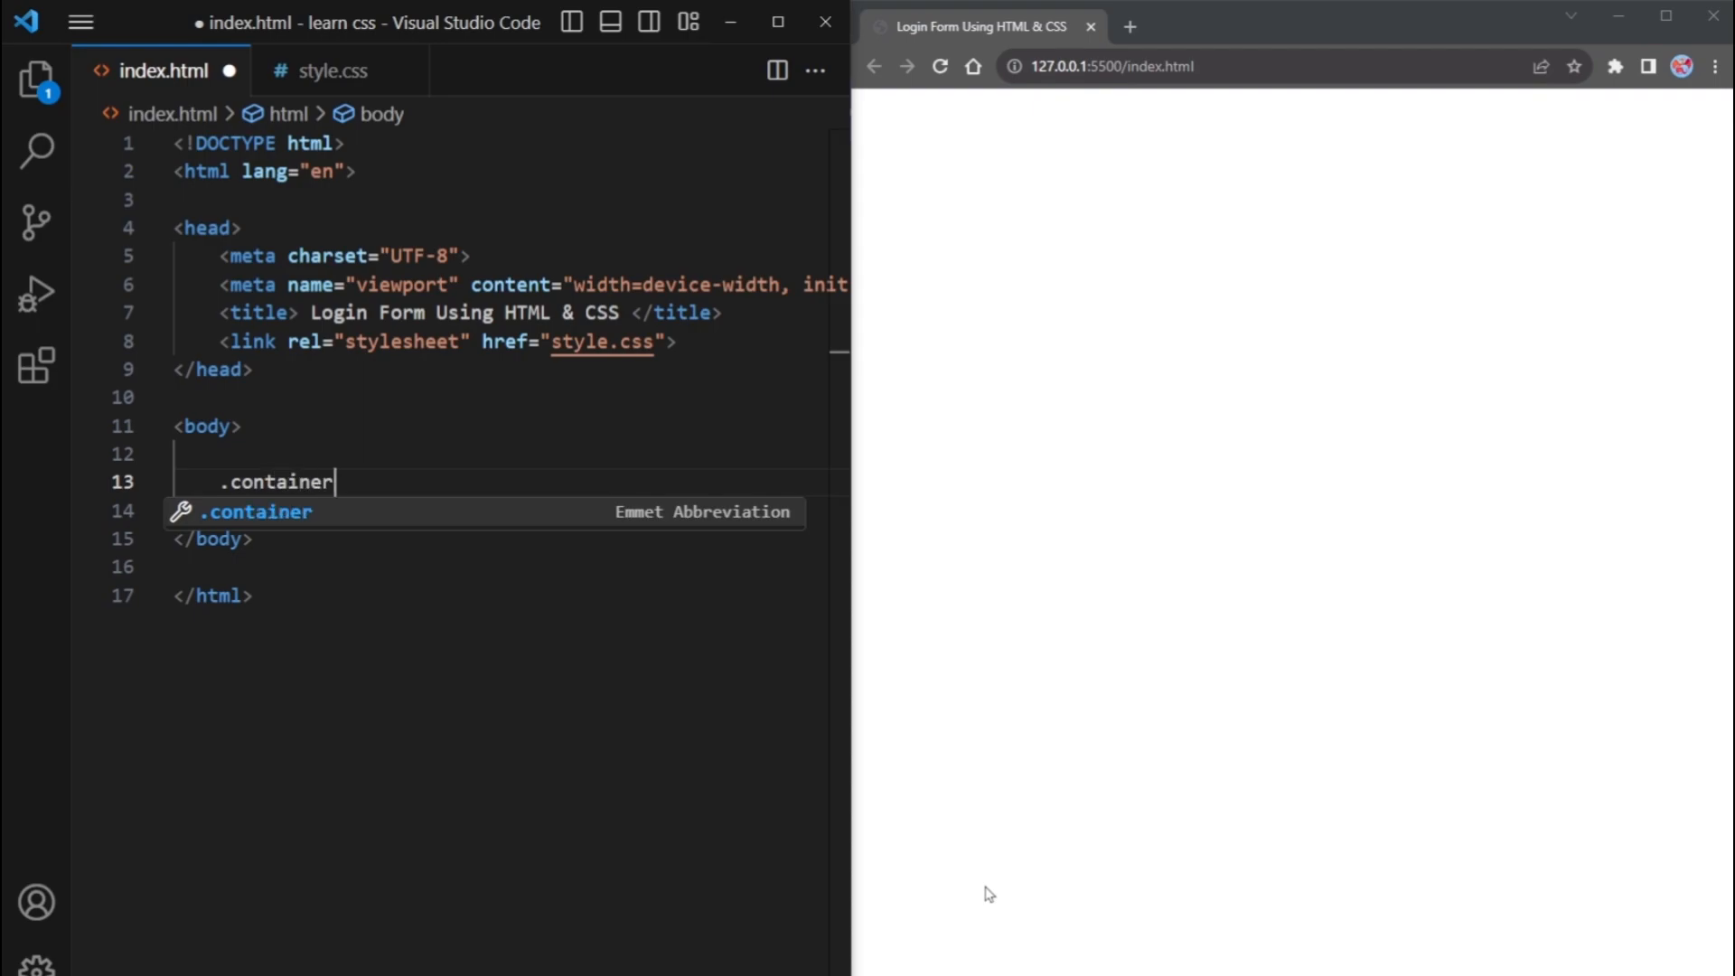
key("Tab")
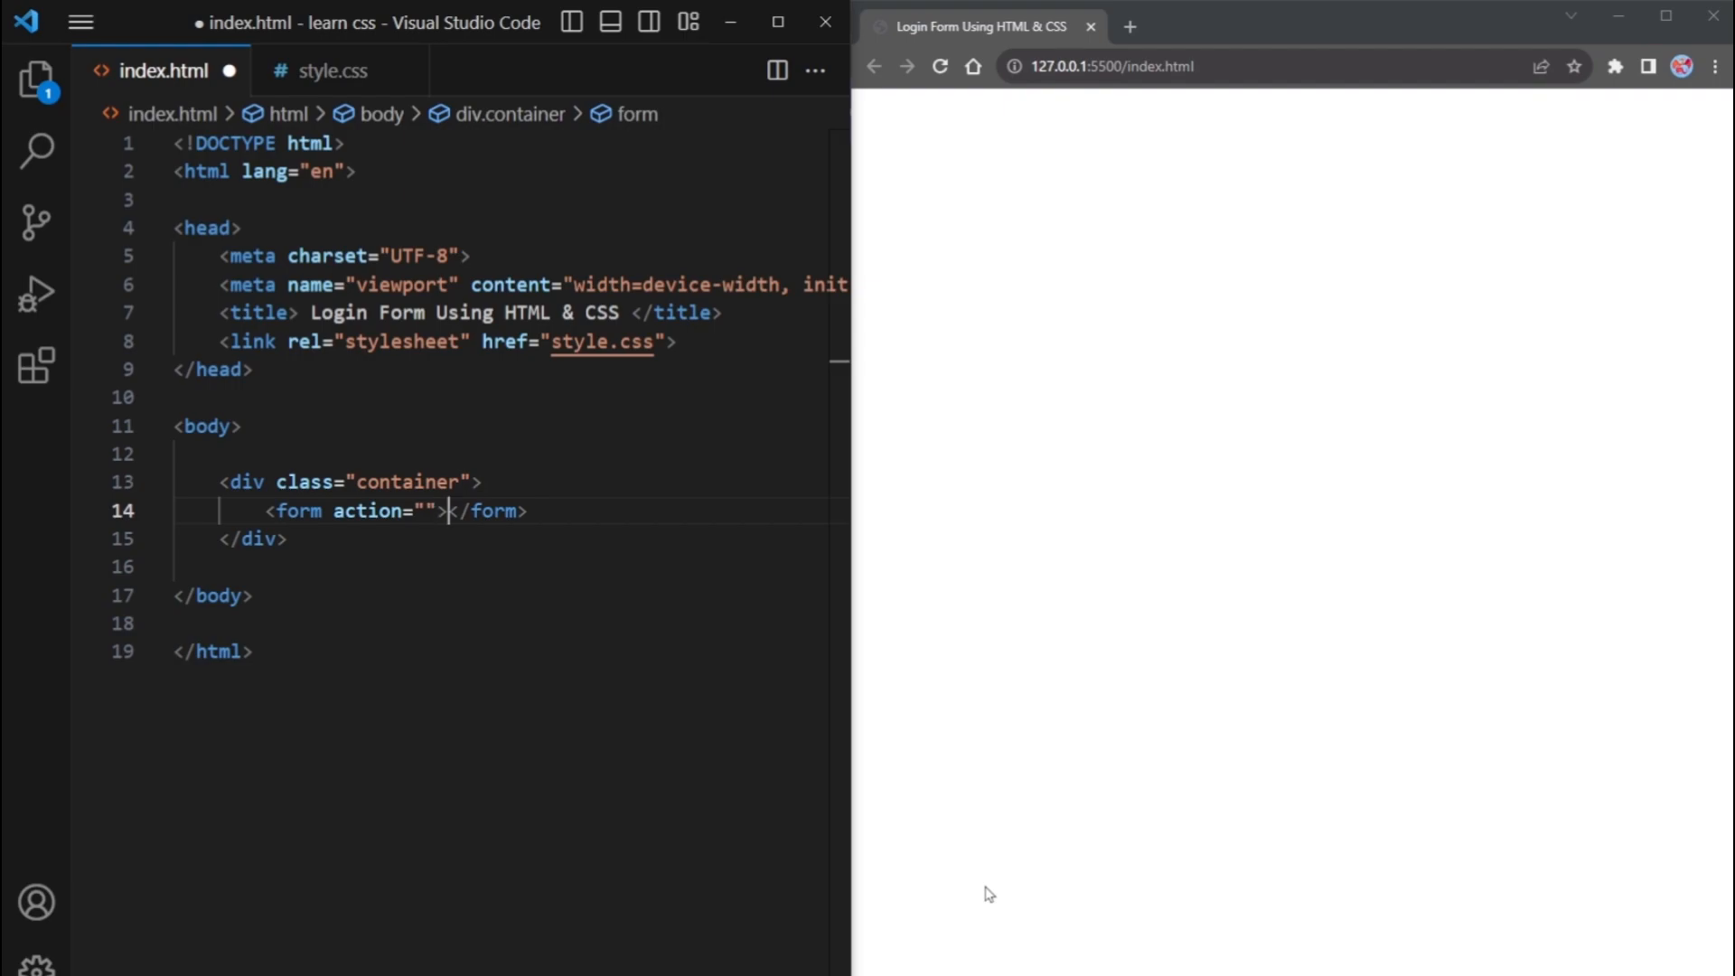
type("<h1>Login</h1>")
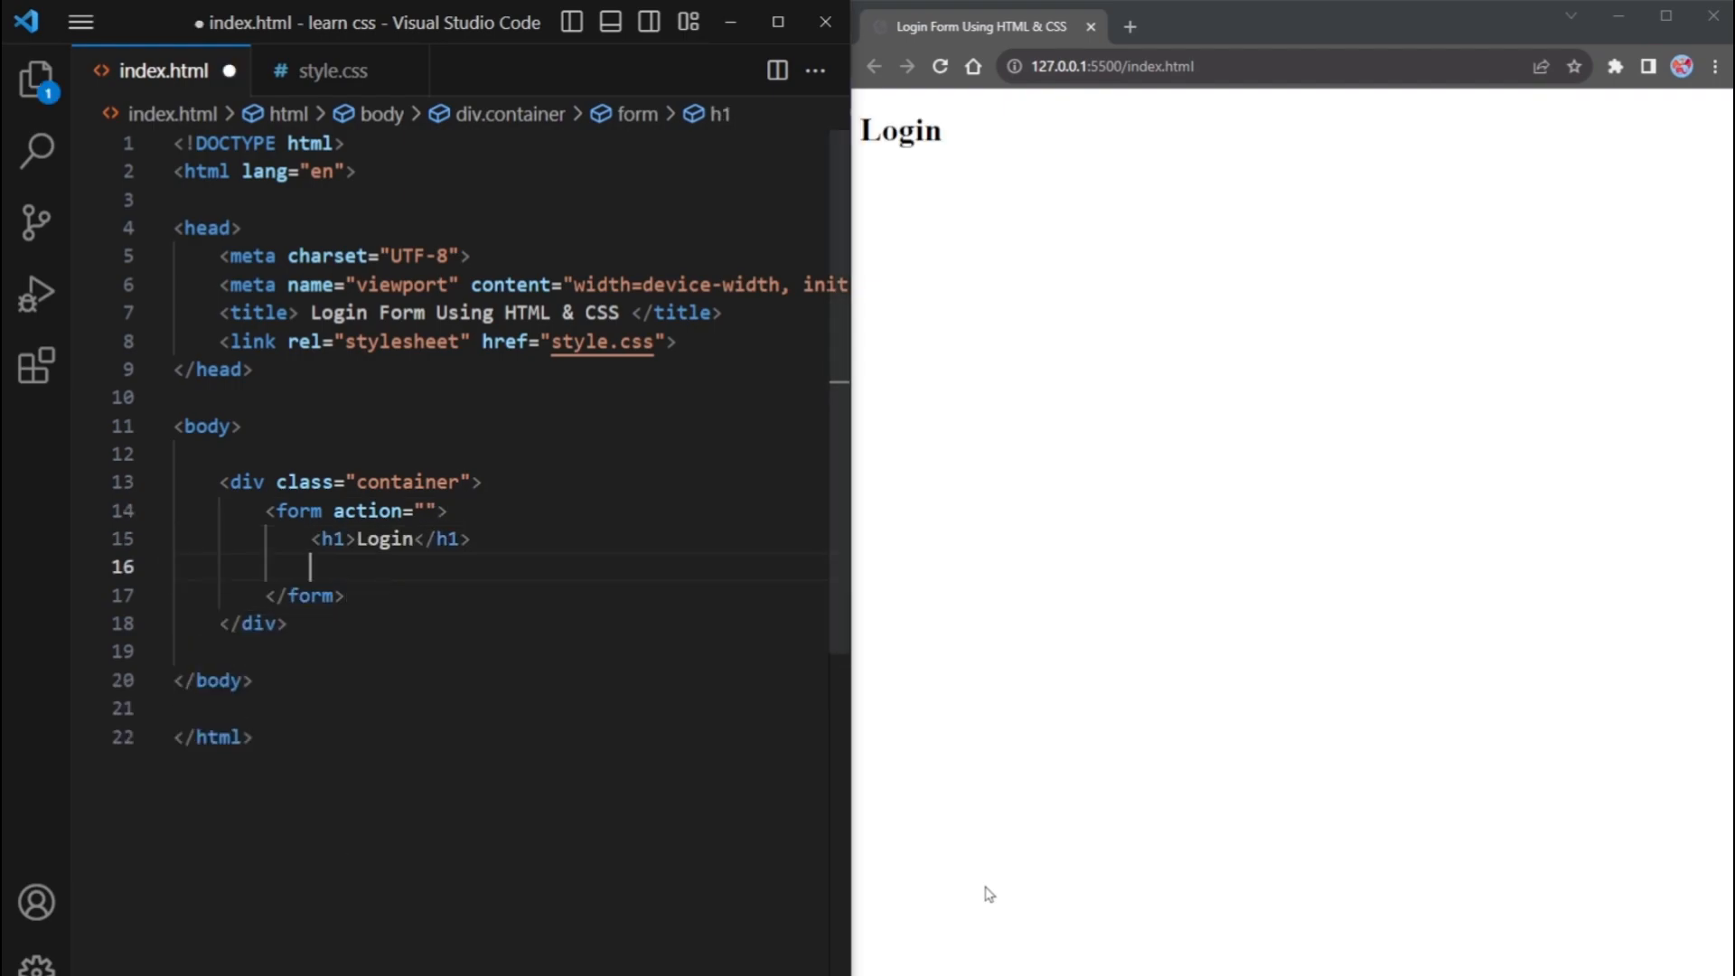
Add an input-box div with a required text input, placeholder Username
type(".input")
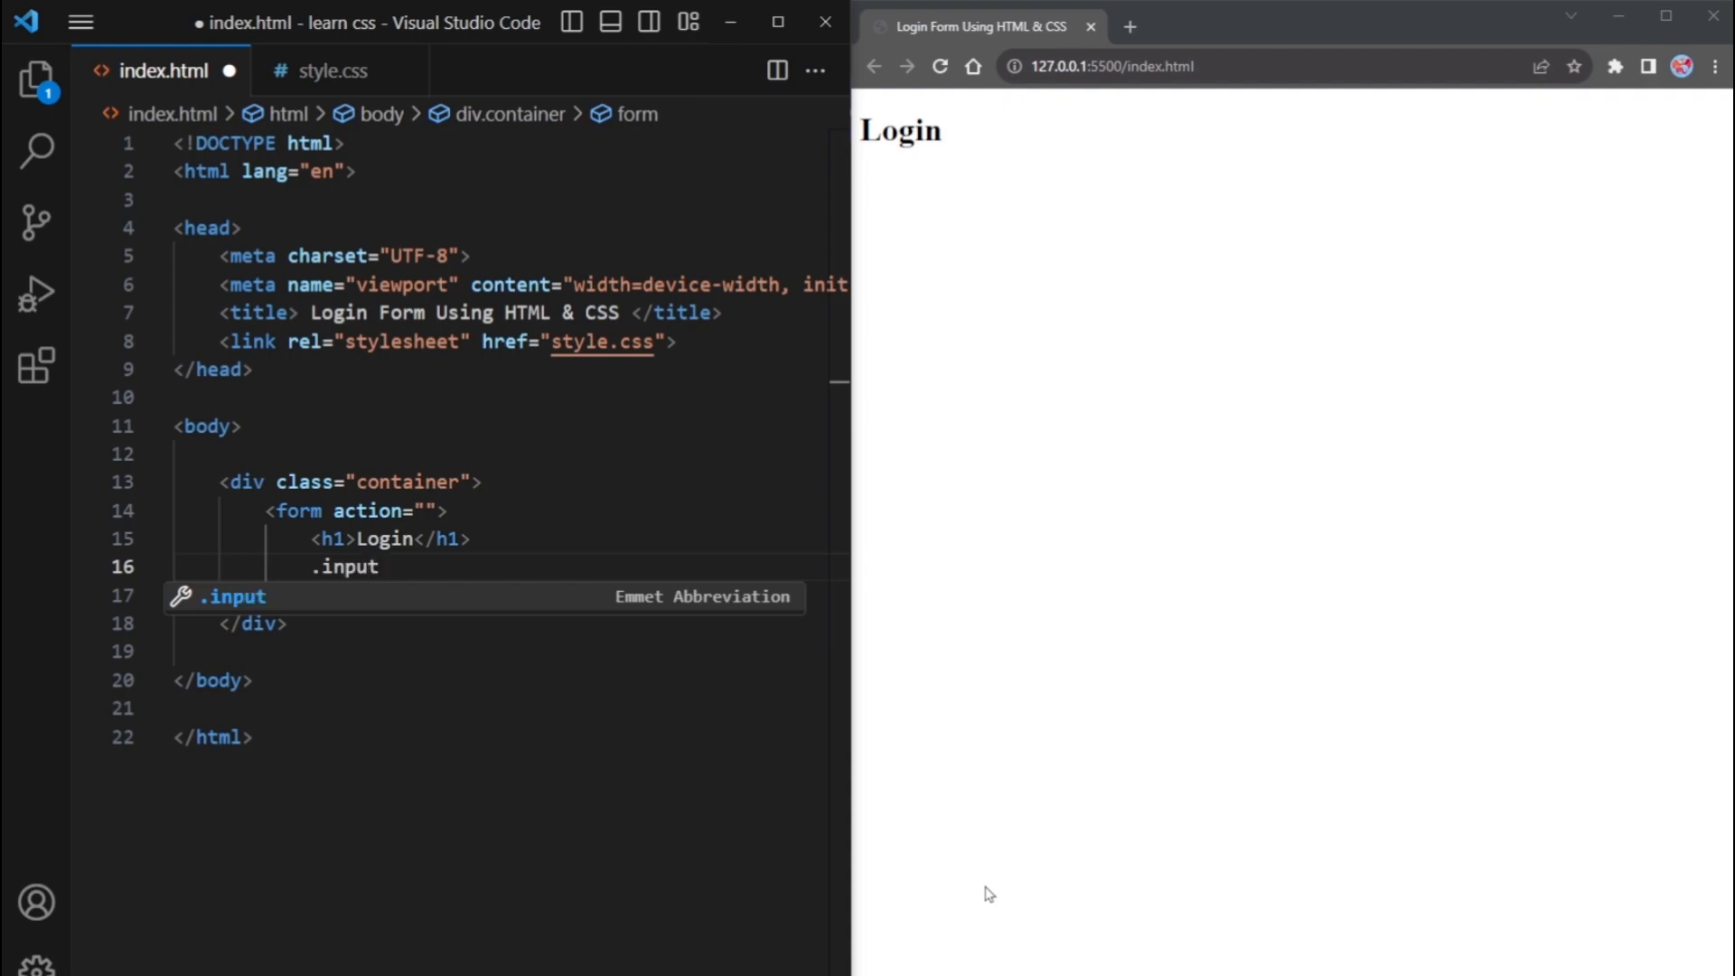
key("Tab")
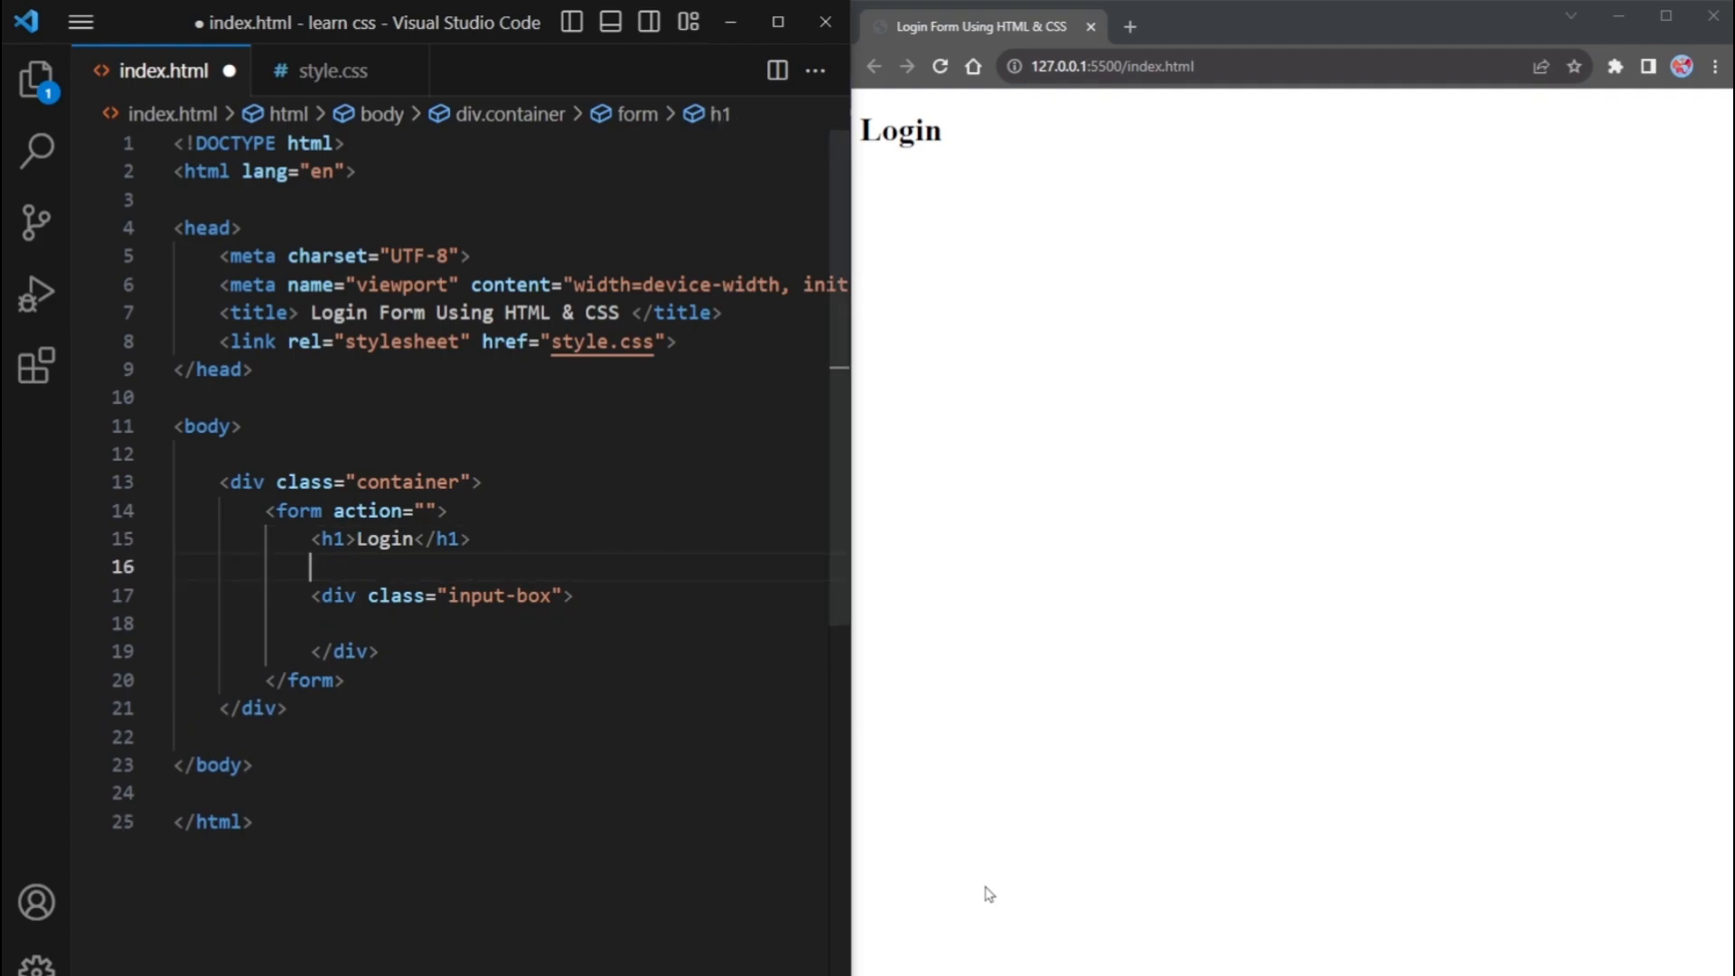
type("inpu")
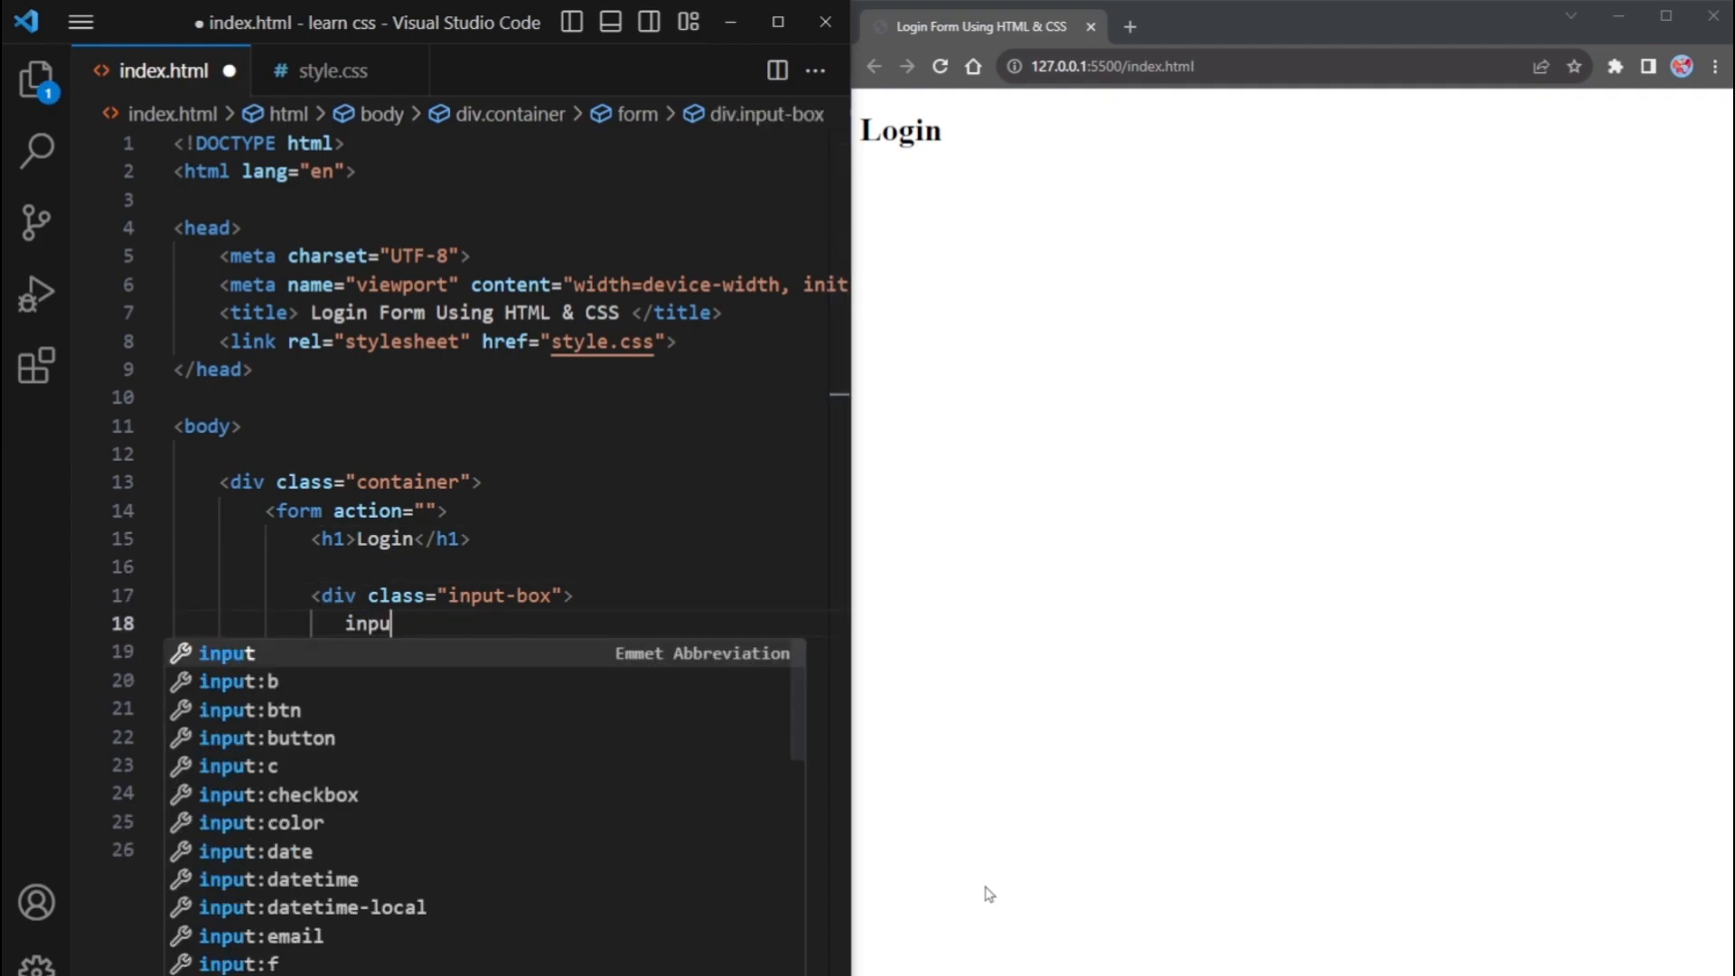
key("Tab")
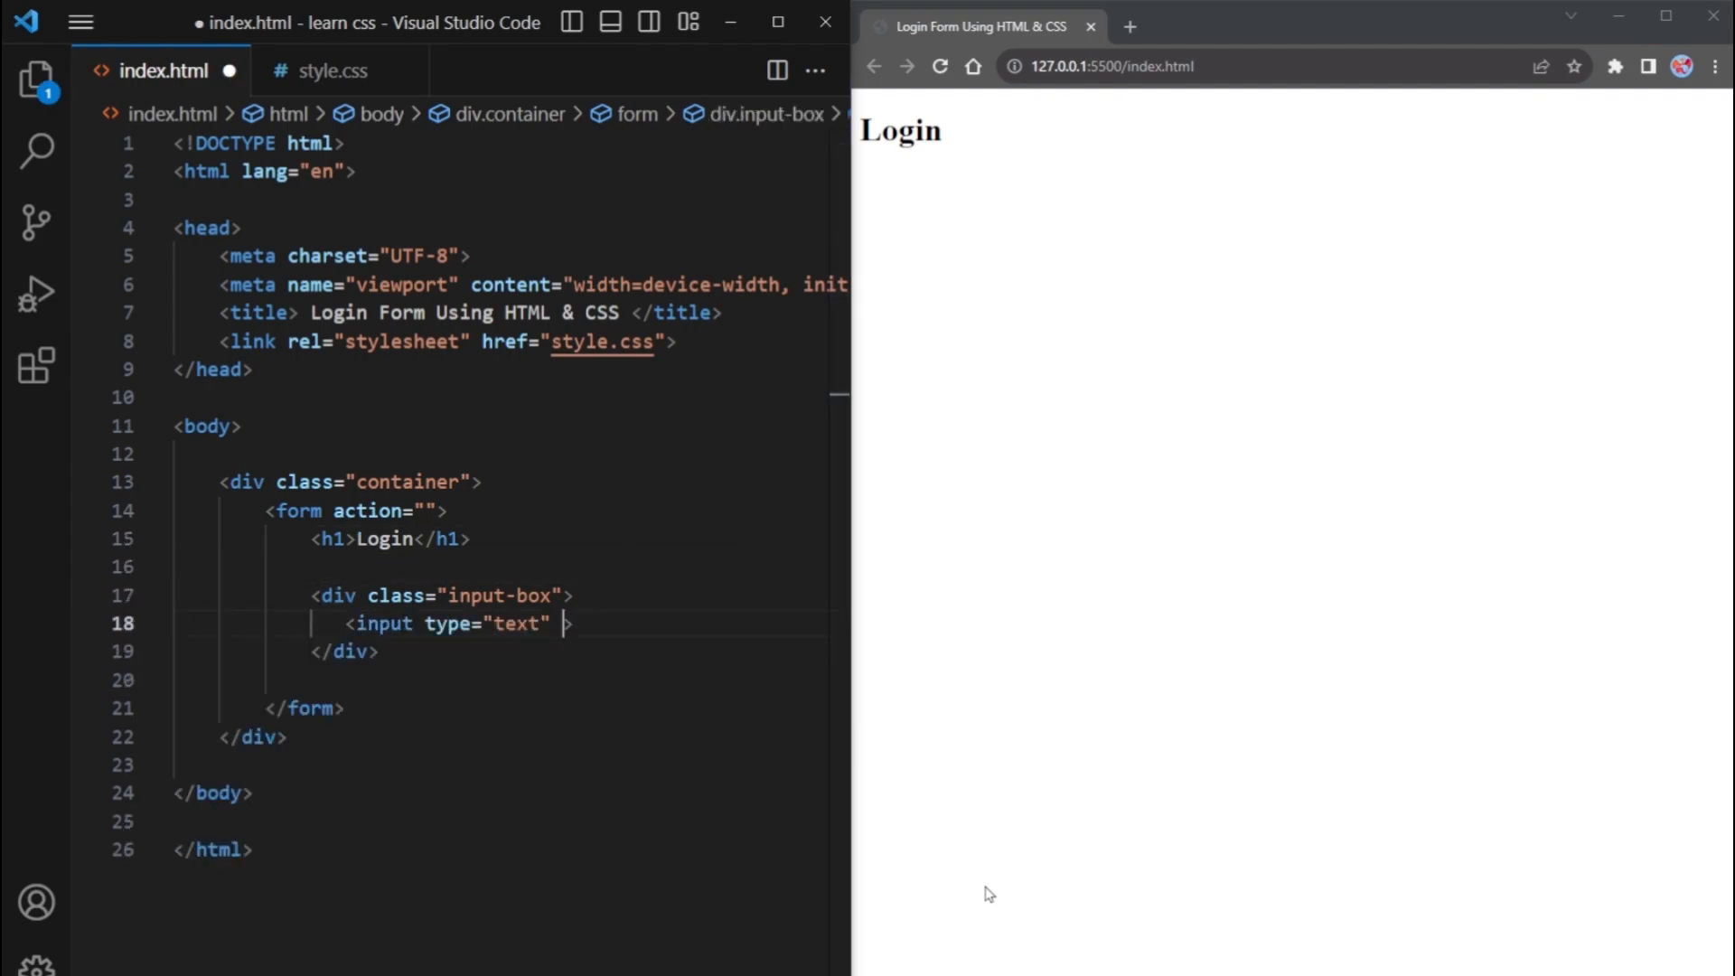
type("placeholder=\"Username\"")
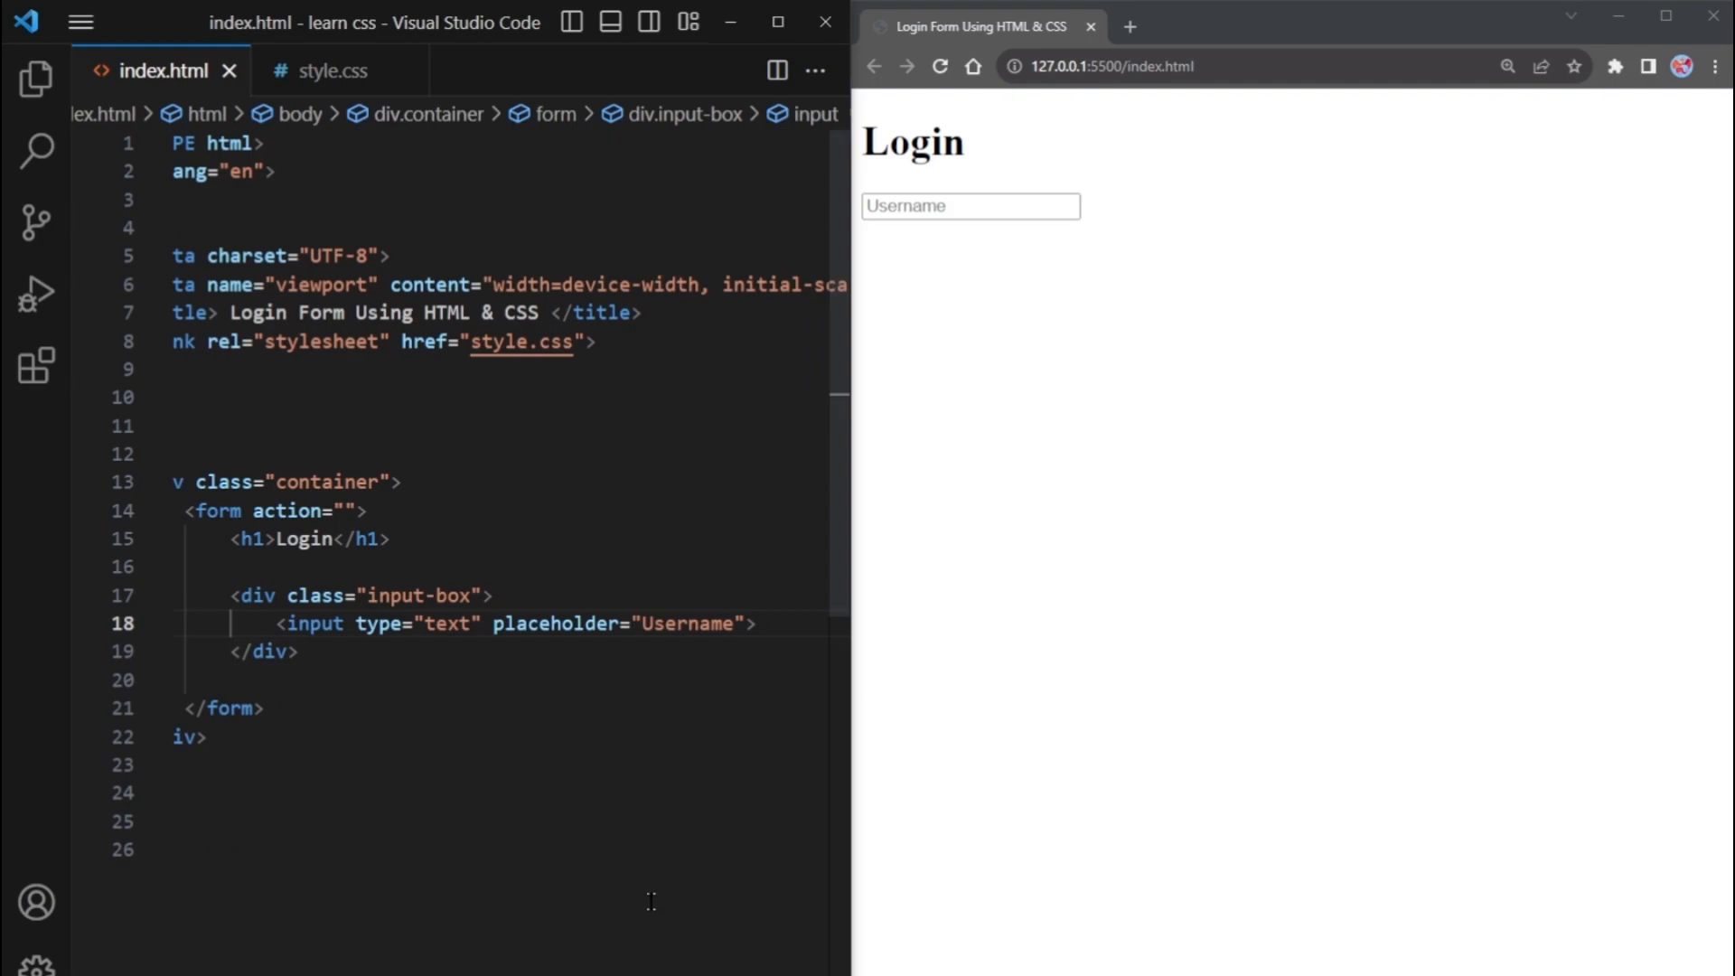
type("required")
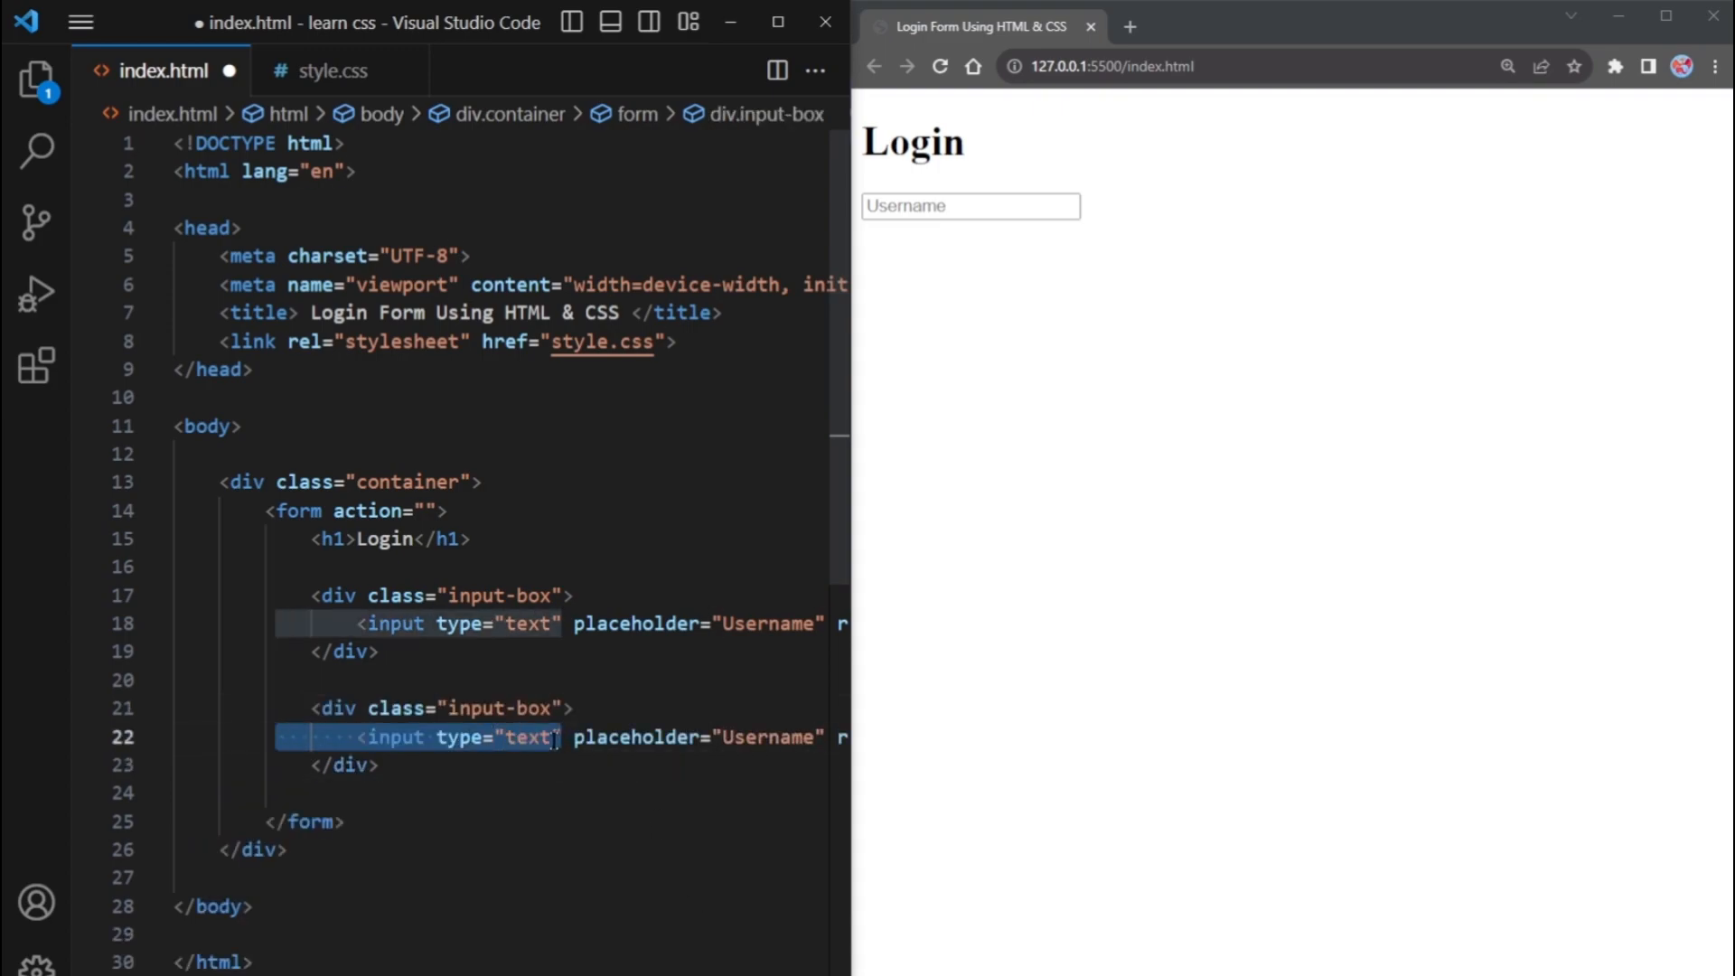
Duplicate the block as a required password input with placeholder Password
type("password")
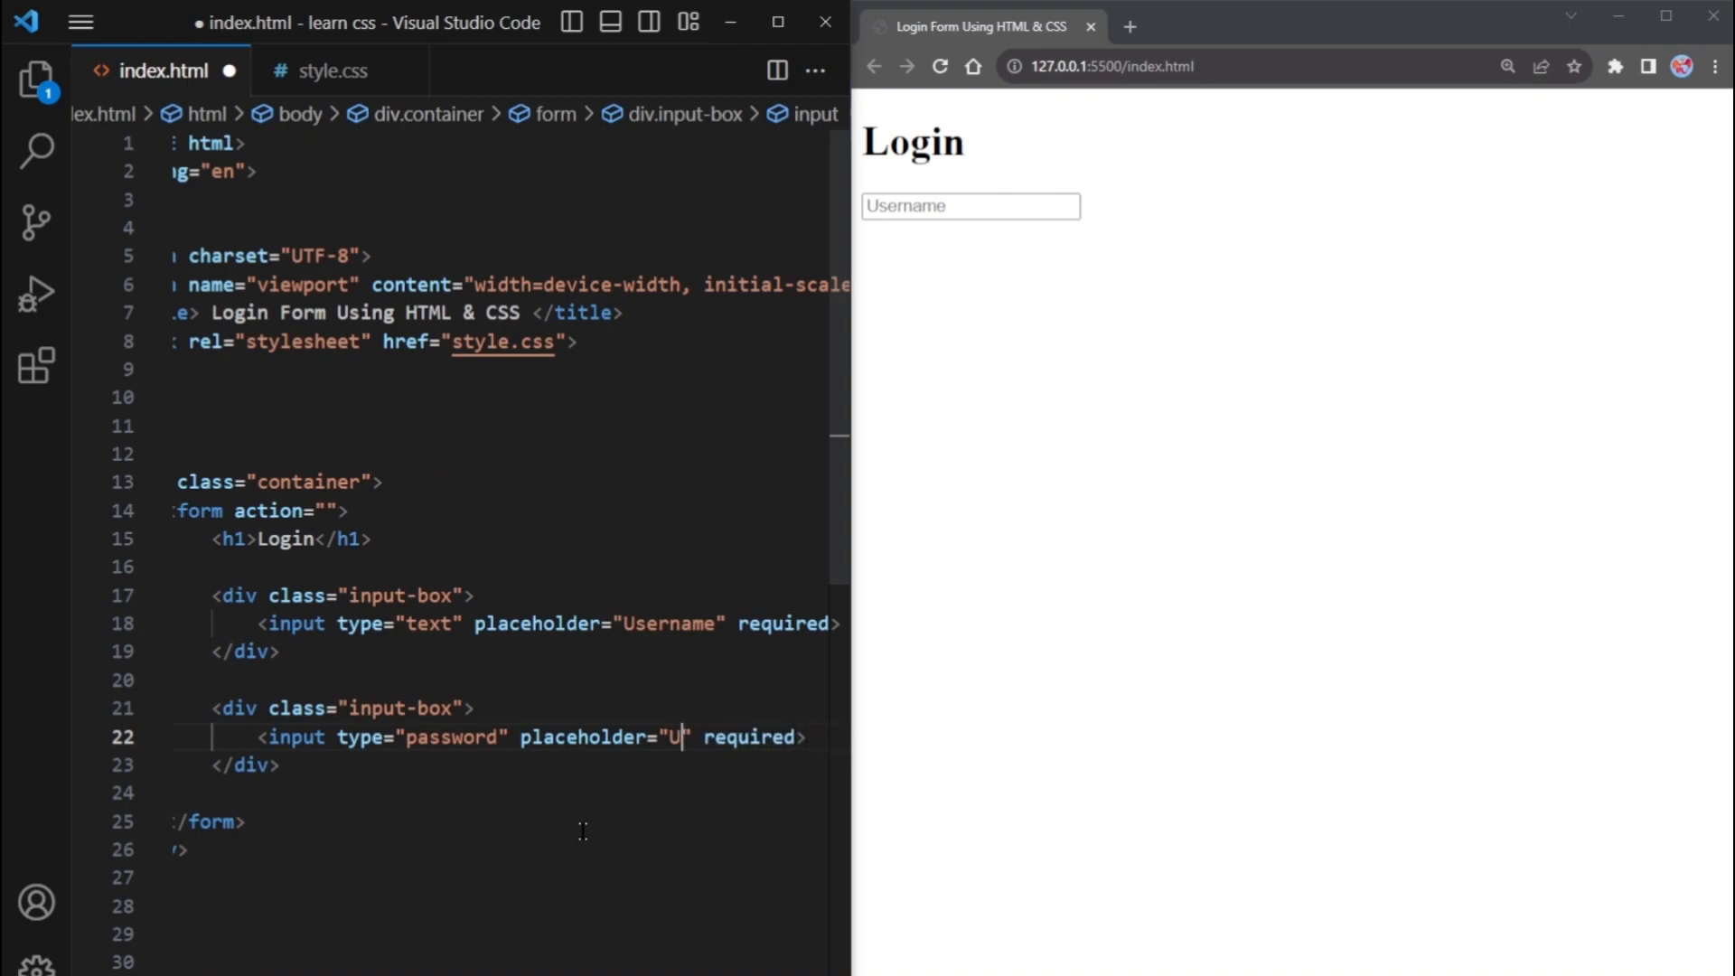
type("assword")
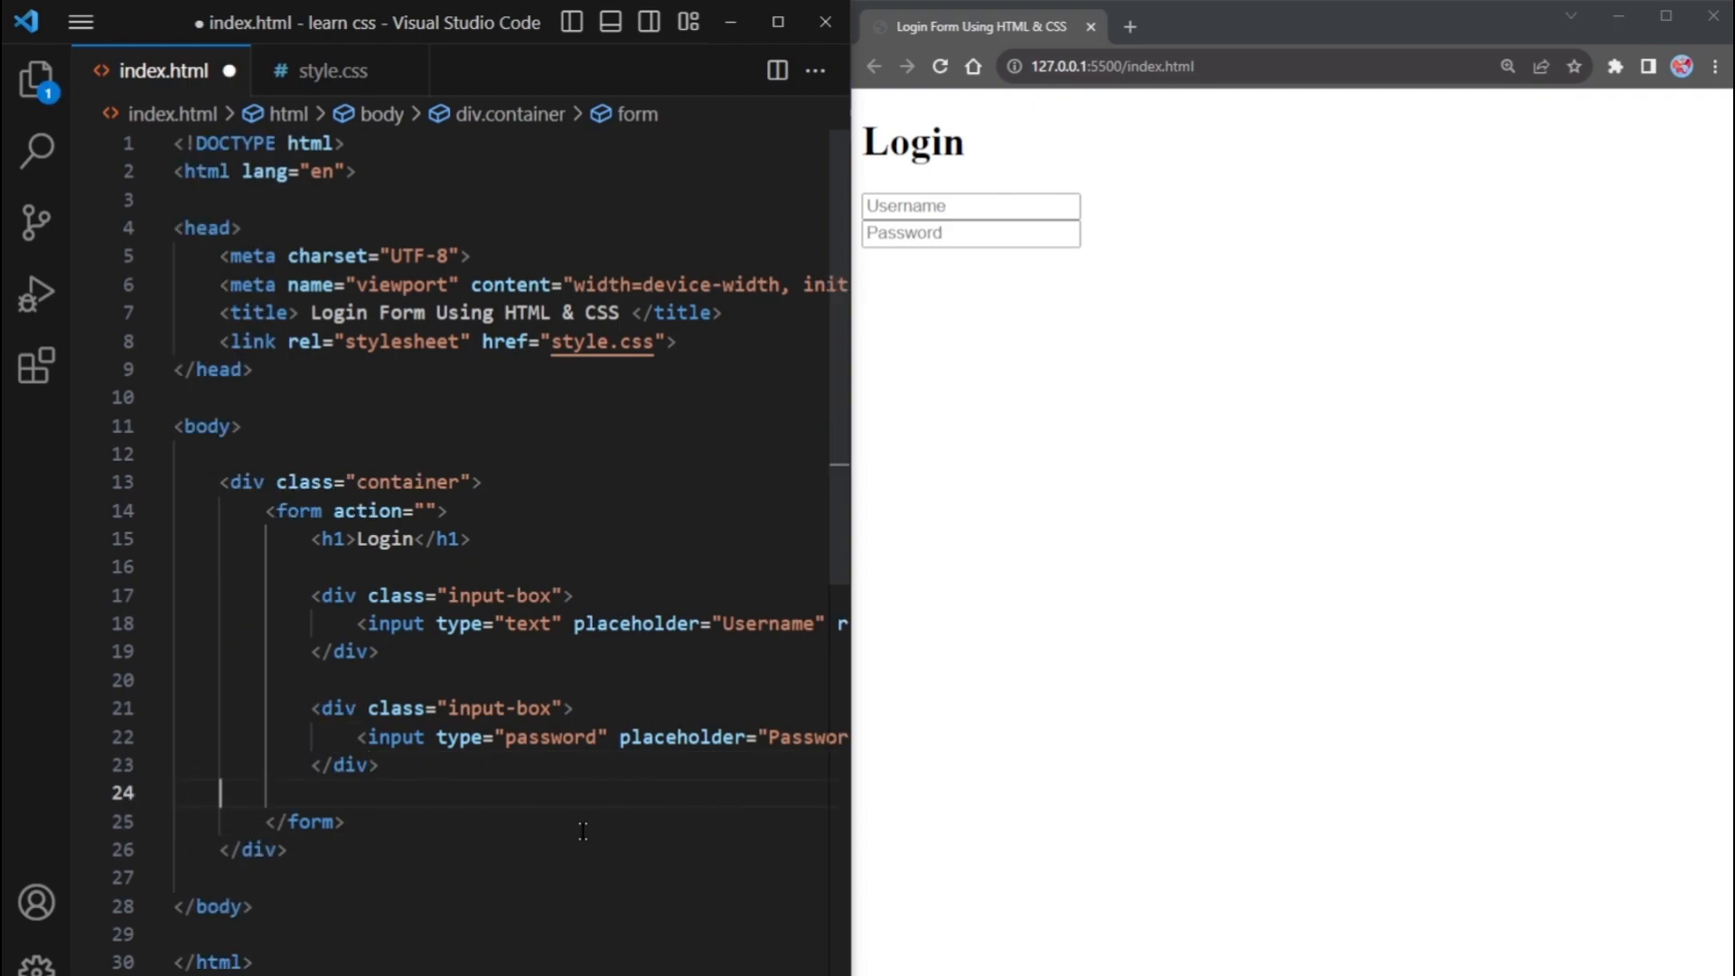
Add a remember-forgot div holding a Remember Me checkbox label
type(".remember-")
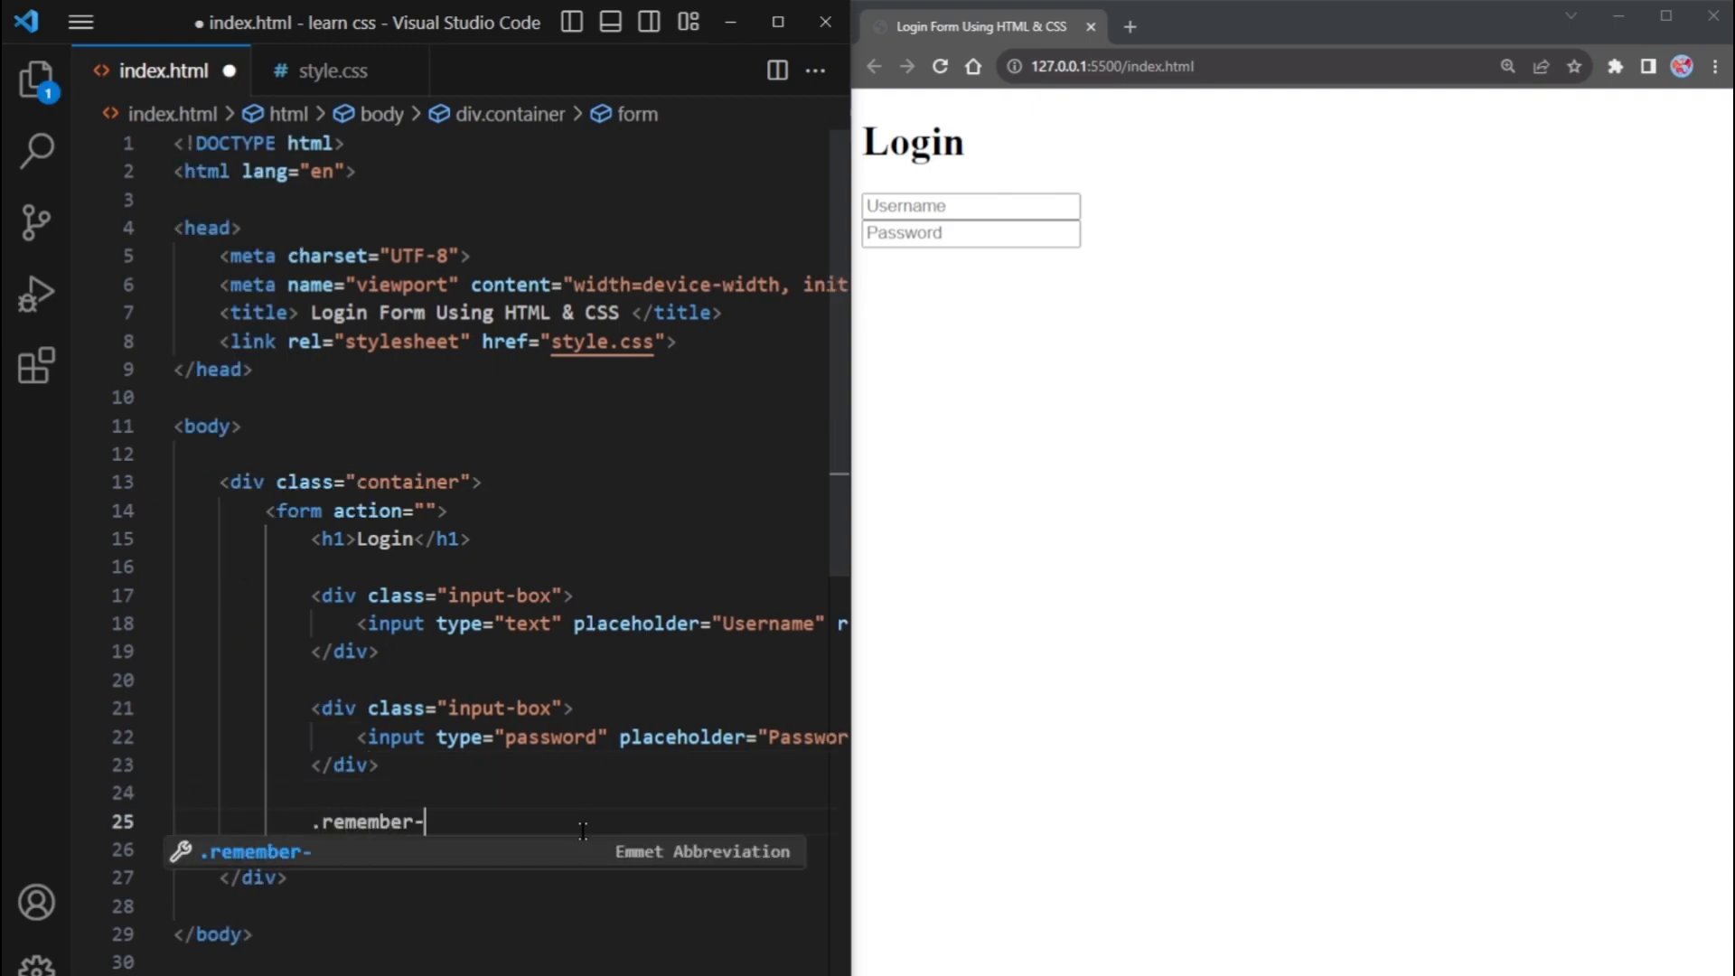
key("Tab")
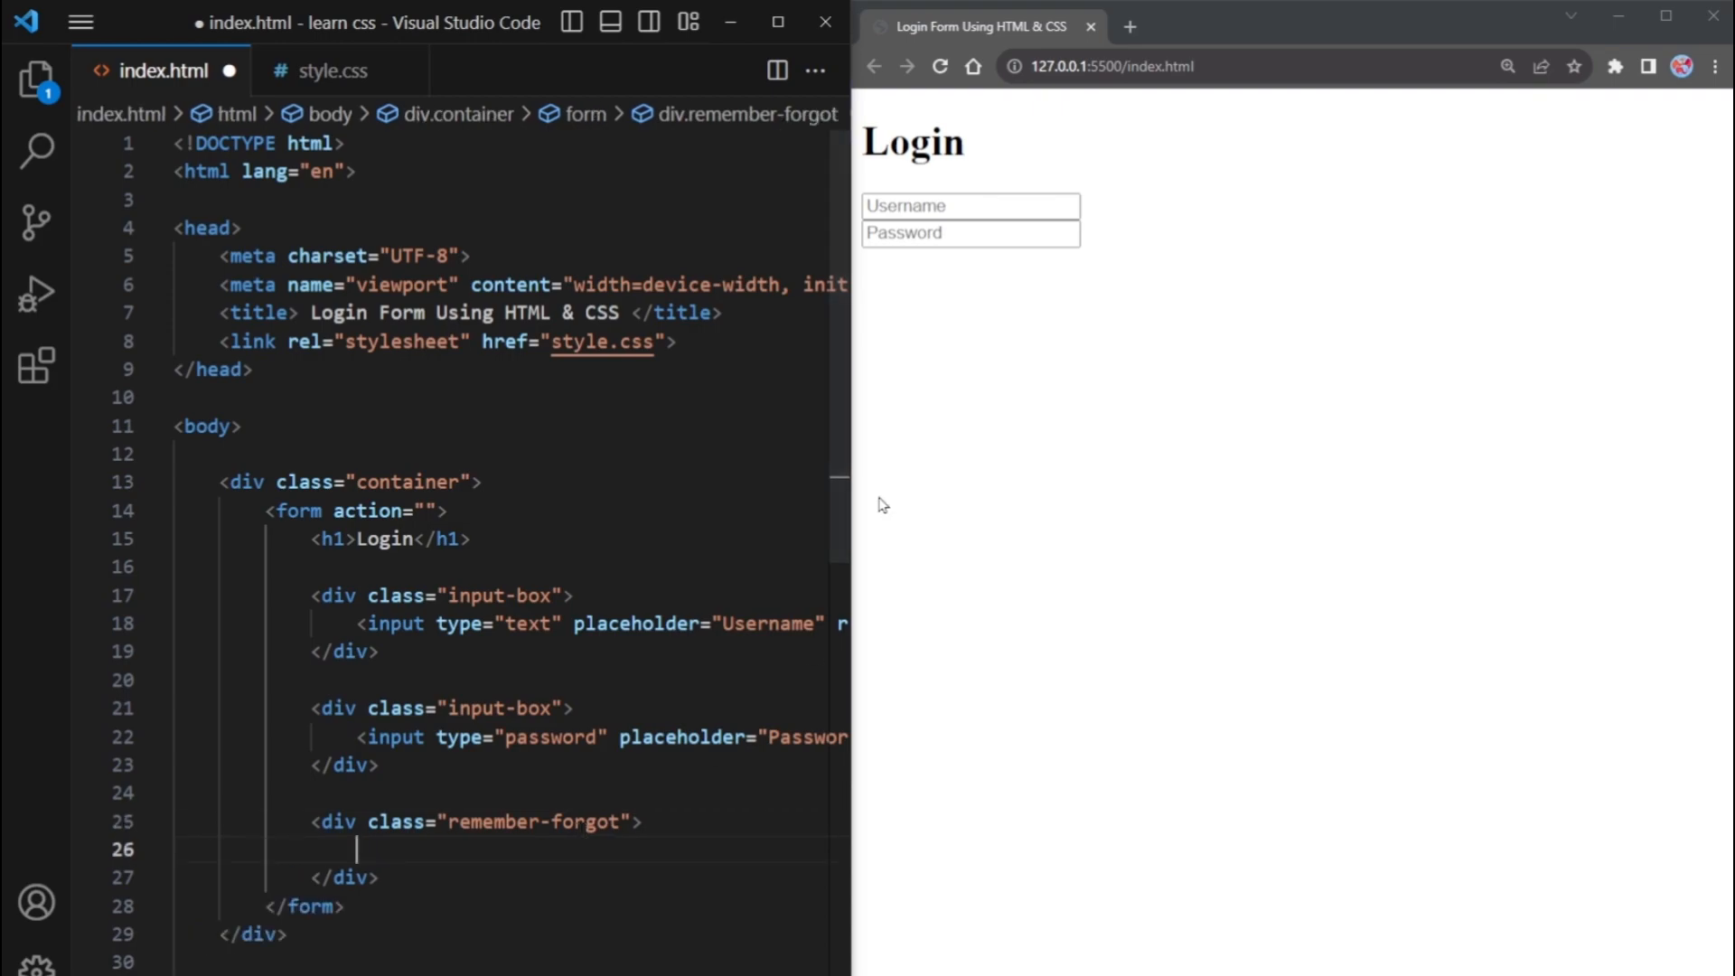
type("label>")
type("<a href=\"\"></a>")
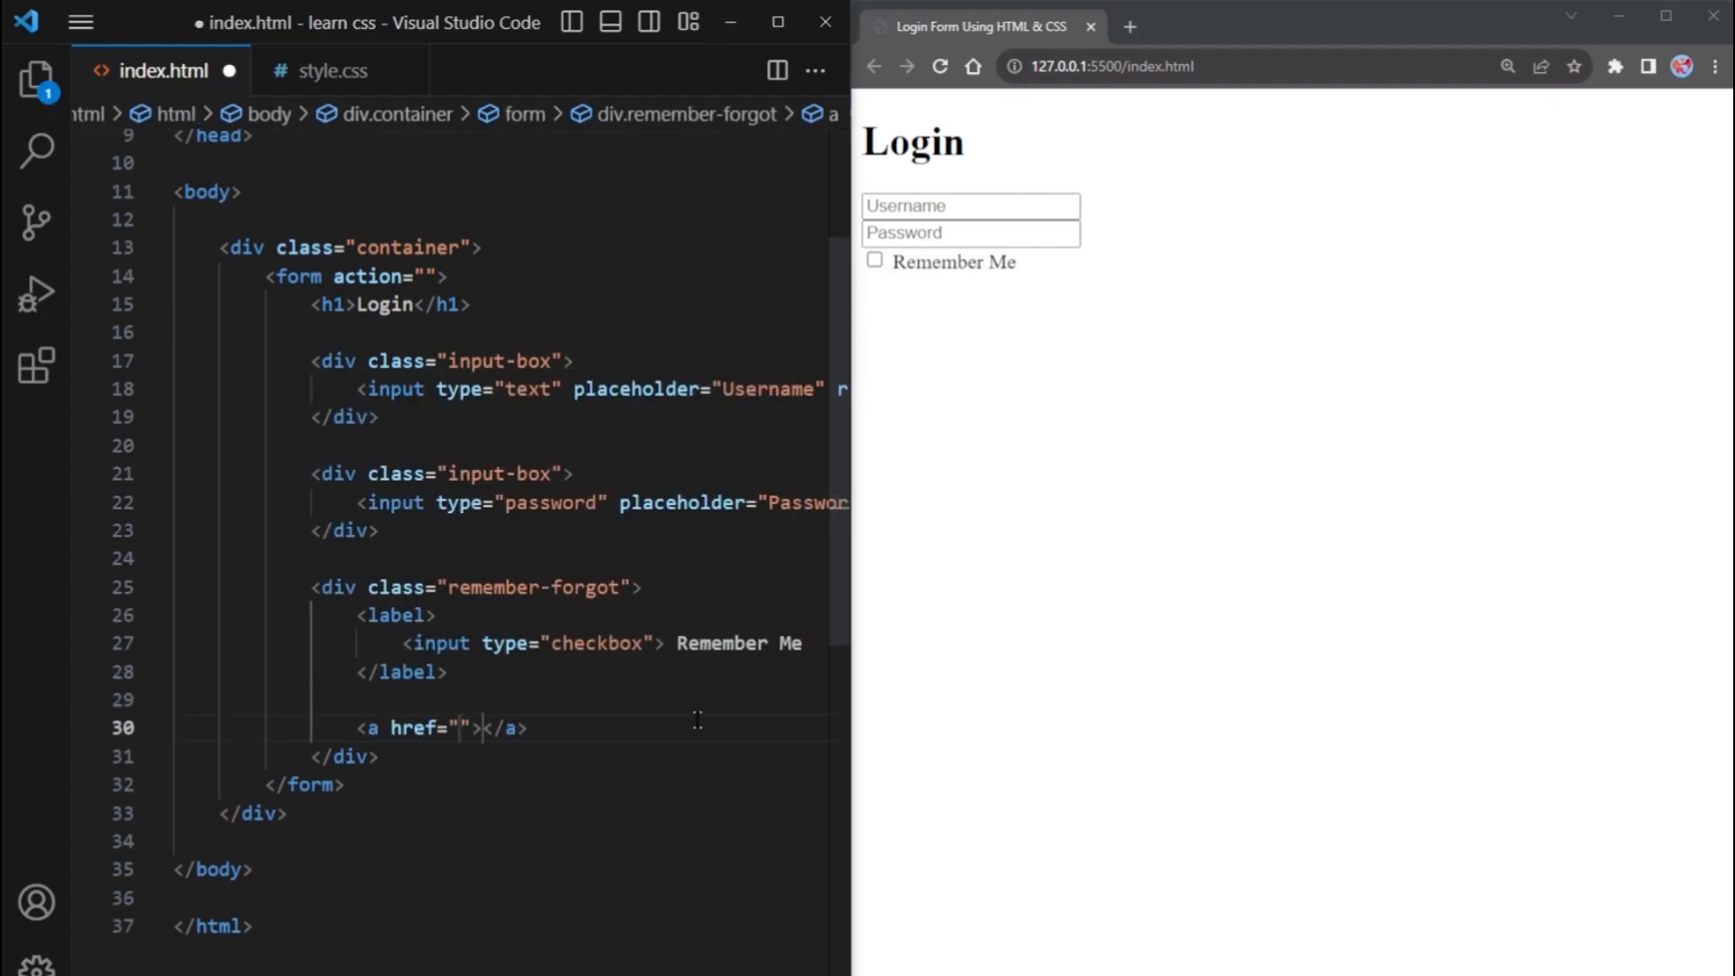
Add a Forgot Password? link with href # and test the checkbox in the preview
type("#")
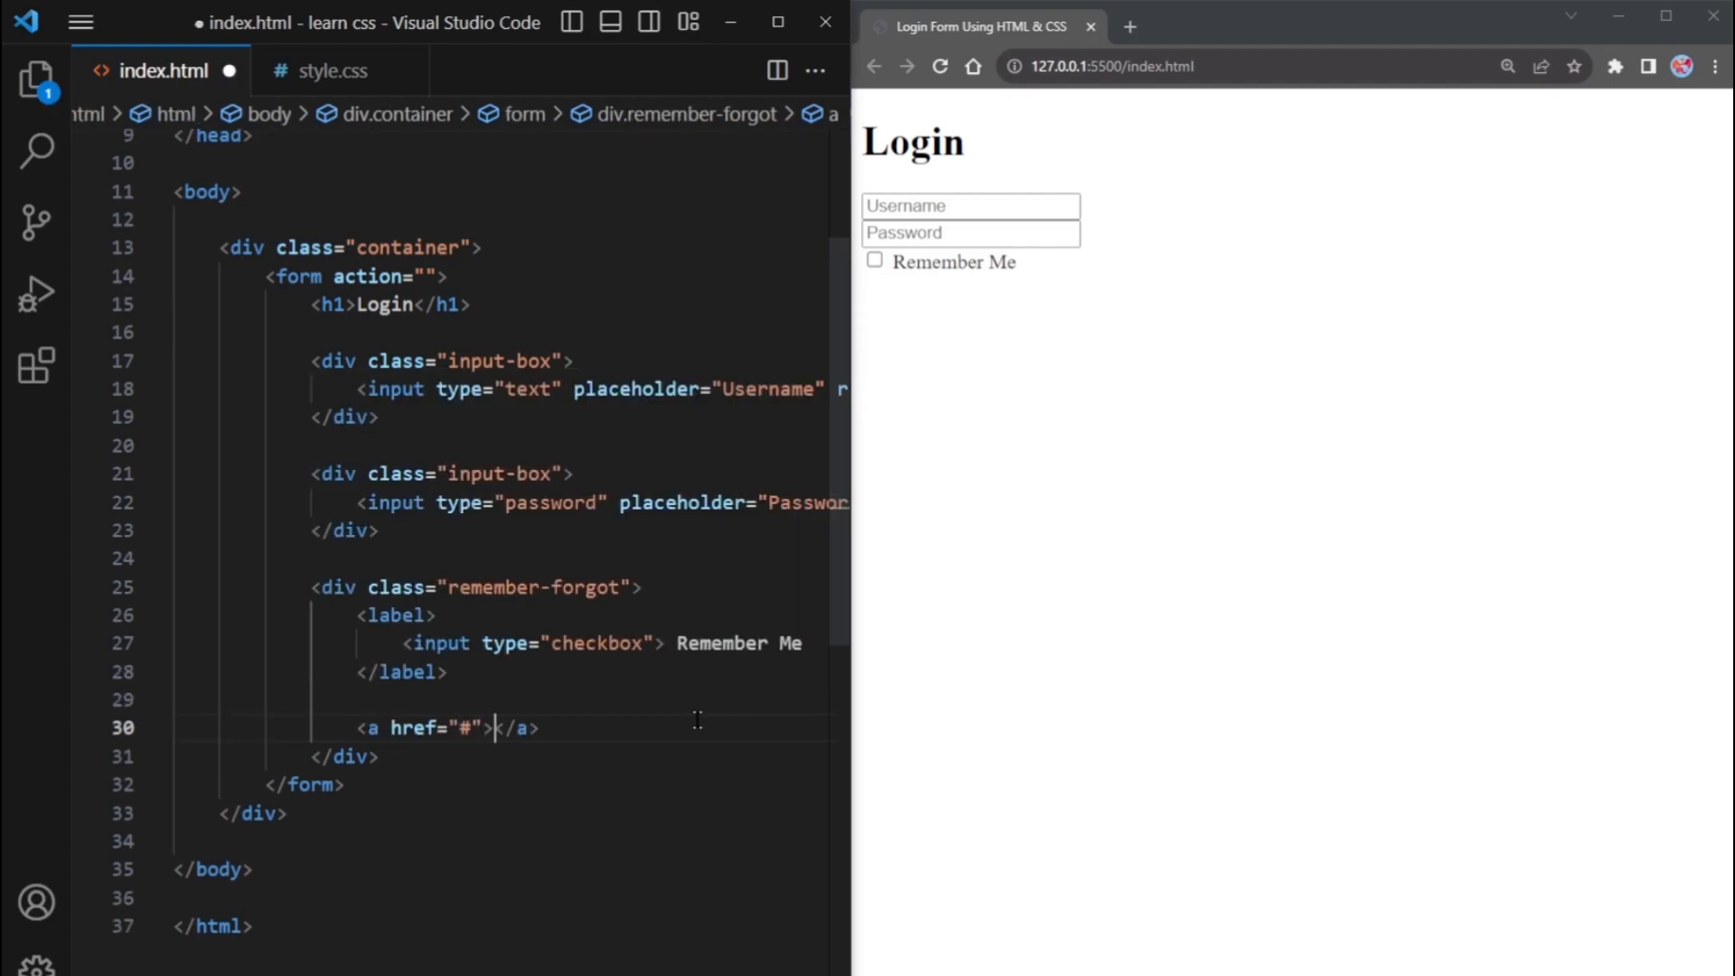
type("Forgot P")
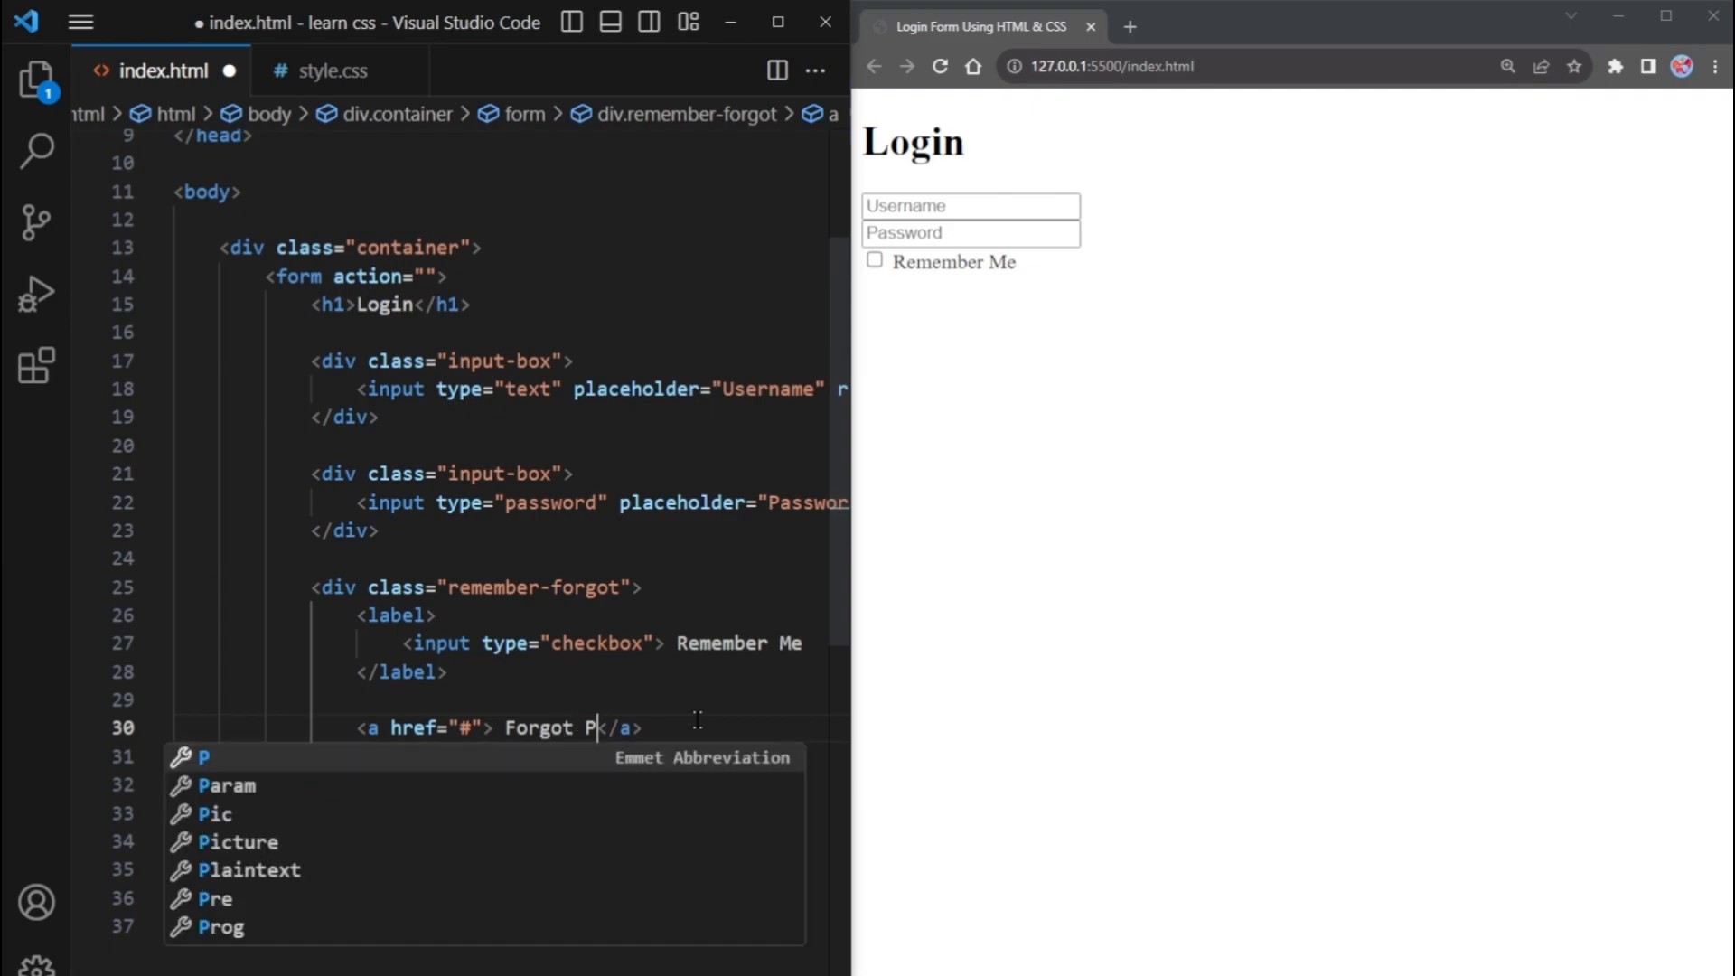
type("assword?")
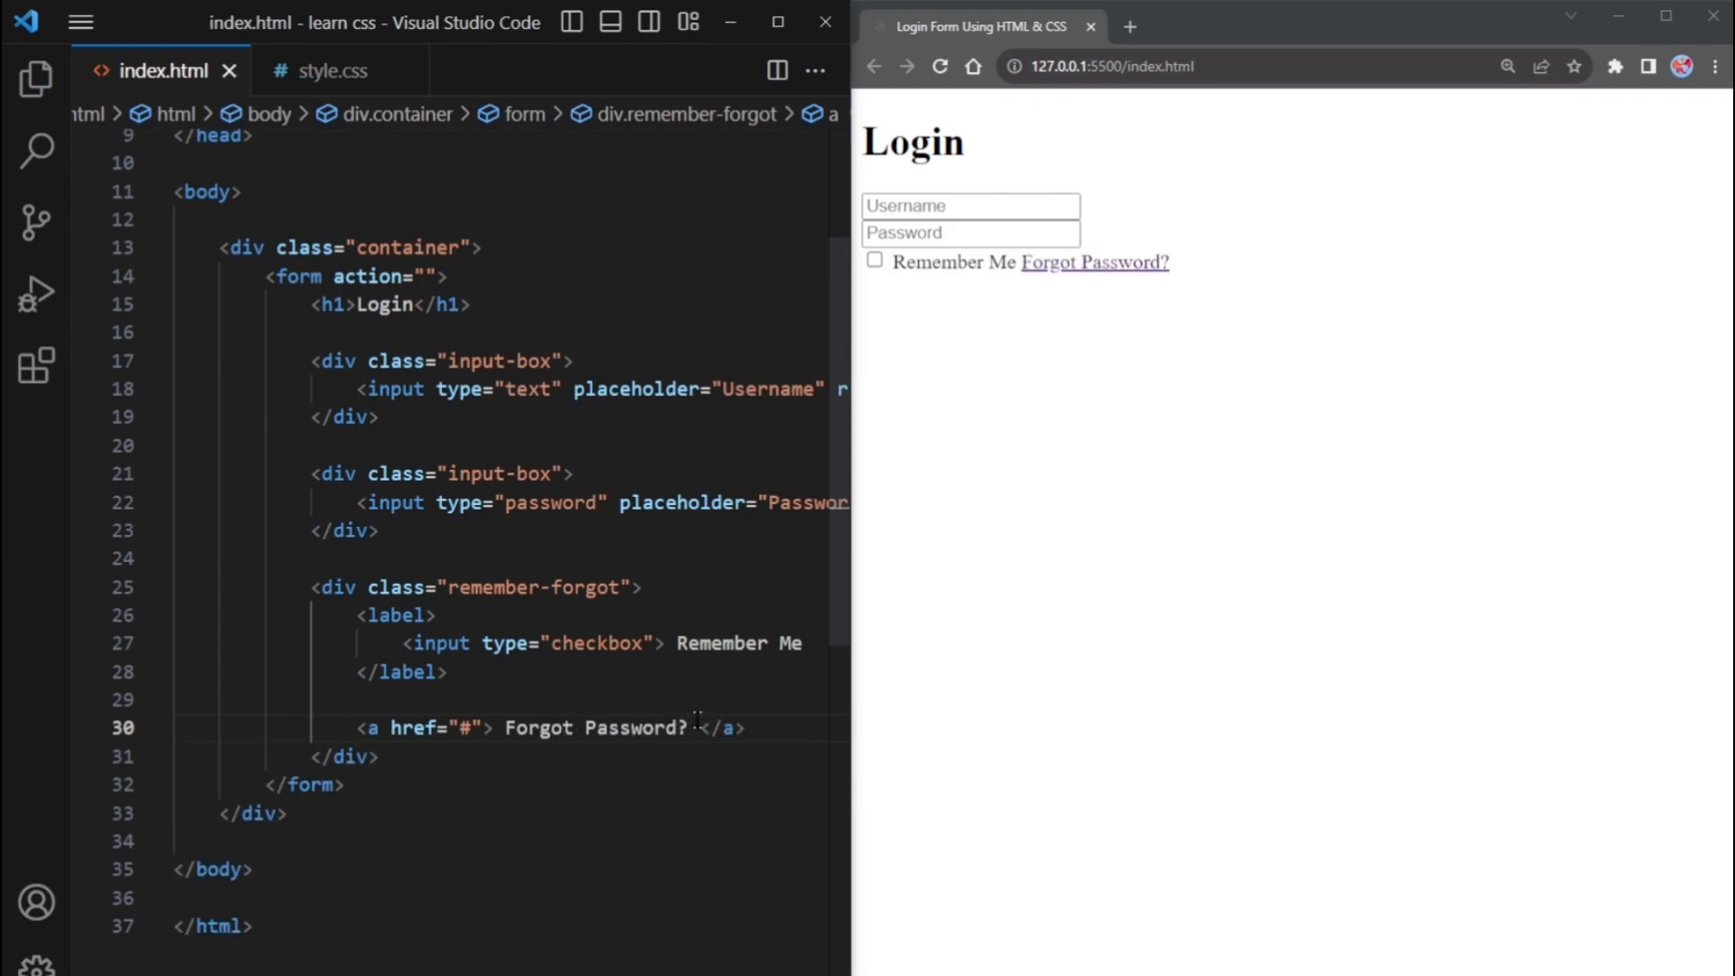
left_click(875, 259)
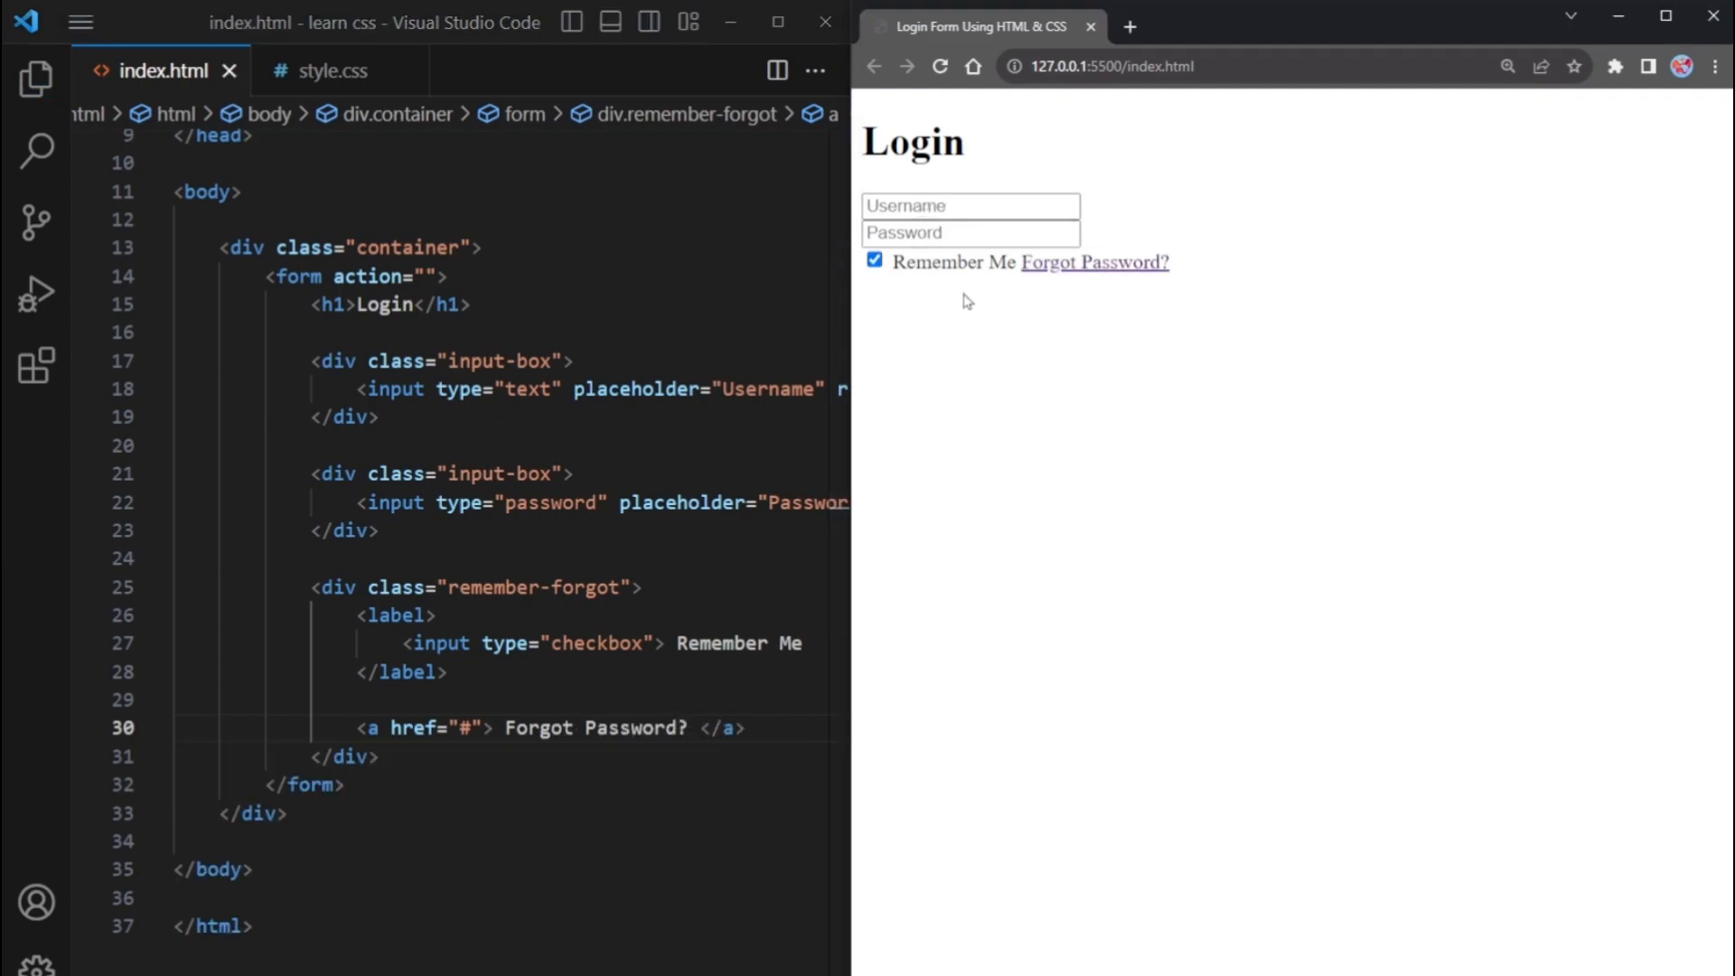
left_click(875, 258)
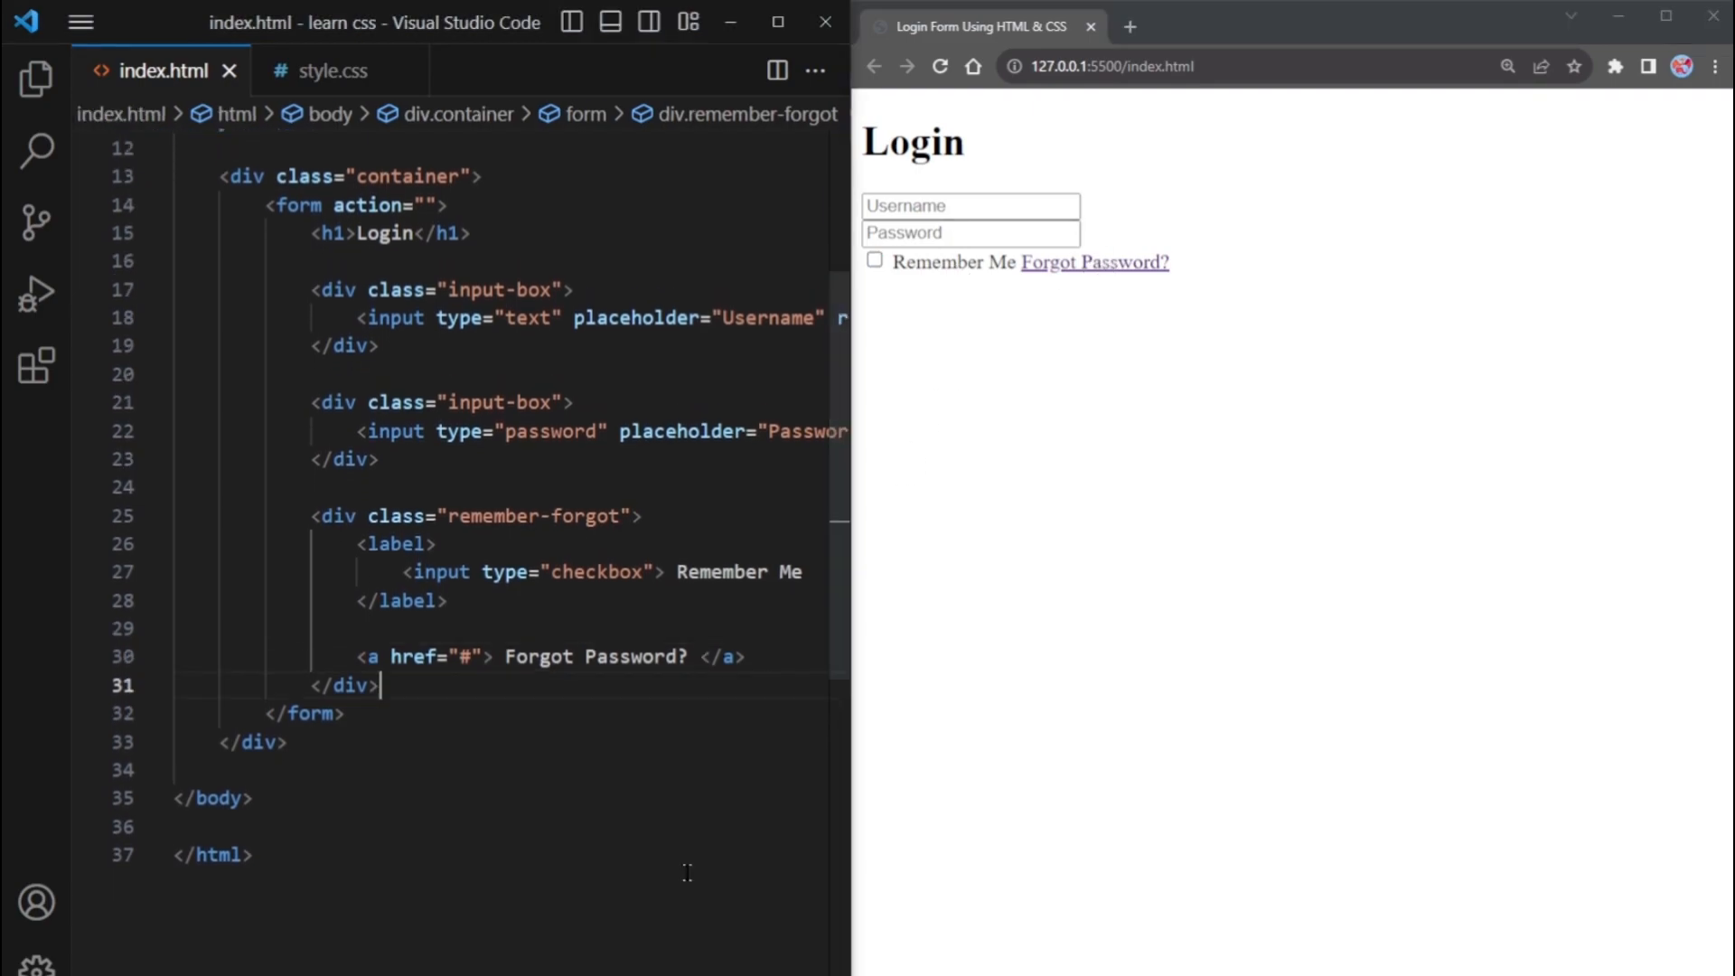
Add a Login button with class btn below the remember-forgot row
type("<button></button>")
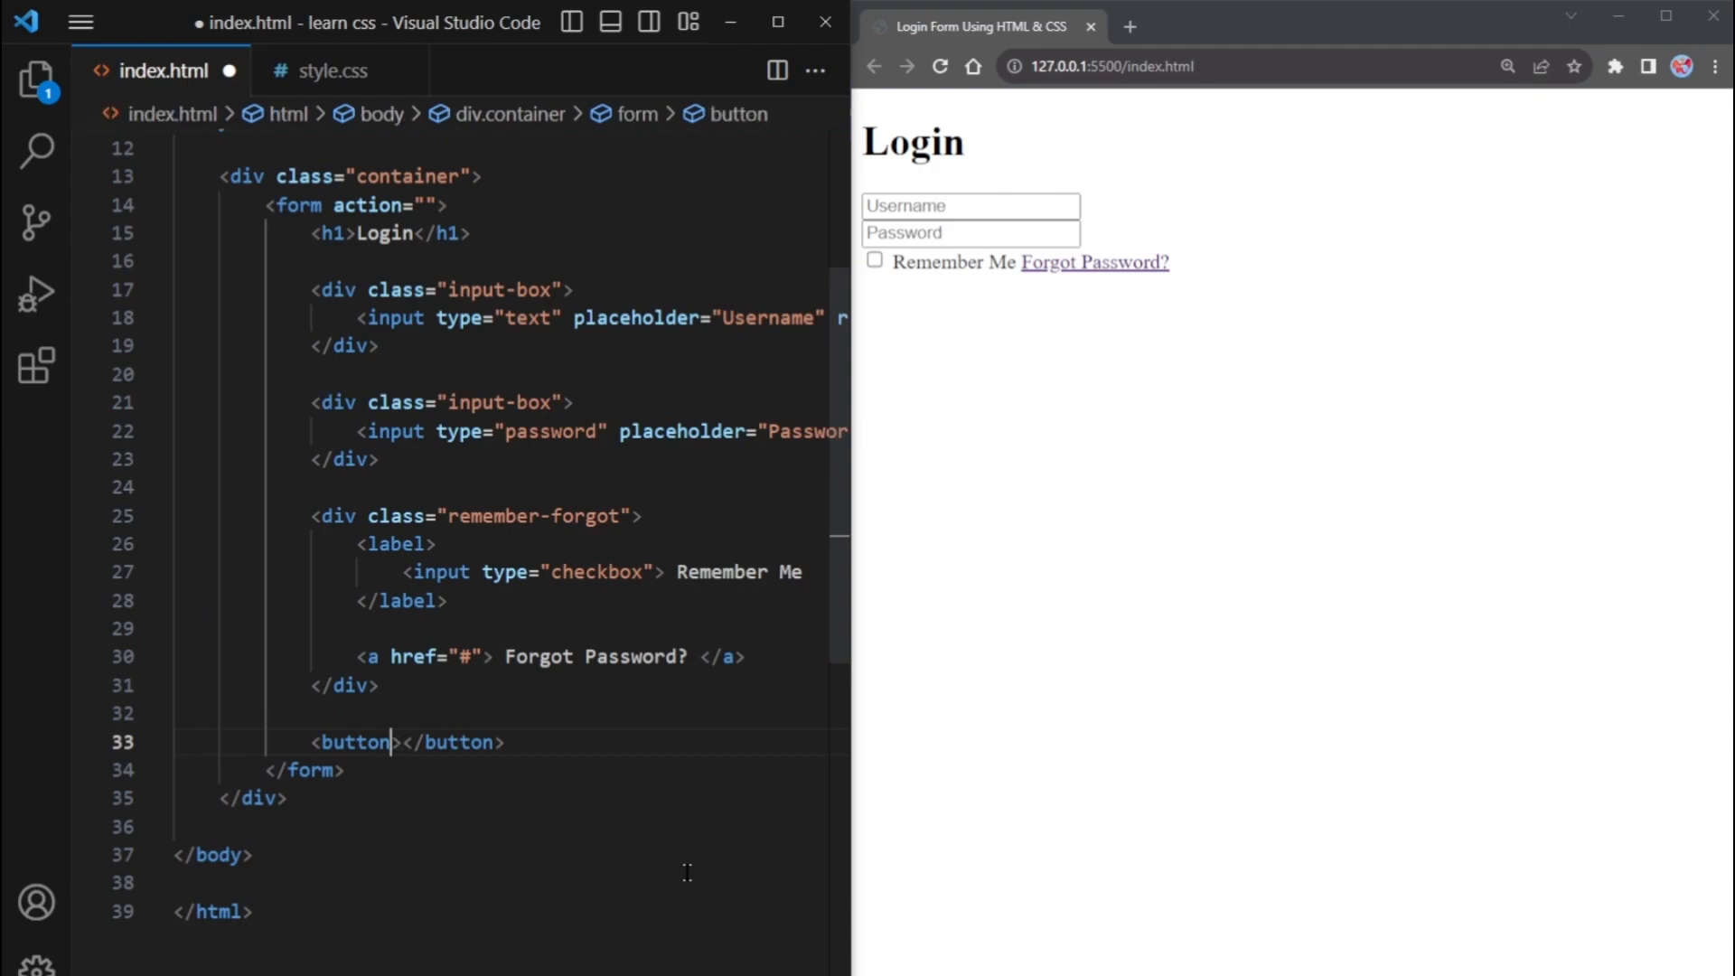
type("class=\"btn\"")
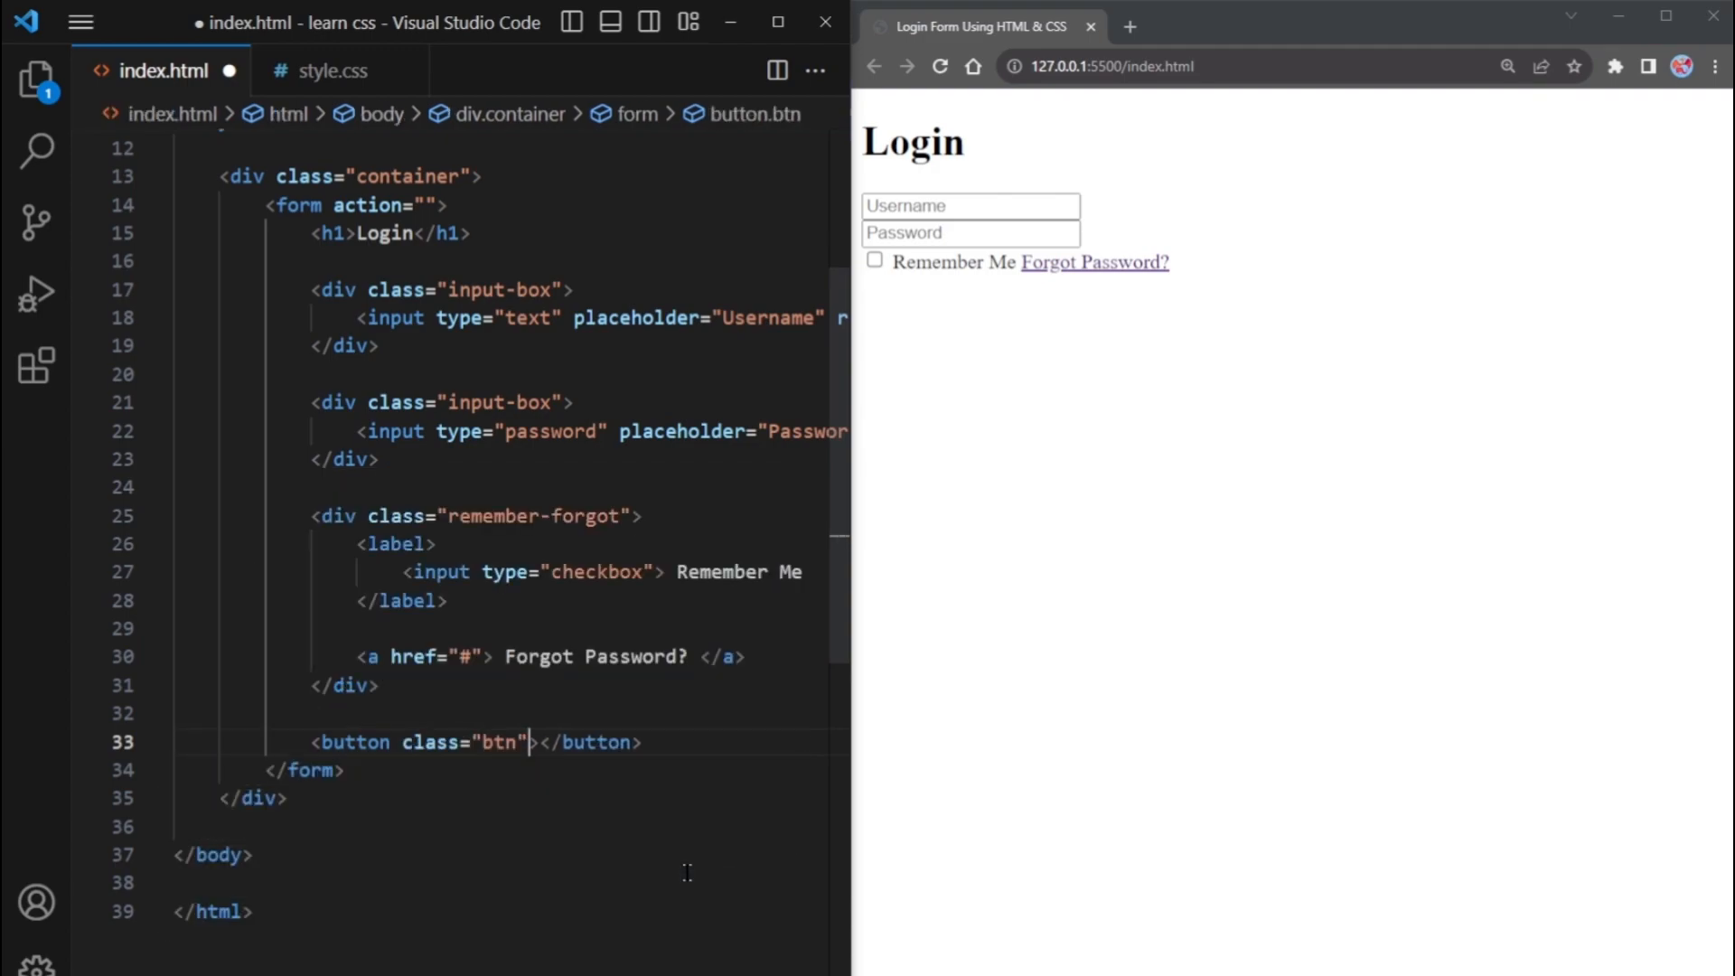
type("Login")
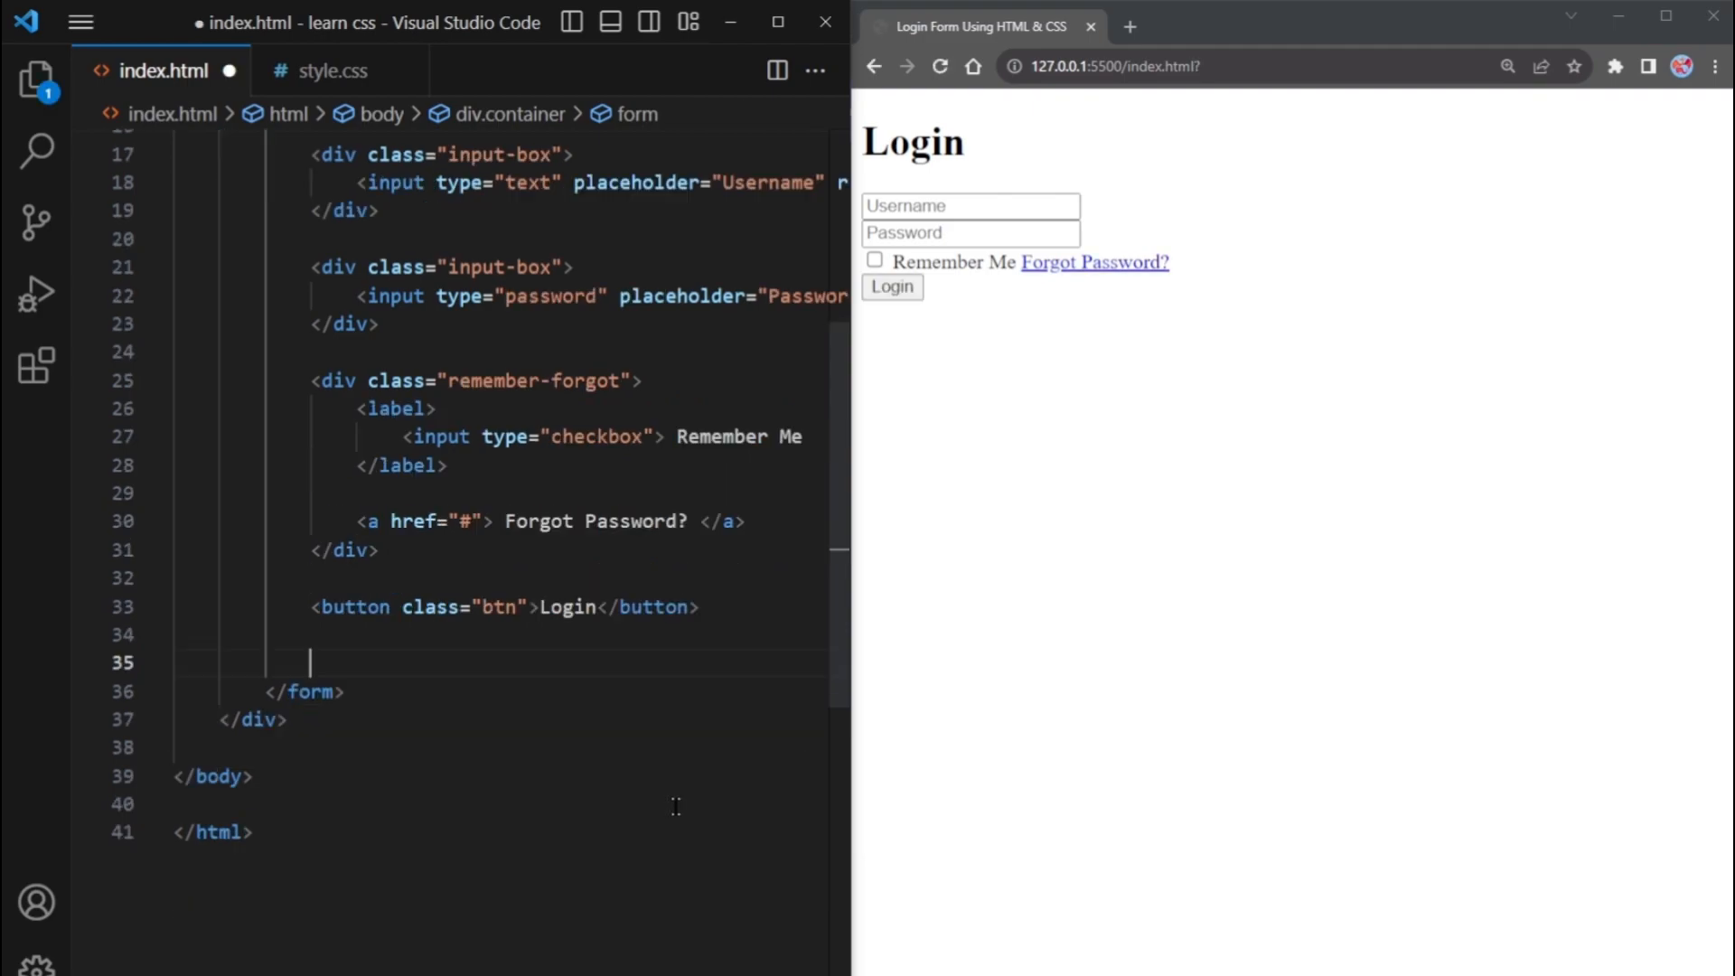
Add a register-link div reading "Don't have an account? Register" with a # link, and save
type(".")
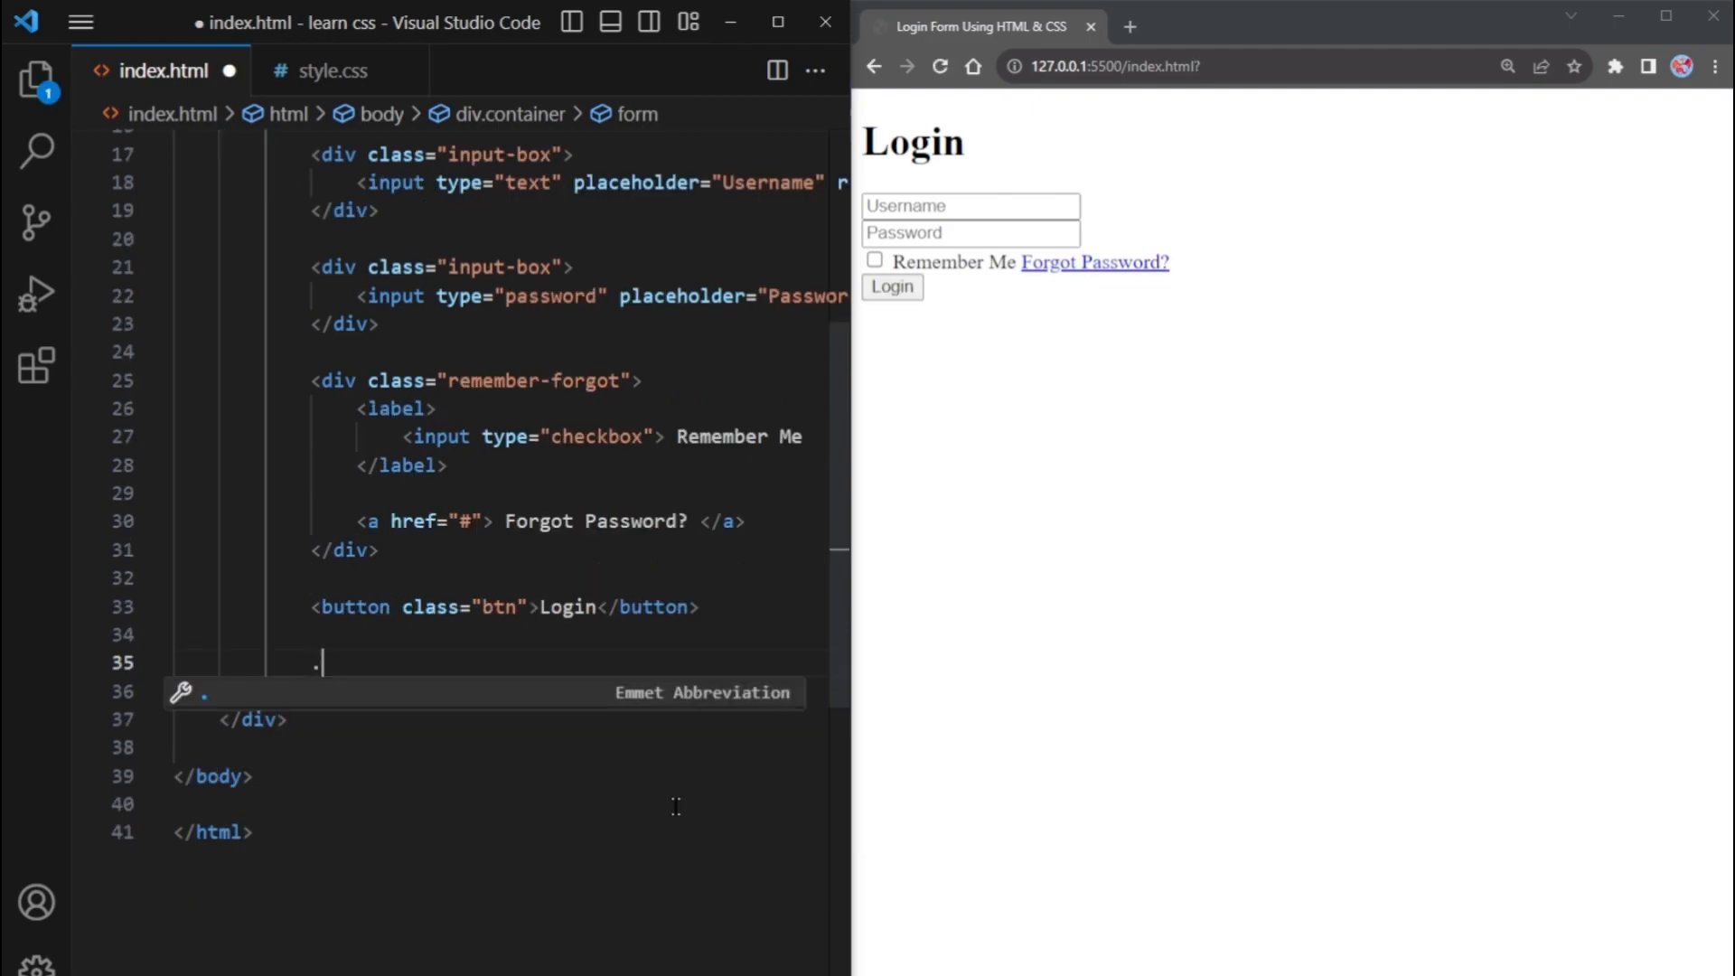
type("register")
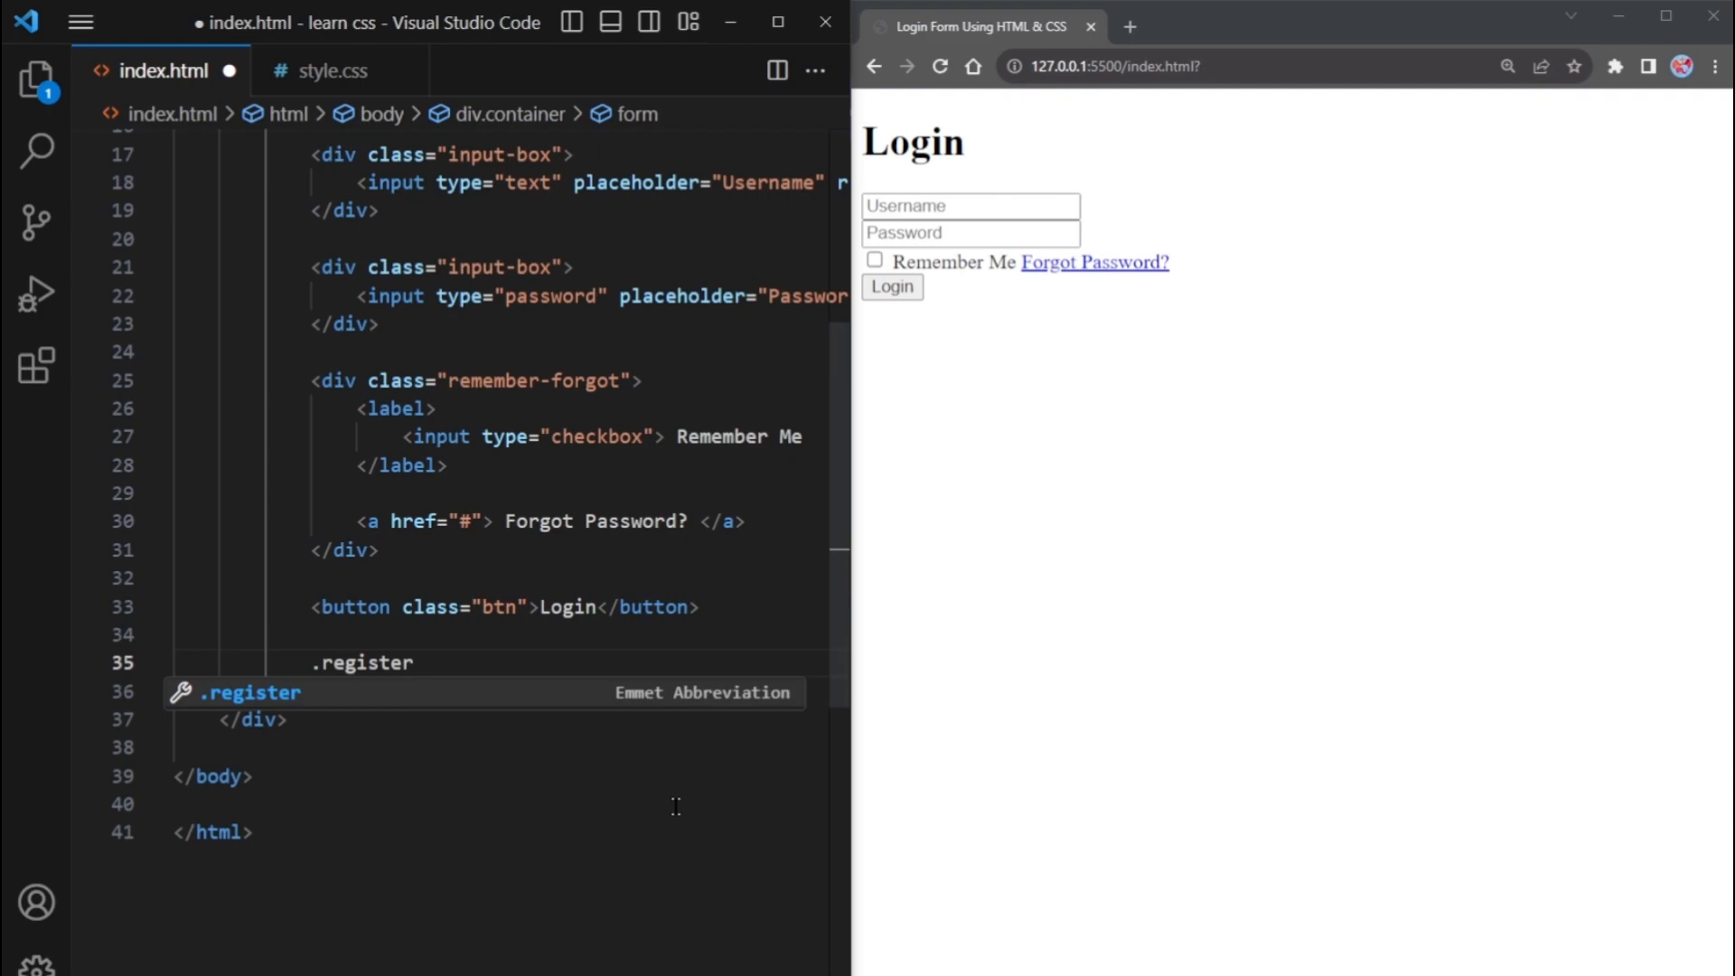
key("Tab")
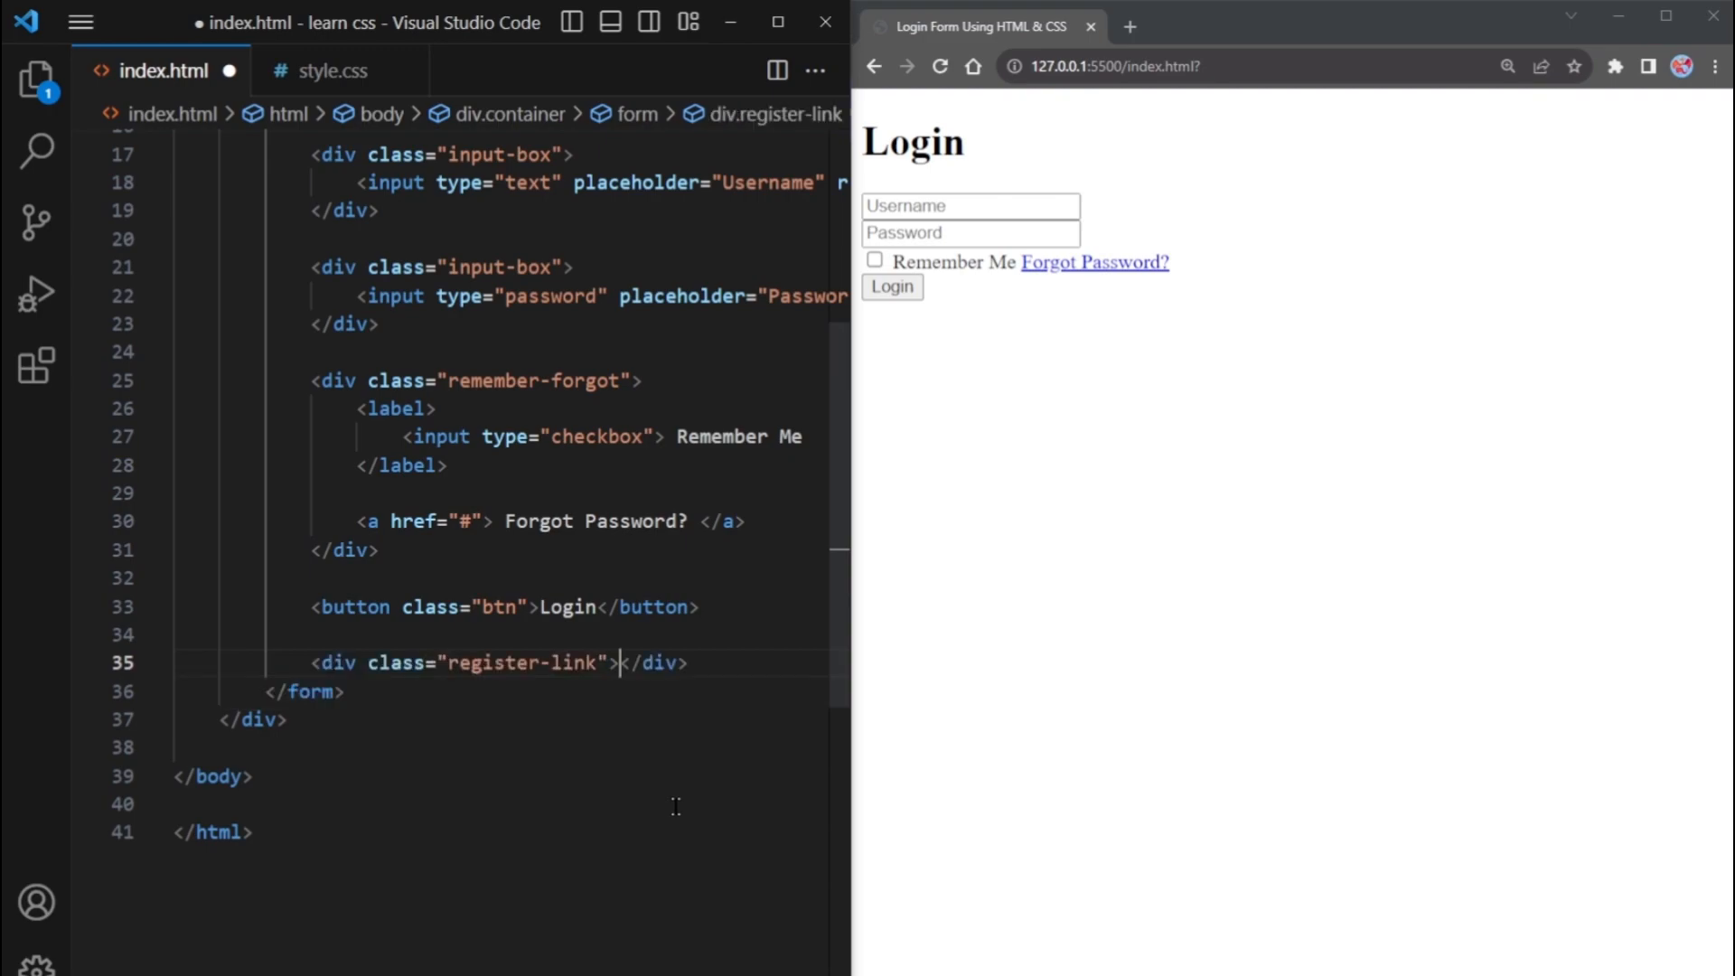
type("<p>Don't have an acco</p>")
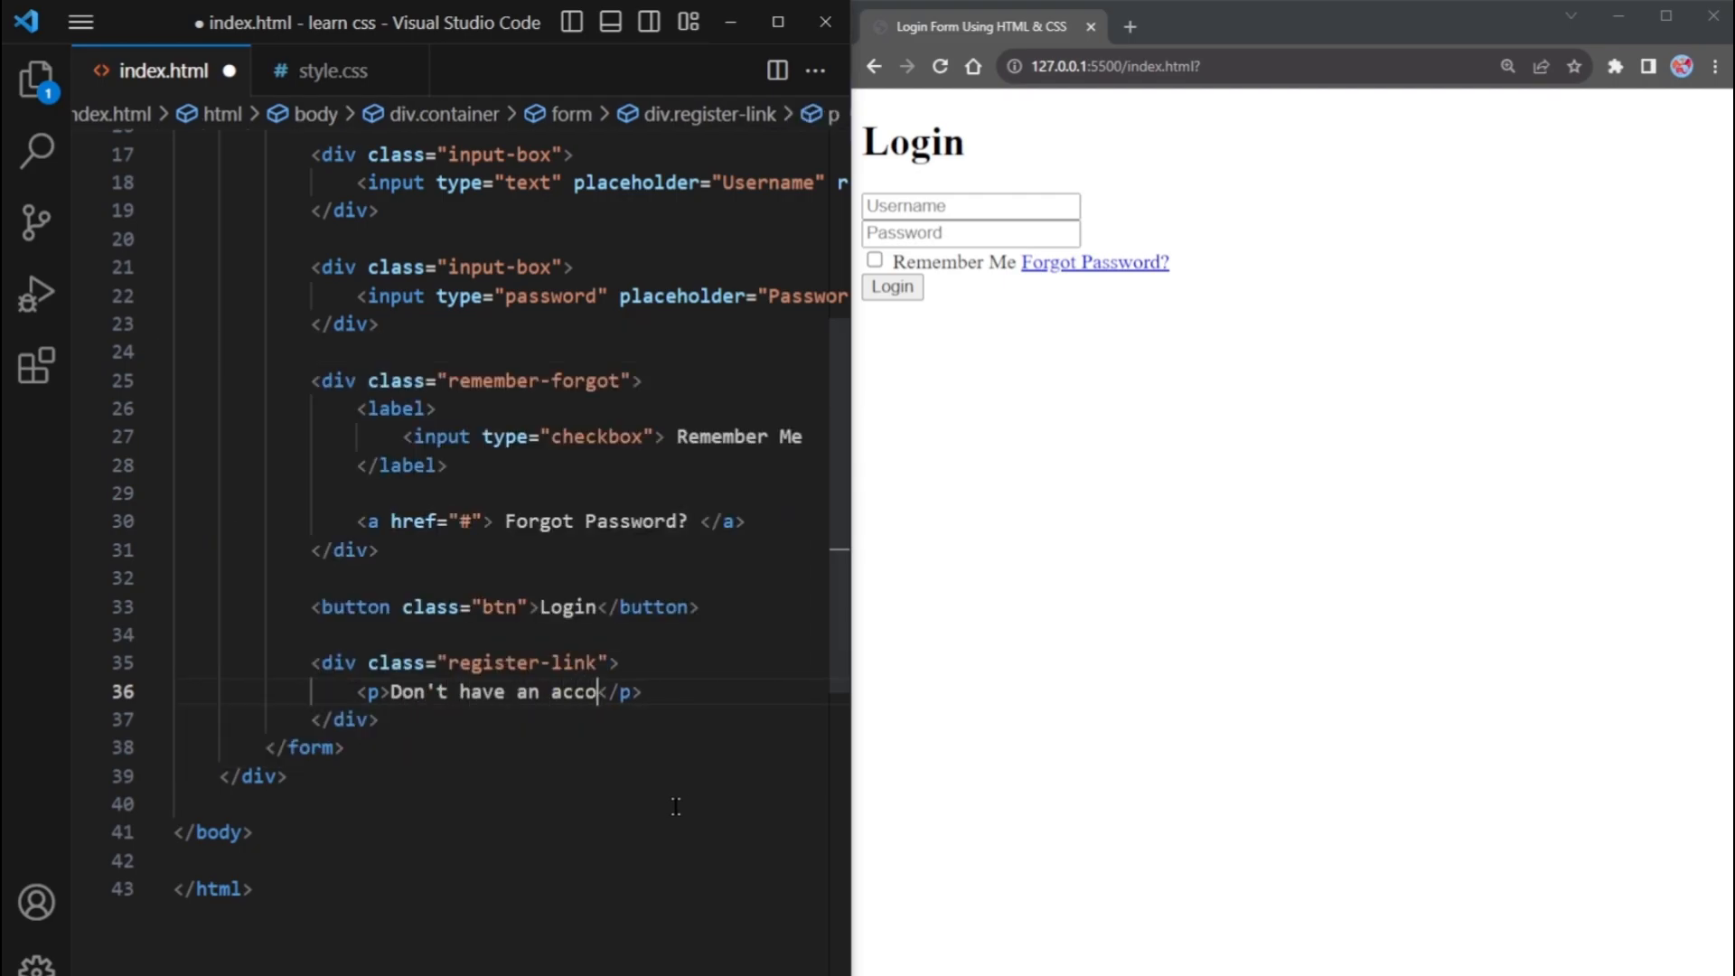
type("unt?")
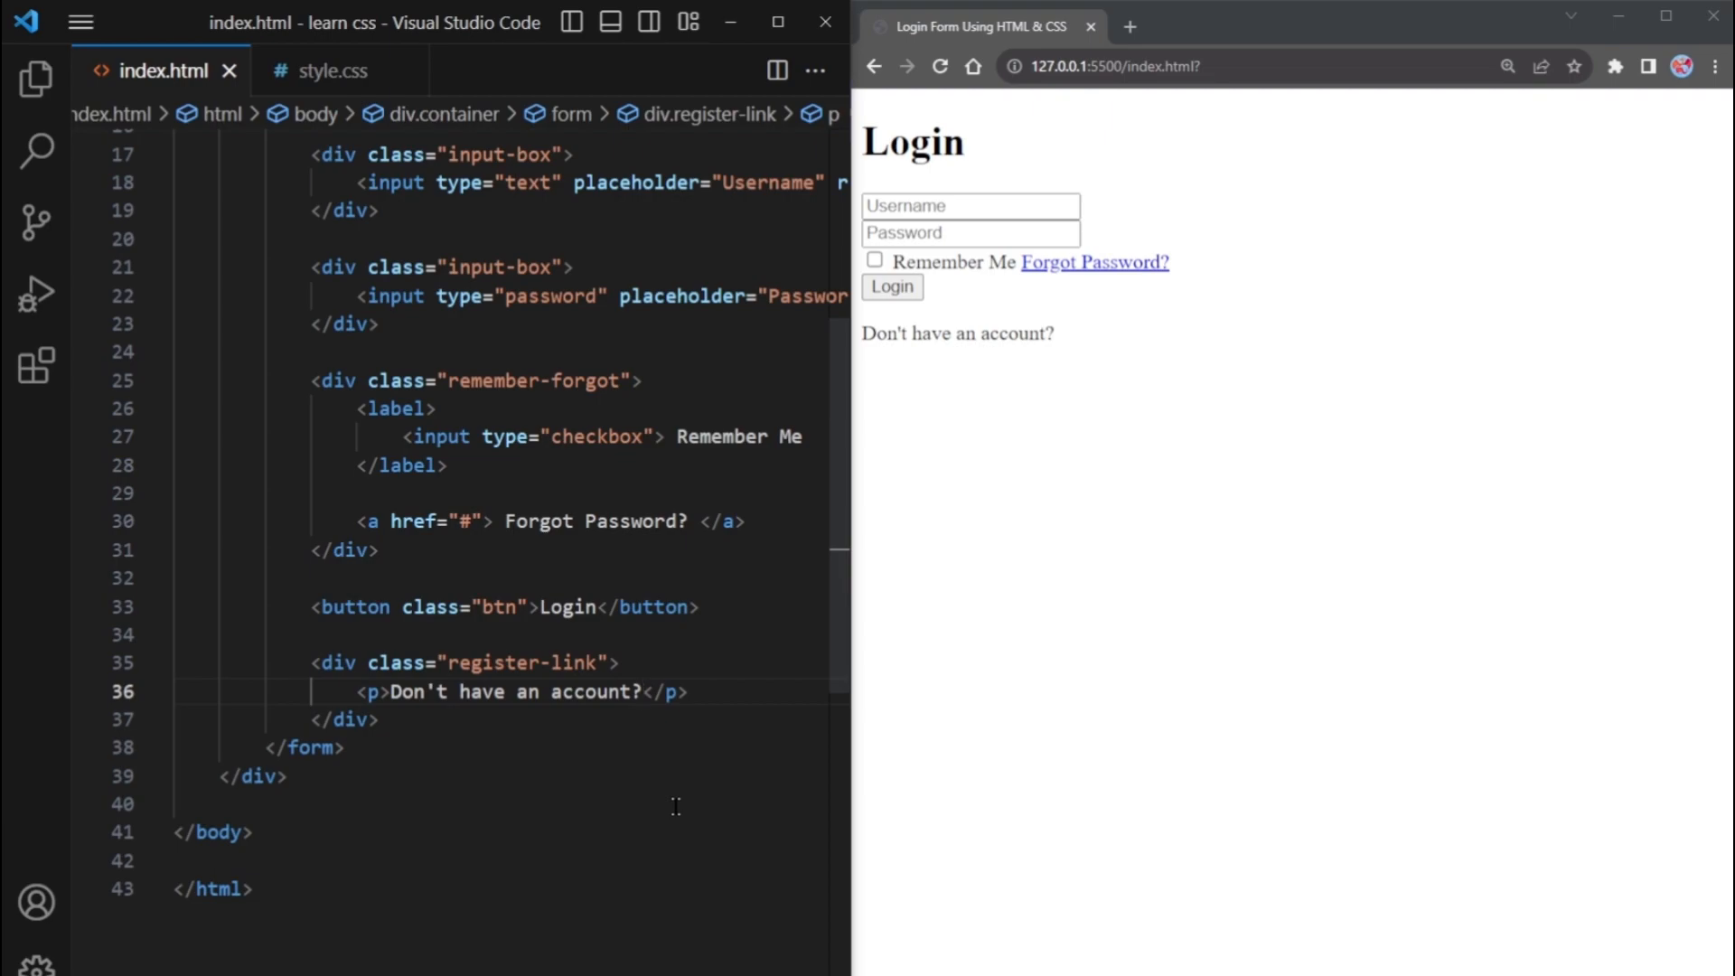
type("<a href=\"\">")
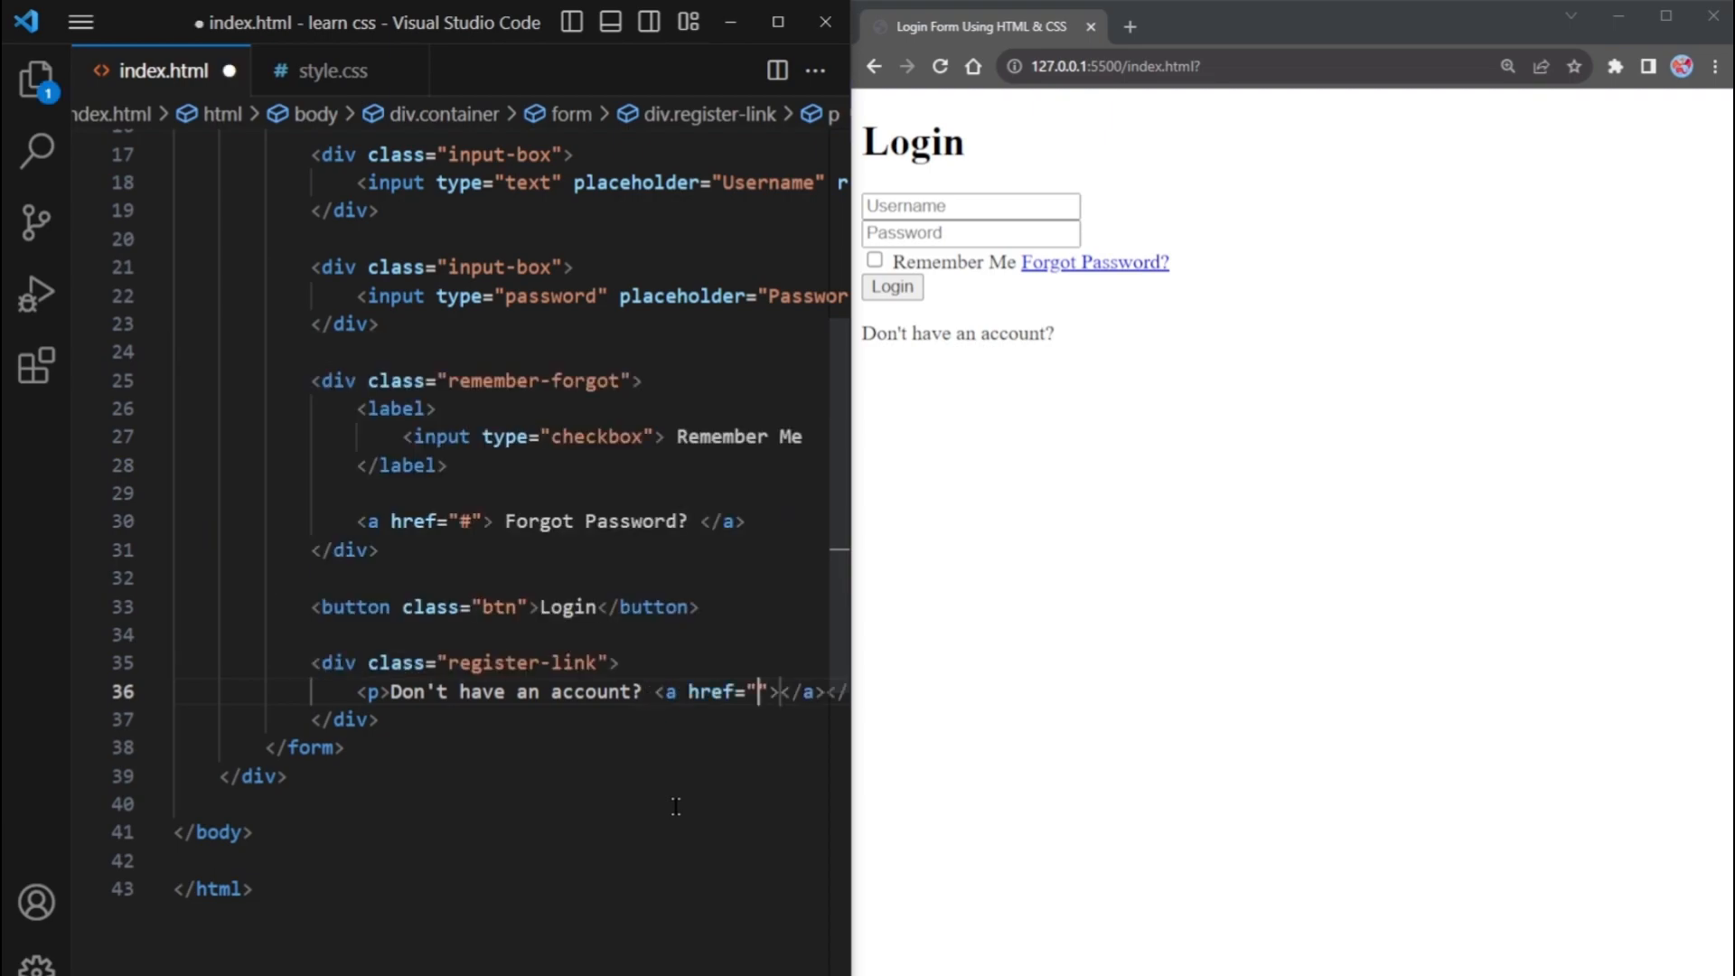
type("Resgister")
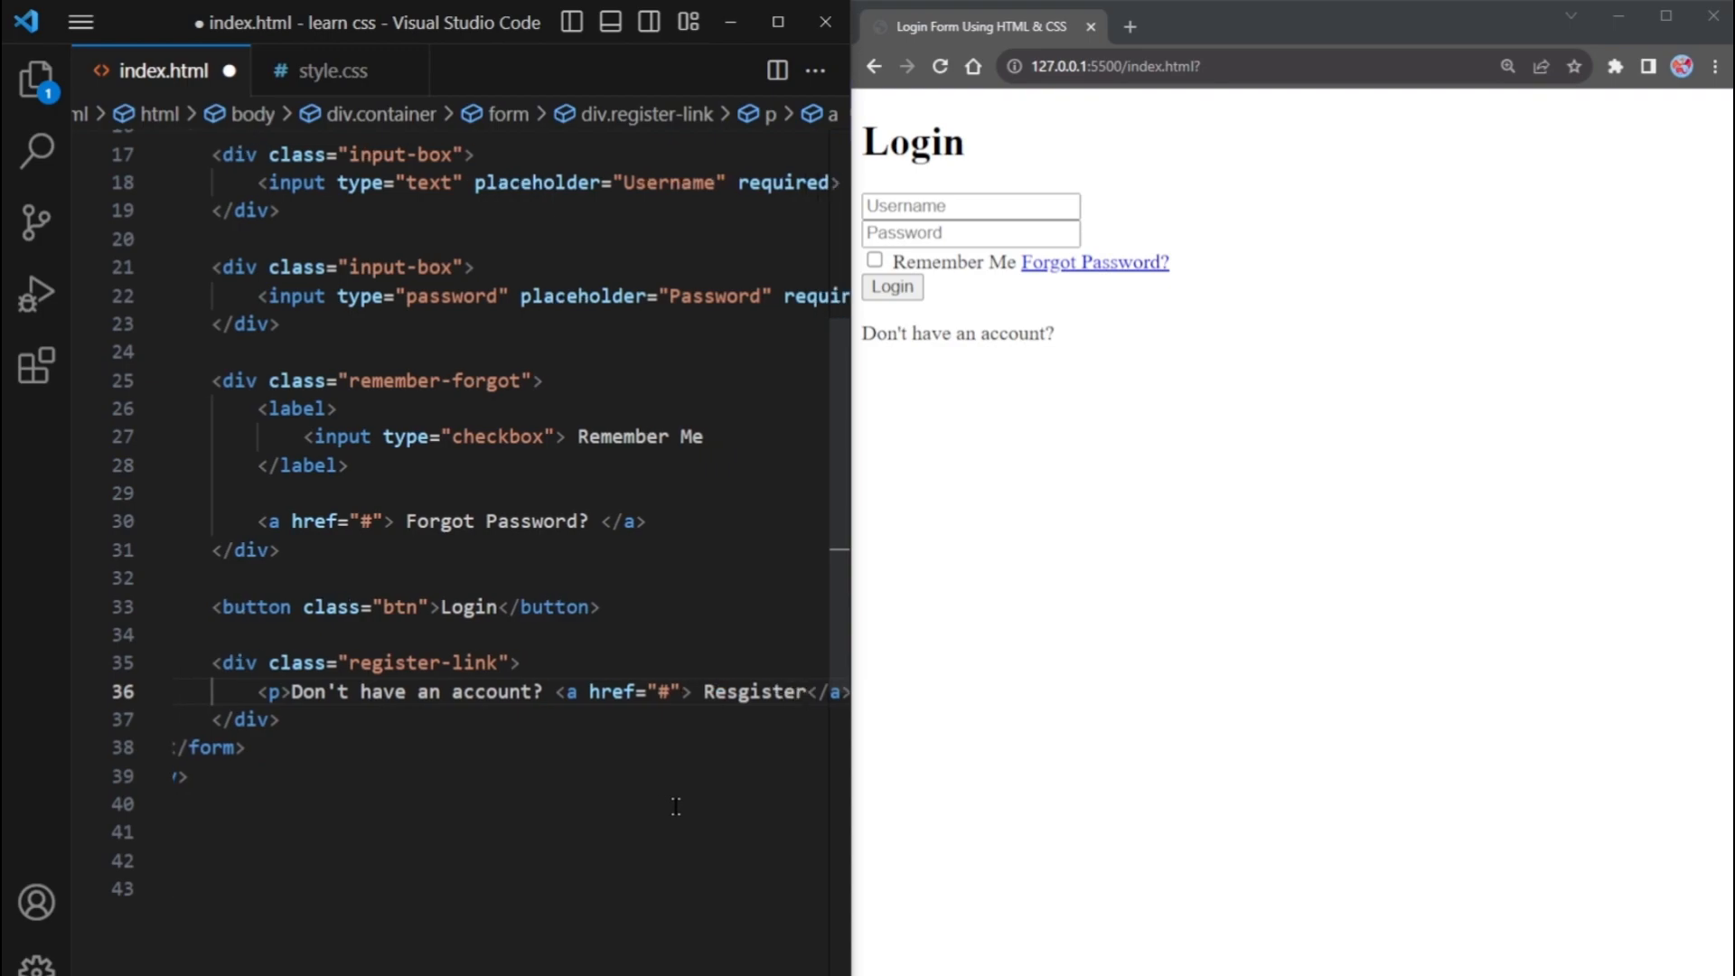
type("Register")
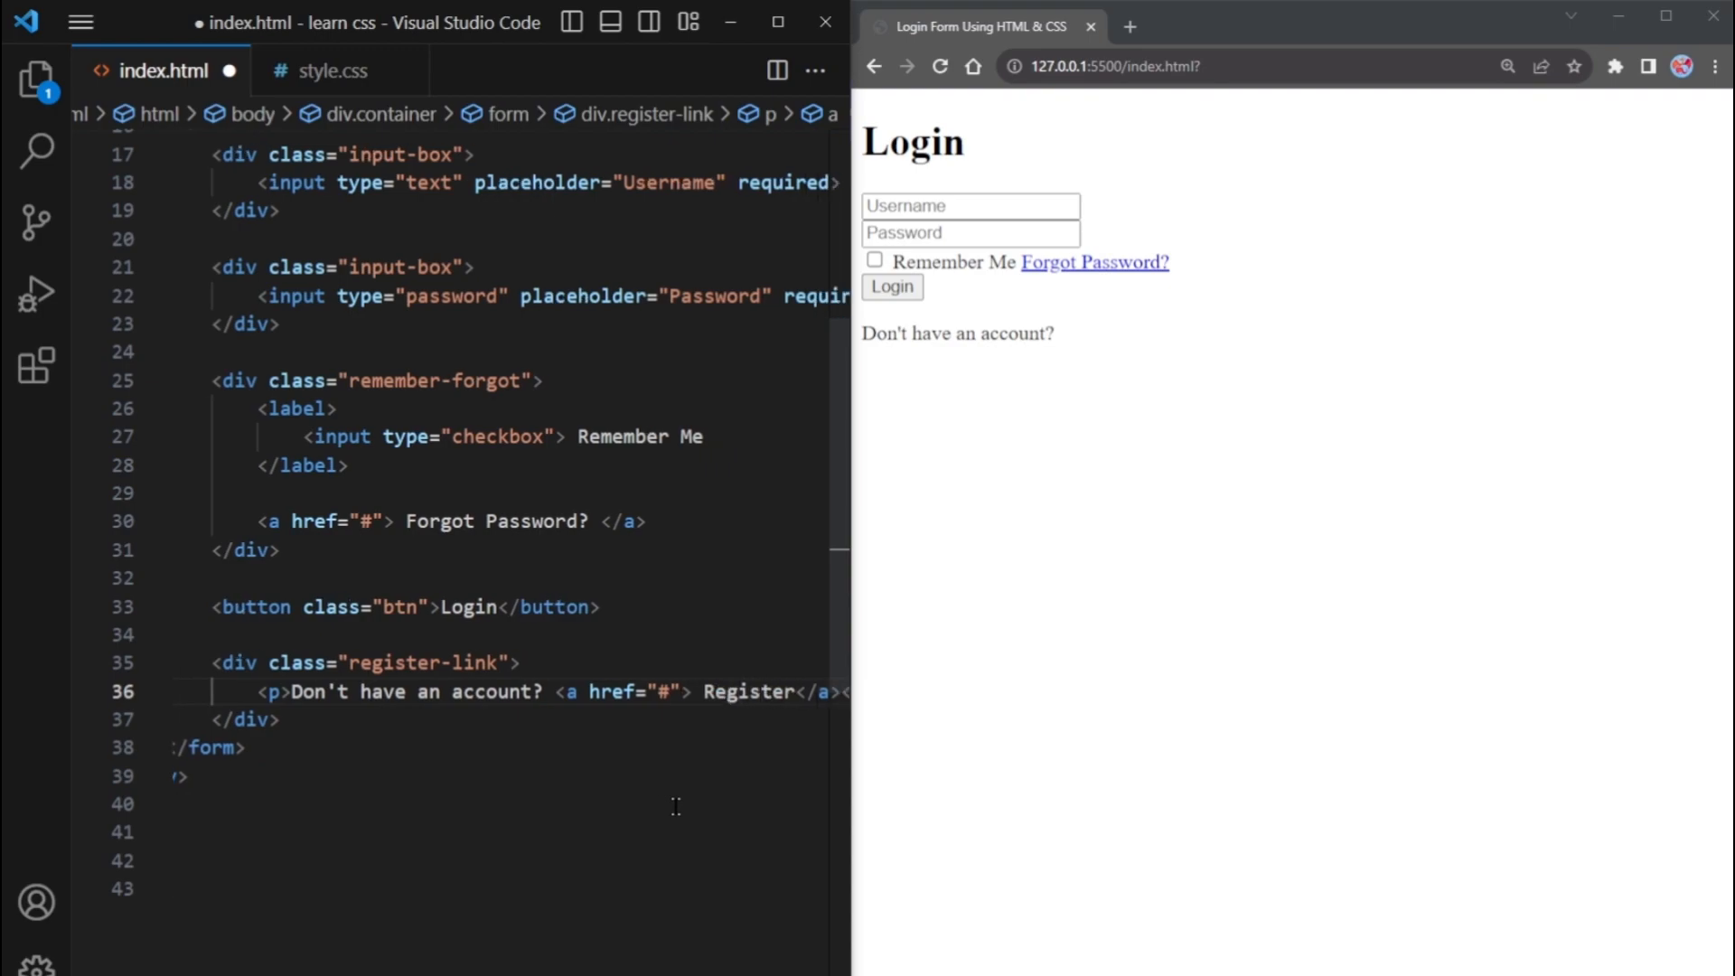
key("ctrl+s")
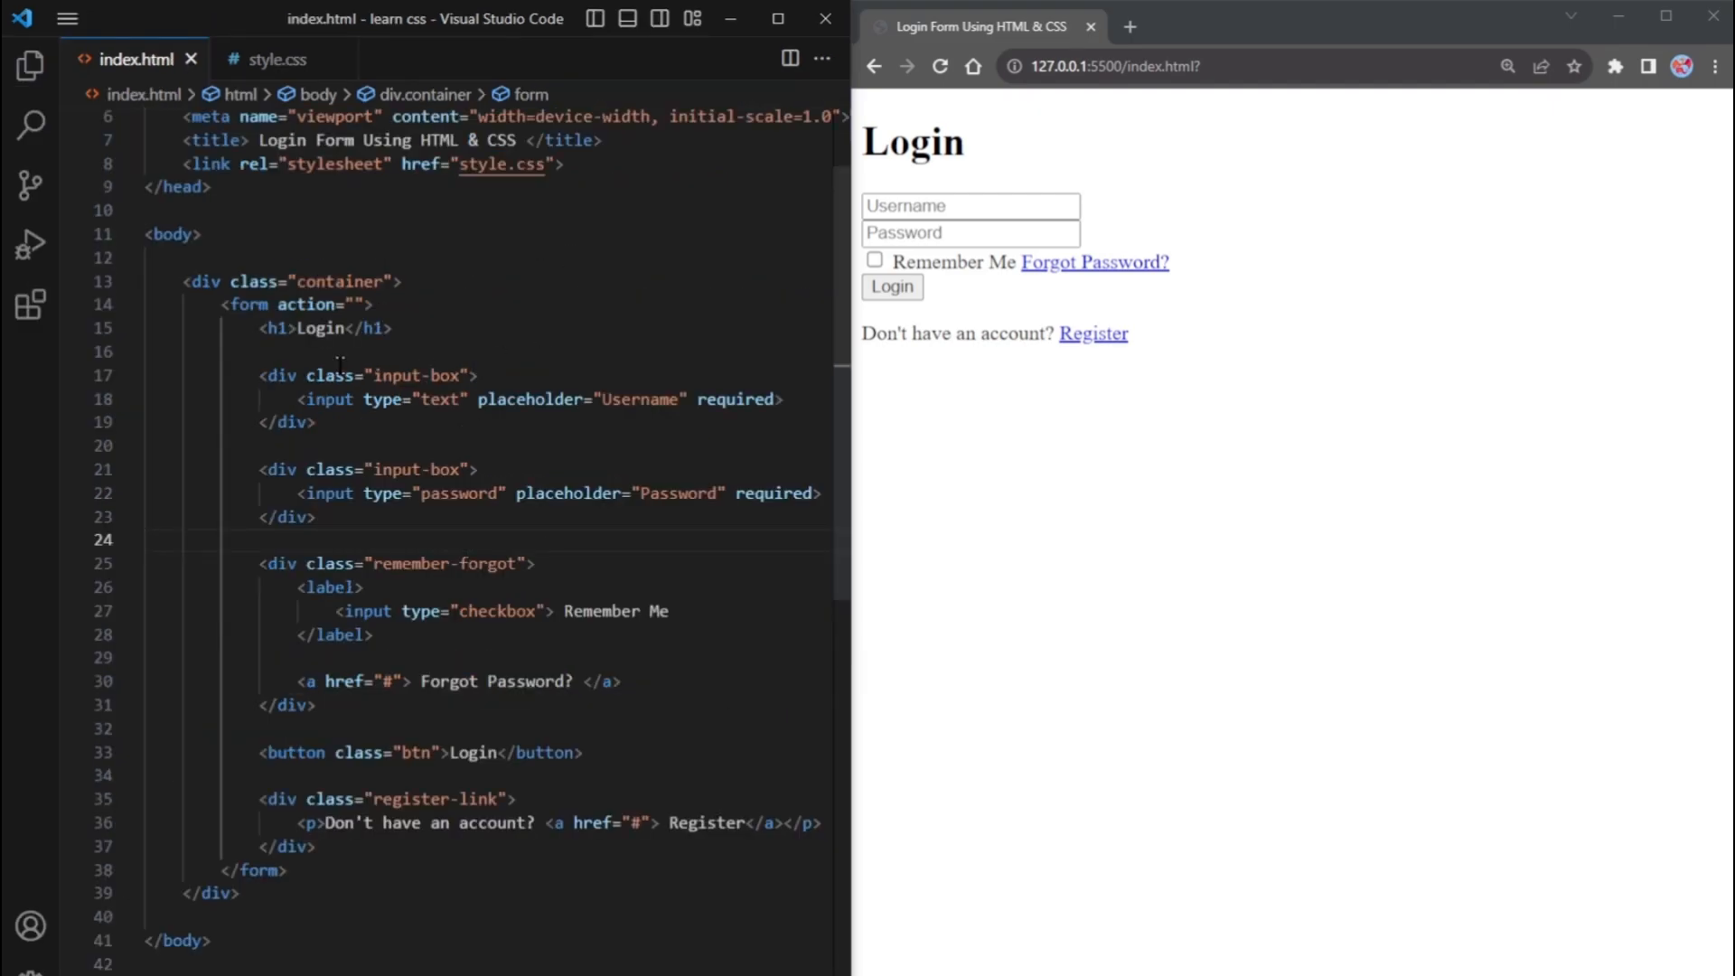
Find the Font Awesome cdnjs all.min.css URL and link it as a stylesheet in the head
left_click_drag(255, 470, 322, 516)
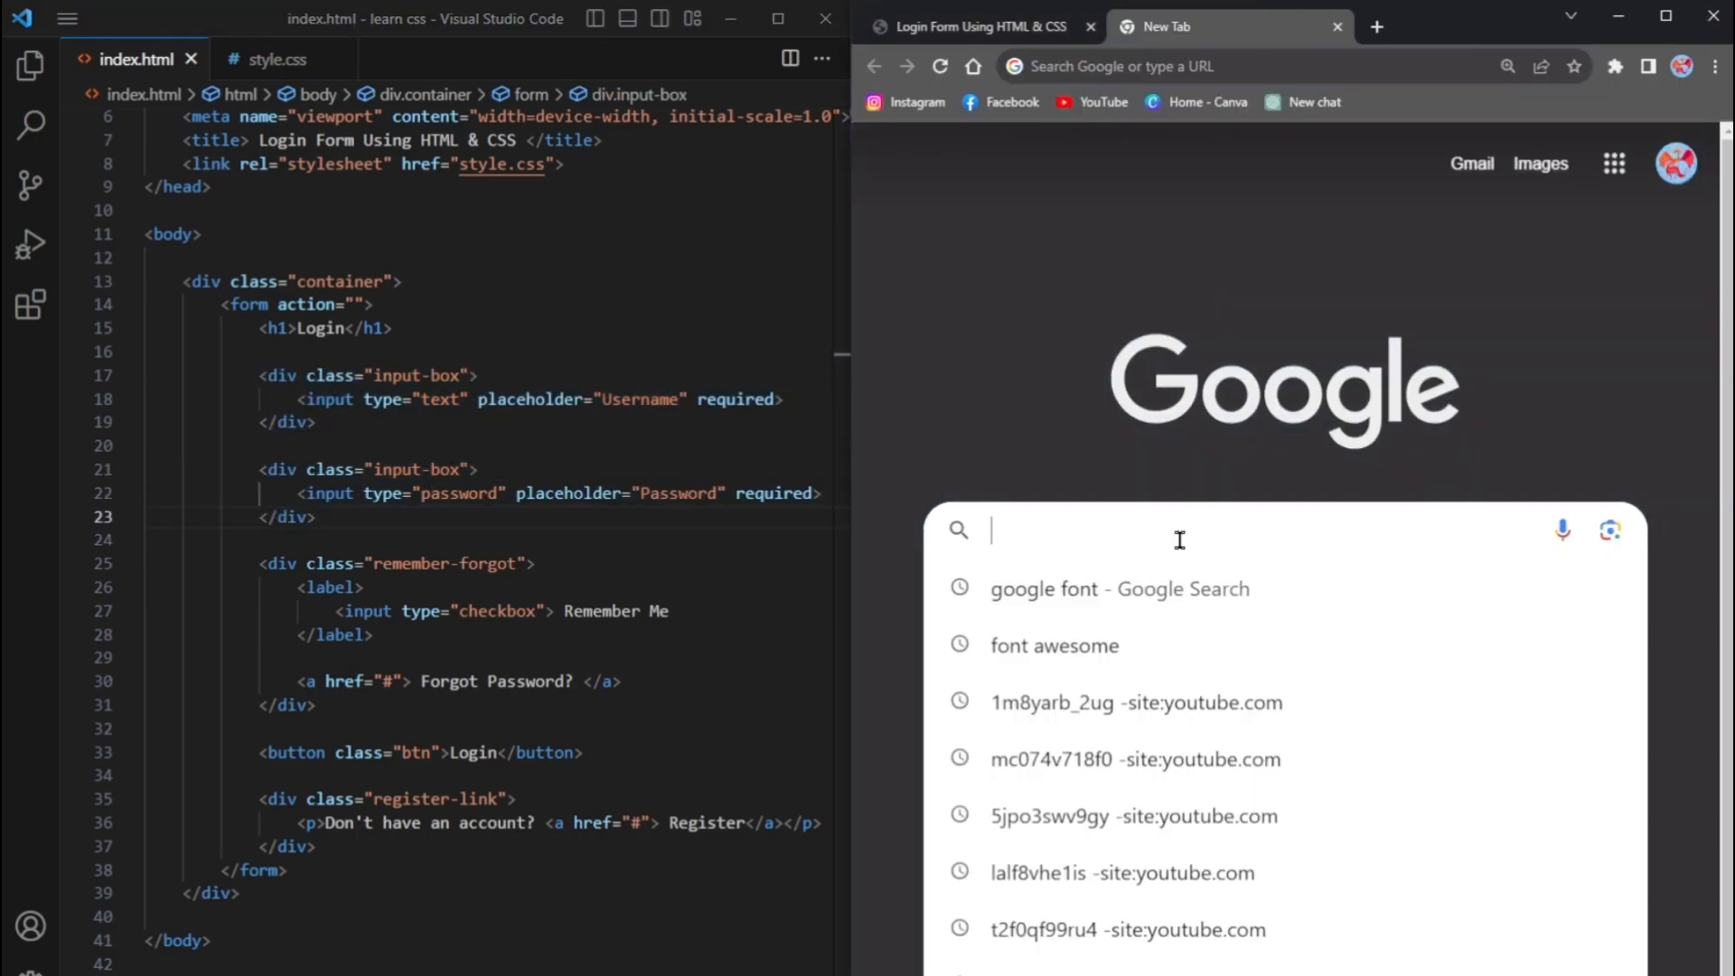
type("font awesome cdn link")
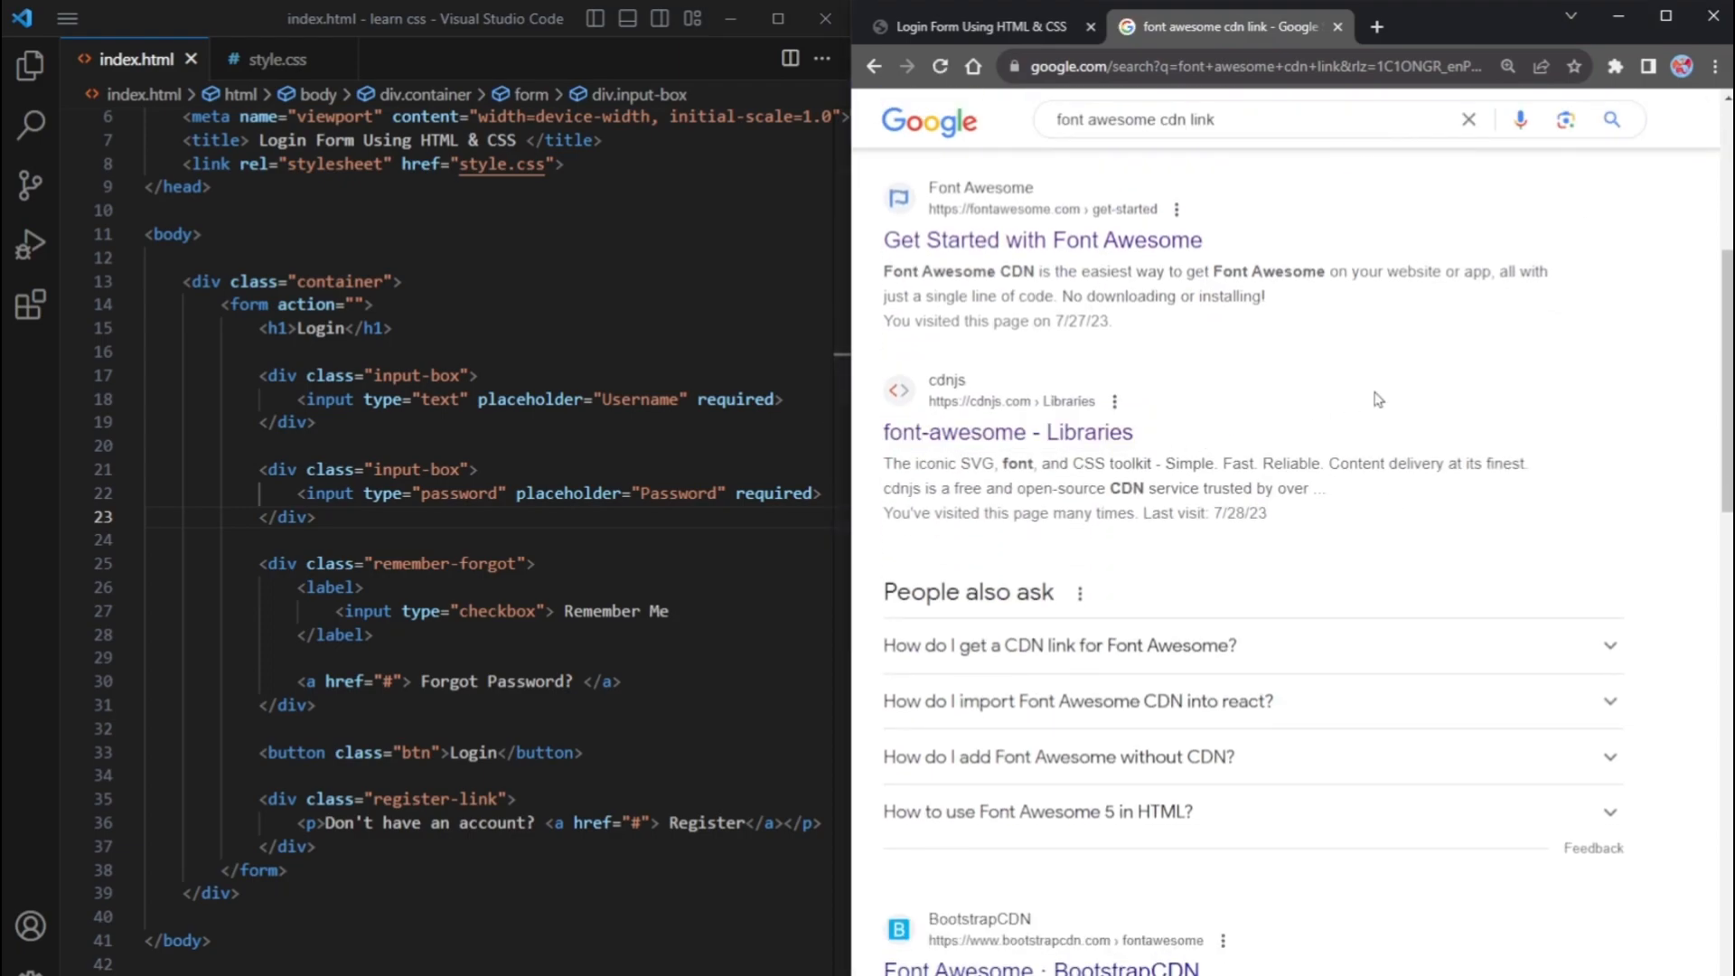
left_click(1005, 432)
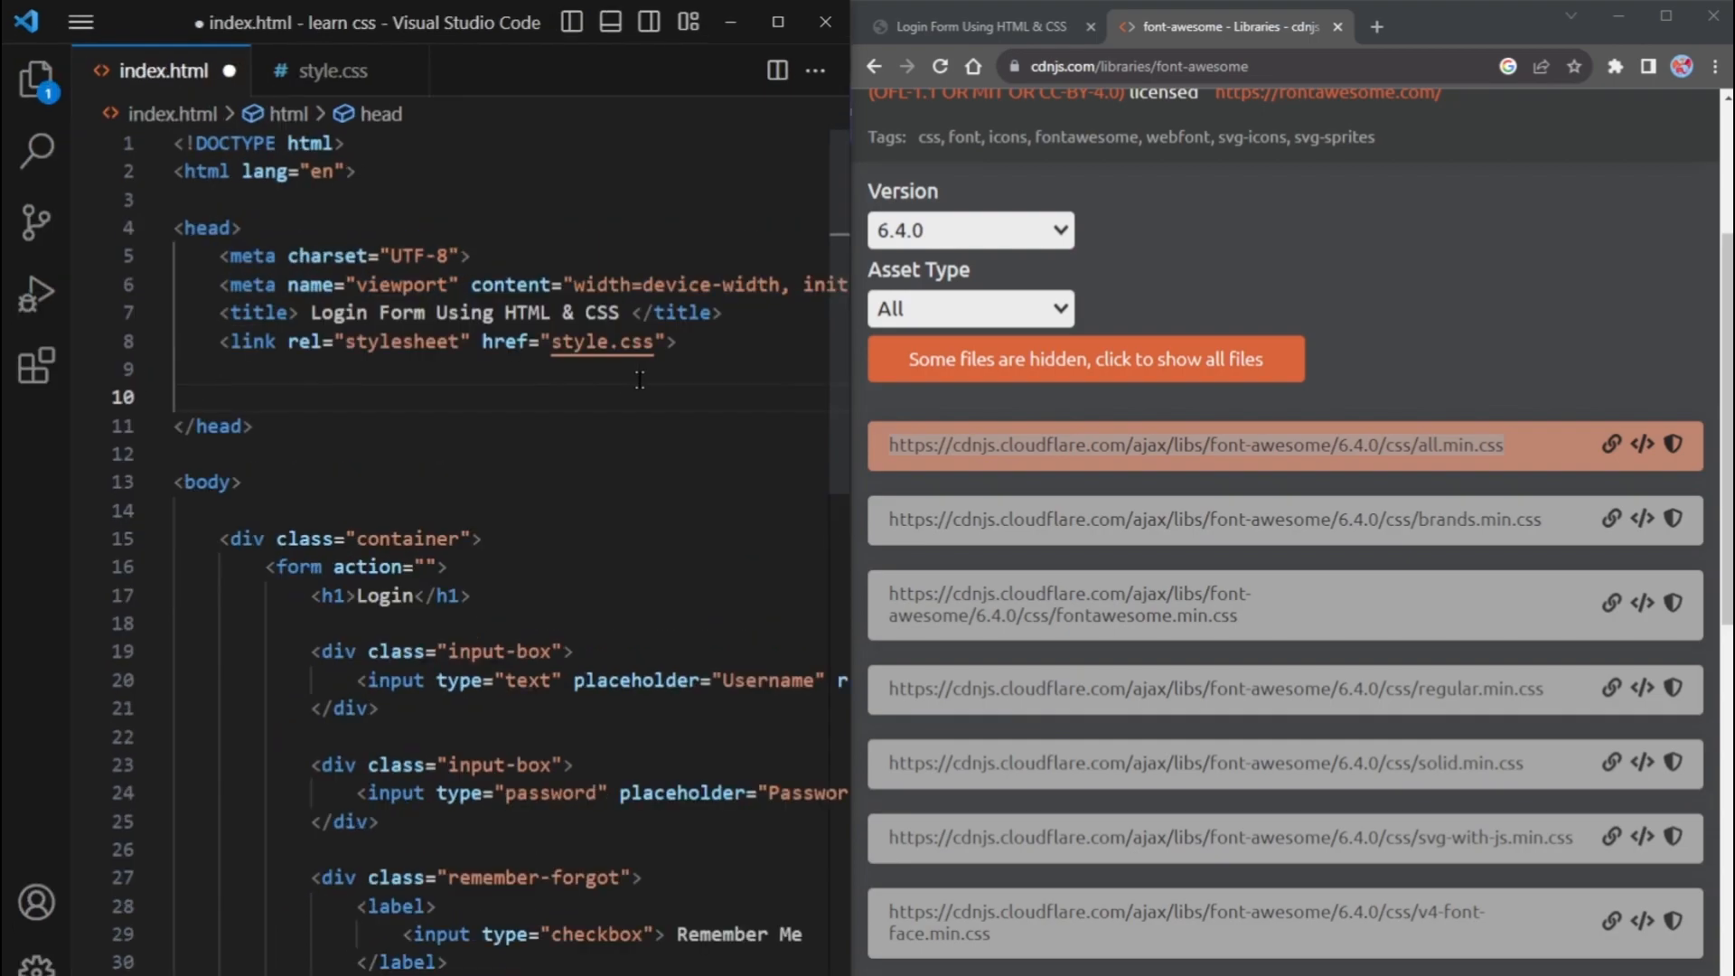
type("<link rel=\"stylesheet\" href=\"\">")
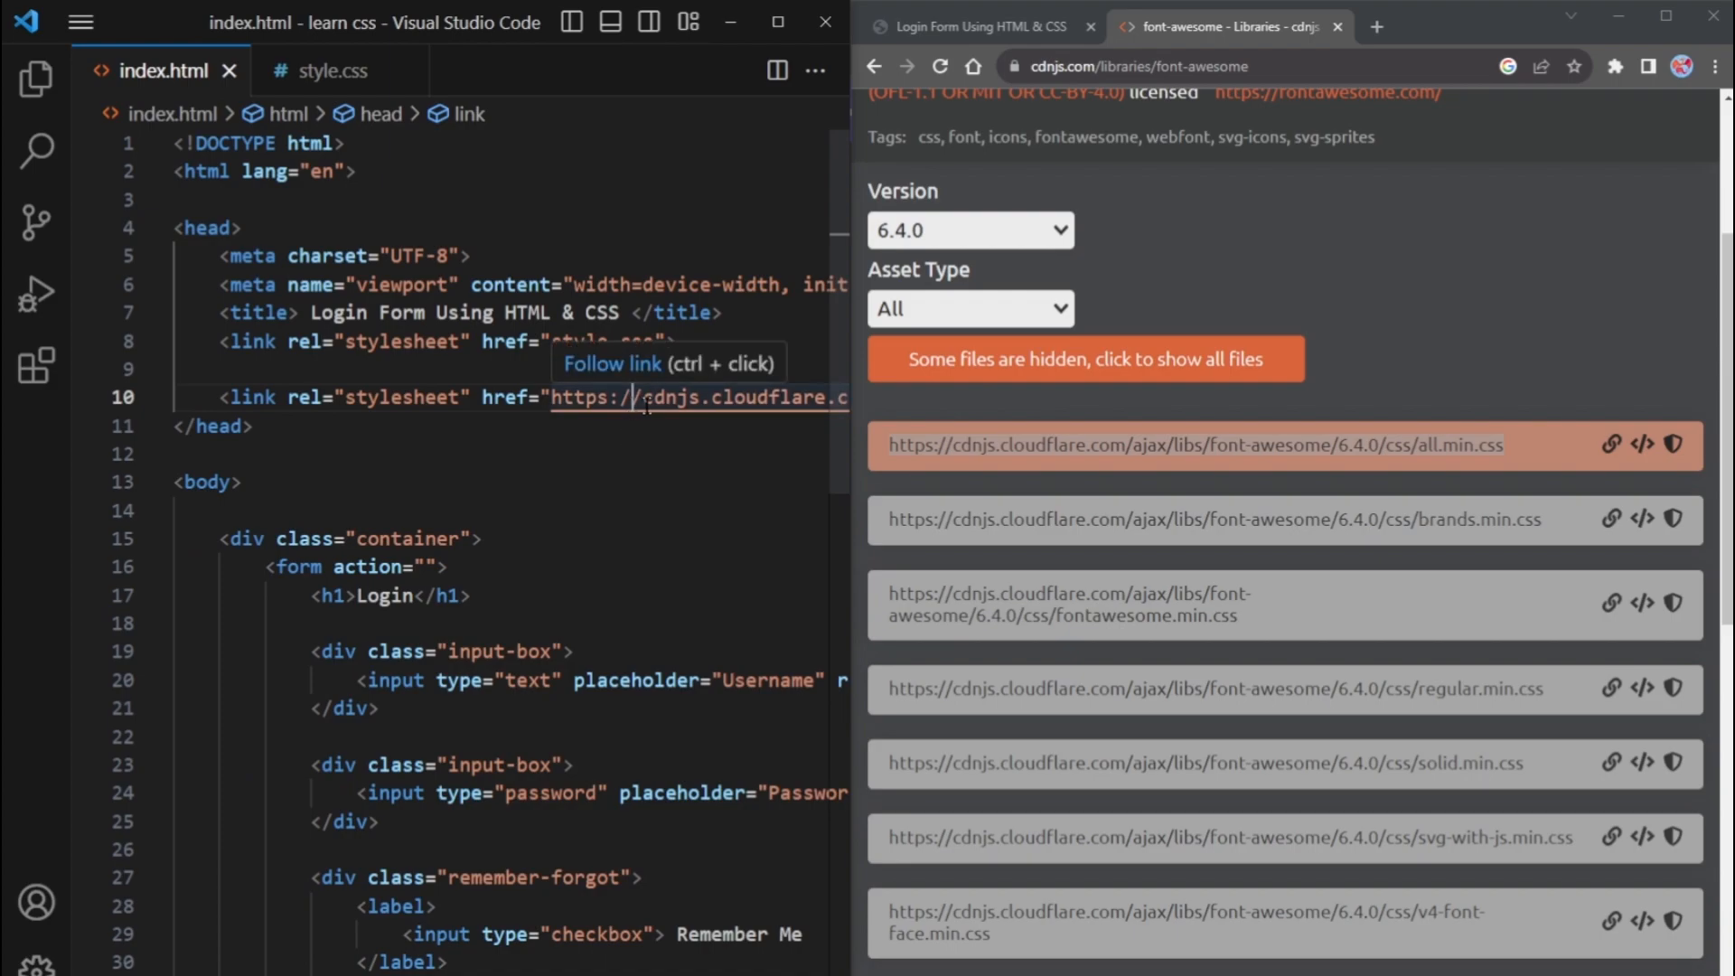
left_click(1377, 25)
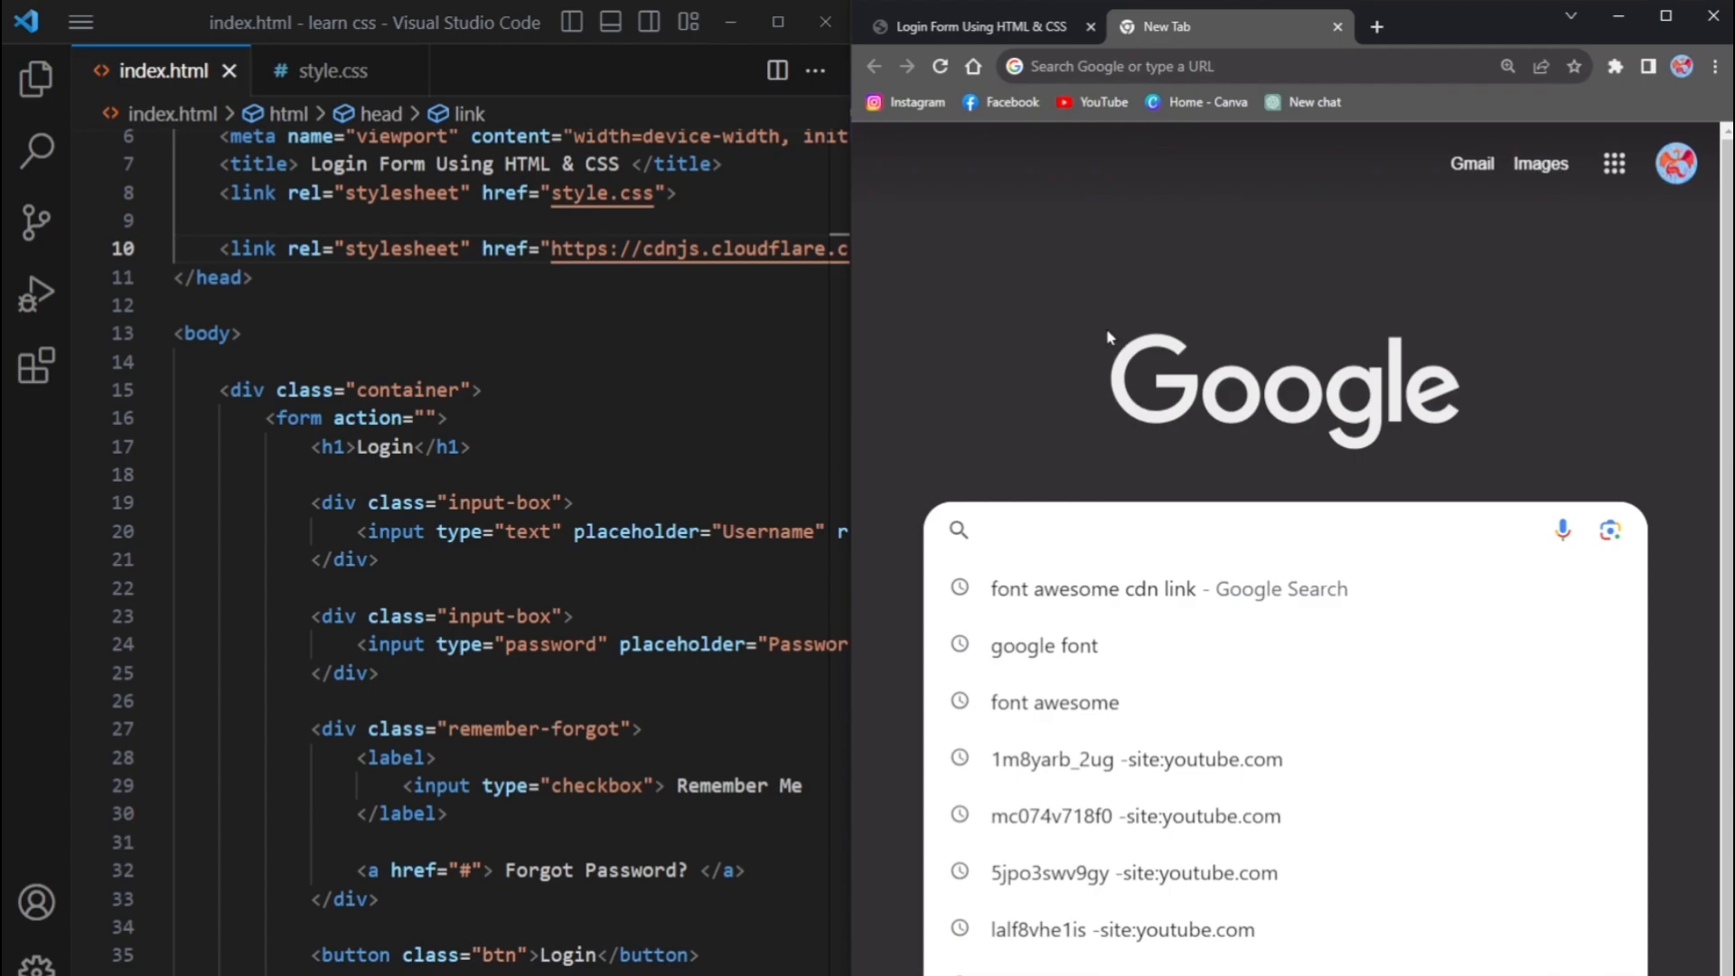
Open fontawesome.com, search 'user' and view the user-large icon details
left_click(1054, 701)
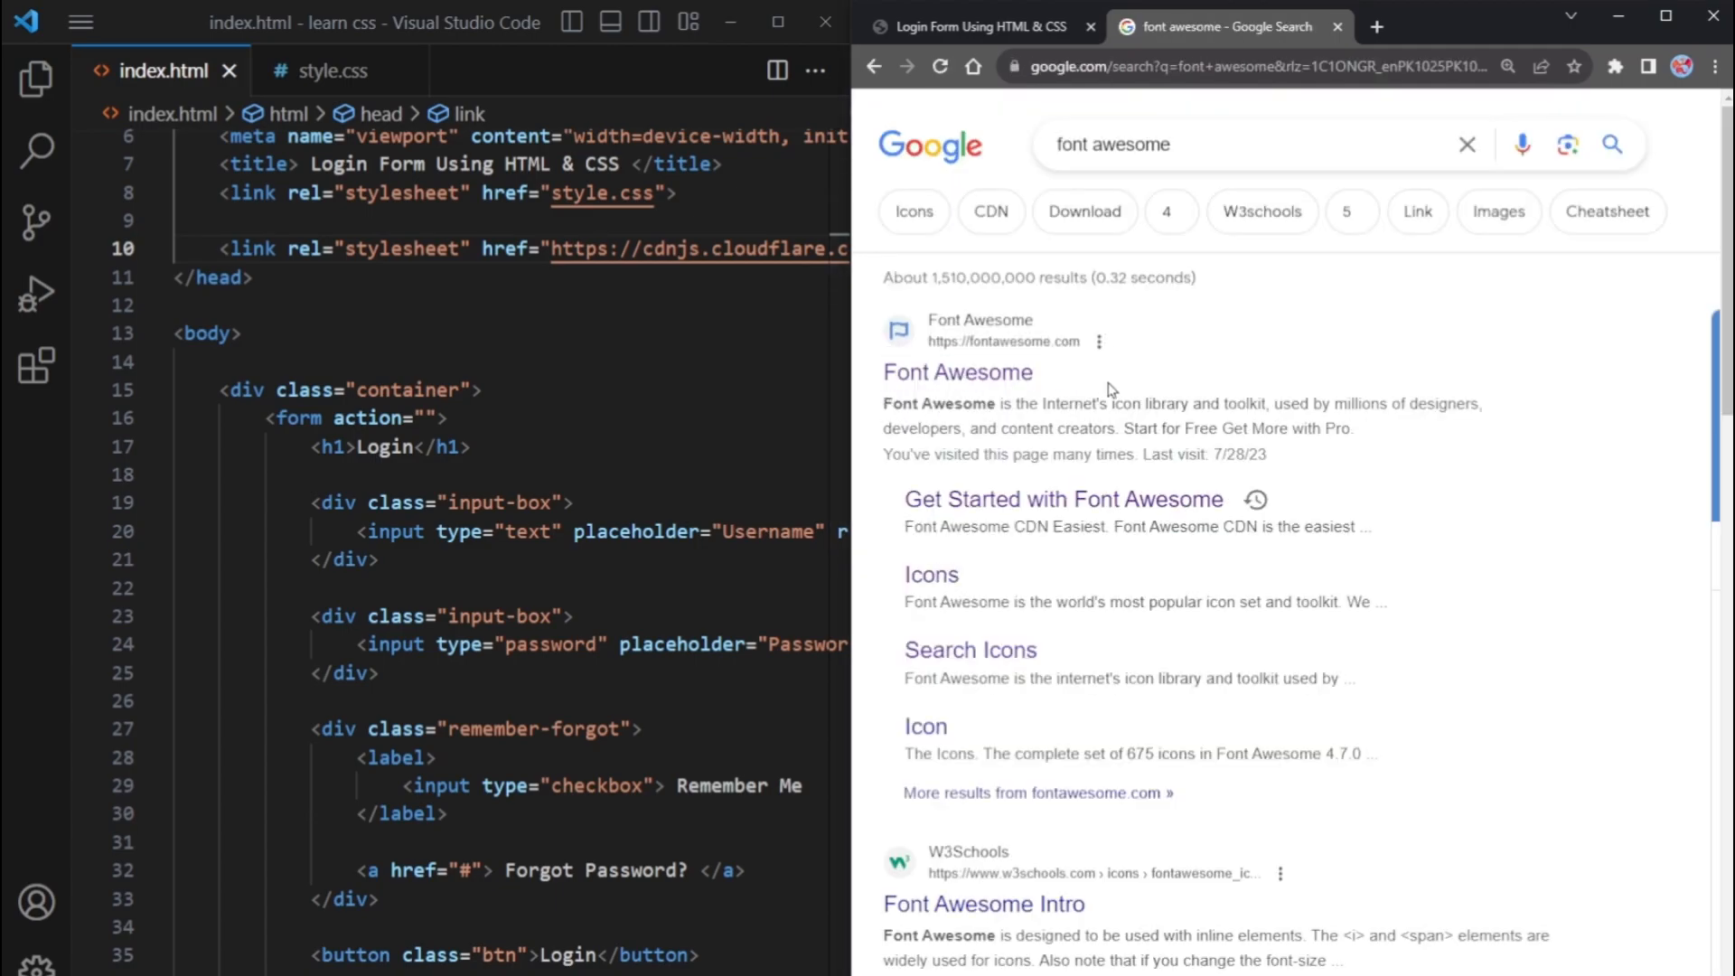
left_click(957, 372)
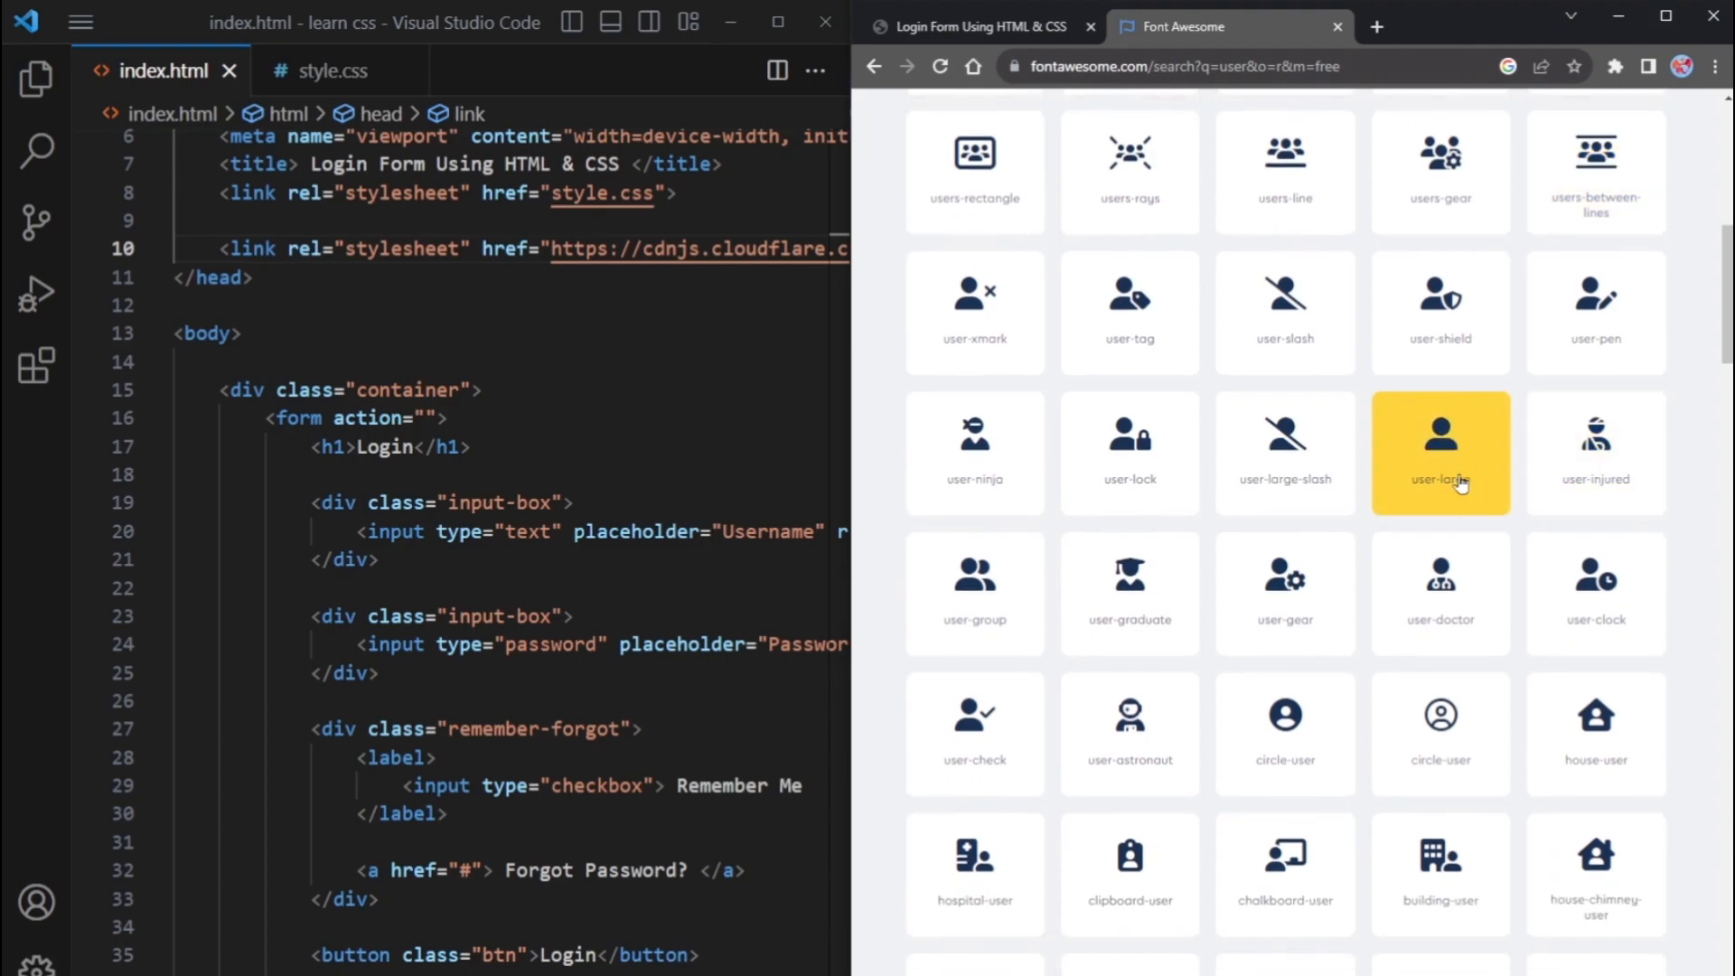
left_click(1441, 452)
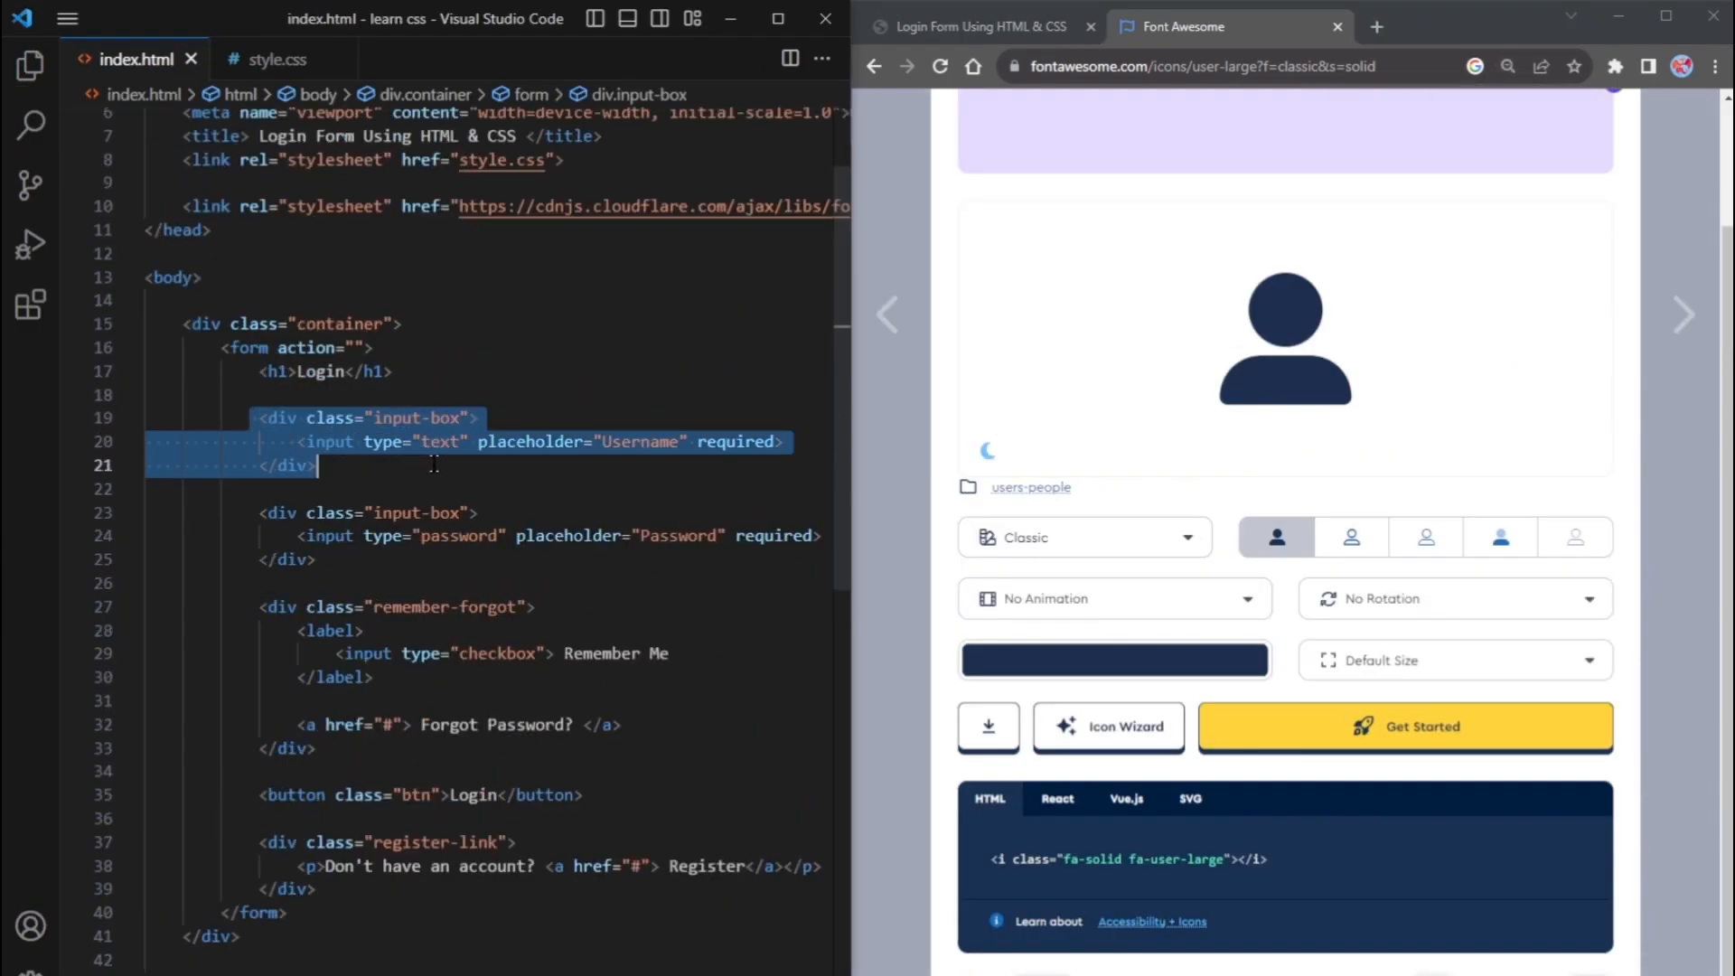
Insert <i class="fa-solid fa-user-large"></i> under the Username input
left_click(289, 441)
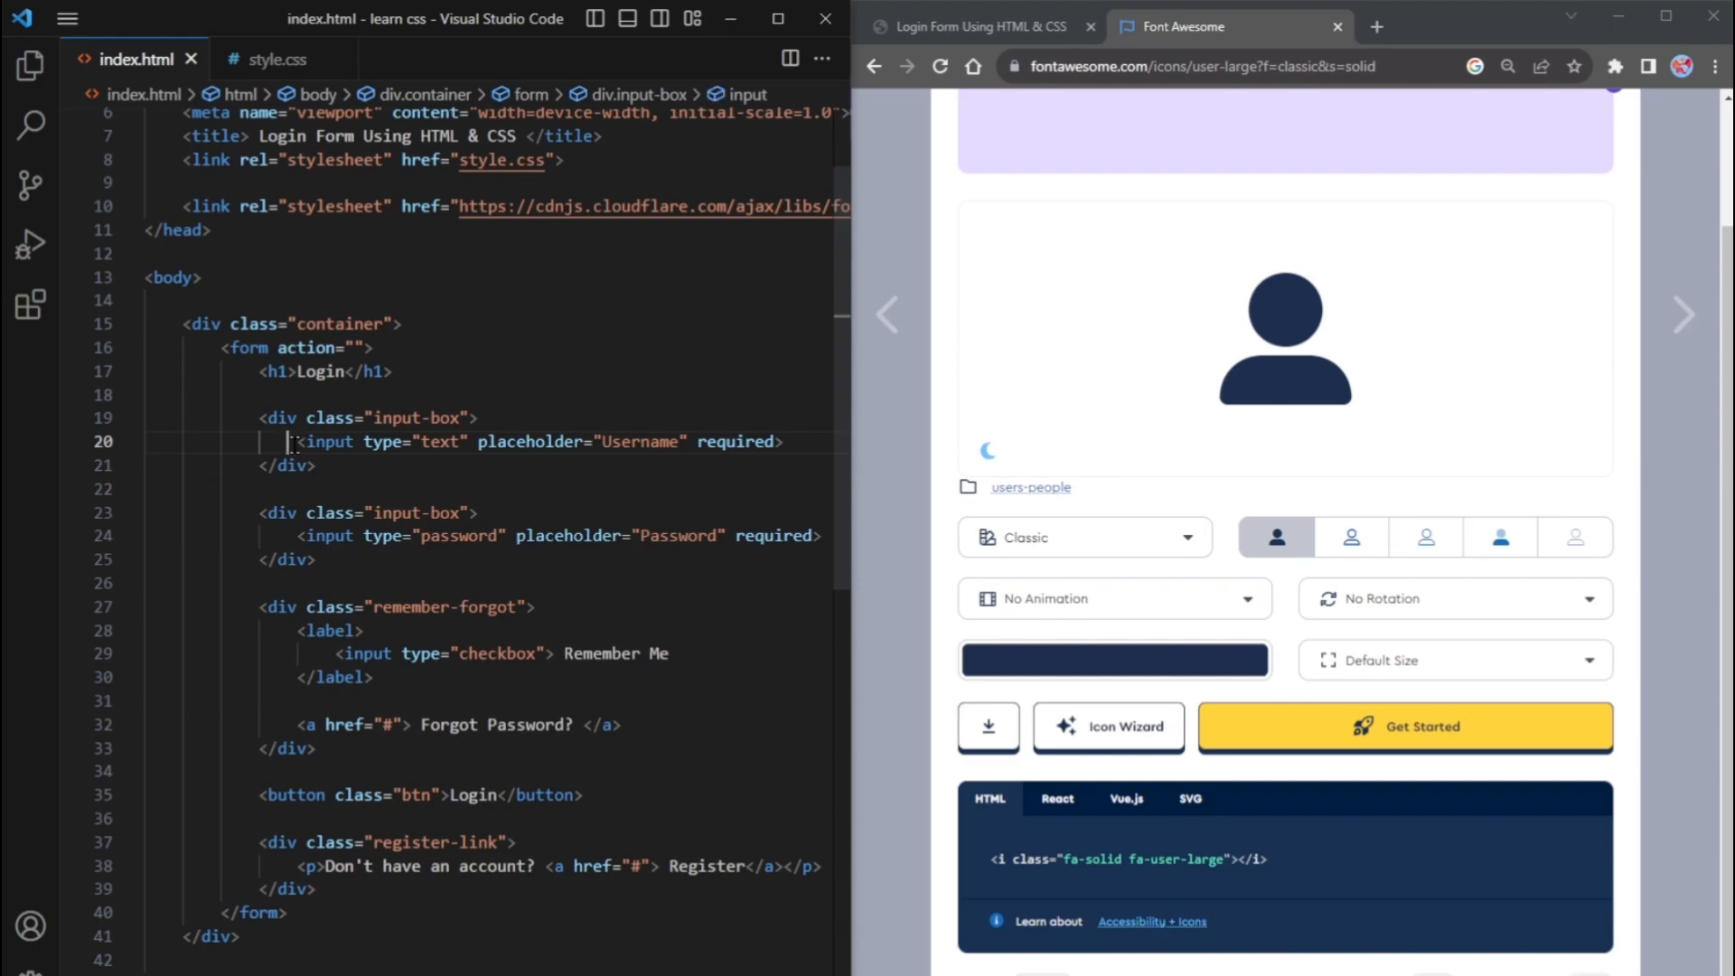
key("Enter")
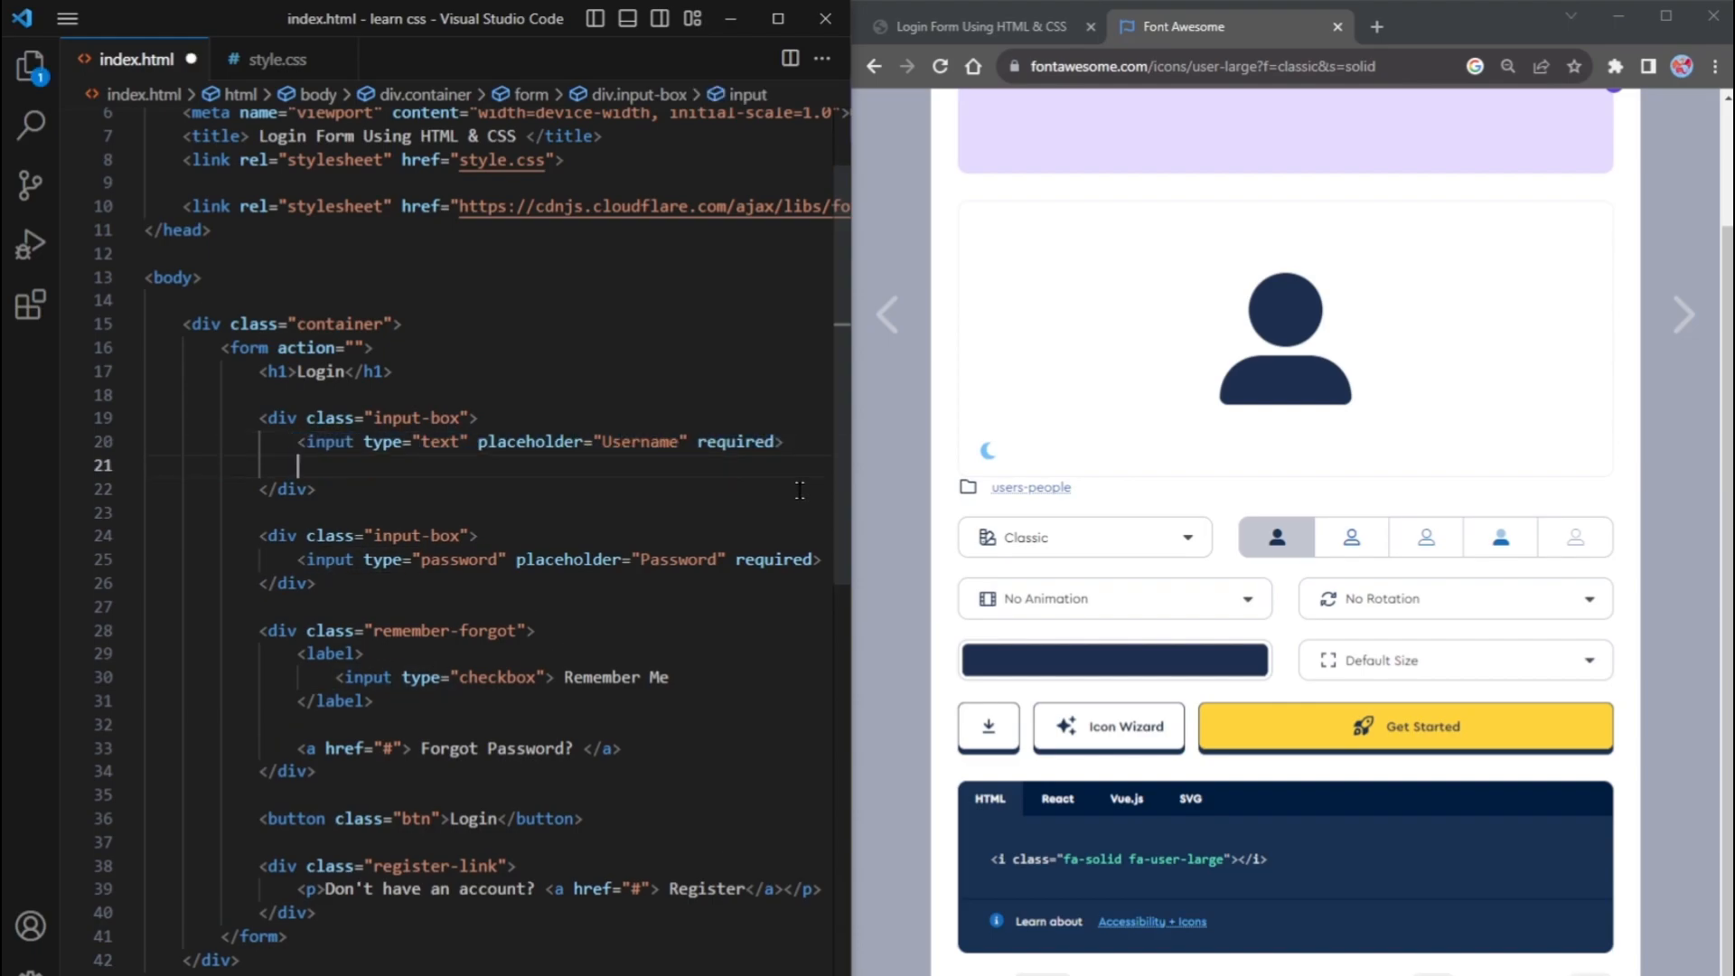
type("<i class=\"fa-solid fa-user-large\"></i>")
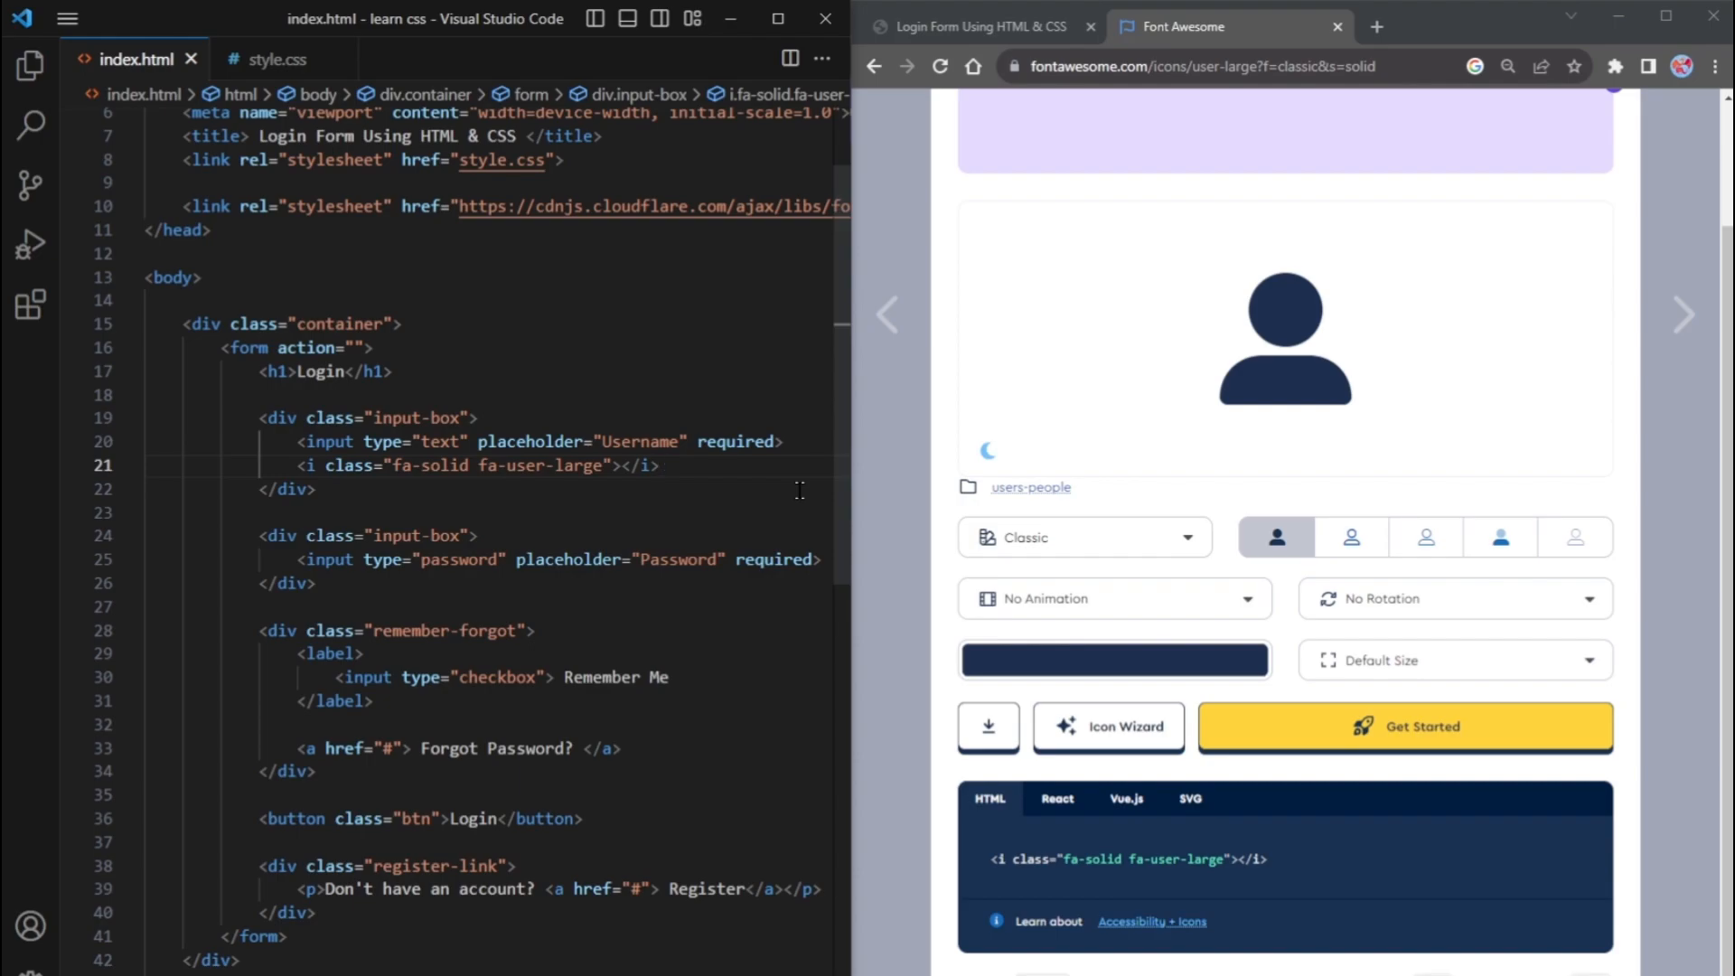
left_click_drag(258, 535, 315, 584)
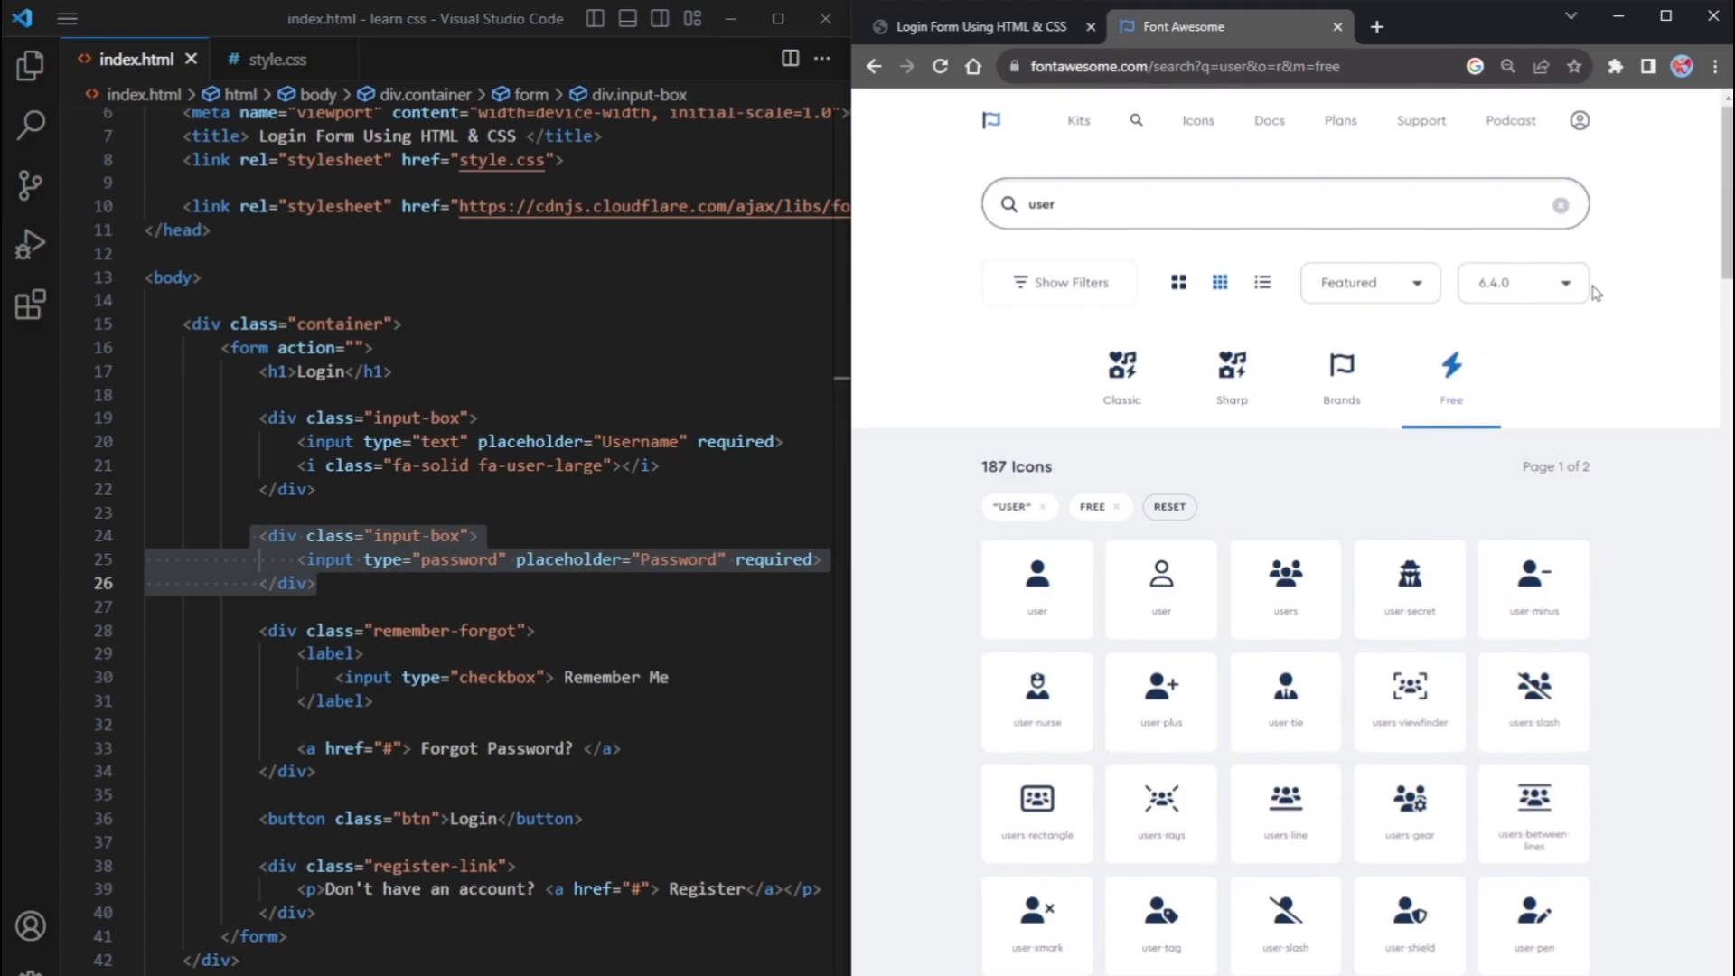
Insert <i class="fa-solid fa-lock"></i> under the Password input and check the preview icons
type("pass")
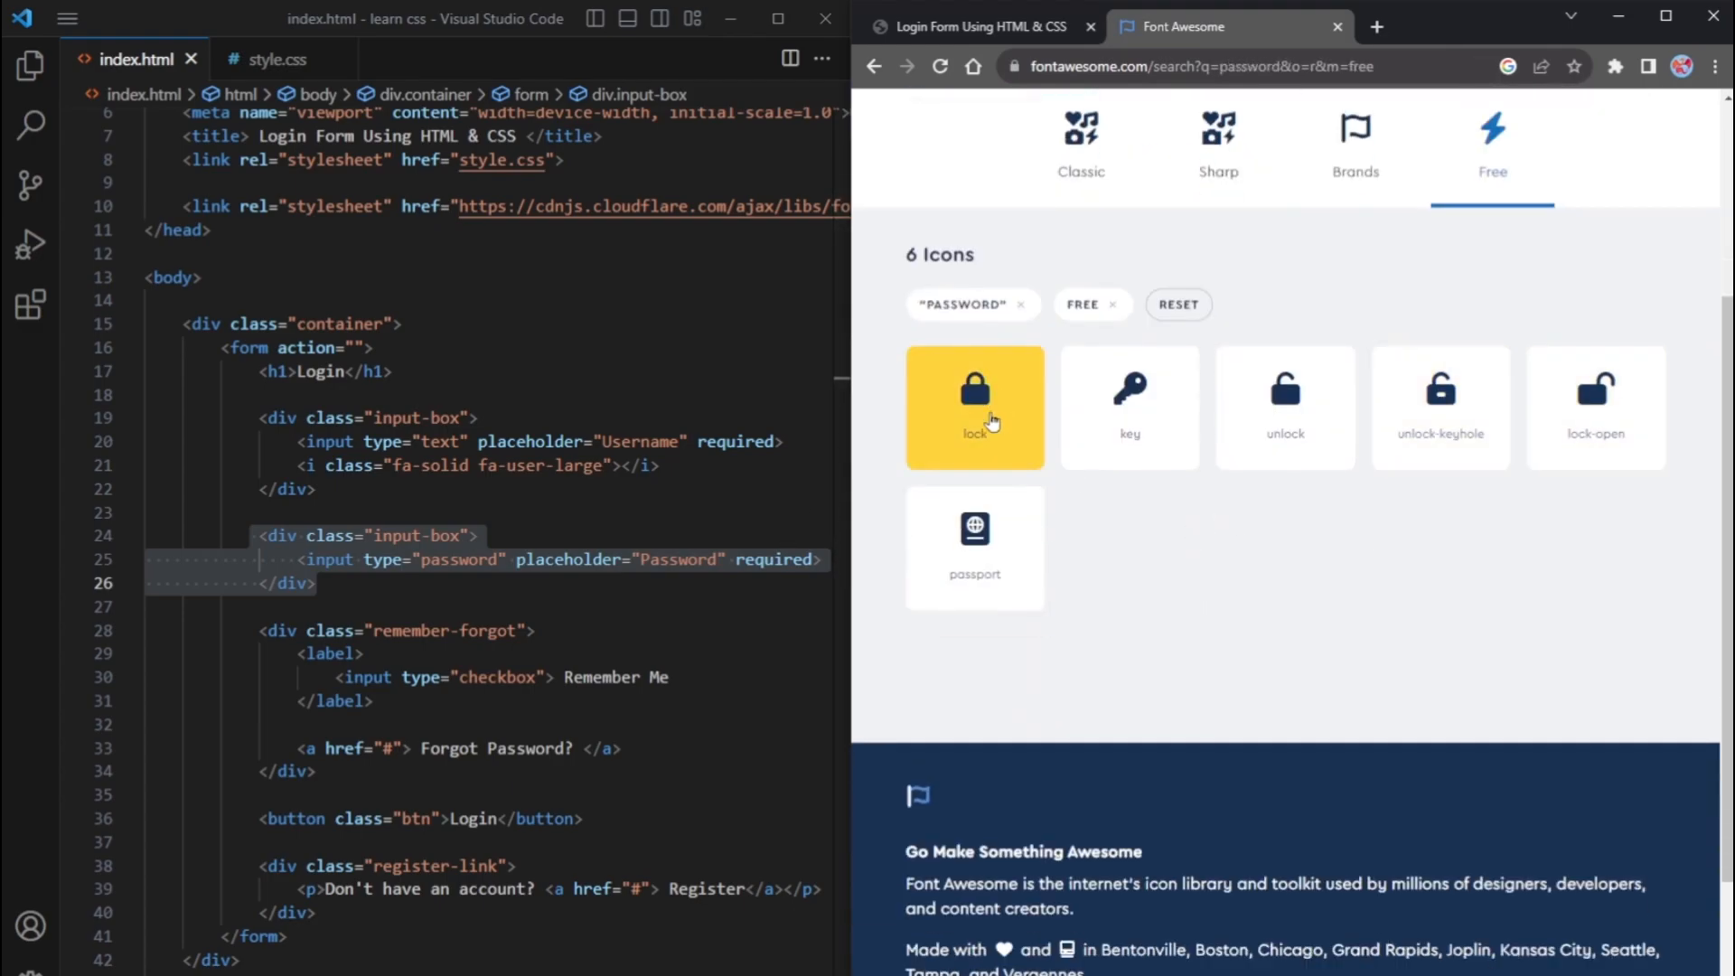
left_click(974, 406)
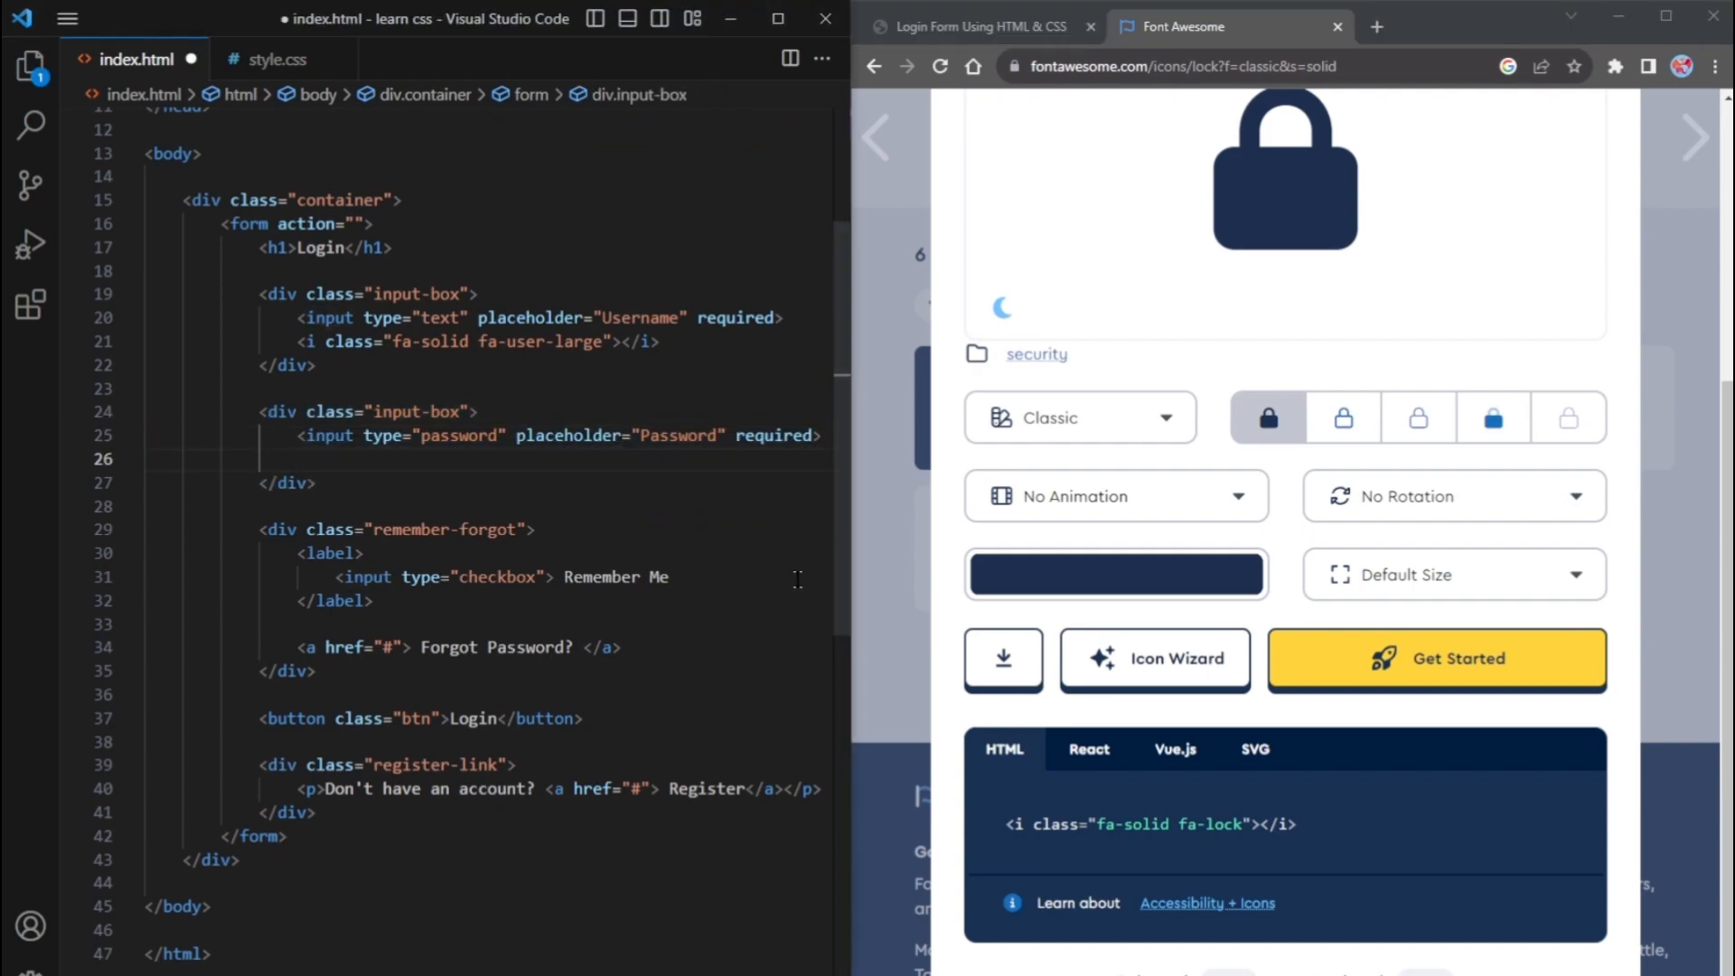
type("<i class=\"fa-solid fa-lock\"></i>")
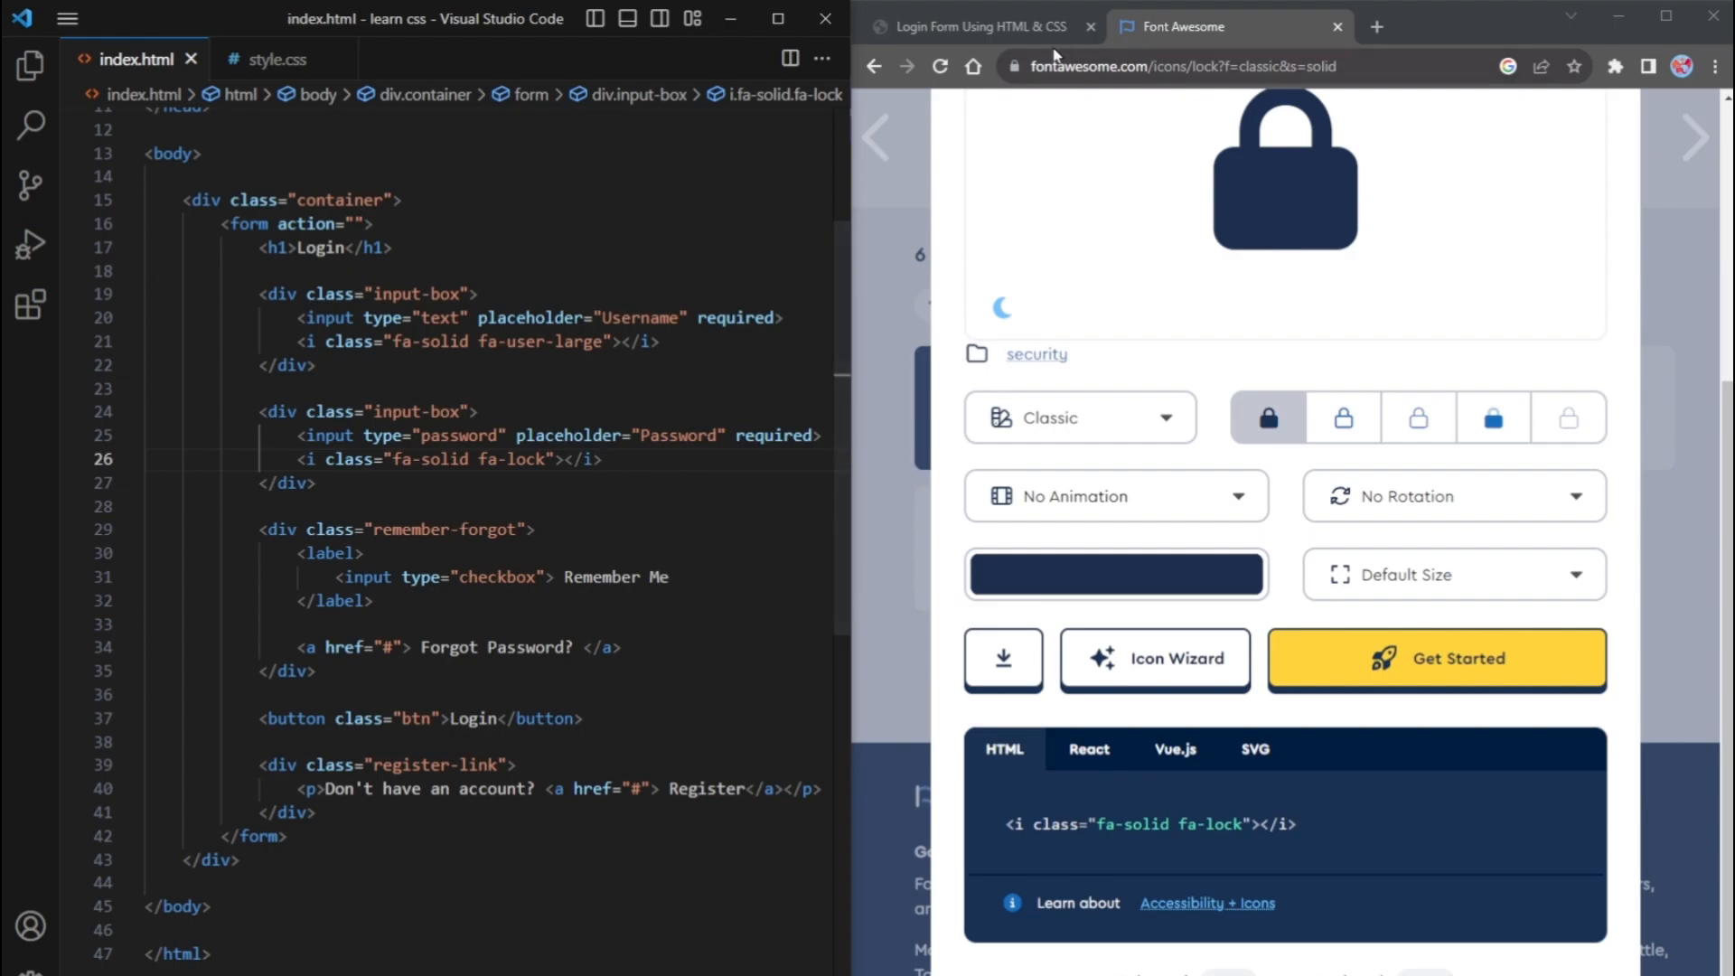
left_click(974, 27)
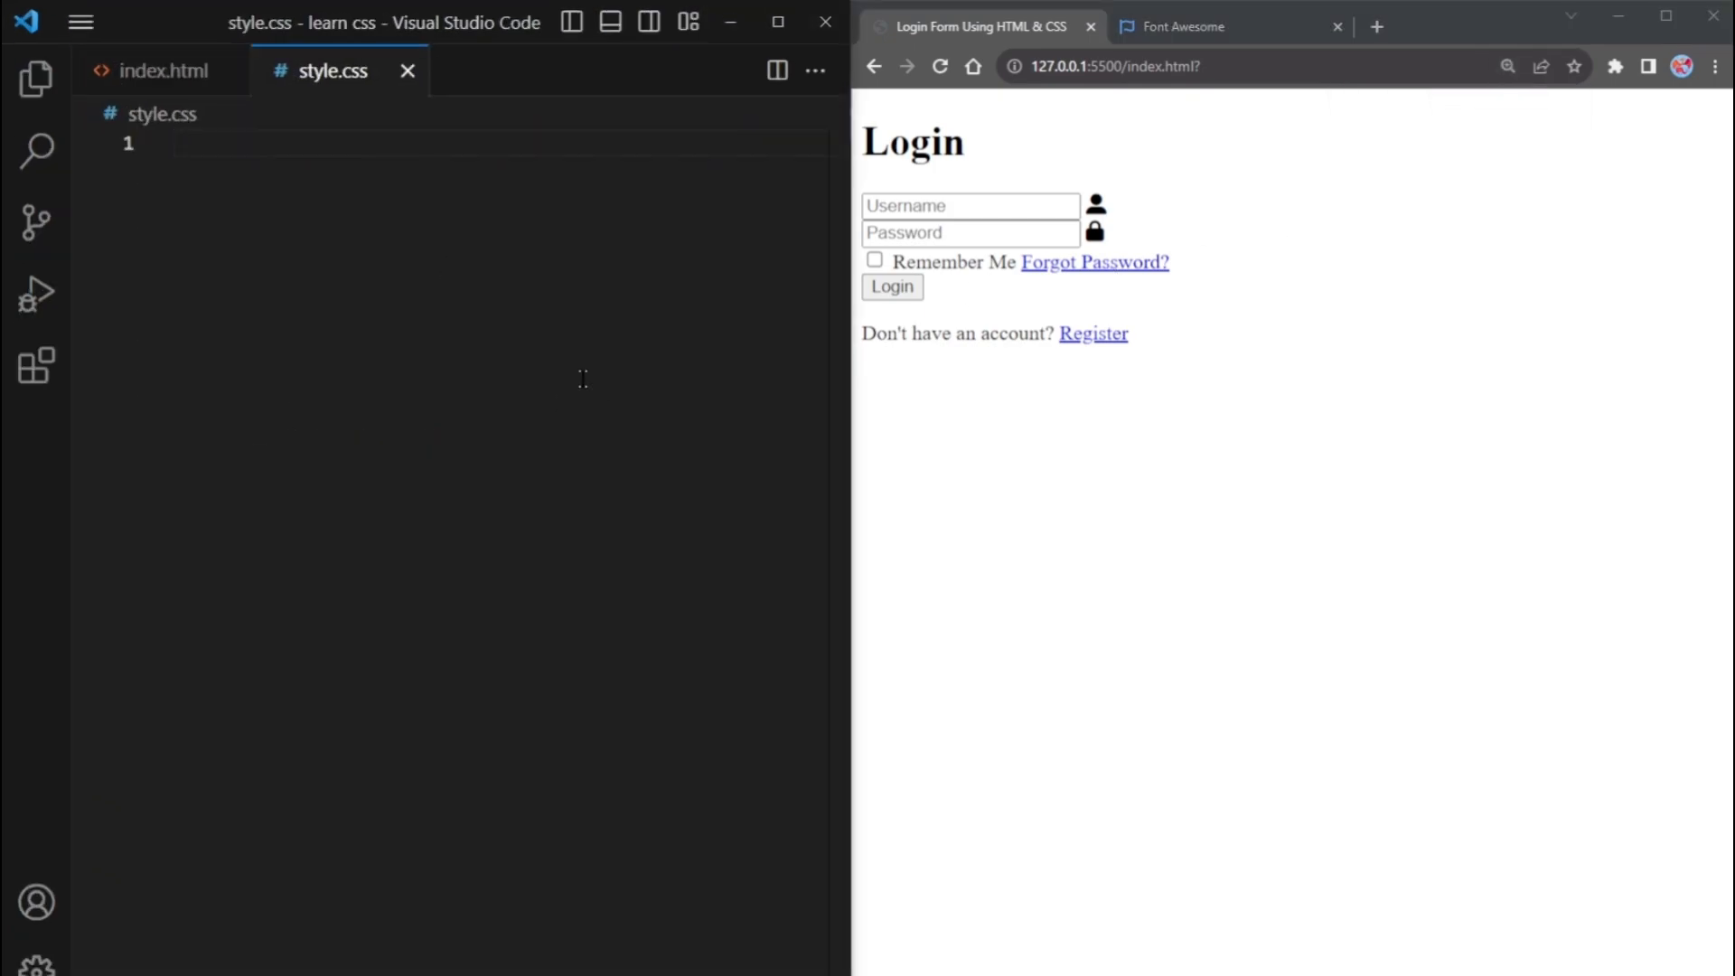
Write a * rule with margin 0, padding 0, border-box sizing and "Montserrat", sans-serif font
type("*{")
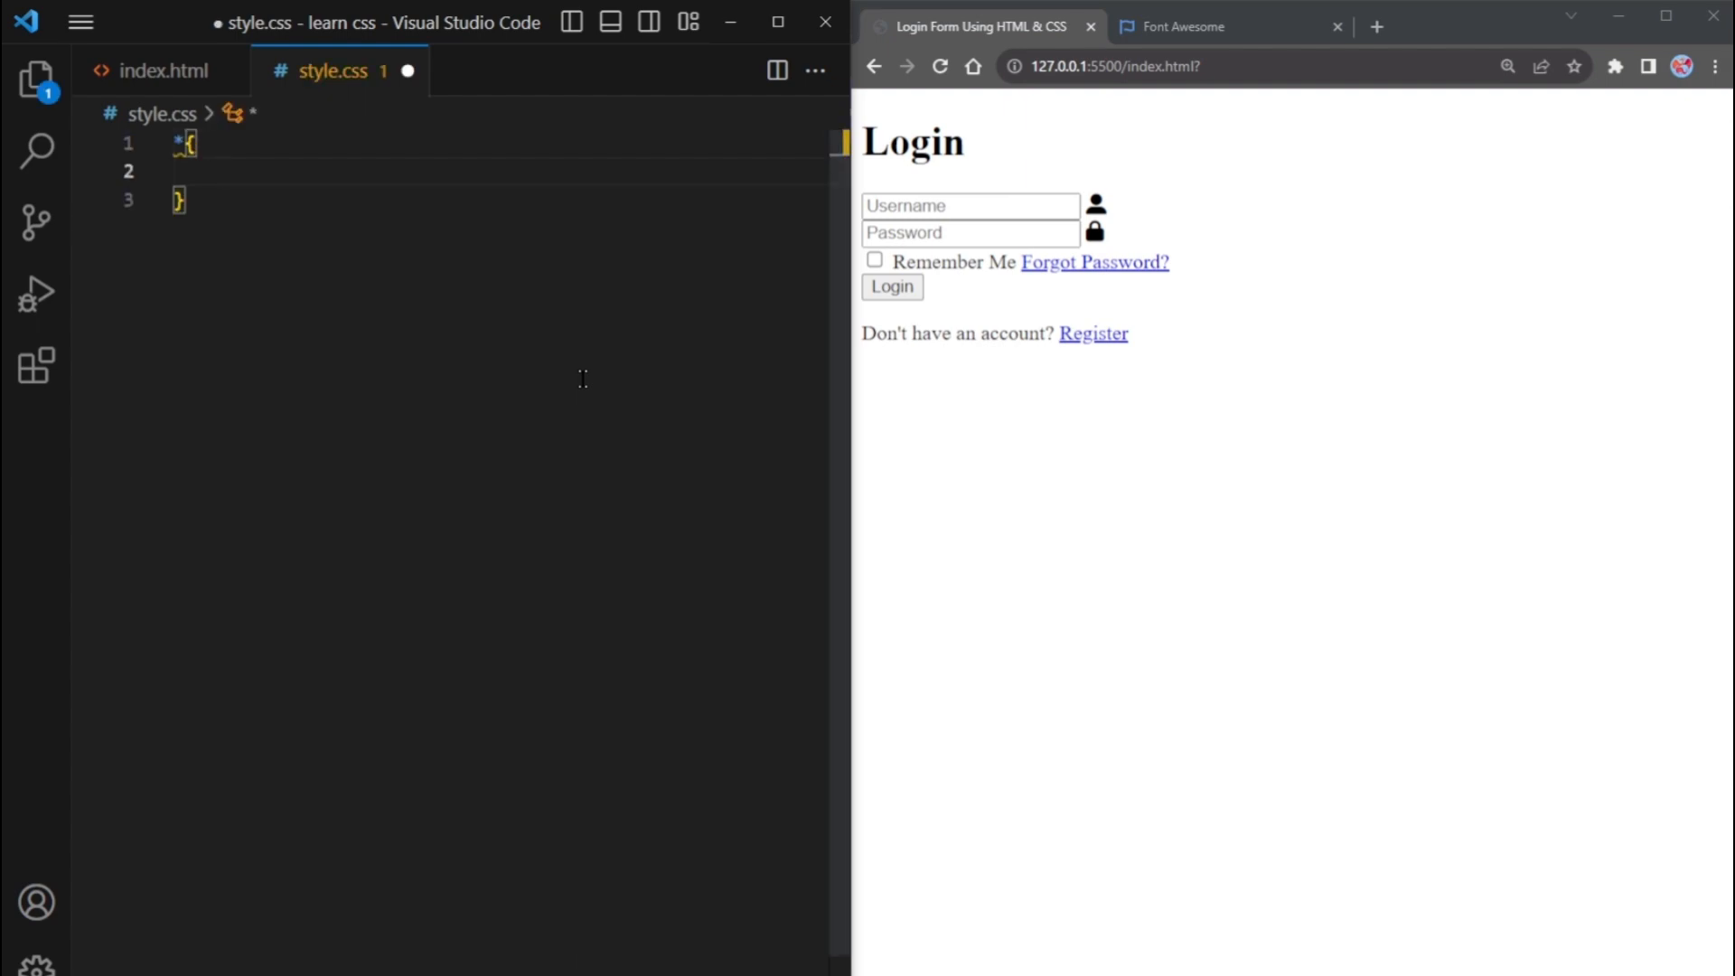
type("margin: 0;")
type("padding: 0;")
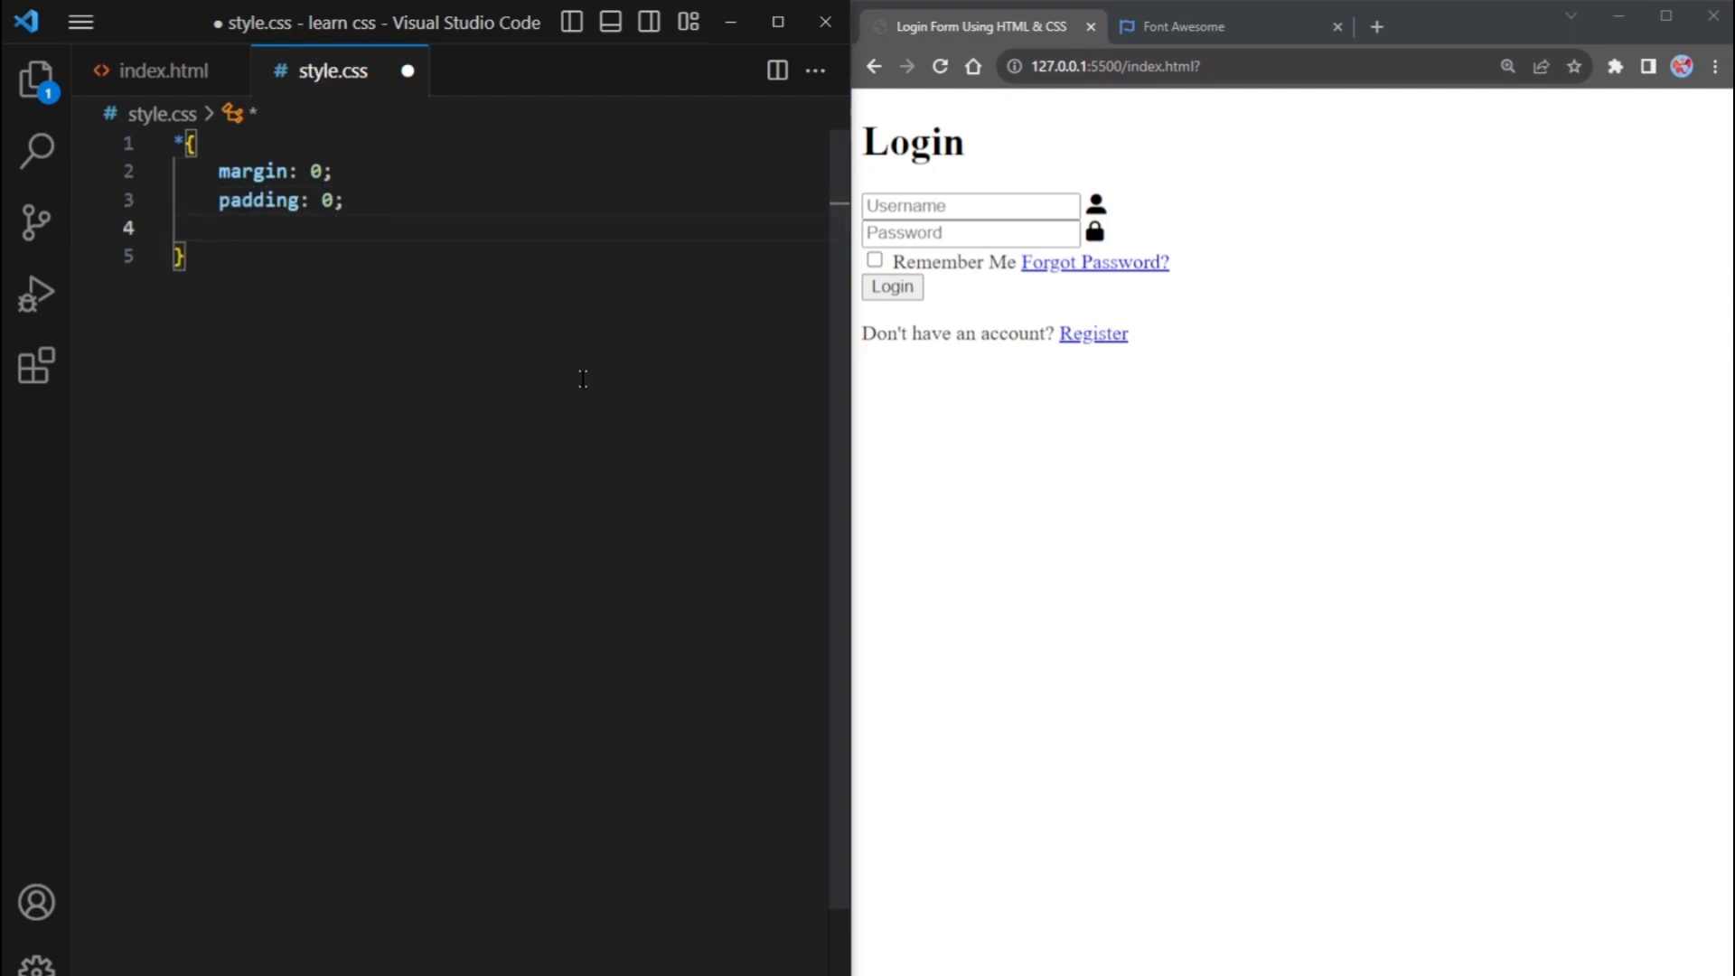
type("box-sizing: border-box;")
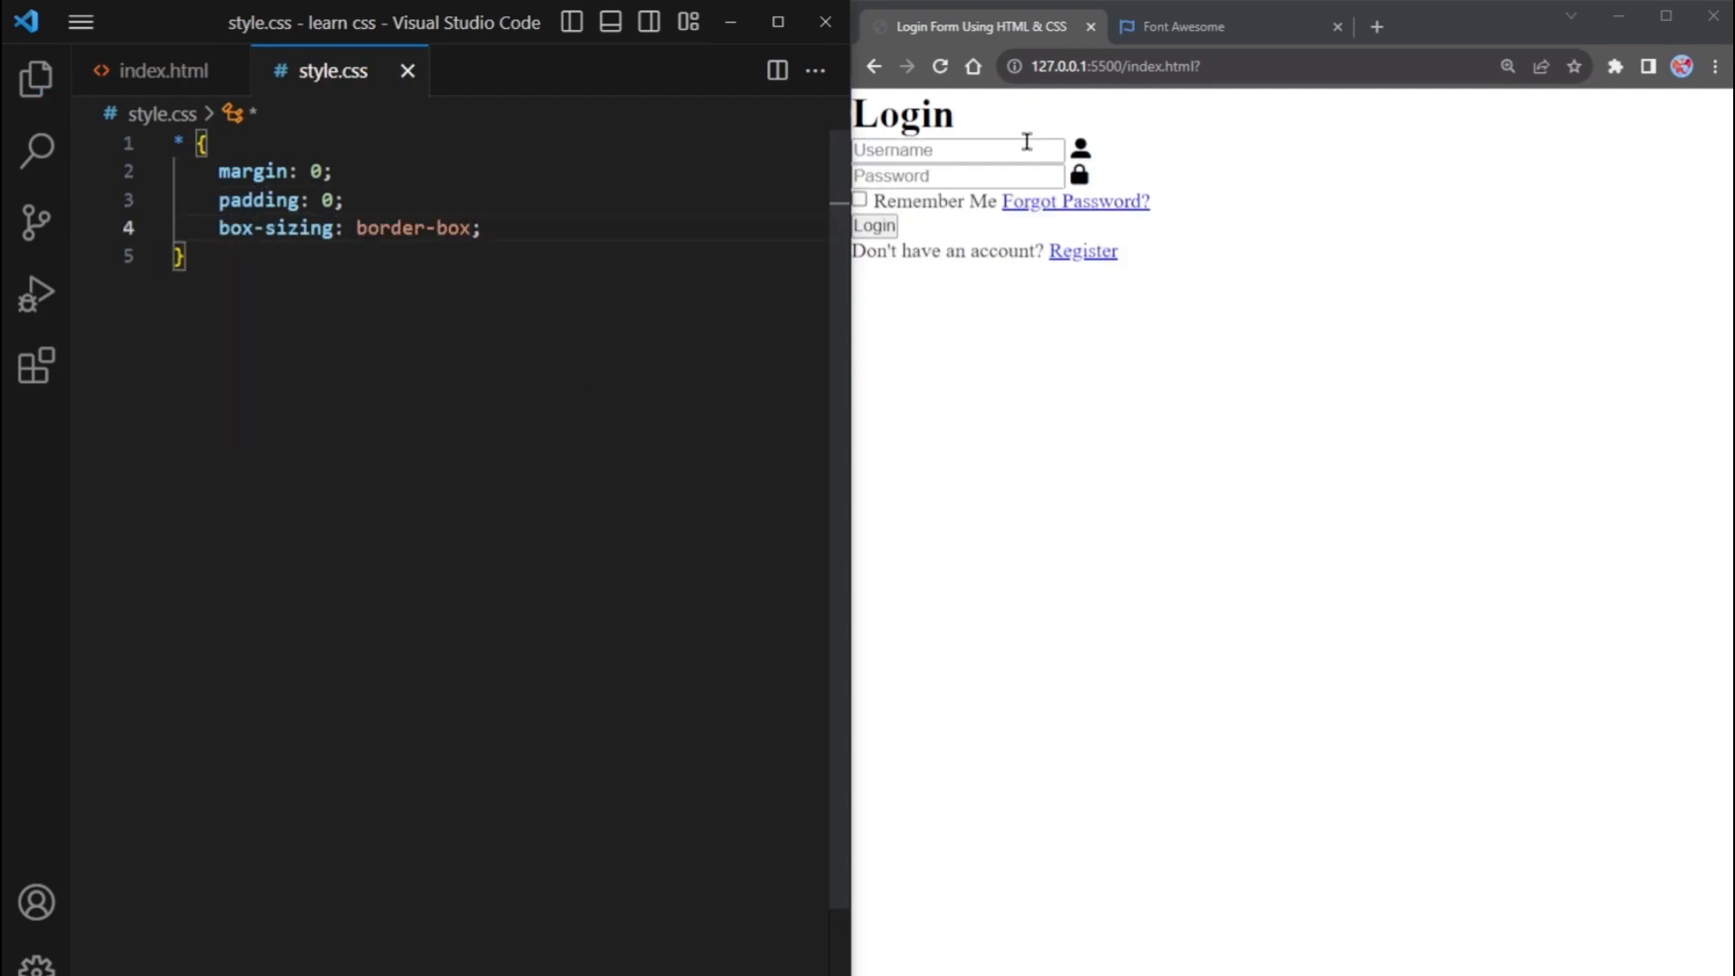
left_click_drag(217, 172, 480, 227)
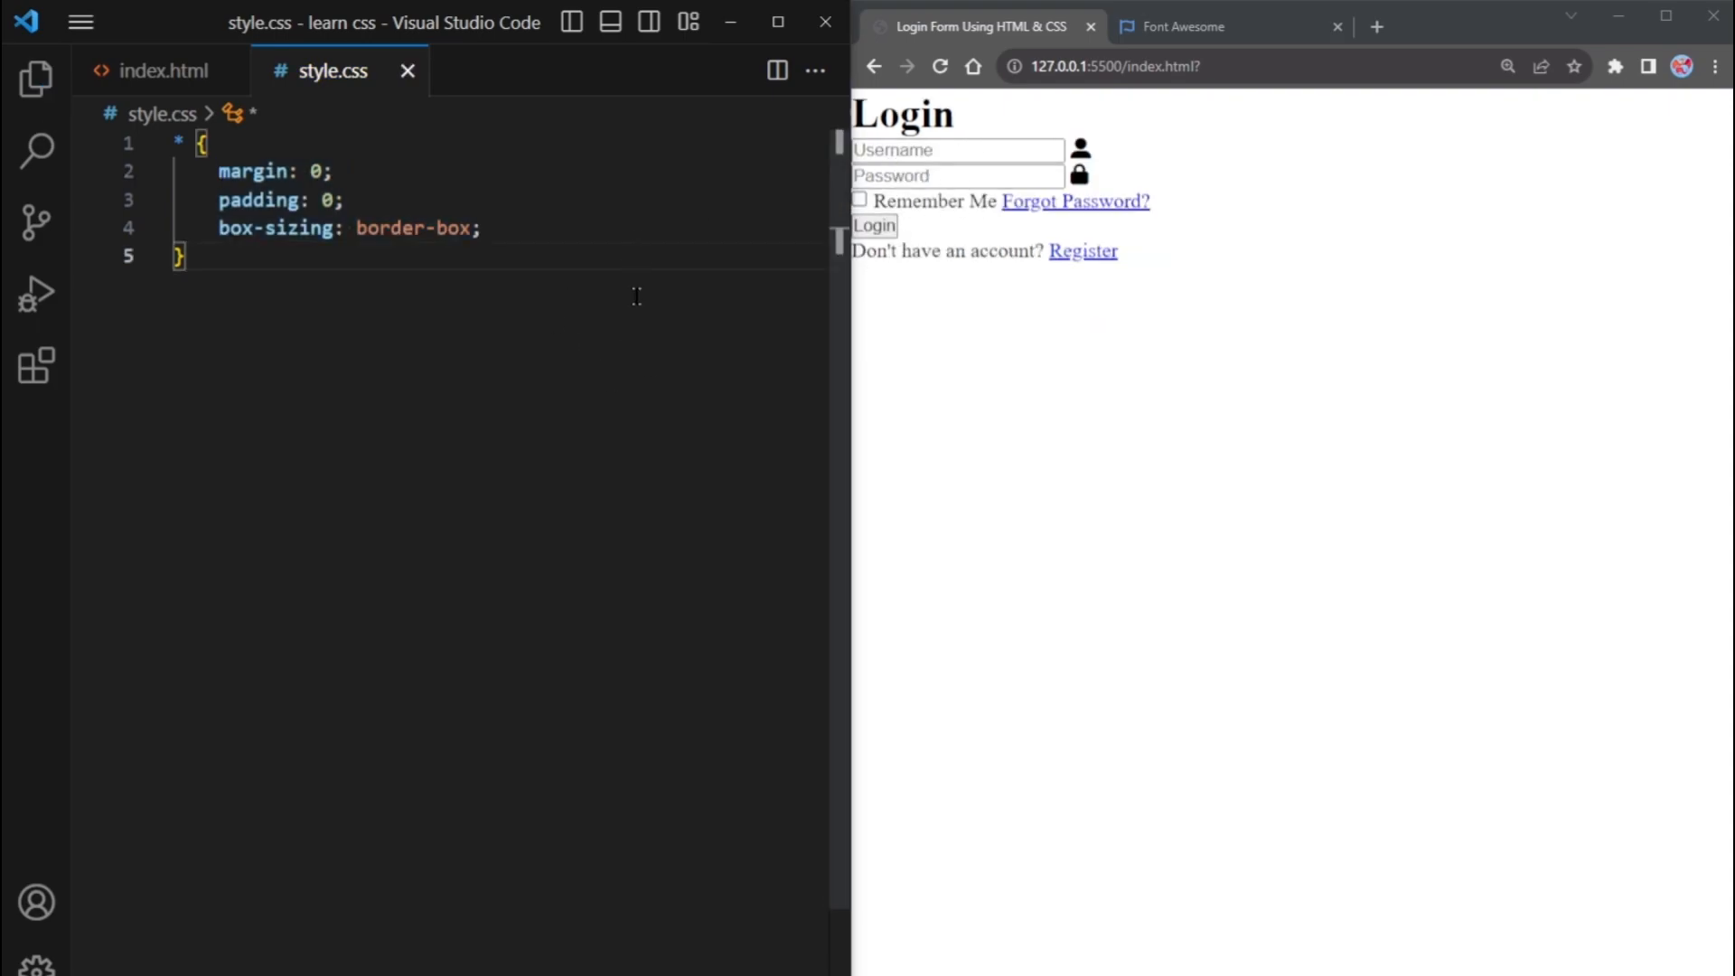
type("font-family: \"\";")
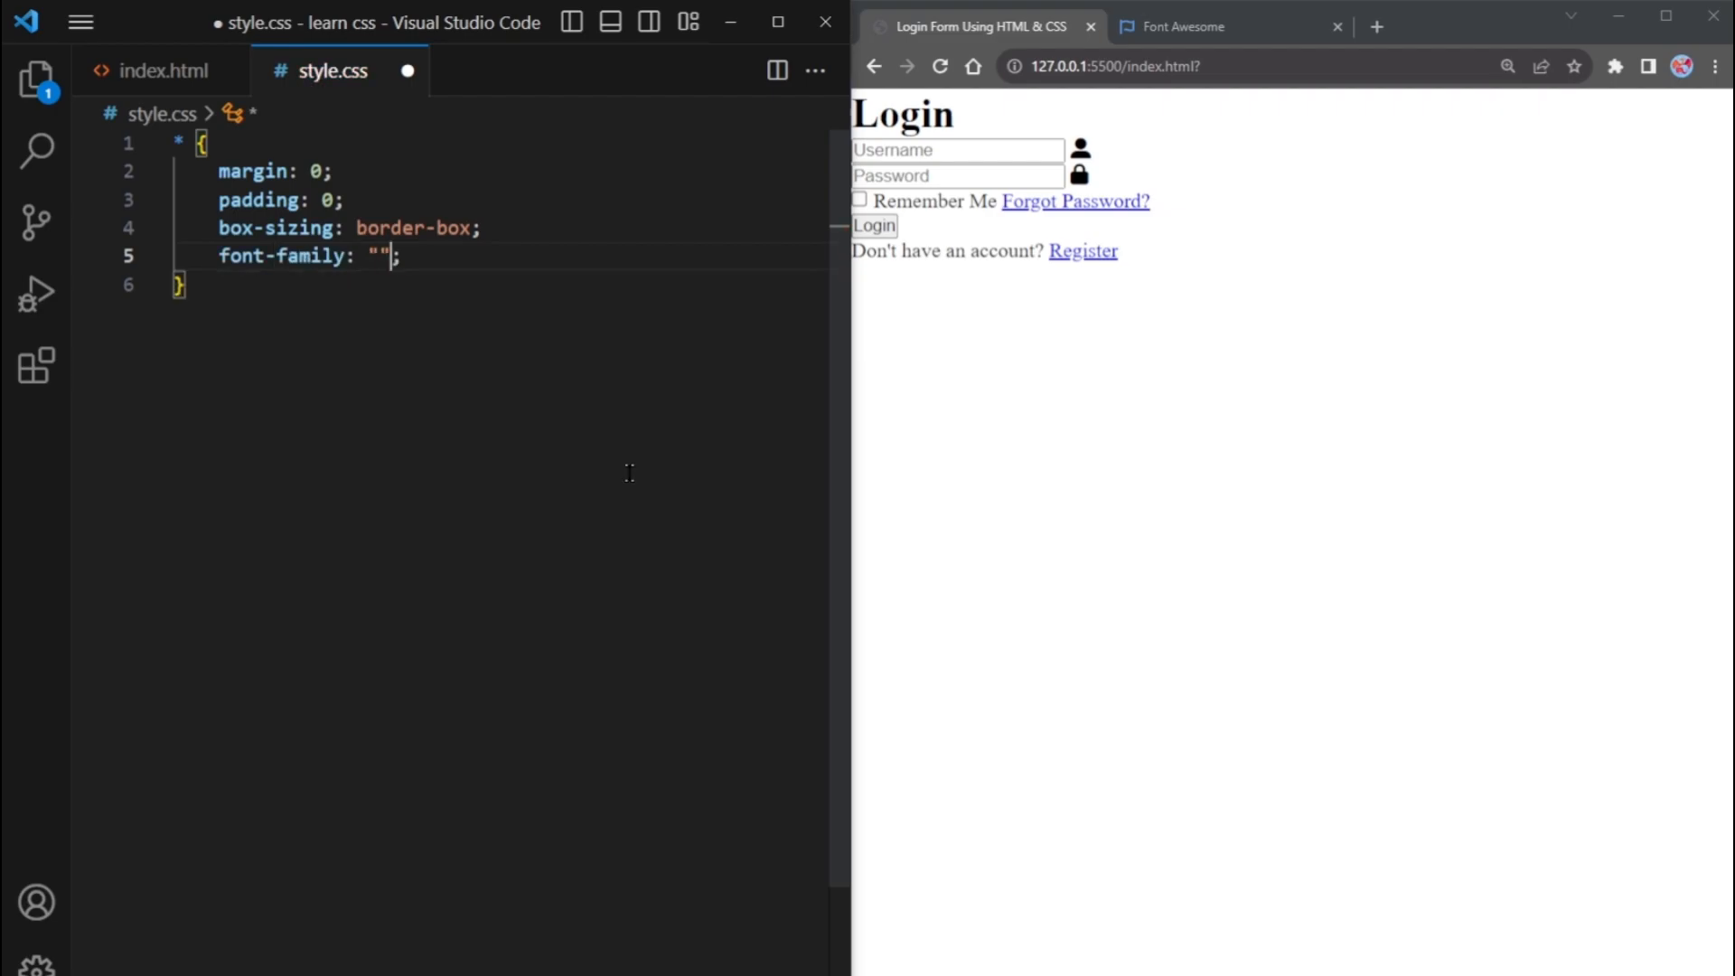
type("Montserrat")
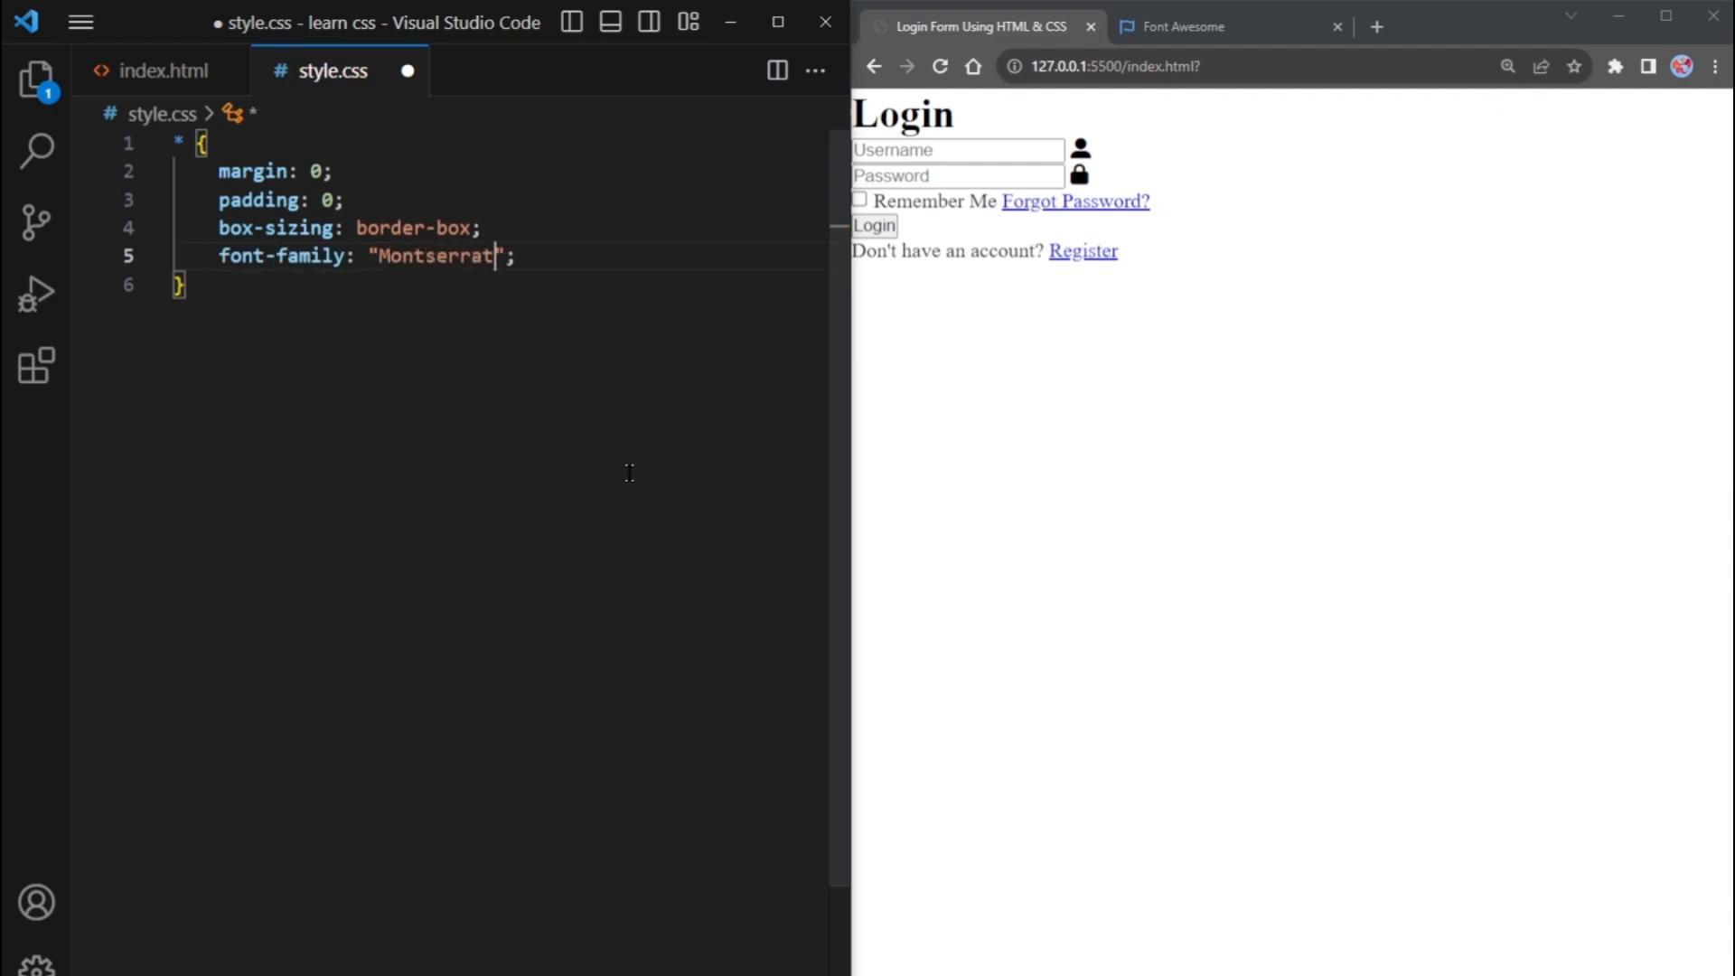
type(", sans-serif")
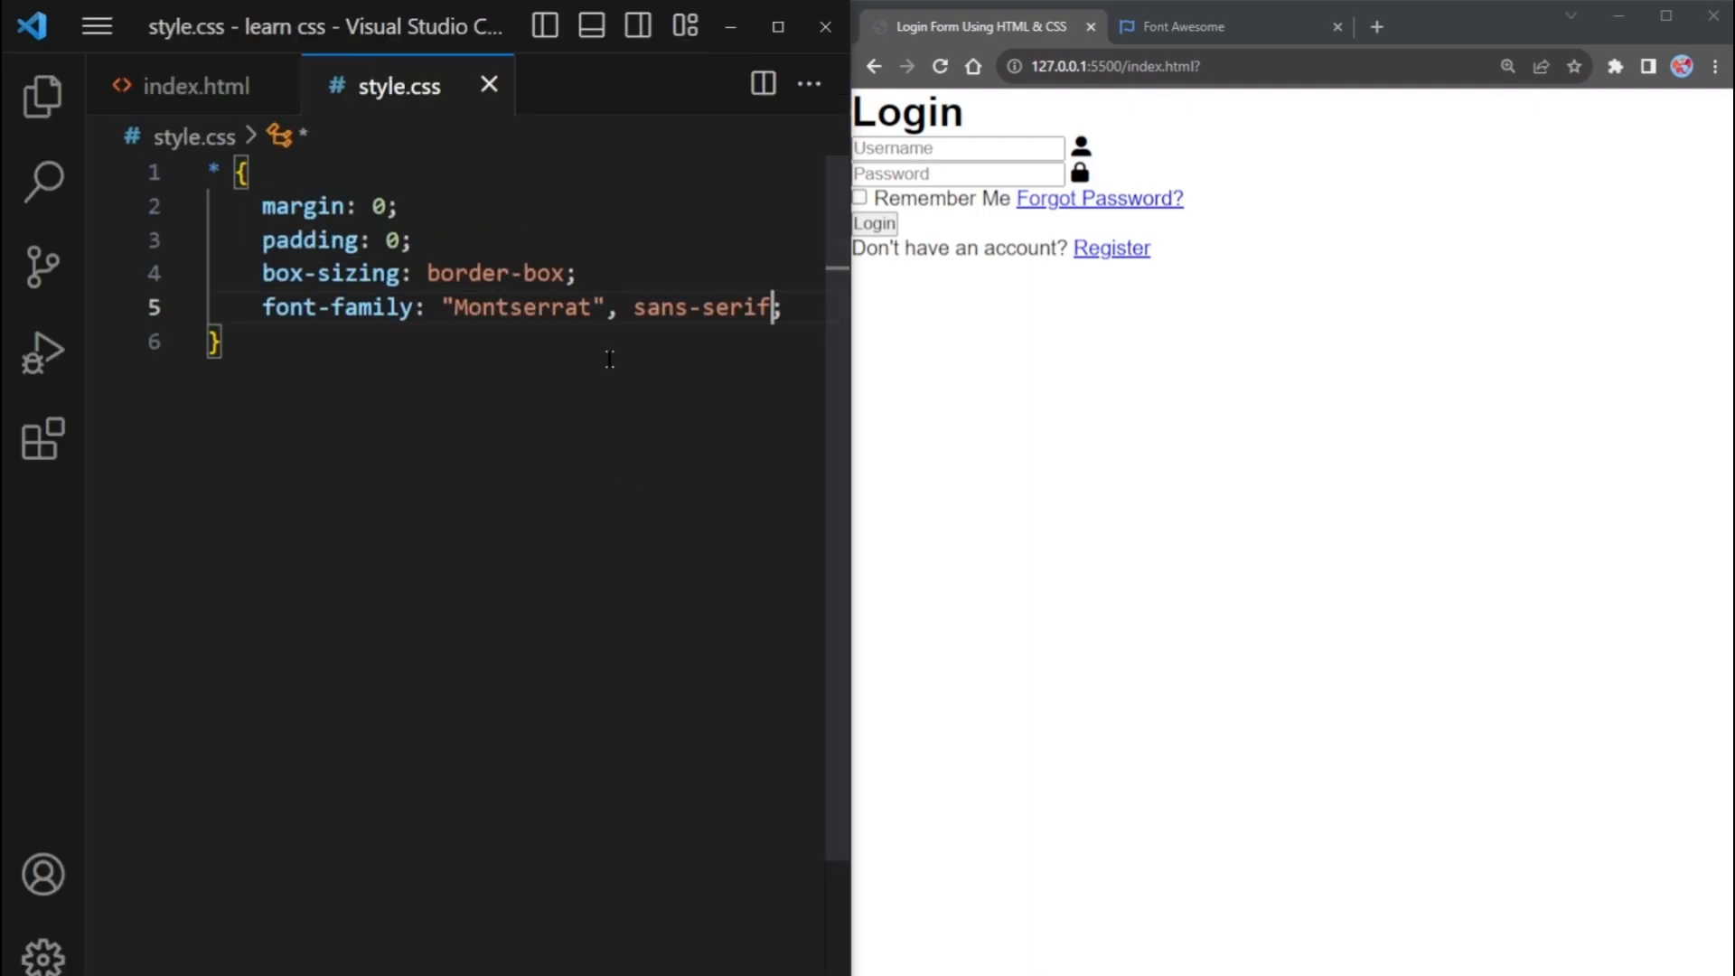
double_click(521, 307)
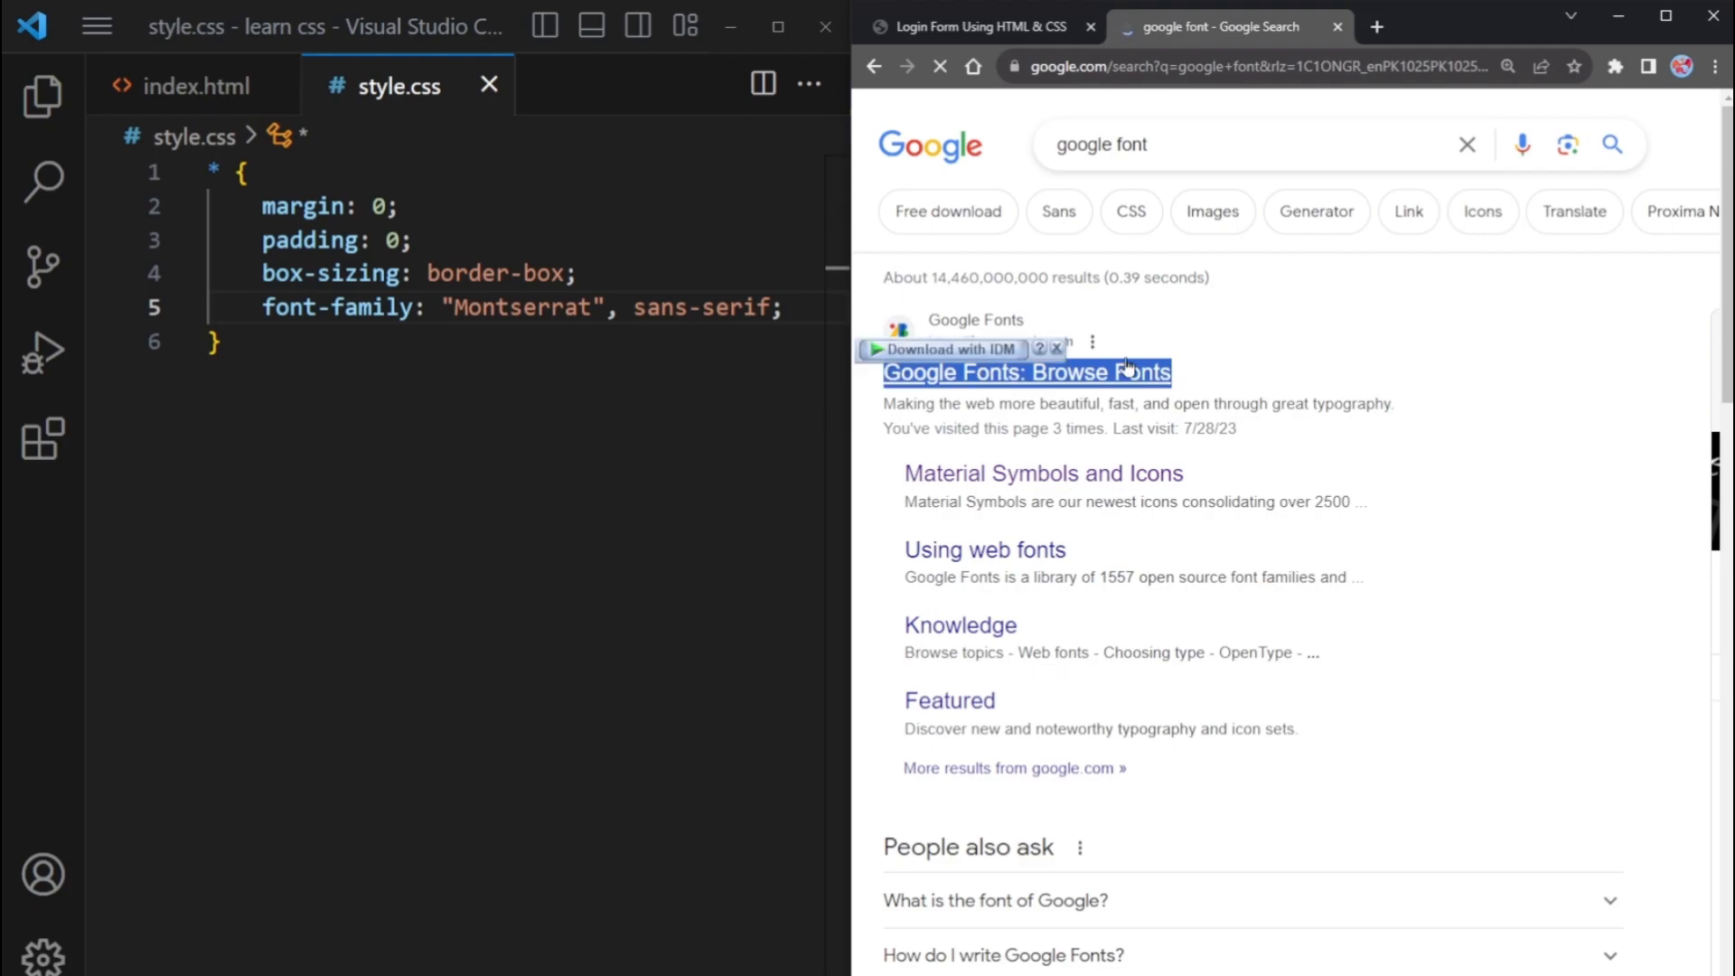
left_click(1027, 373)
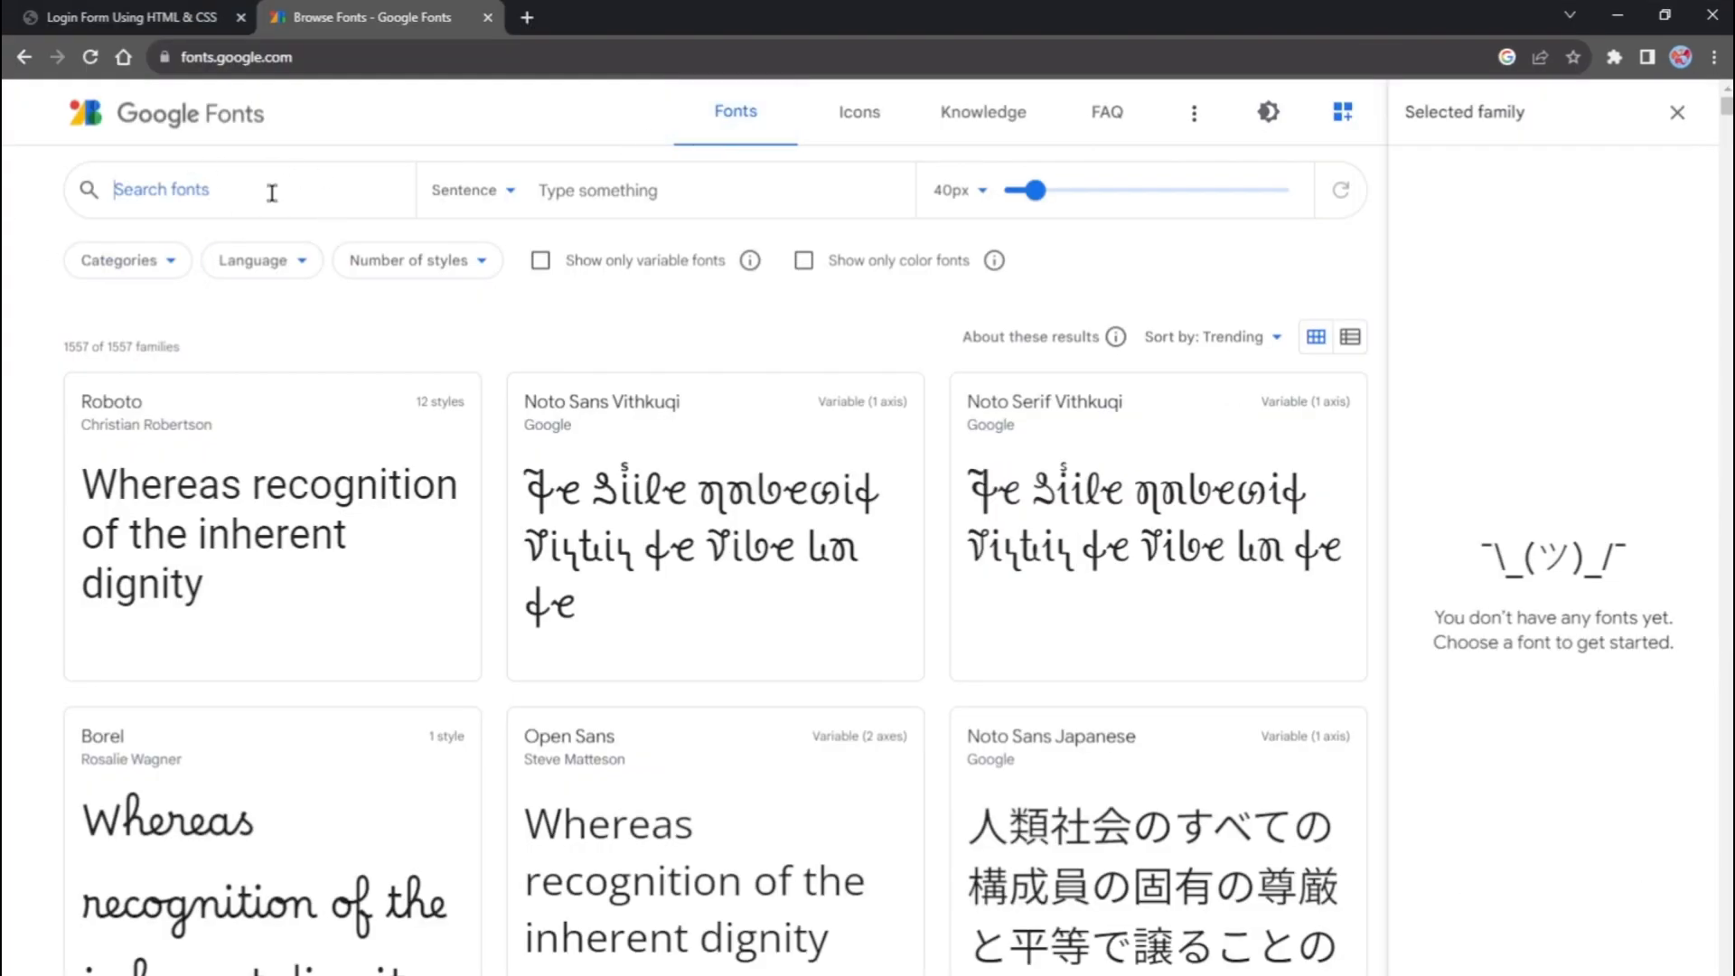
type("Montserrat")
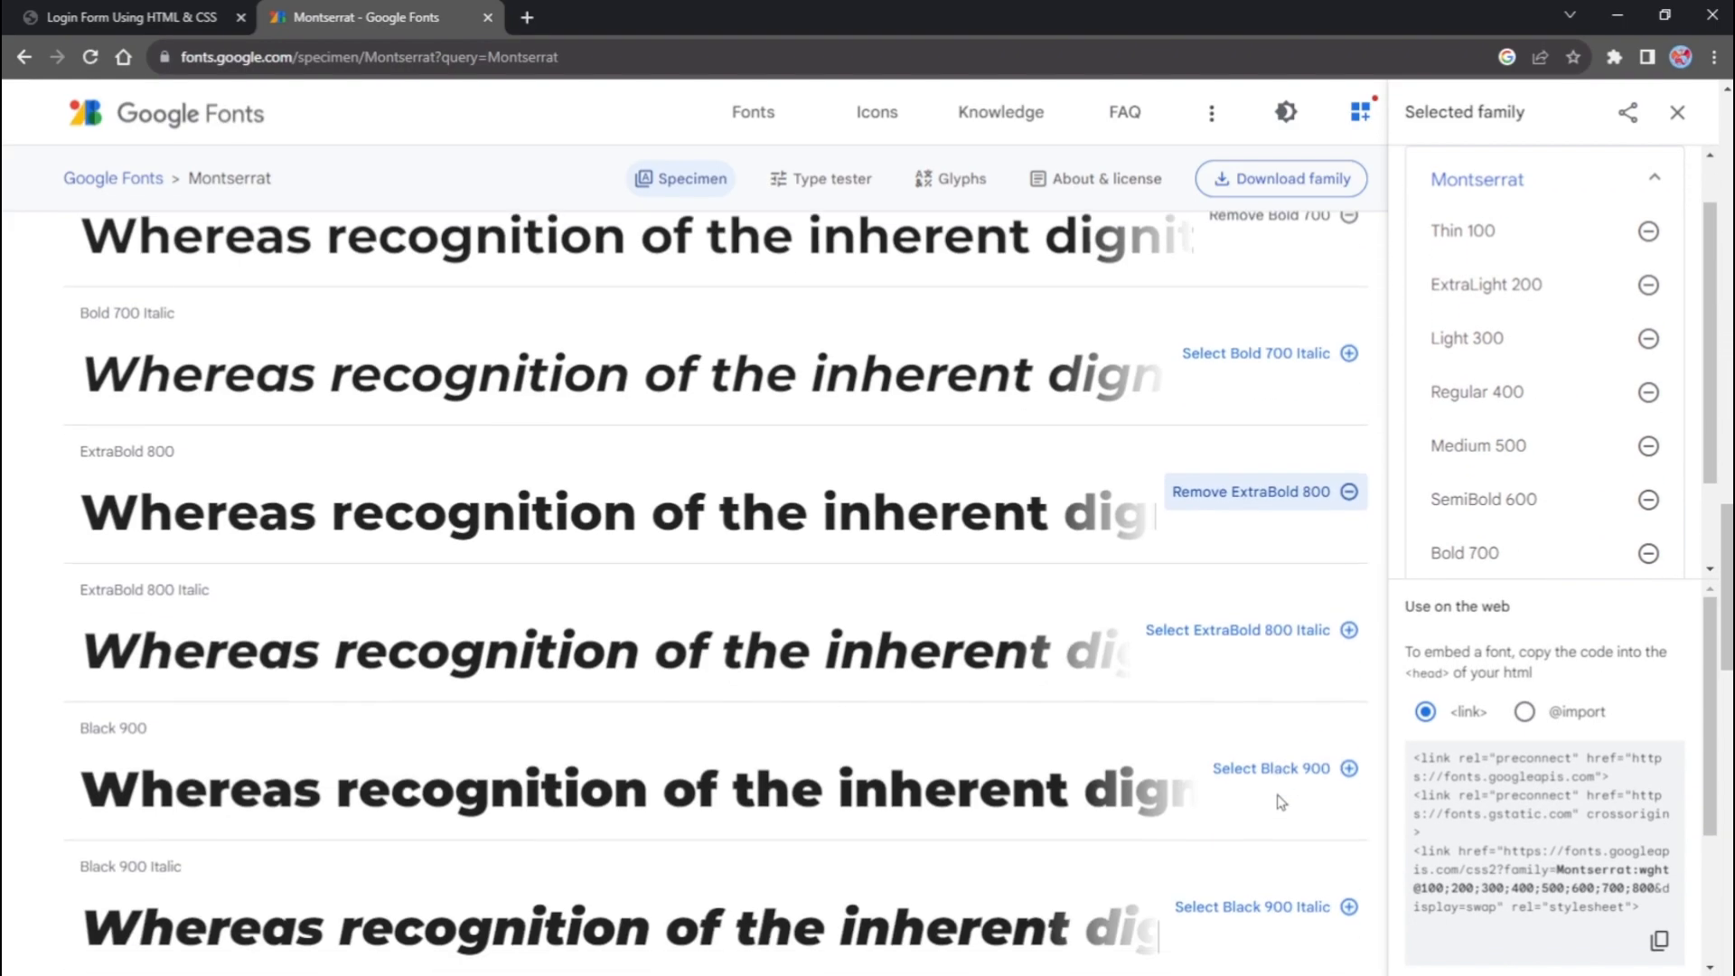
scroll("down", 3)
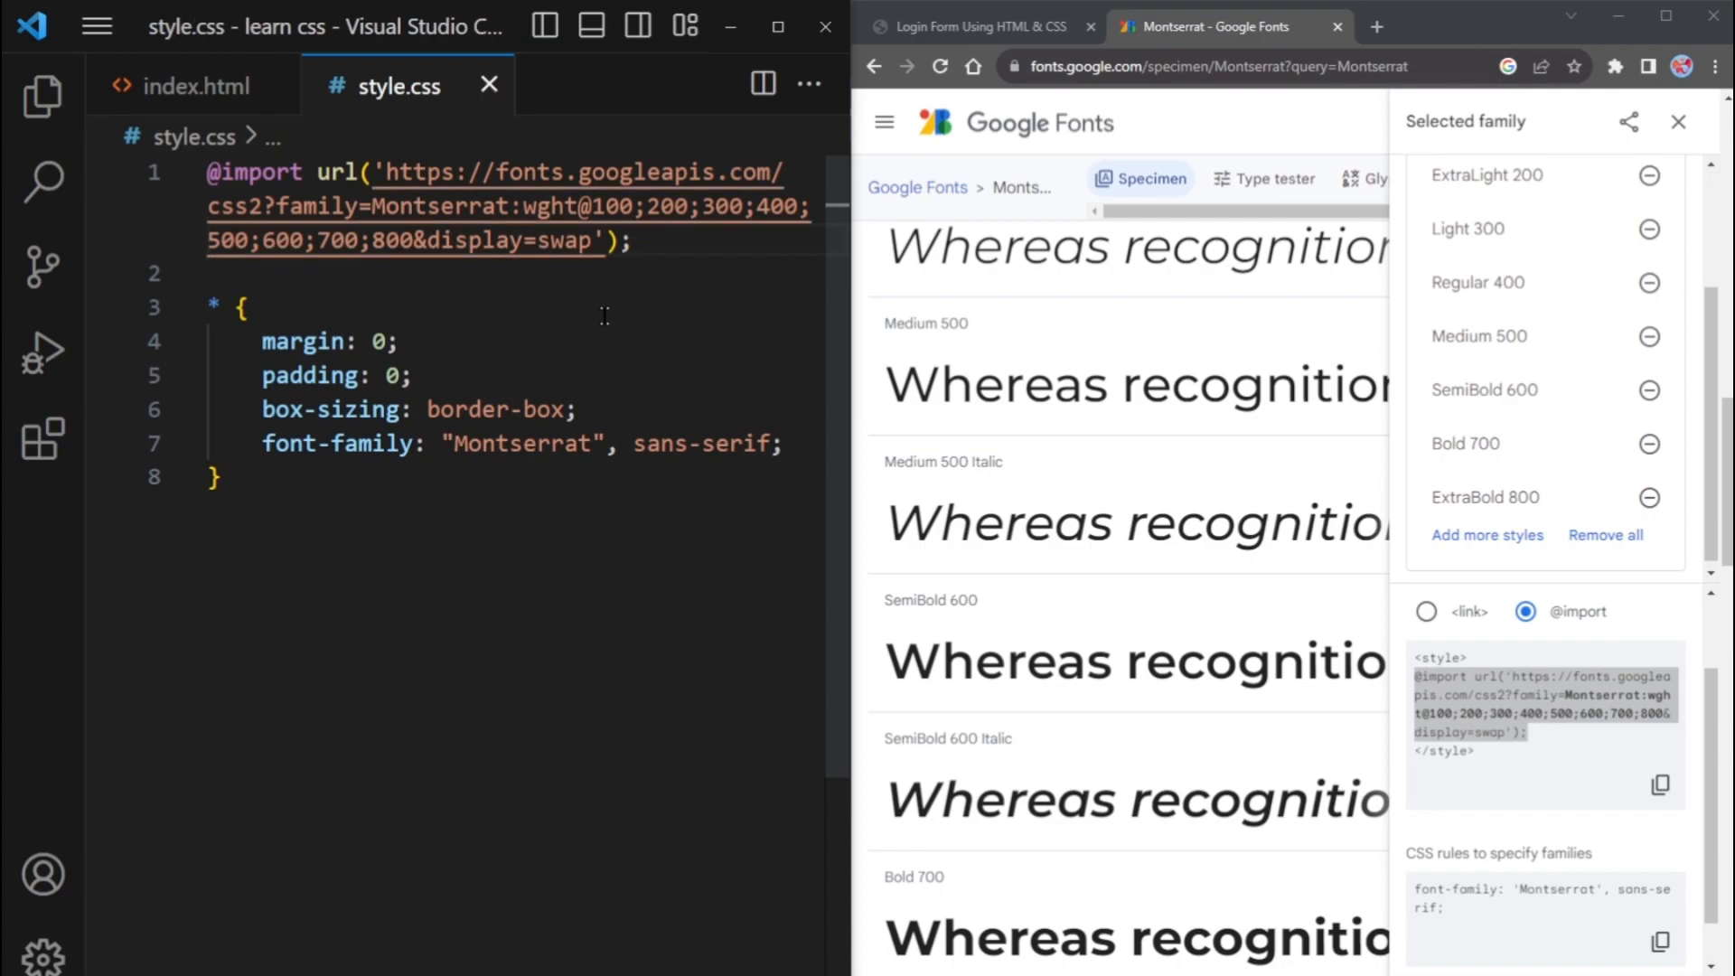
left_click(978, 26)
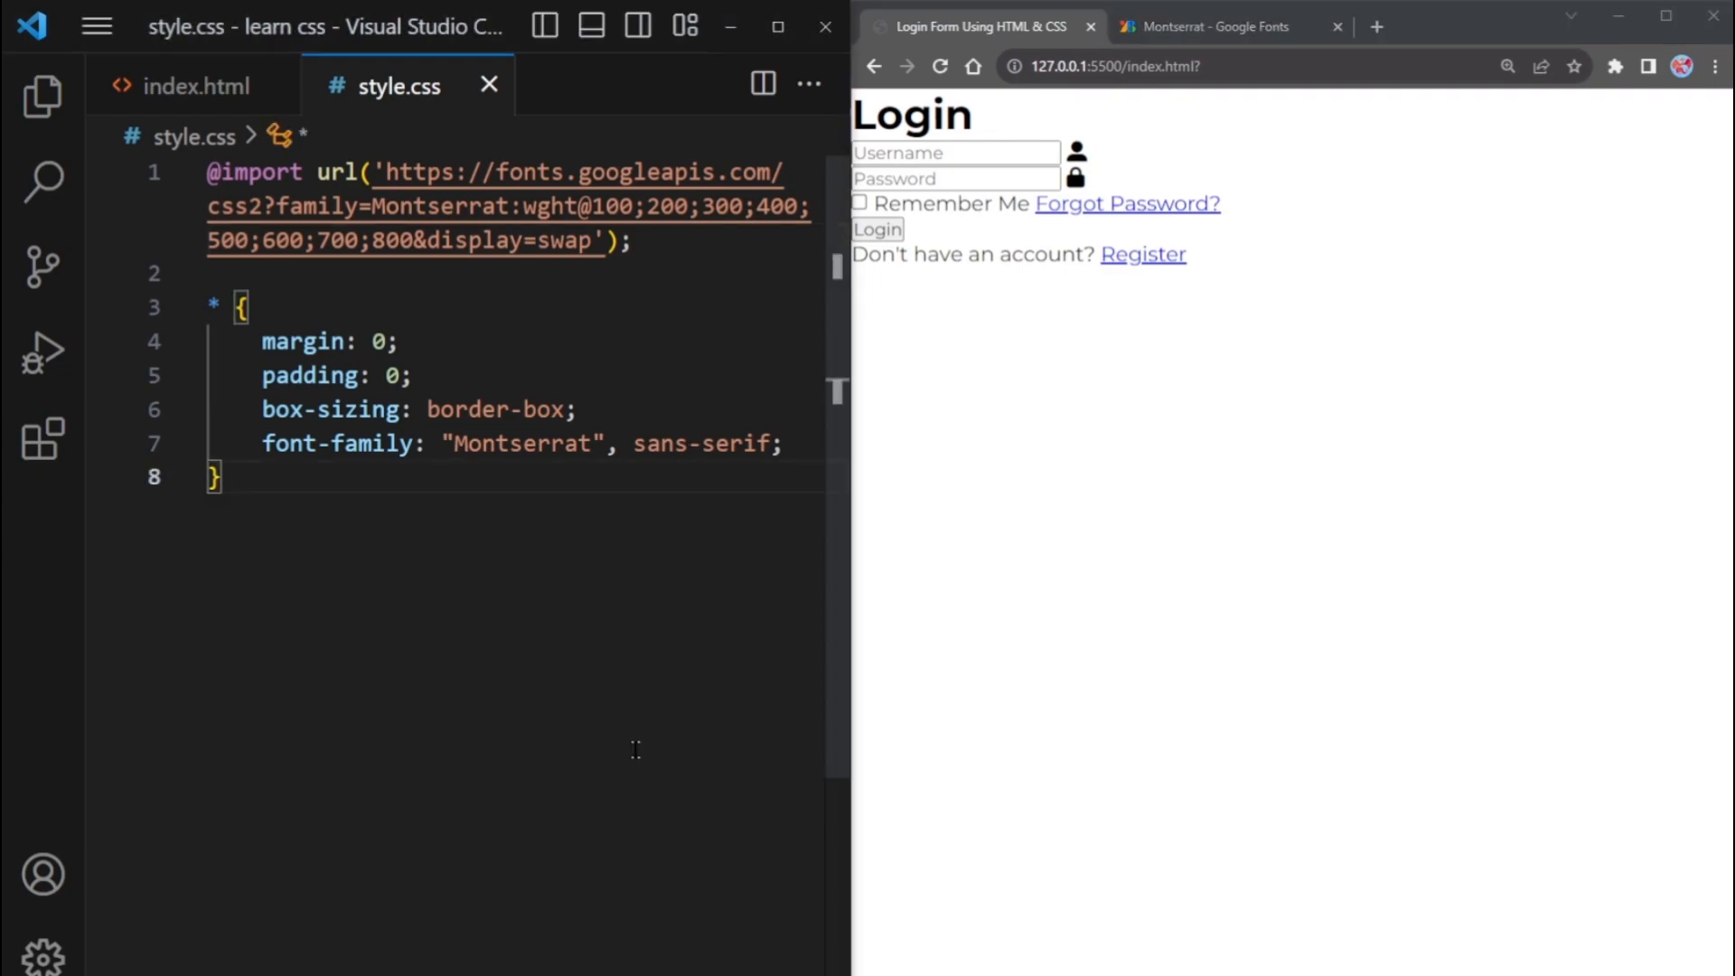
Add a body rule with flex, centered justify/align and min-height 100vh, and save
key("Enter")
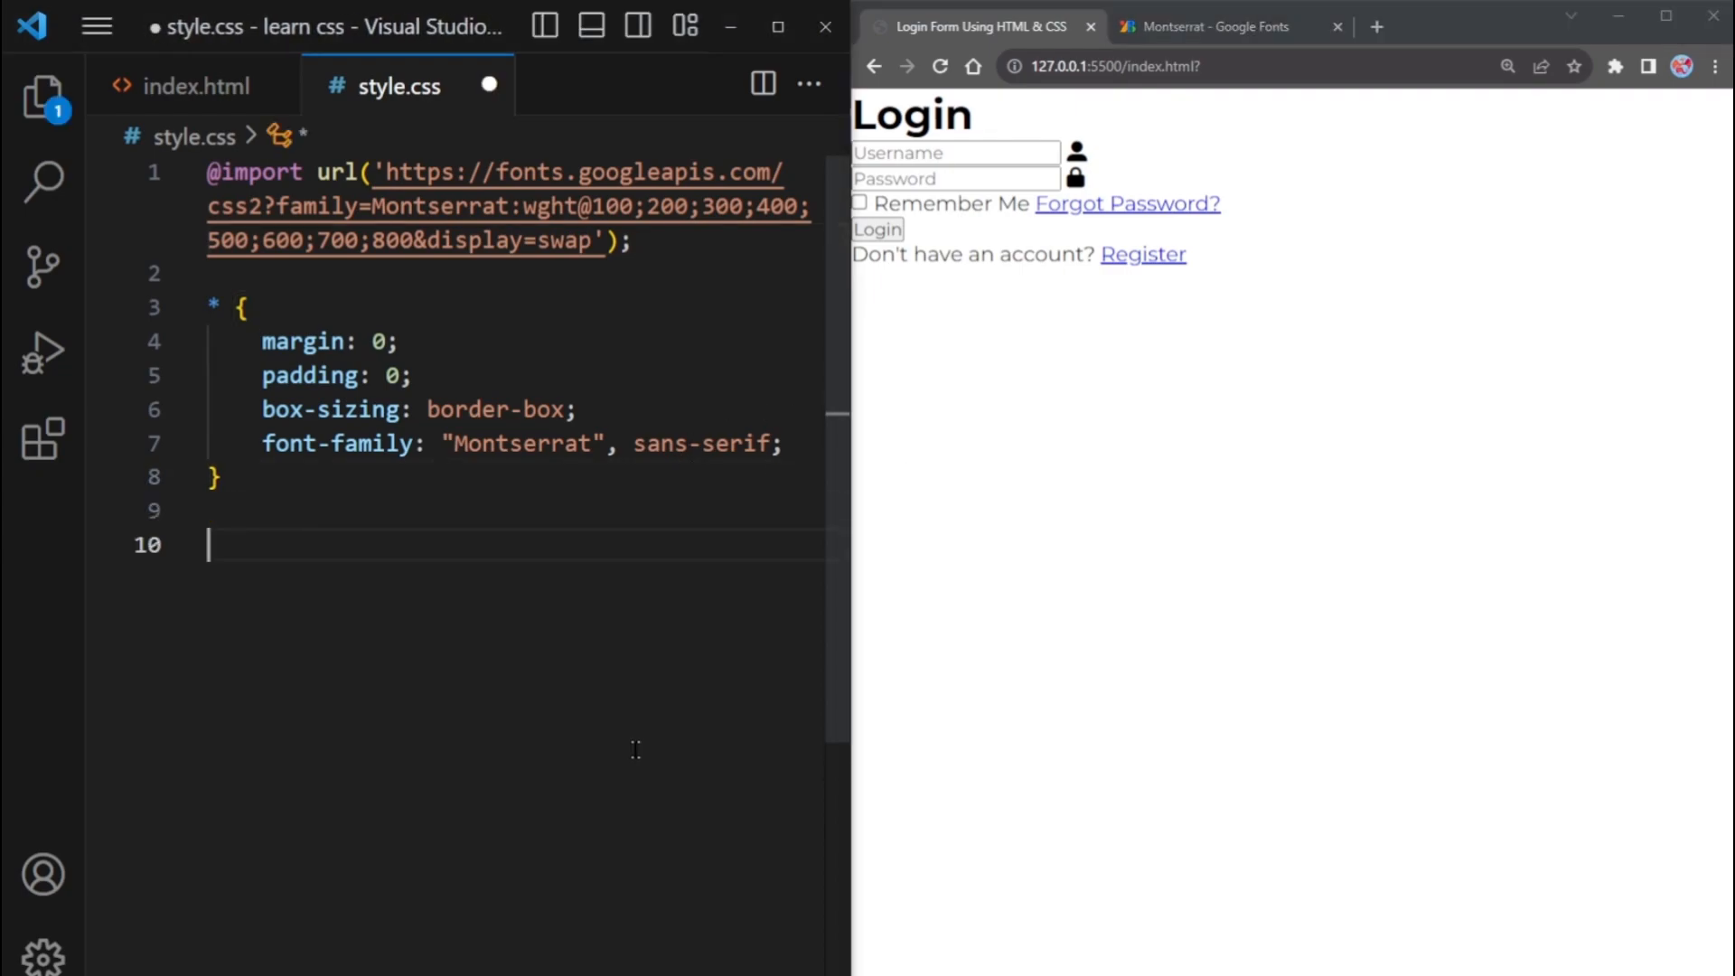
type("body")
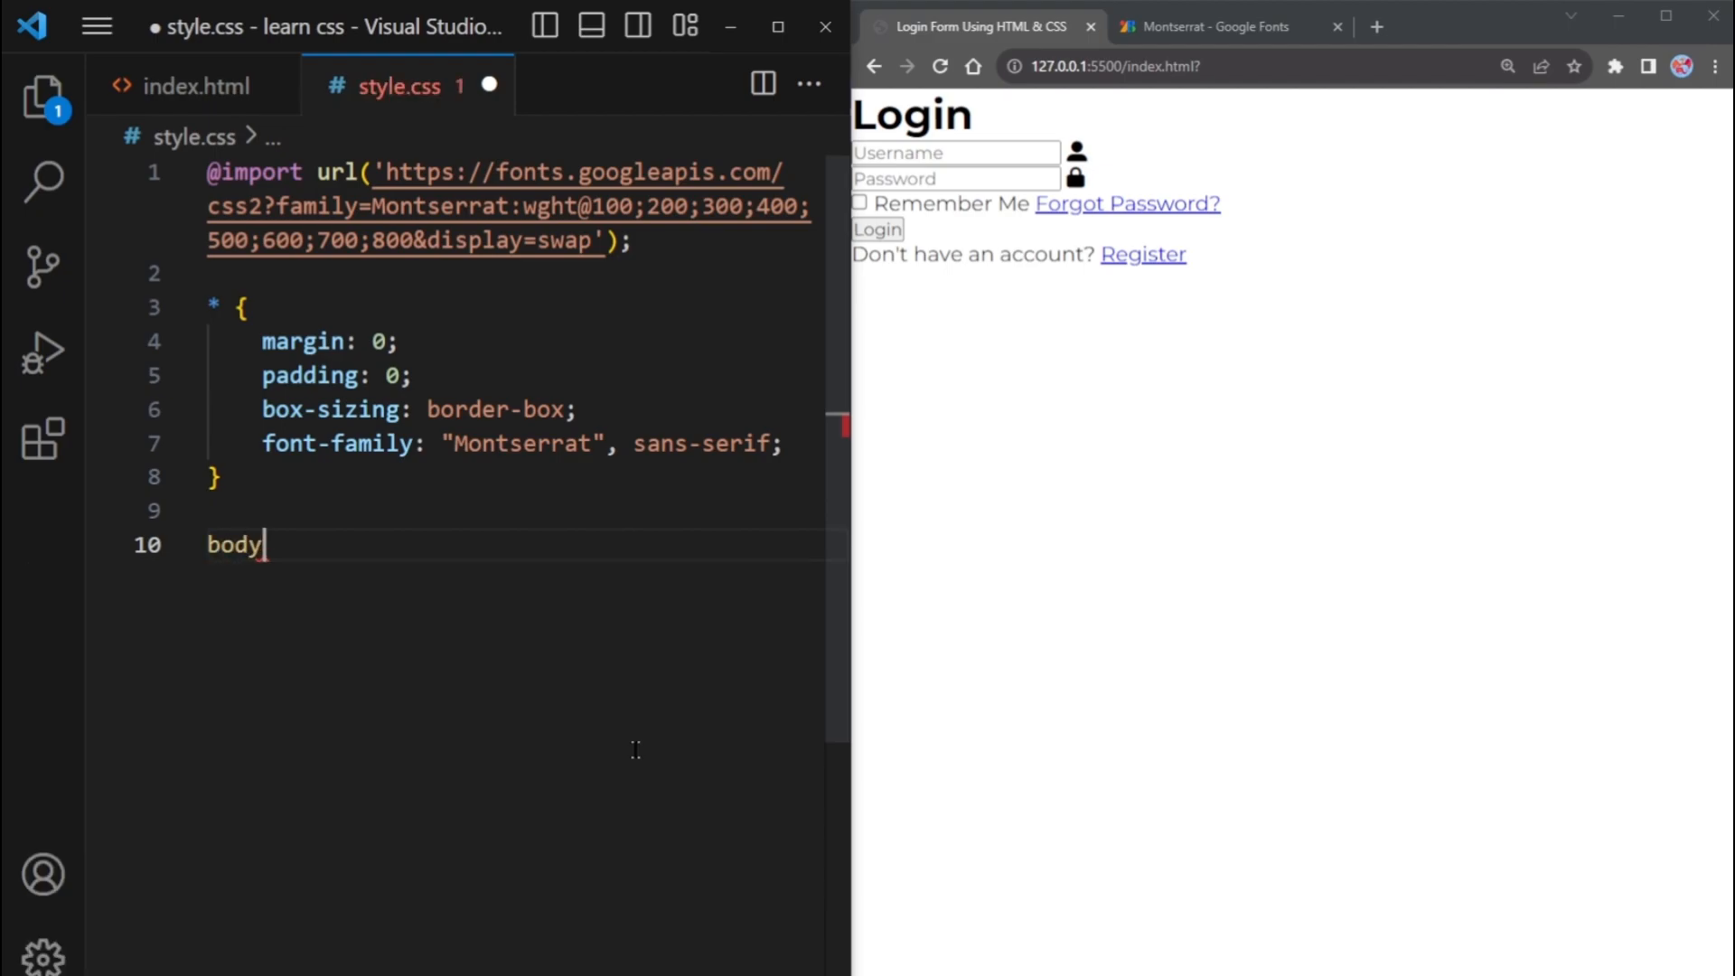
type("{")
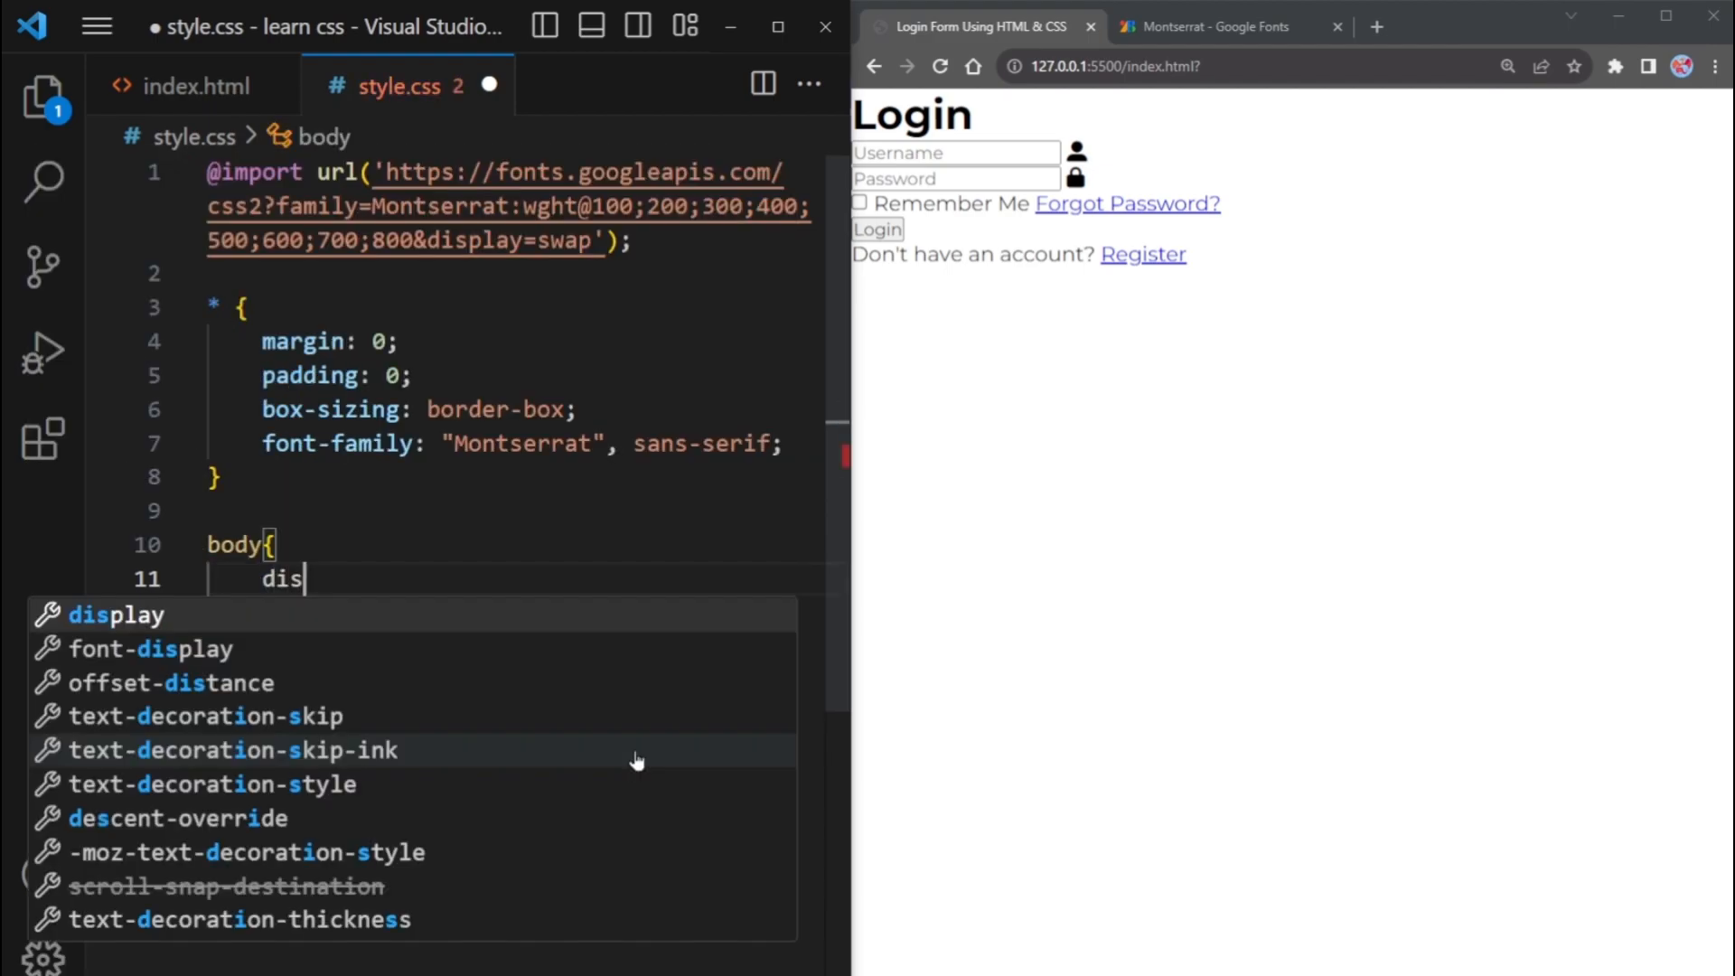
type("play: flex;")
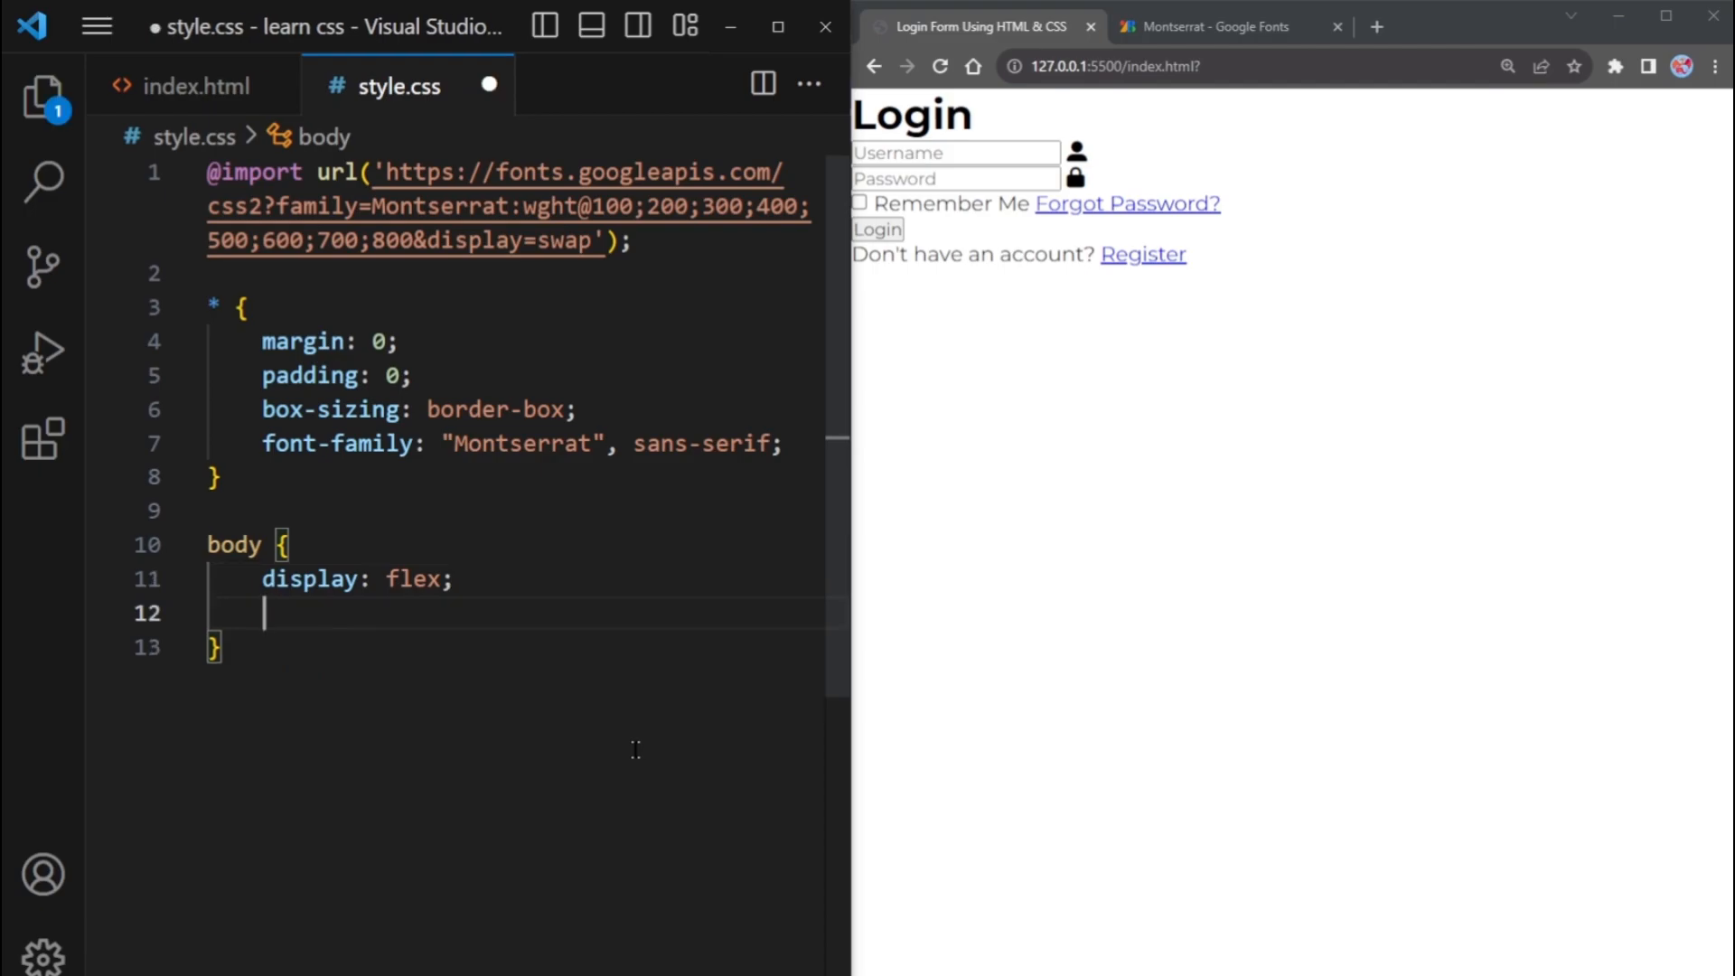
type("justify-content: center;")
type("align-items: center;")
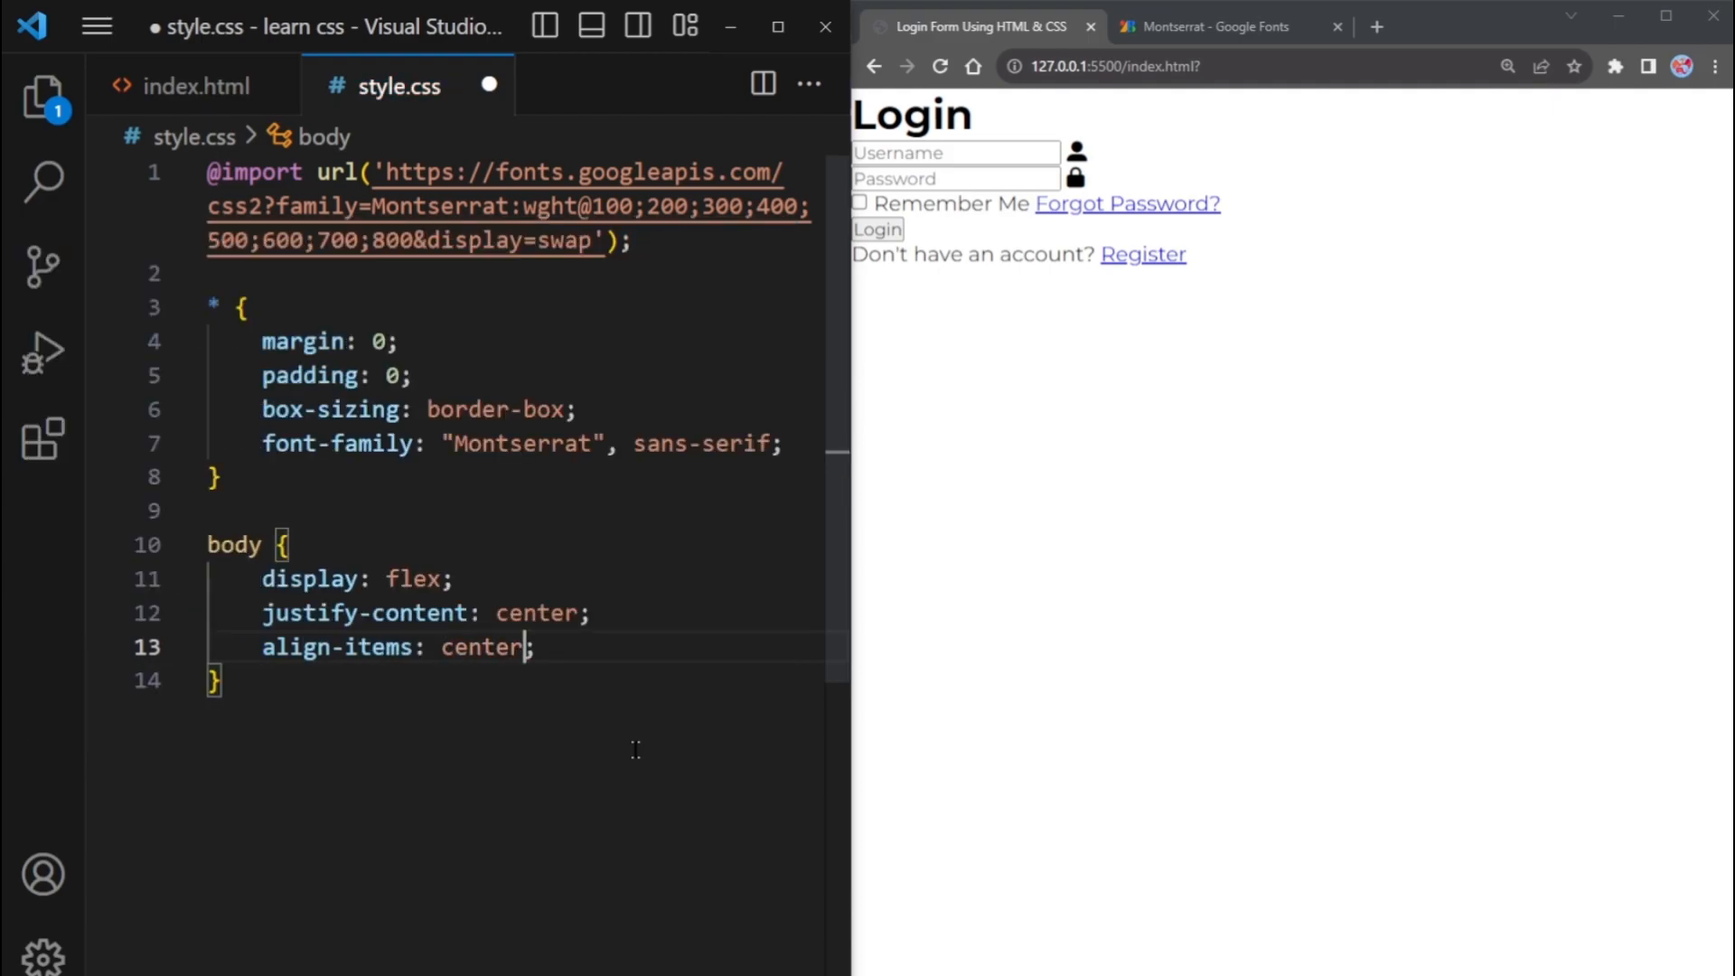
key("enter")
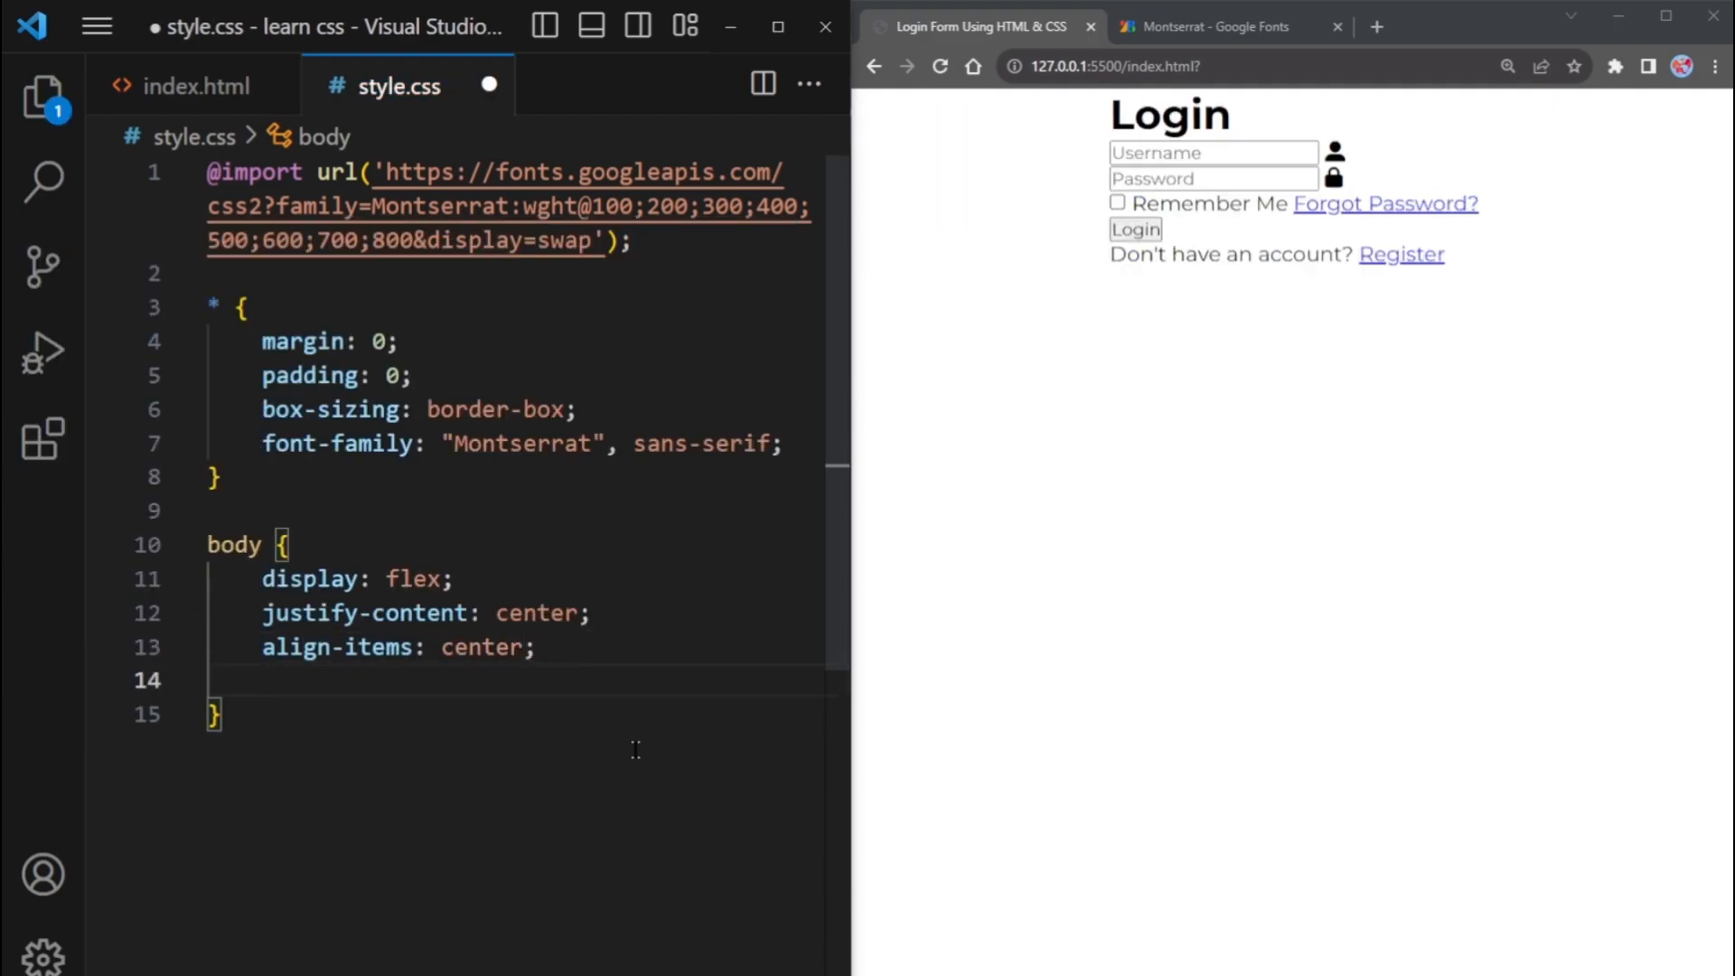
type("min-height: ;")
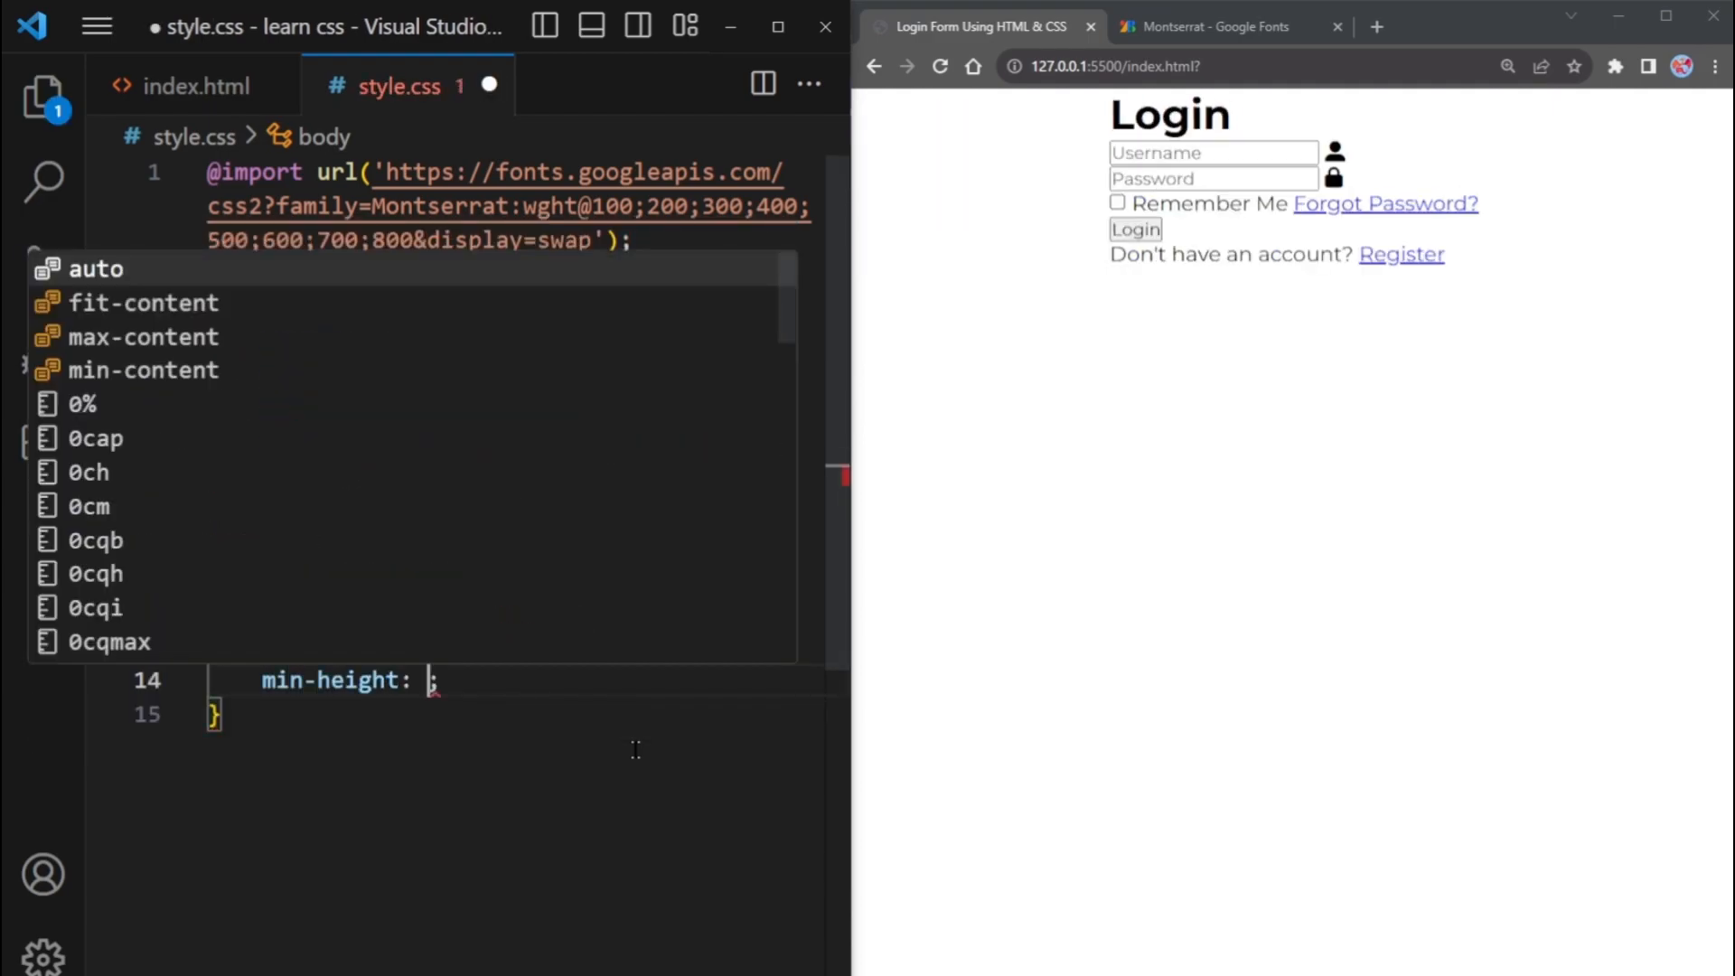
type("100vh")
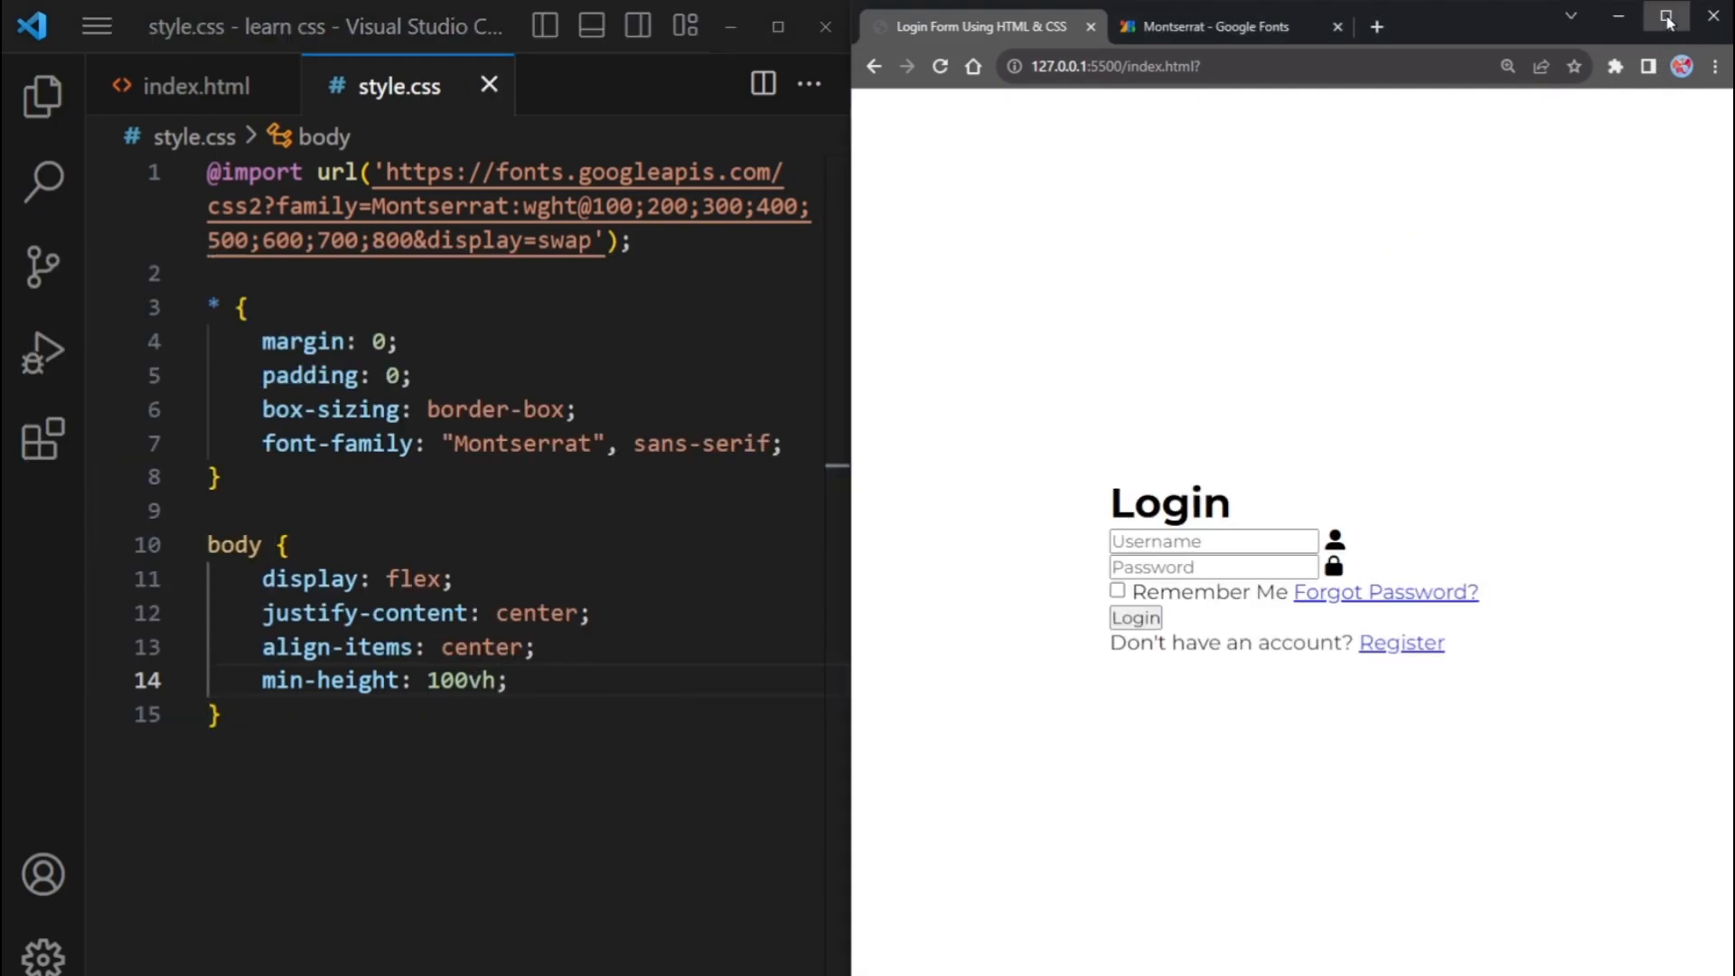
left_click(1665, 18)
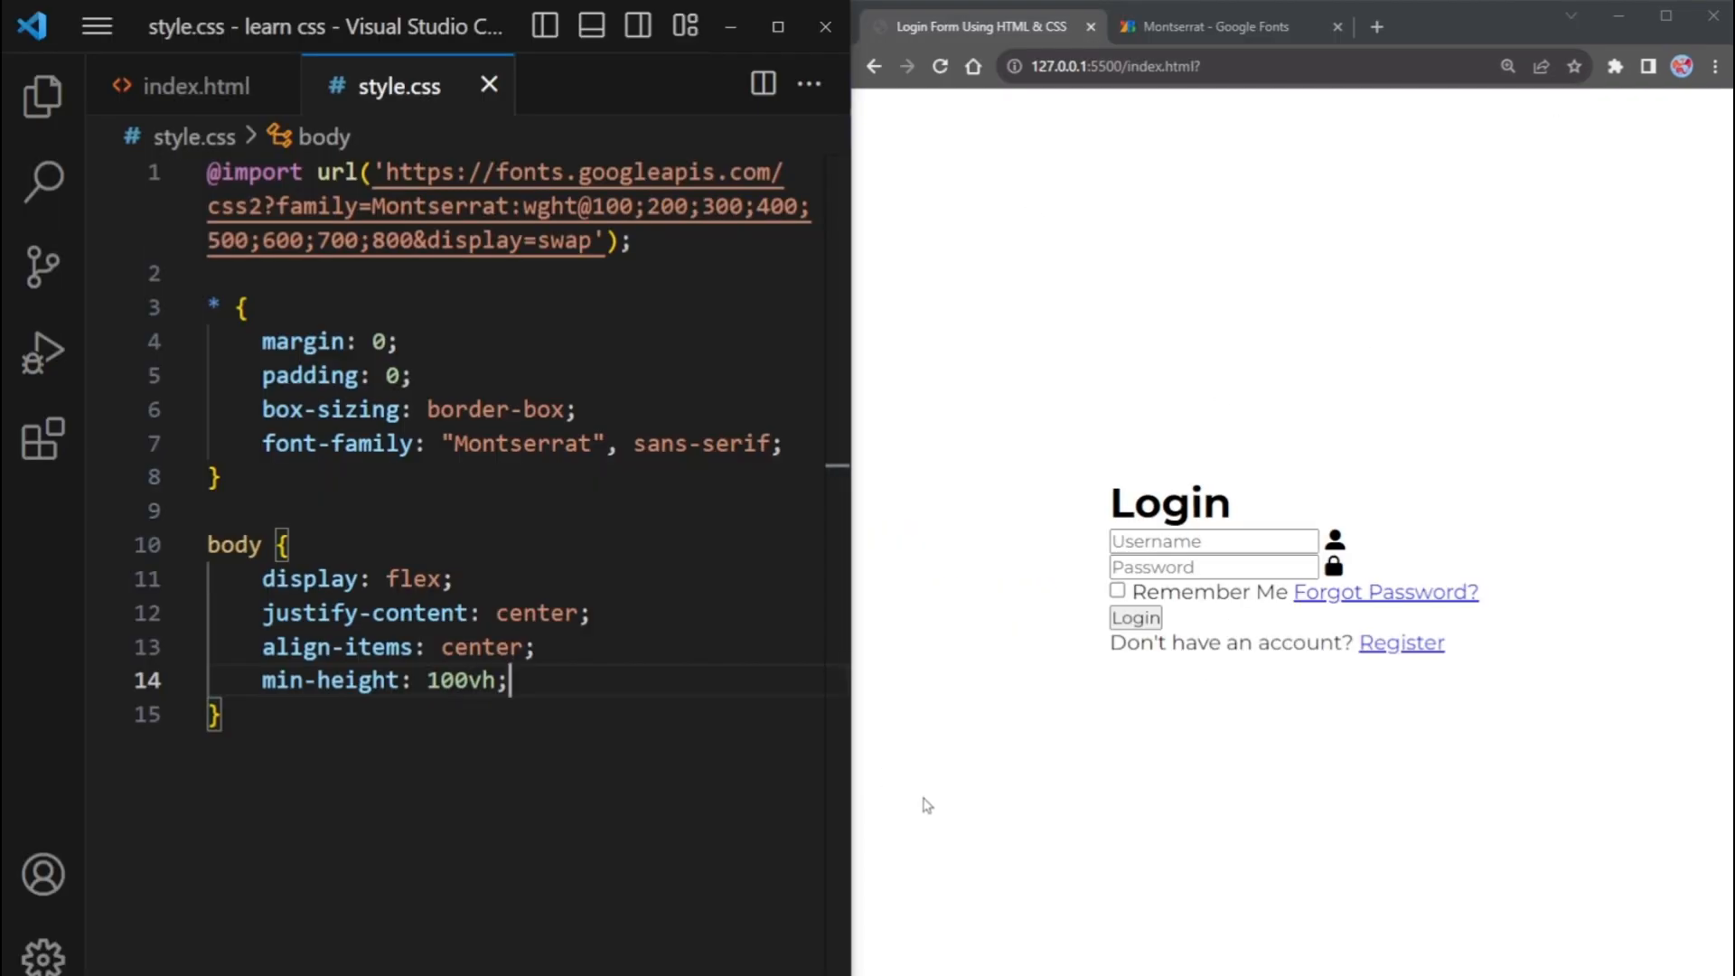
Set the body background to url bg.jpg and save to show the mountain image
type("background: url();")
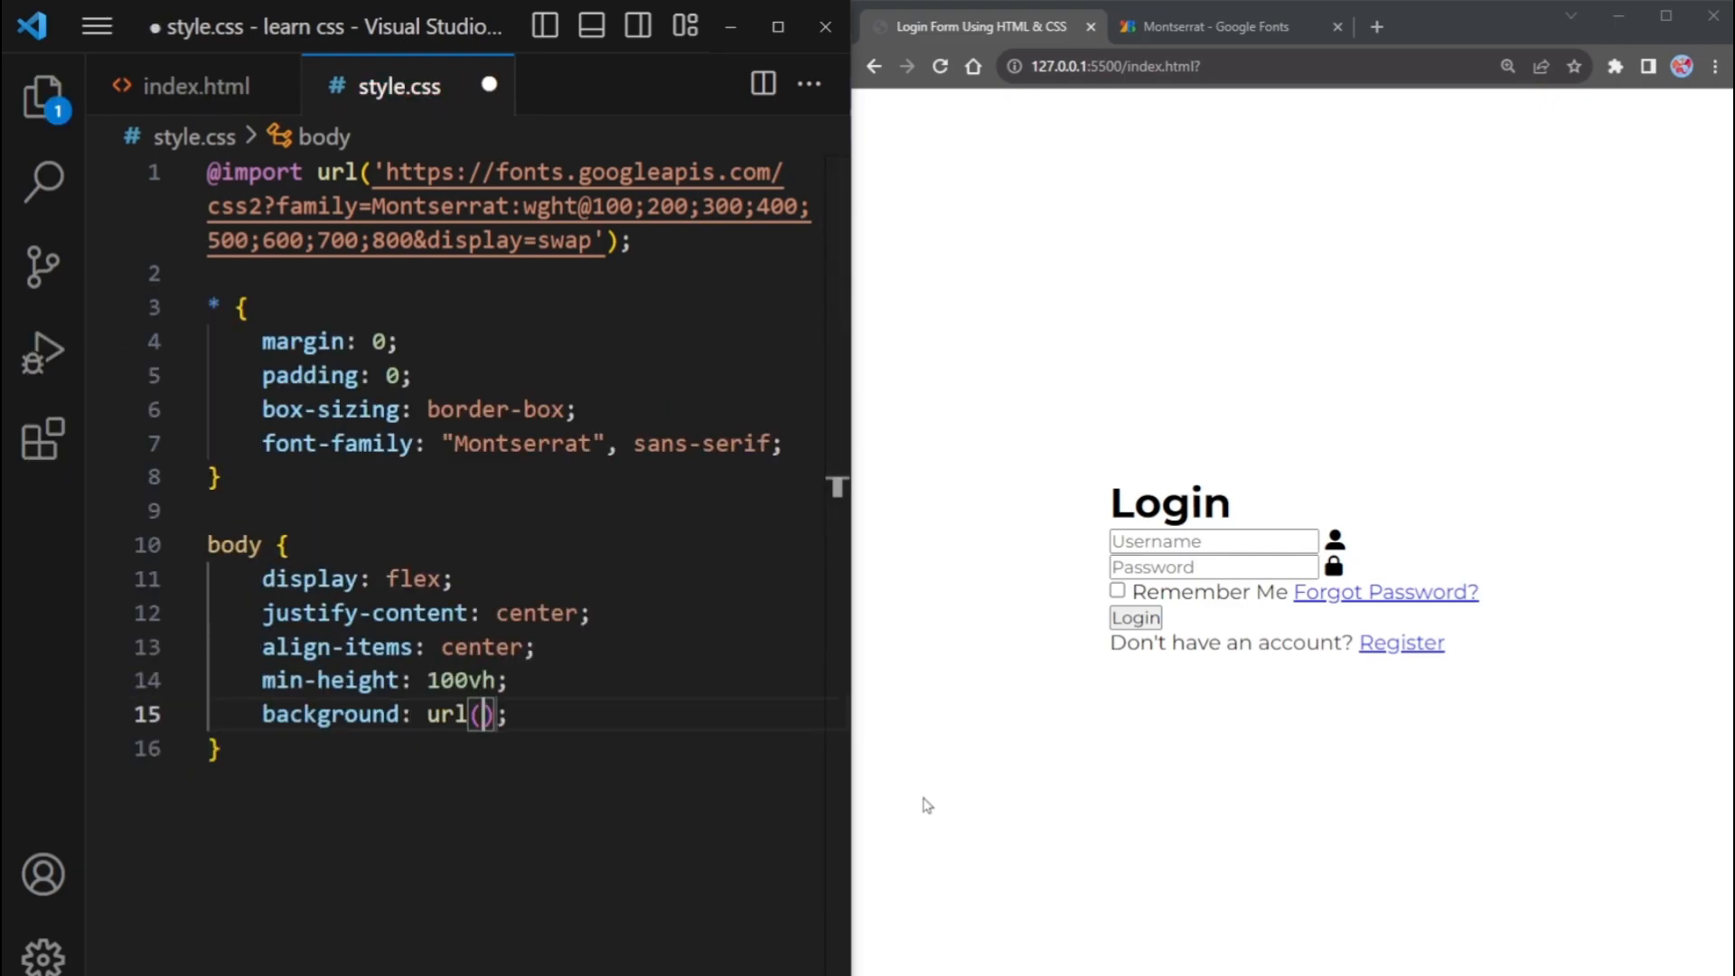
type("bg.jpg")
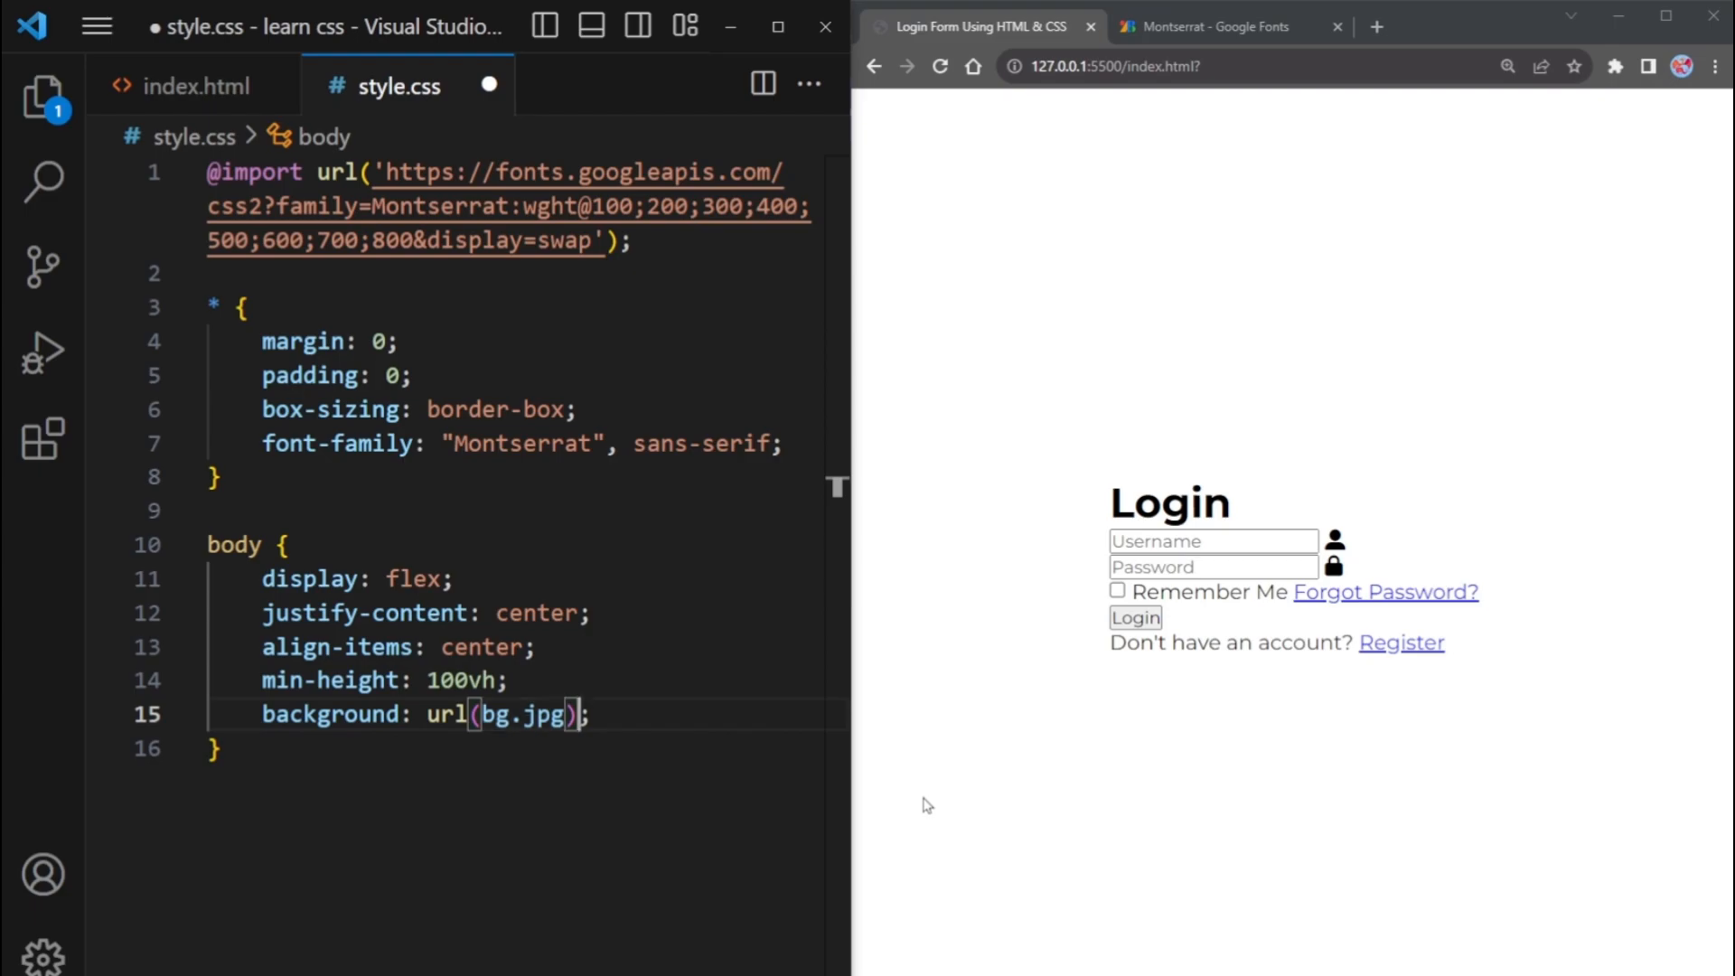
key("ctrl+s")
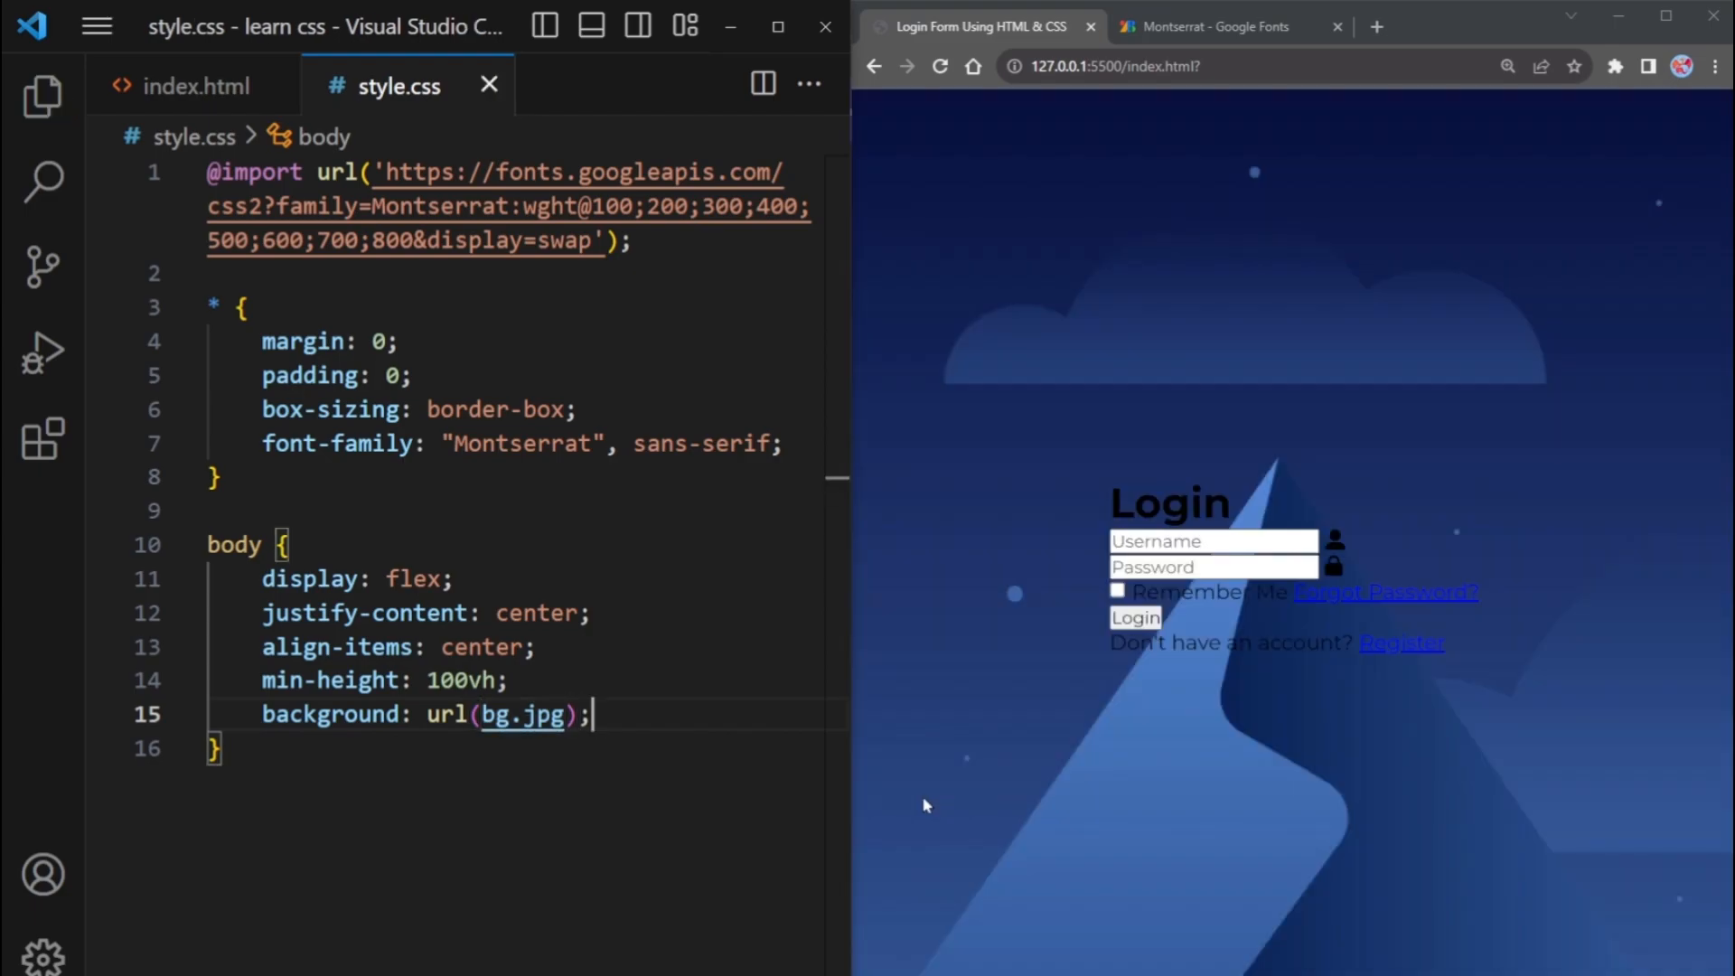
Add background-repeat: no-repeat, background-size: cover and background-position: center to the body rule
key("Enter")
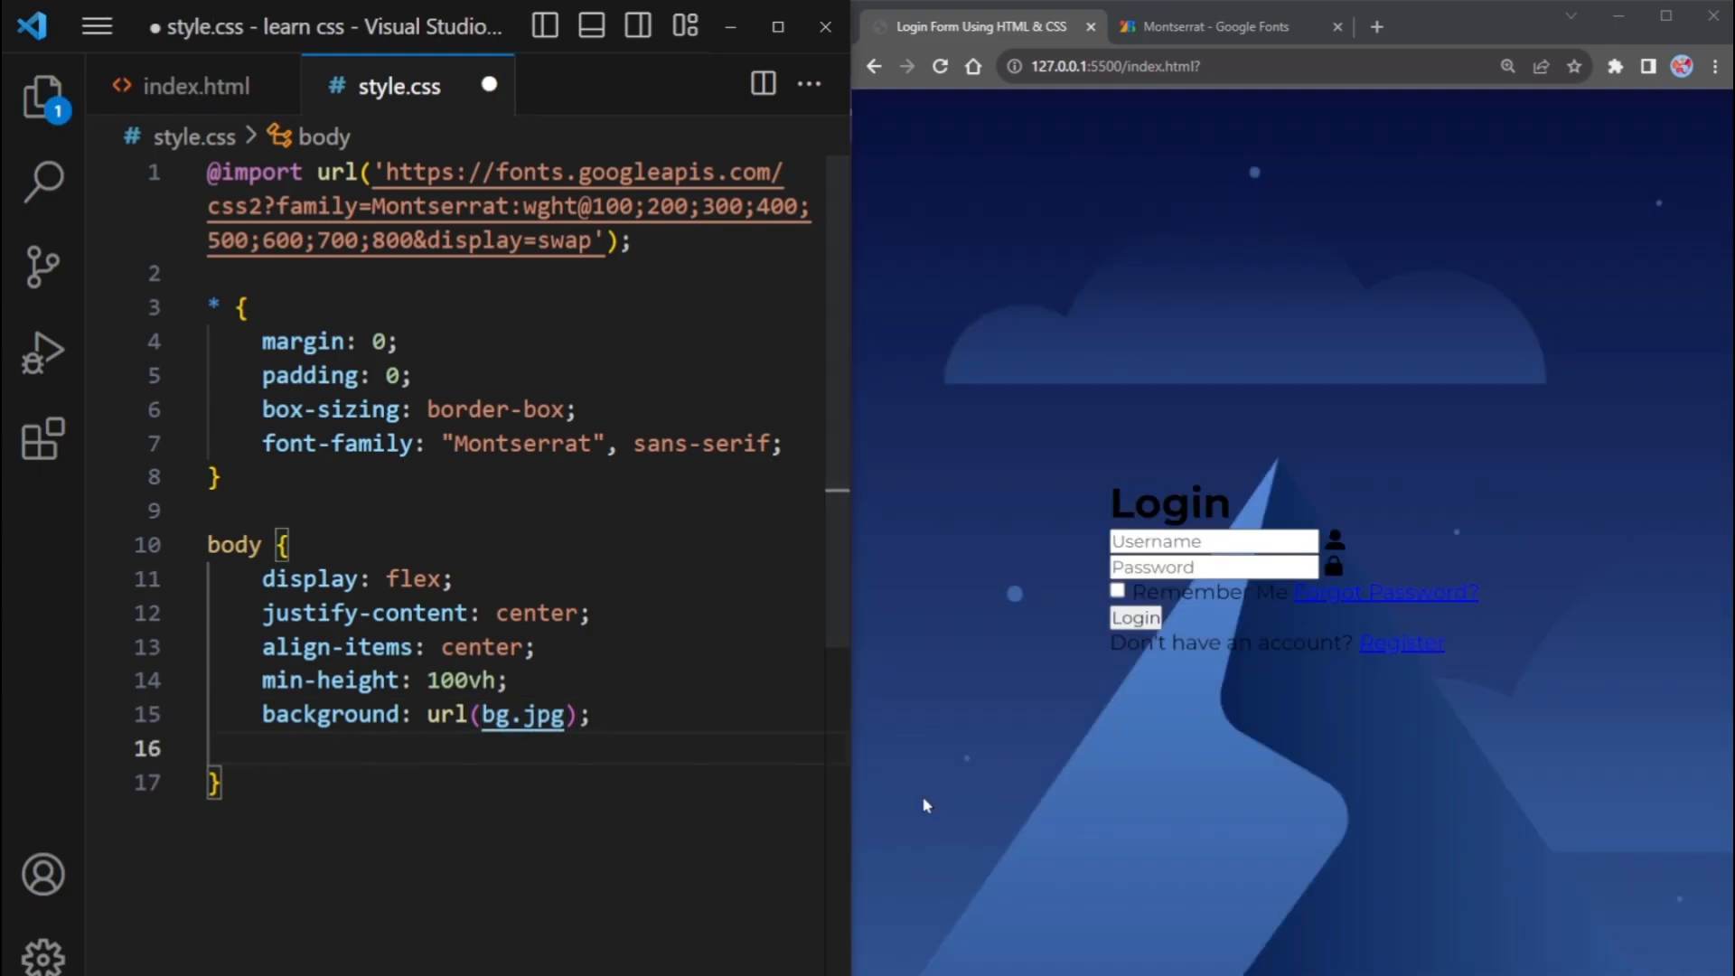
type("background-repeat: no-repeat;")
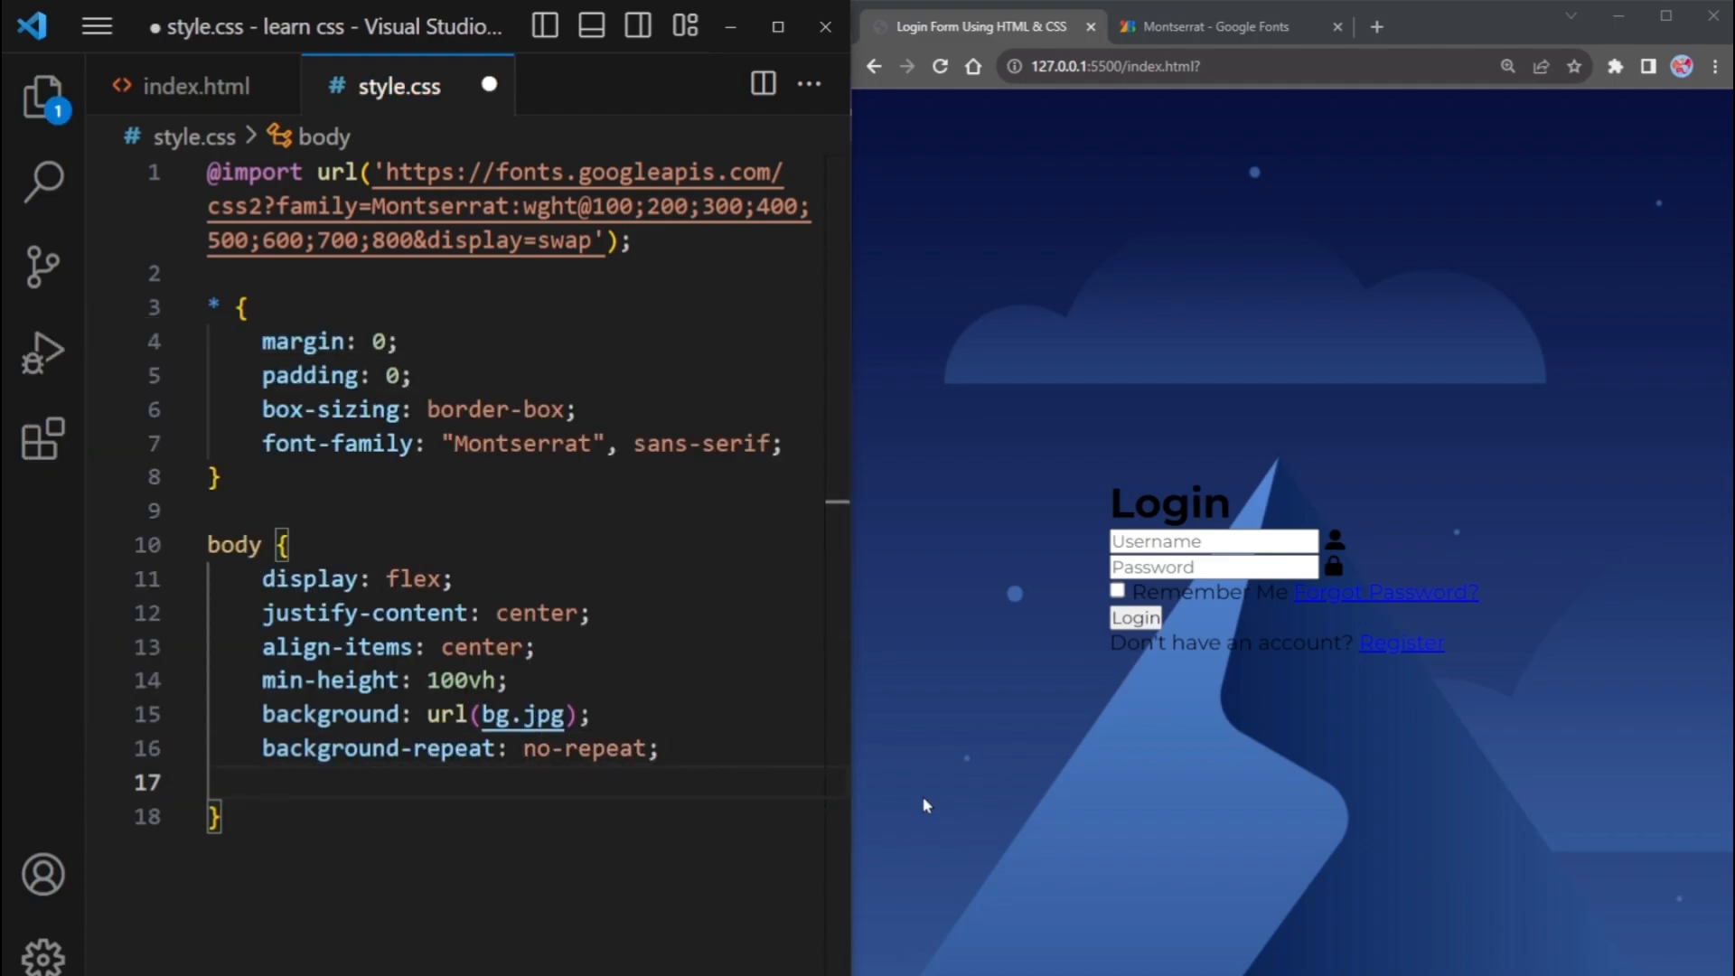
type("background-size: cover;")
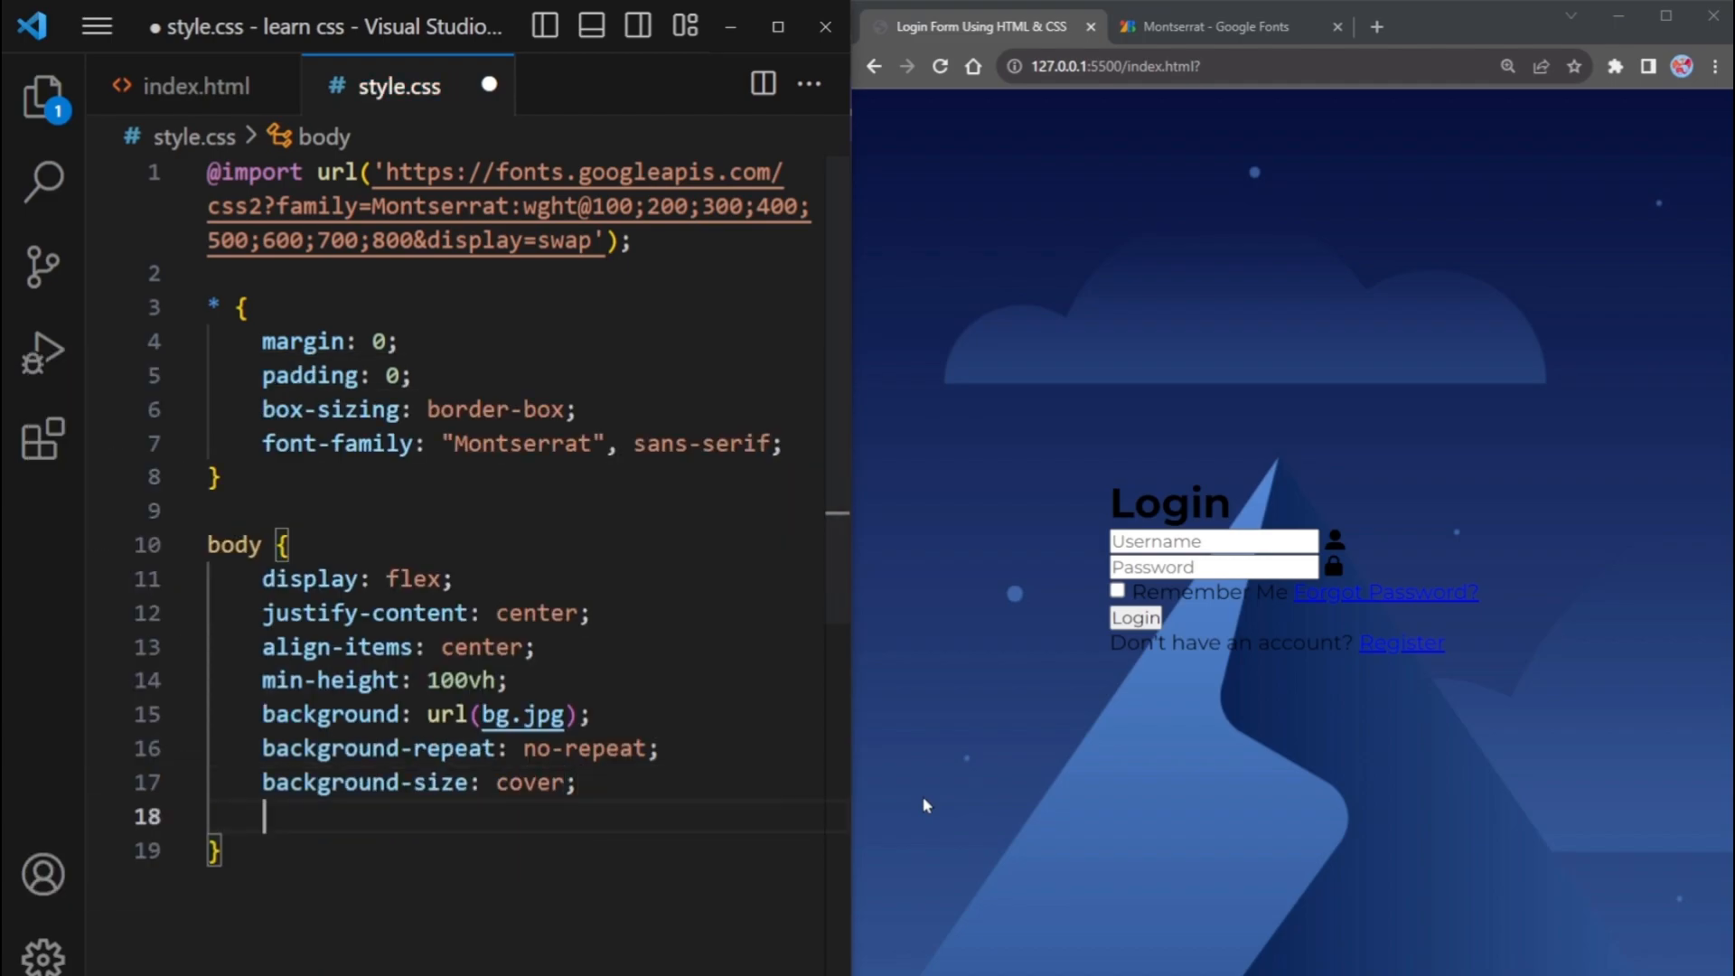
type("bac")
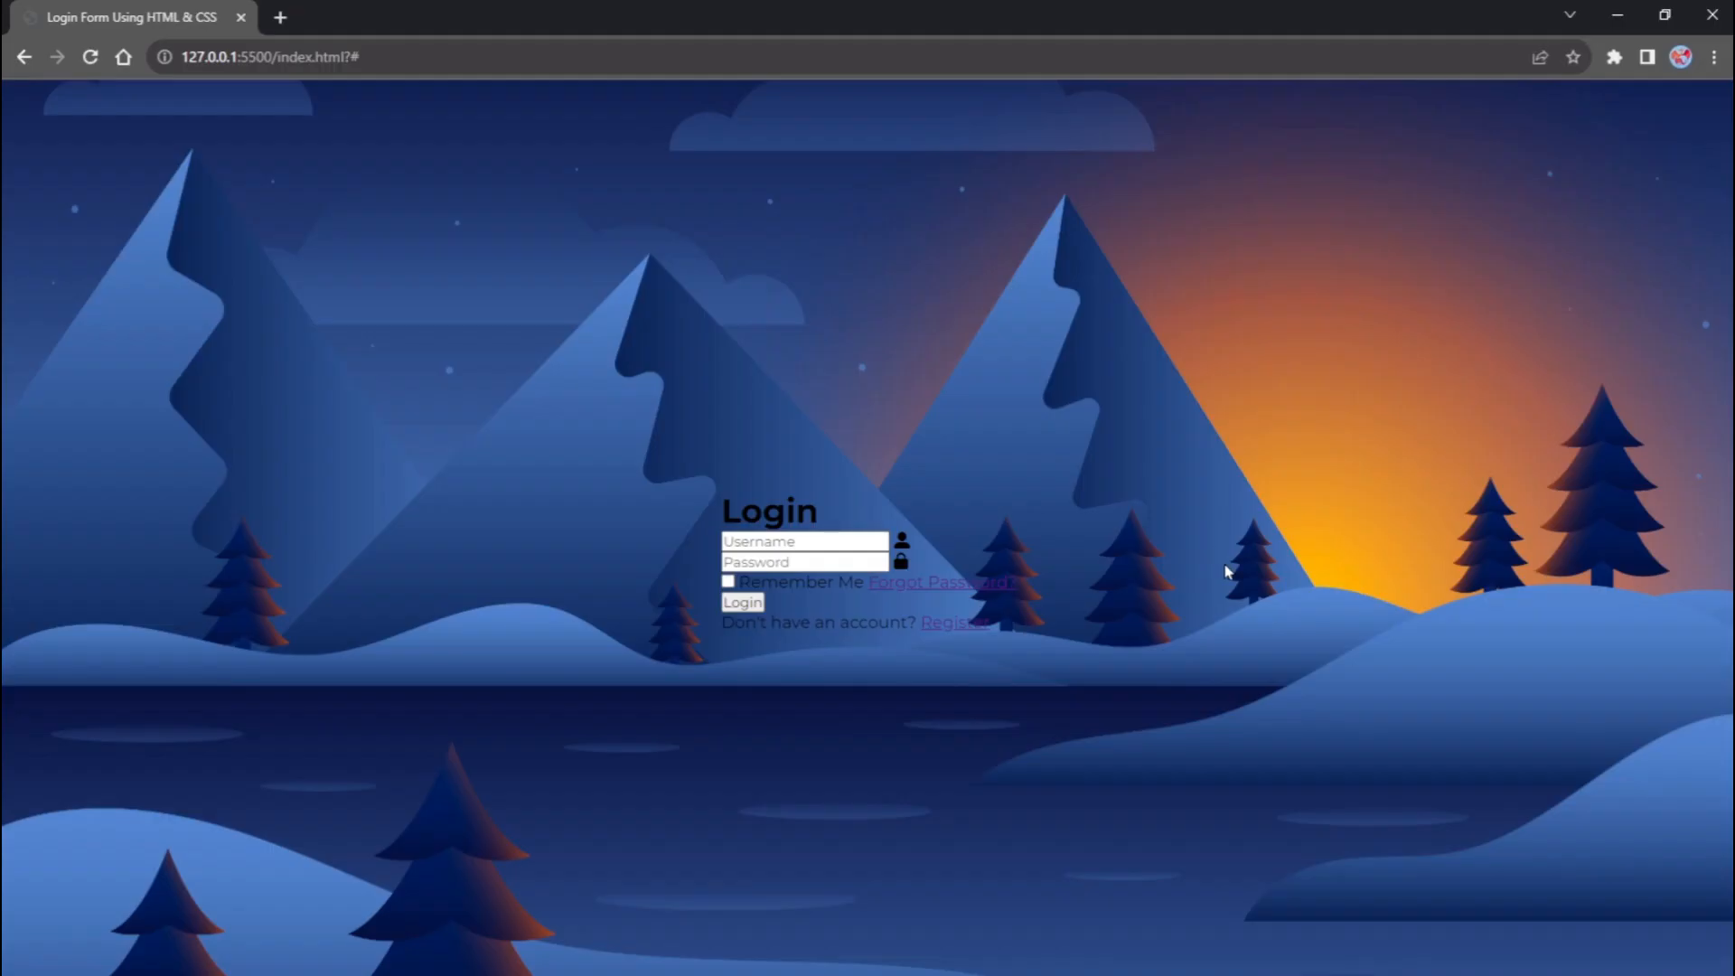
mouse_move(500, 529)
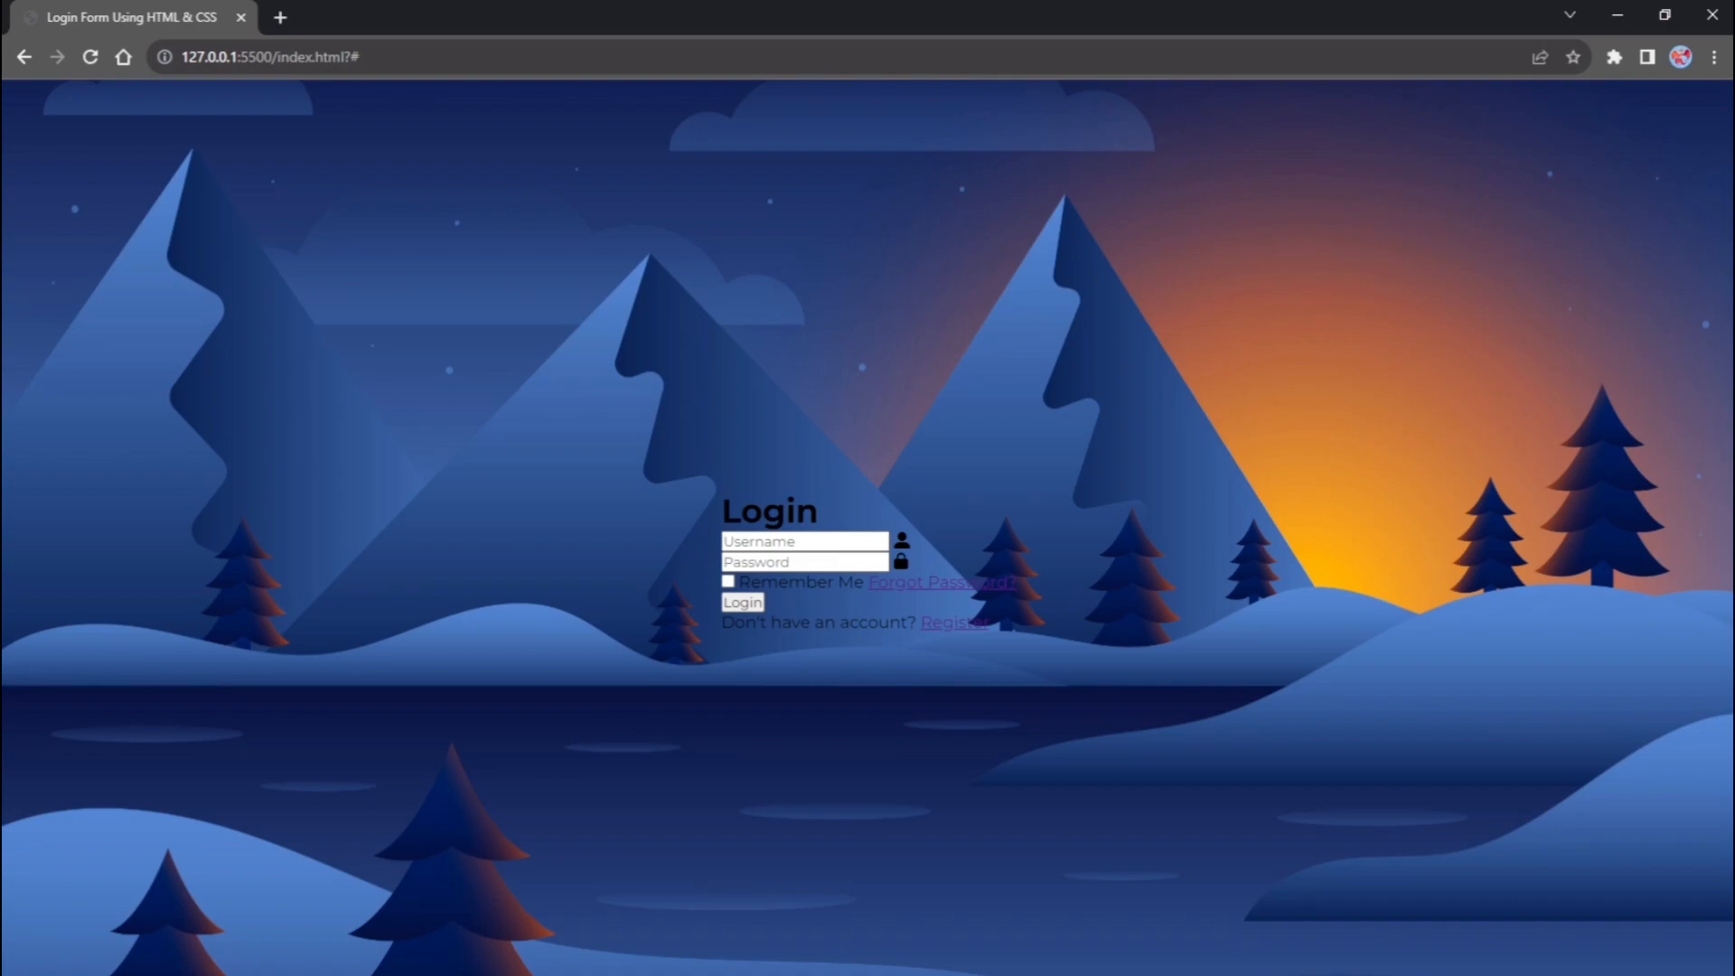
mouse_move(989, 940)
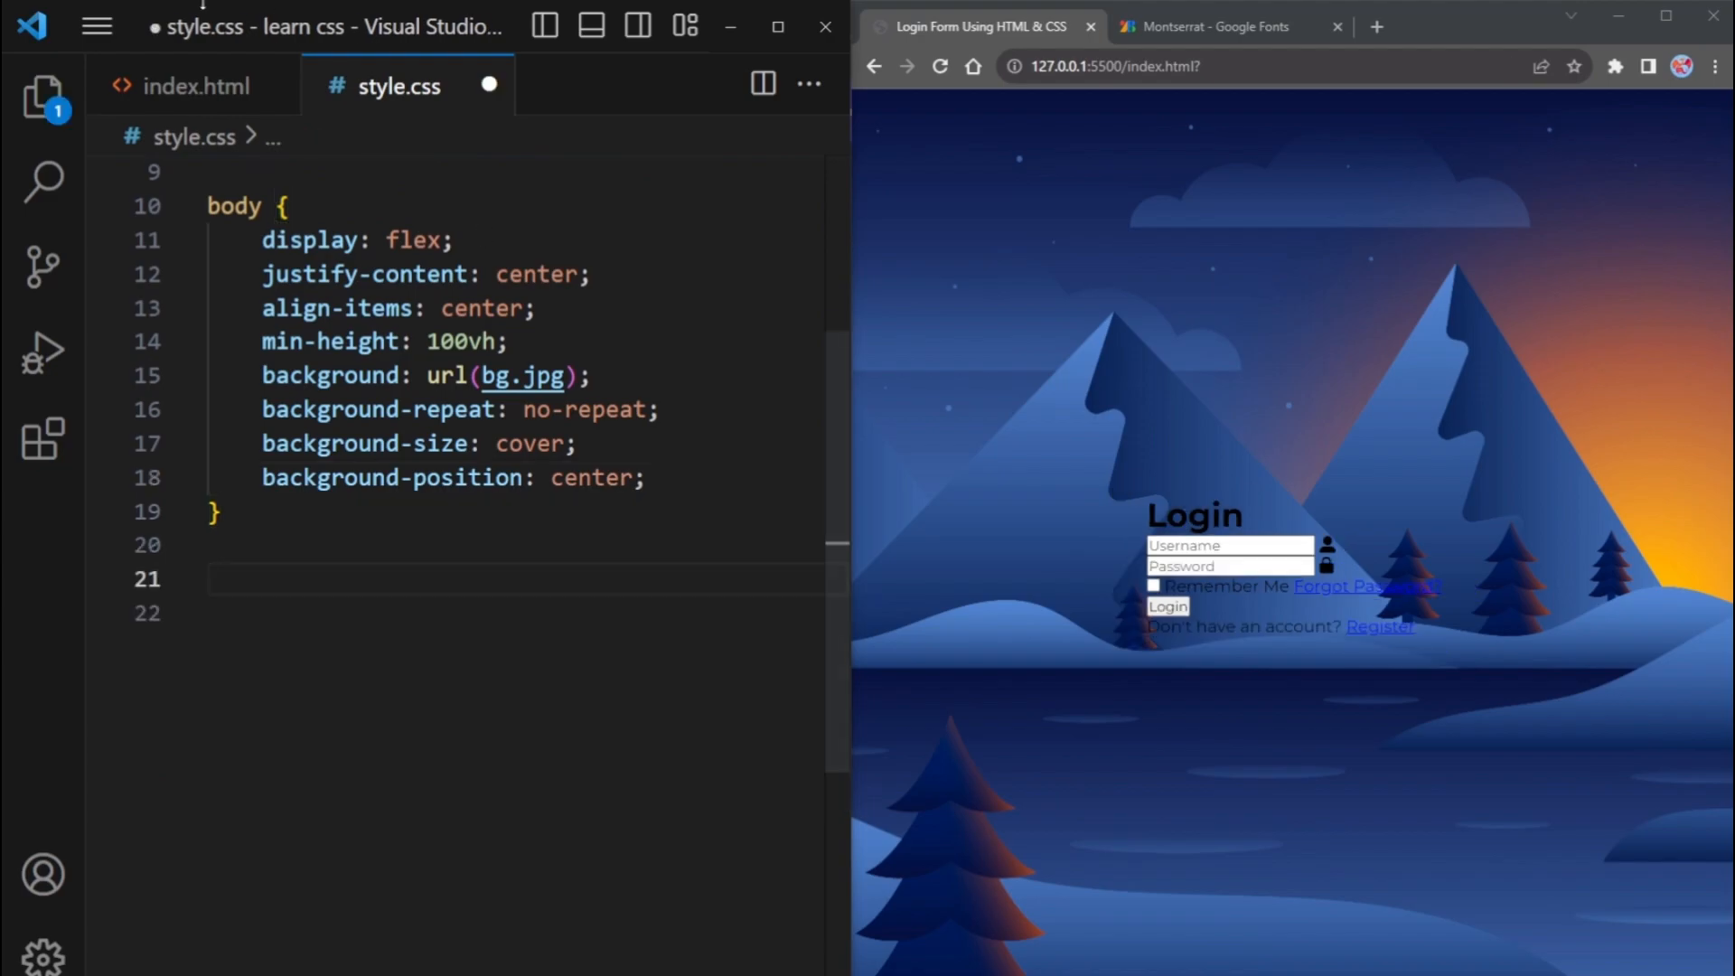
Start a .container rule with width 400px, tomato background-color and white color
left_click(195, 85)
type(".container")
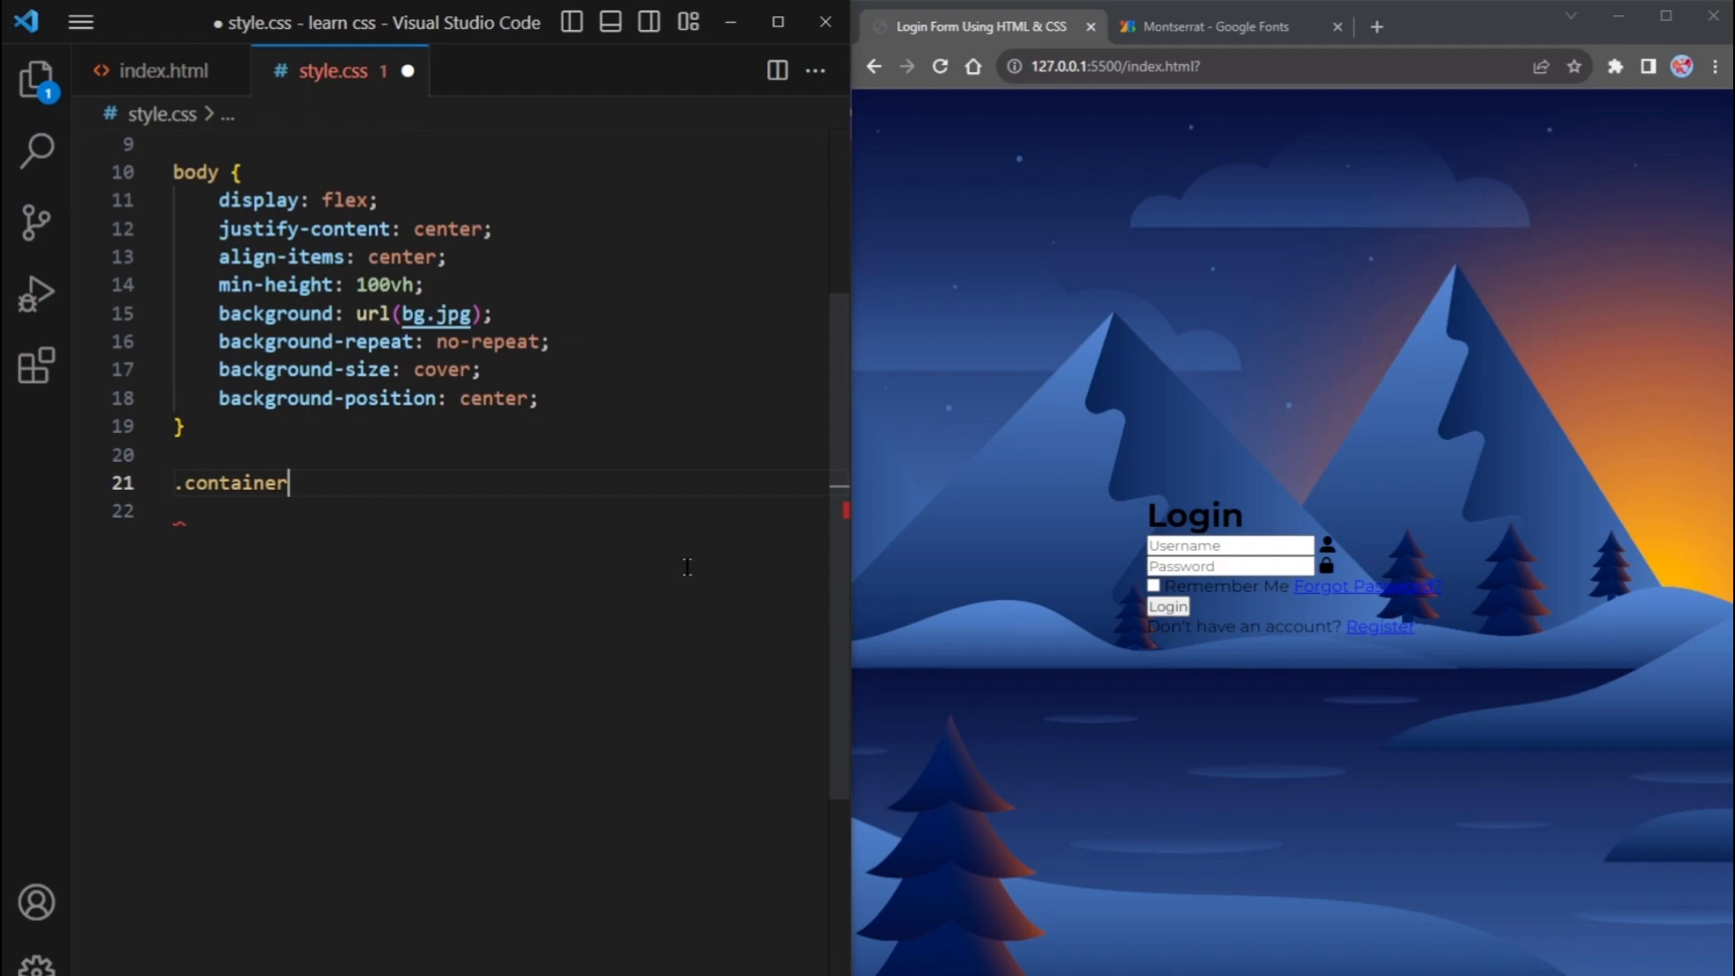
type("{")
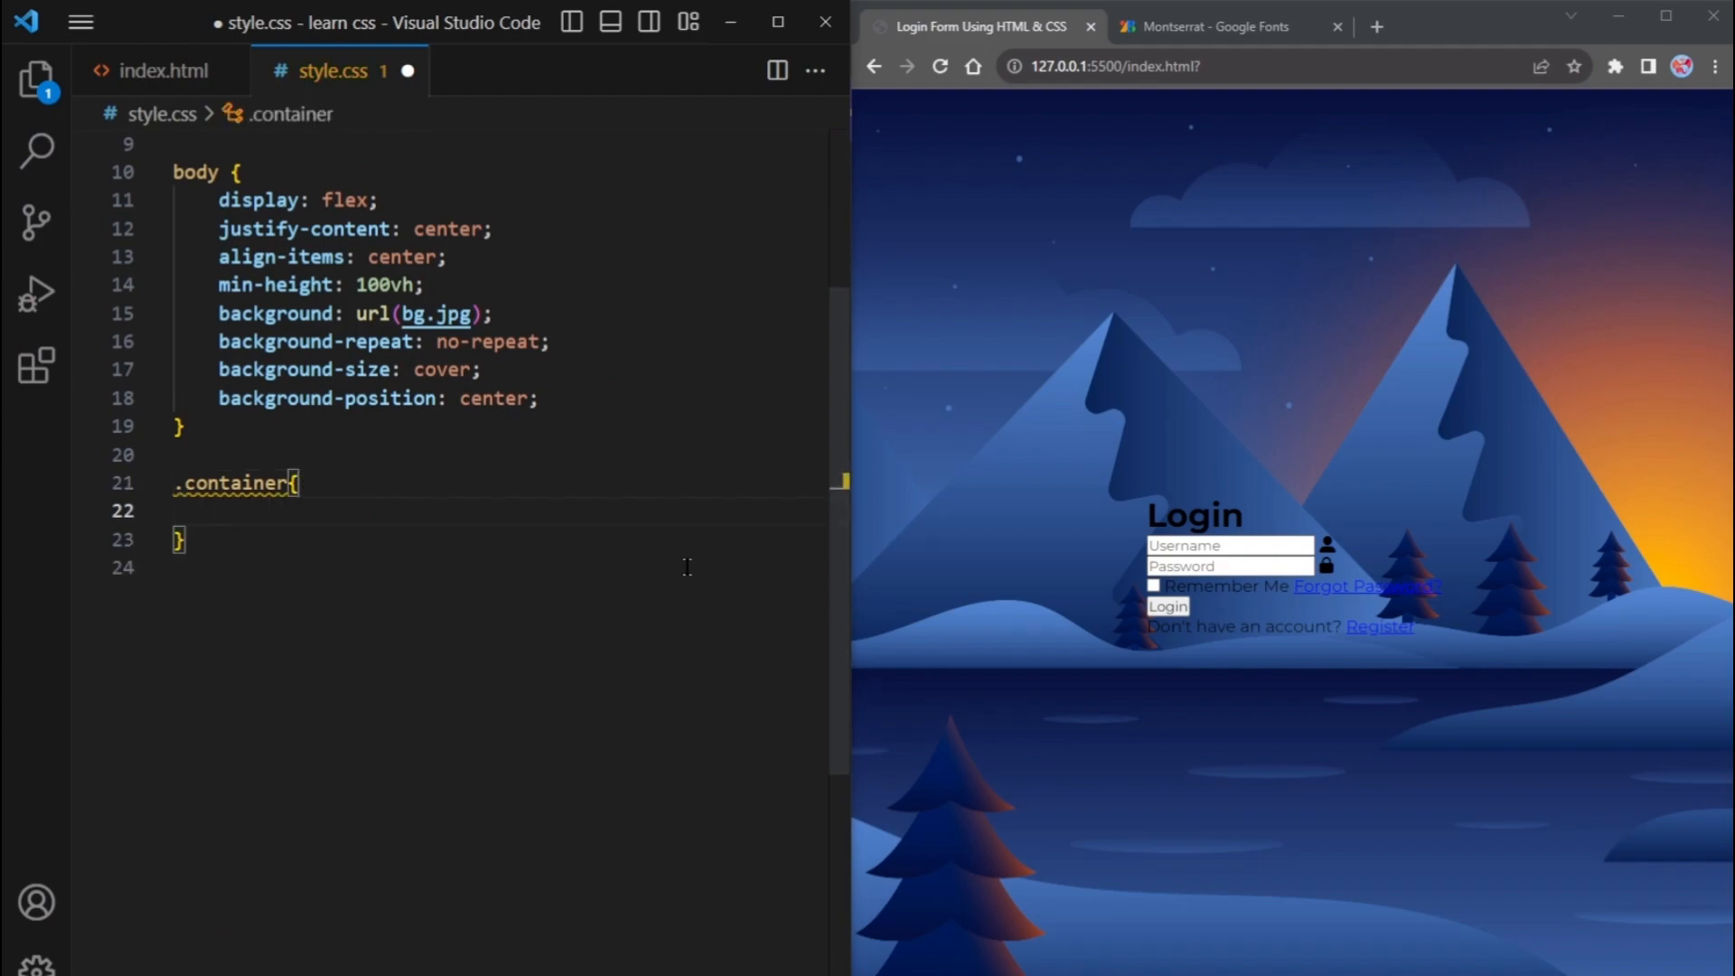
type("width: ;")
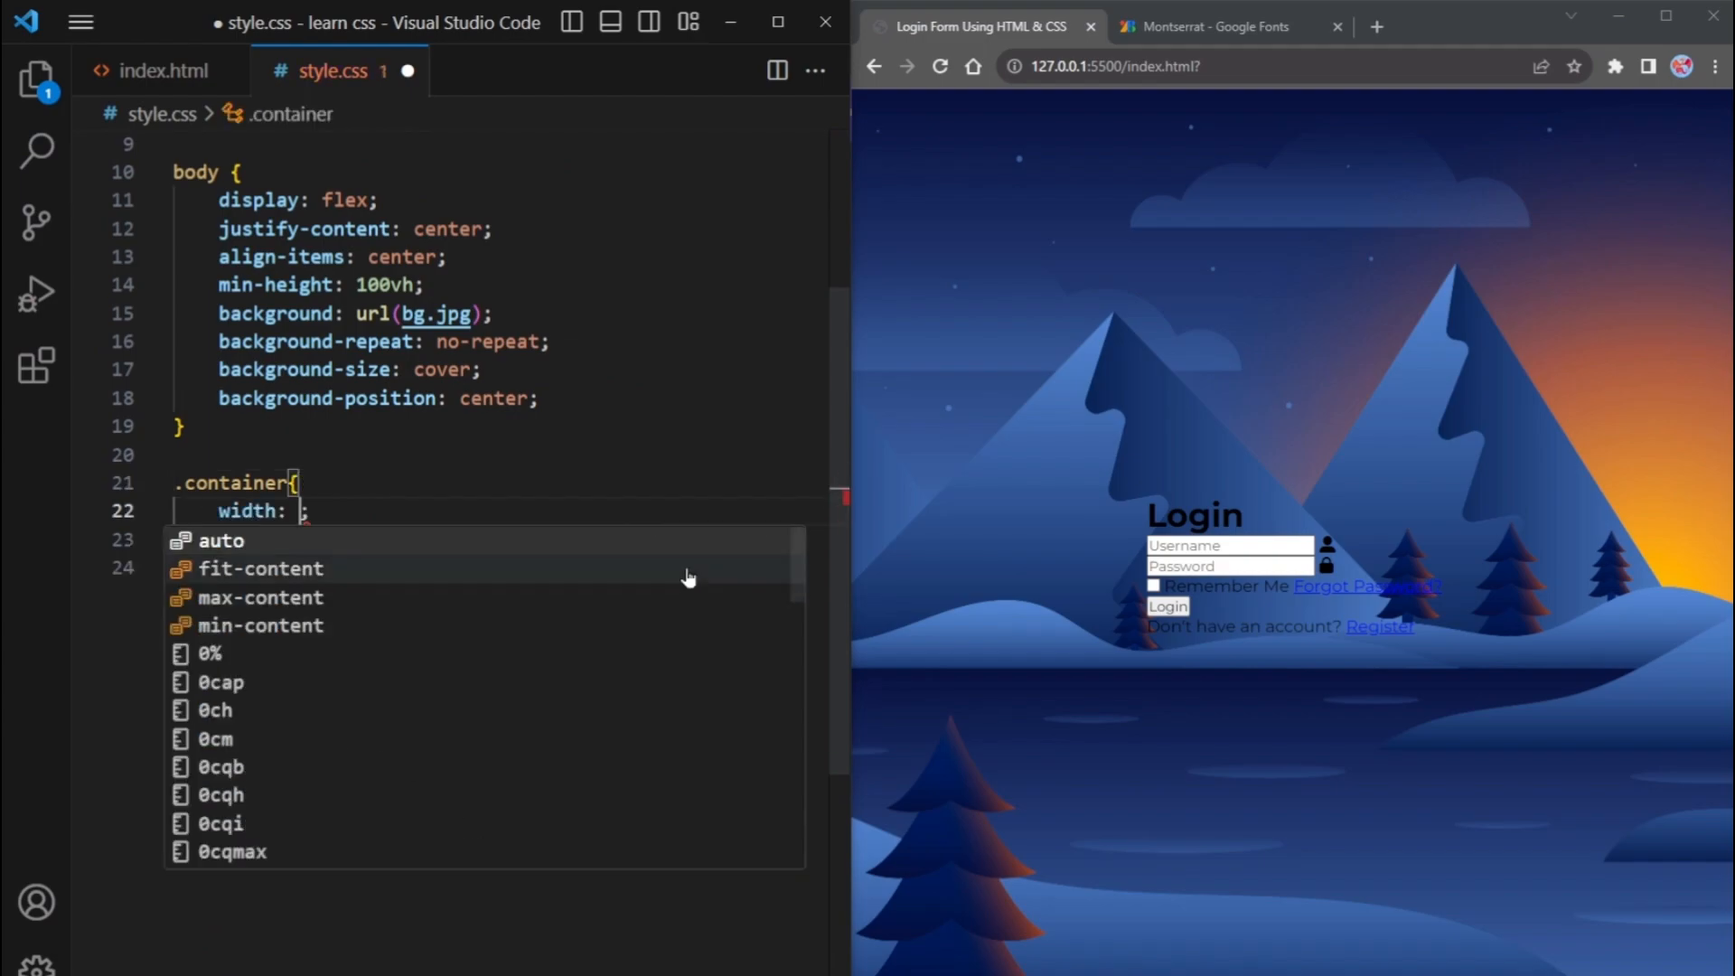
type("400px")
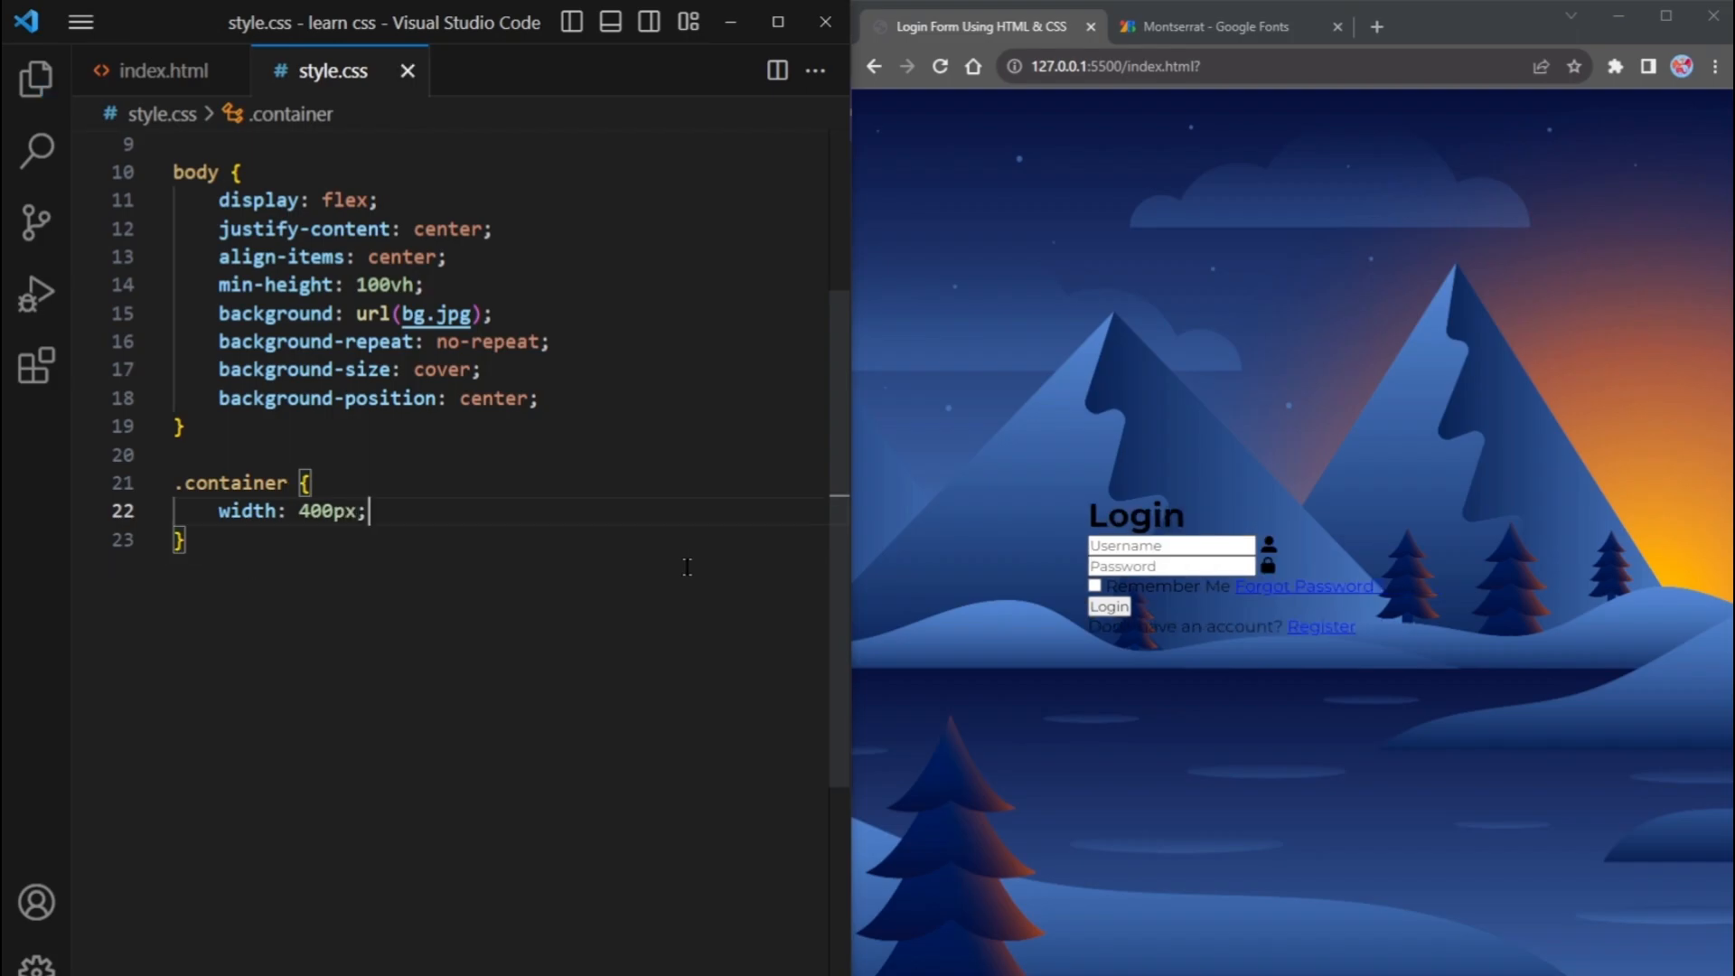
type("b")
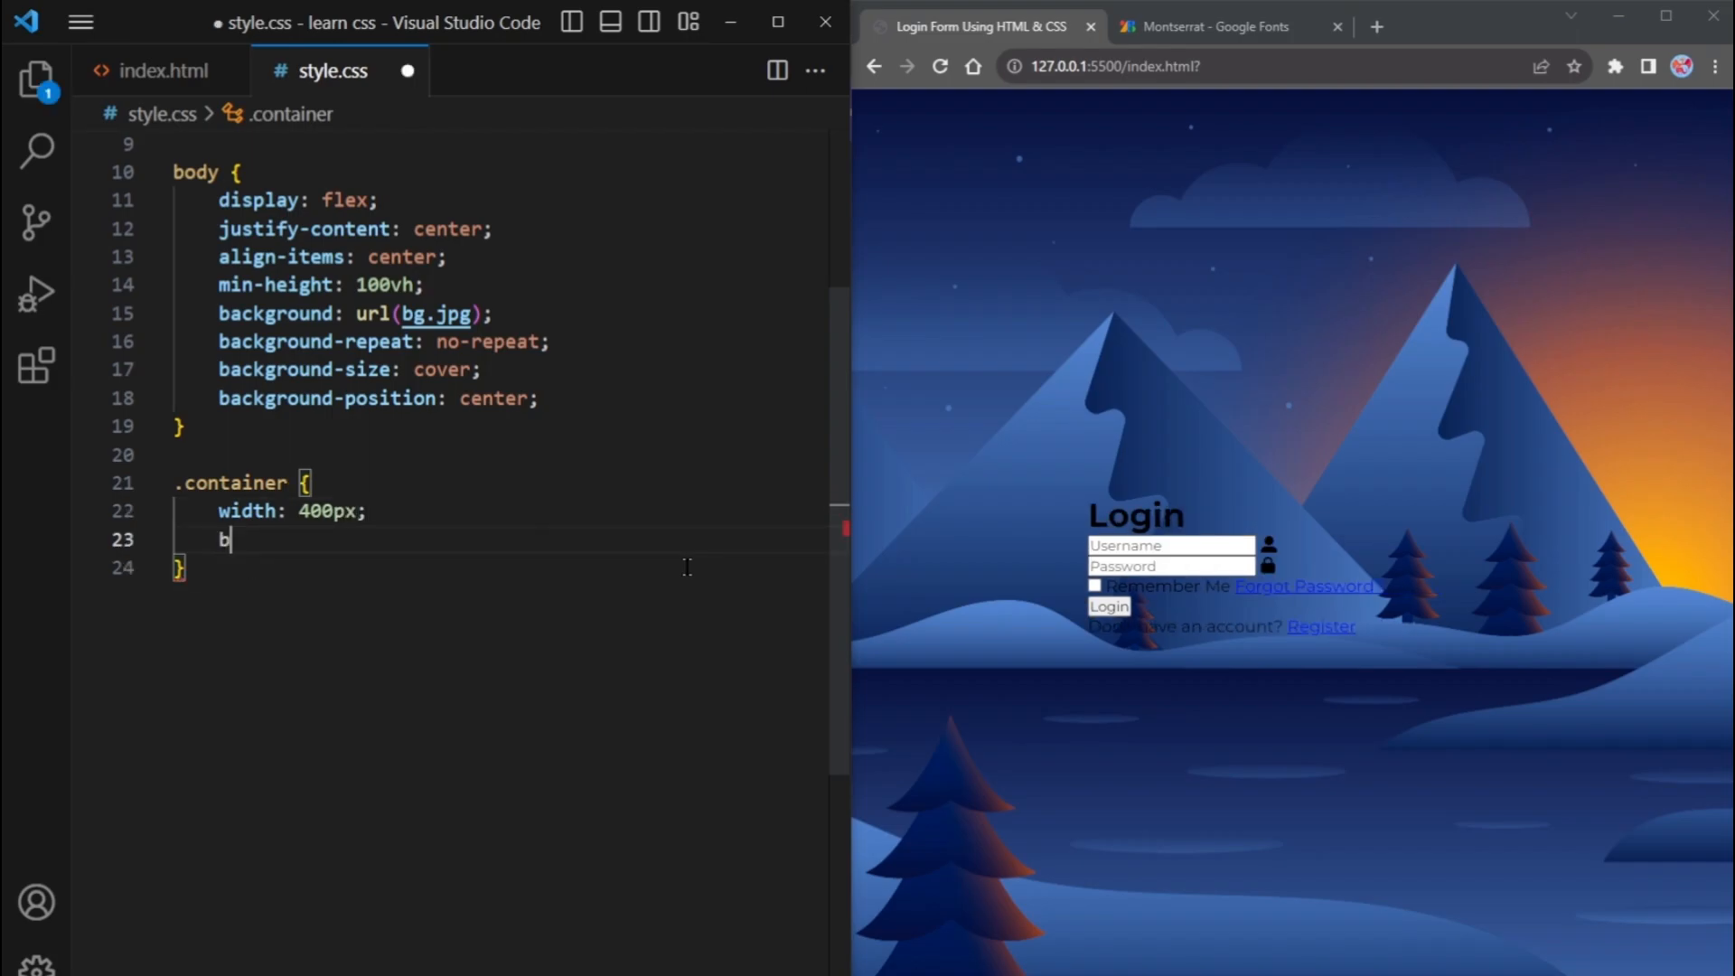
type("ackground-color: tomato;")
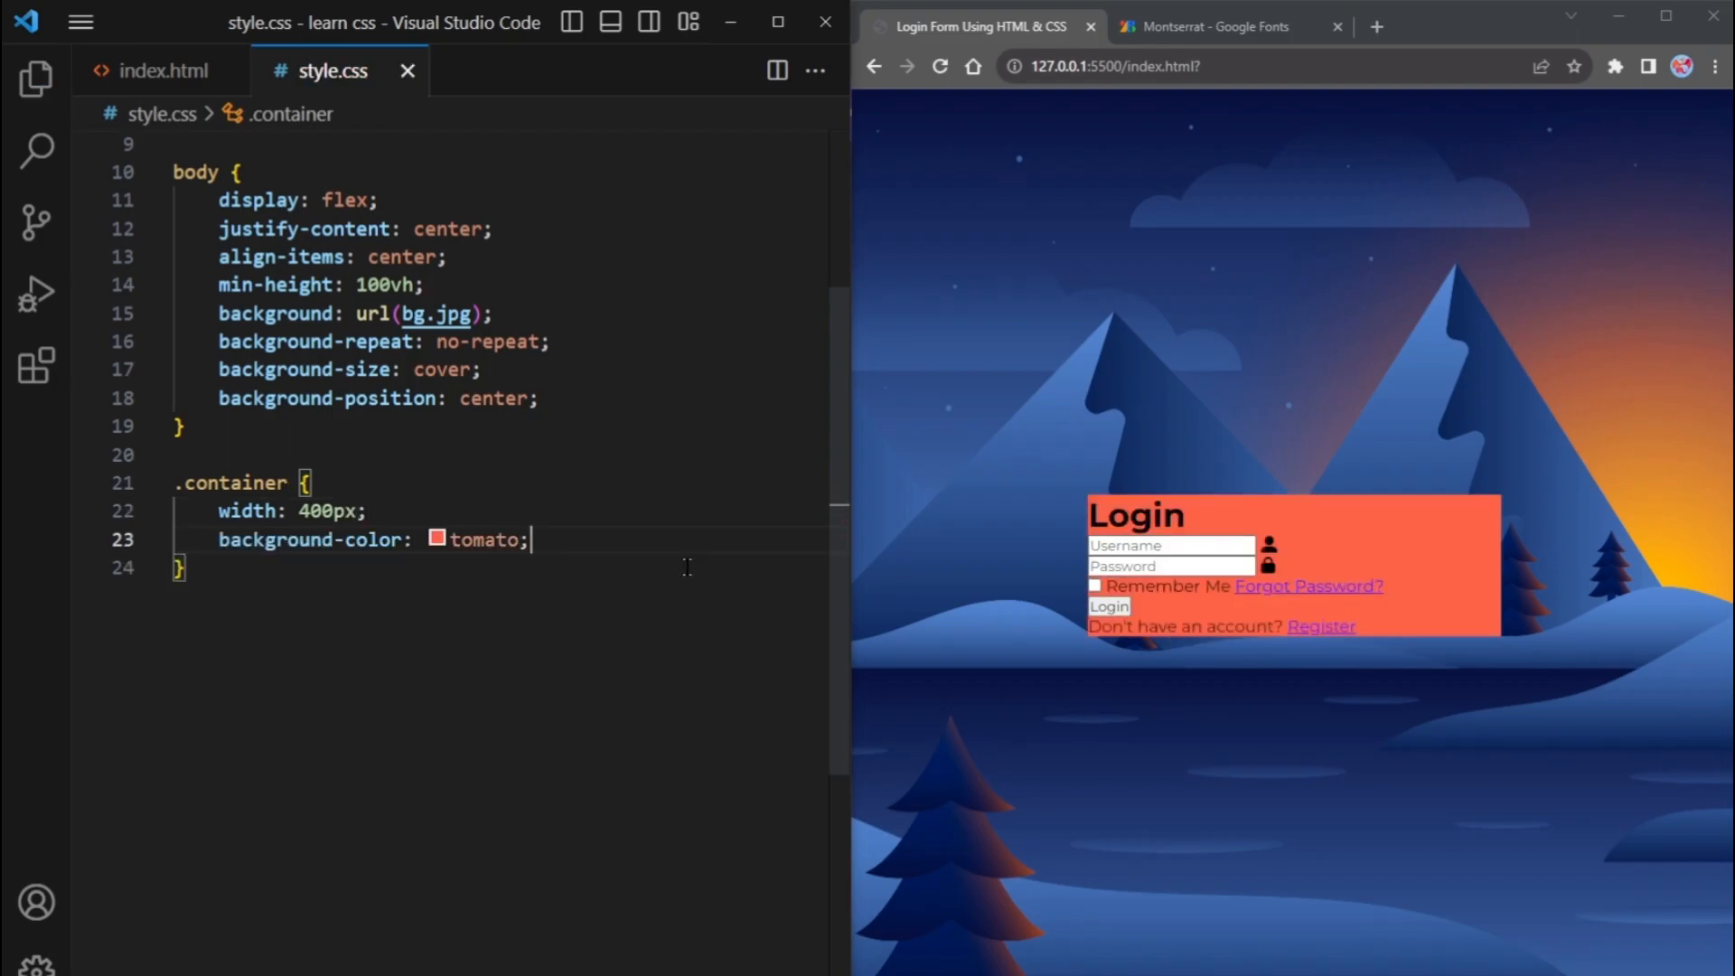
type("color: white;")
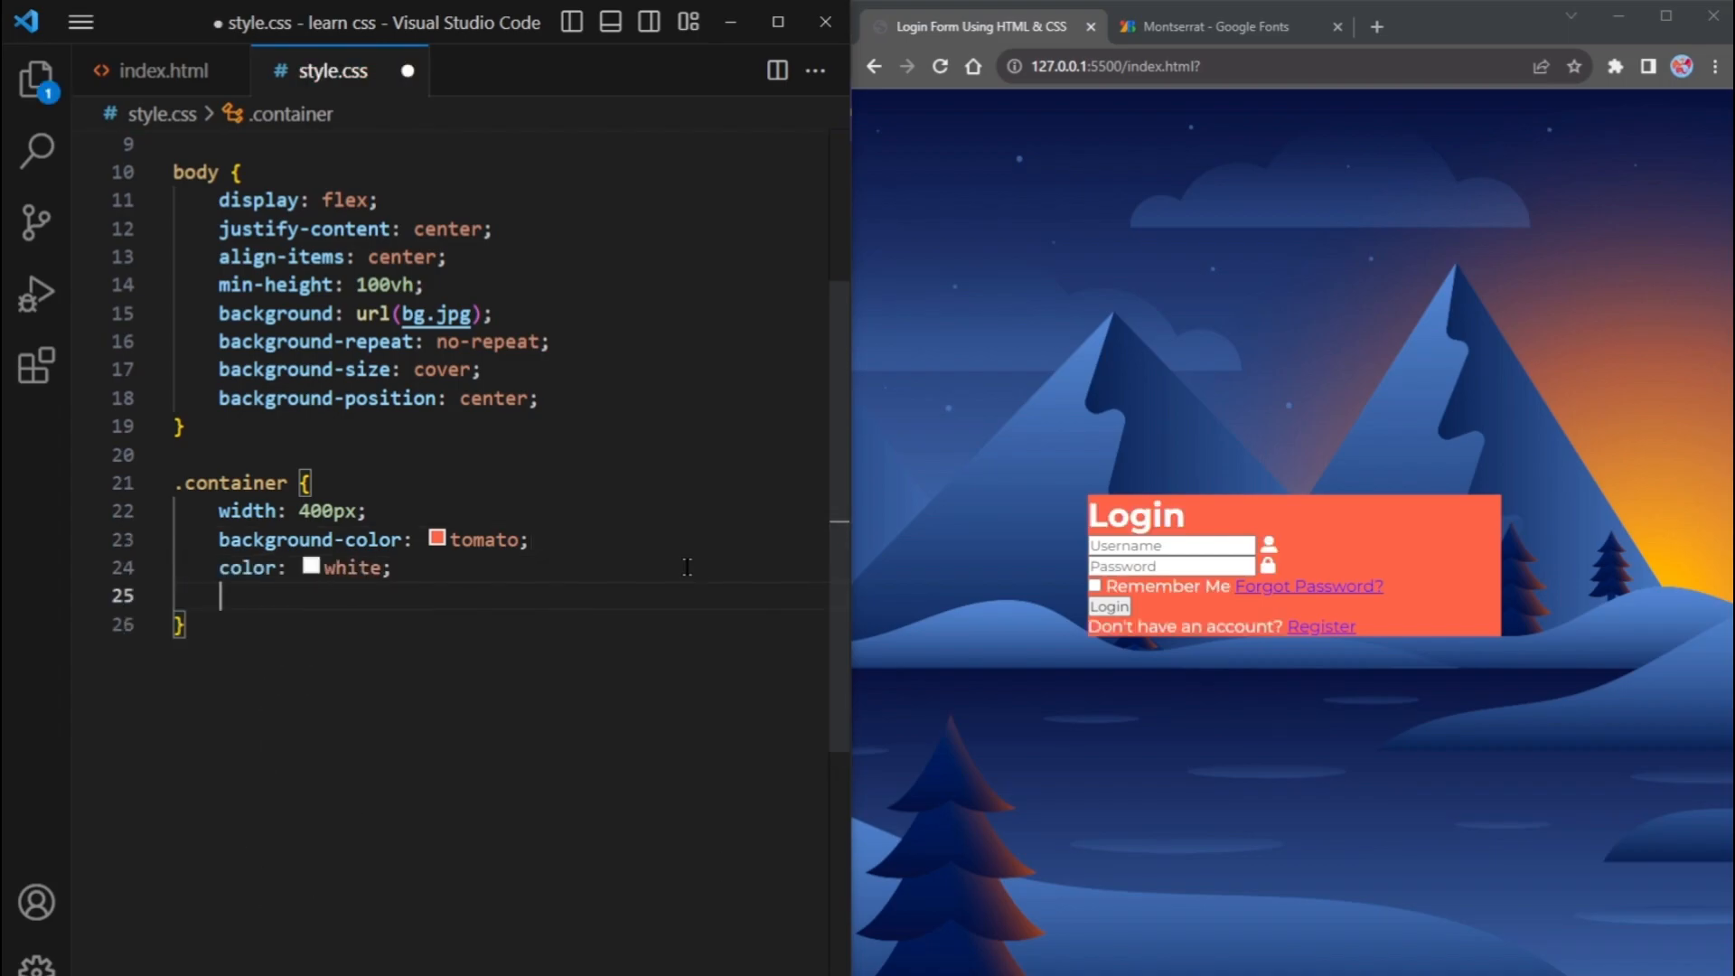
Add 10px border-radius, 40px padding, translucent rgba white border, backdrop blur and box-shadow to .container
type("border-radius: ;")
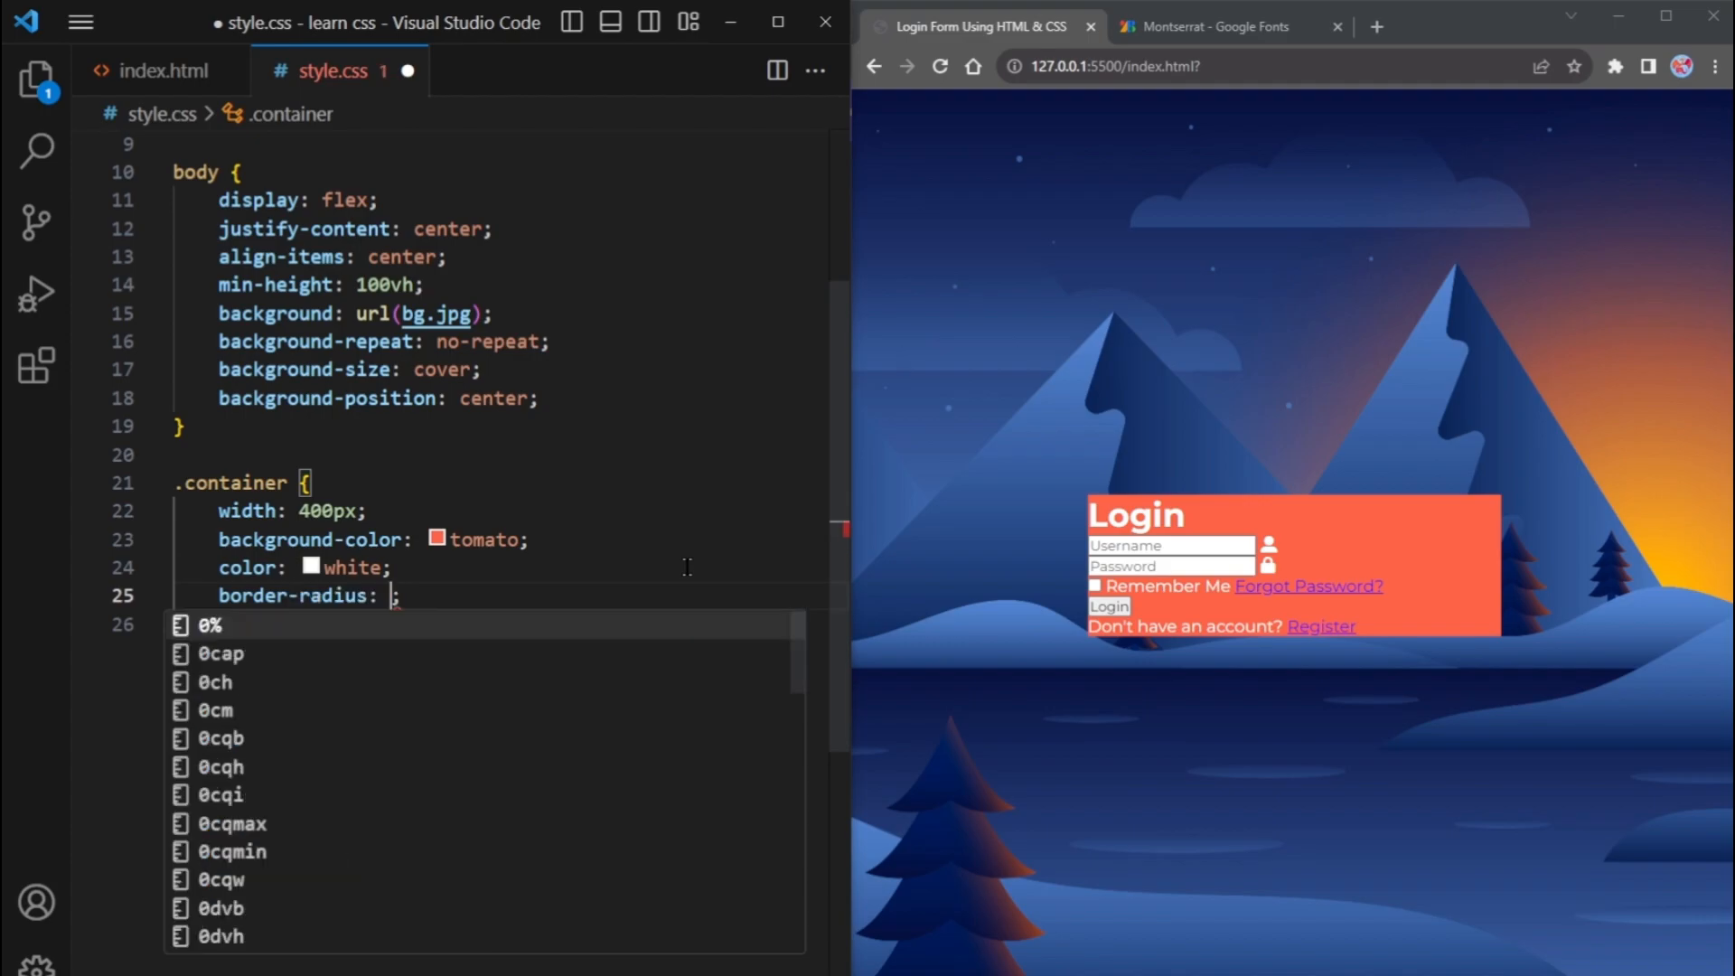
type("10px;")
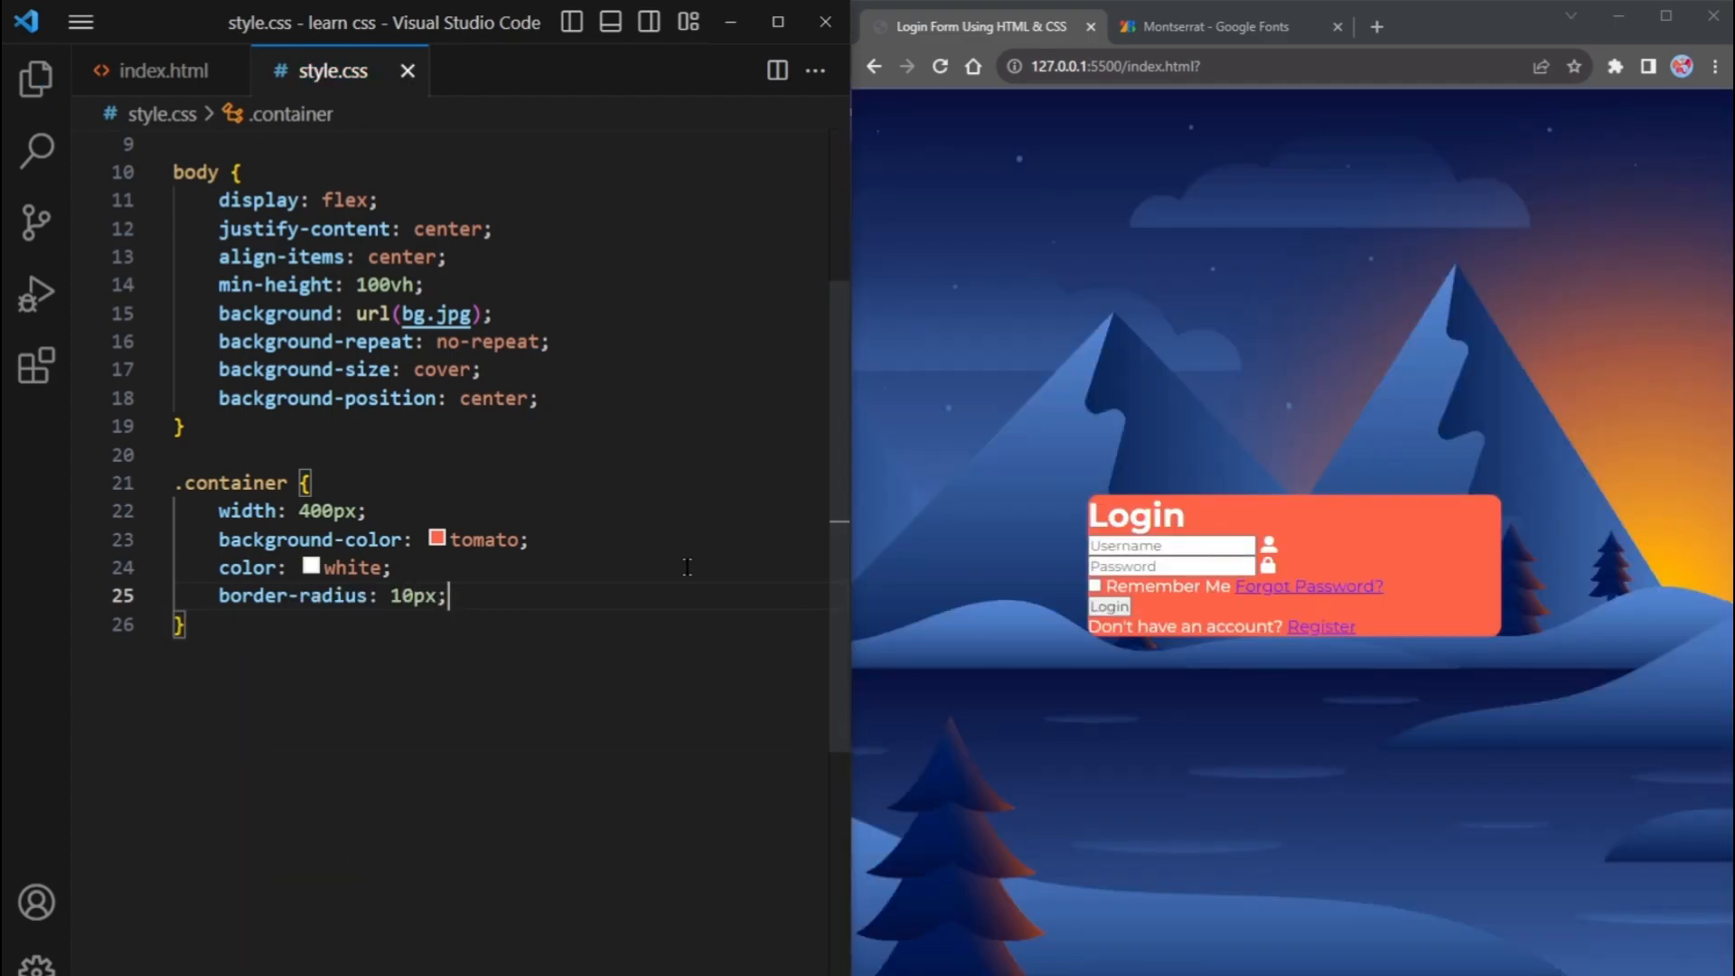
type("padding: 40px;")
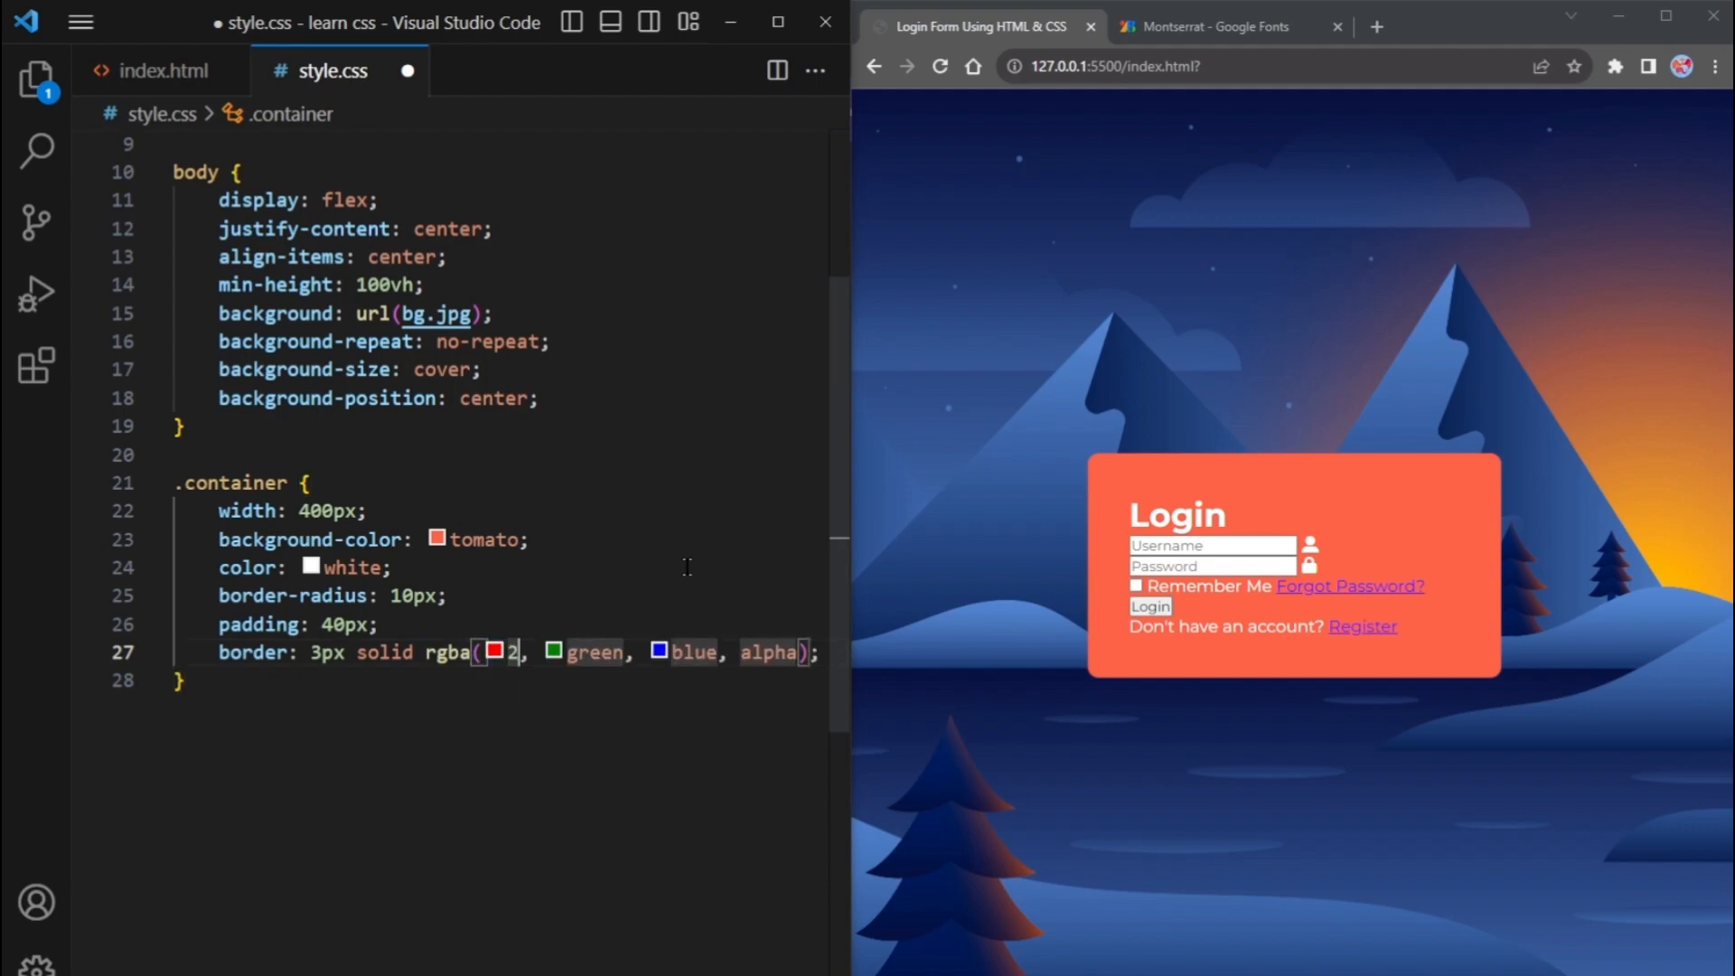
type("255, 255, 255, 0.2")
type("backdrop-filter: blur(3);")
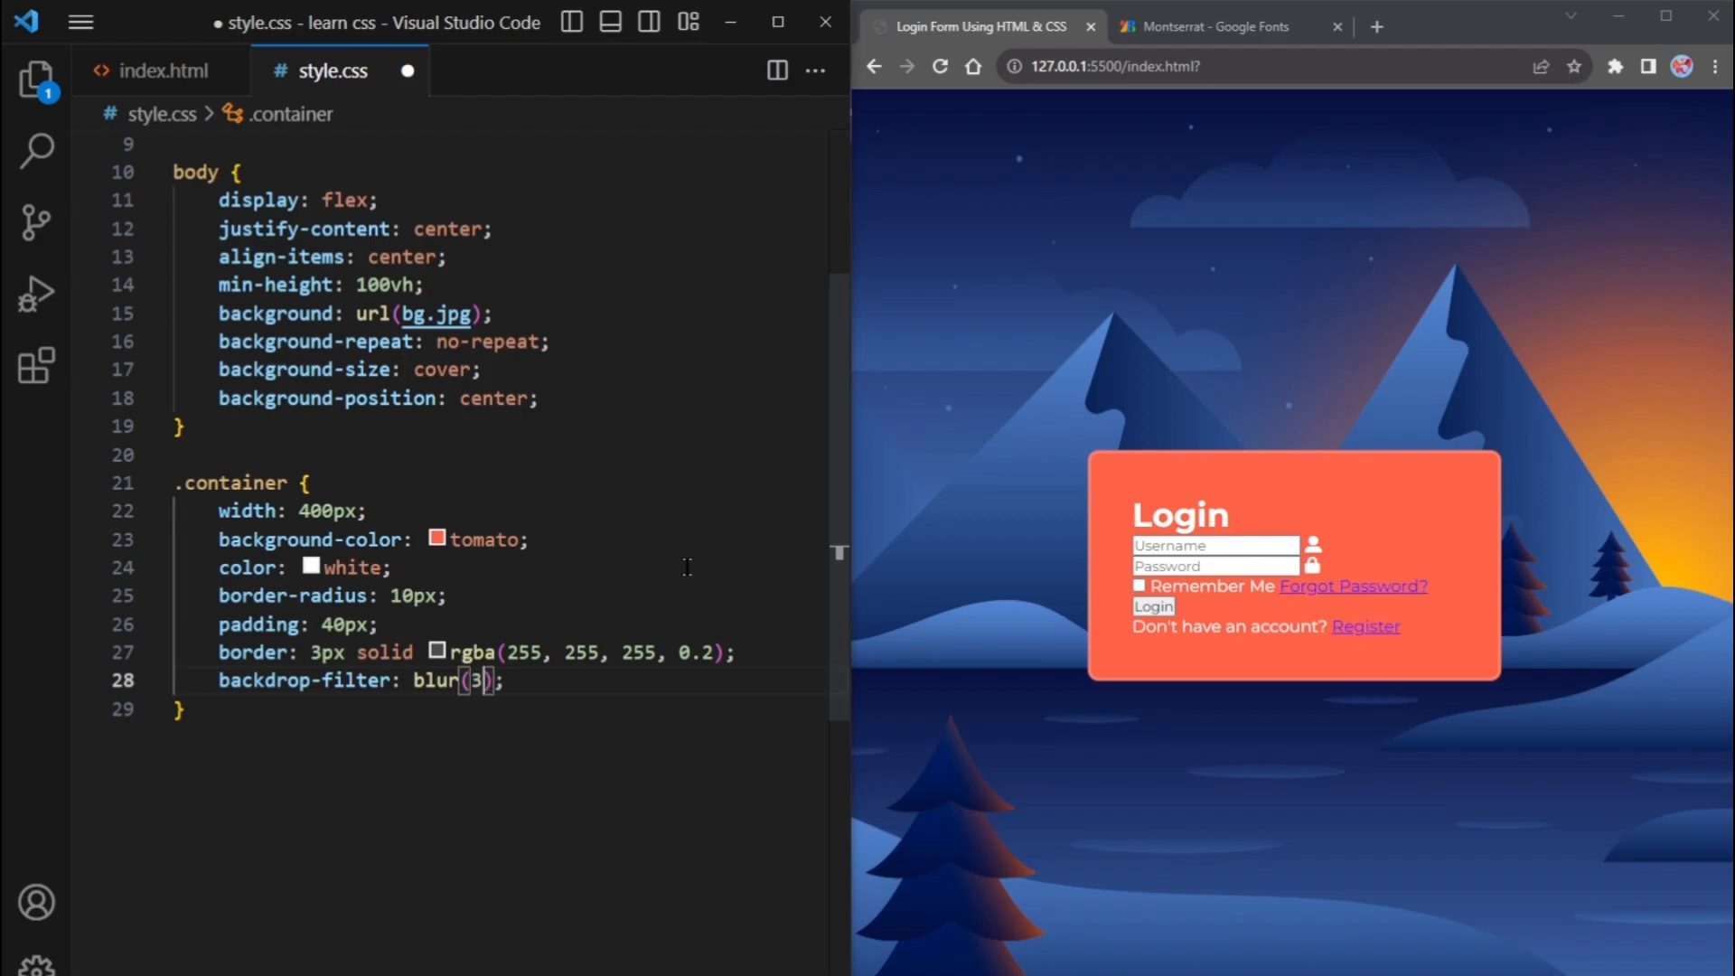
type("box-shadow: 0 0 ;")
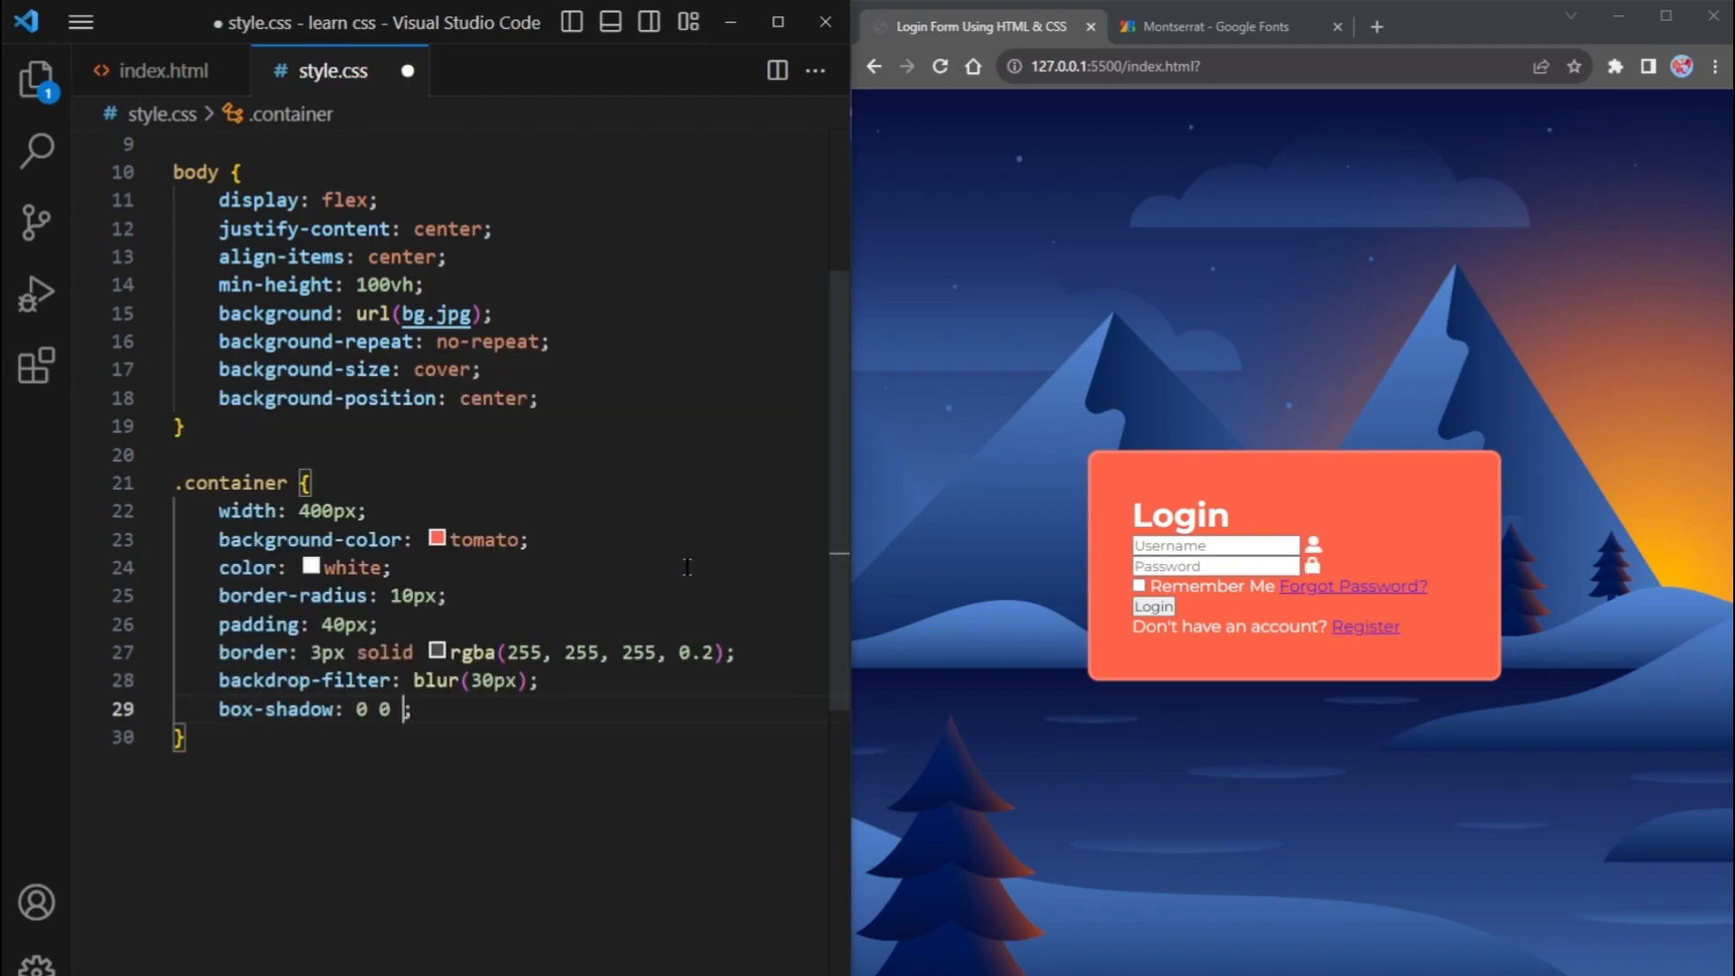
type("10px rgba(255, 255, 255, 0.2")
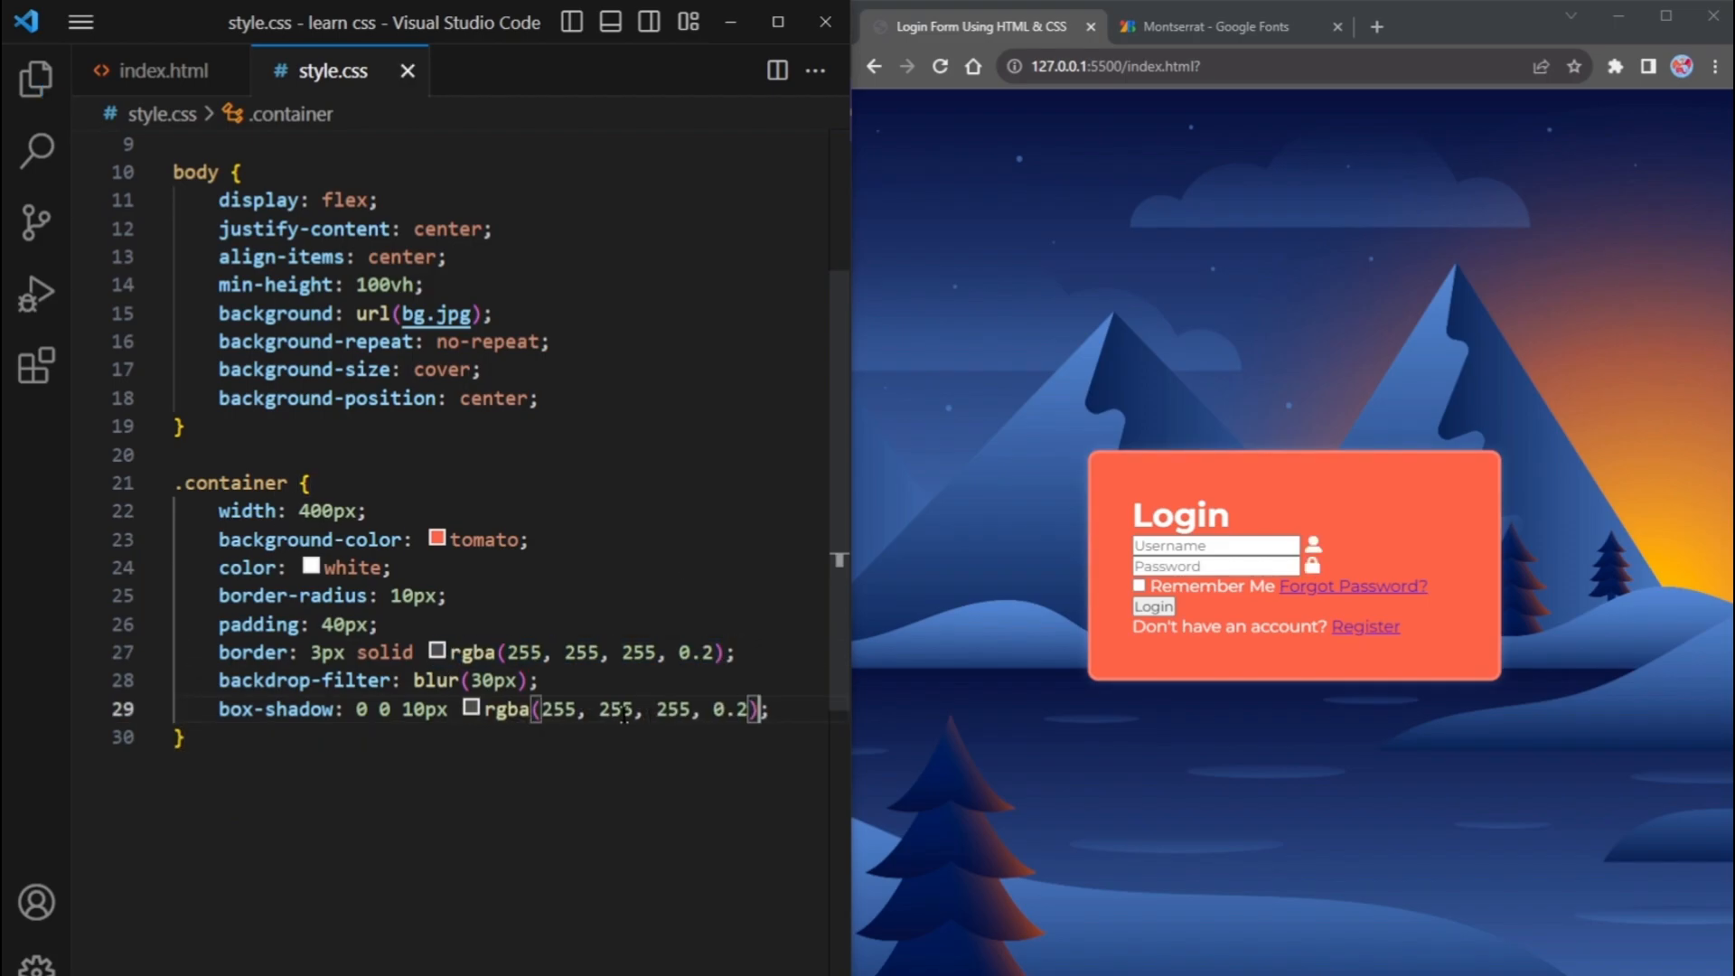
Change the .container background-color from tomato to transparent for a glass effect
double_click(484, 539)
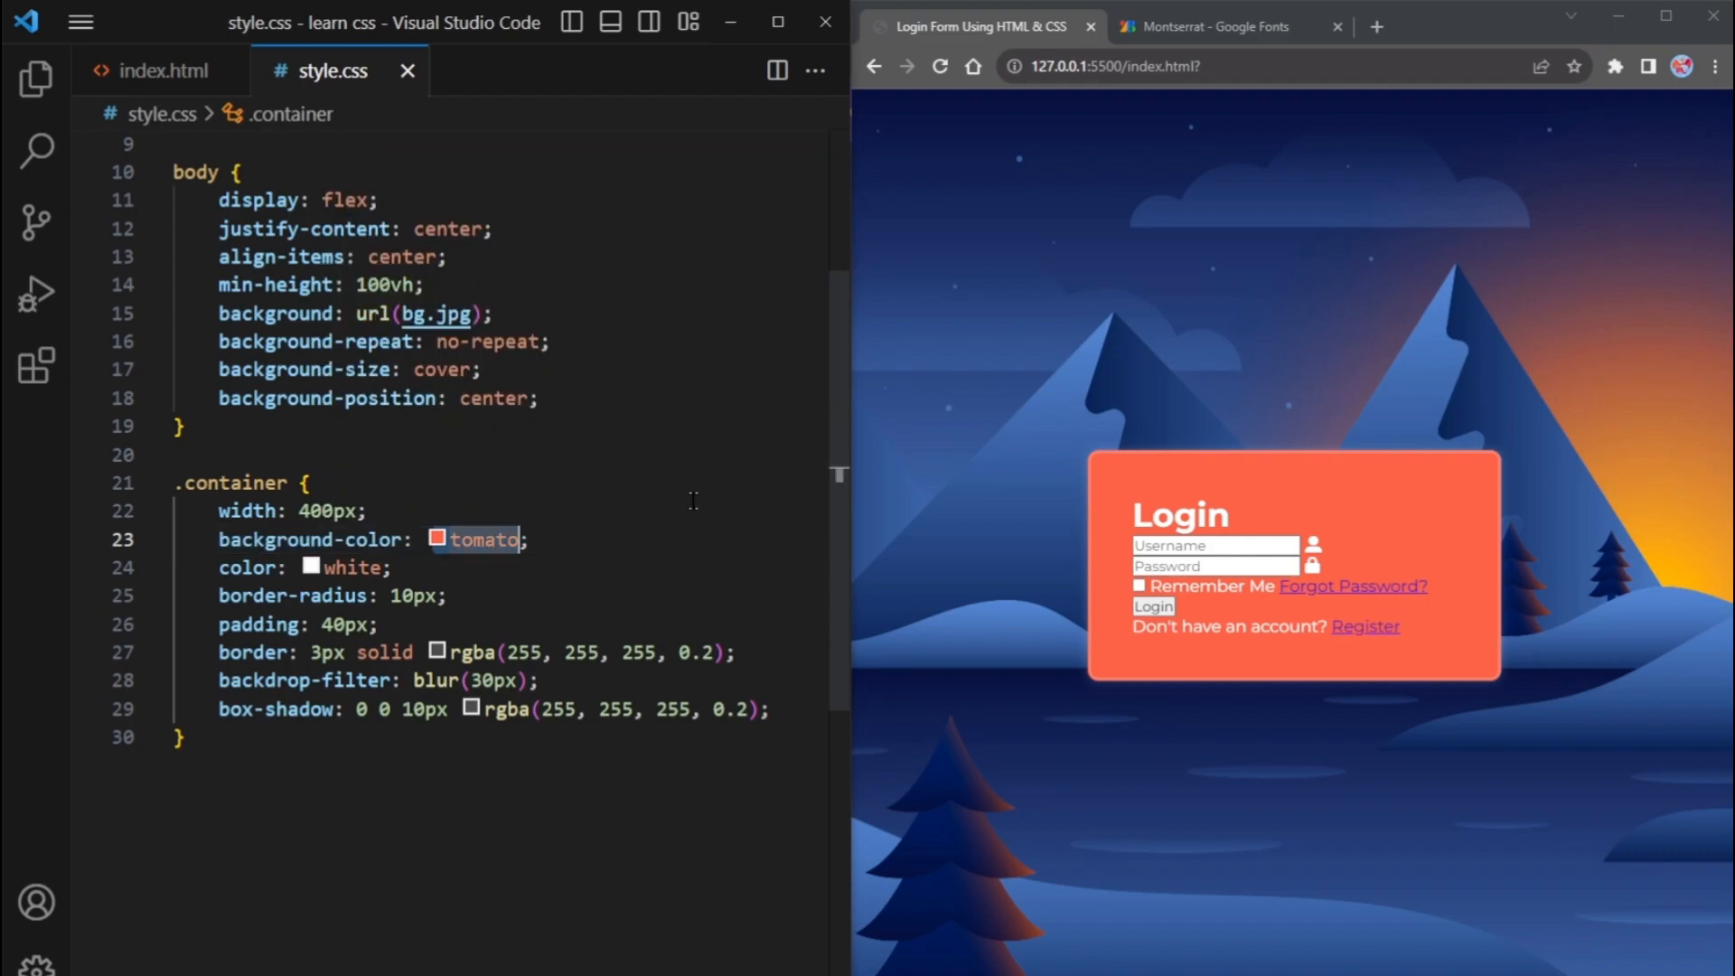
type("transparent")
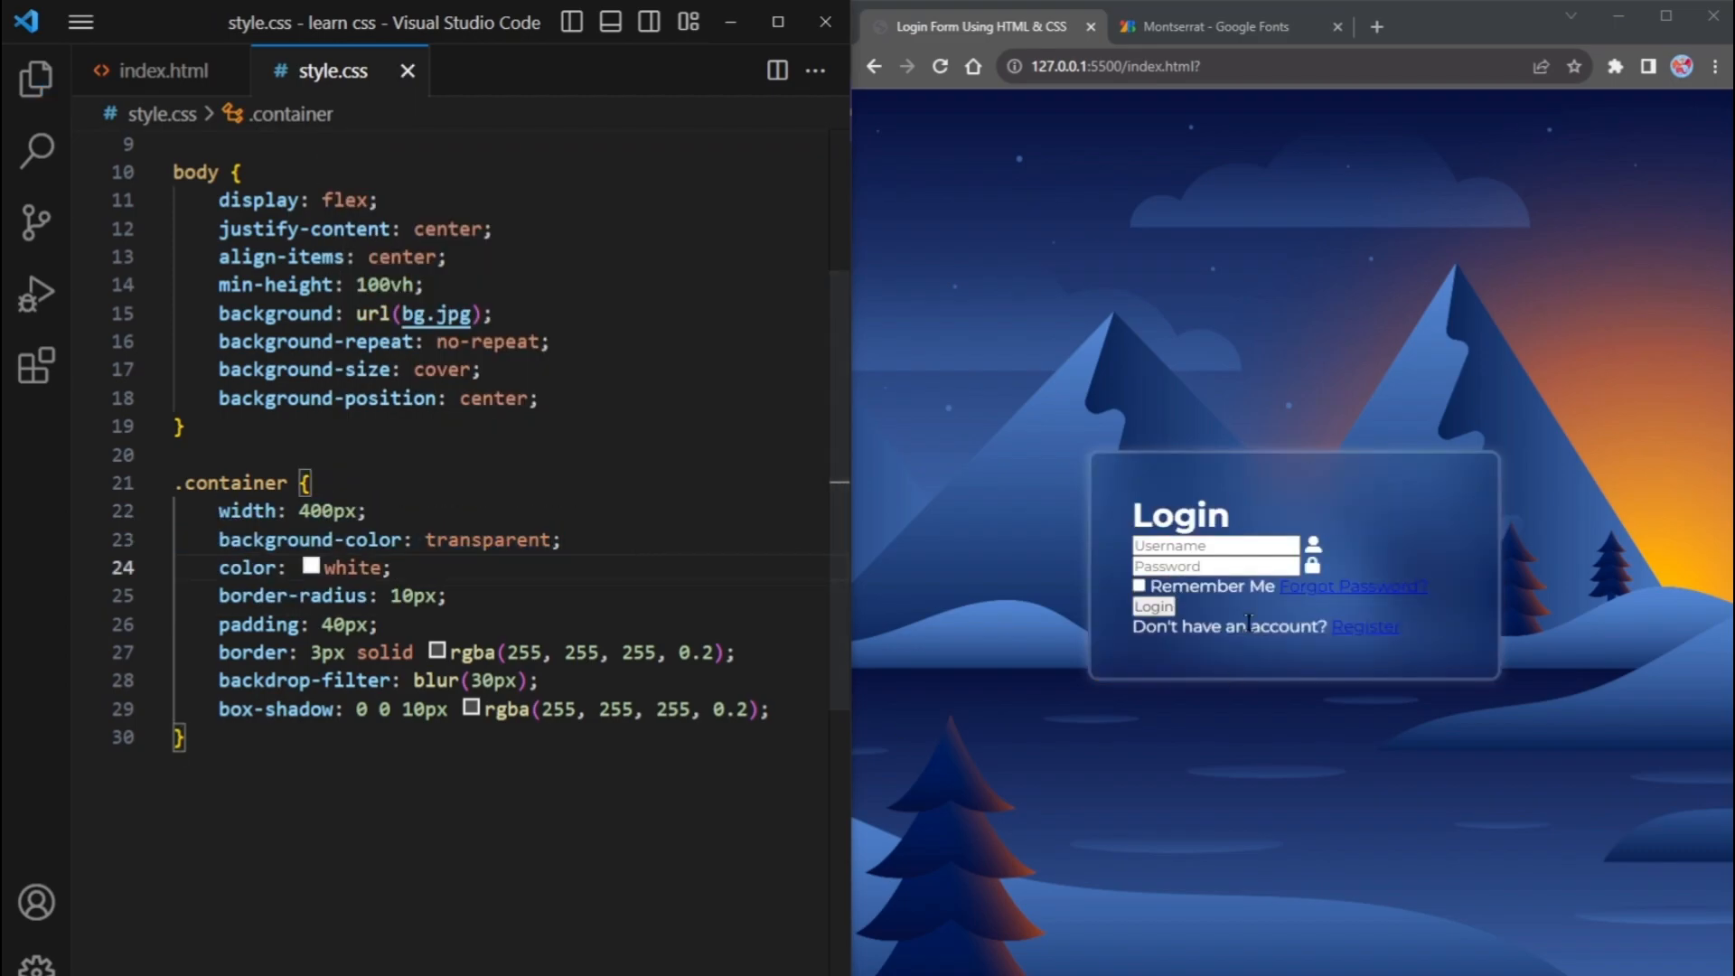
Add a .container h1 rule with font-size 36px and text-align center, then begin the next .container rule
type(".container h1{")
type("font-size: 36px;")
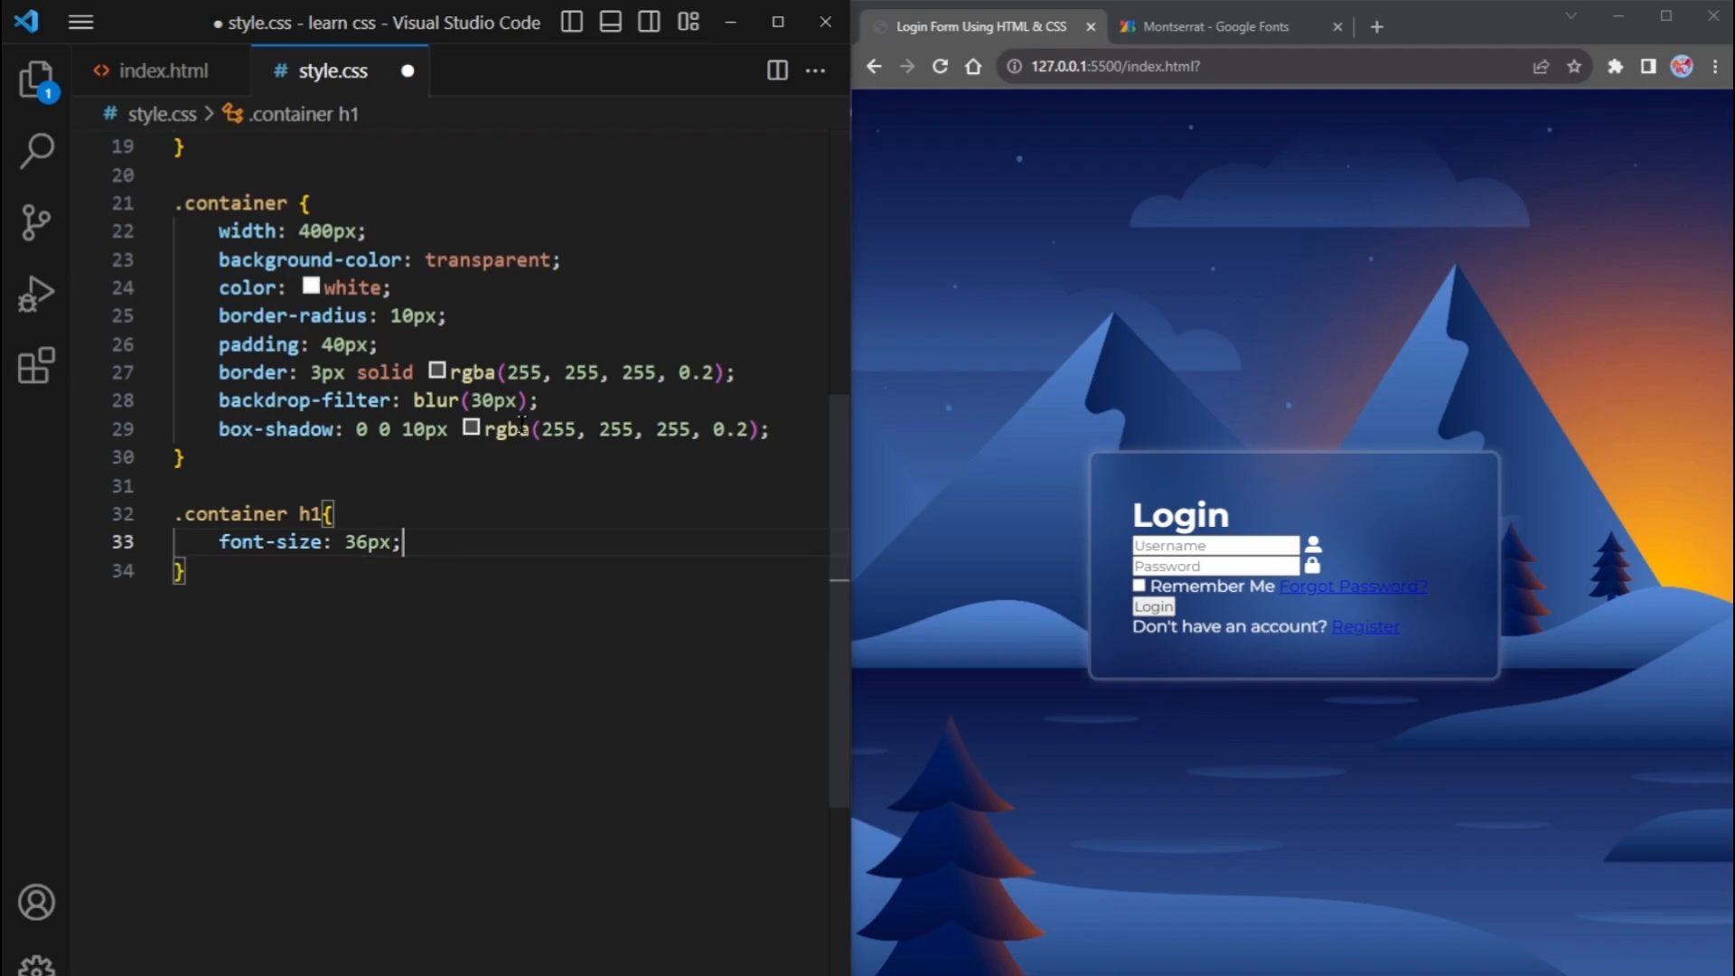
type("text-align: center;")
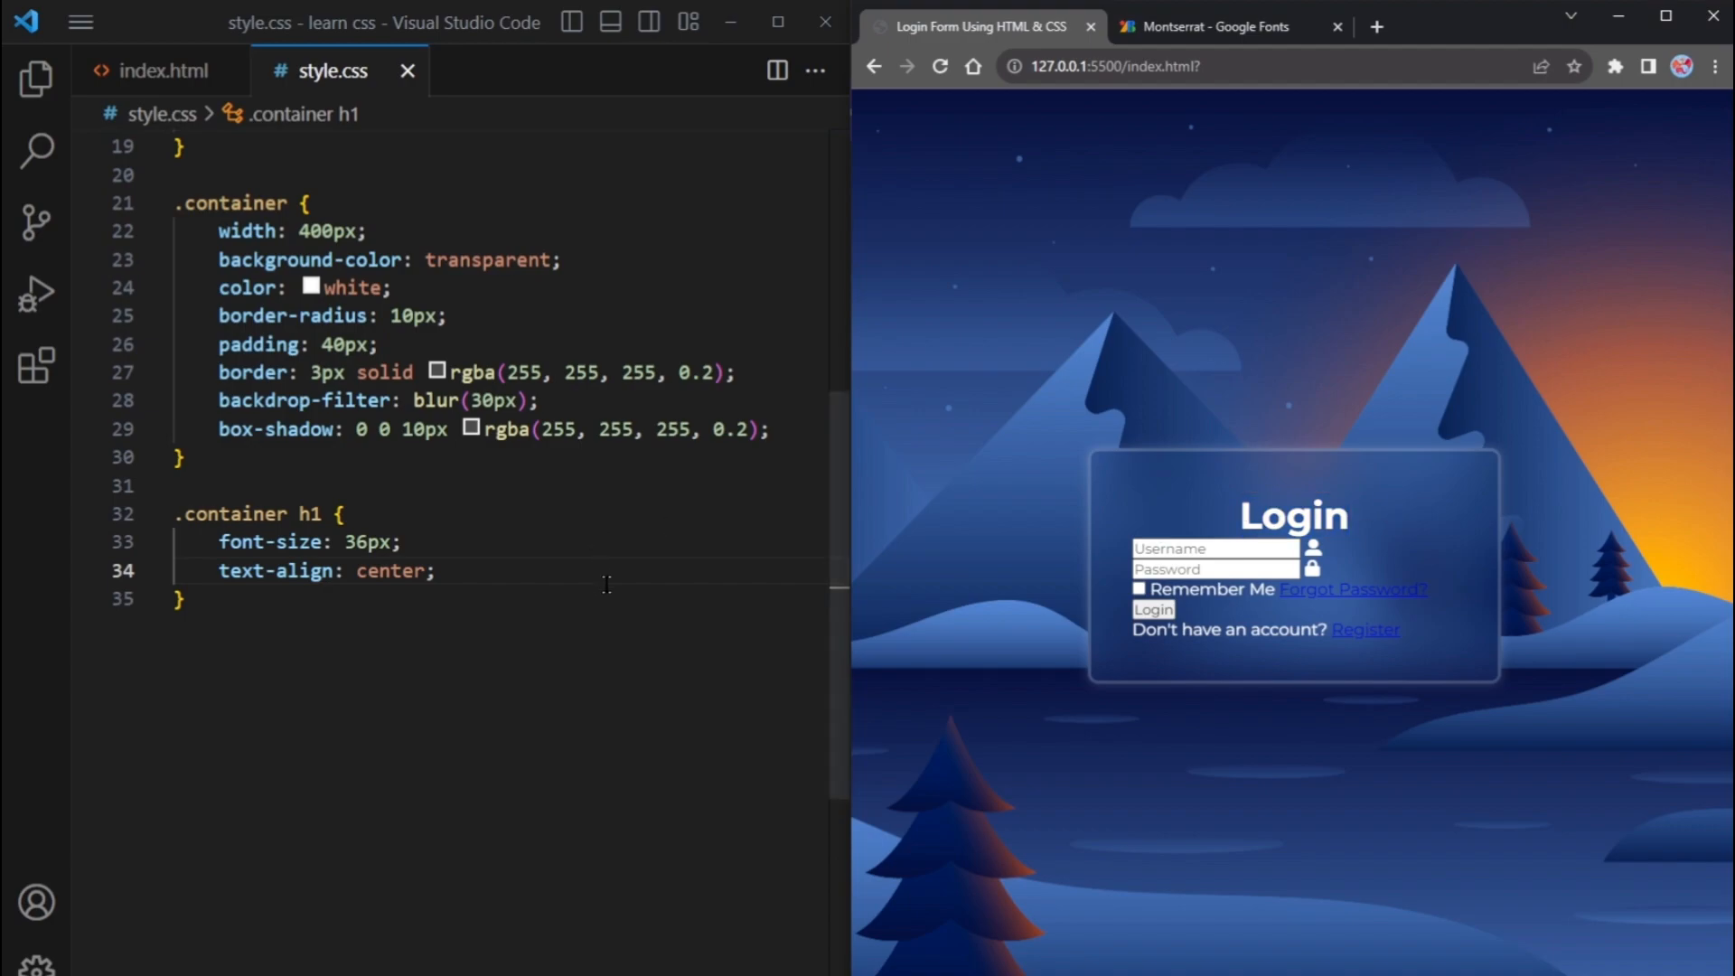
type(".container")
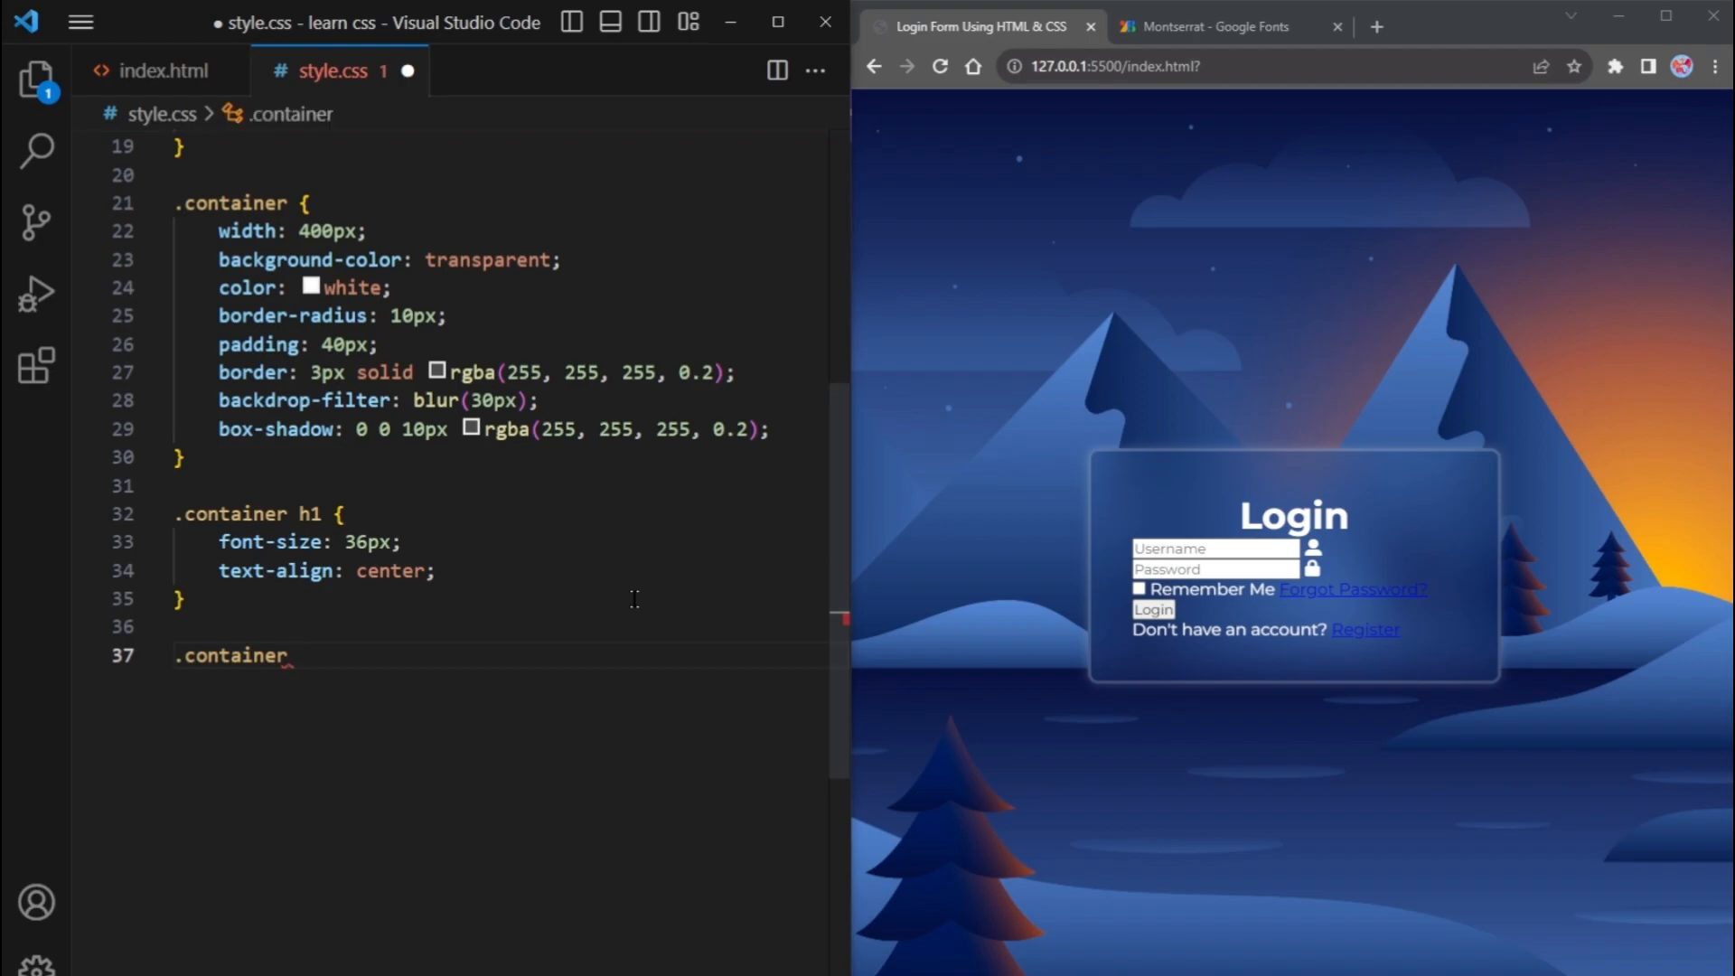
After checking class names in index.html, give .container .input-box position relative and width 100%
left_click(146, 57)
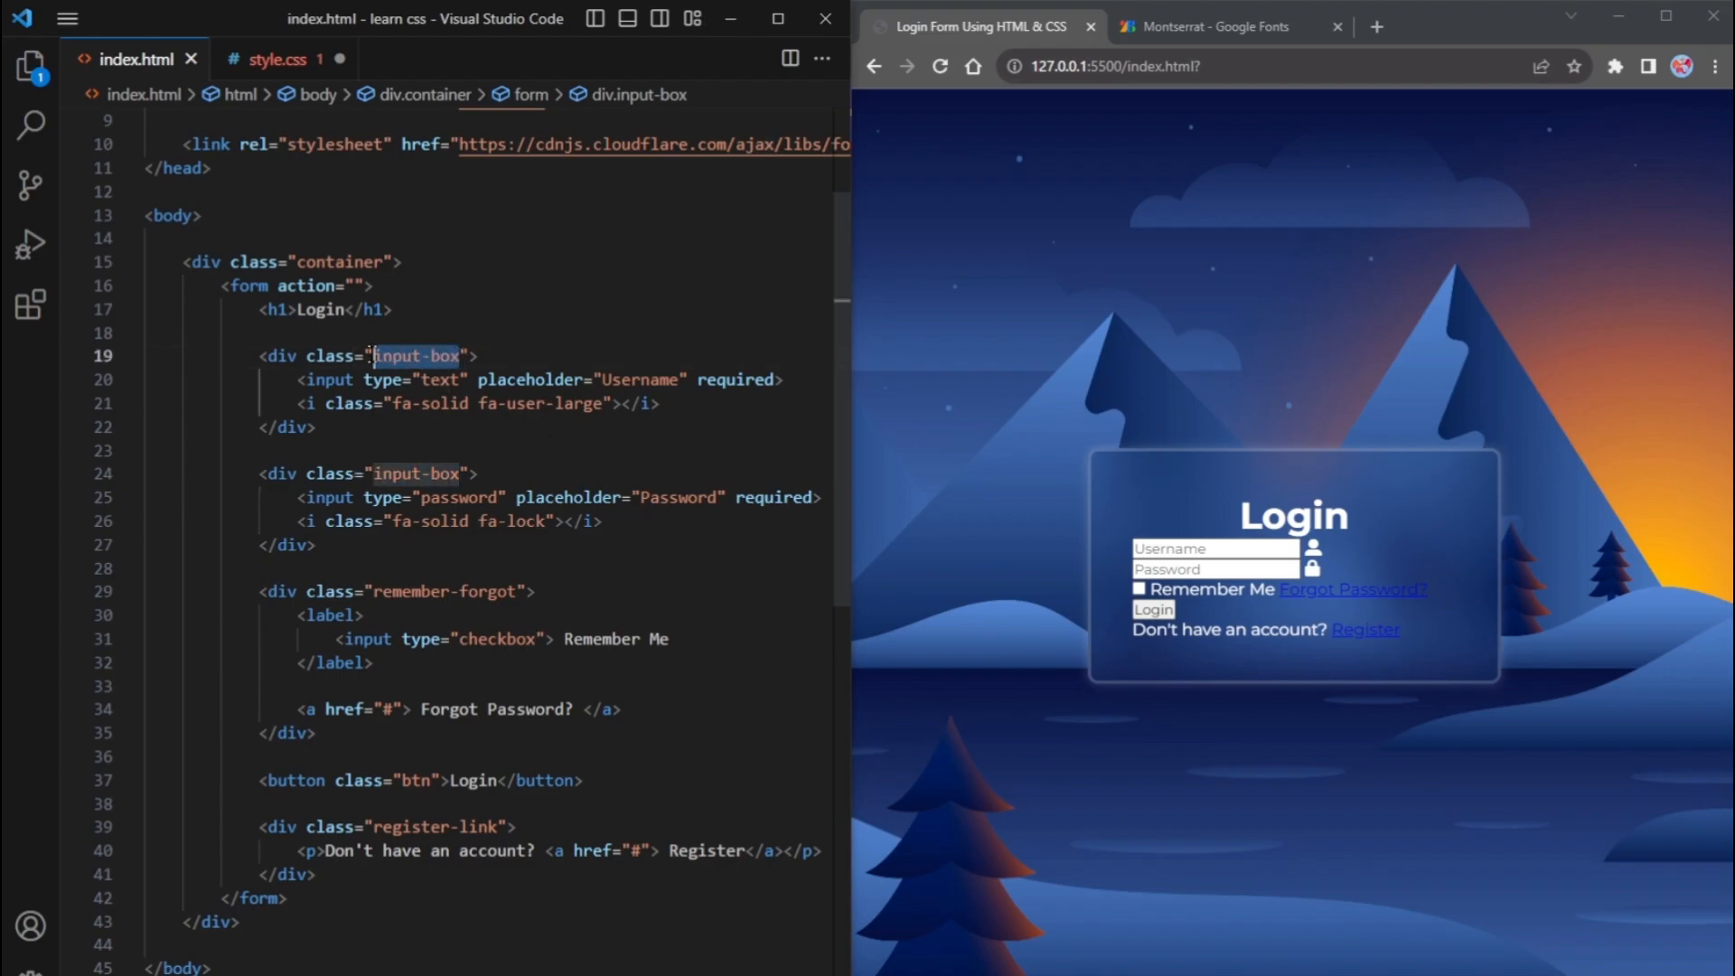
left_click(278, 58)
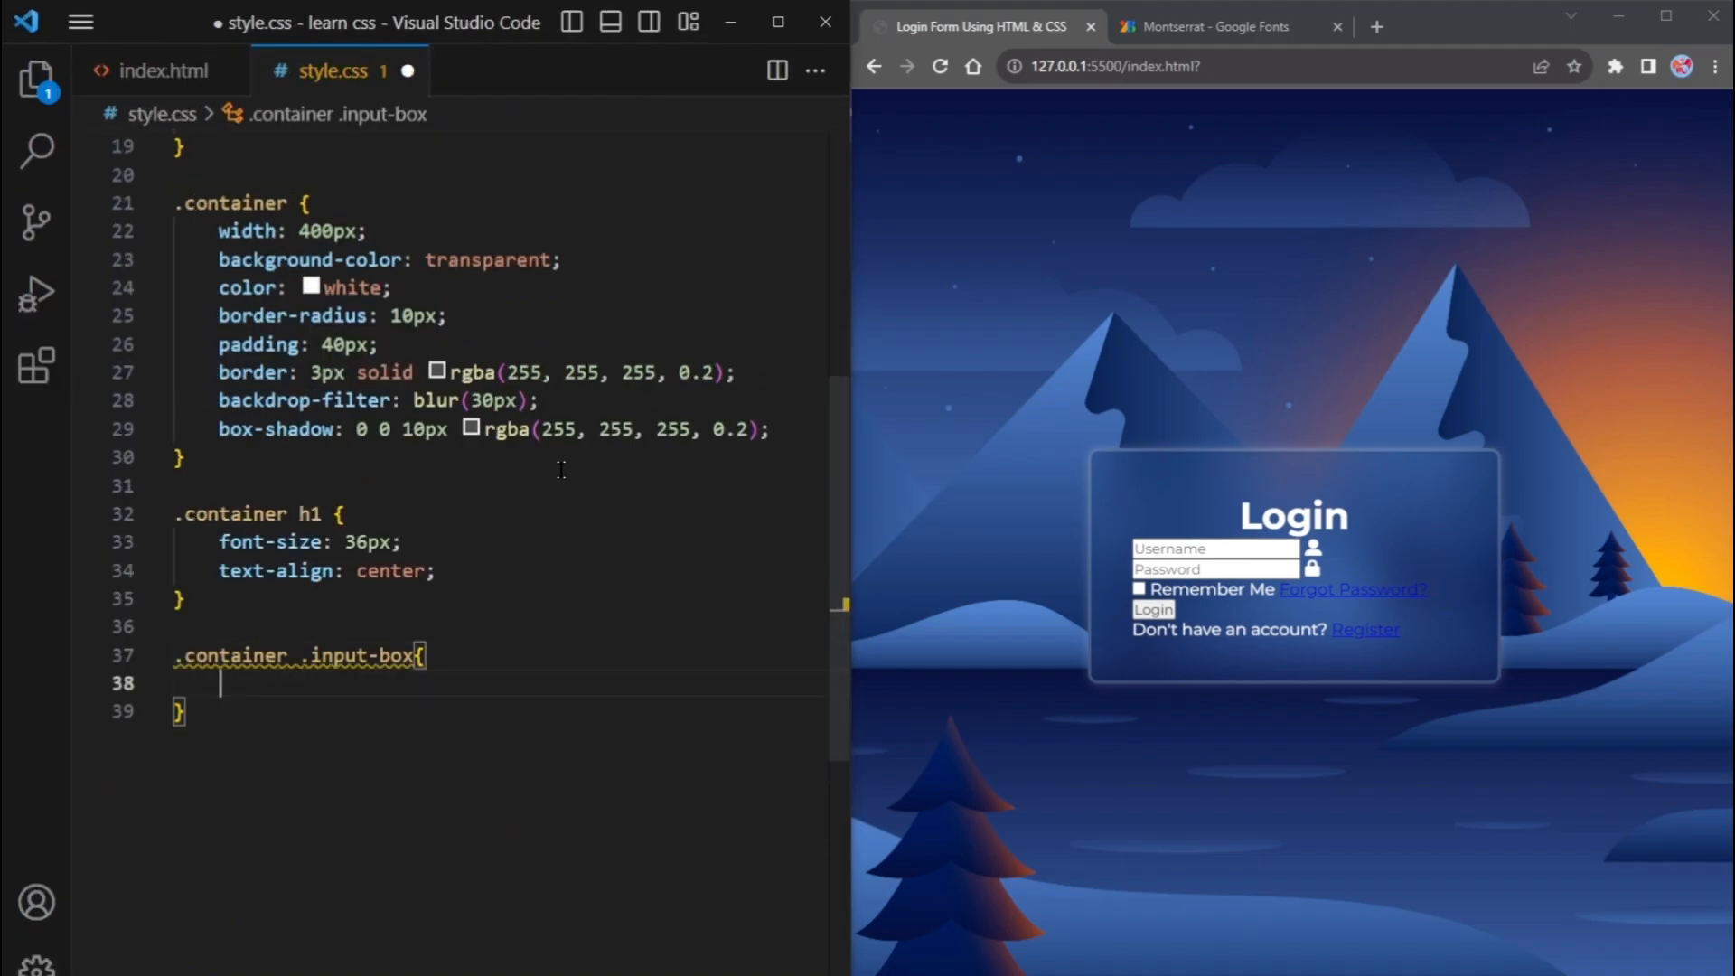
type("position: relative;")
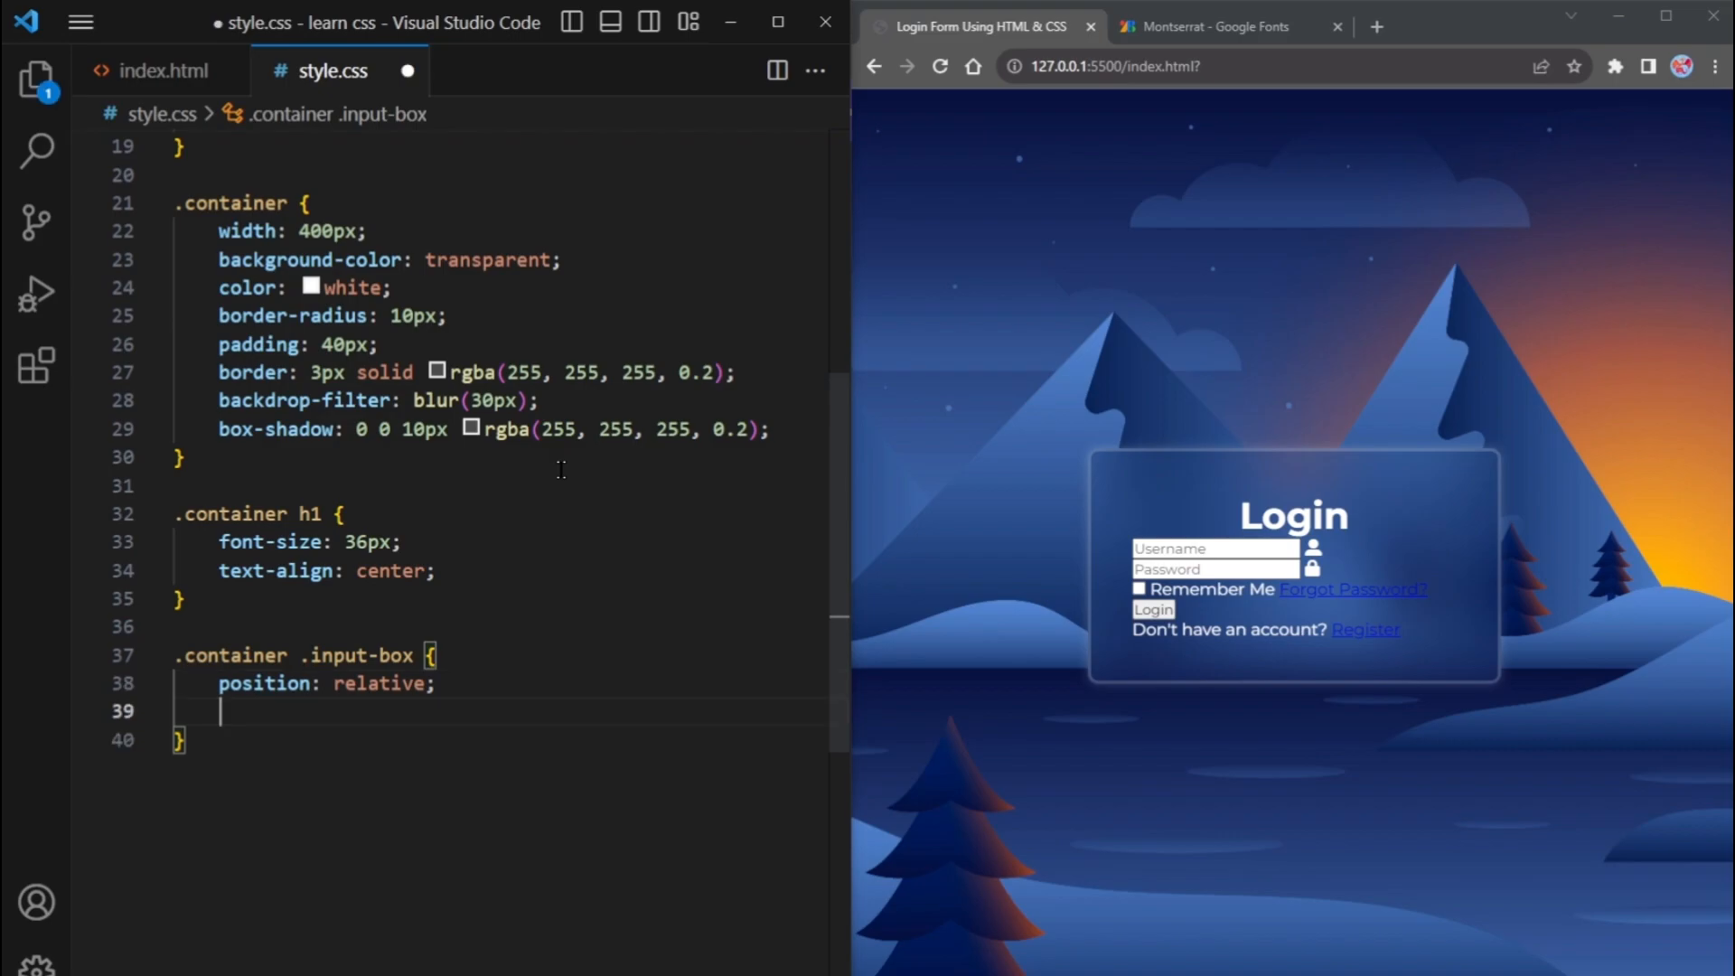
type("width: 100;")
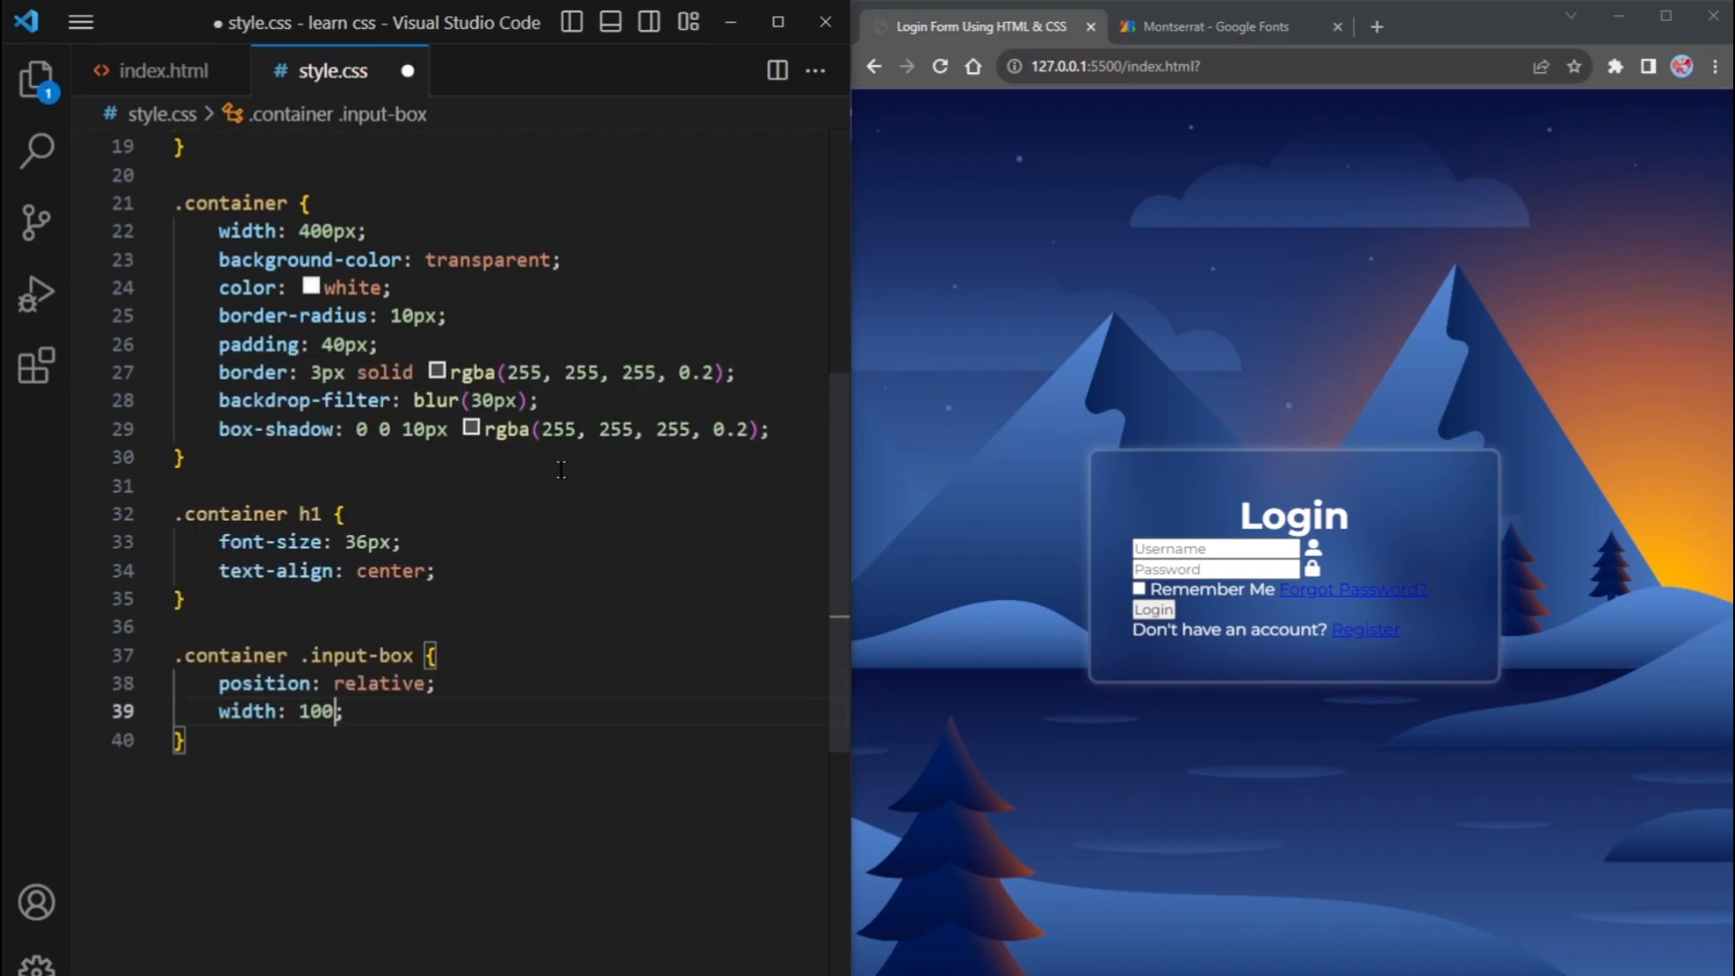
Add height 50px and margin 30px 0 to the input-box rule, then start the .input-box input selector
type("h")
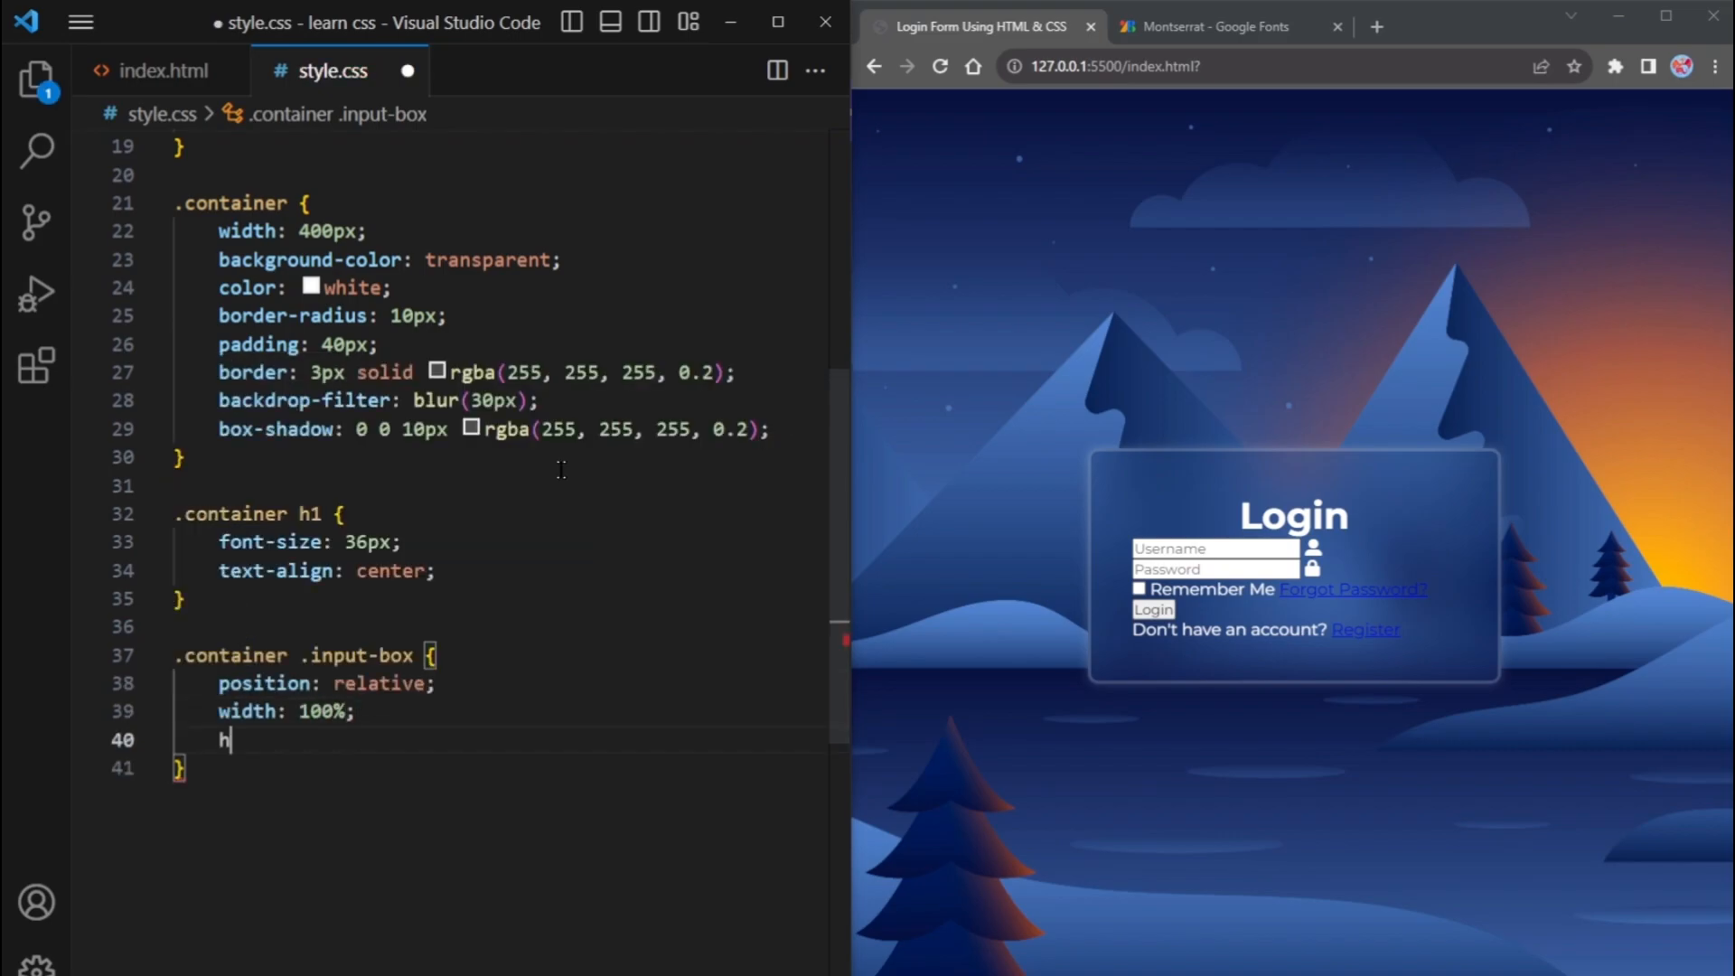
type("eight: 50px;")
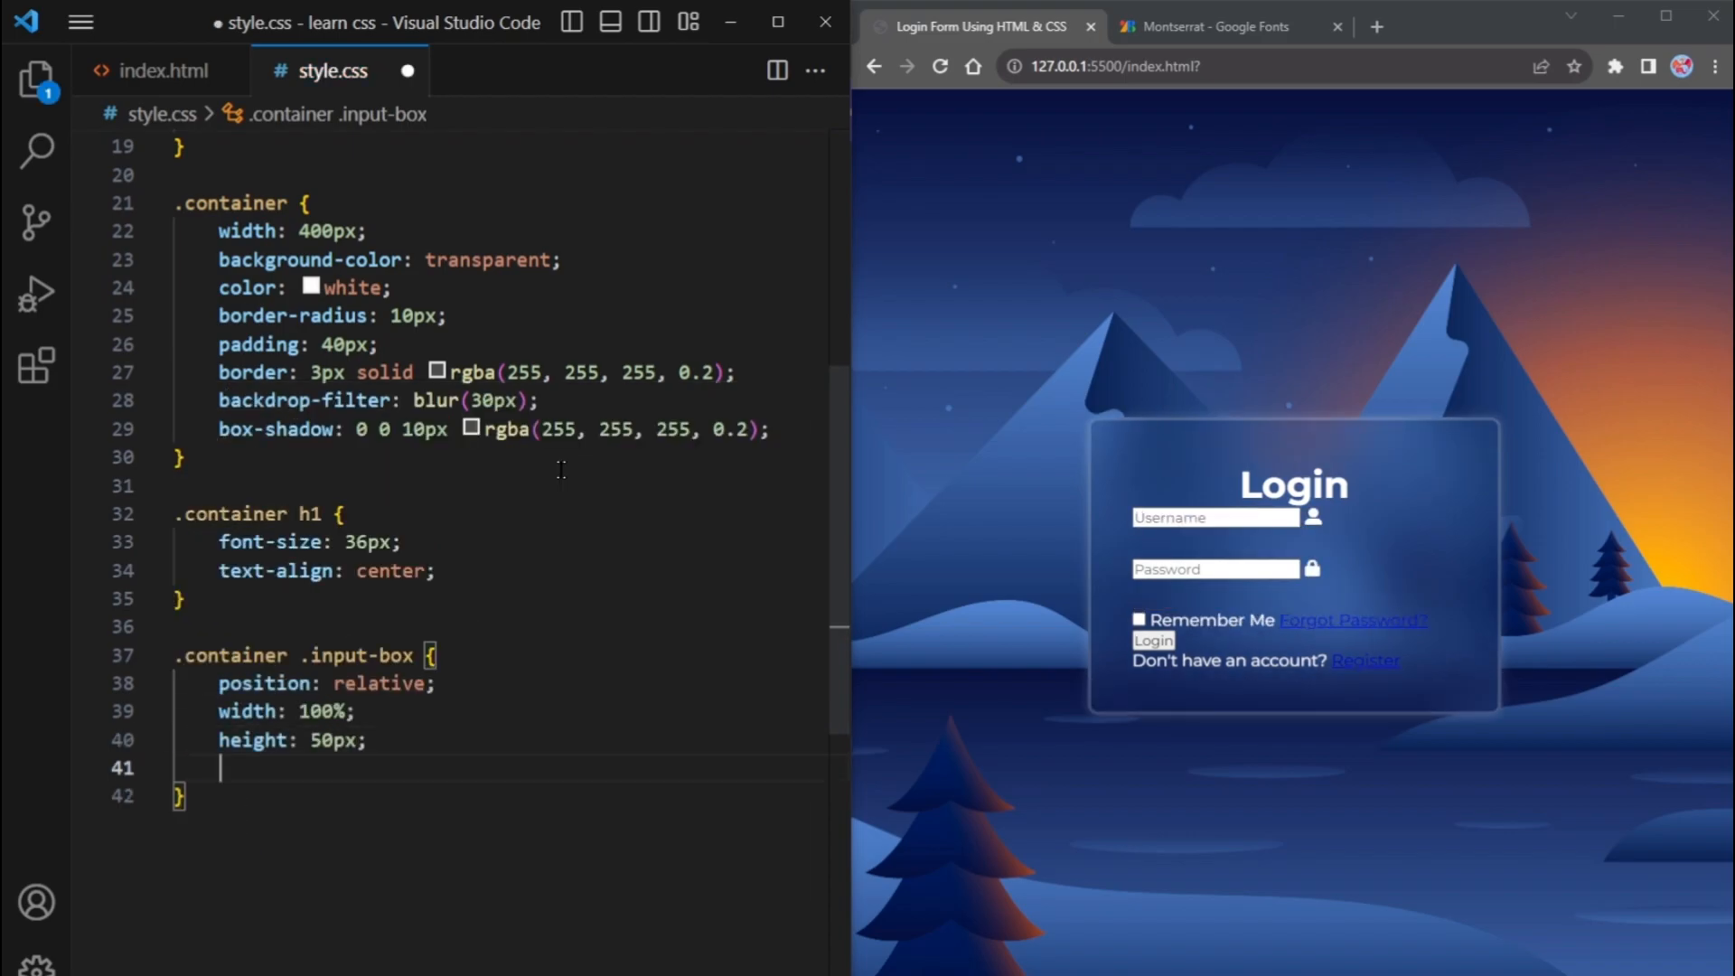
type("margin: 30px 0;")
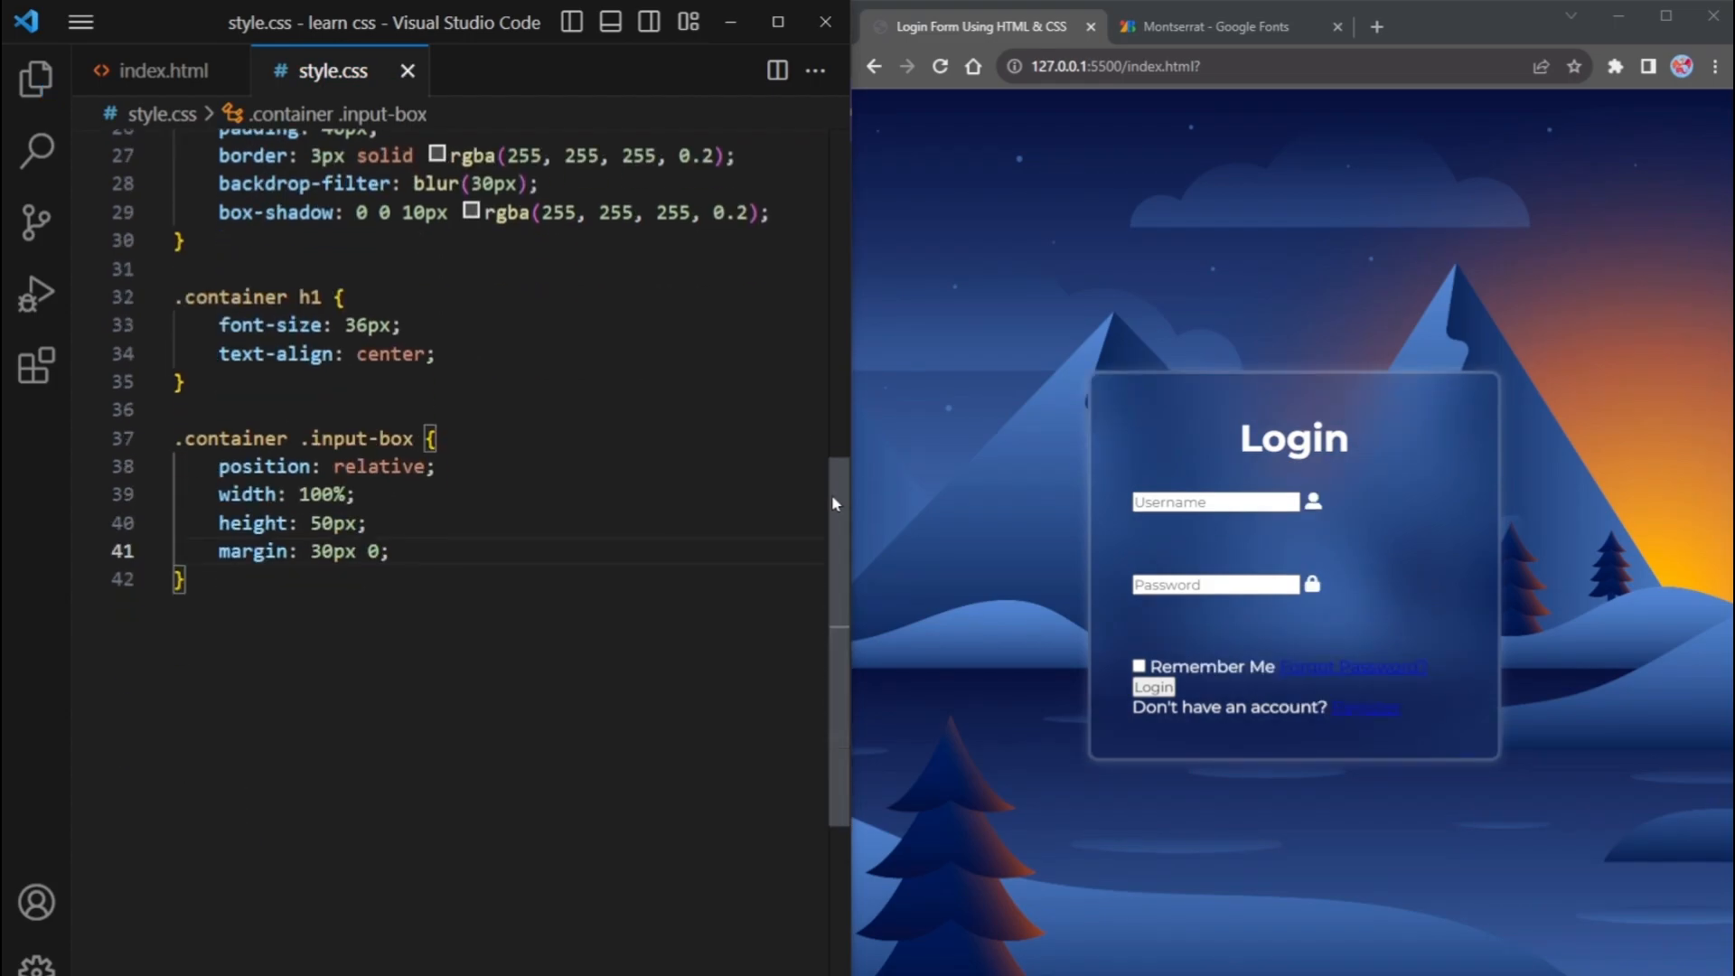
type(".input-box in")
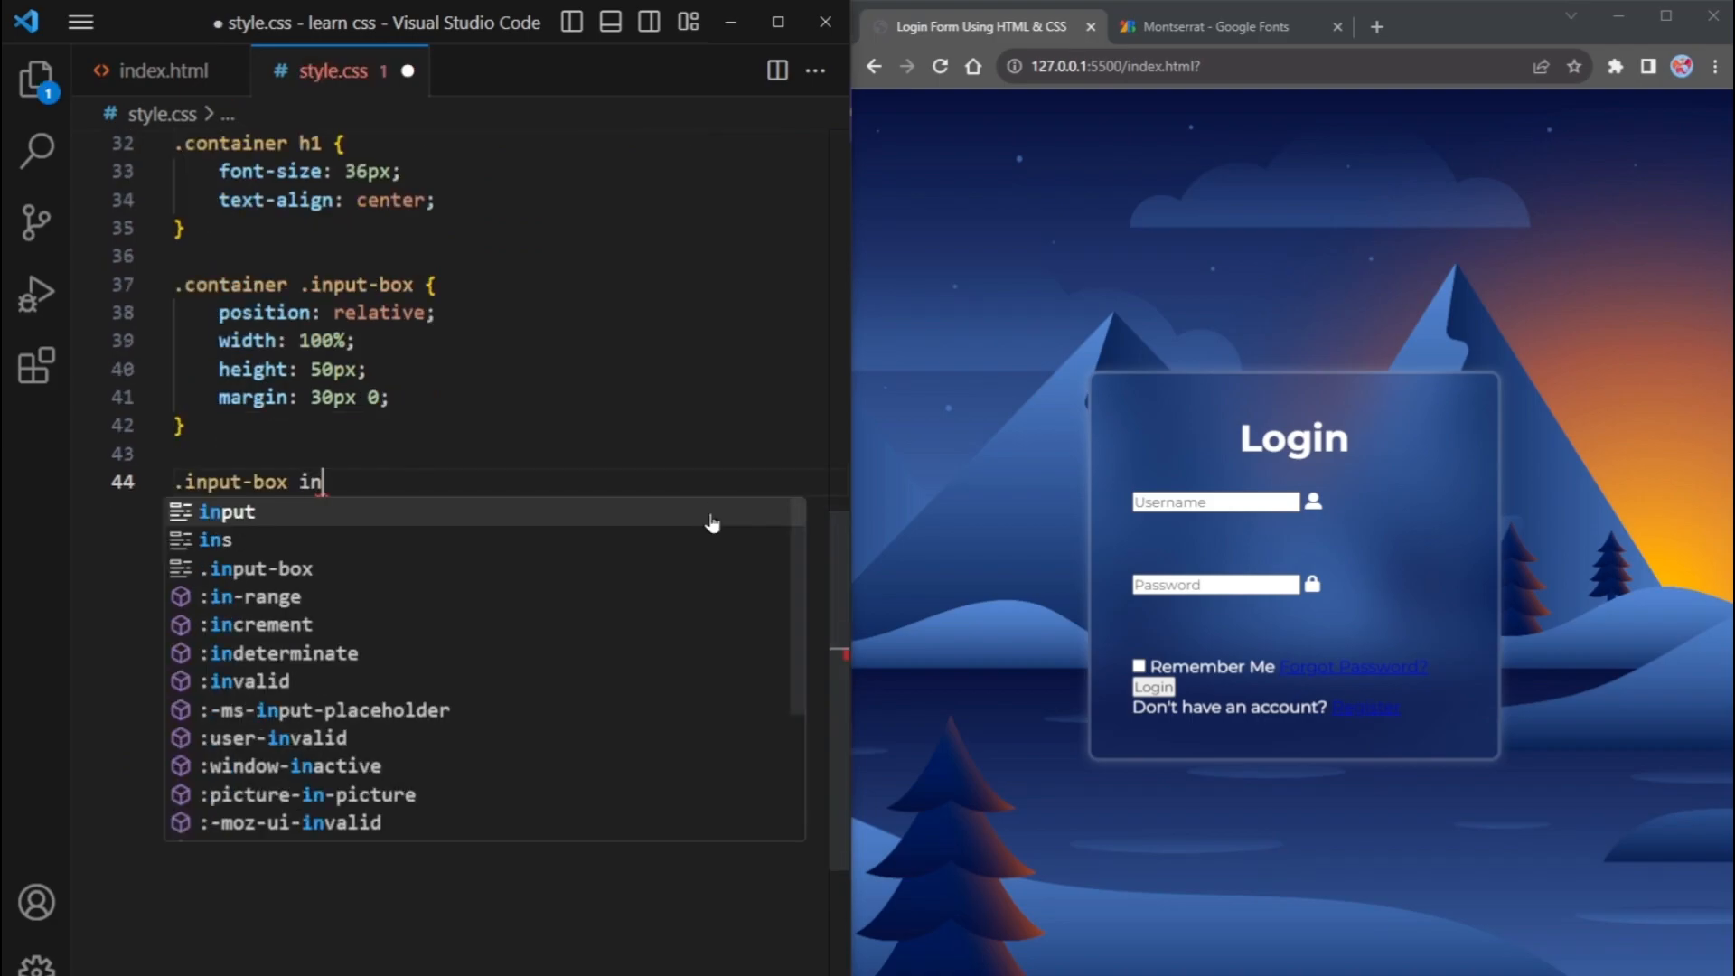
Define .input-box input with width/height 100%, transparent background, no outline and 3px rgba white border
type("put")
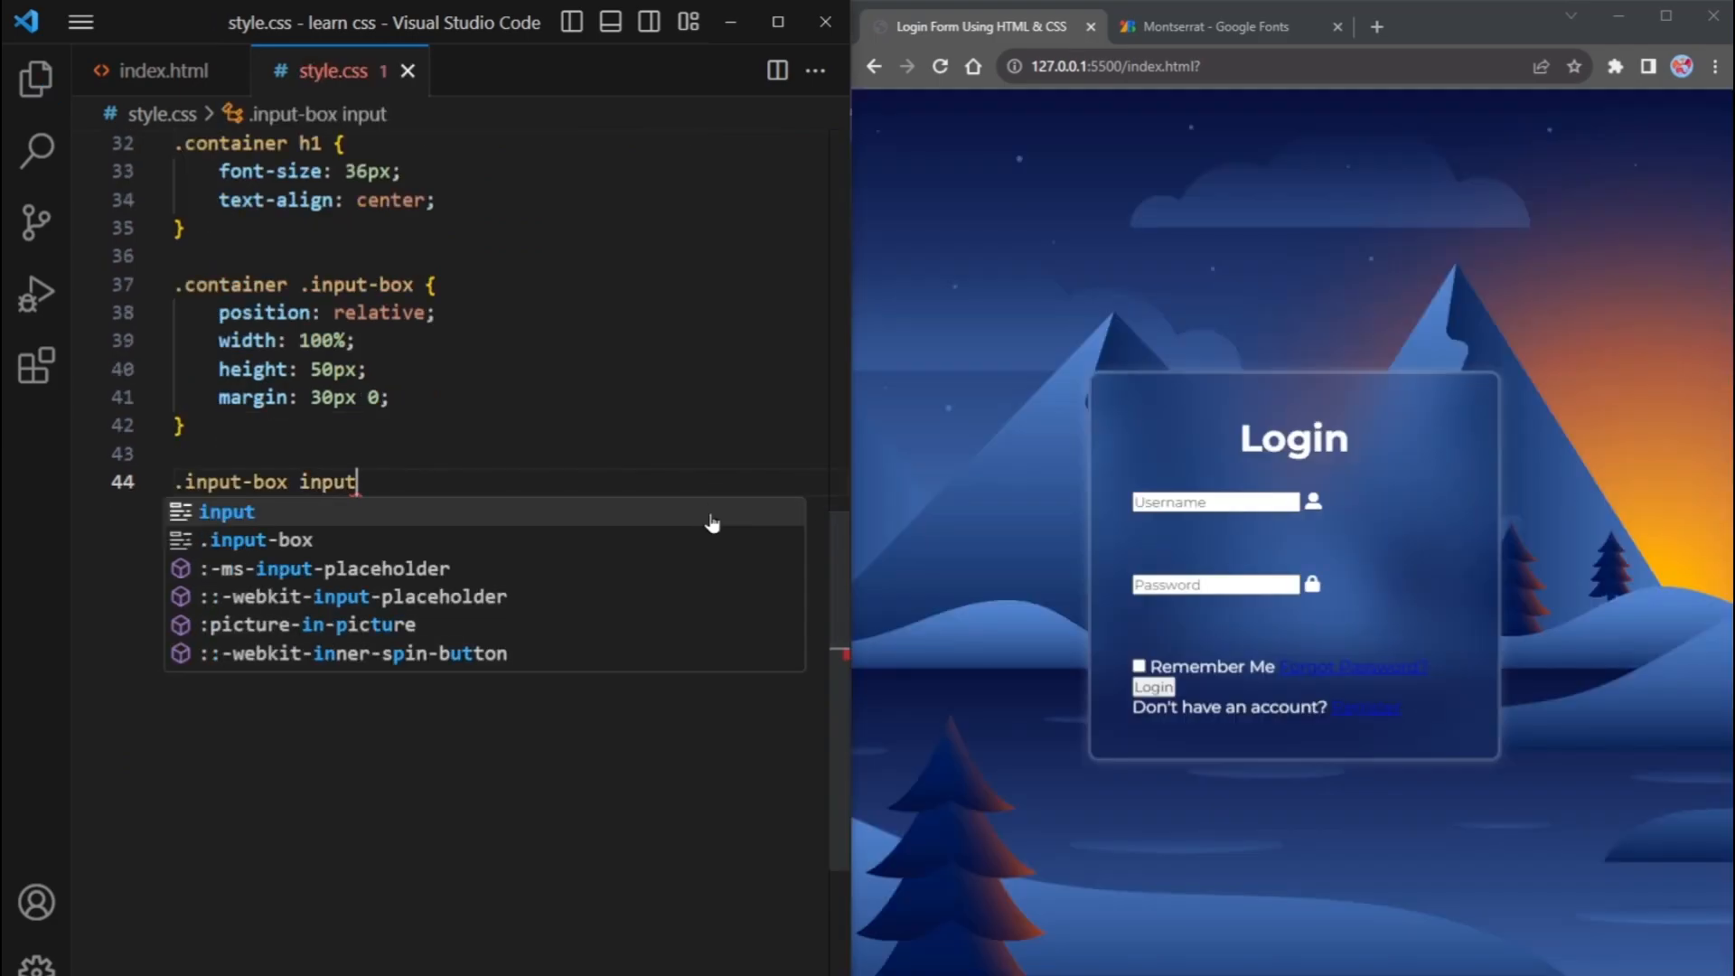
left_click(144, 71)
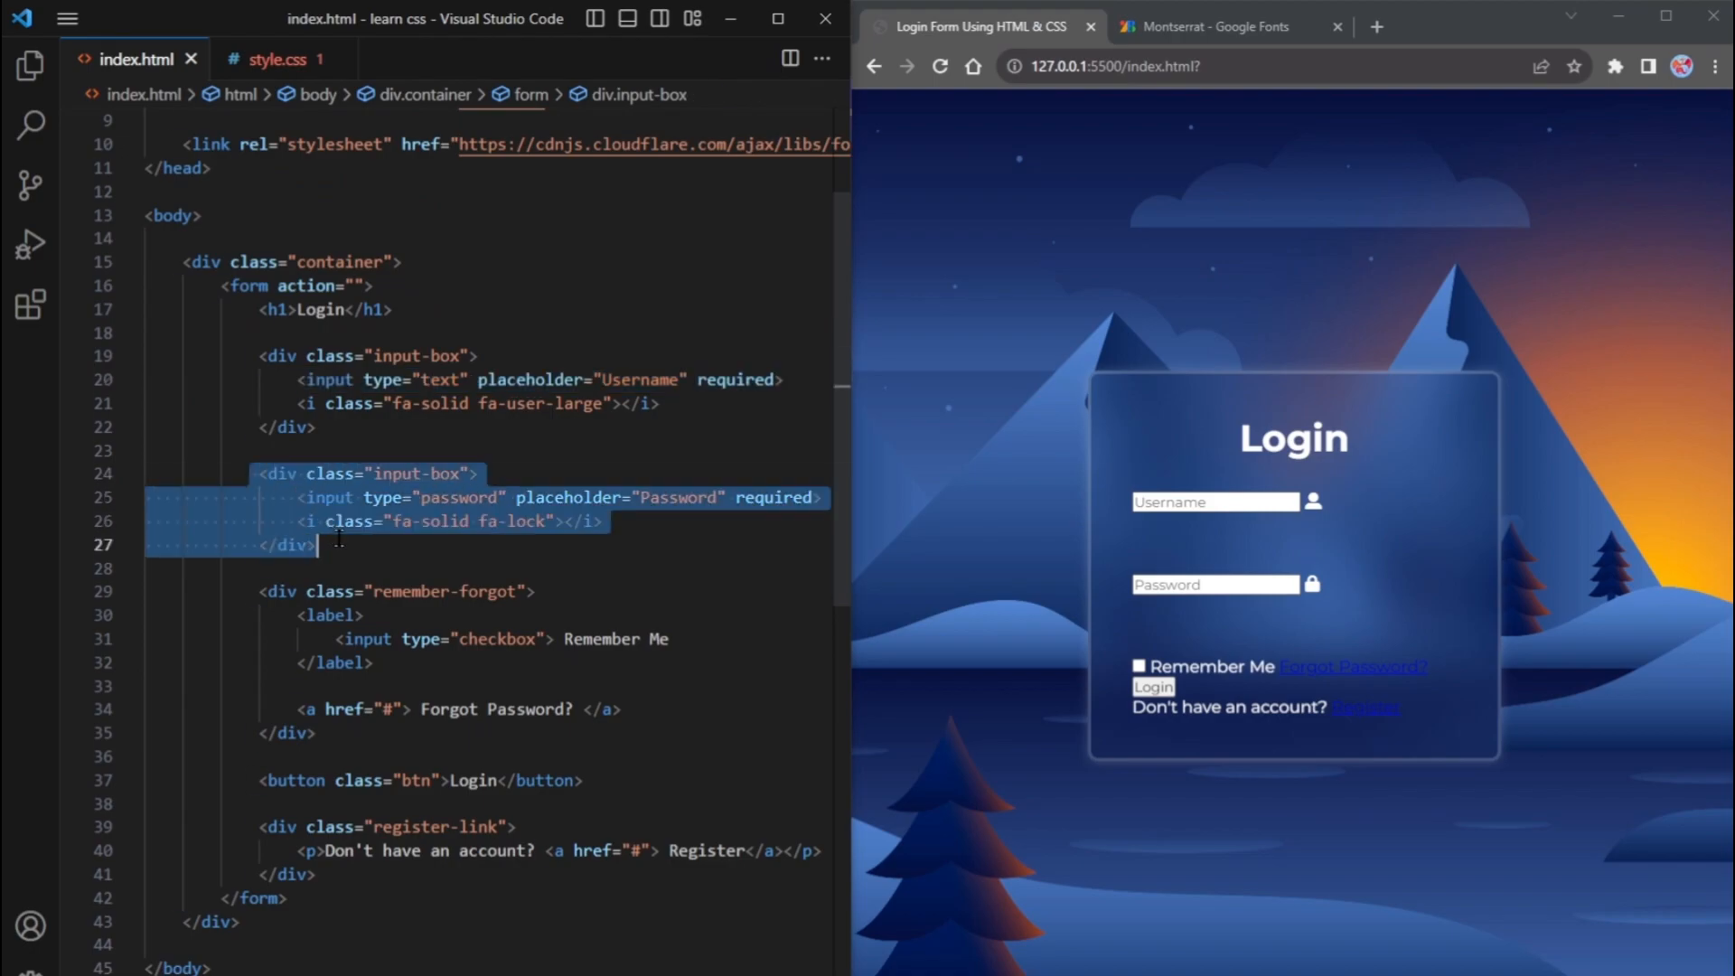
left_click(327, 59)
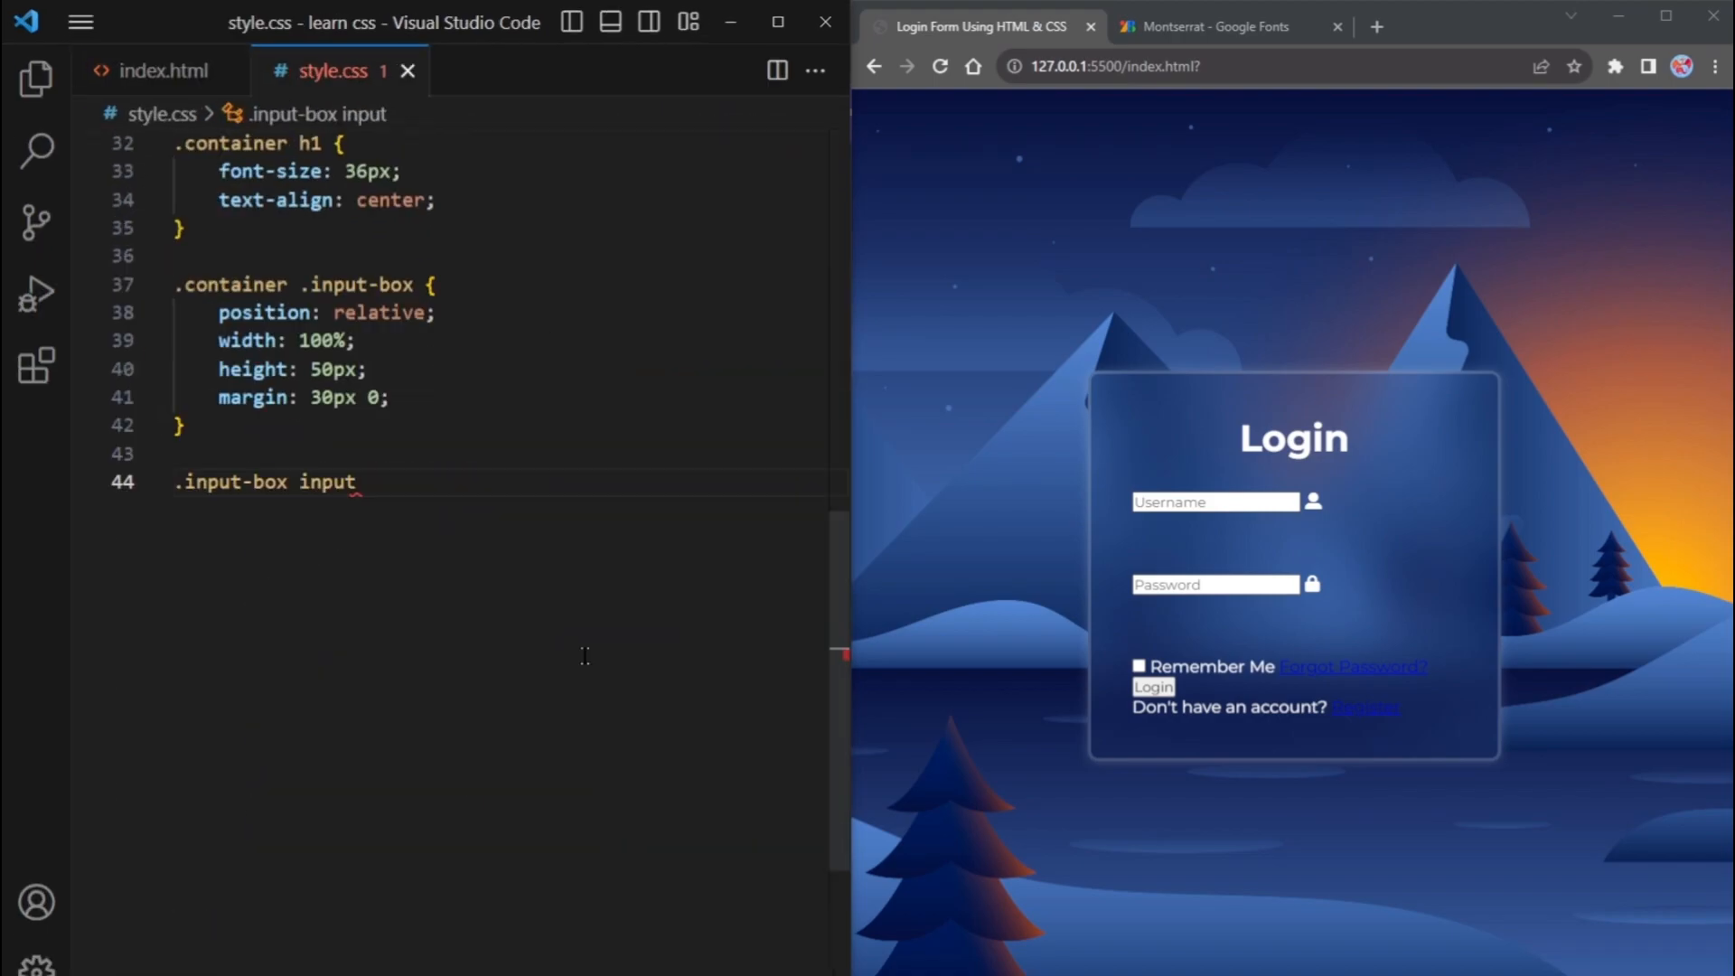
type("{")
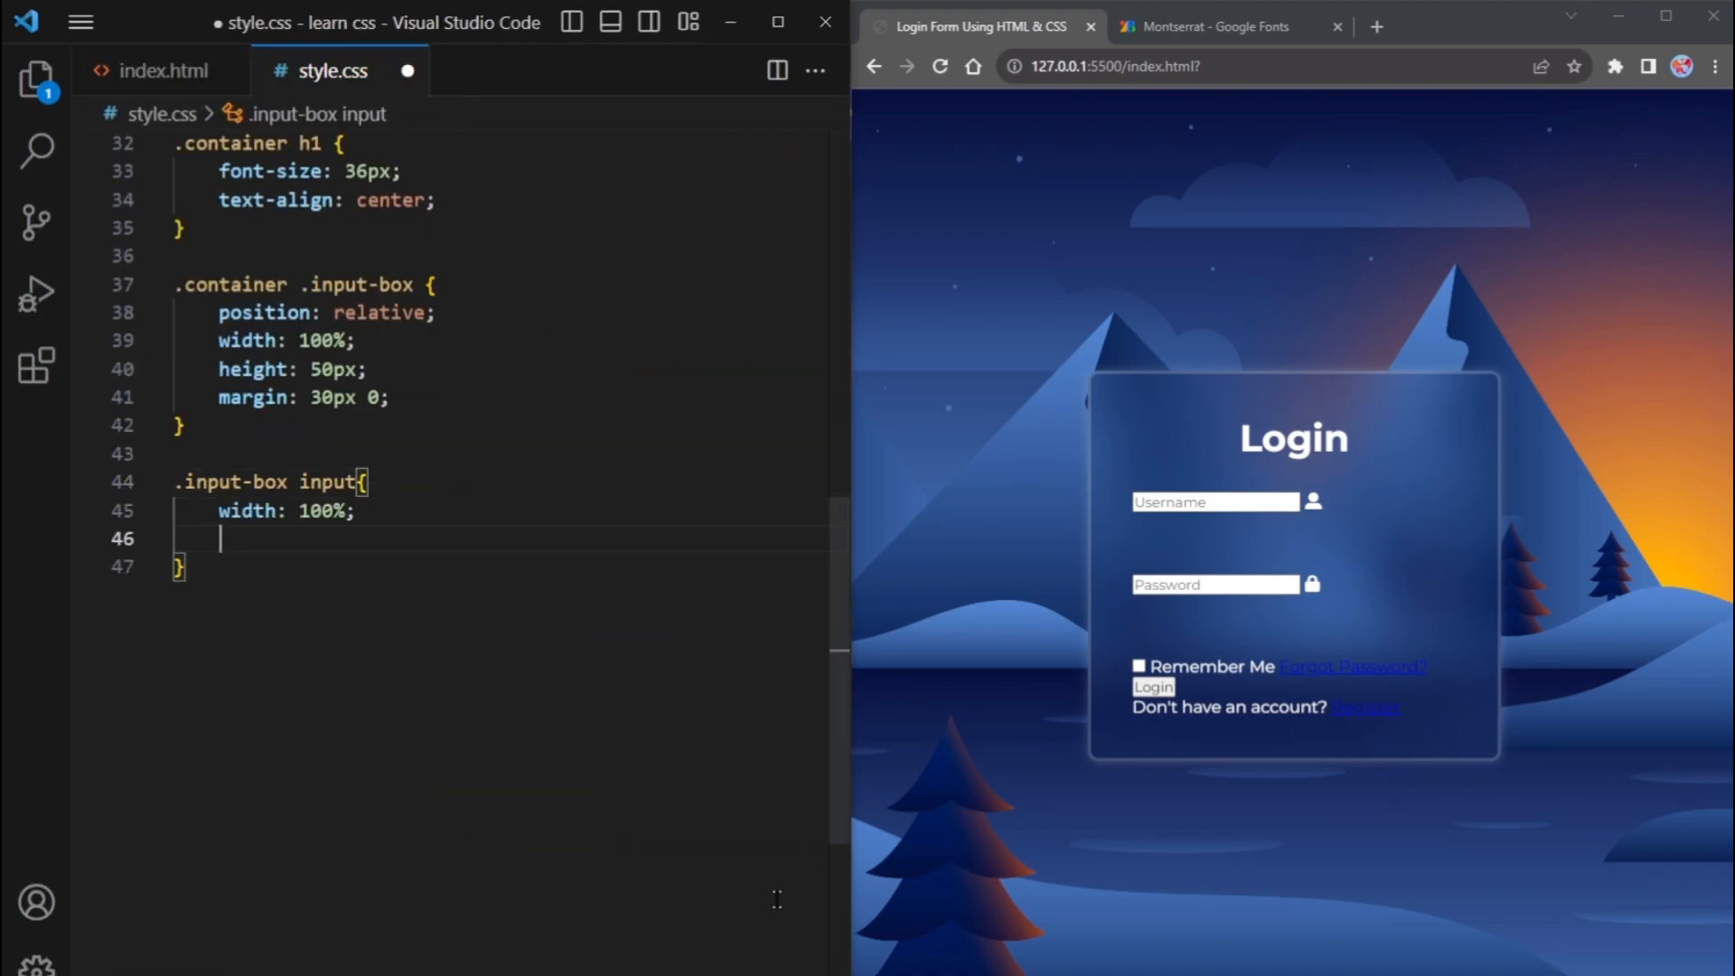
type("height: 100%;")
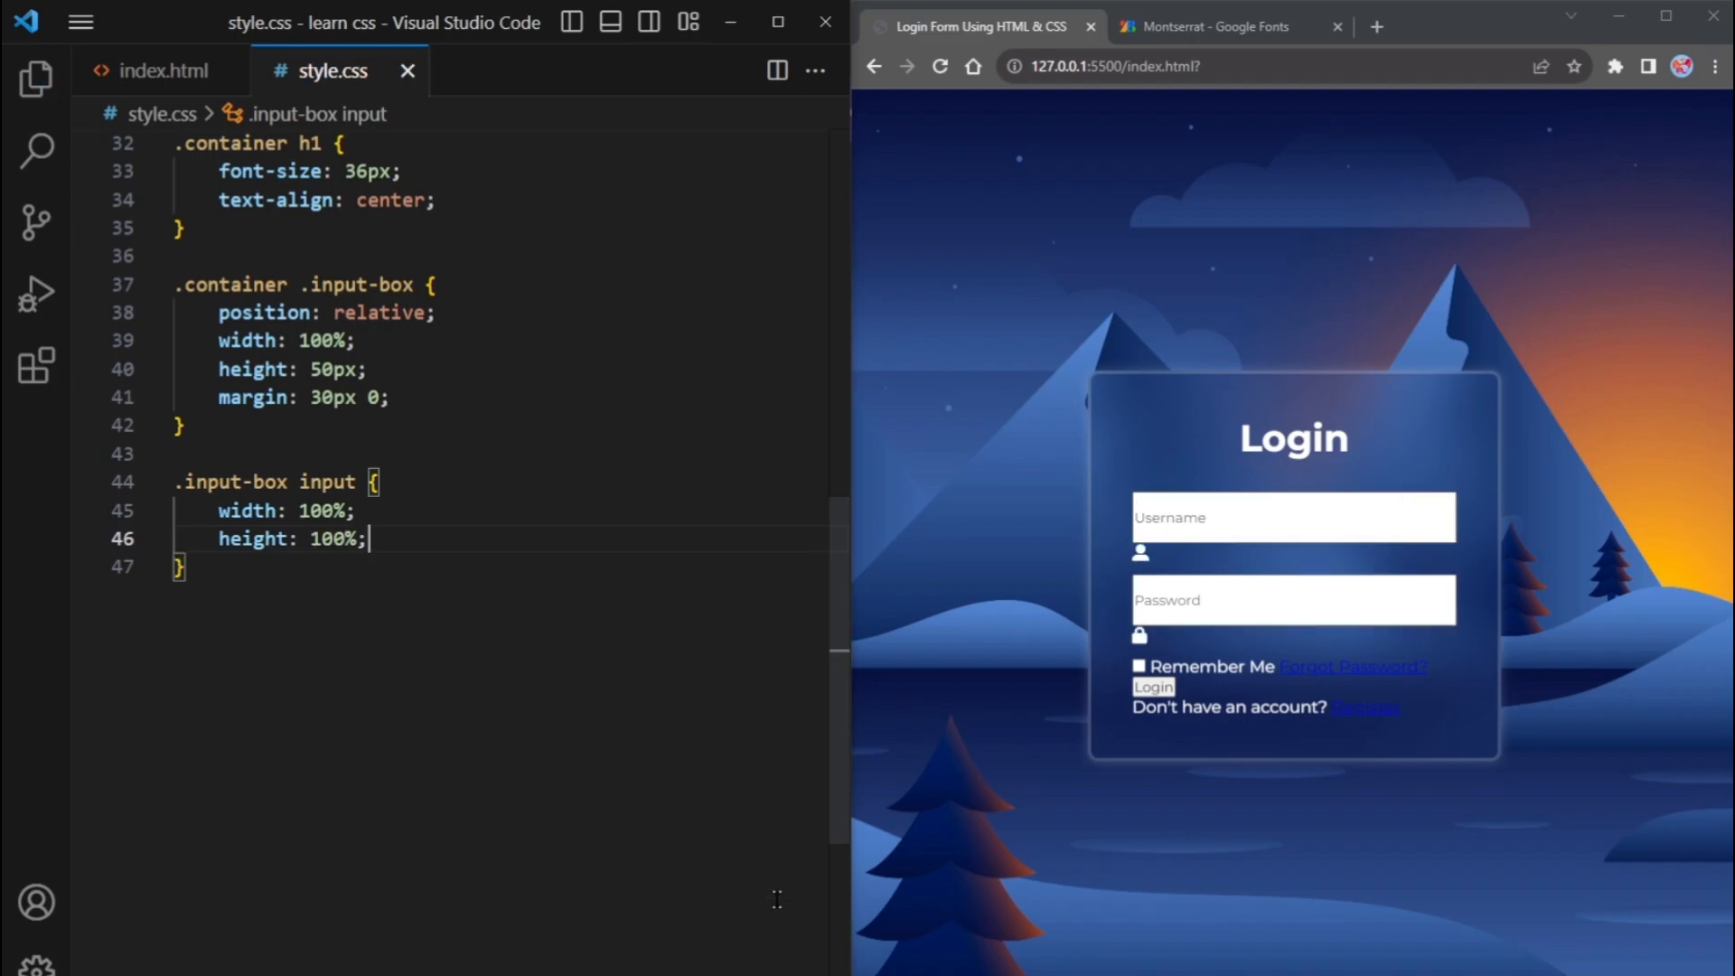
type("background-color: transparent;")
type("outline: none;")
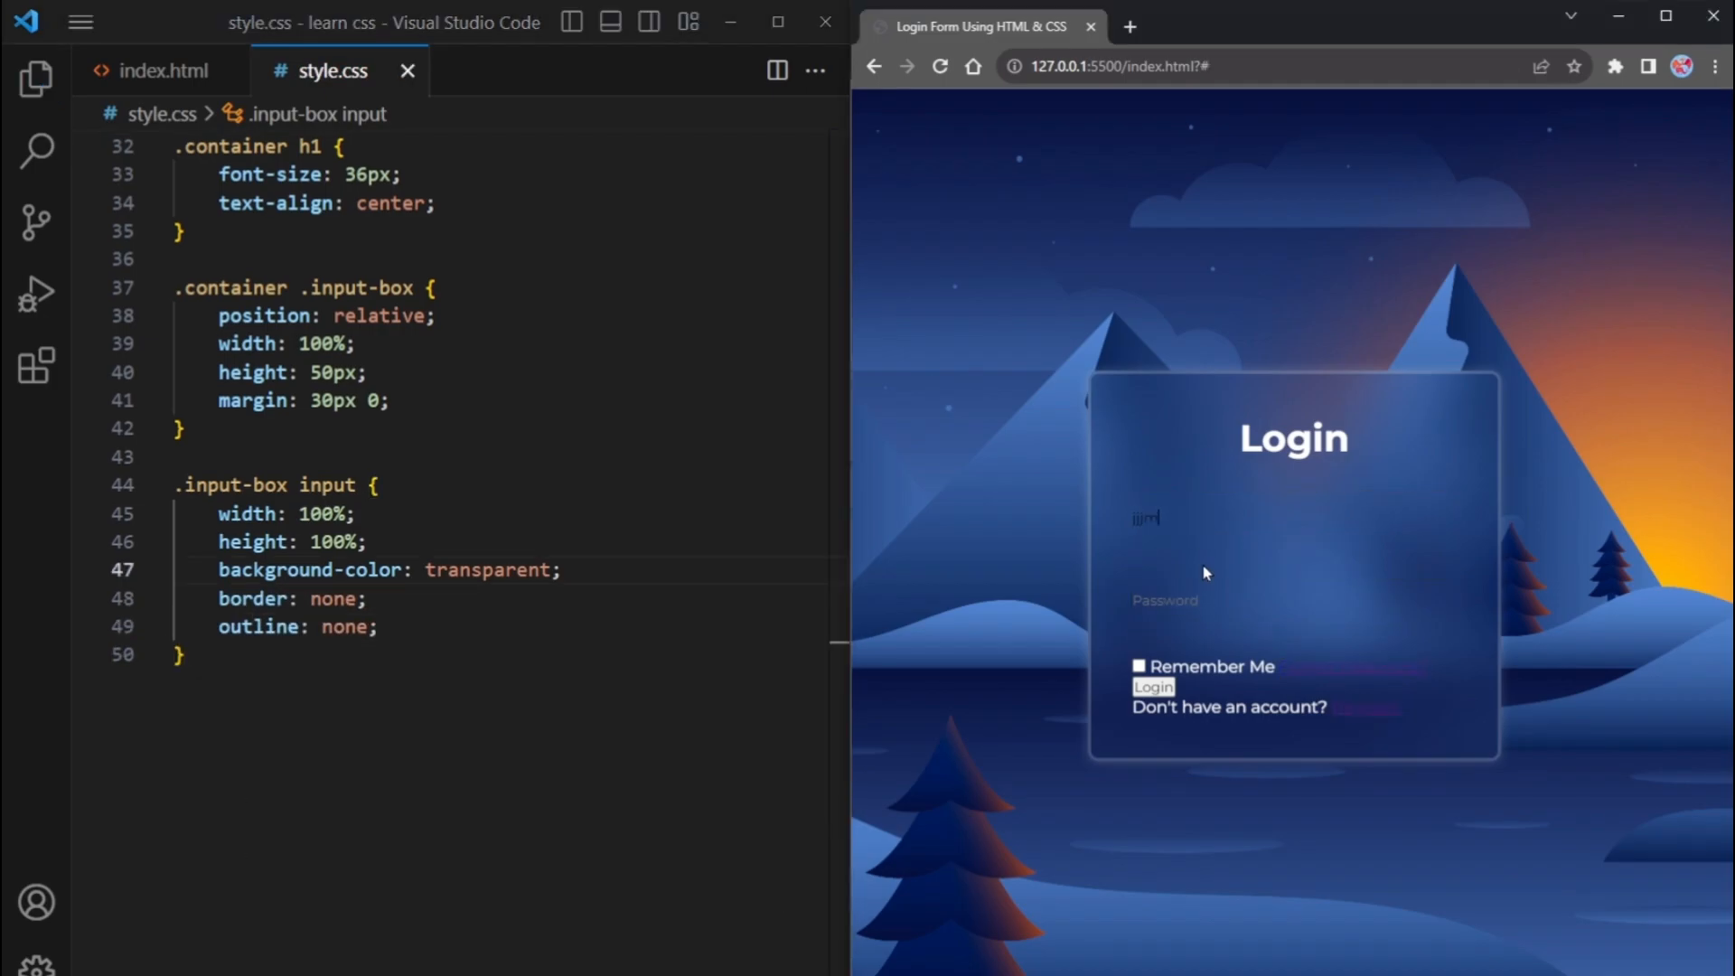
type("hjhgfj")
left_click(501, 655)
type("border: 3px solid rgba(255, 255, 255, 0.2);")
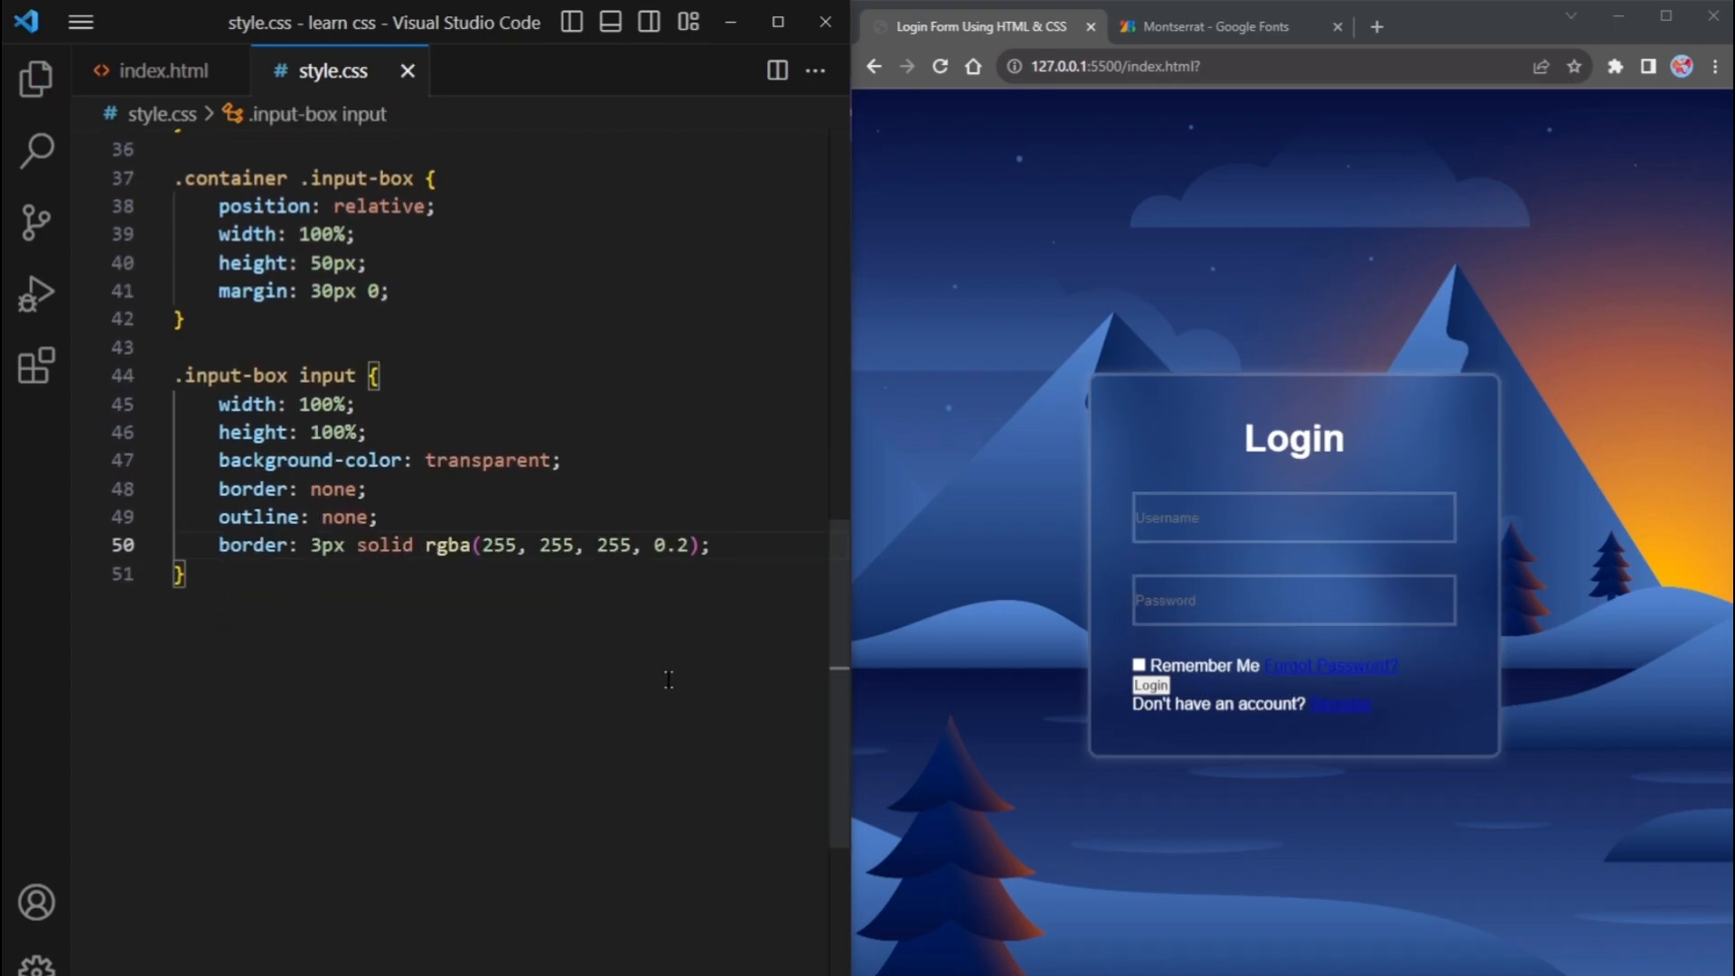
key("enter")
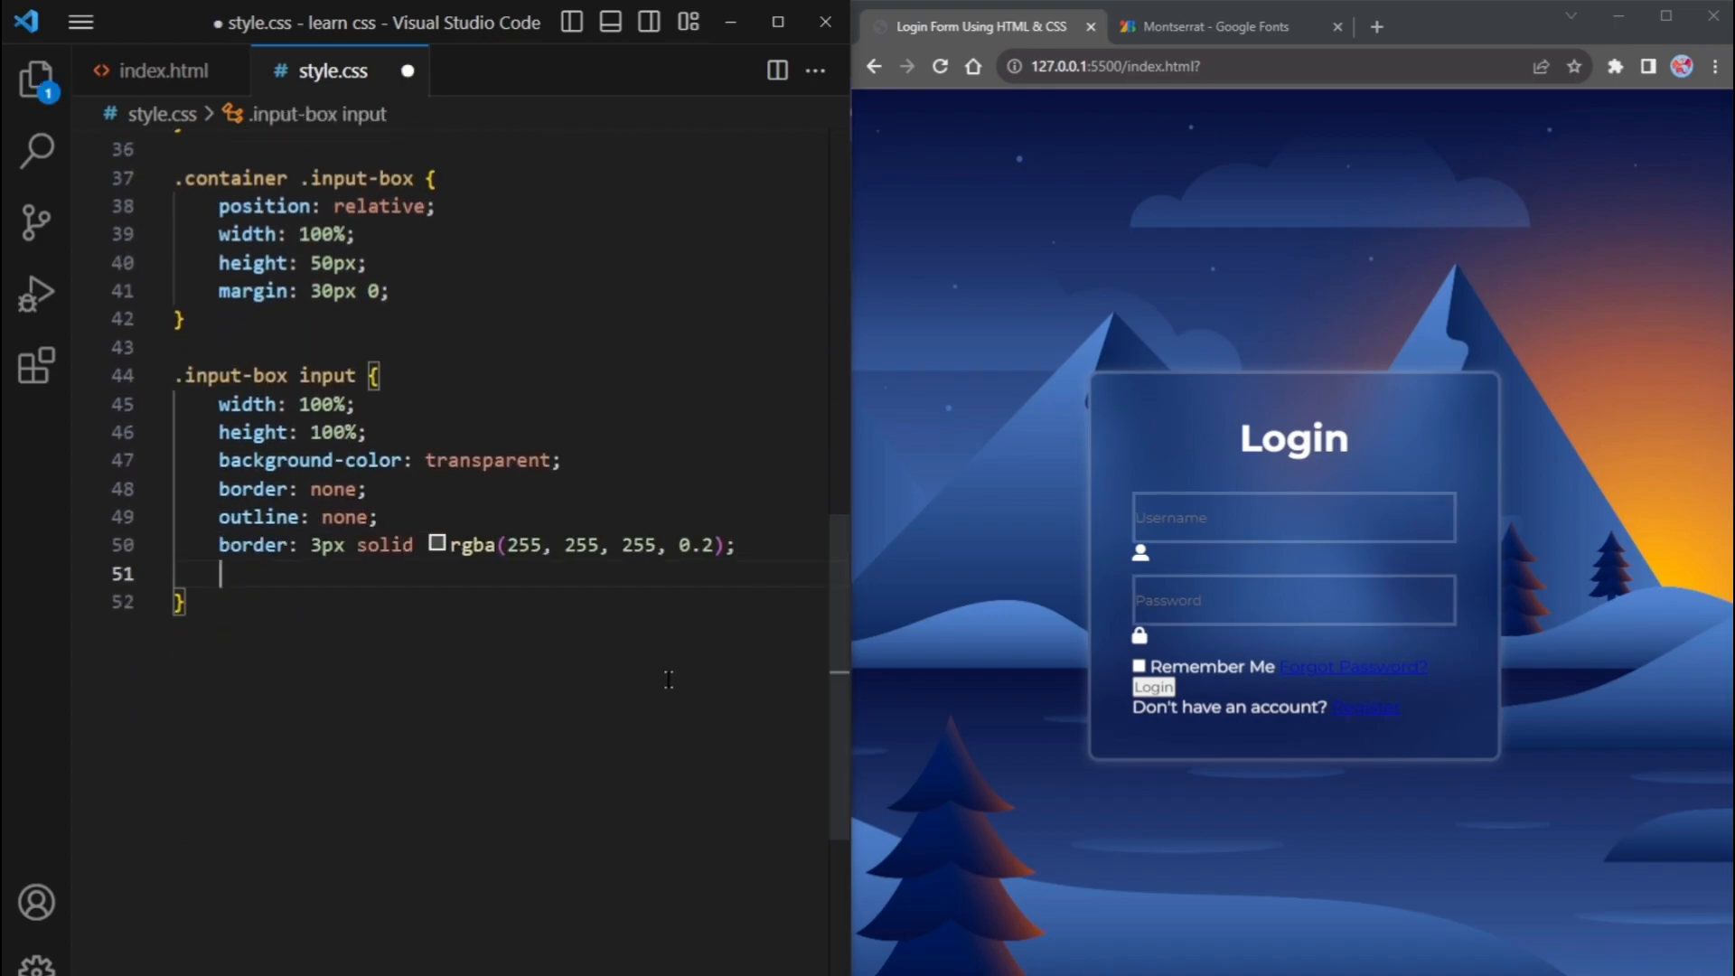
Add border-radius 40px, font-size 16px, white color and padding 20px 45px 20px 20px to the inputs
type("border")
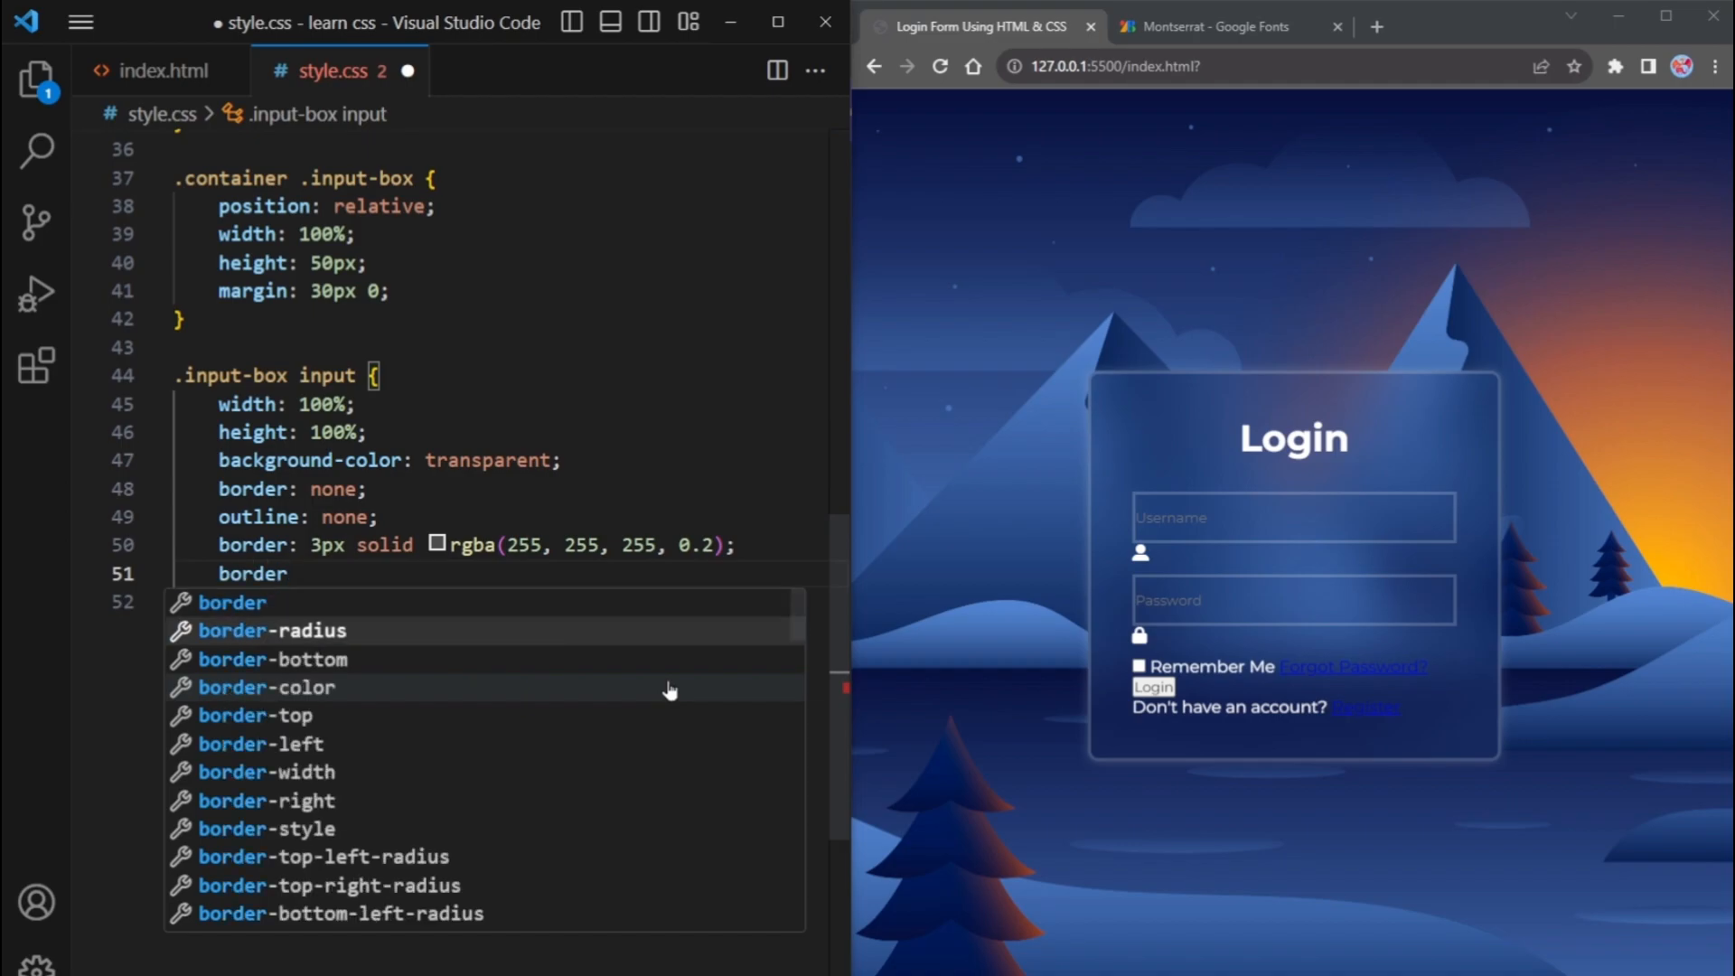
type("-radius: 40px;")
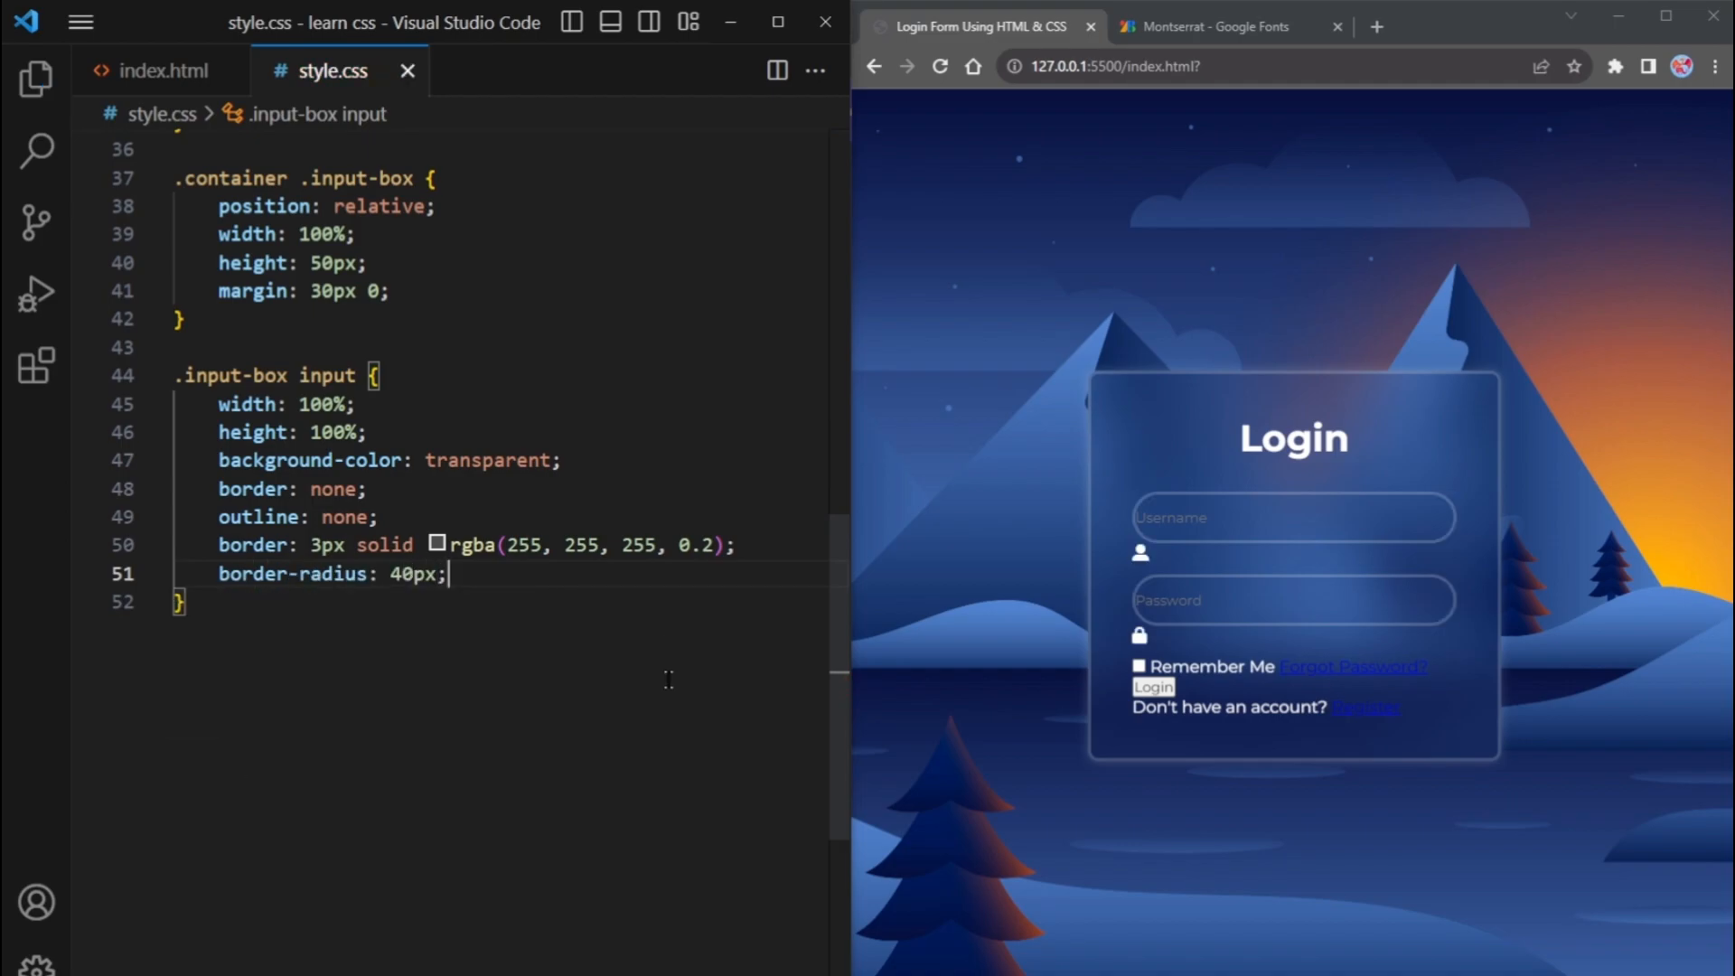
key("Enter")
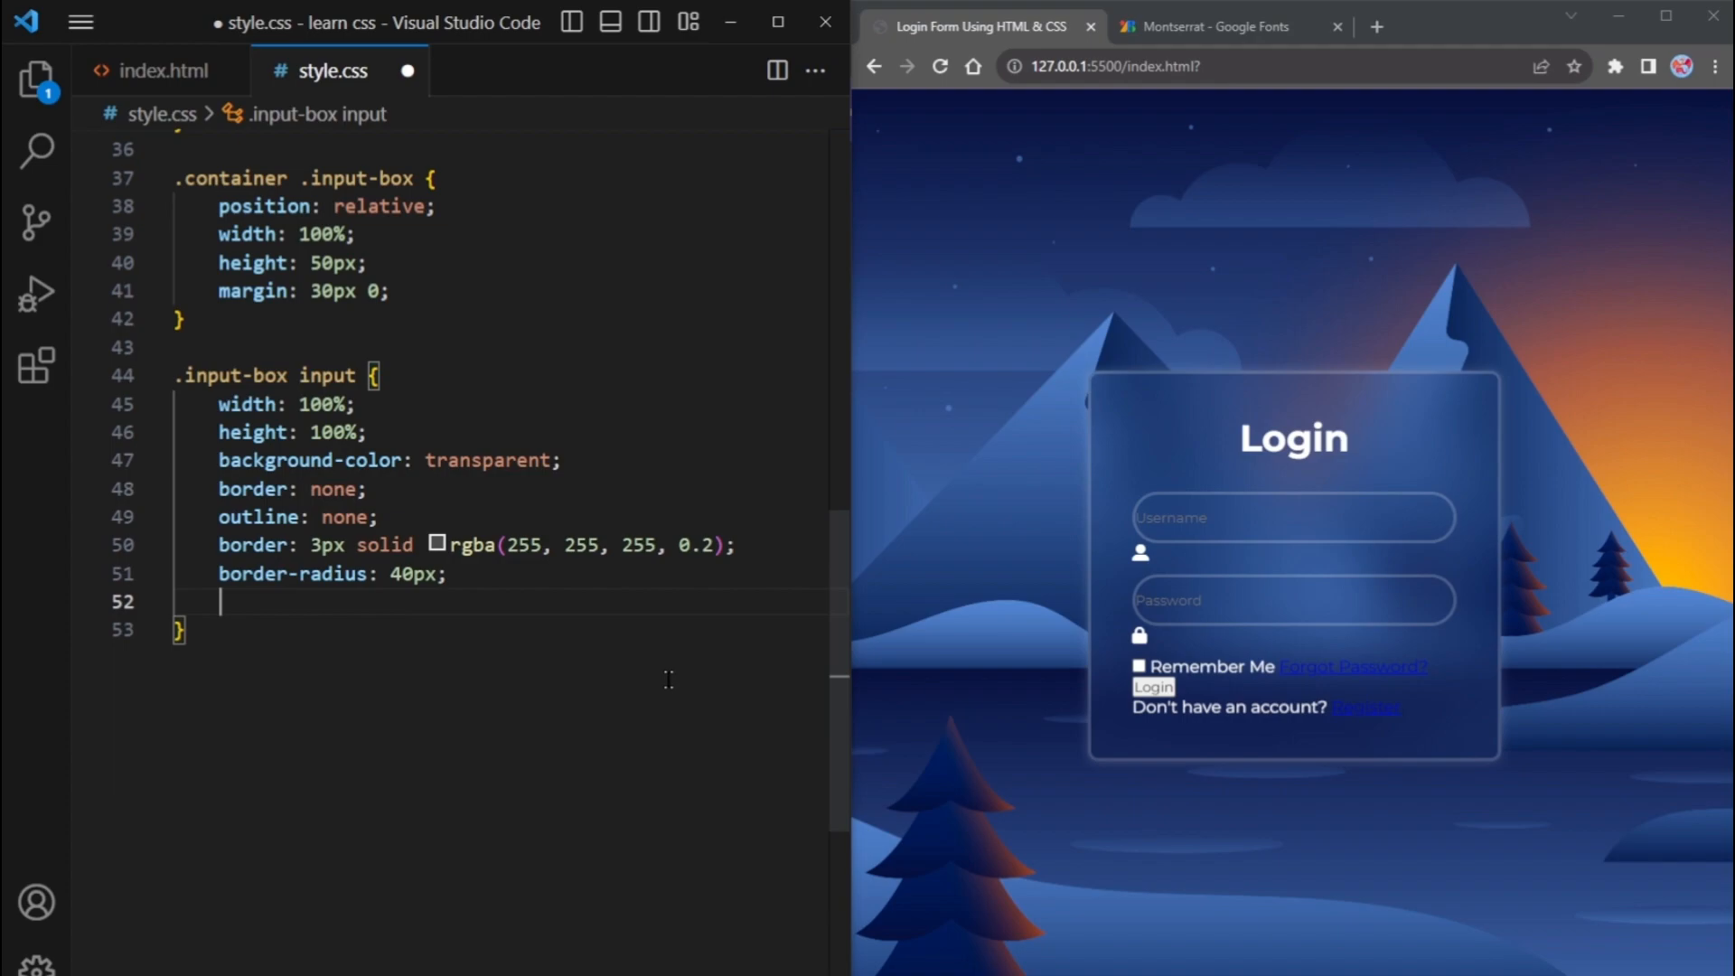
type("font-size: 16px;")
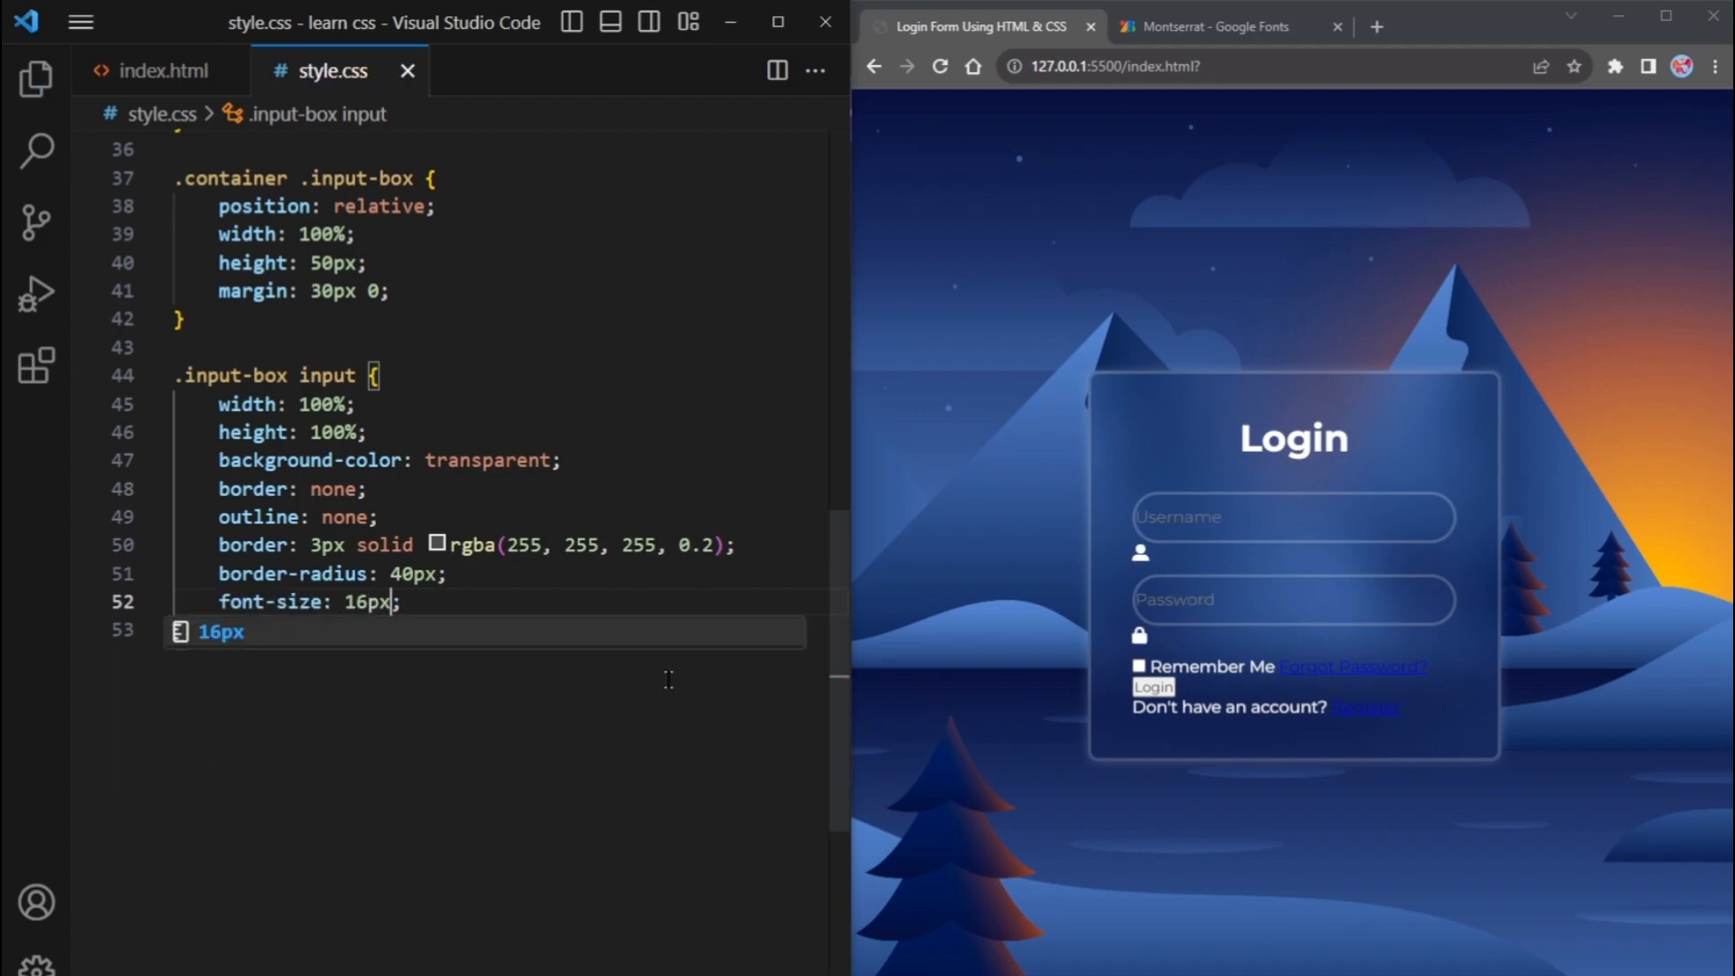
type("color: white;")
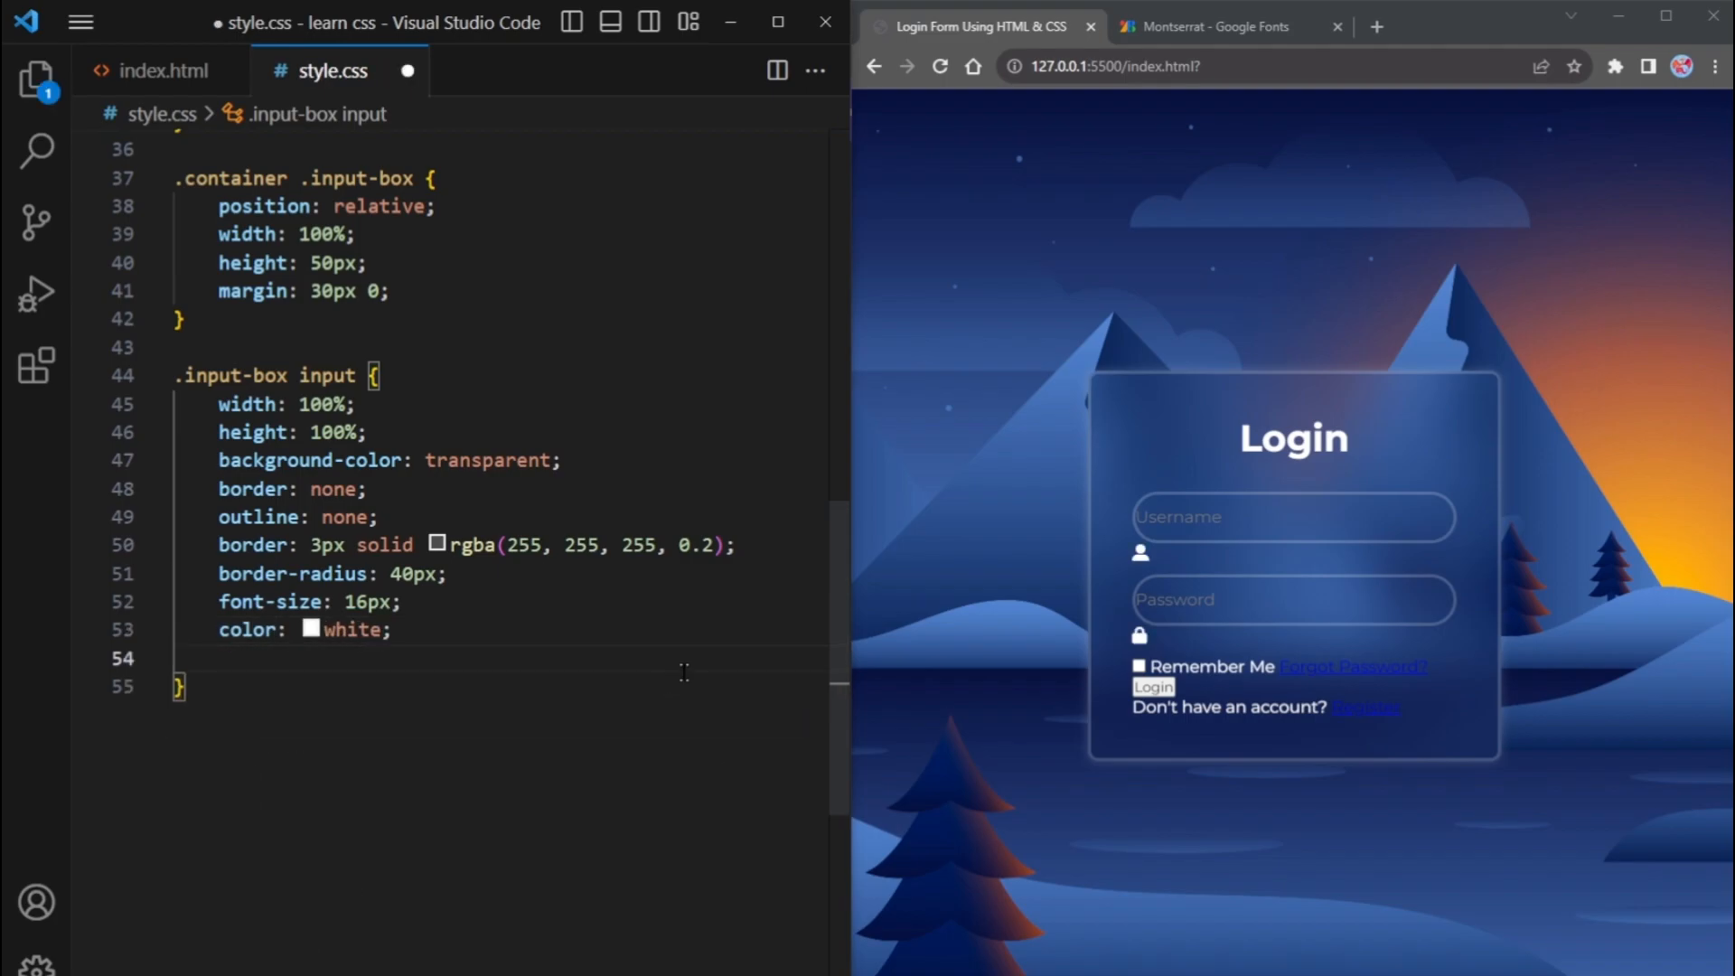
type("fdgfdhbf")
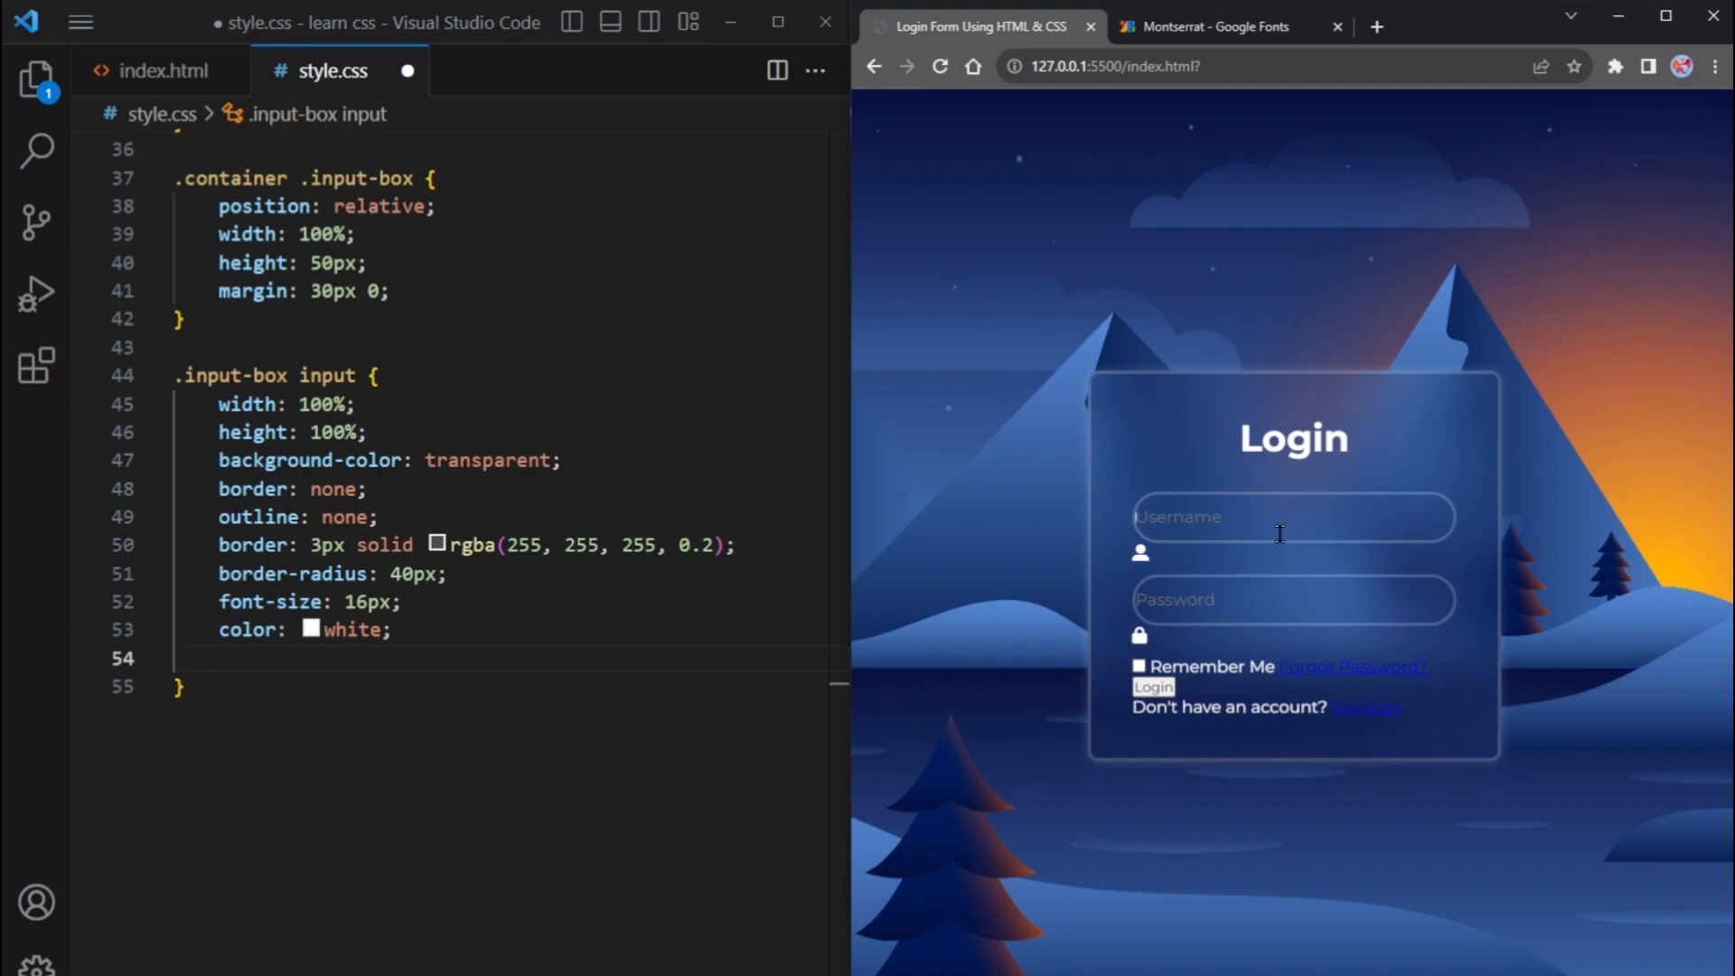
type("fgfdgdfgd")
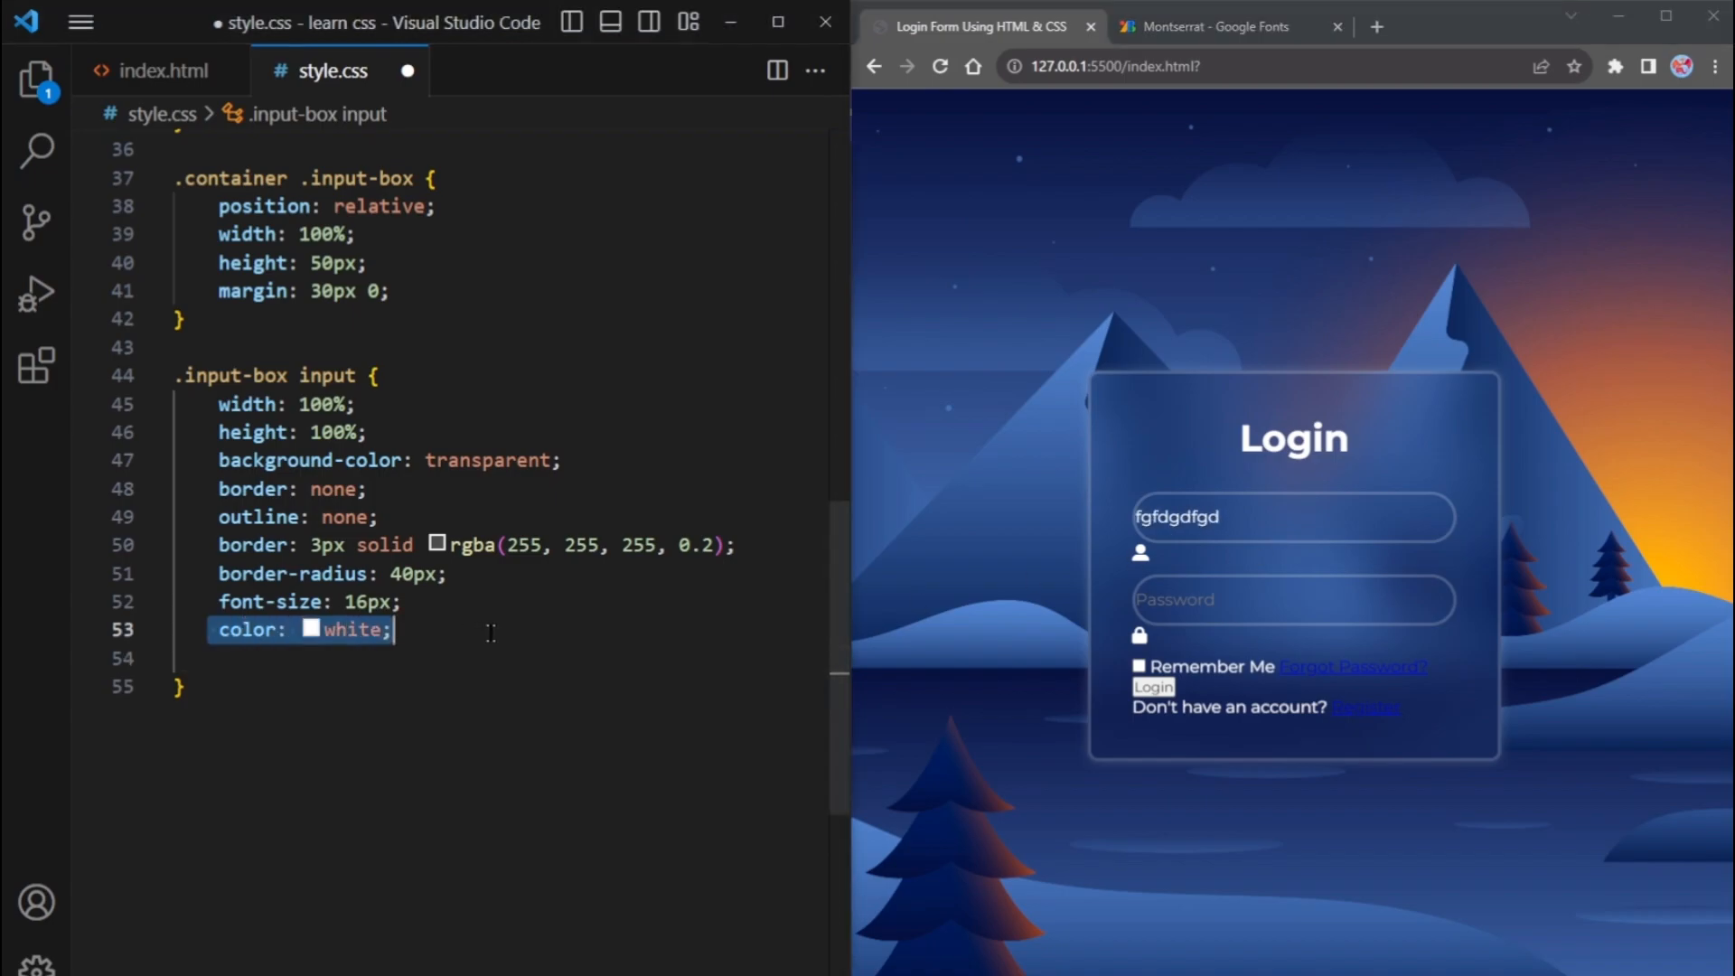
type("padding: 20px ;")
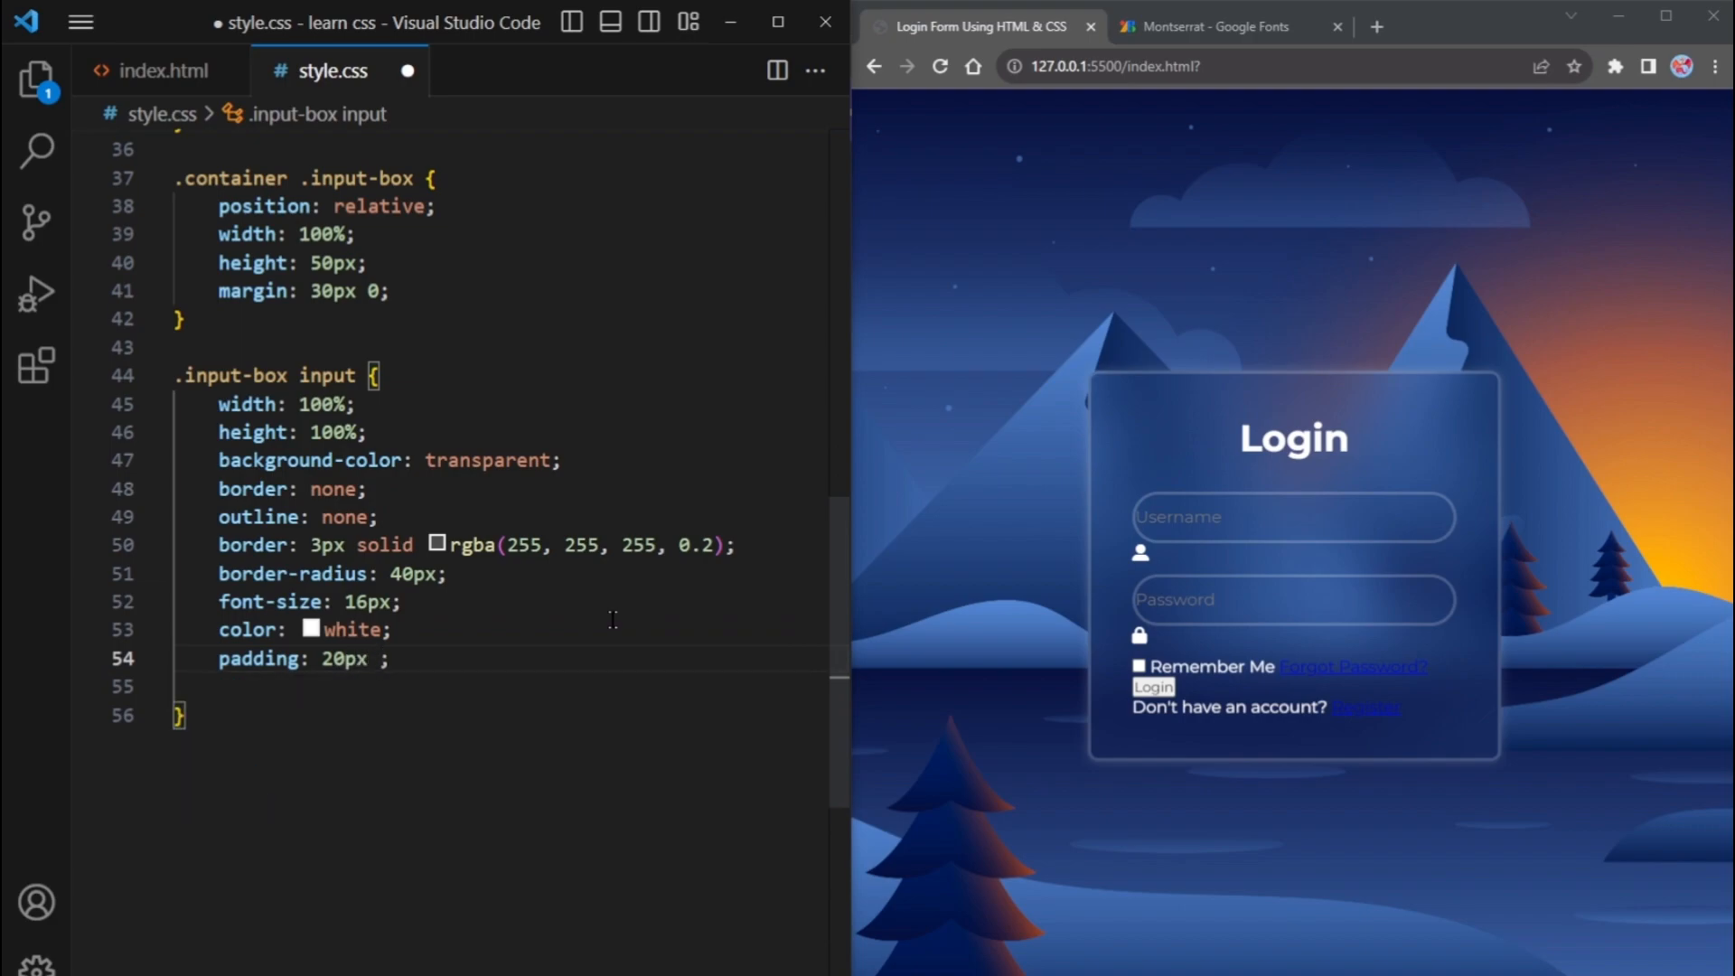
type("45px 2")
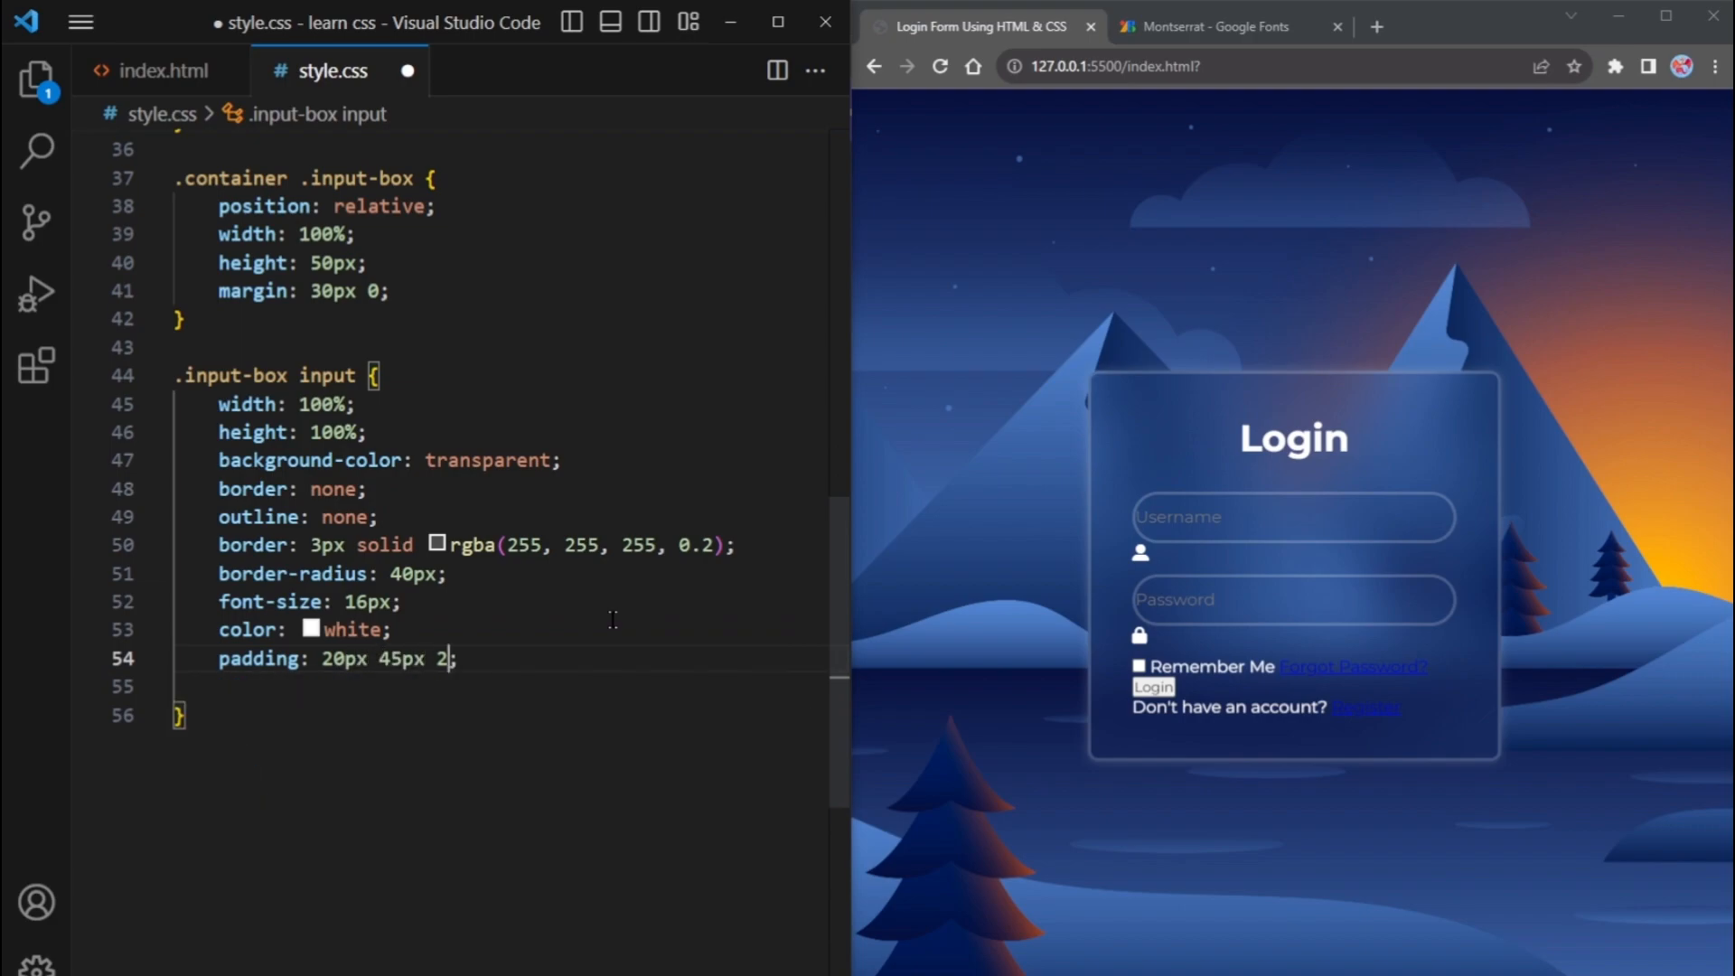
type("0px 20px")
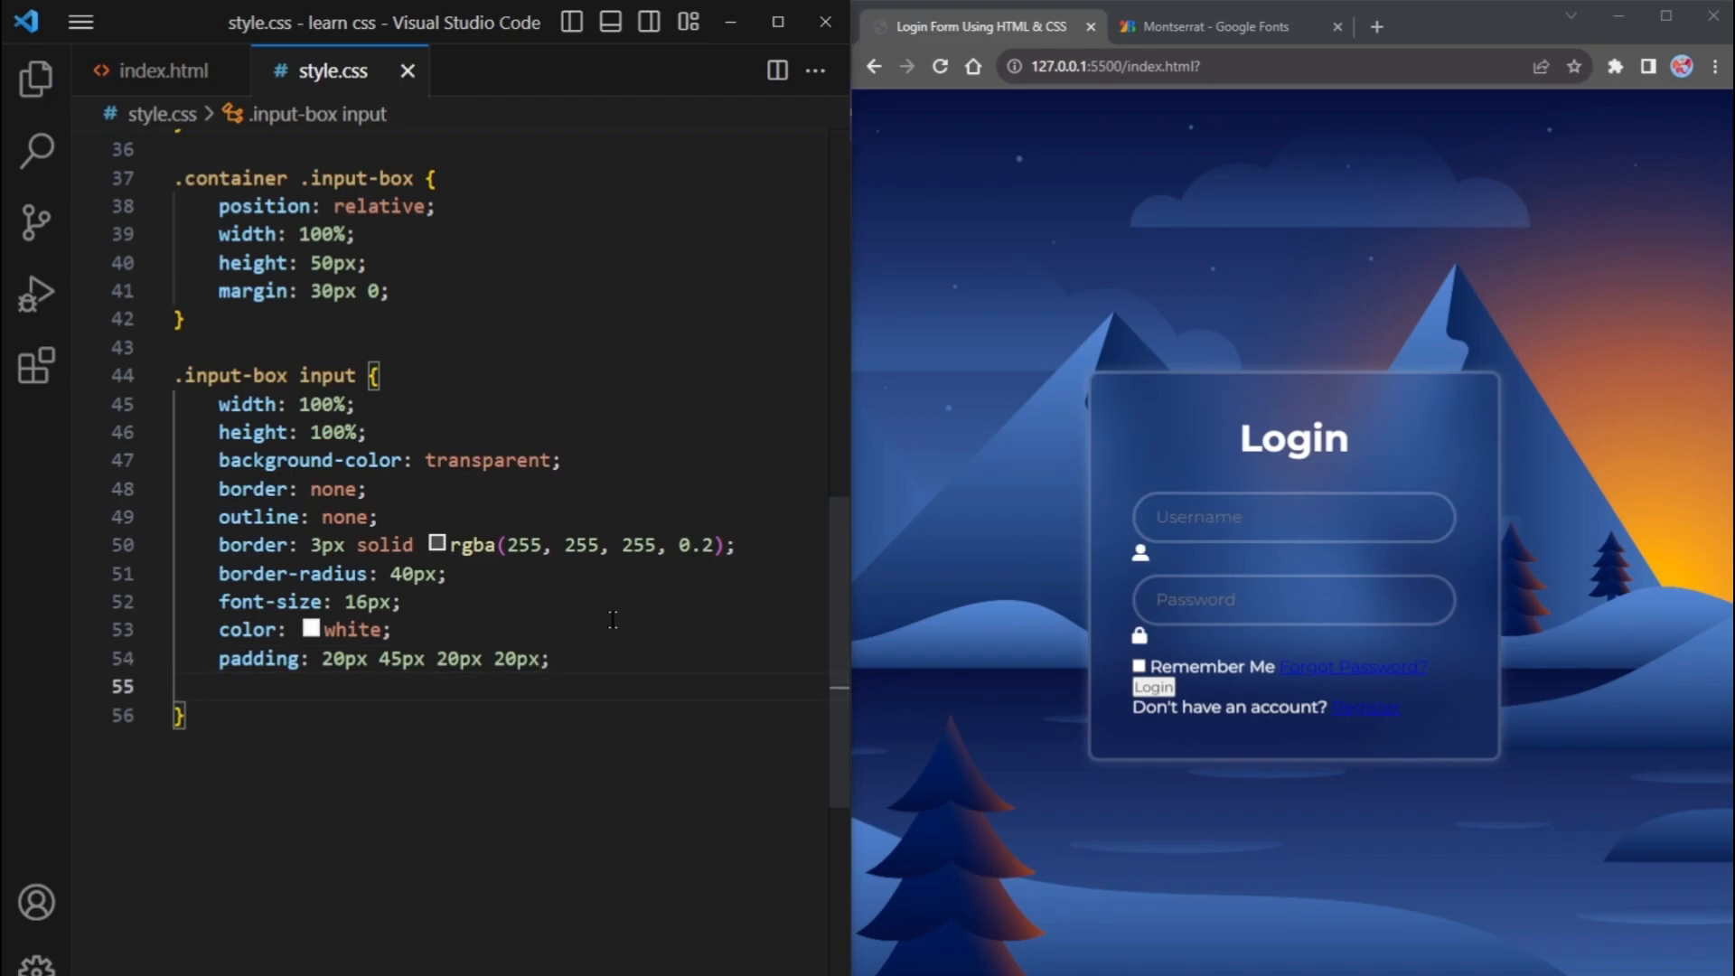
type(".input-box input")
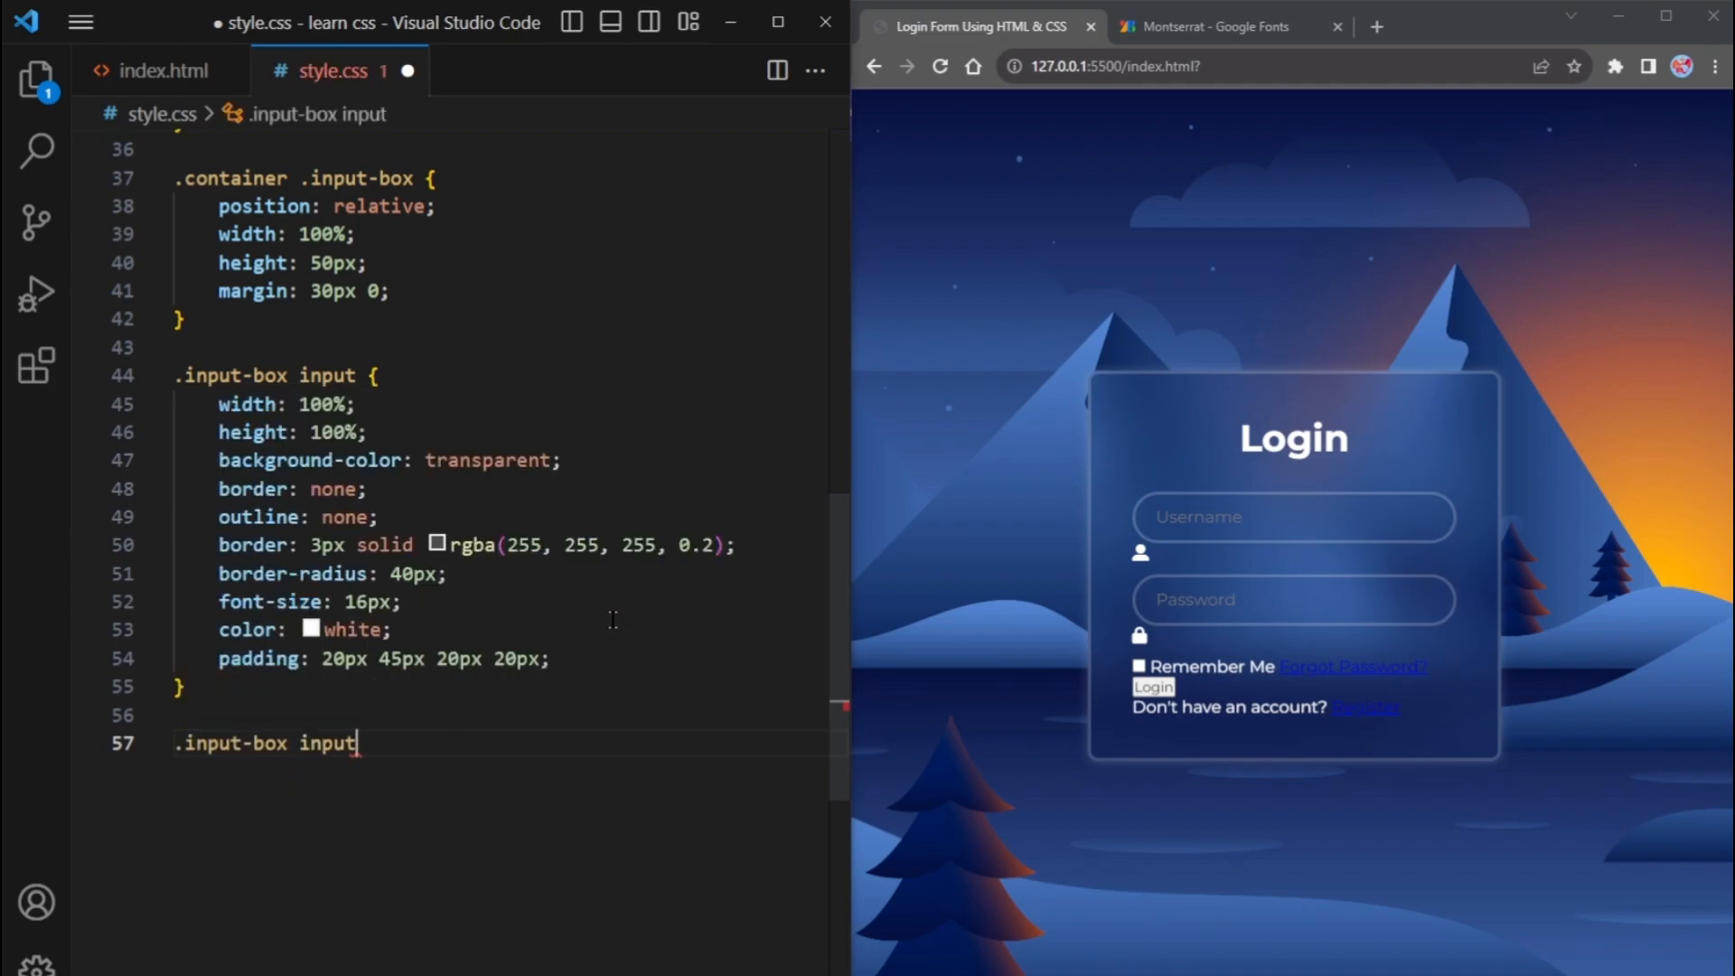
Add a .input-box input::placeholder rule with color white and begin the .input-box i rule
type("::placeholder{")
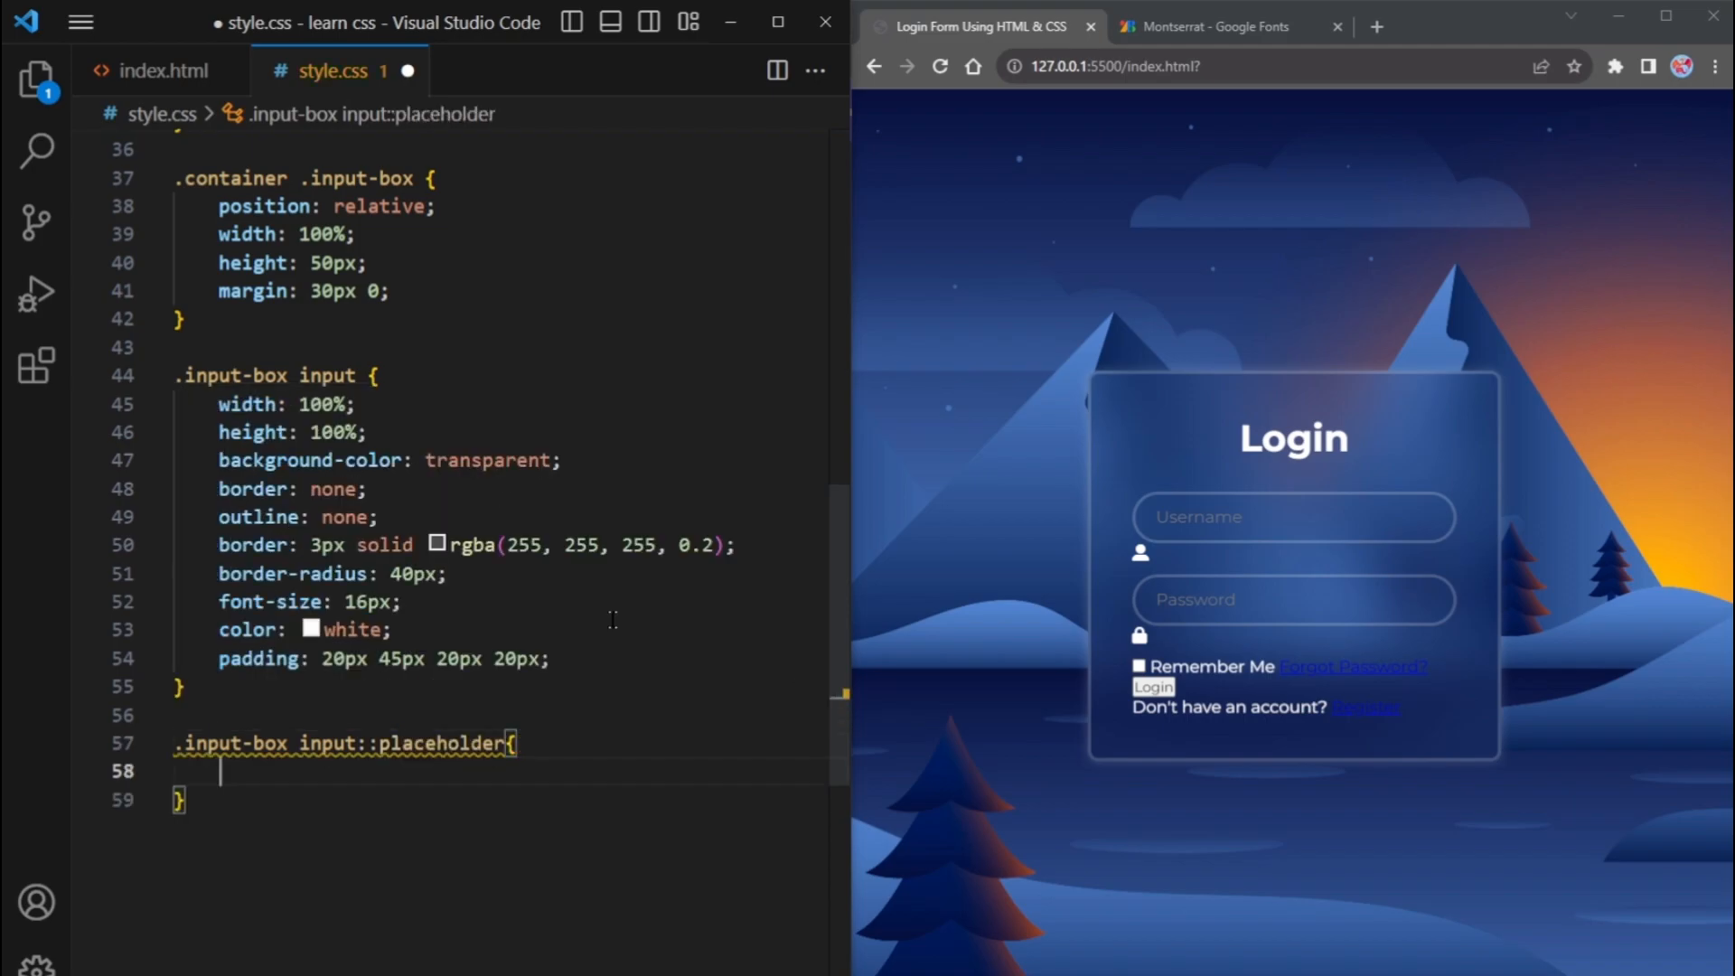
type("color: white;")
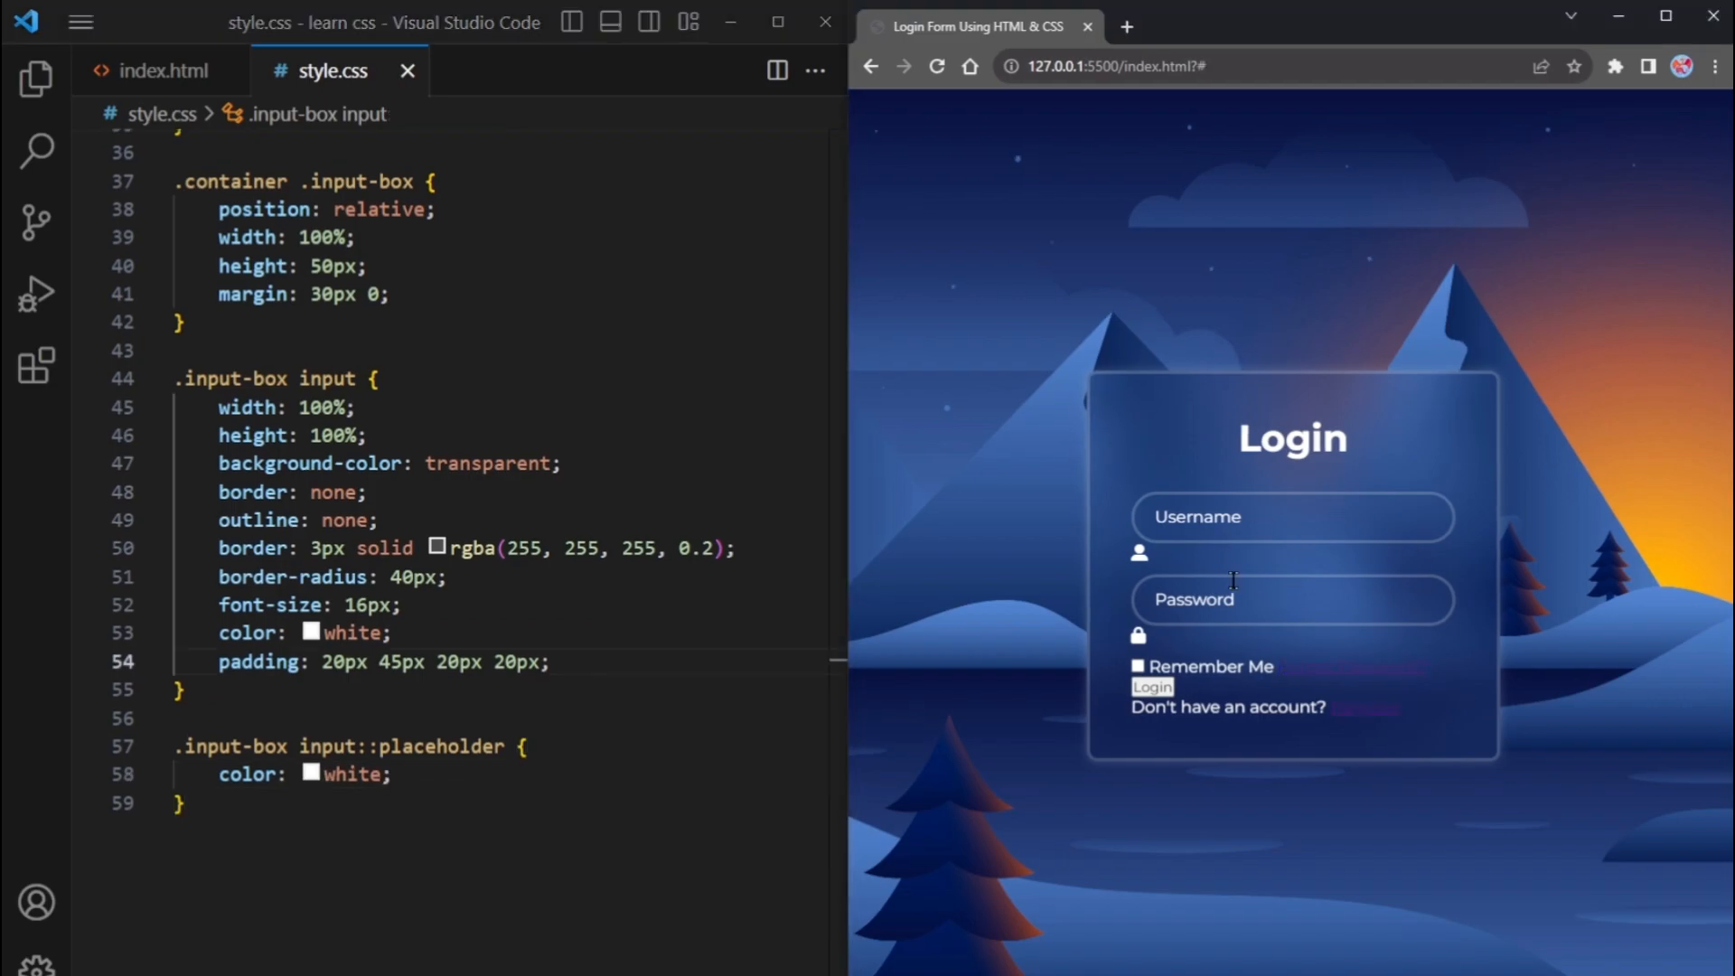
mouse_move(1283, 570)
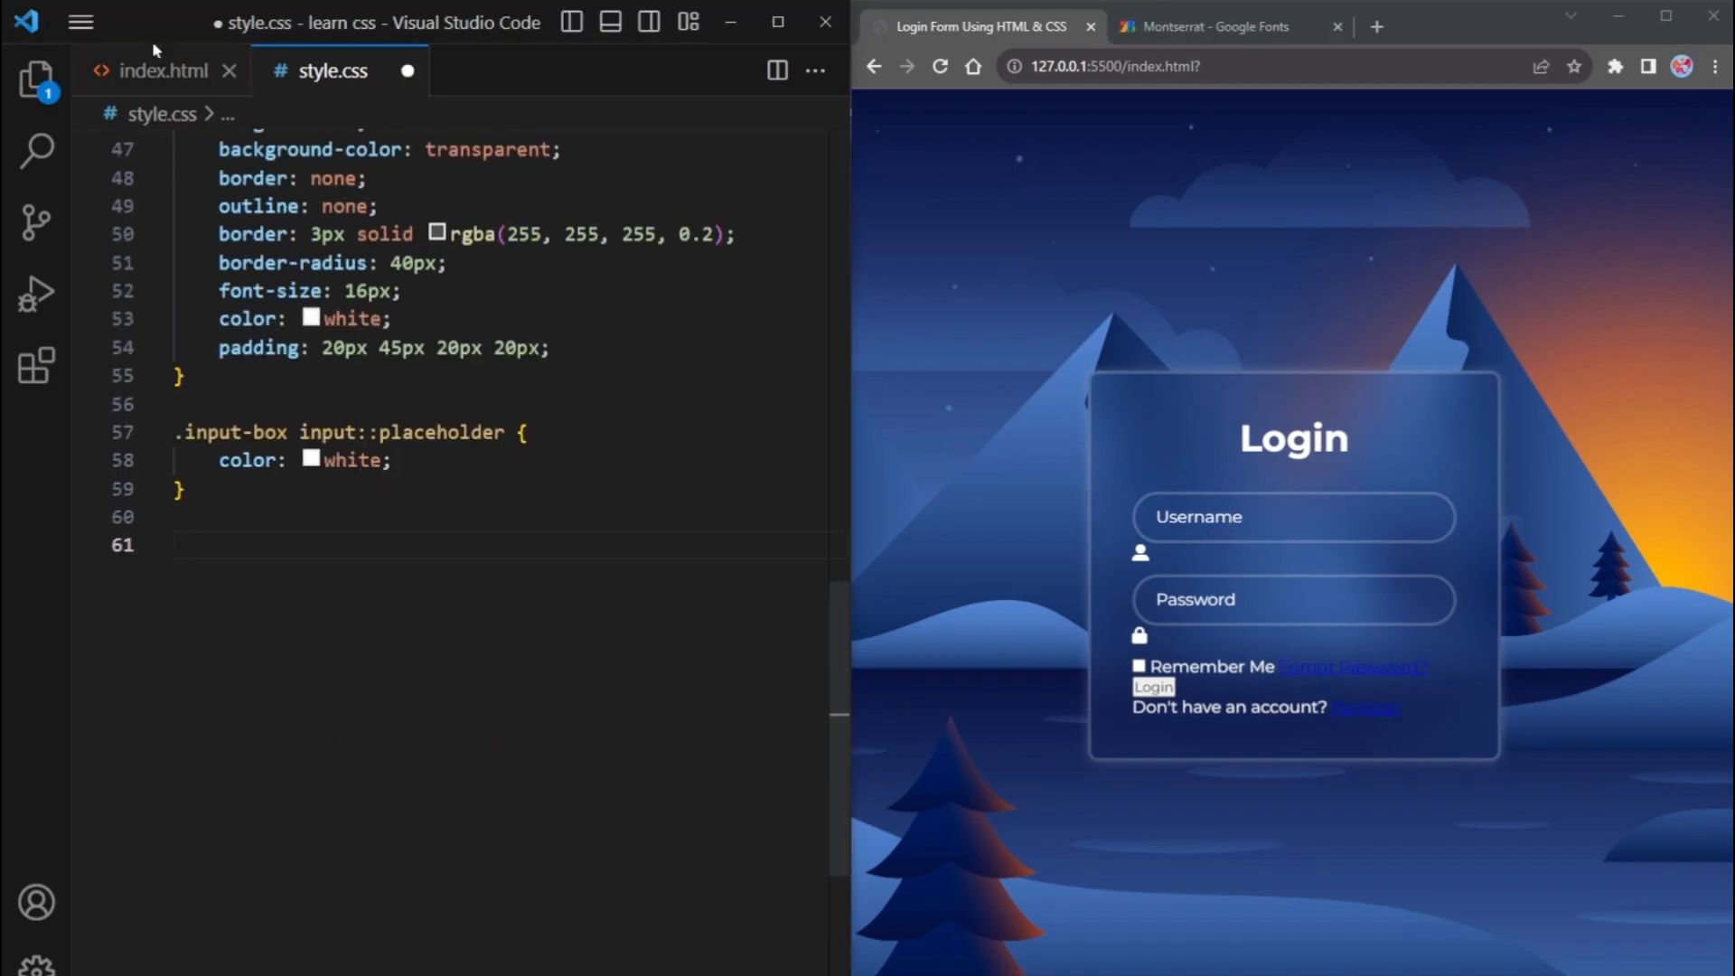
left_click(159, 71)
type(".input-box i{")
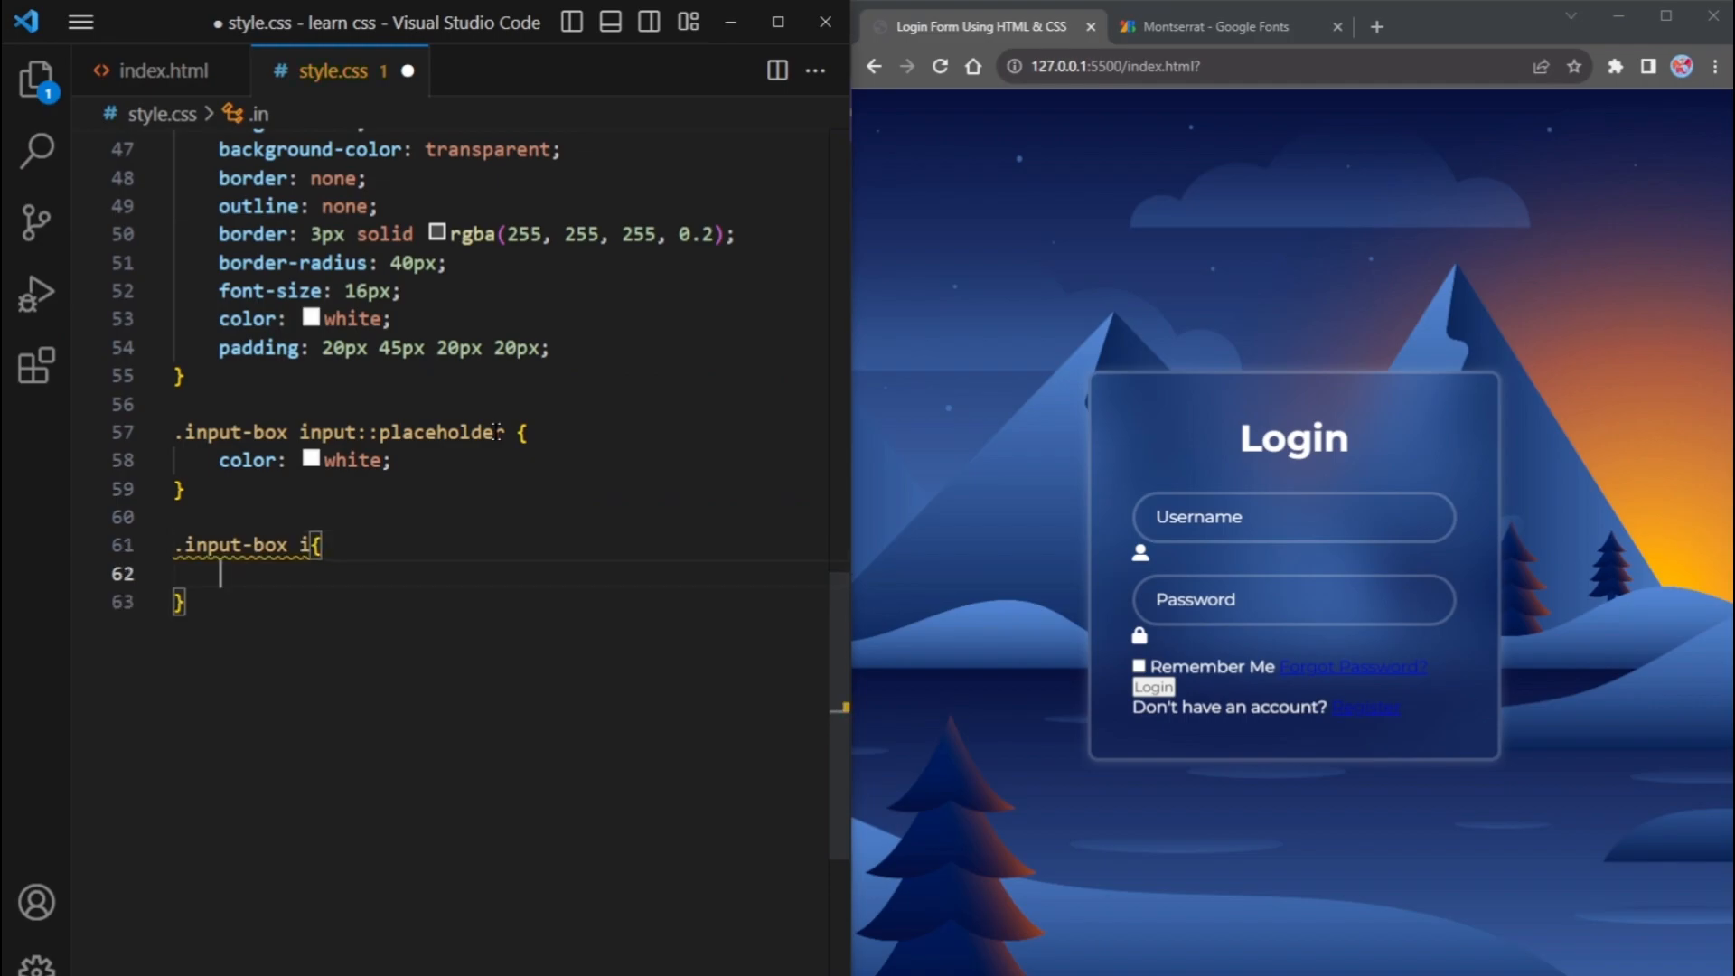
Position .input-box i absolutely at right 20px, vertically centred with translateY, at 20px font size
type("po")
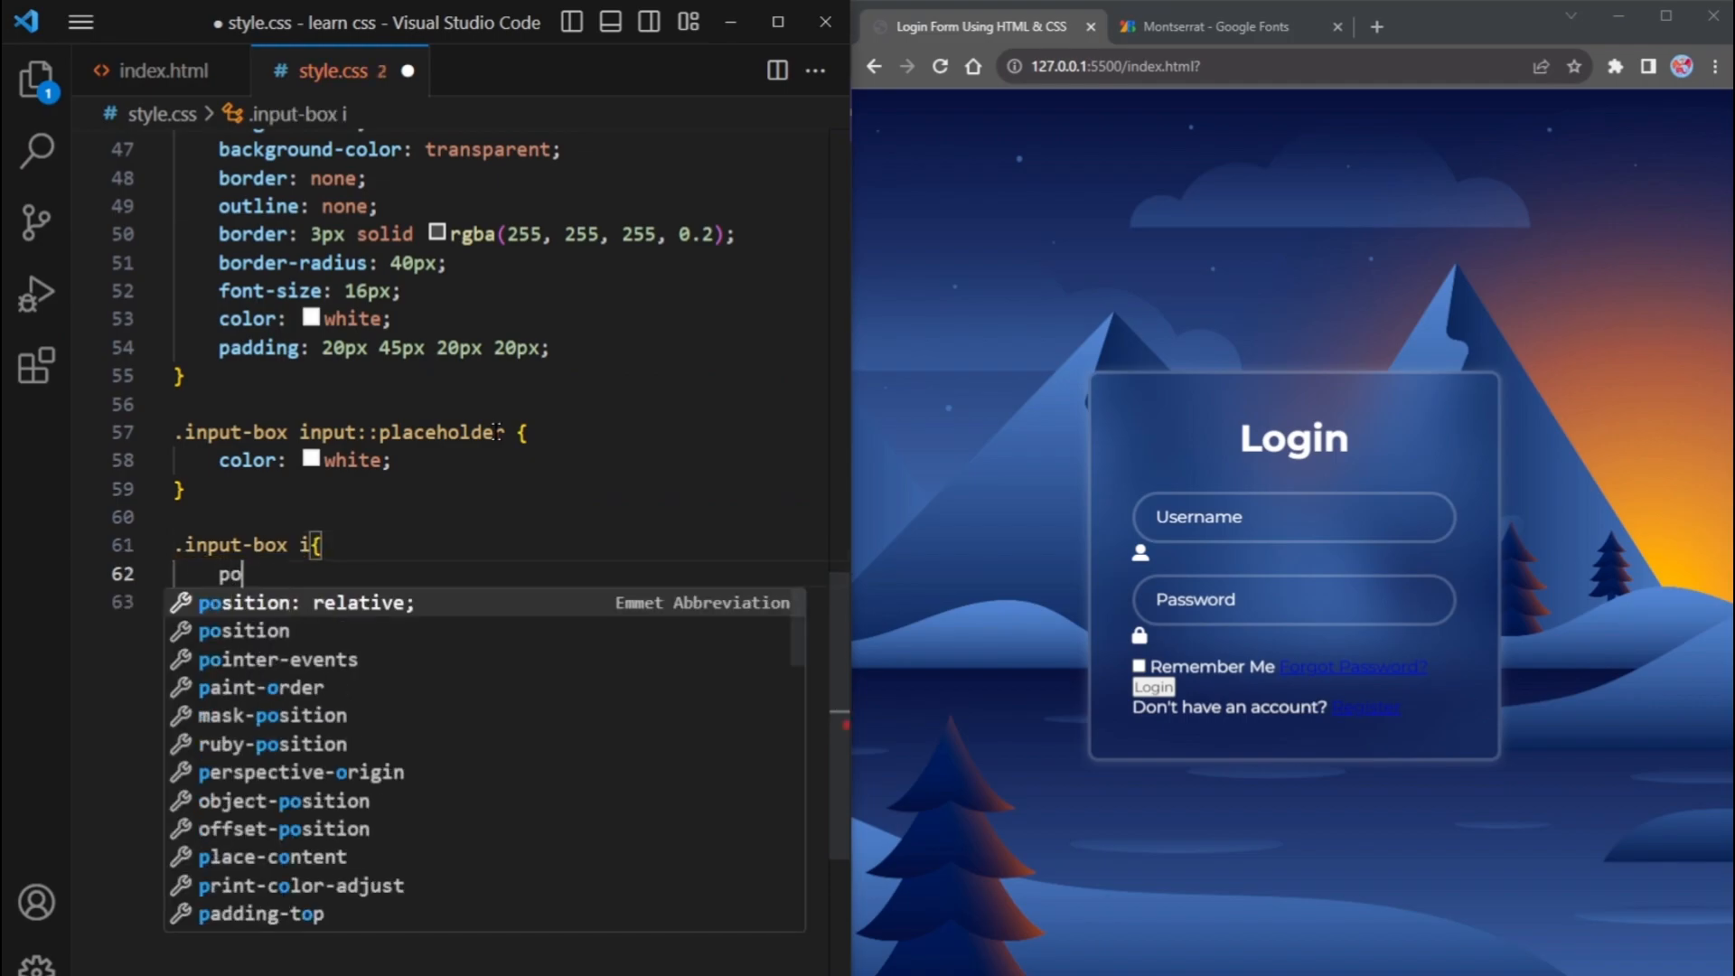
type("sition: absolute;")
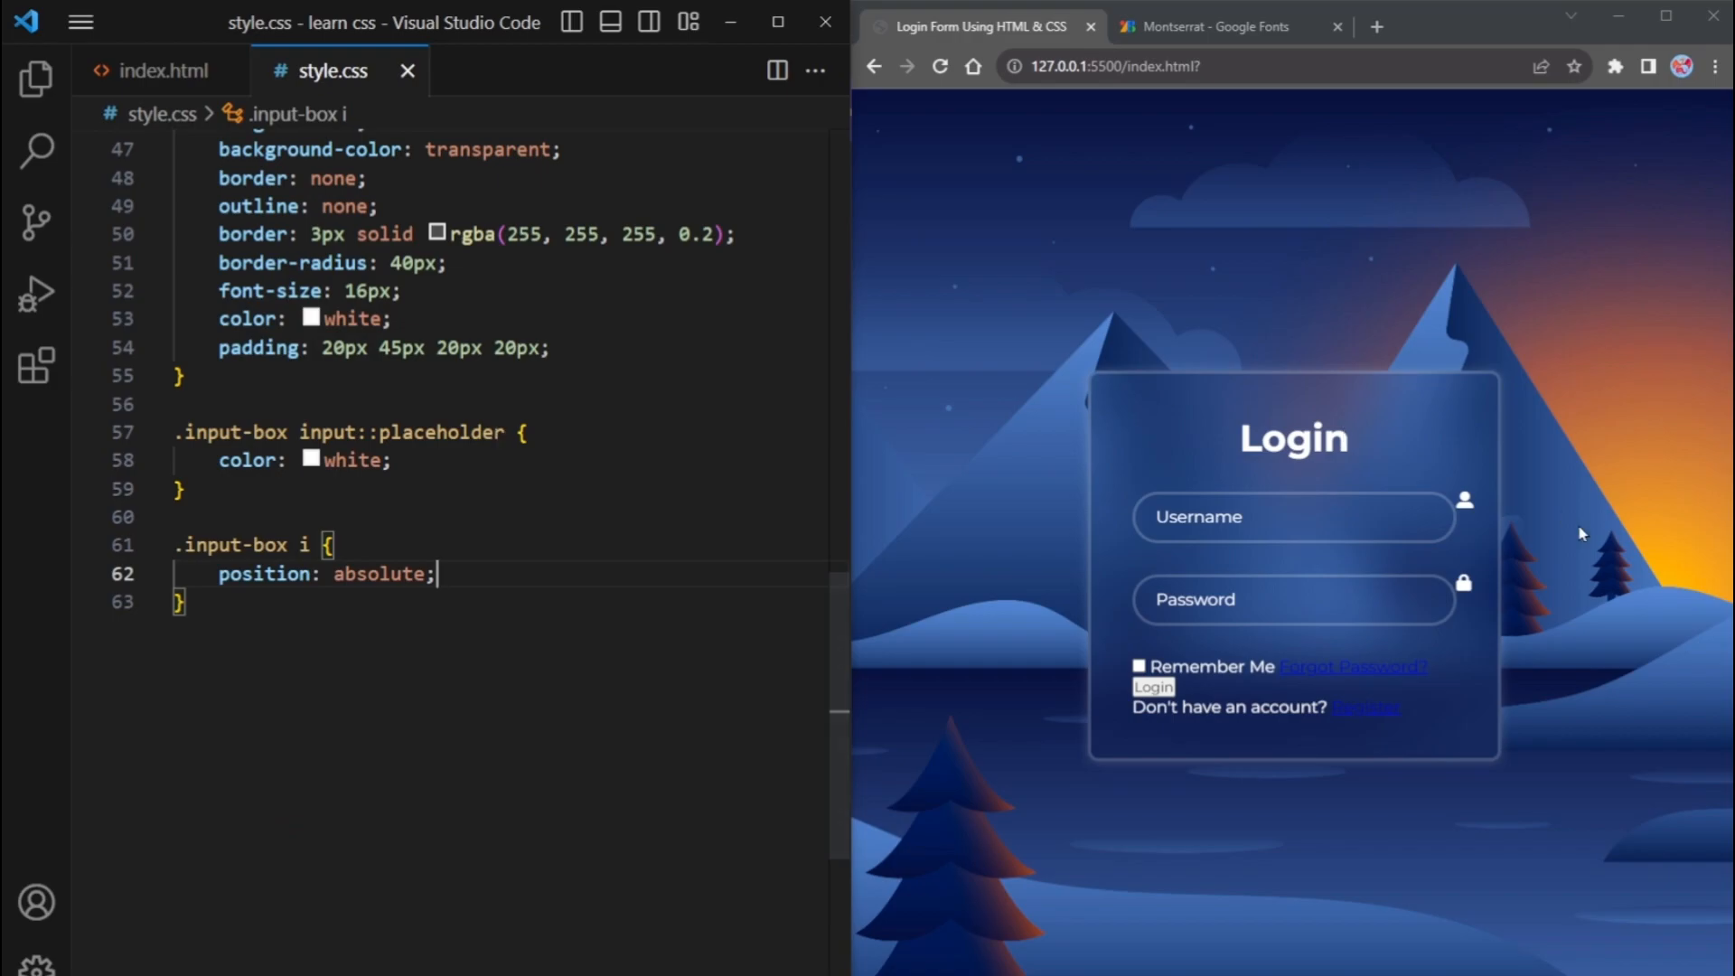
type("right: ;")
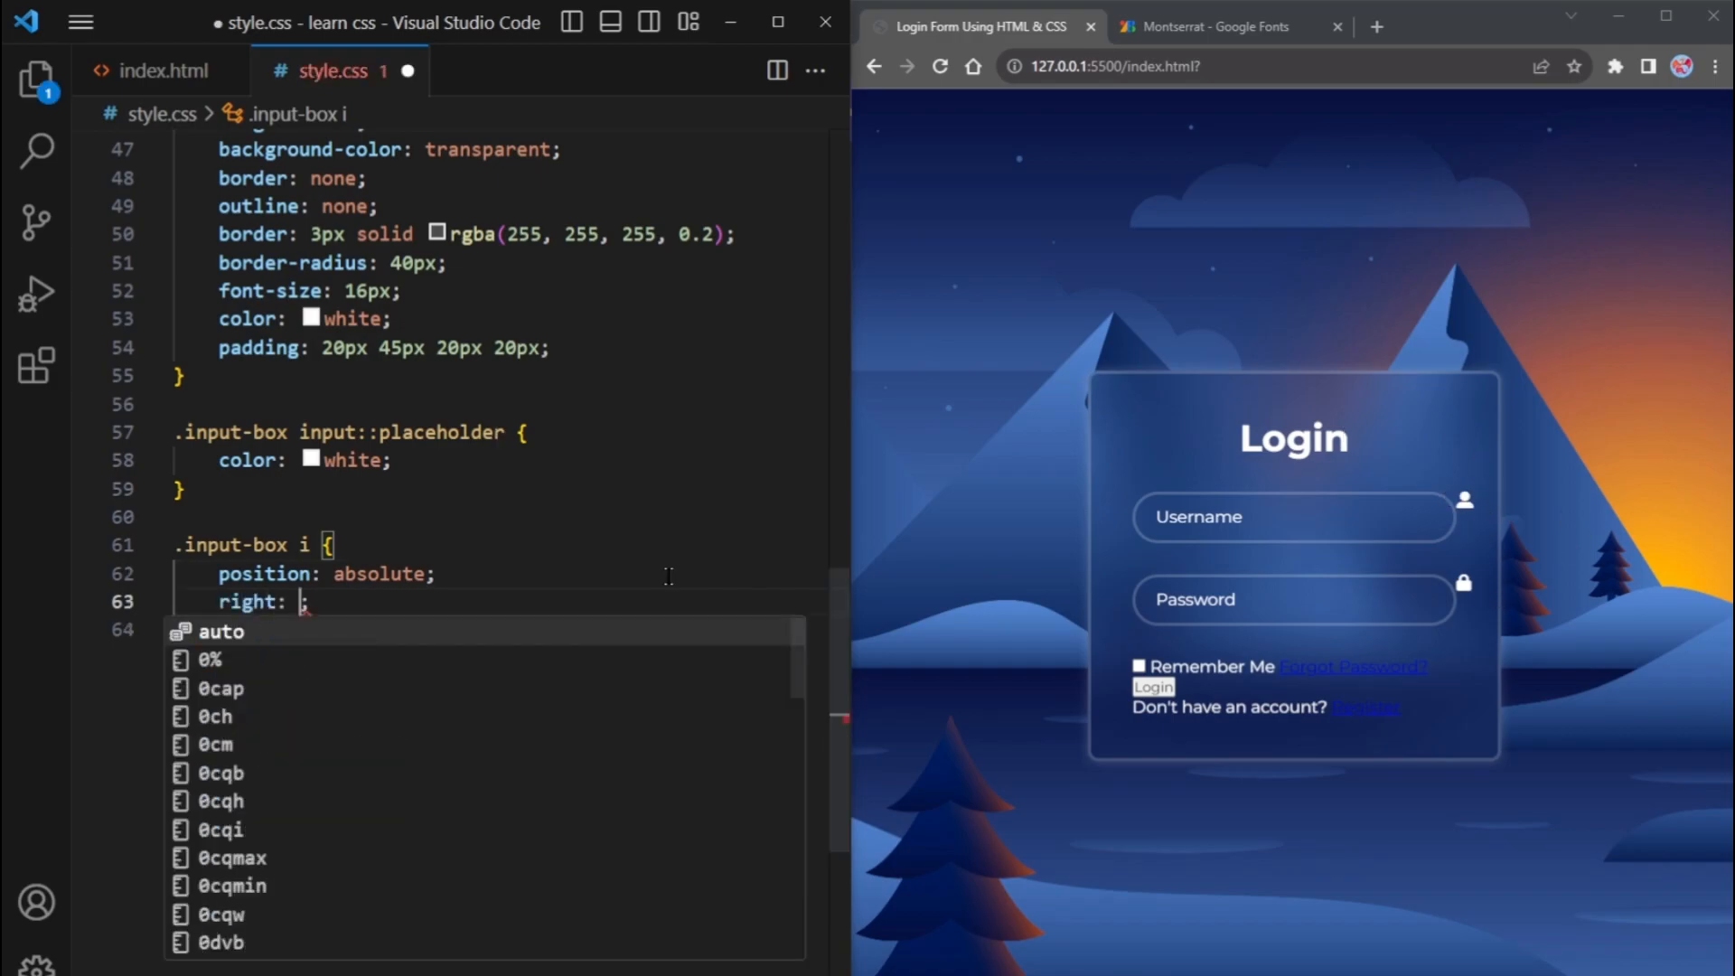
type("20px;")
left_click(501, 629)
type("top: 50%;")
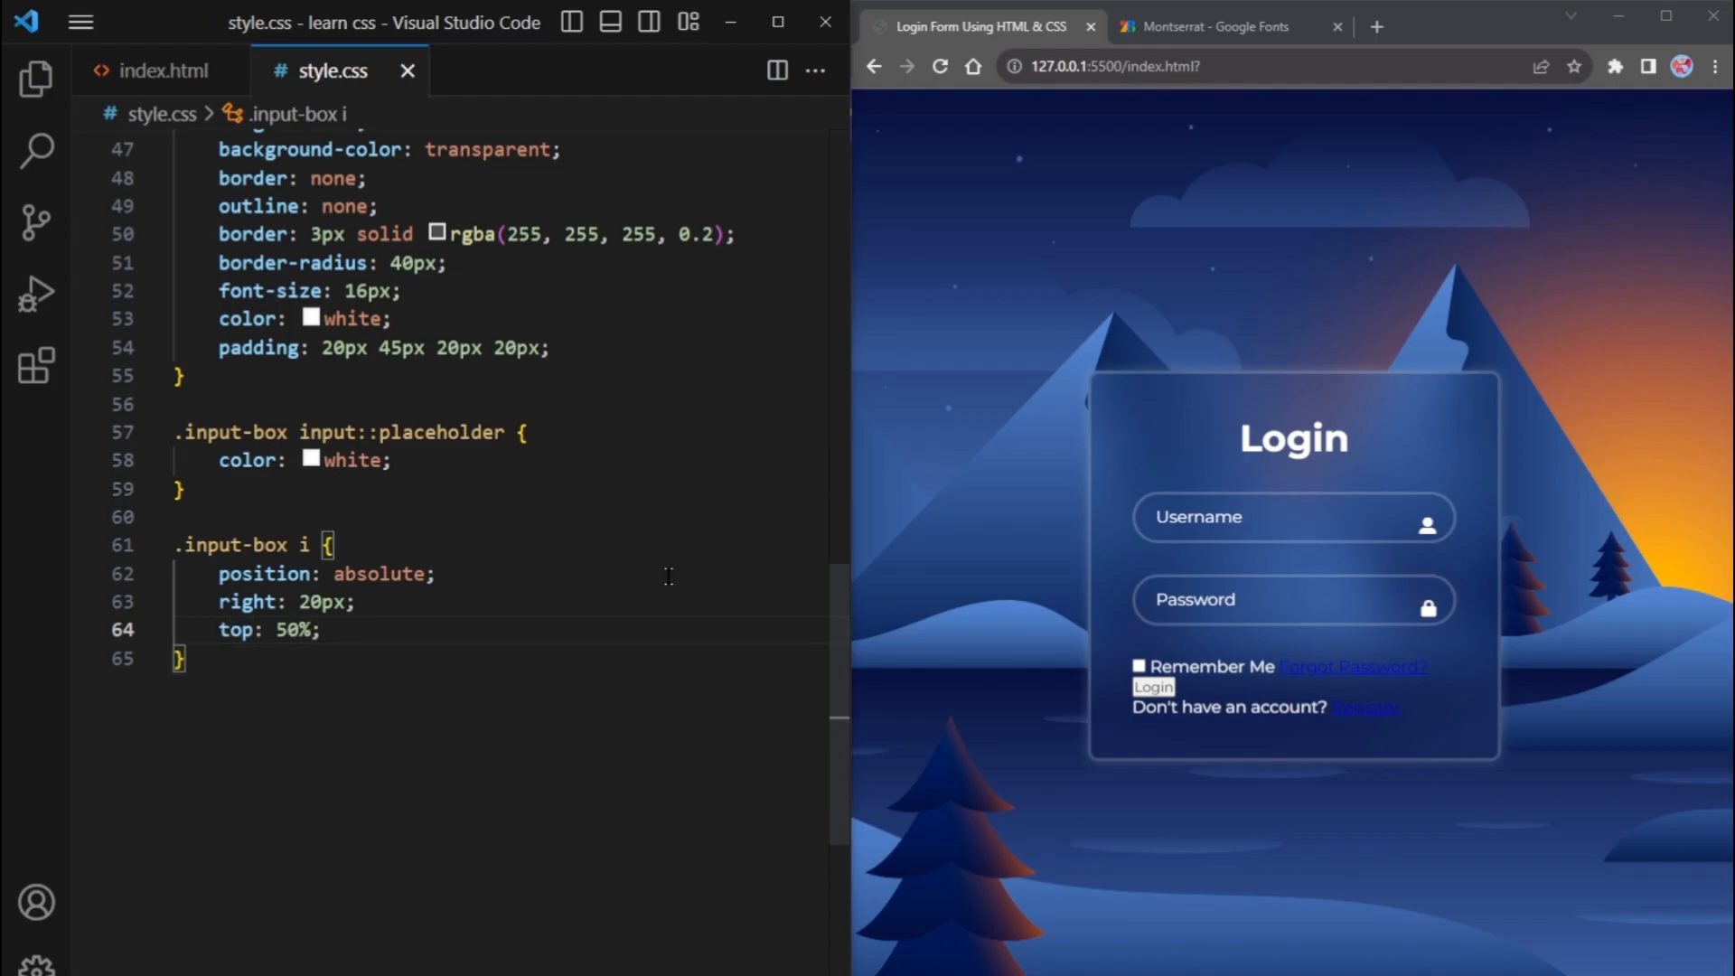
type("transform: translateY(-50%);")
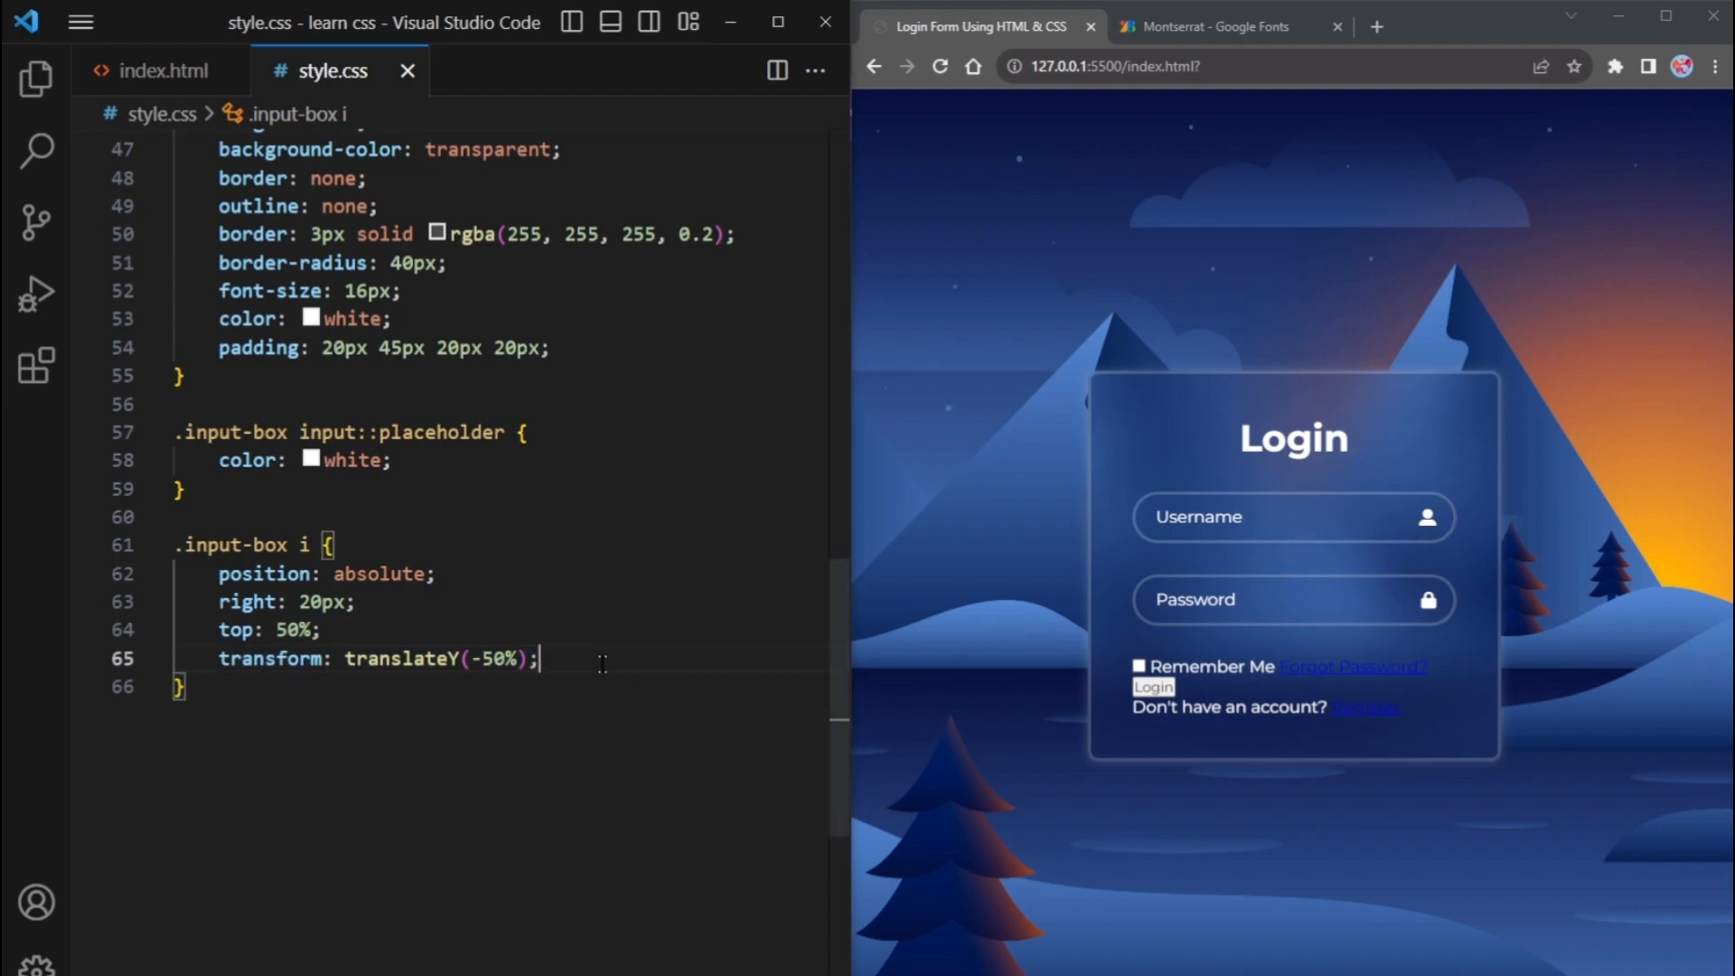
mouse_move(658, 665)
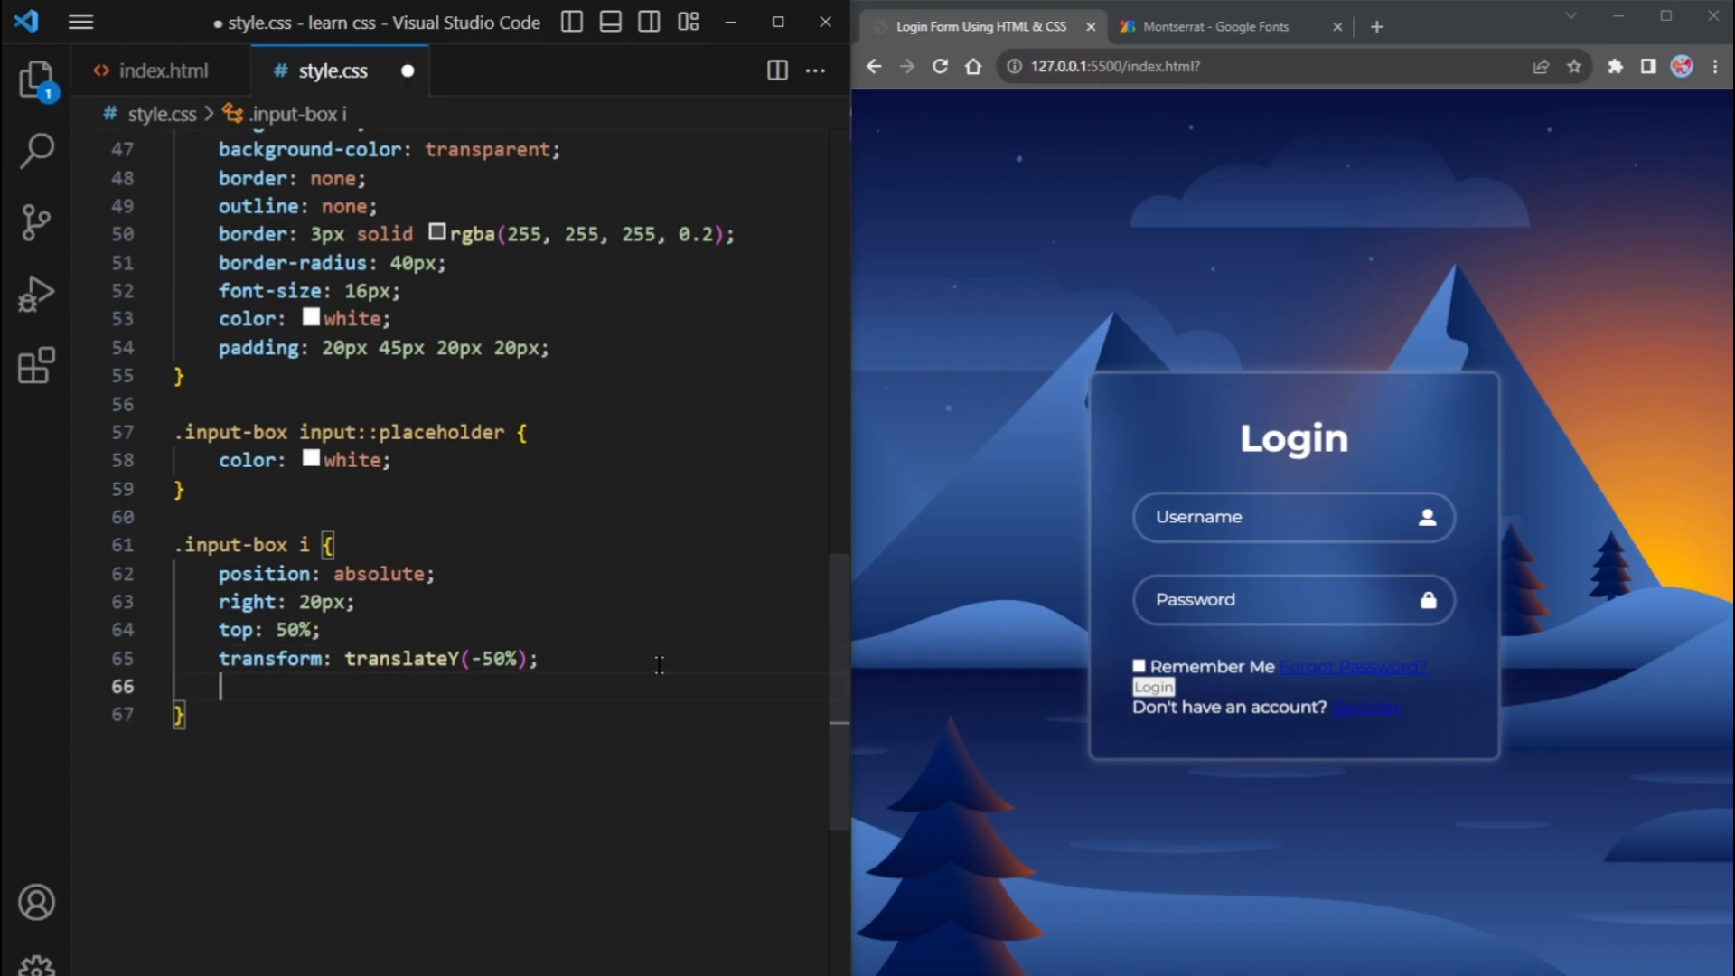
type("font-size: 20px;")
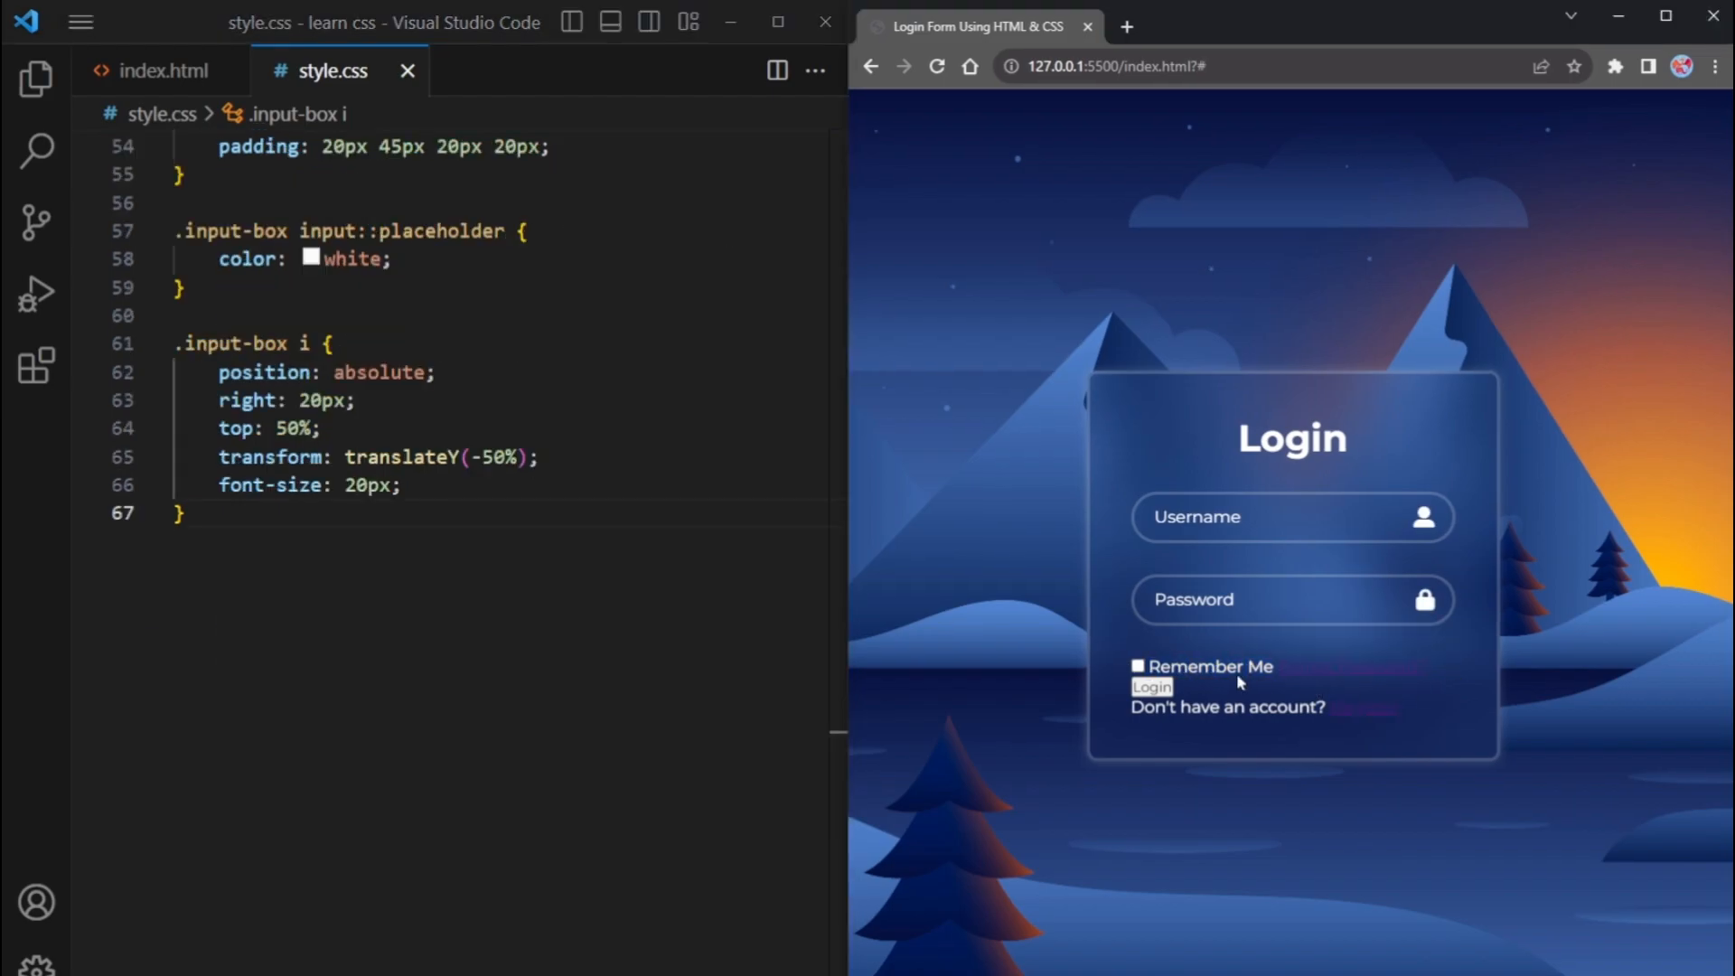
Look up the remember-forgot class name in index.html and return to the stylesheet
left_click(166, 71)
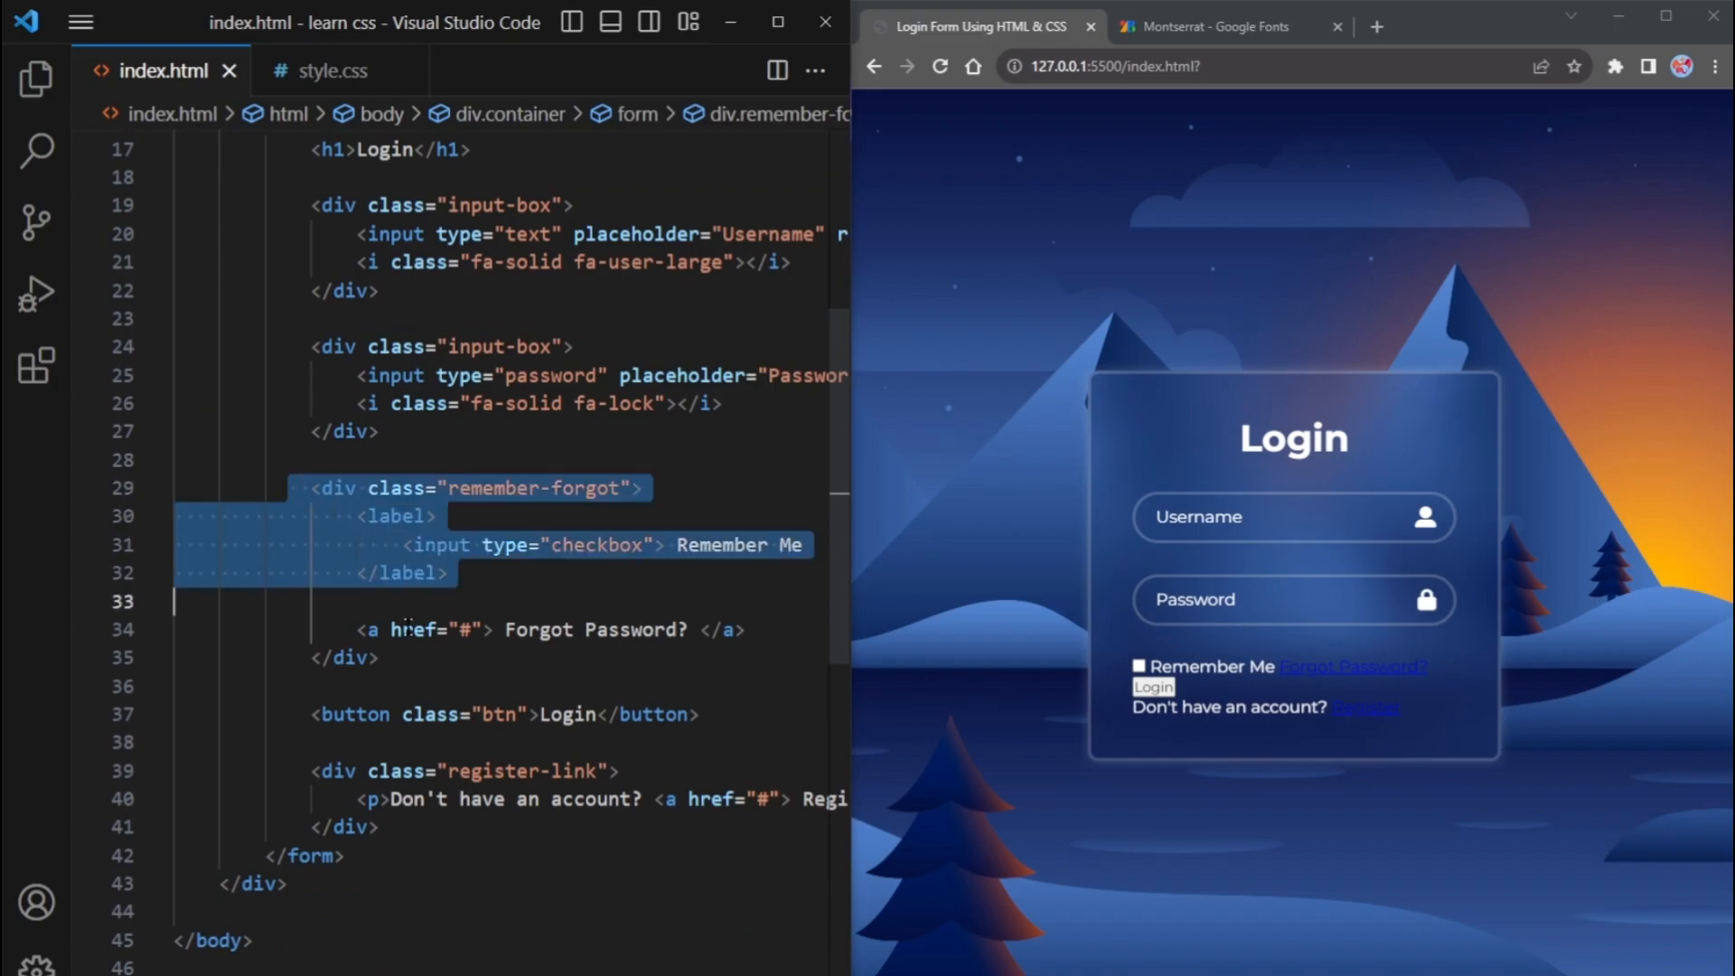
double_click(535, 488)
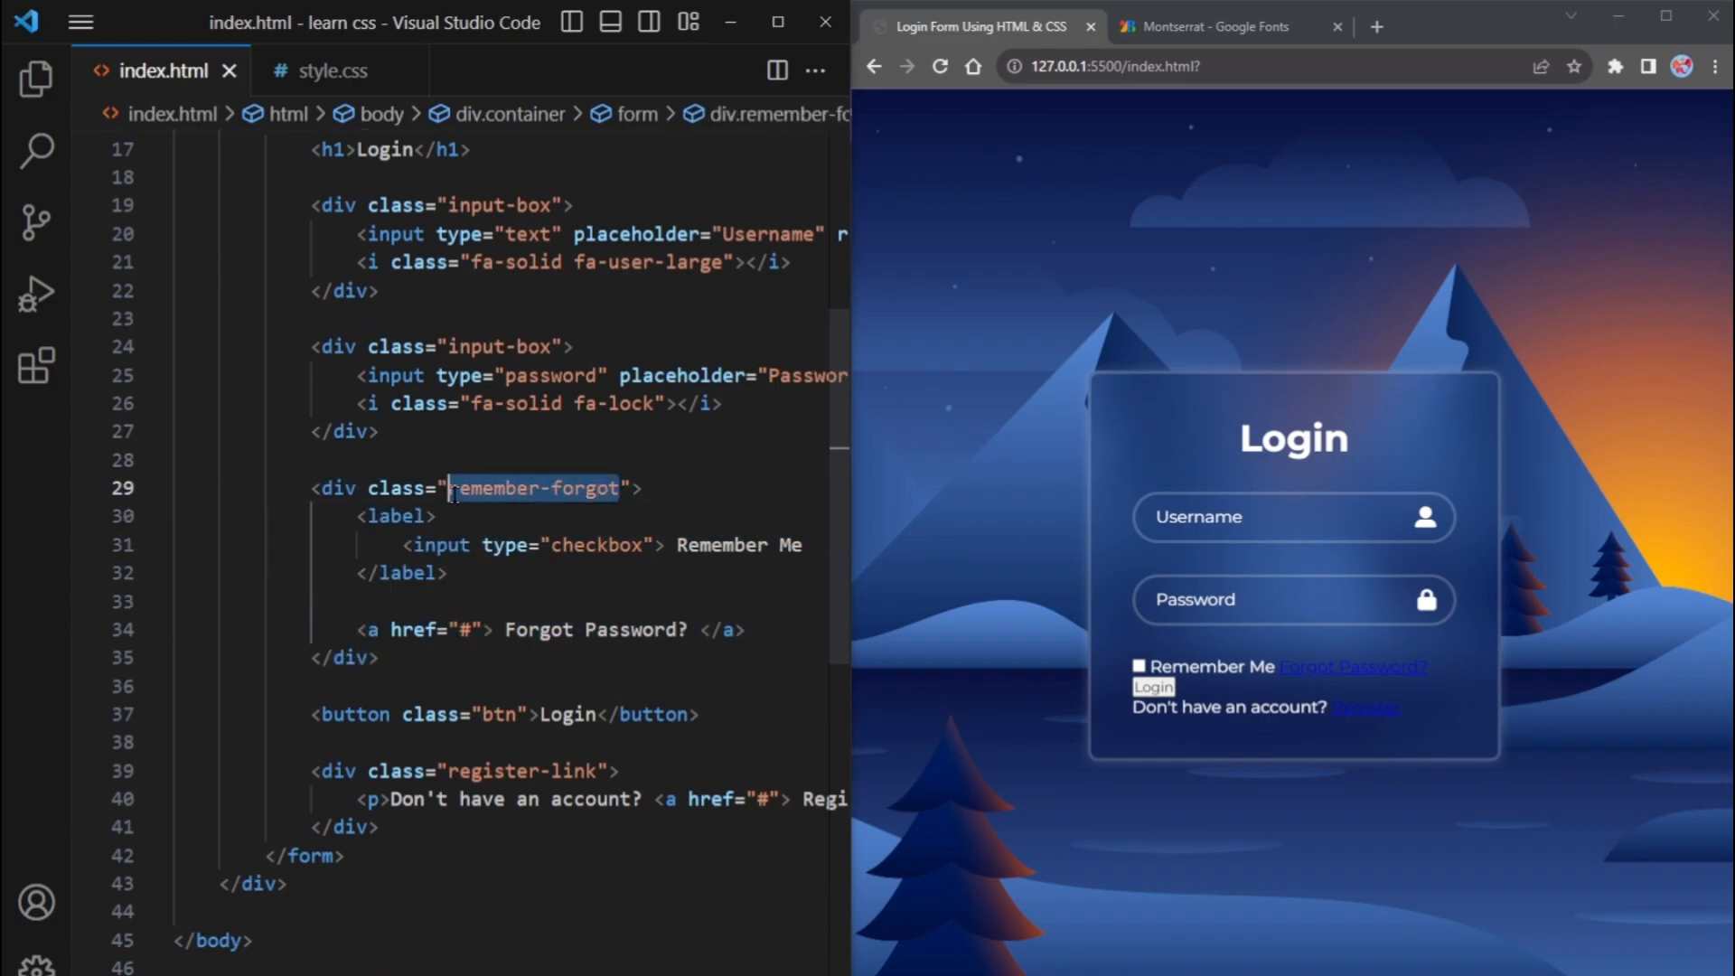
left_click(330, 70)
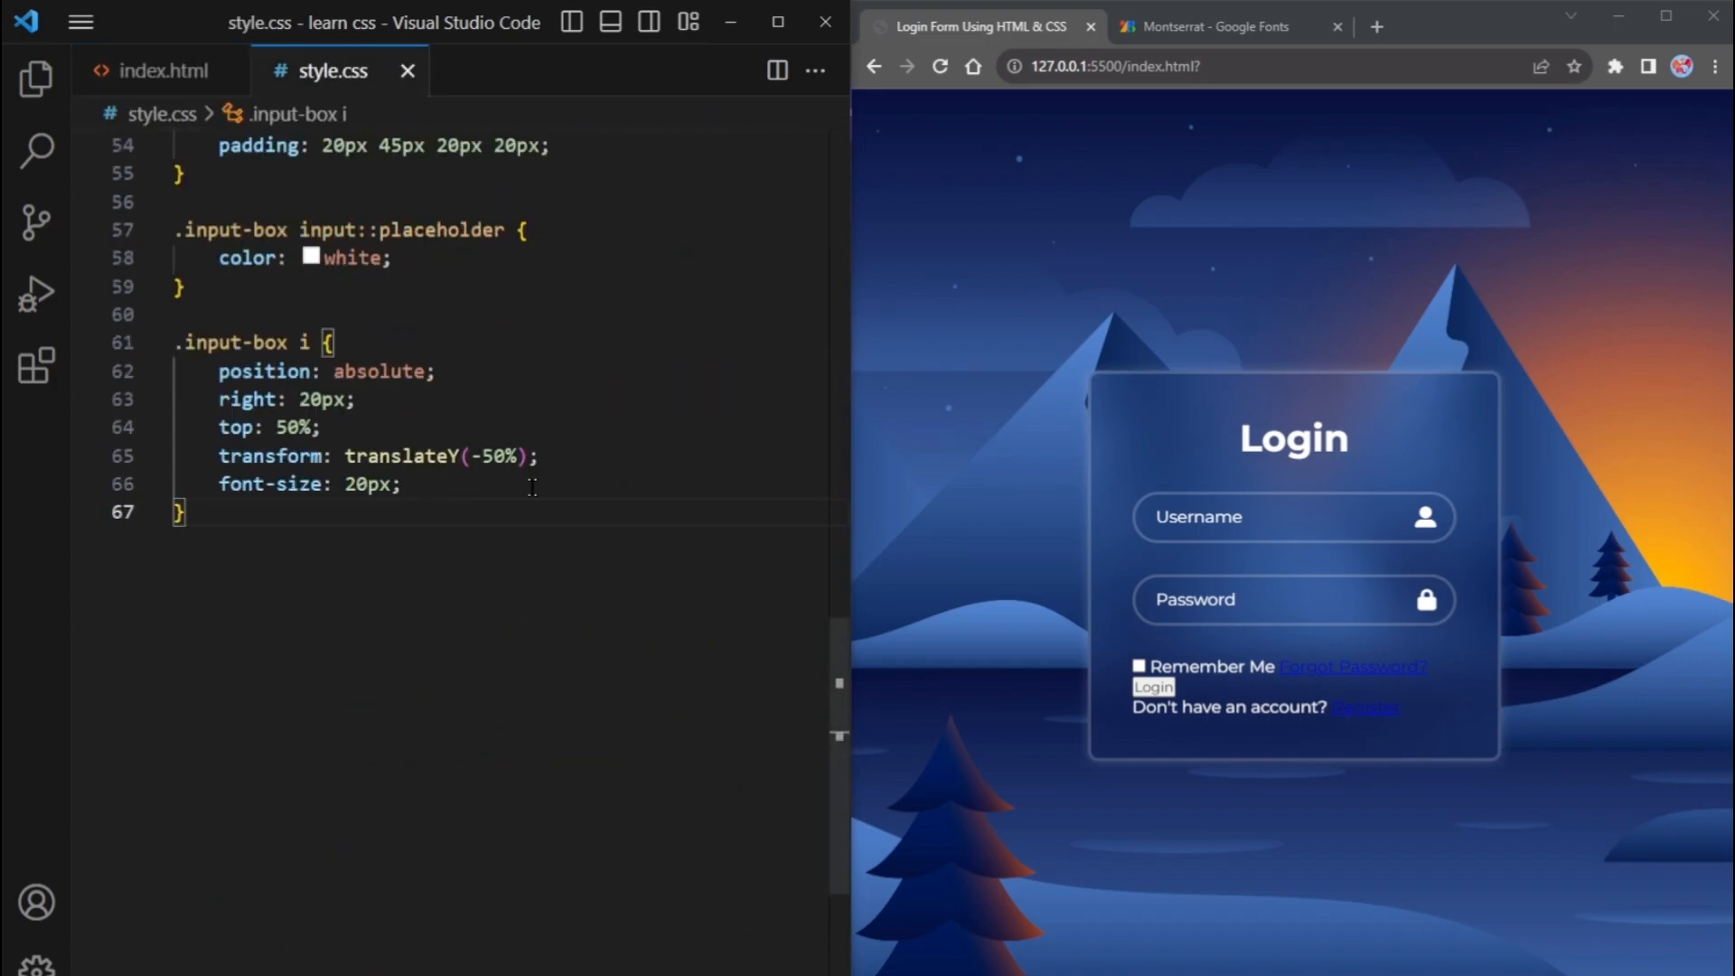
Create .remember-forgot as a flex row with justify-content space-between
type(".remember-forgot{")
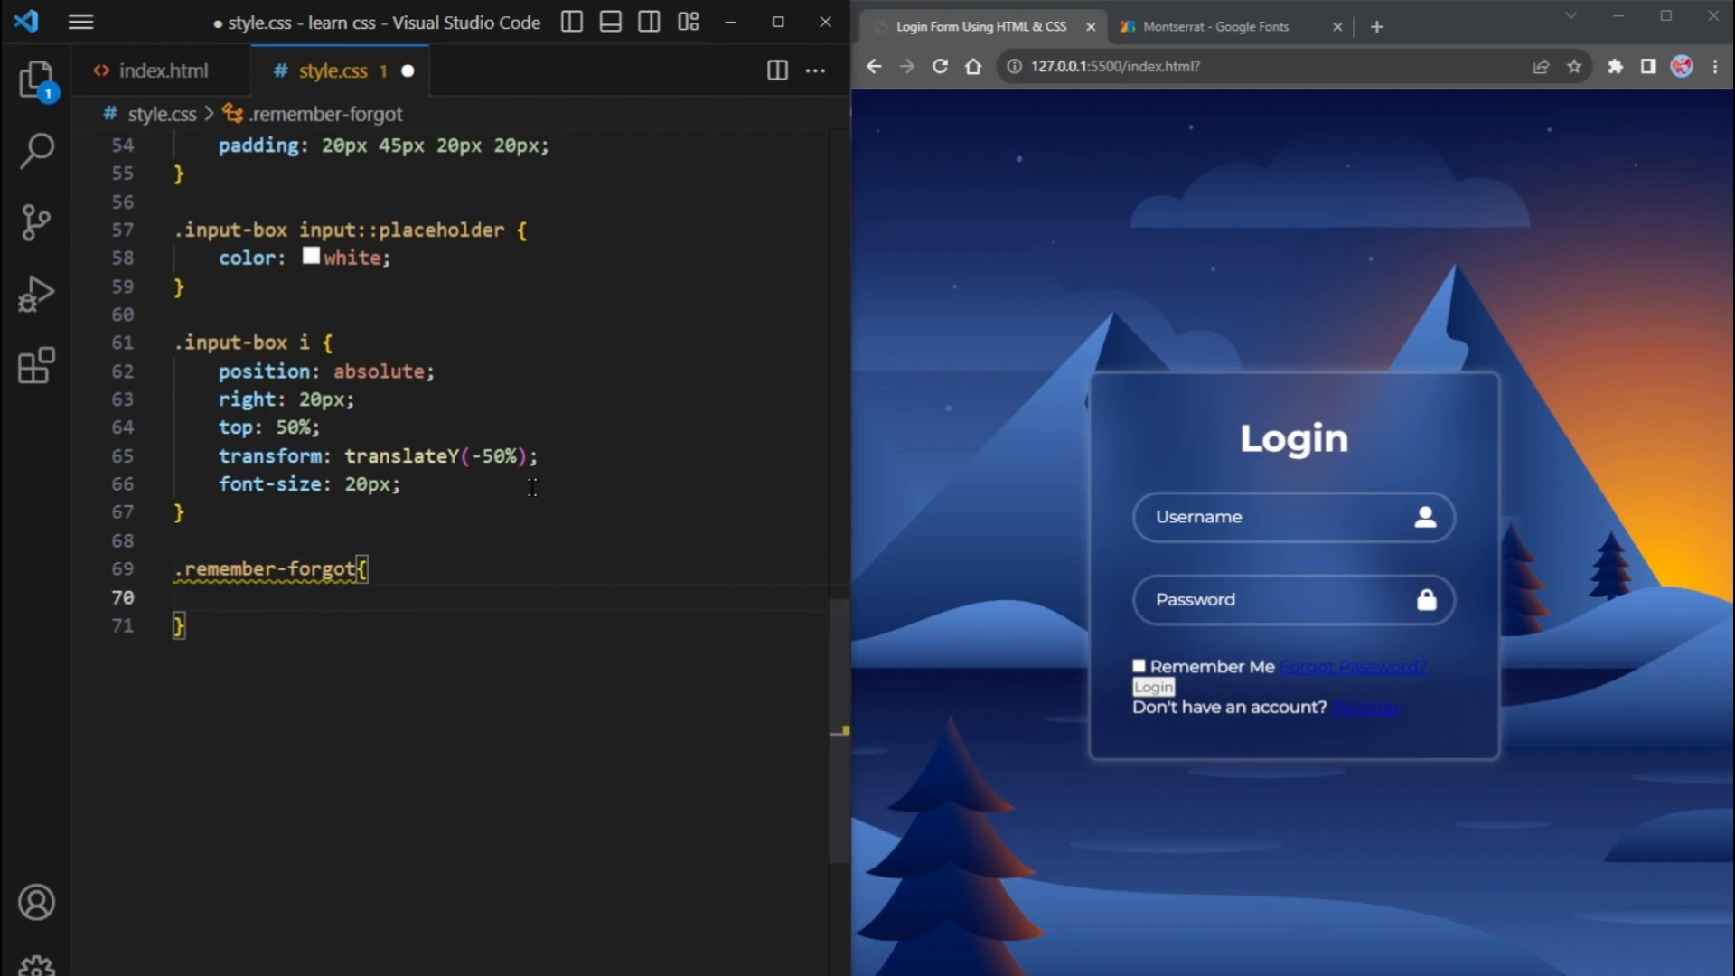
type("display: ;")
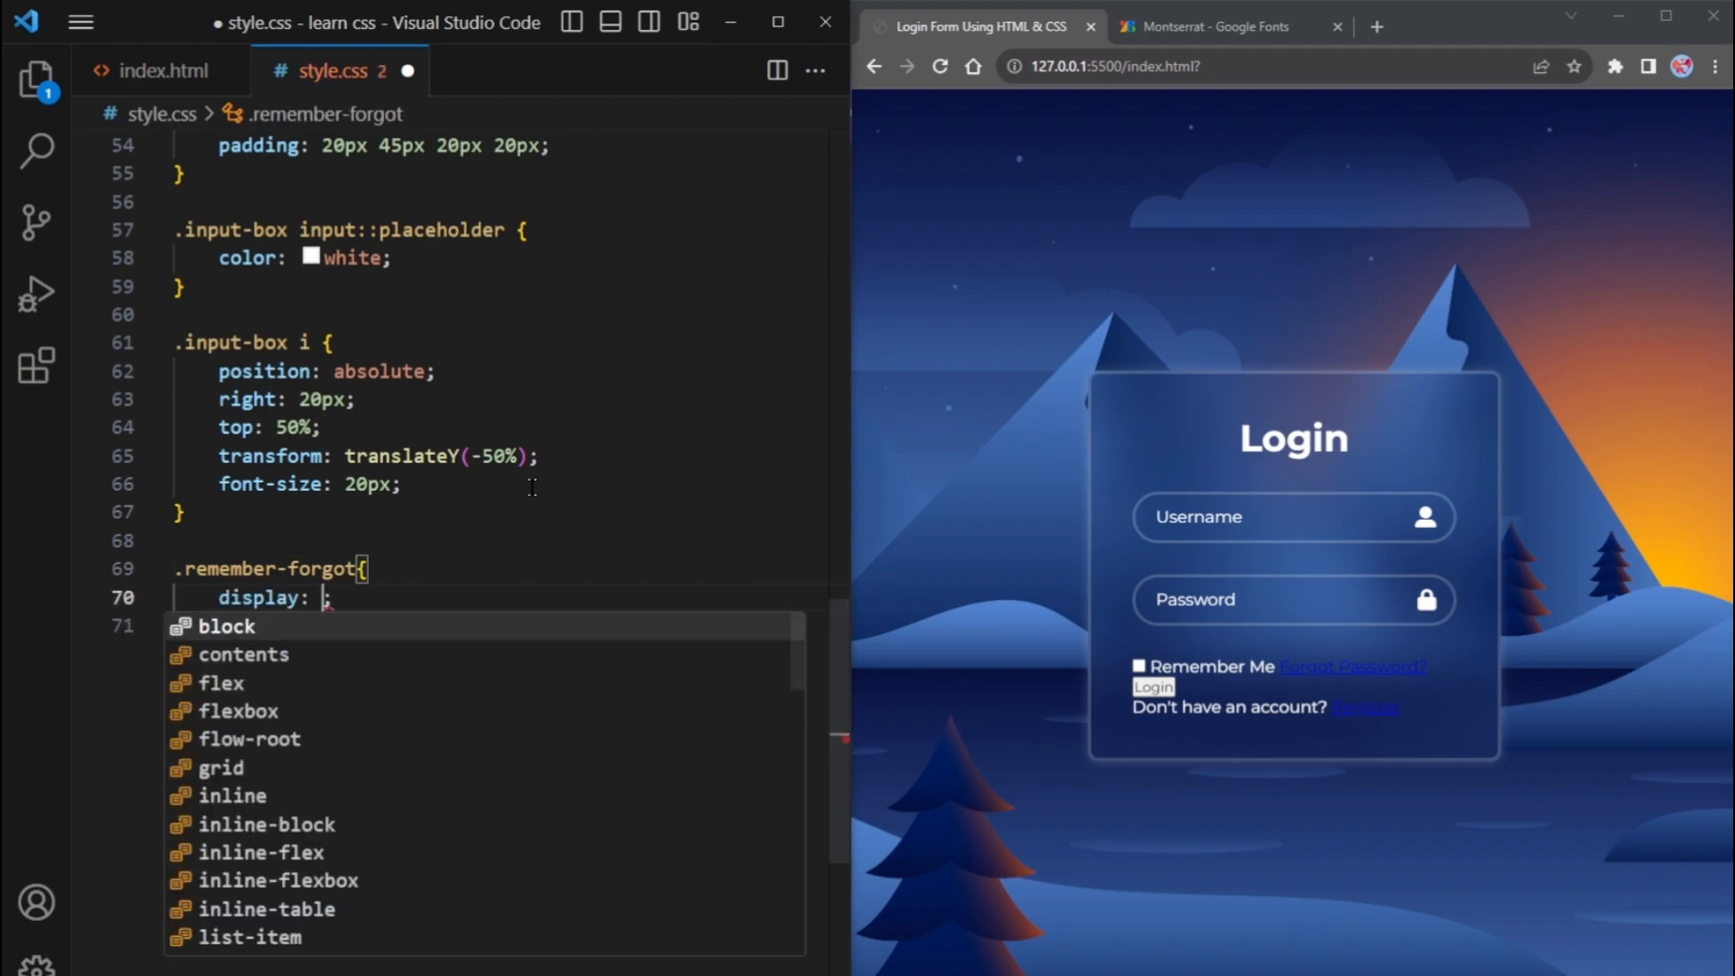
type("flex")
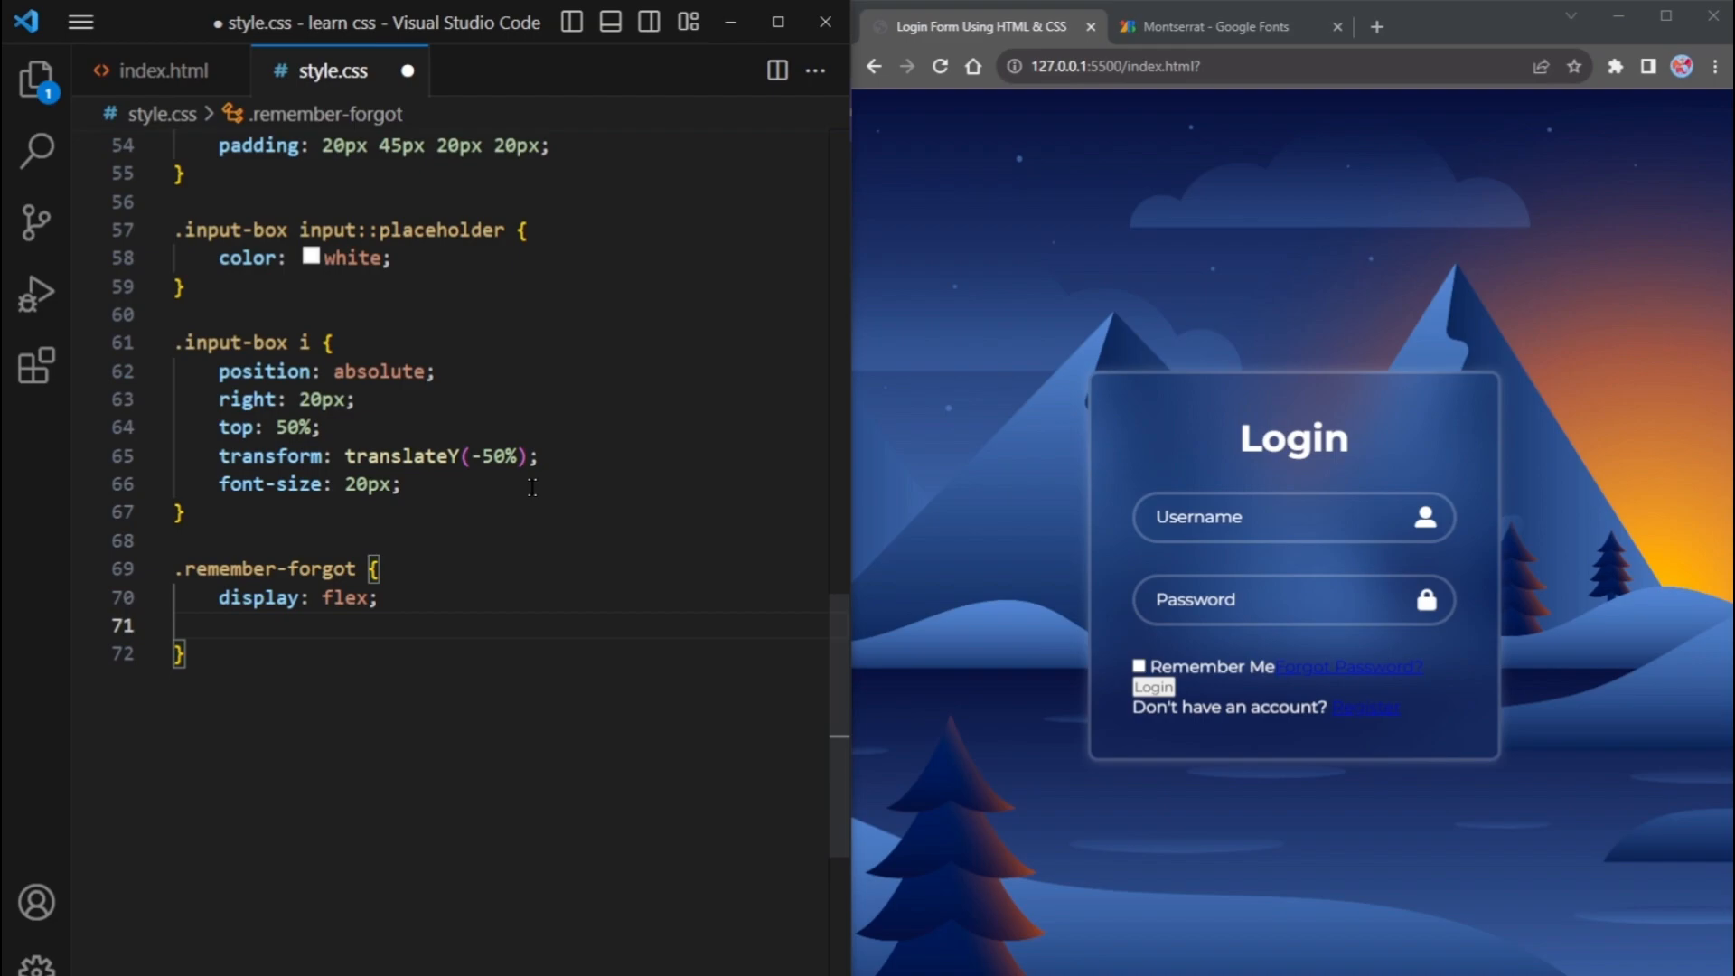
type("justify-content: space-between;")
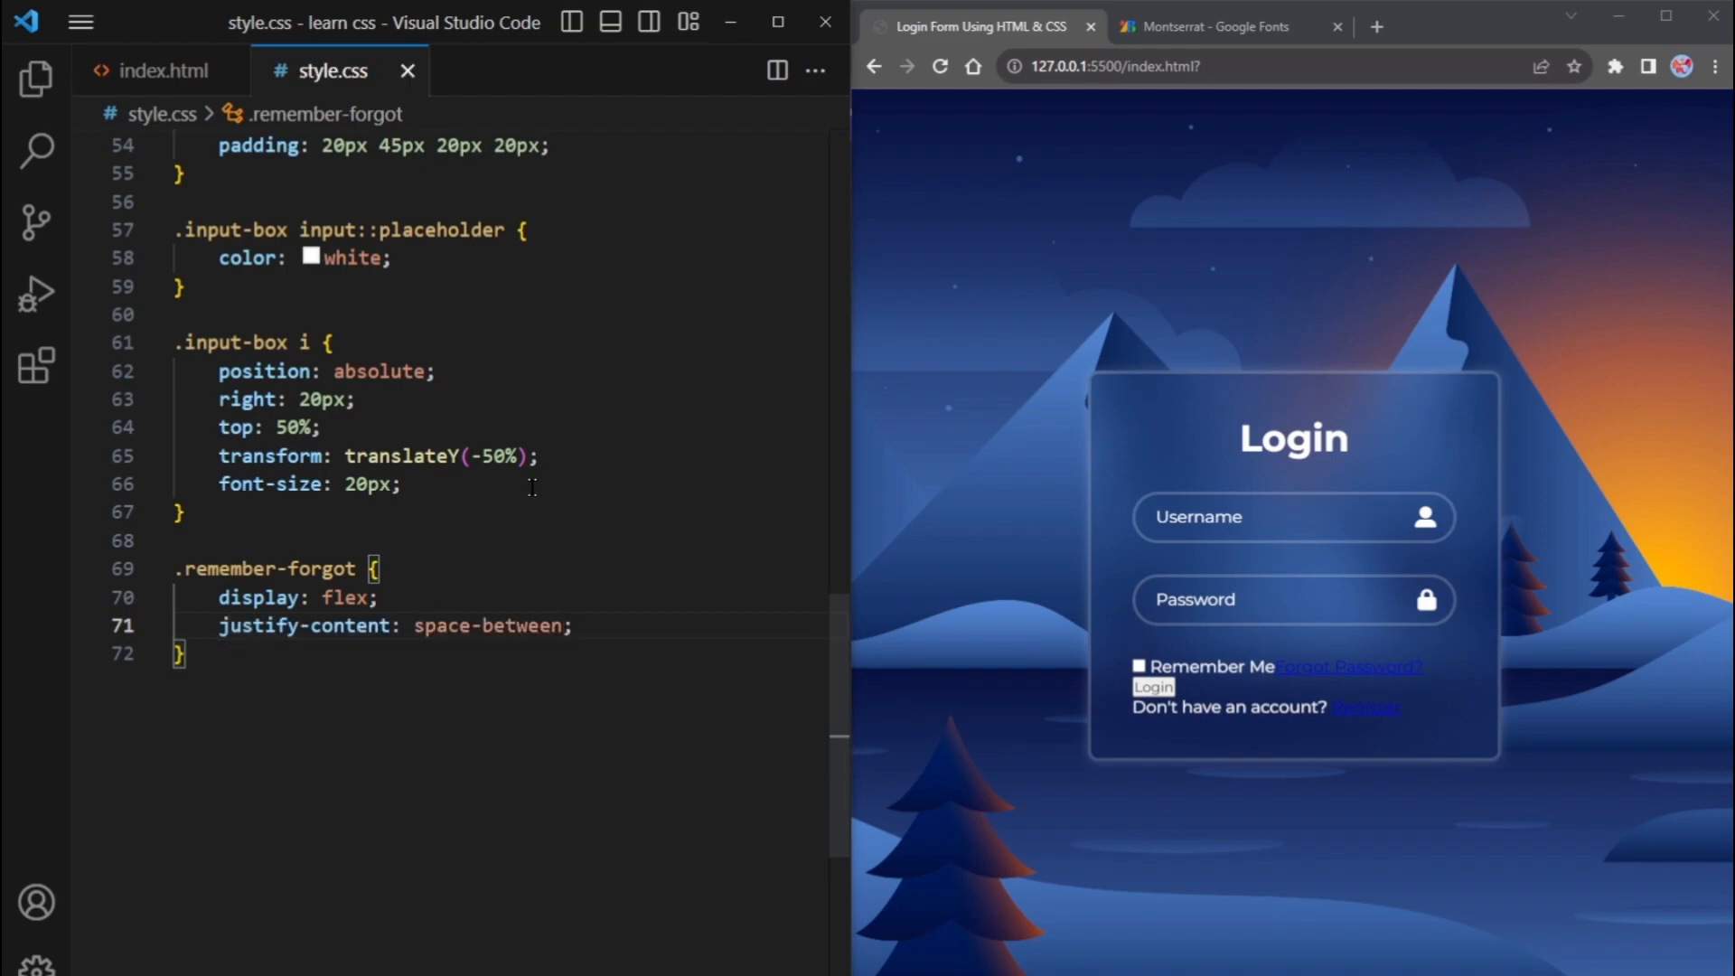
left_click(1139, 667)
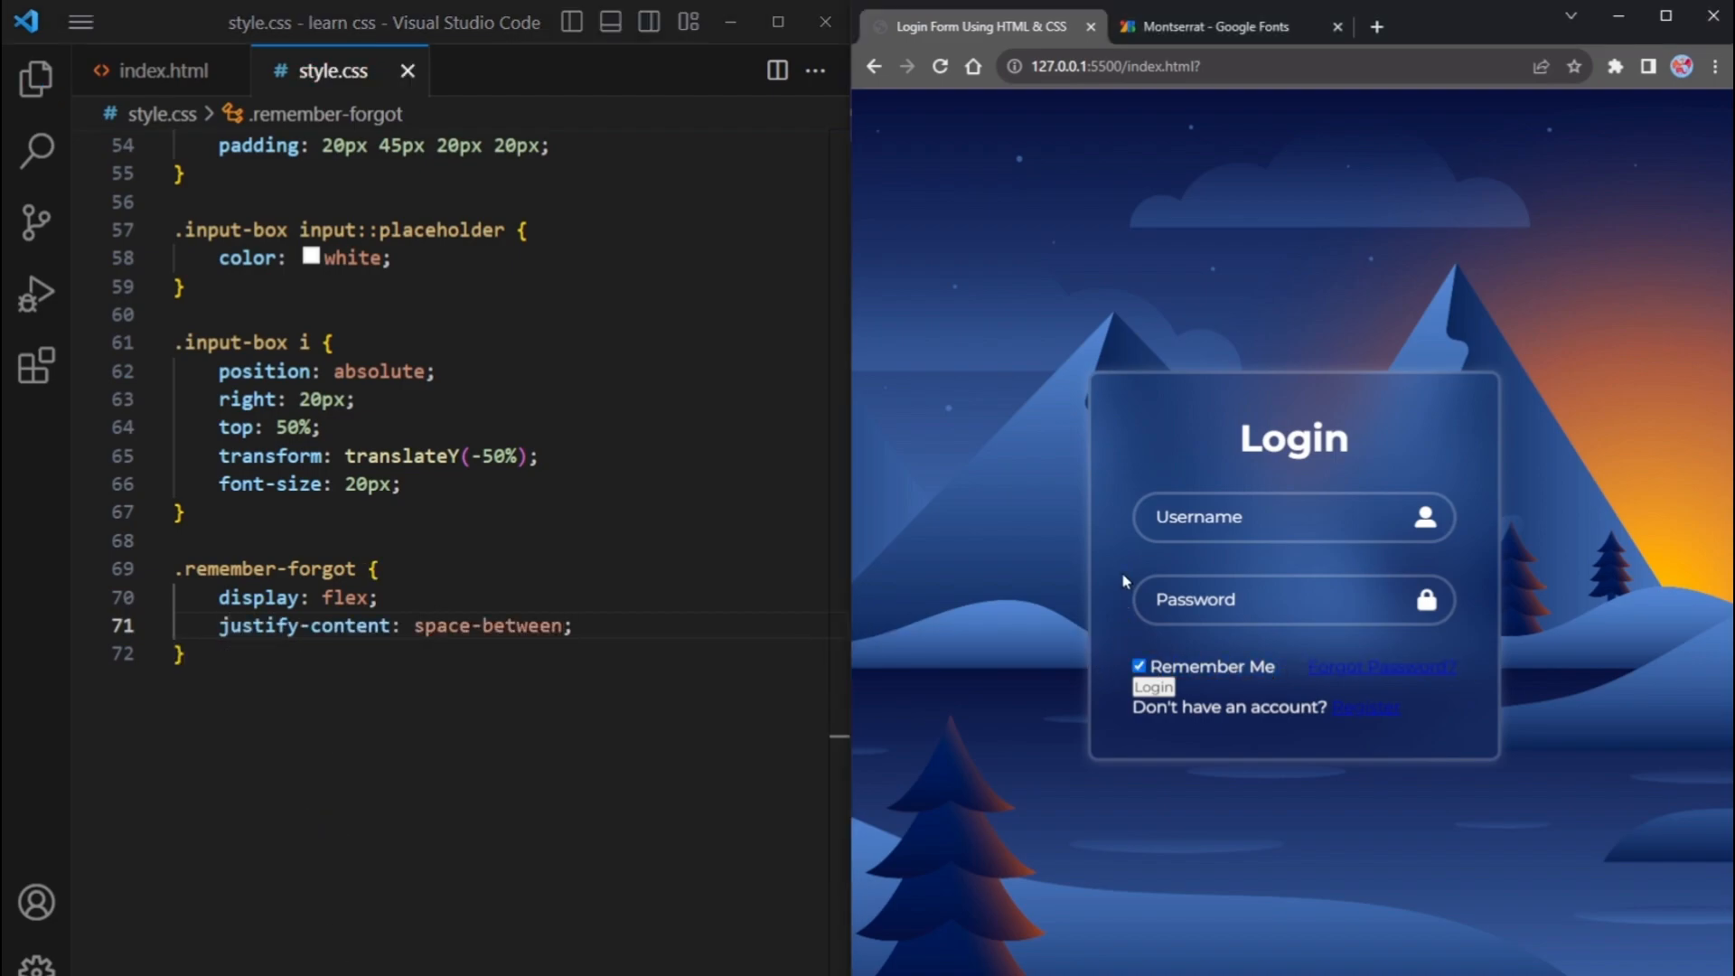
Give .remember-forgot a 14.5px font size and margin -15px 0 15px
type("font-")
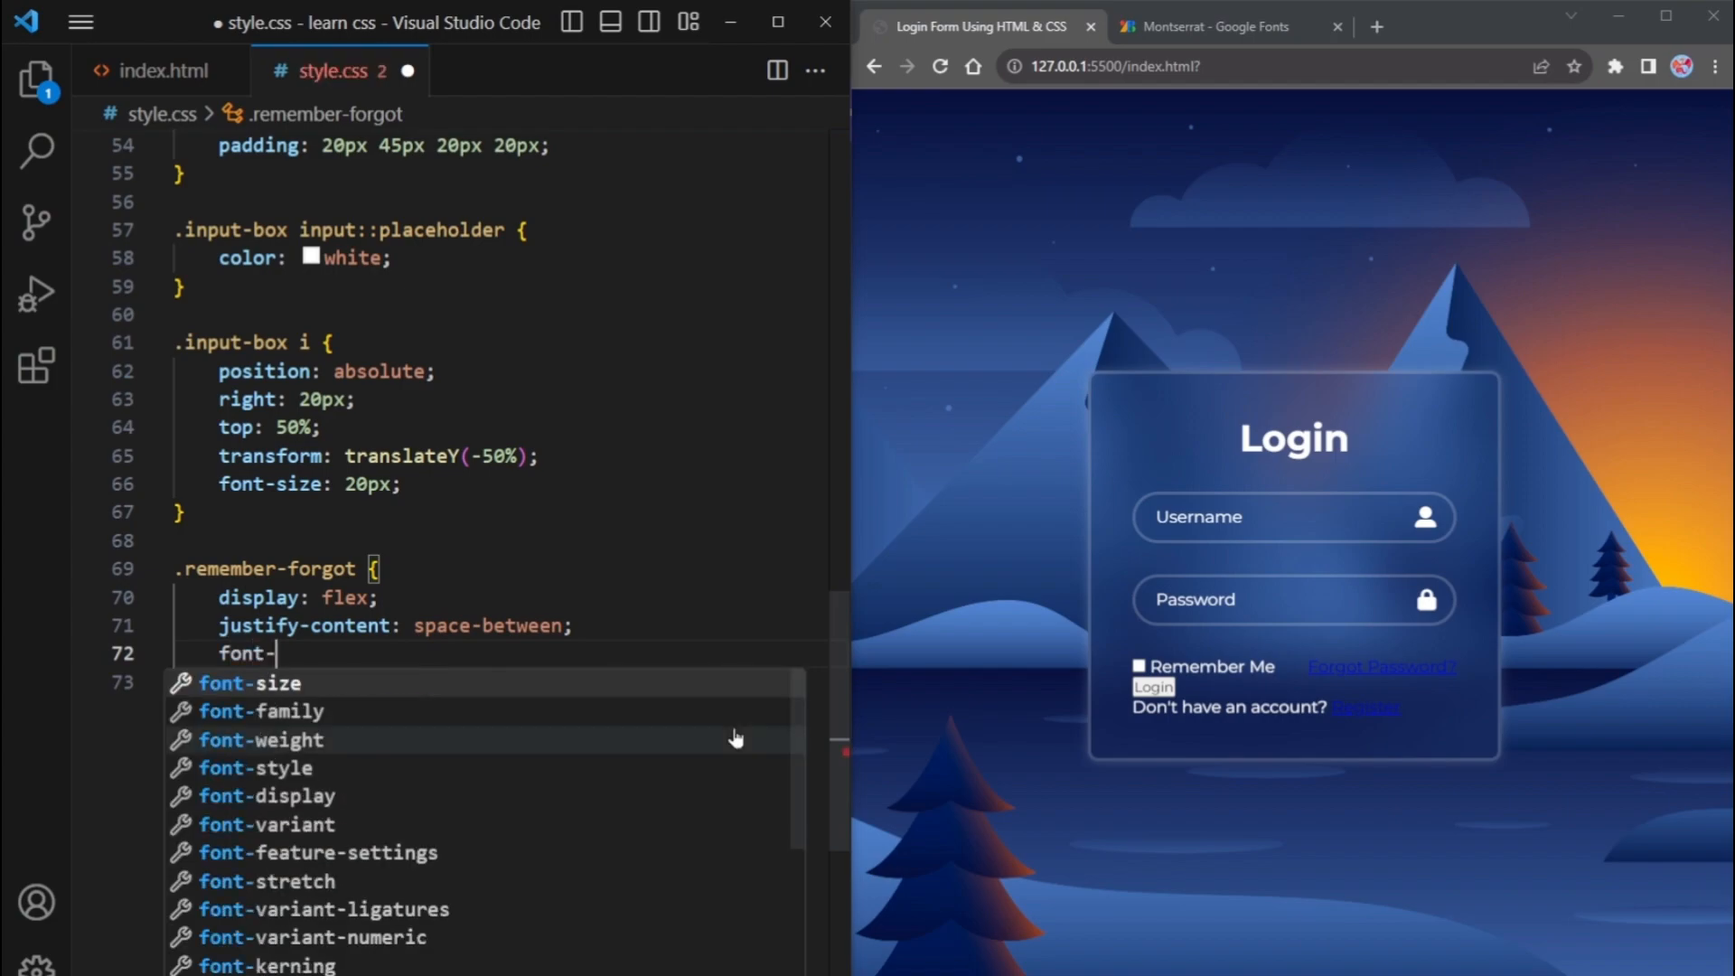
type("size: 14.5p")
type("margin: ;")
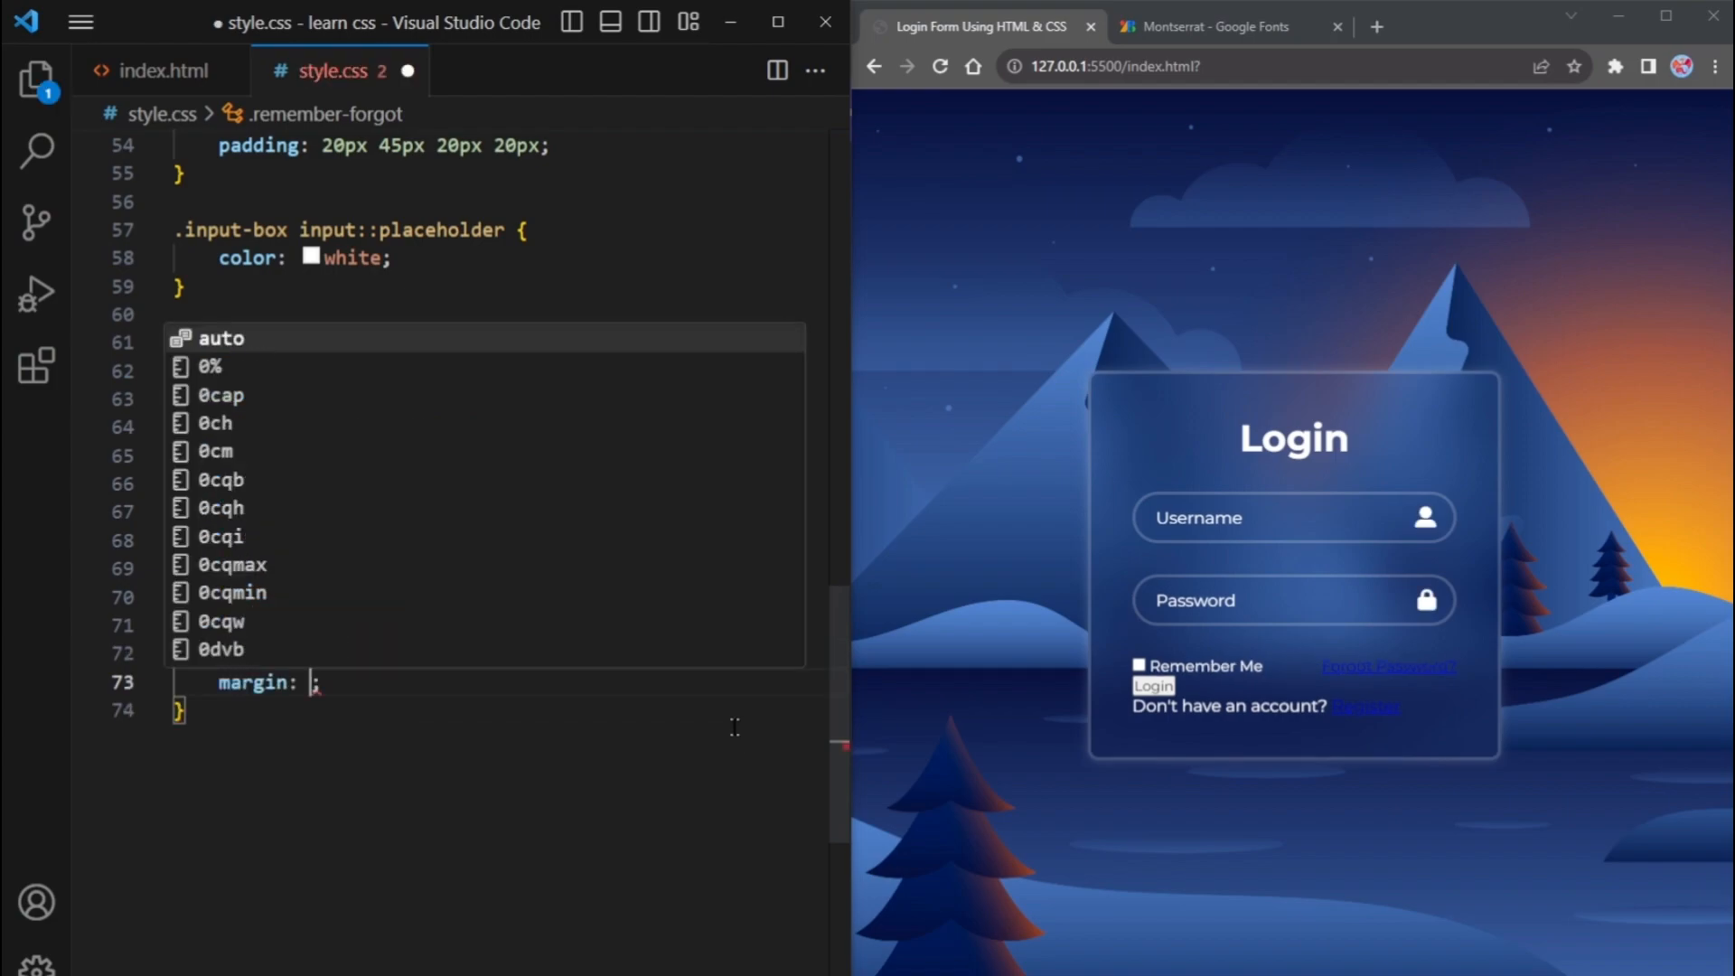
type("-15px 0")
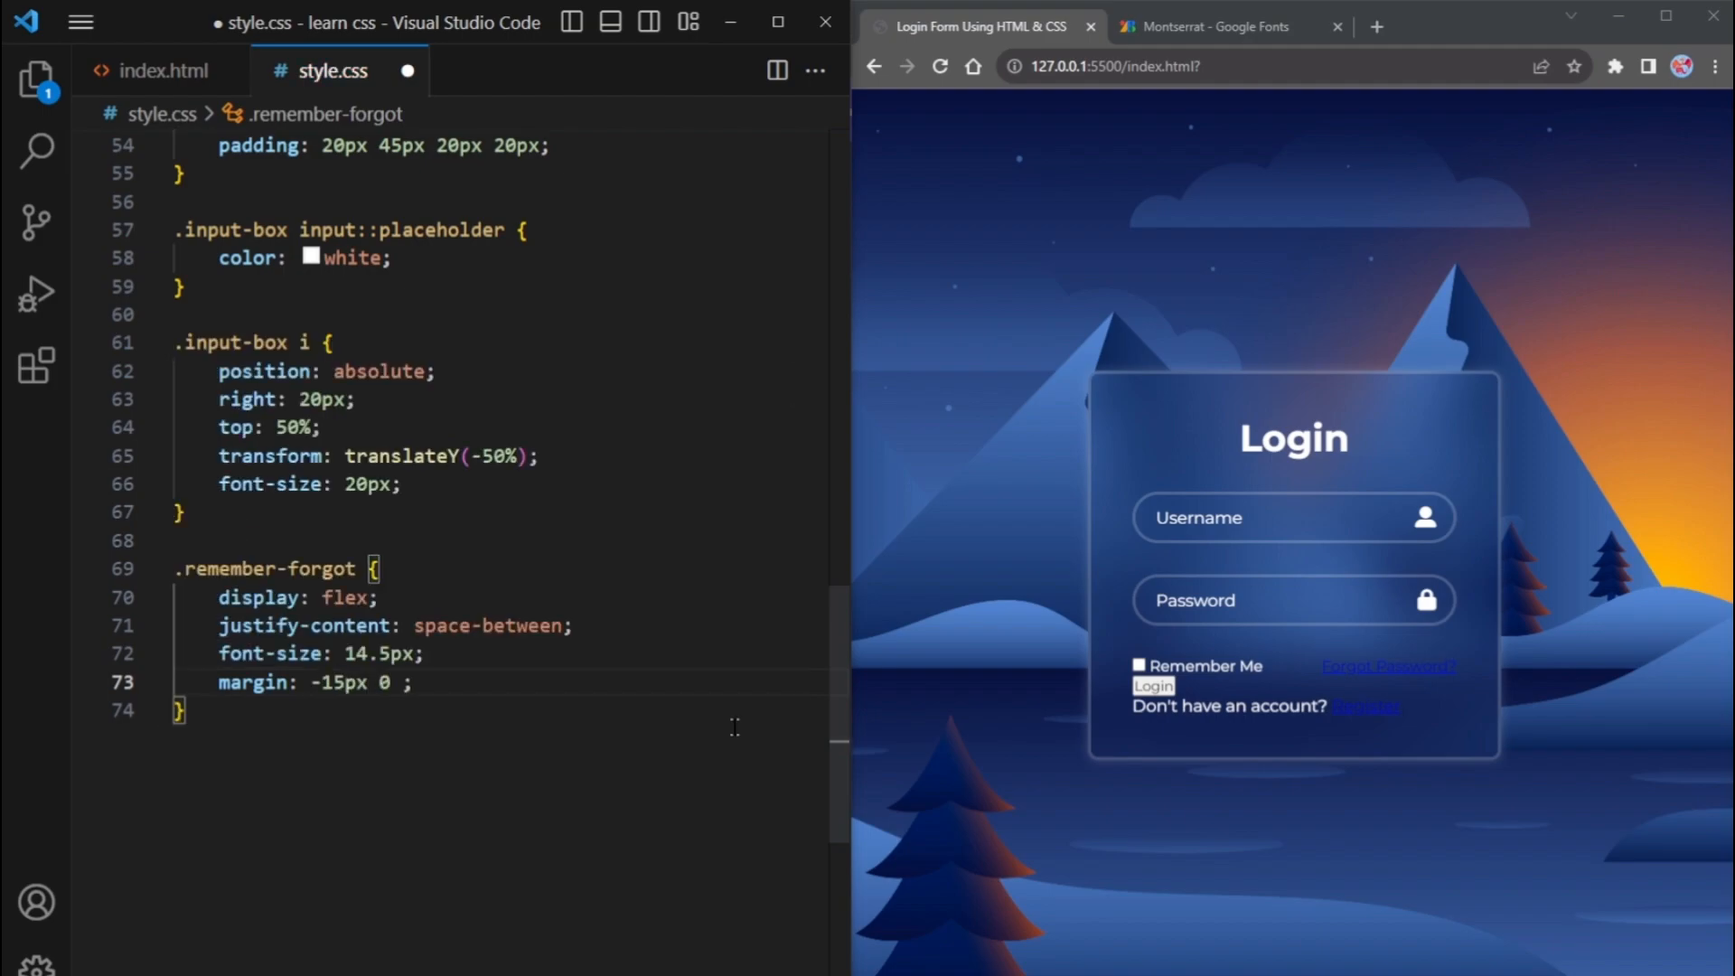
type("15px")
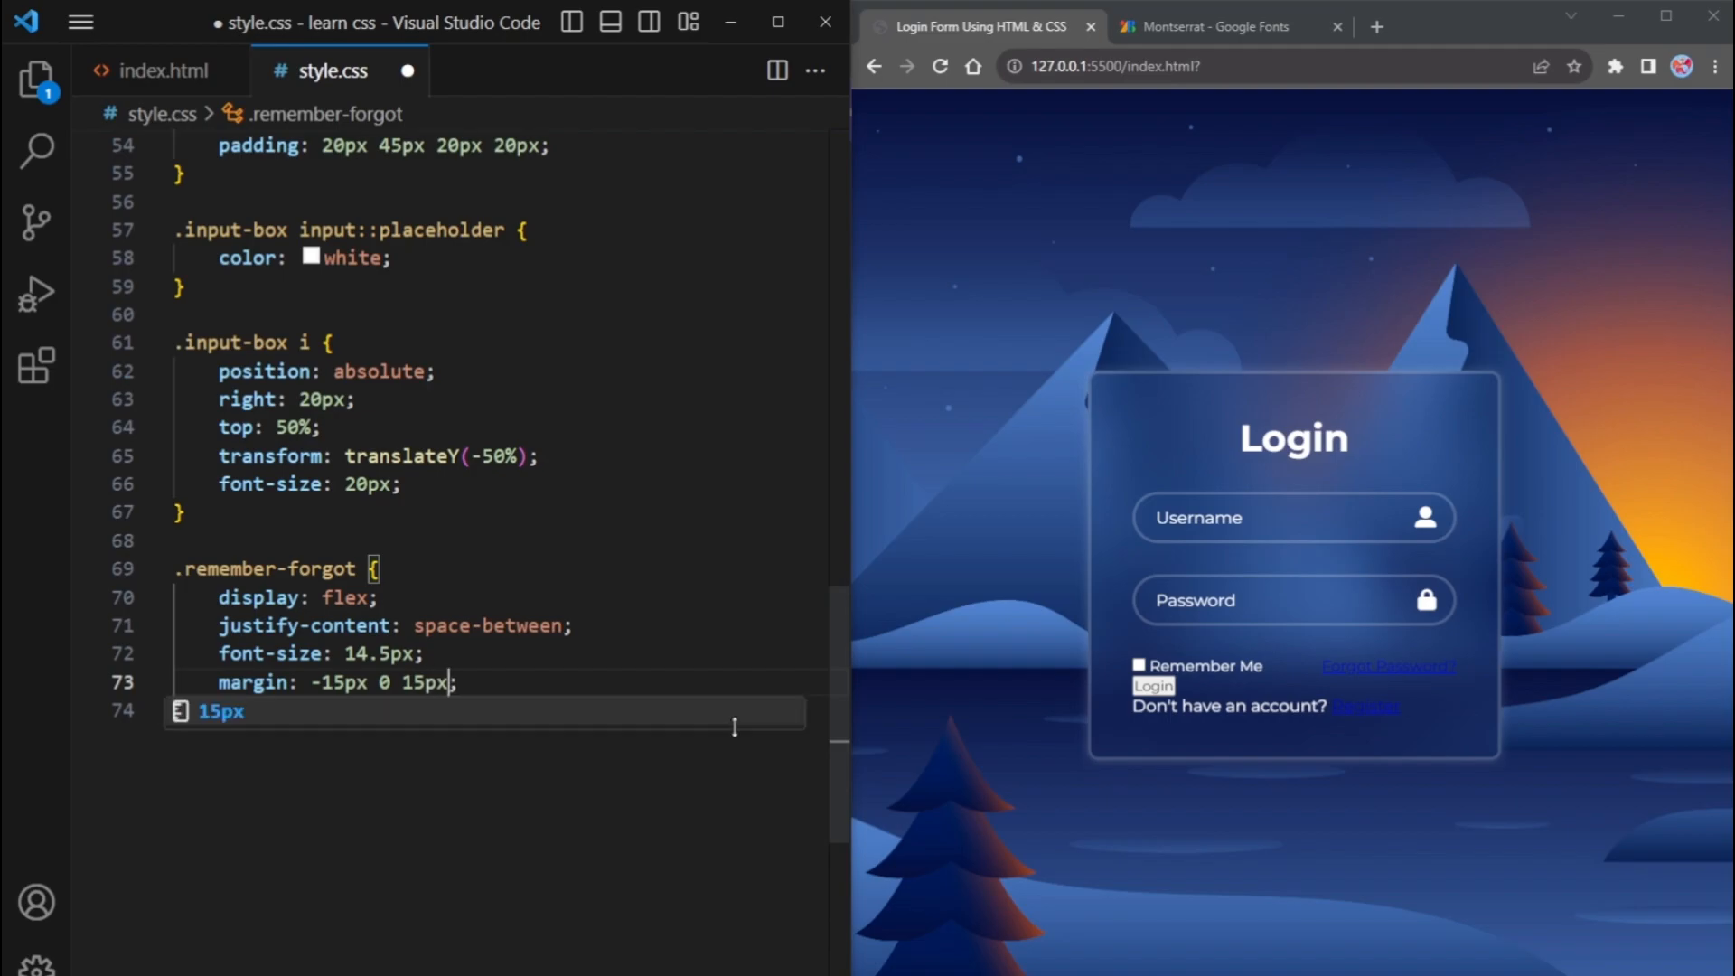
Add .remember-forgot label input with color white and margin-right 3px, after checking the label markup
type(".remember-forgot label input")
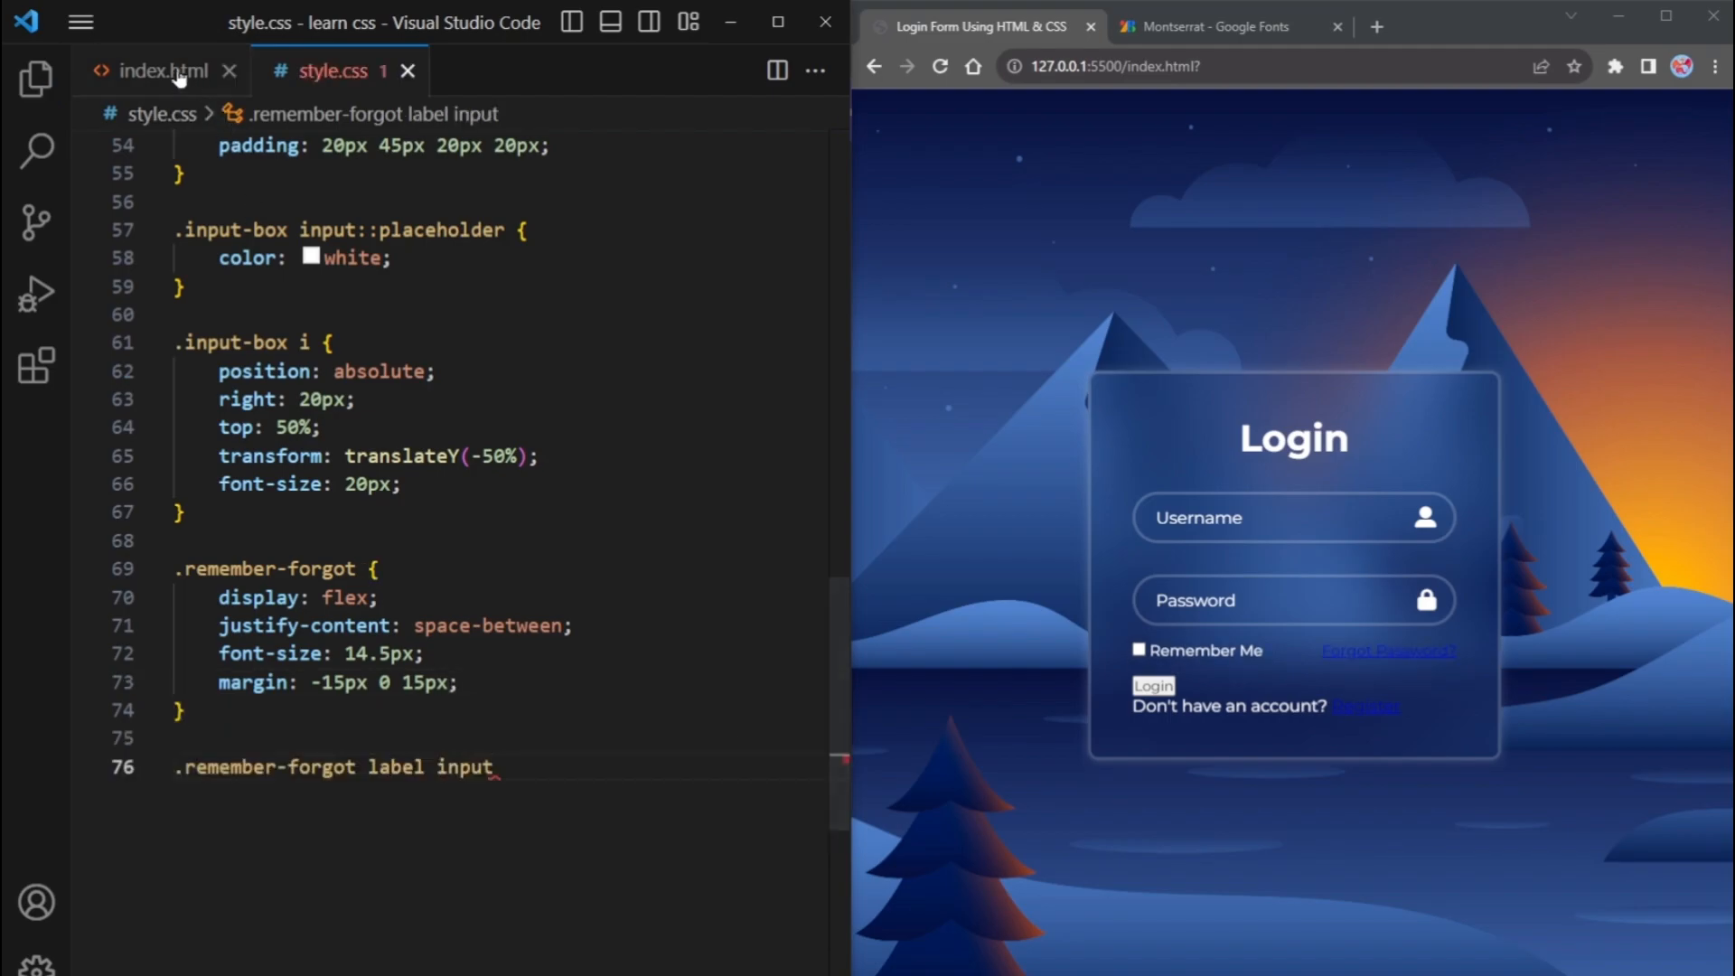
left_click(155, 71)
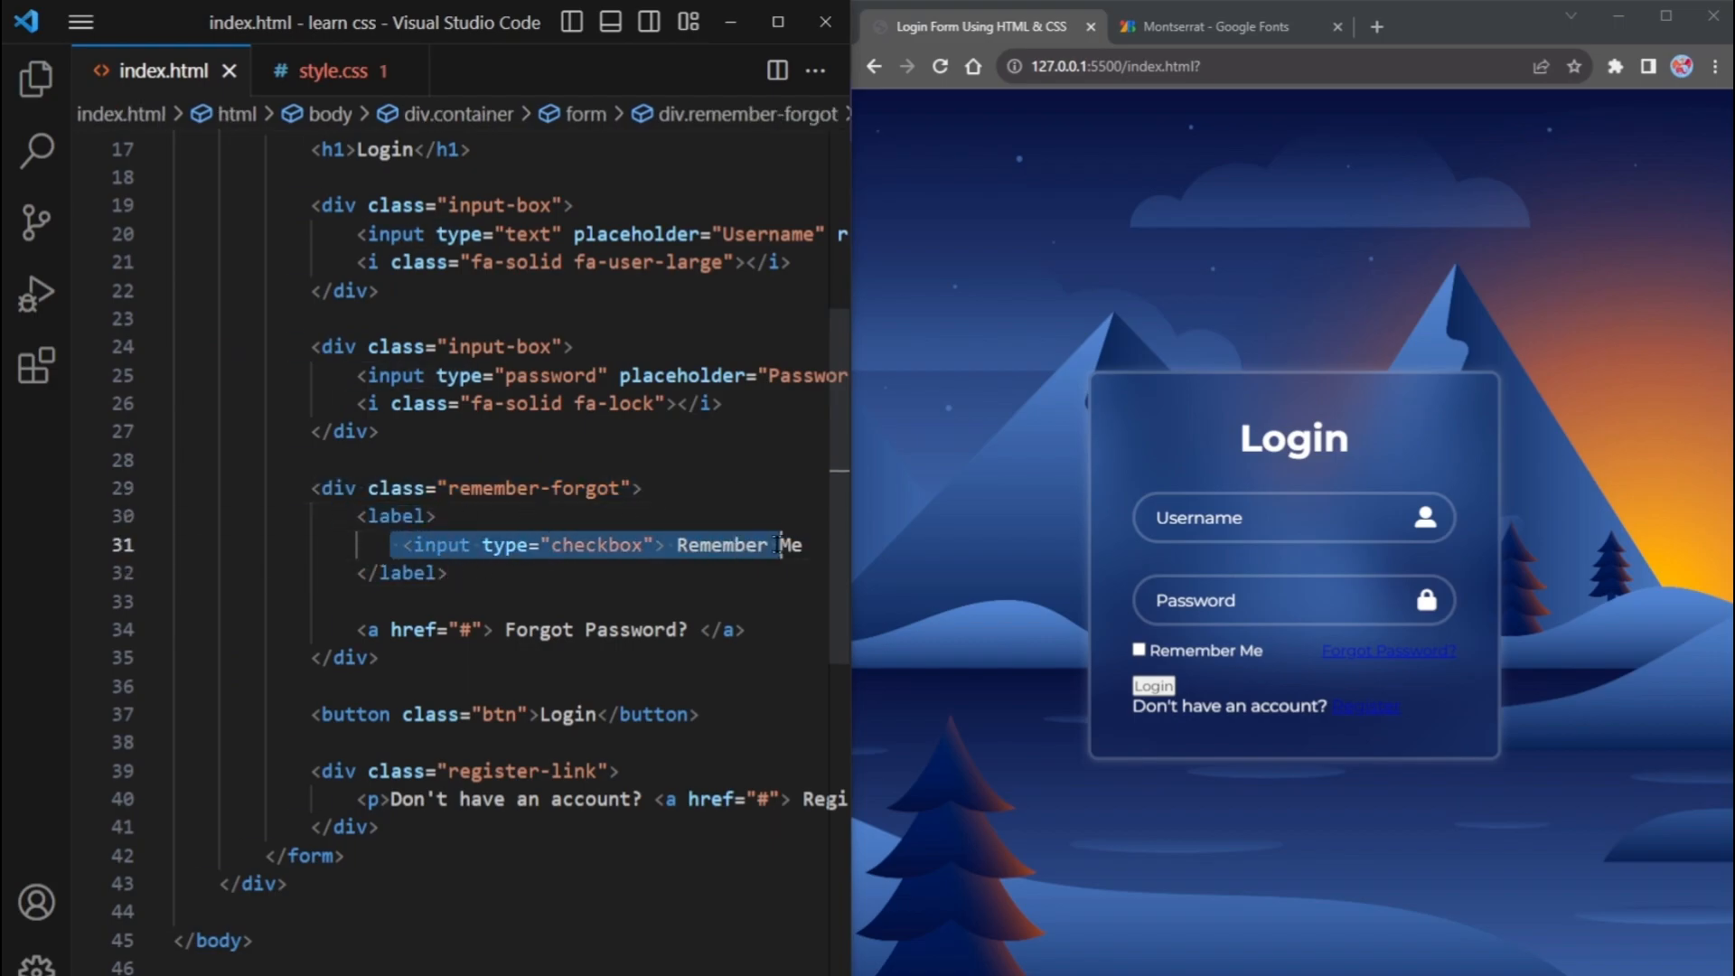
left_click(329, 71)
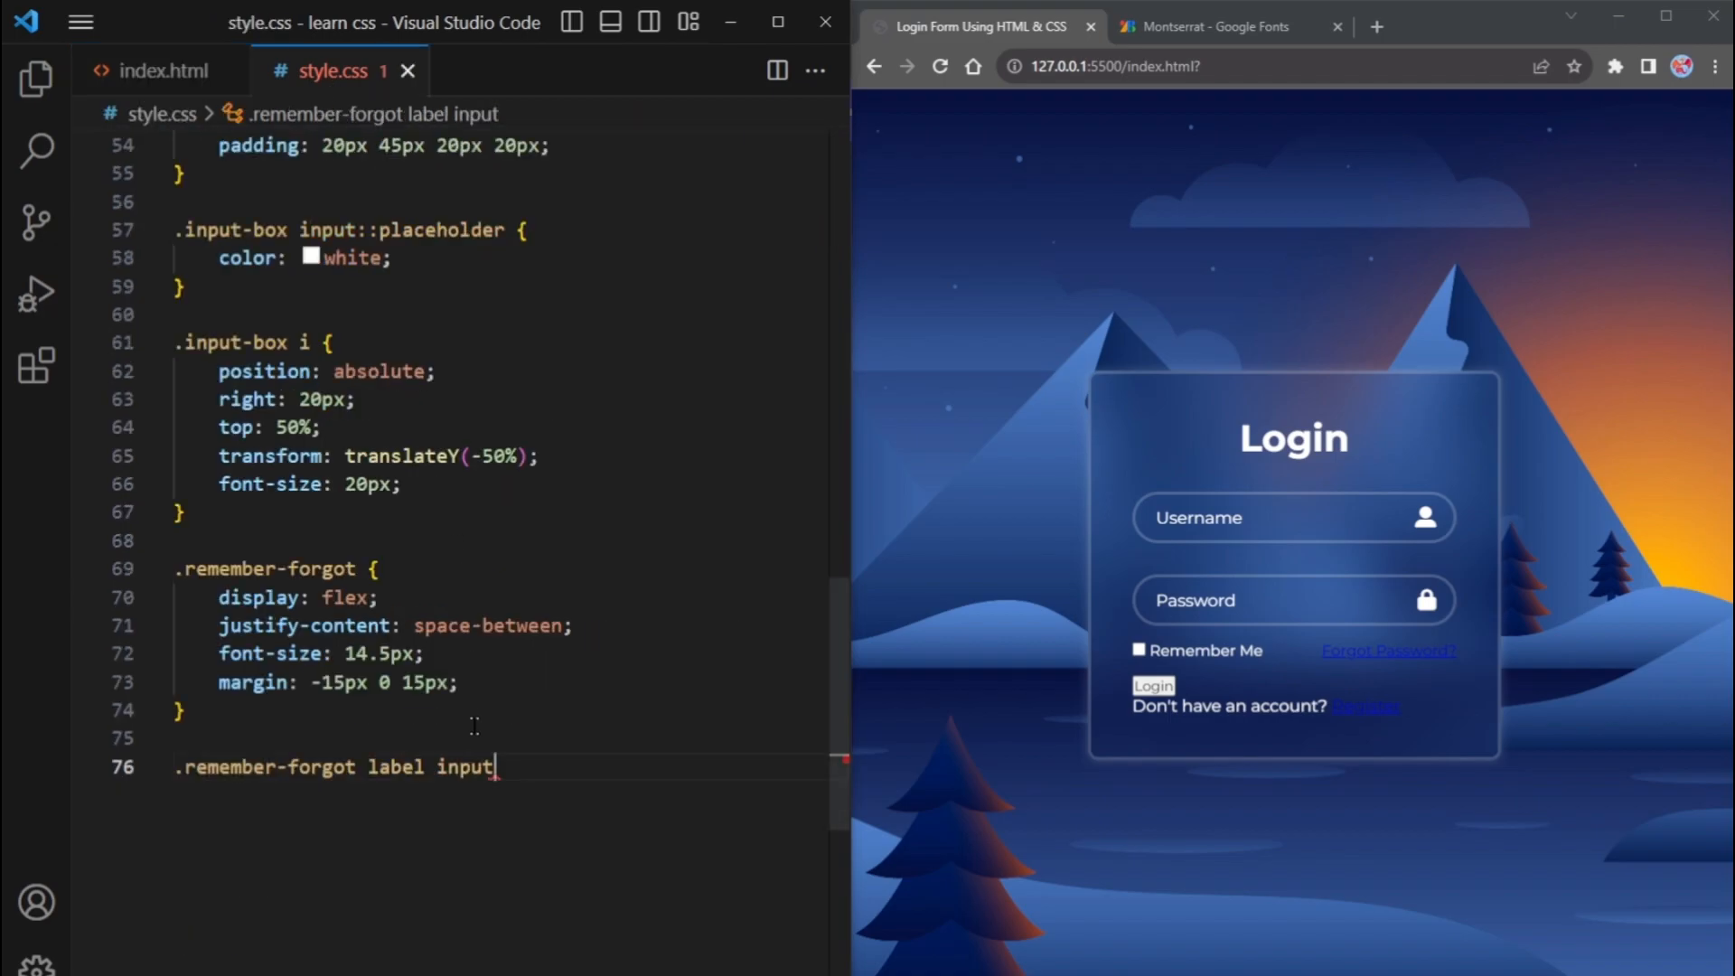
double_click(394, 766)
type("color: white;")
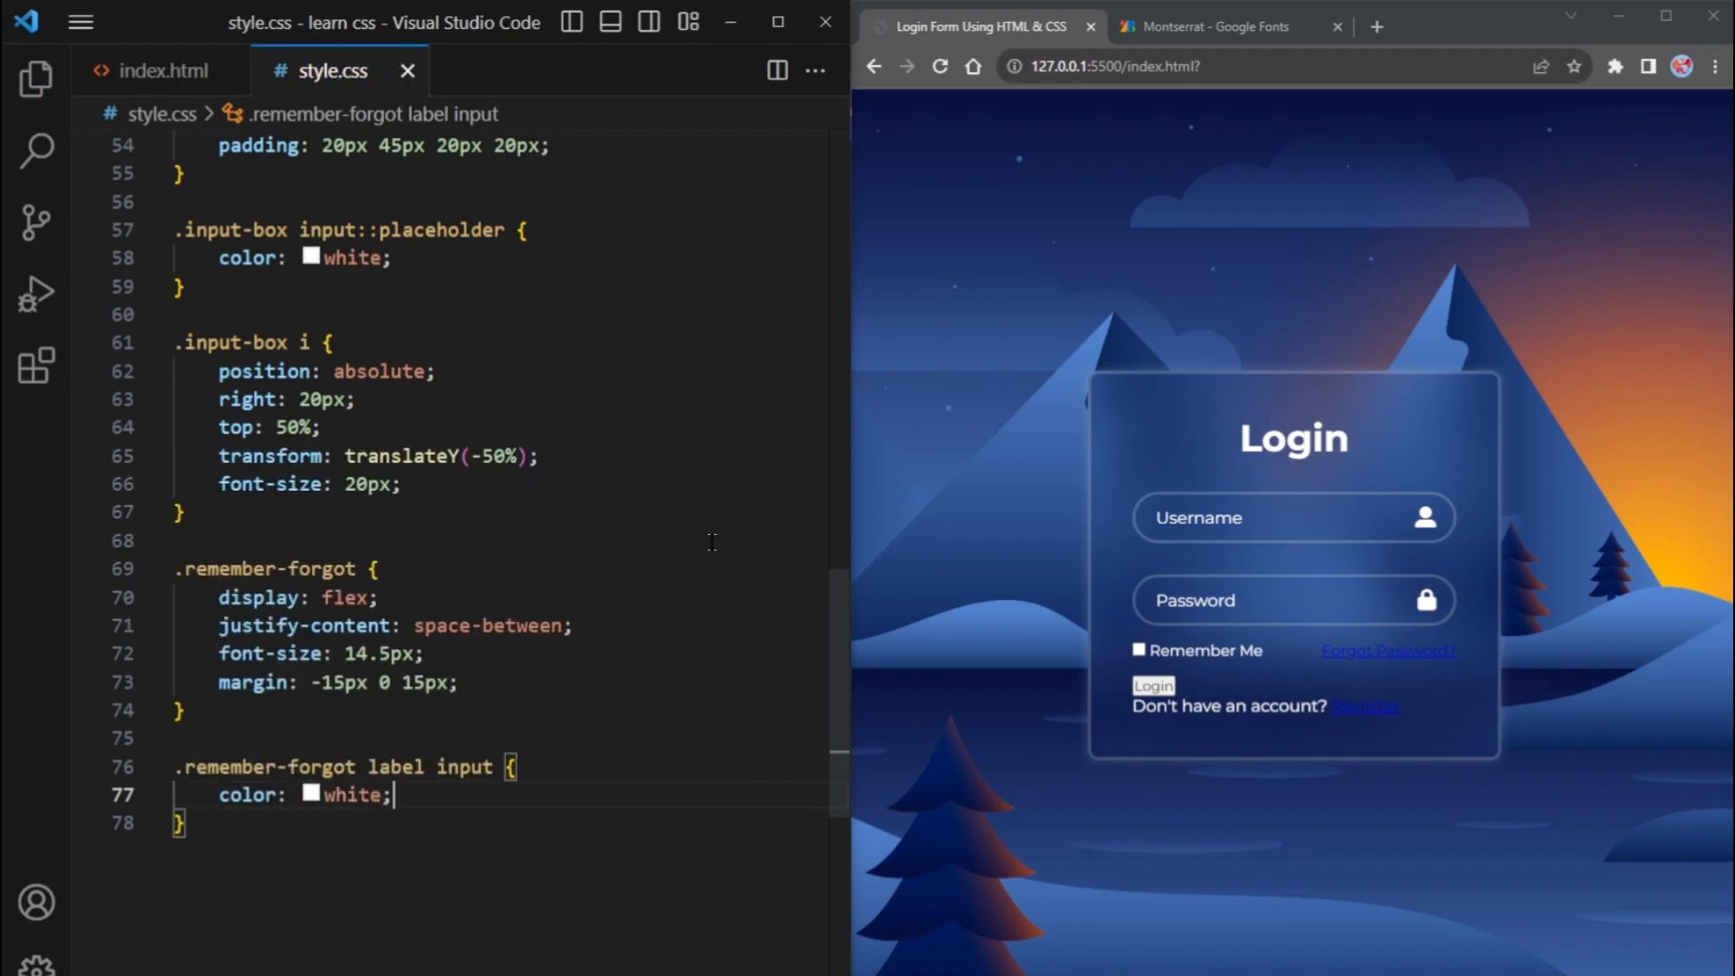
type("margin-right: 3px;")
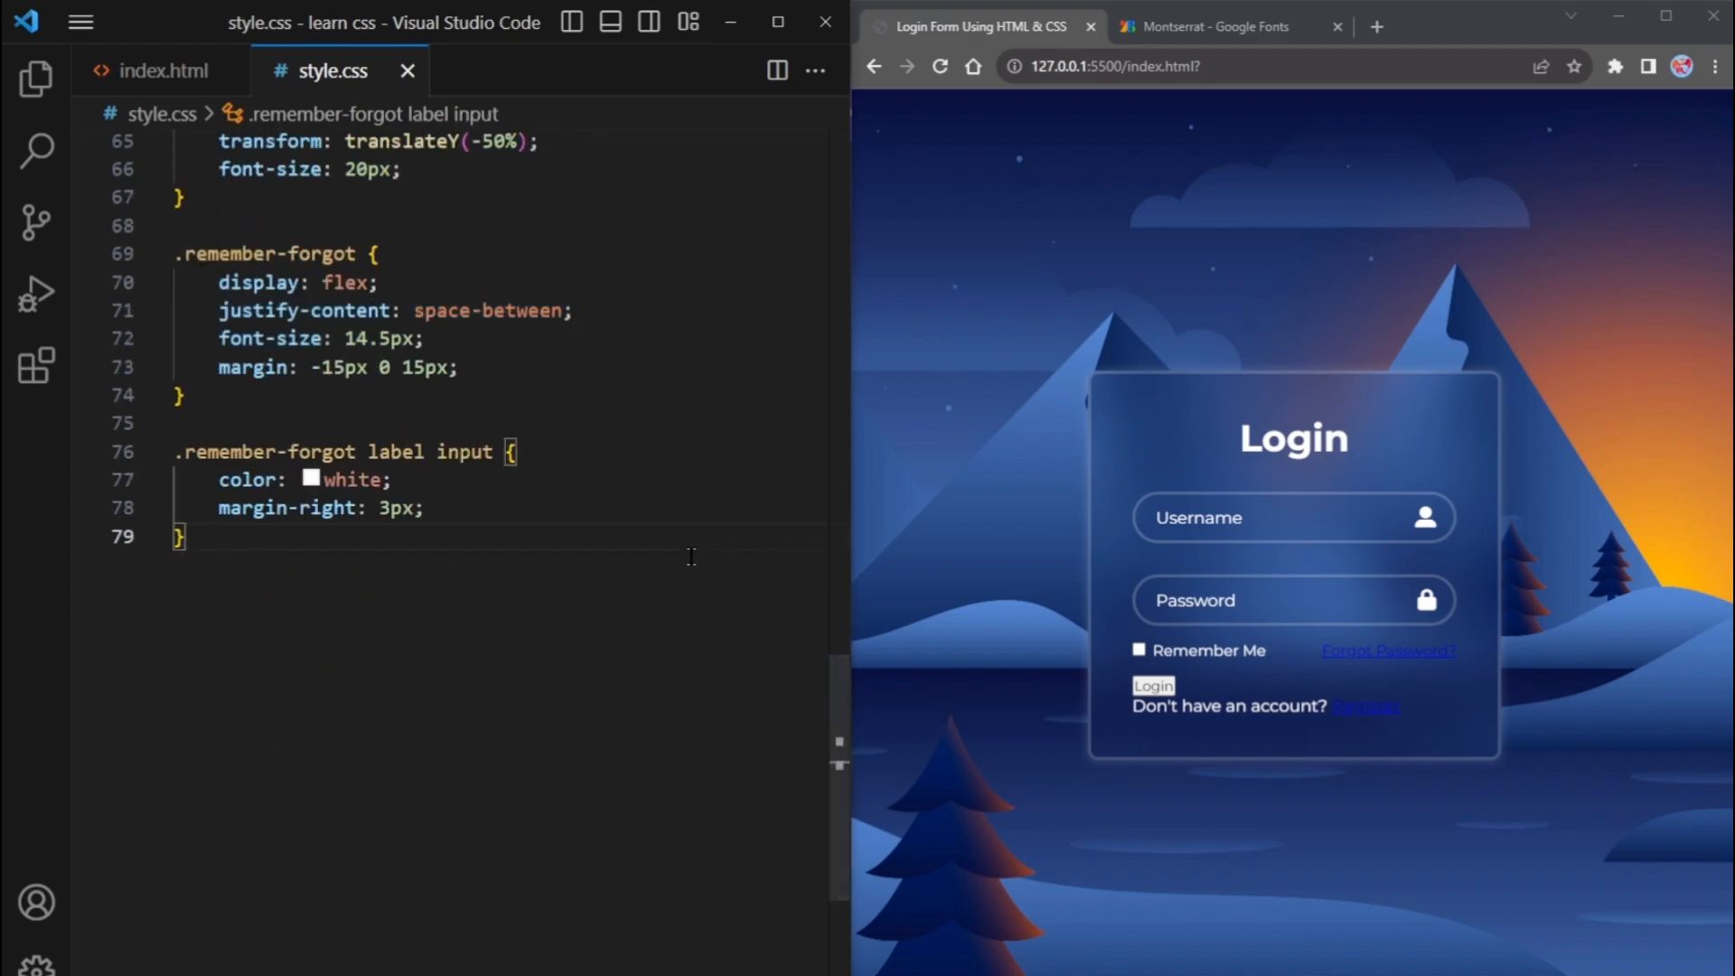
Make .remember-forgot a white with text-decoration none
type(".remember-forgot a{")
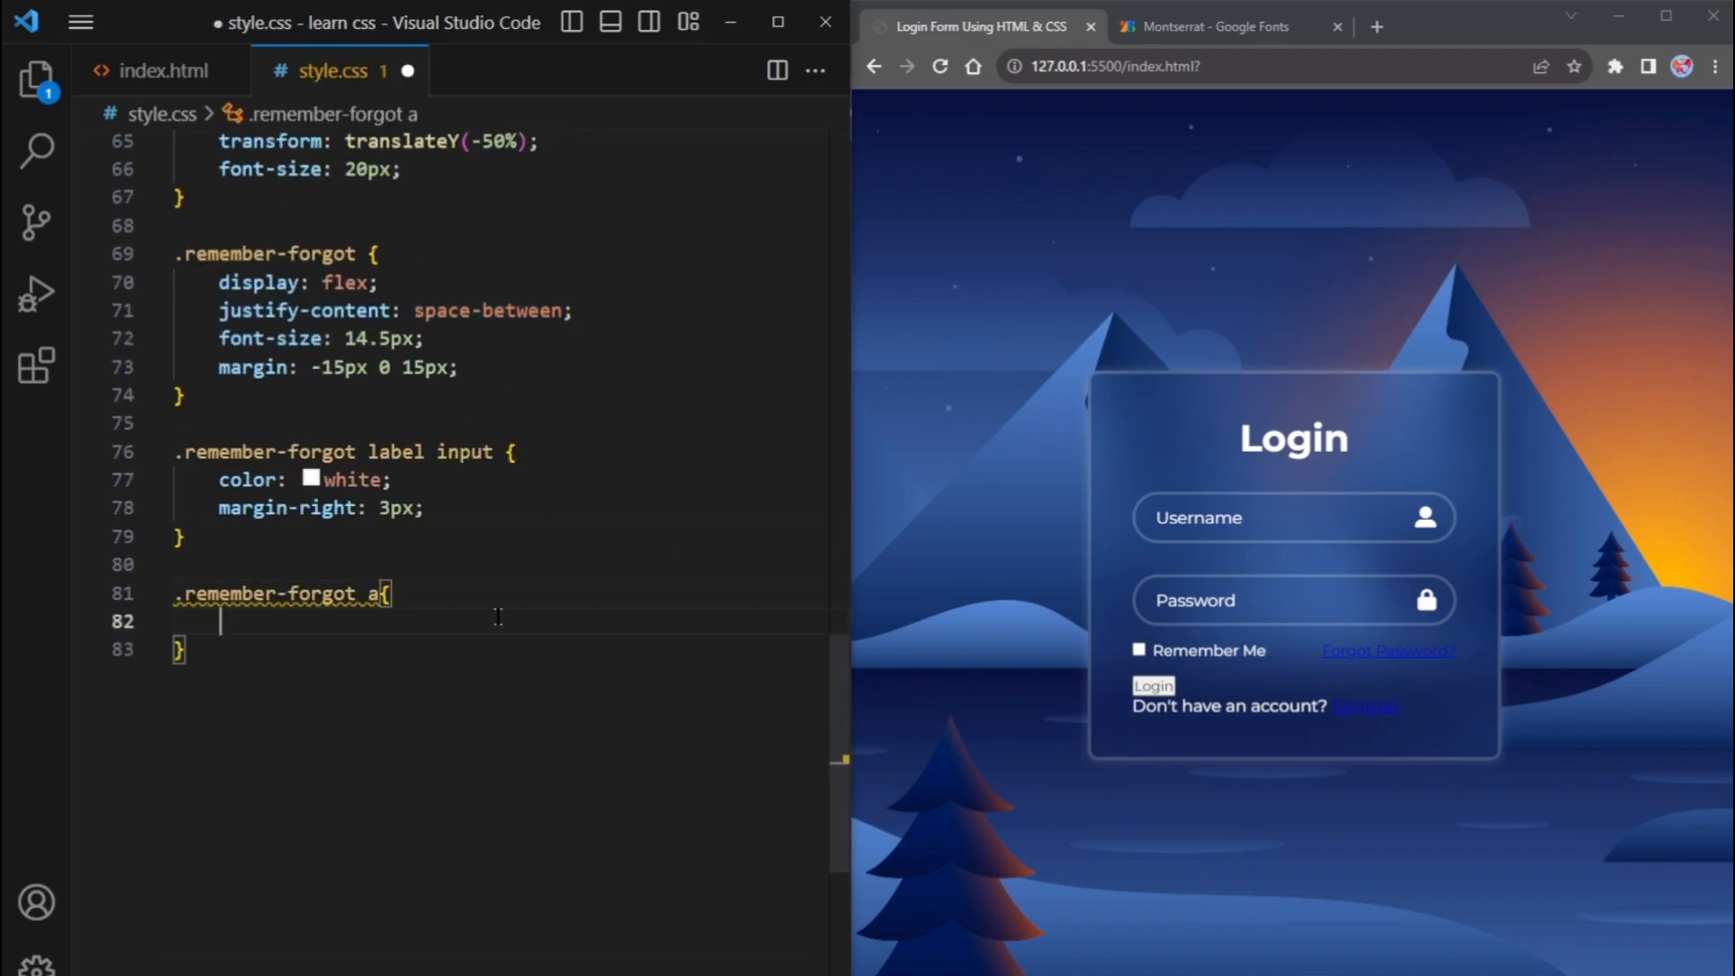
type("color: white;")
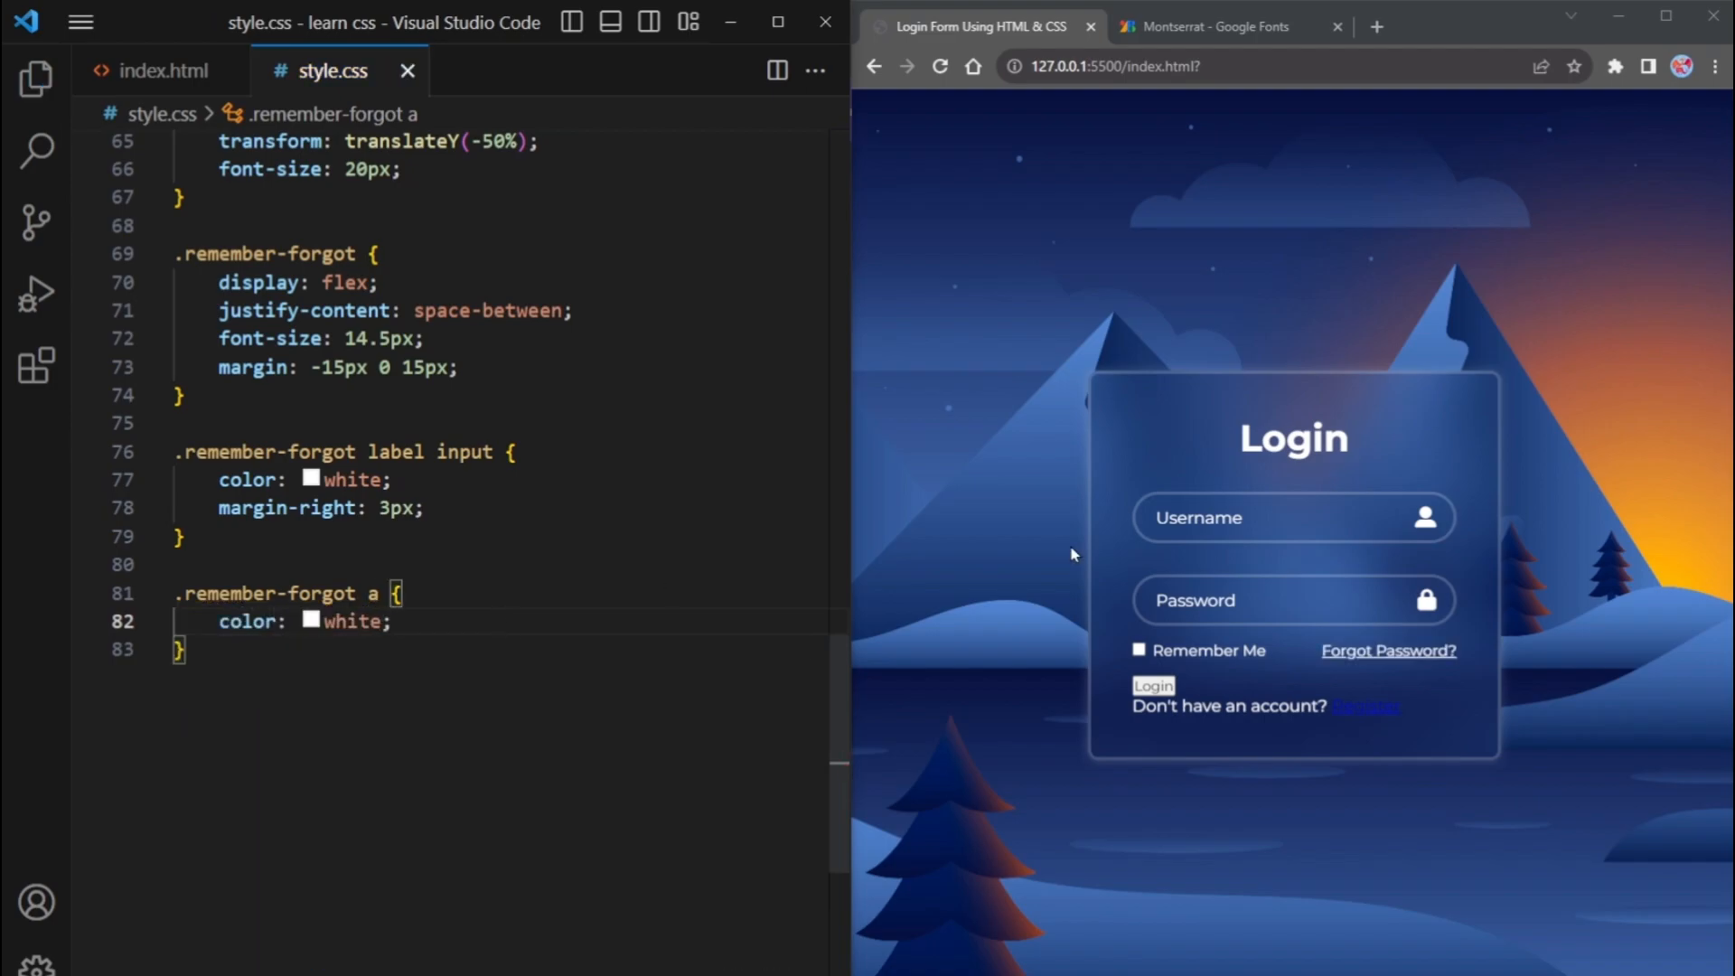
key("enter")
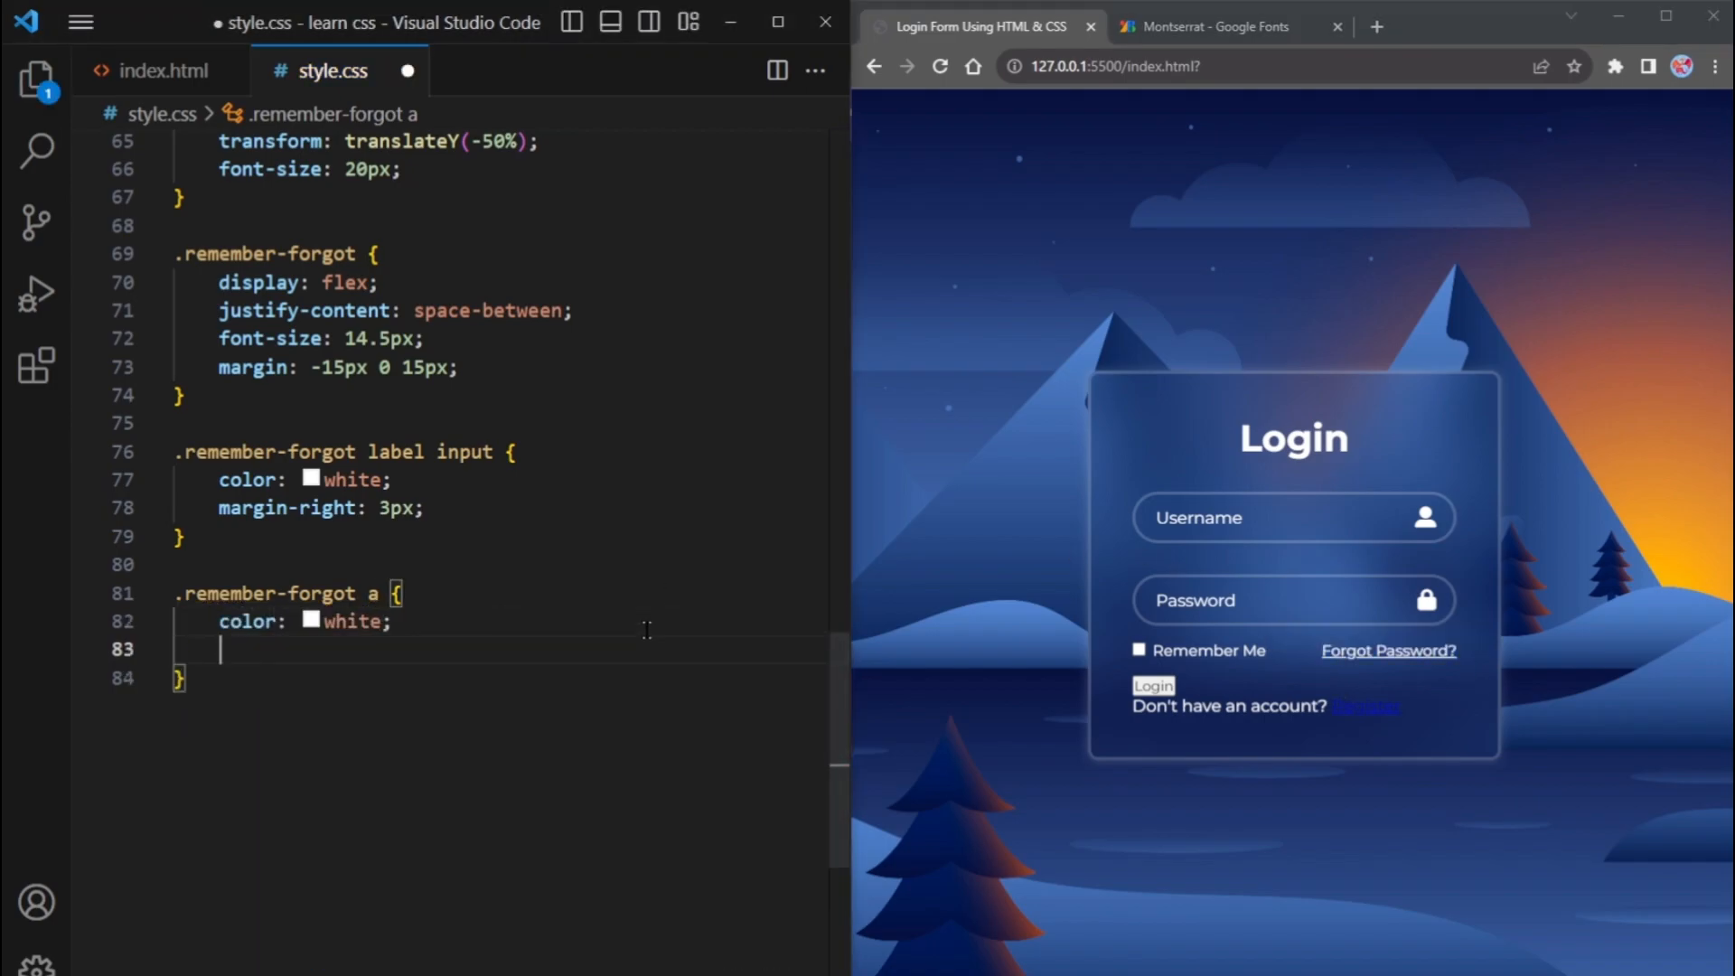
type("text-decoration: none;")
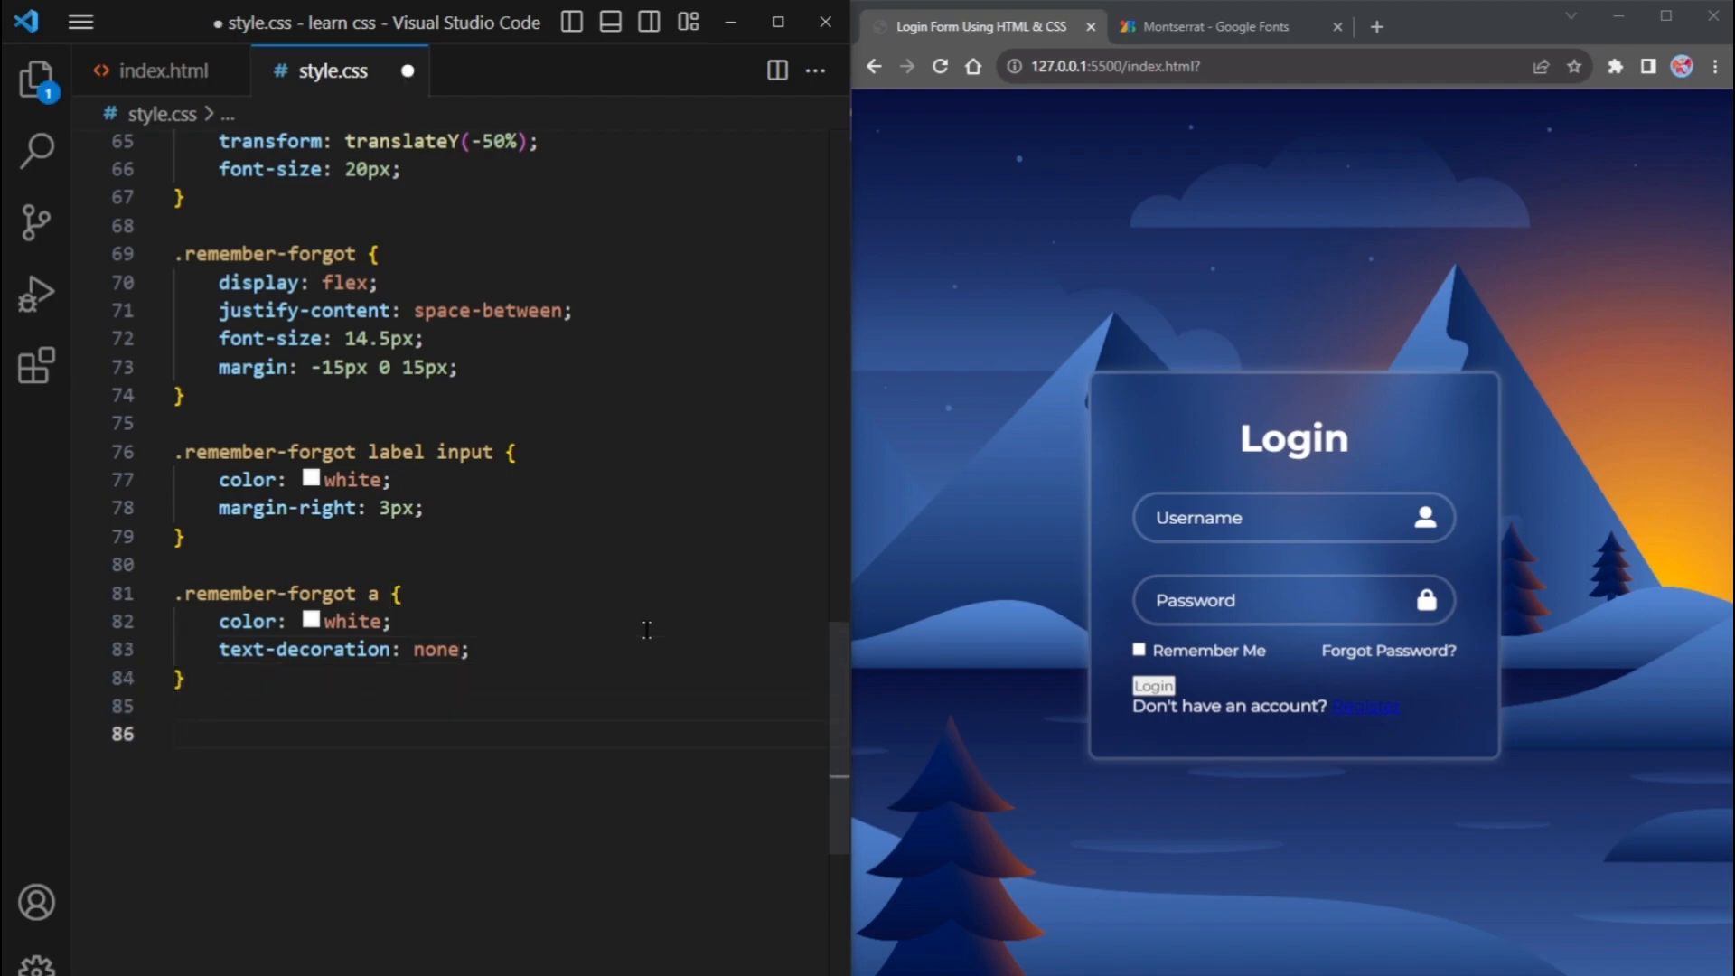
Add .remember-forgot a:hover with text-decoration underline and enlarge the preview to inspect the form
type(".remember-forgot a:hover {")
type("text-decoration: underline;")
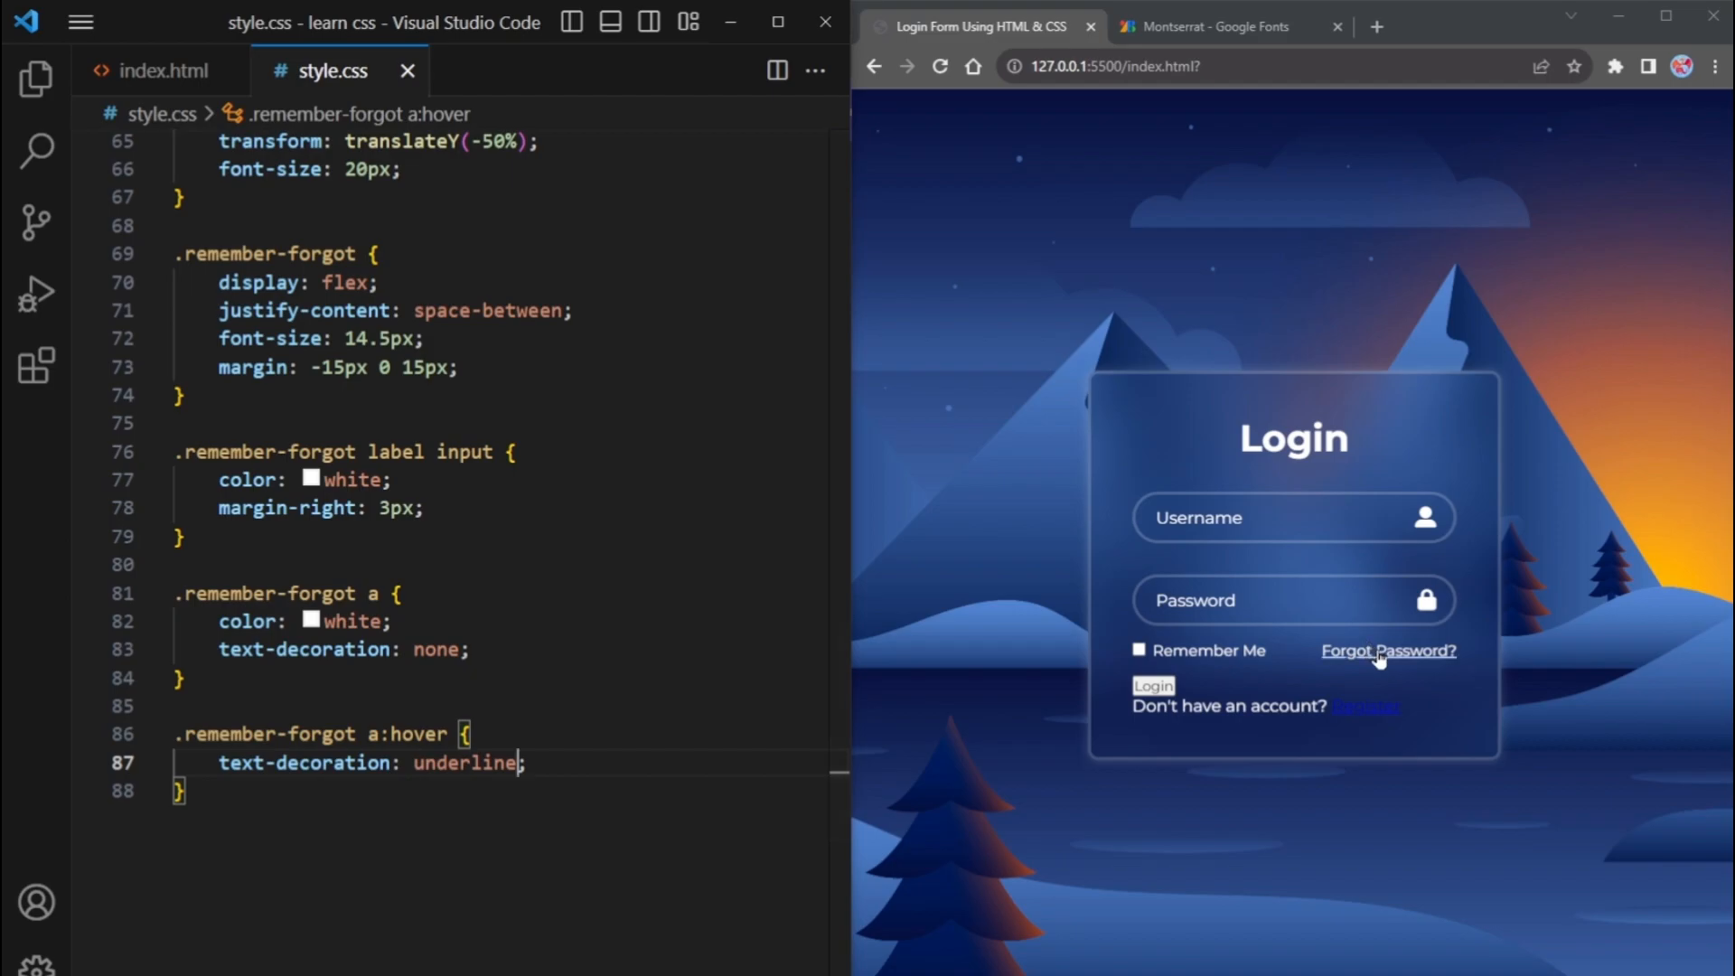
key("ctrl+plus")
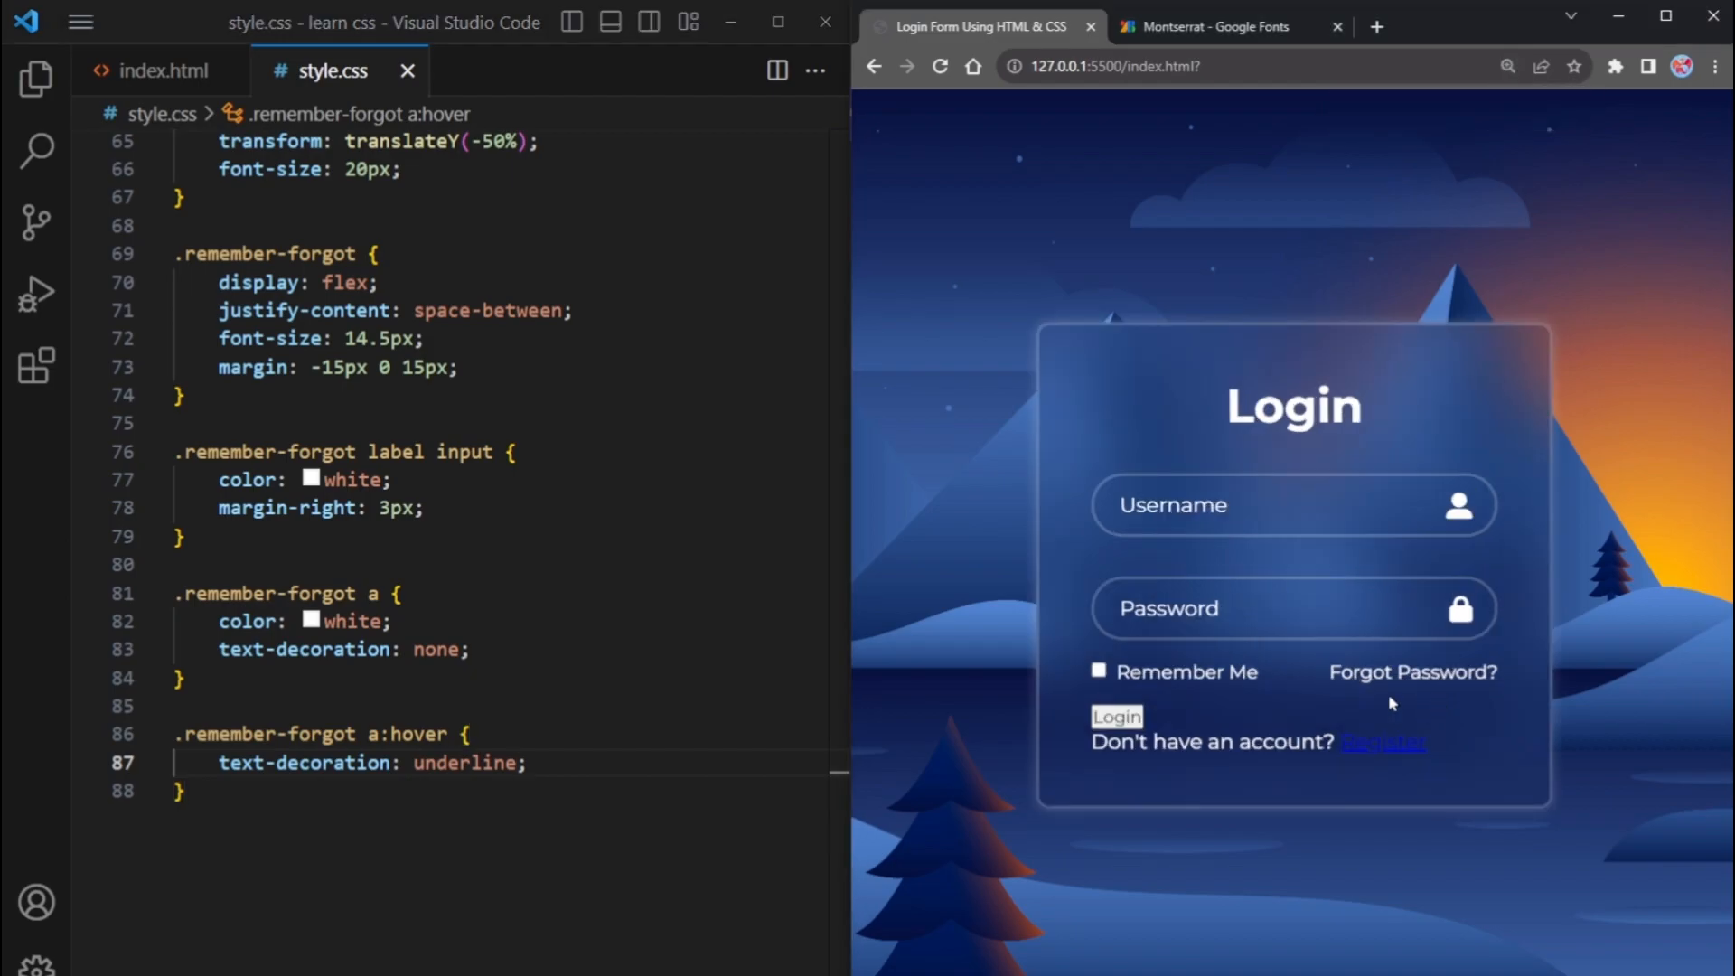
Give .container .btn full width, white background, no border and a faint rgba shadow
left_click(166, 70)
type(".container .btn{")
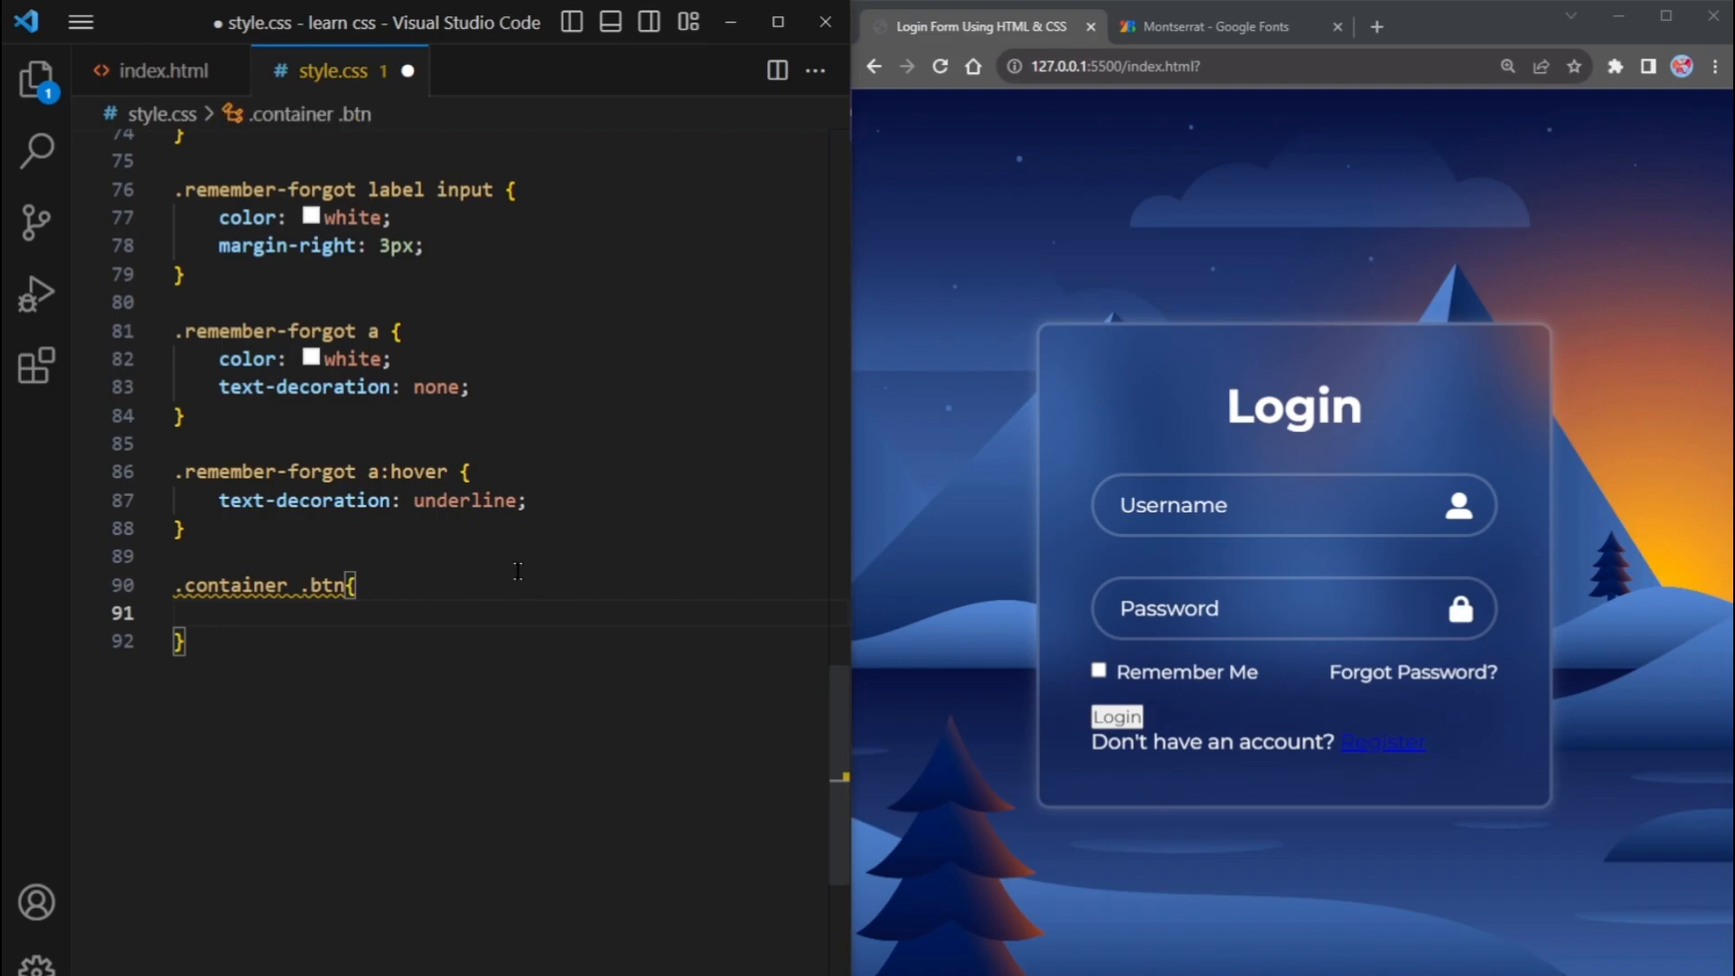
type("width: 100%;")
type("height: 45;")
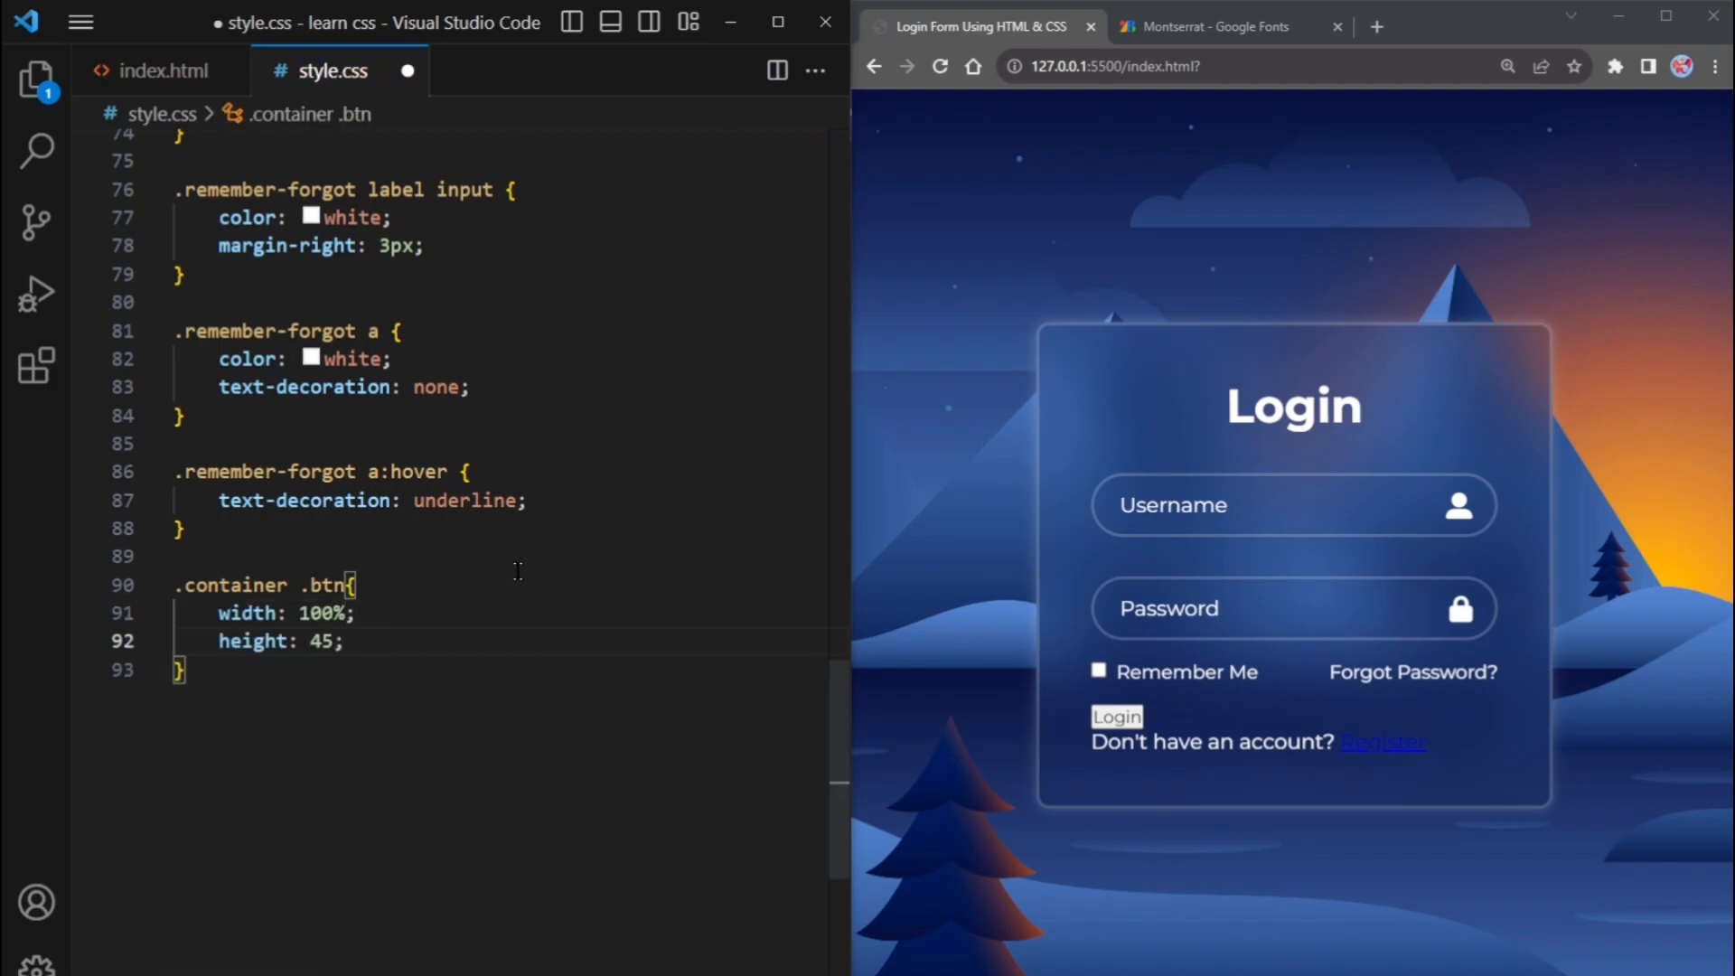
type("background-color: white;")
type("outline: none;")
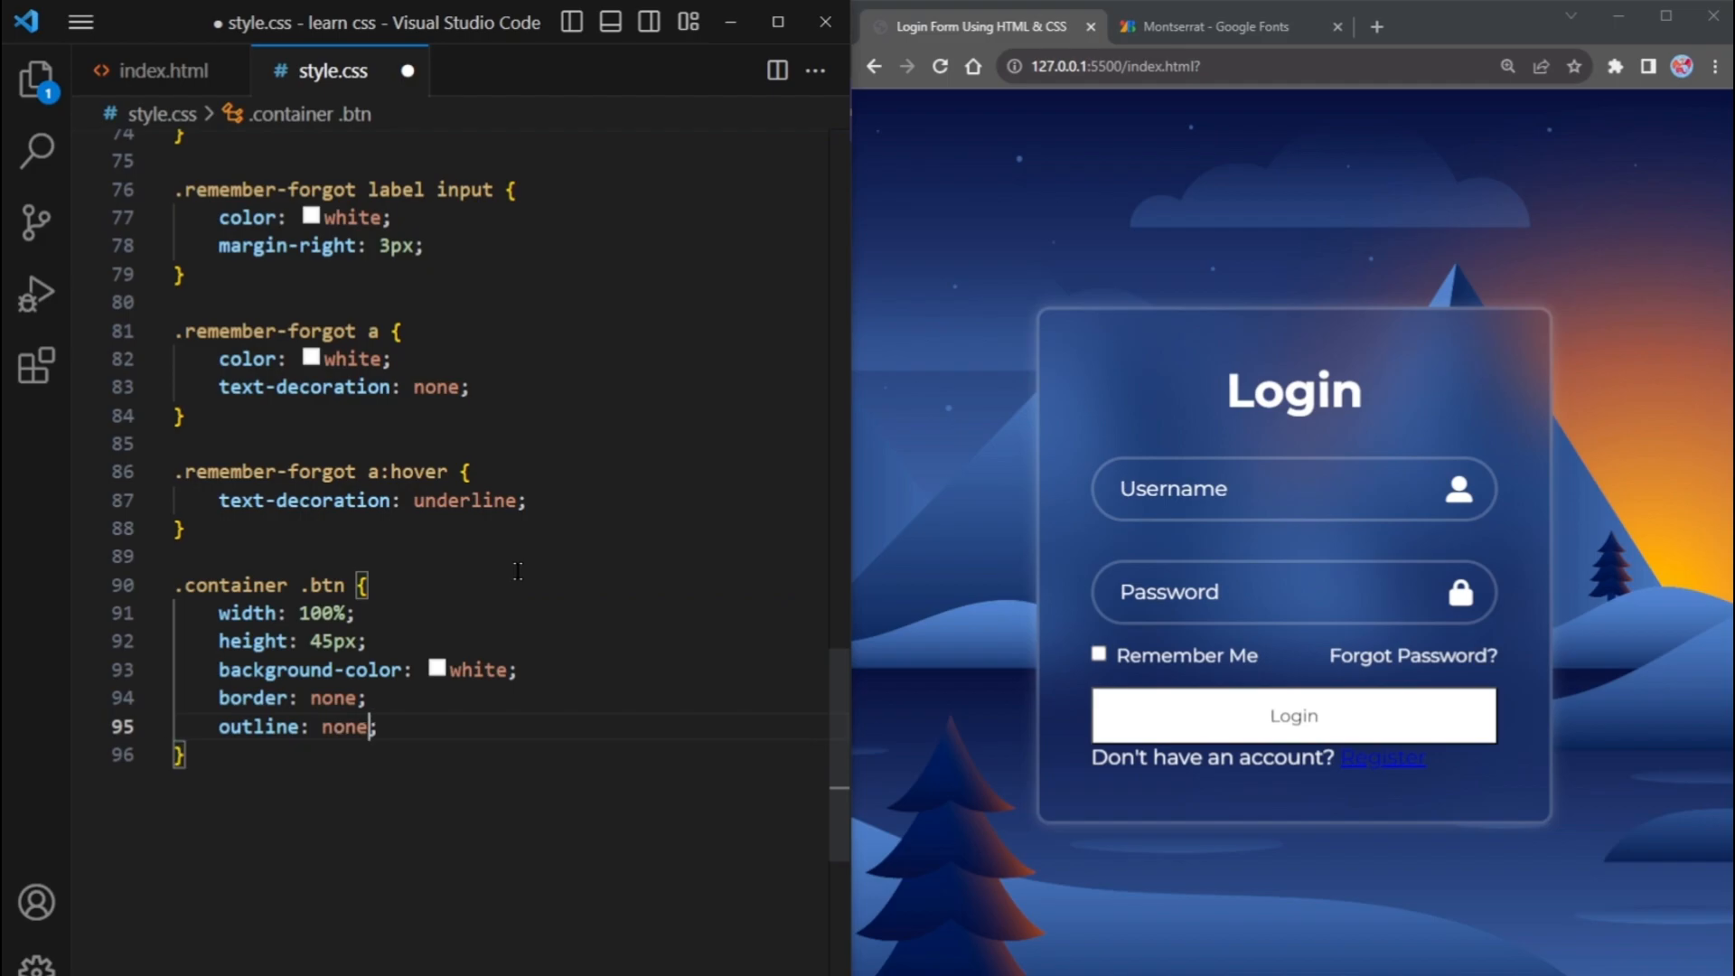
type("border-radius: 40px;")
type("box-shadow: 0 0 10px ;")
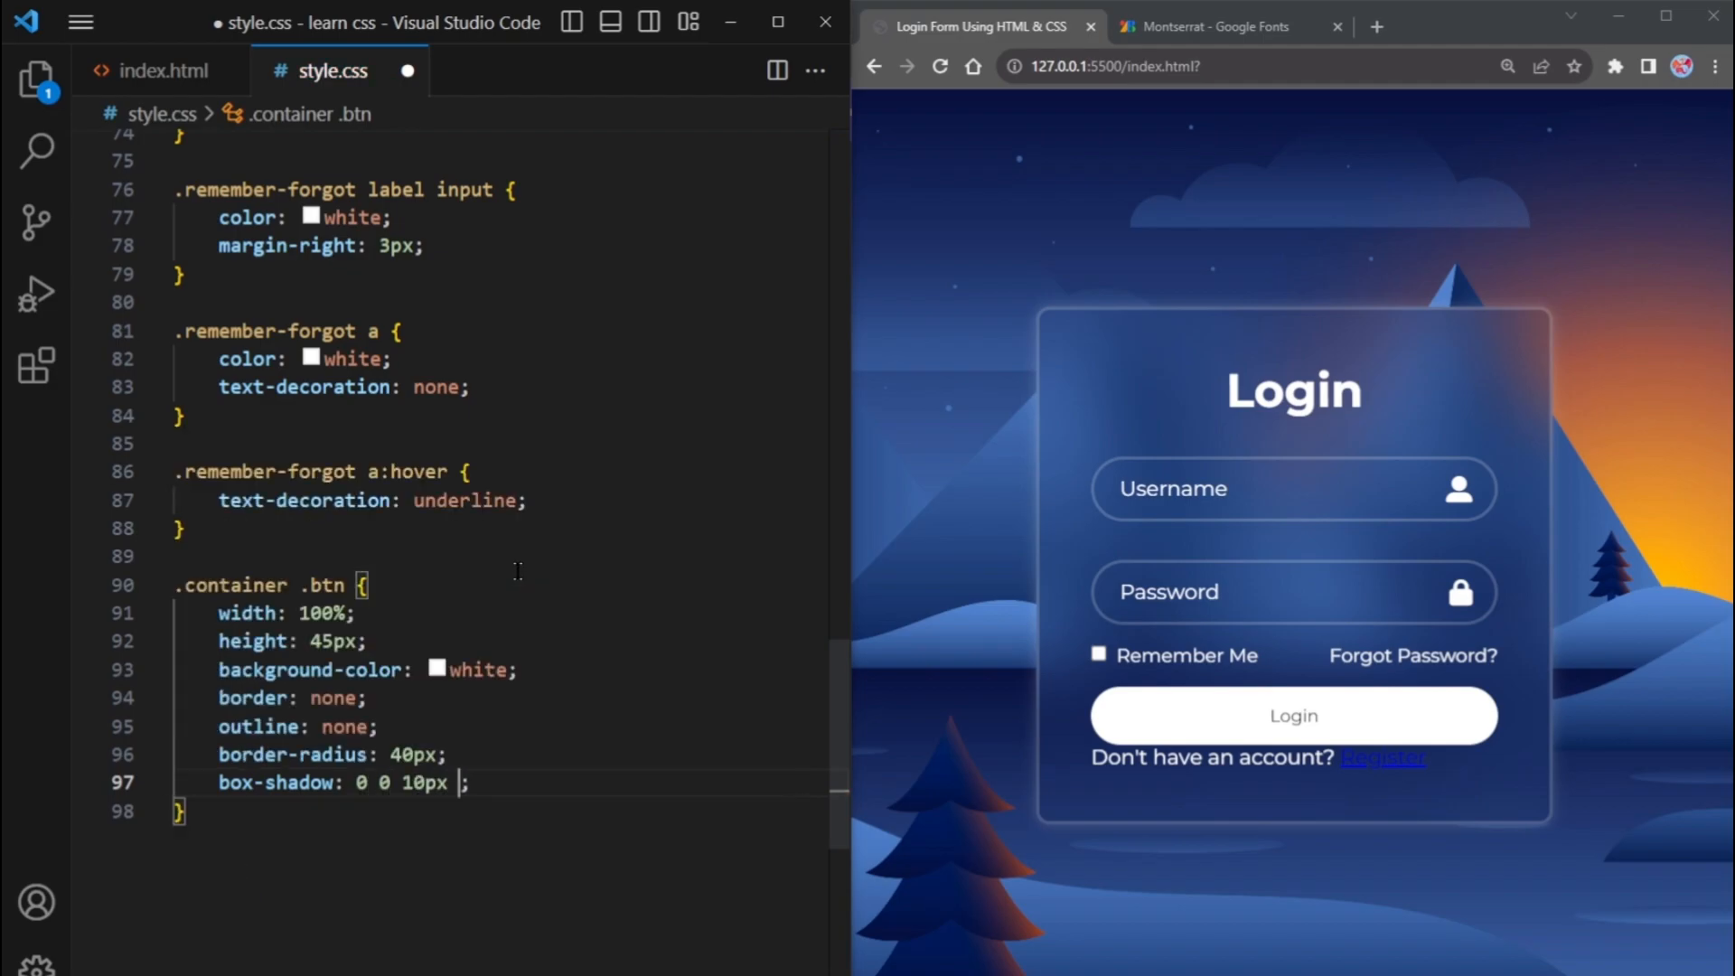
type("rgba(0, 0, 0, 0.2)")
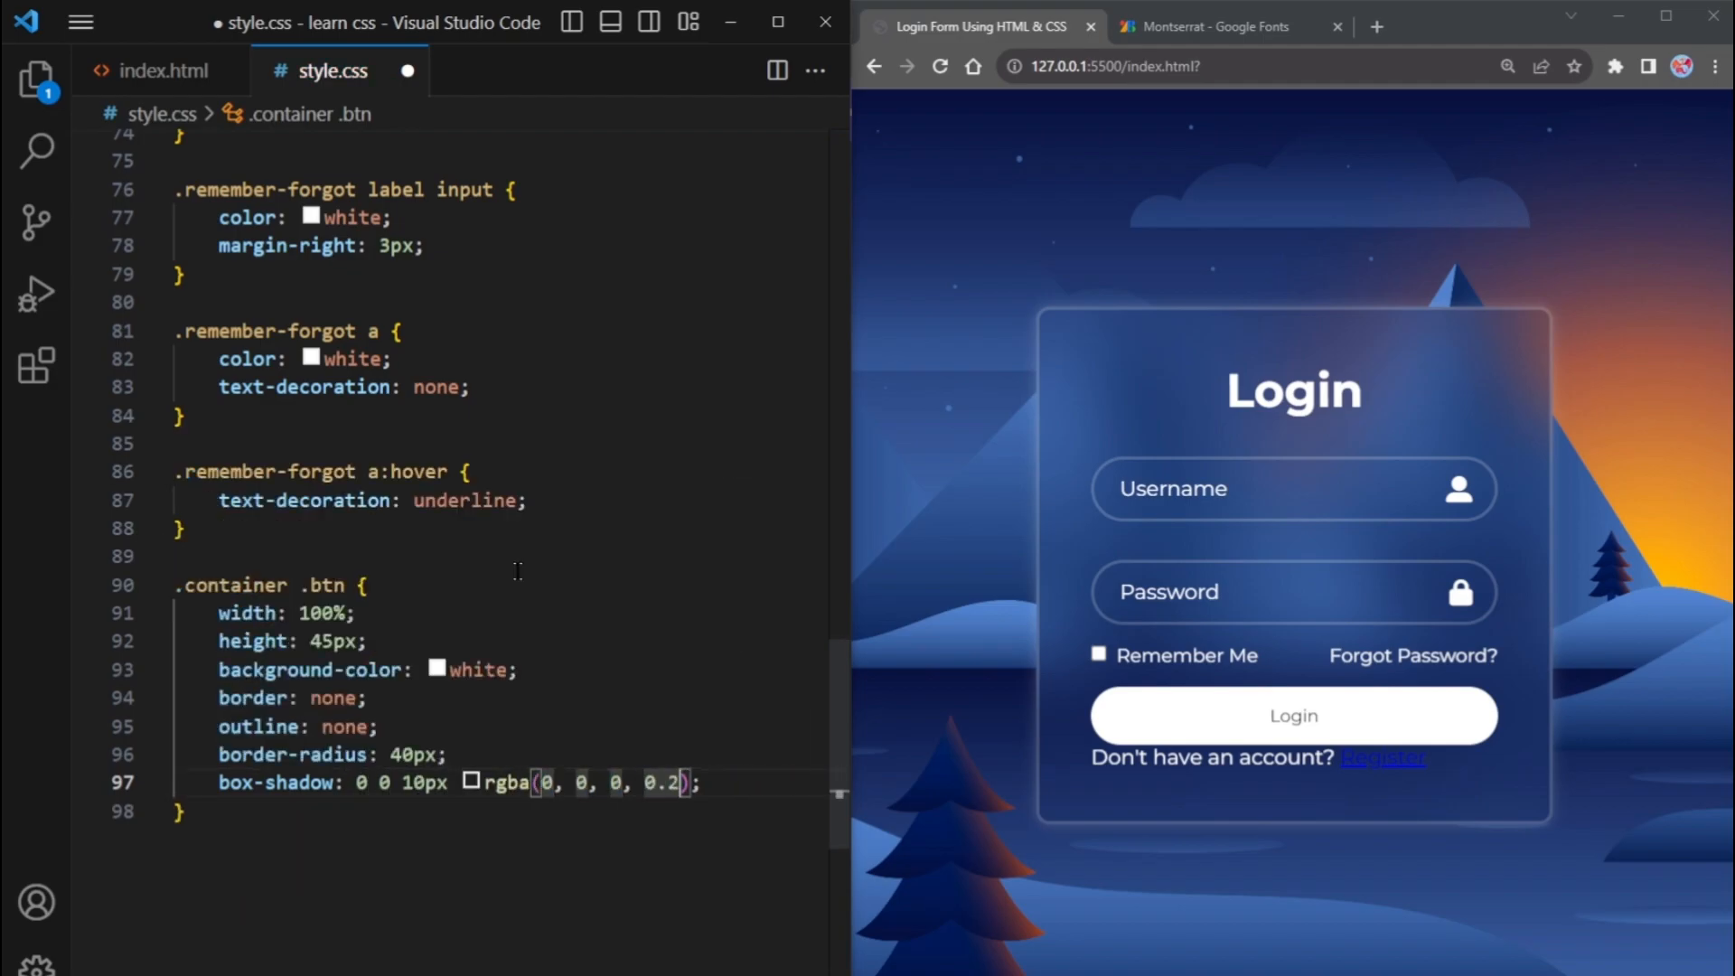
Add pointer cursor, 16px font size, #333 colour and weight 600, then start a .container rule
type("cursor: pointer;")
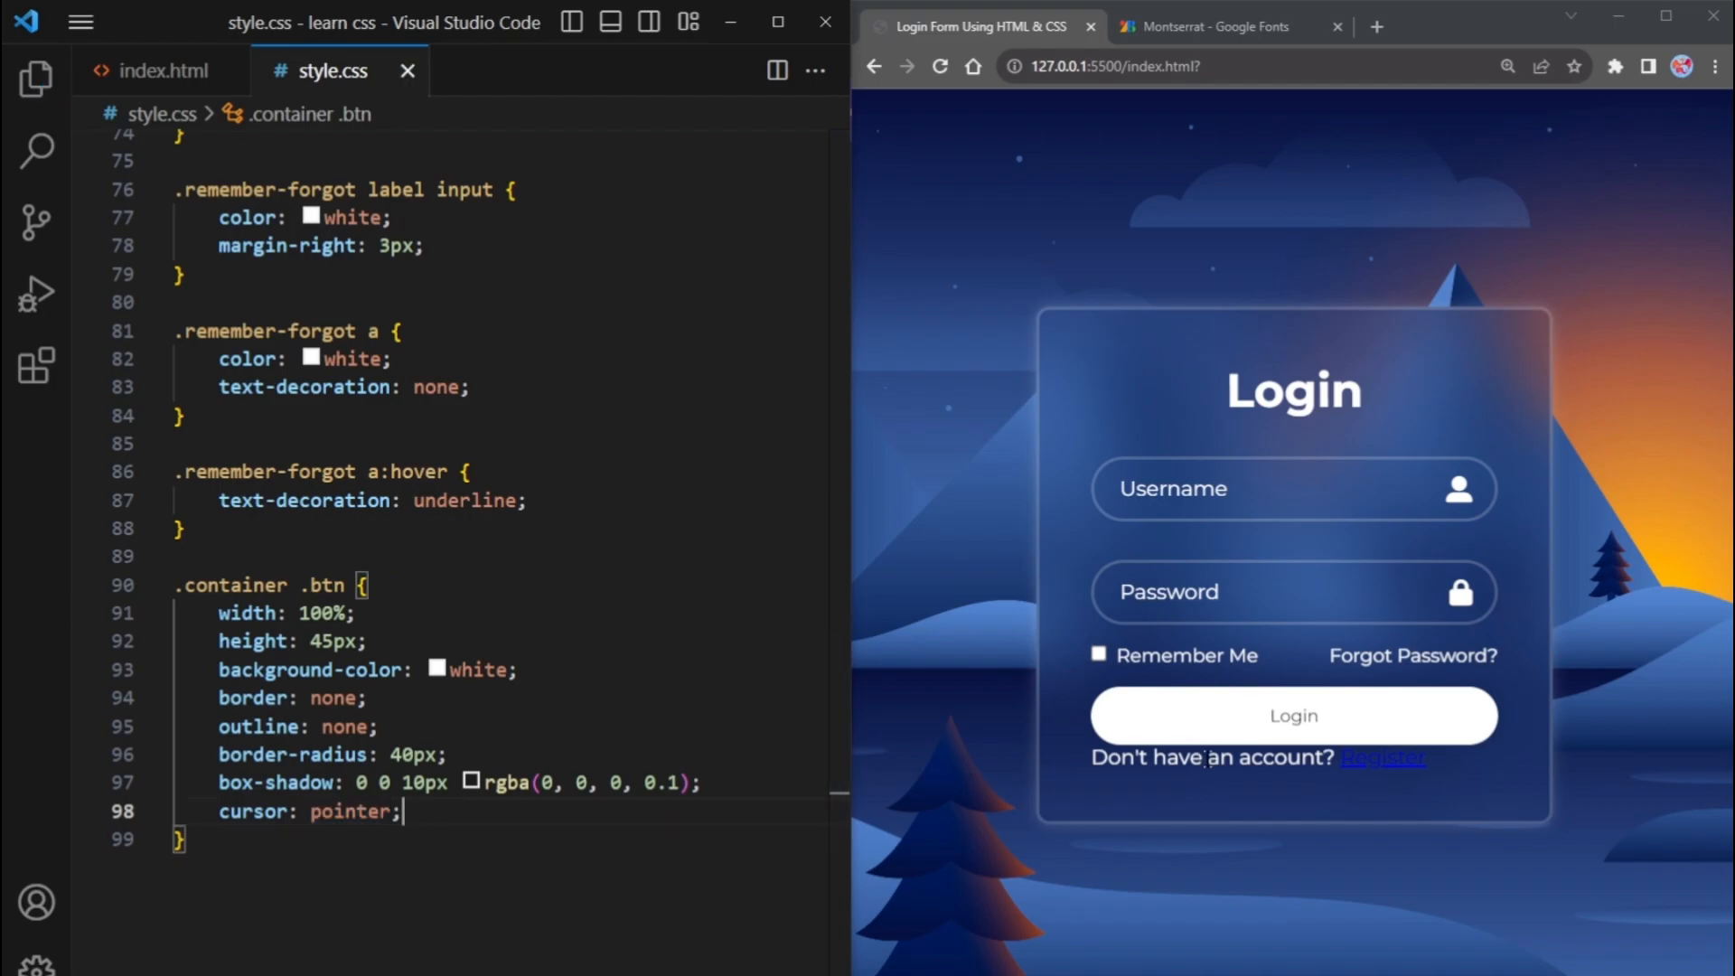
mouse_move(1068, 721)
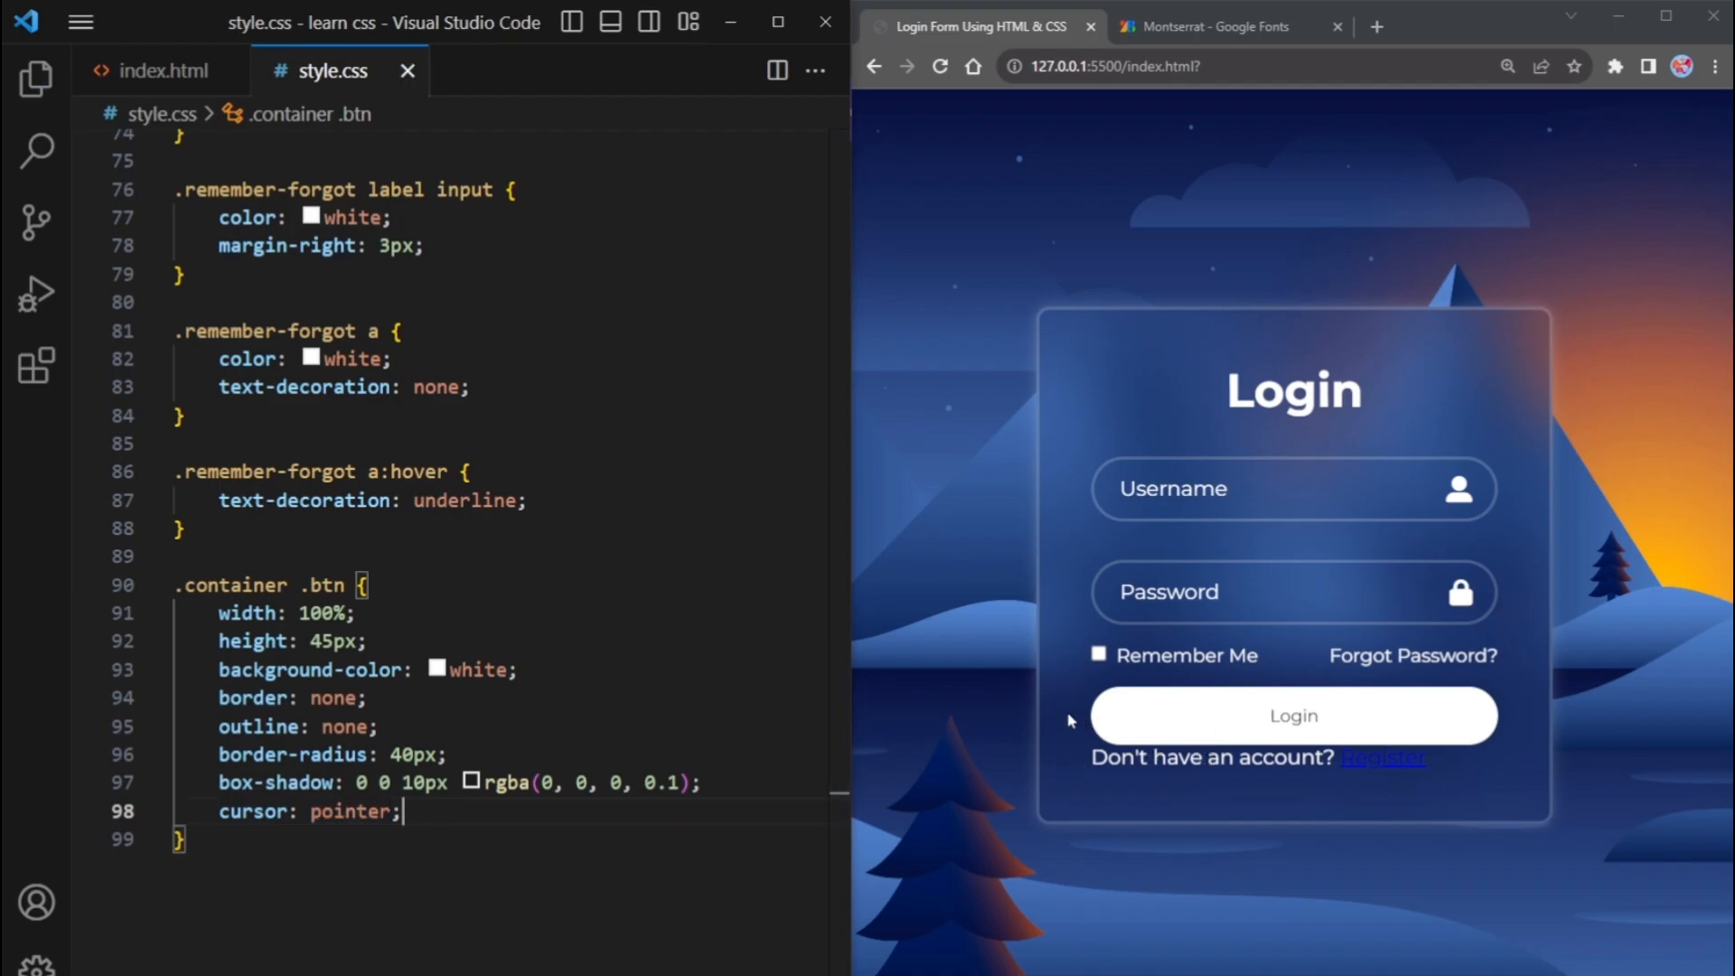
type("font-size: 16px;")
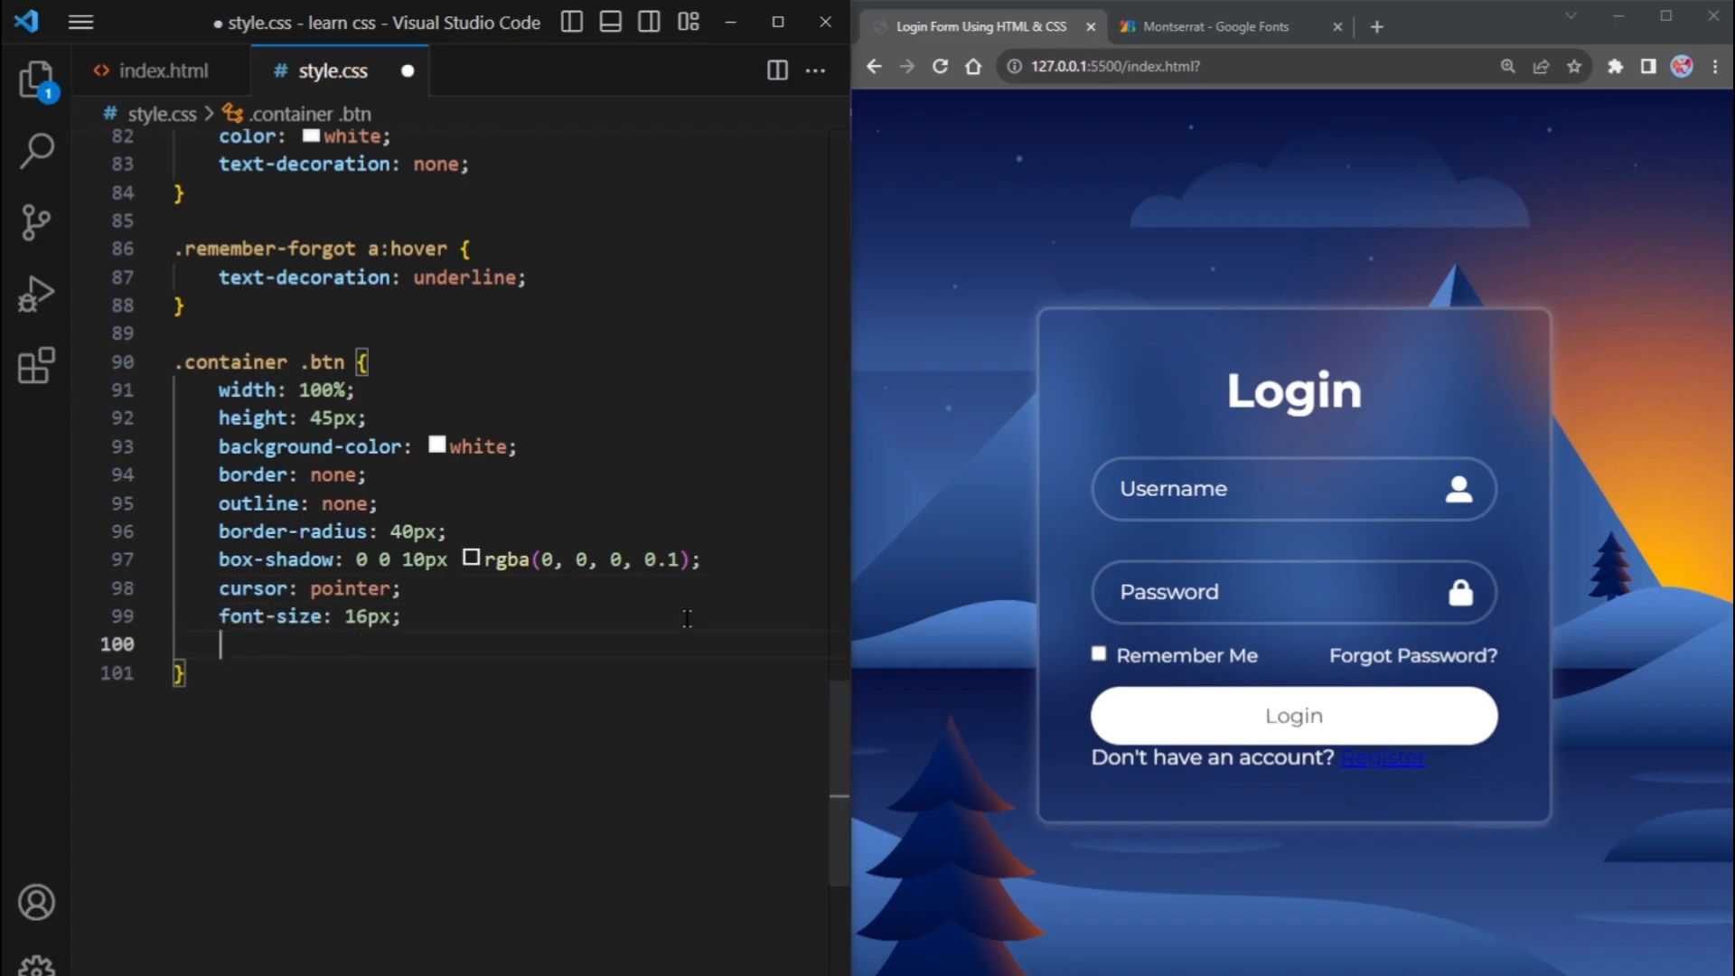
type("color: #333;")
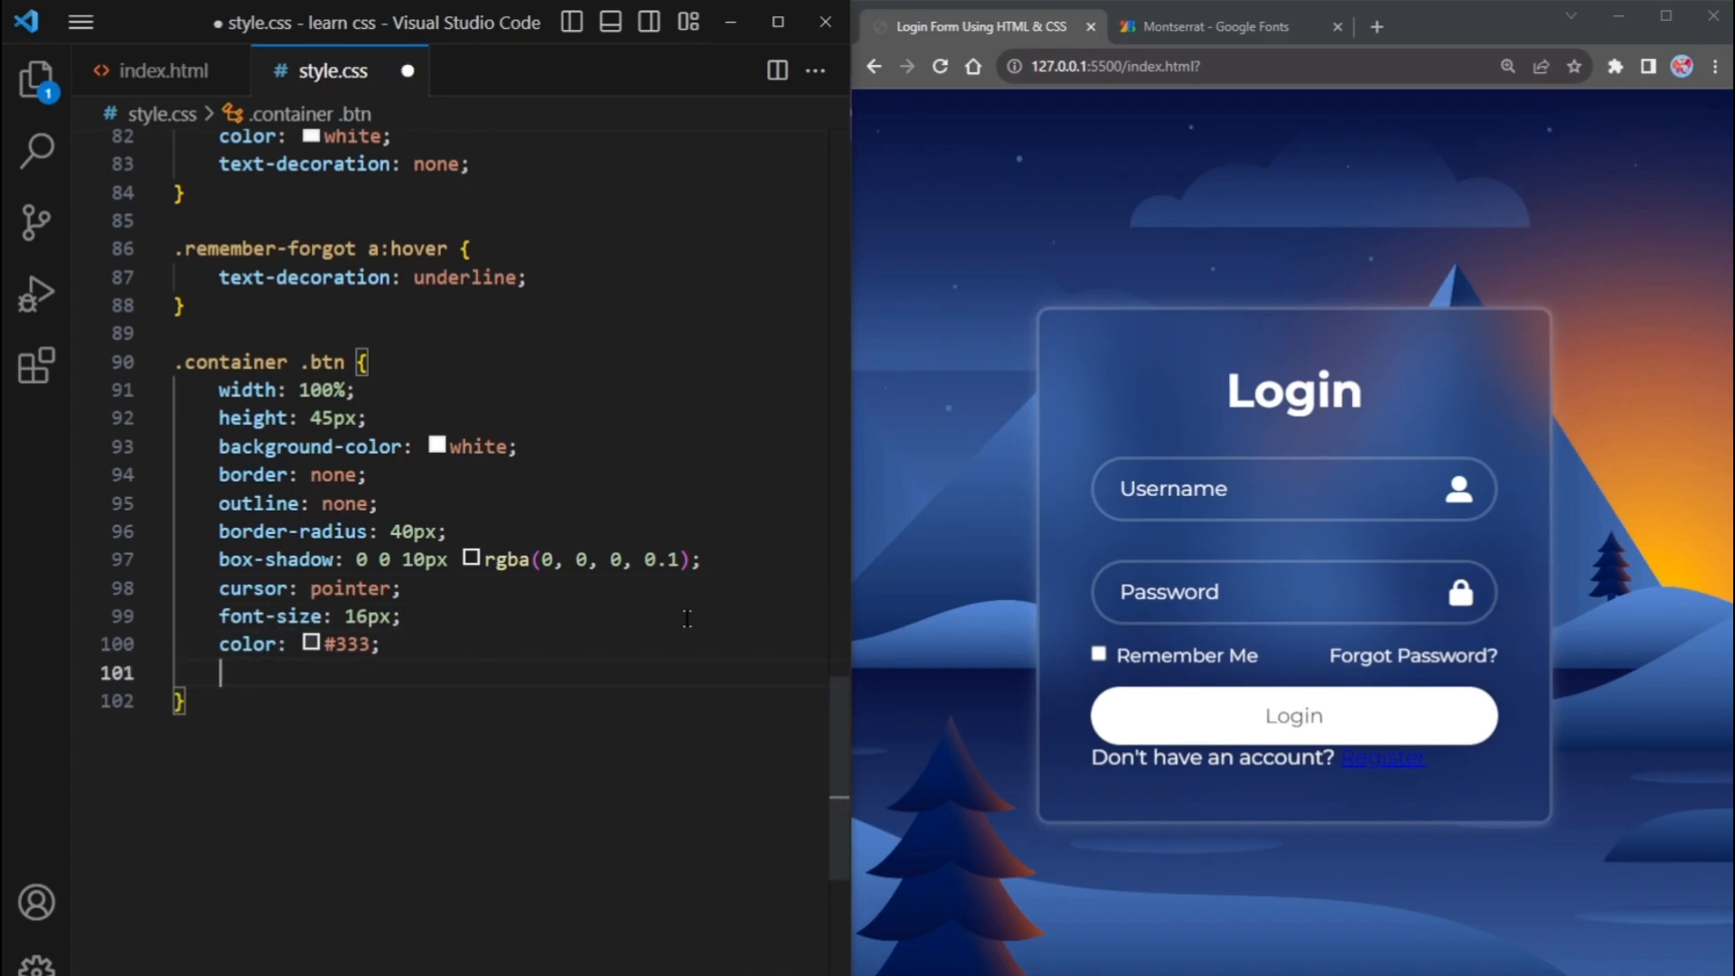
type("font-weight: 600;")
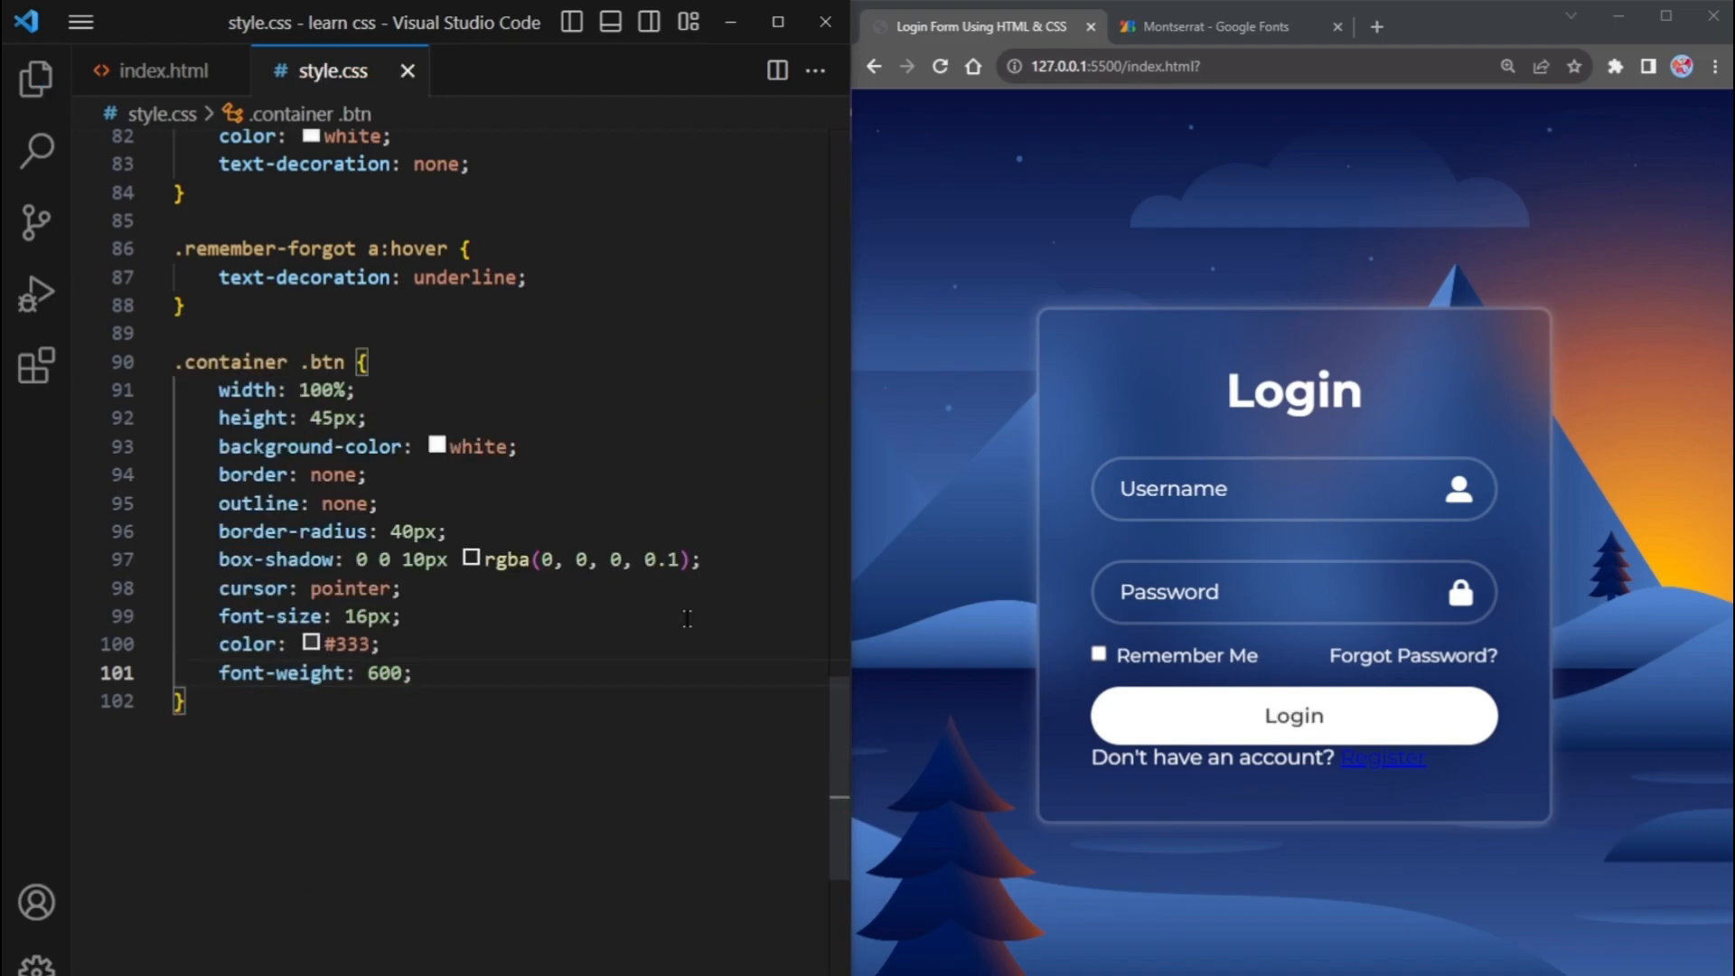
type(".container")
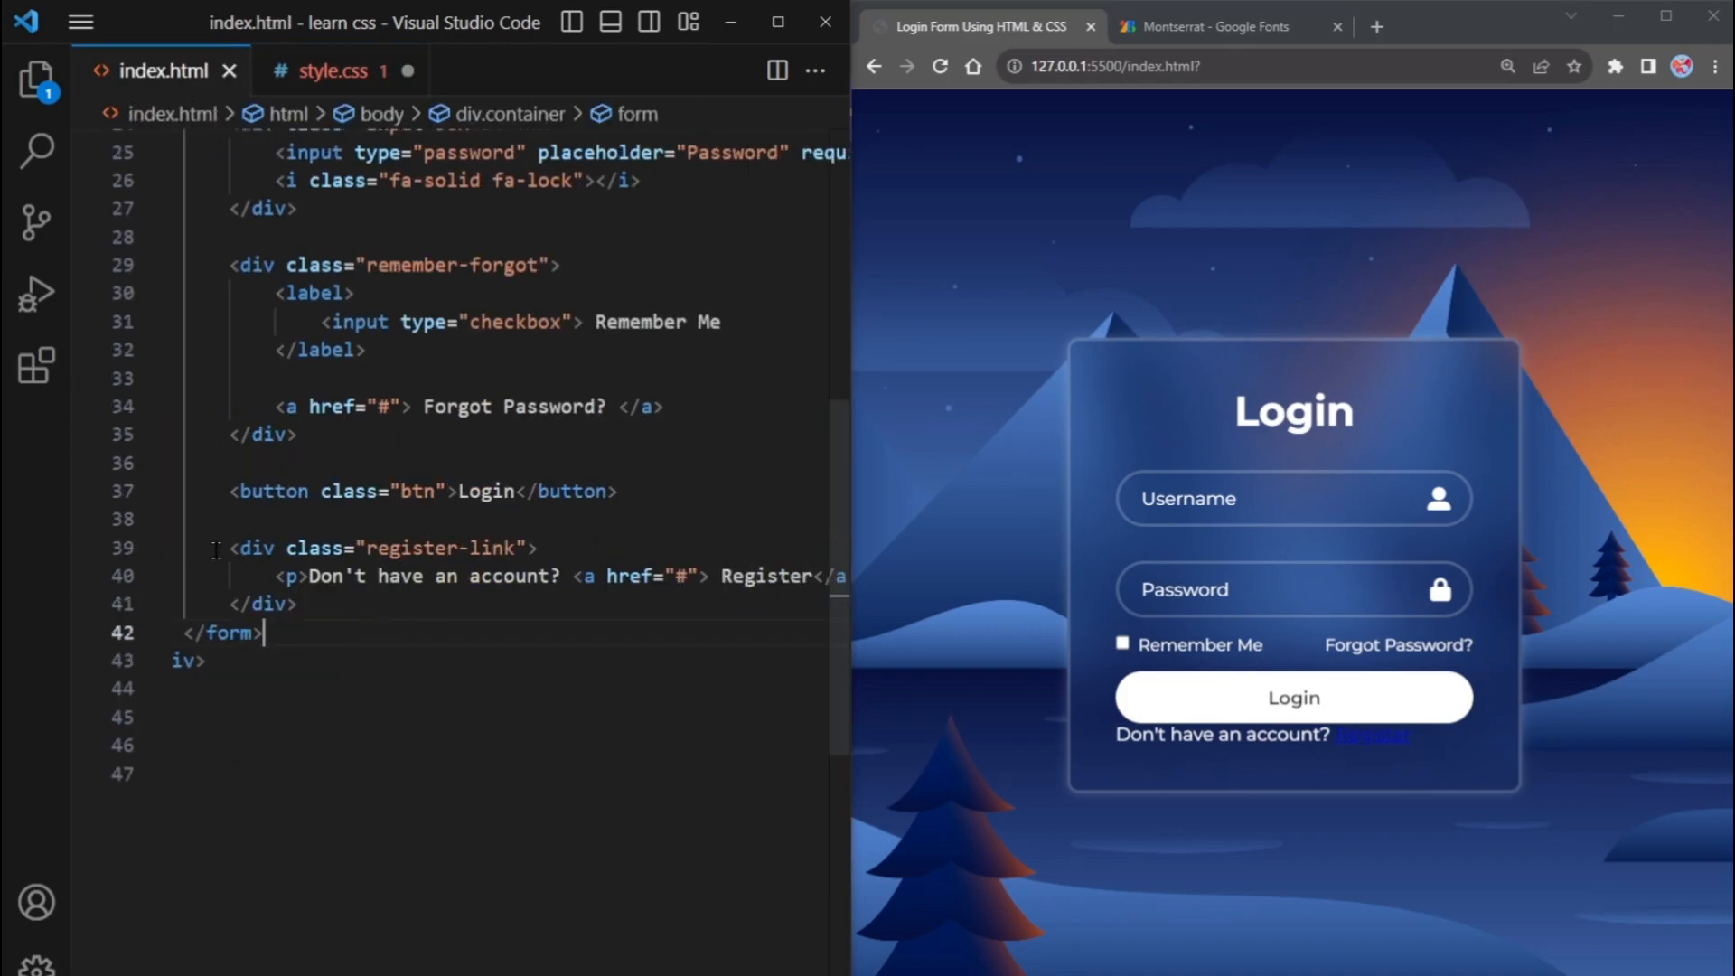
Start a .container .register-link rule using the class name copied from index.html
double_click(441, 545)
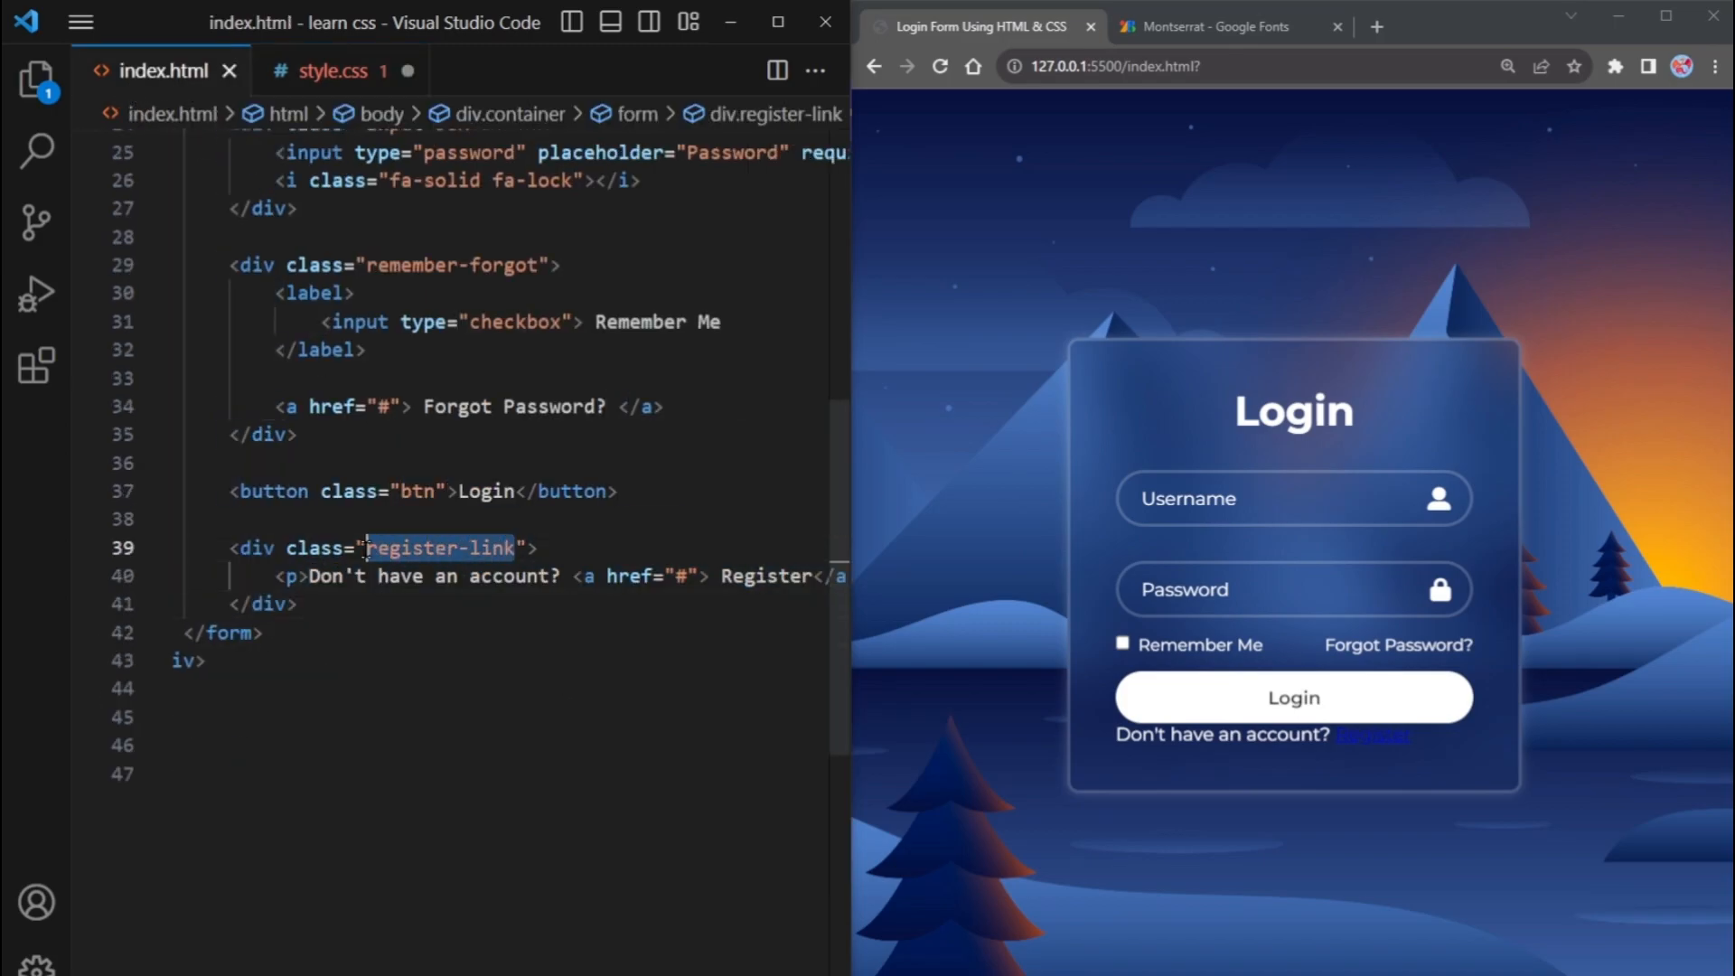
left_click(327, 71)
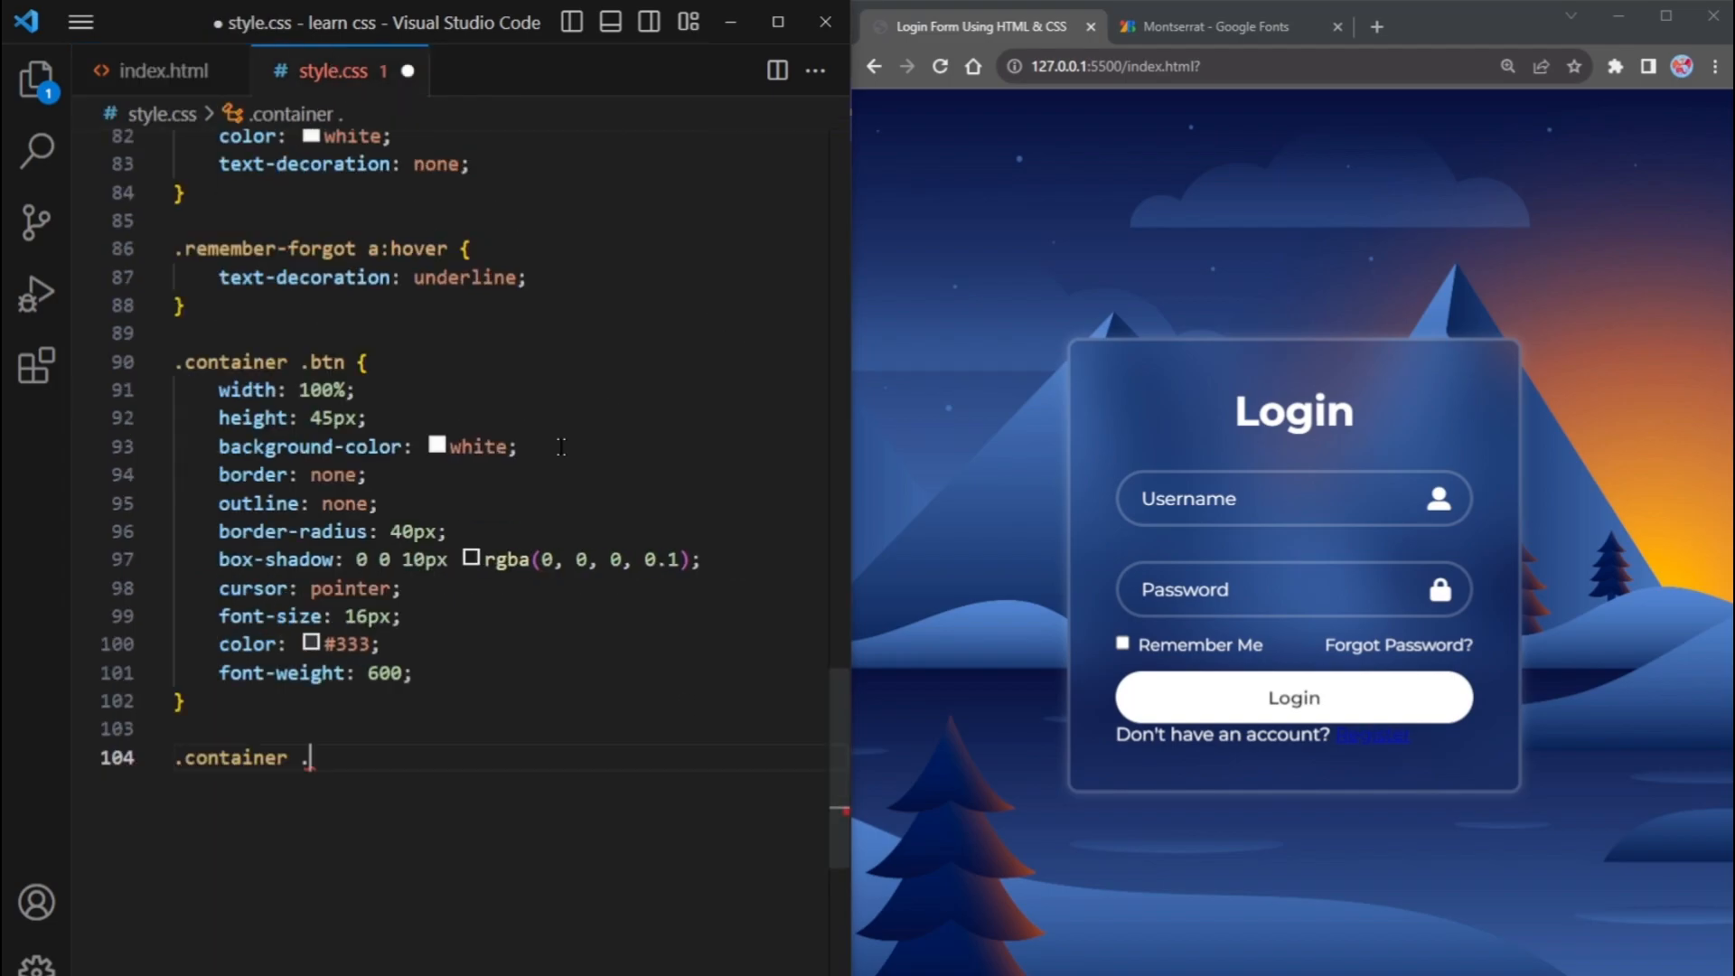
type("register-link{")
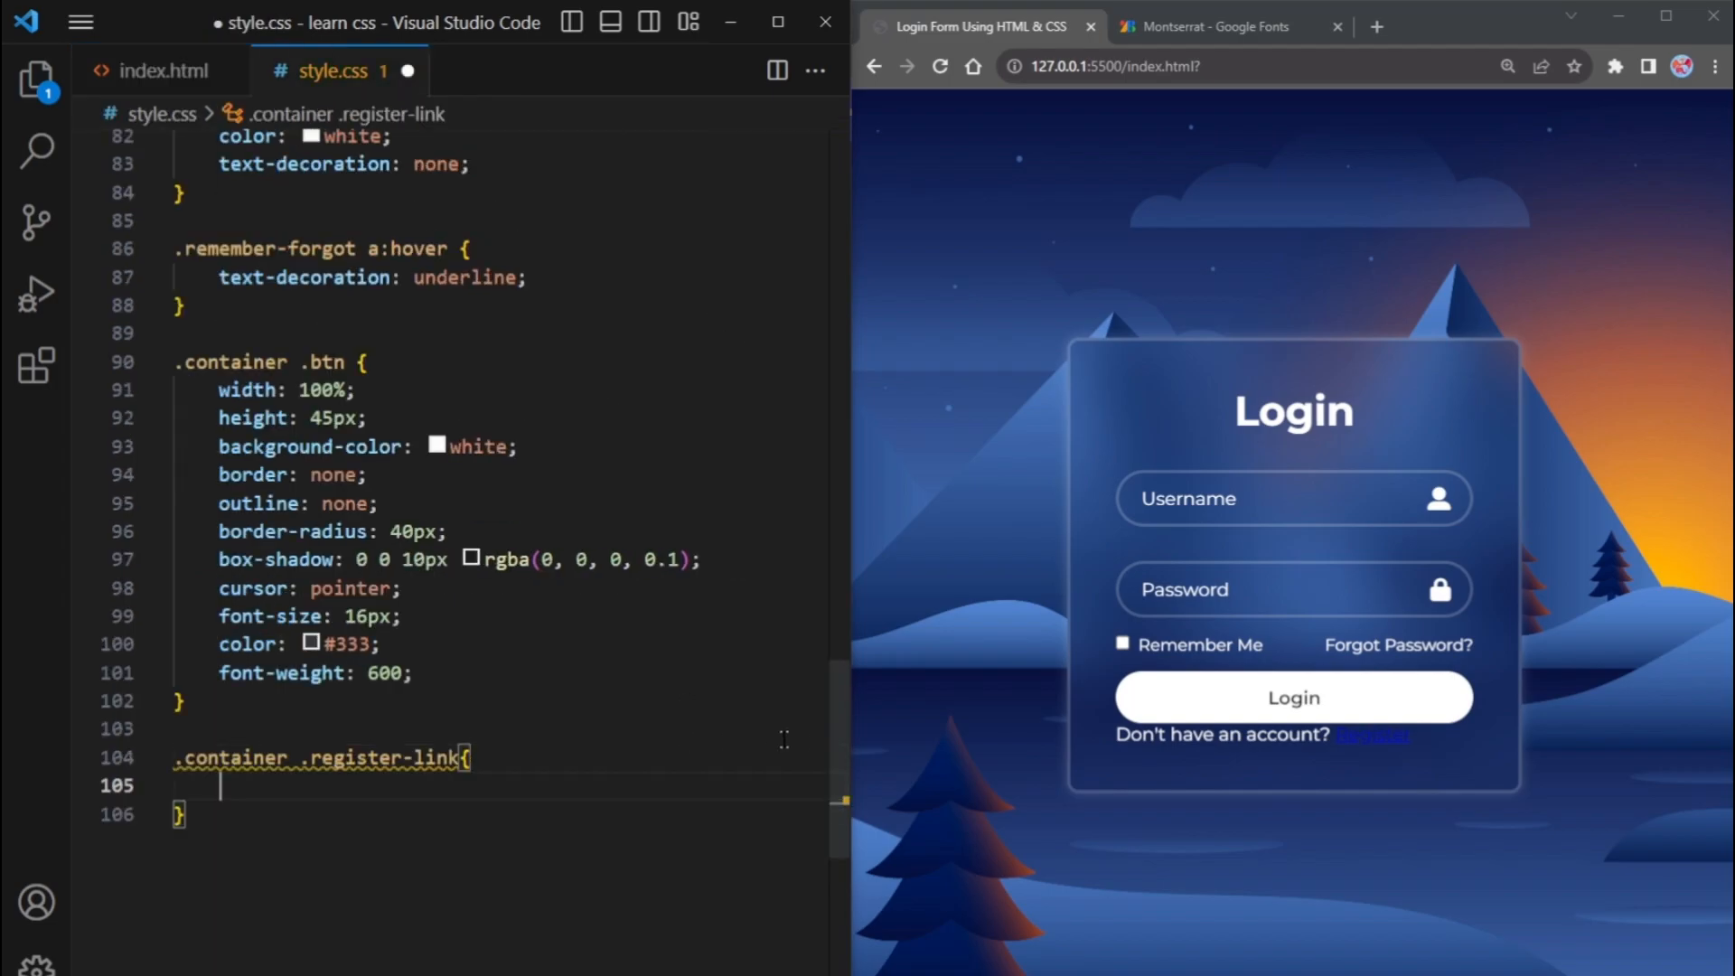
scroll("down", 3)
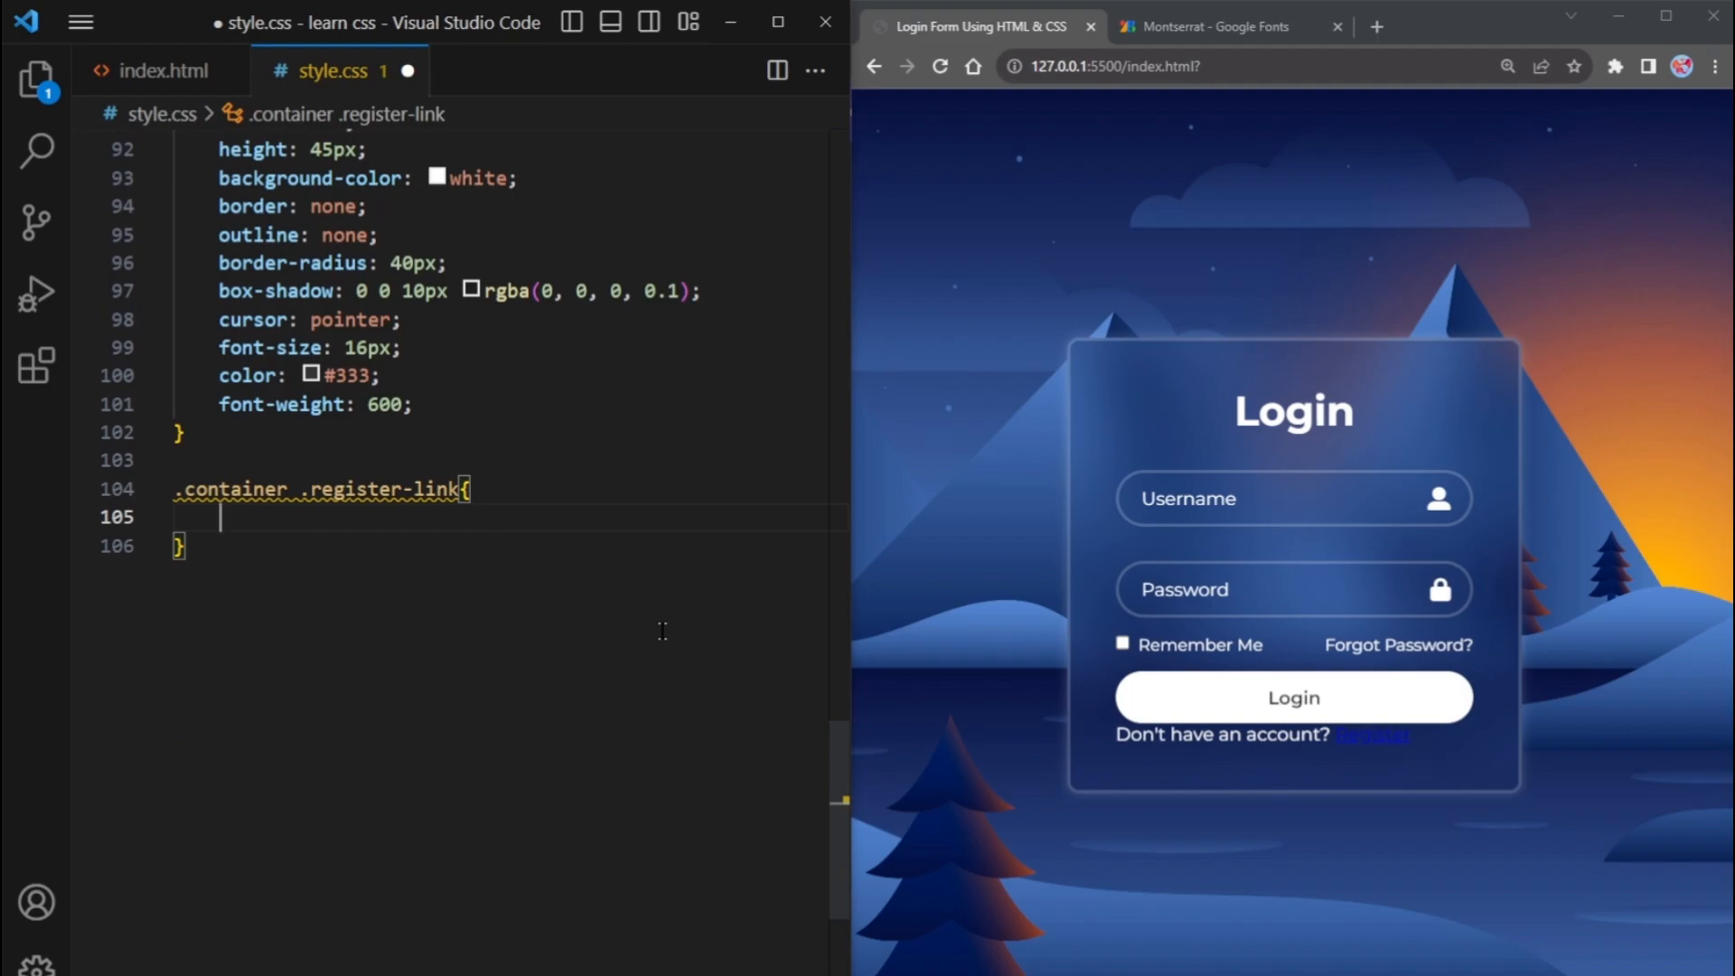
Set register-link to 14.5px font, centred text and margin 20px 0 15px
type("font-size: 14.5px;")
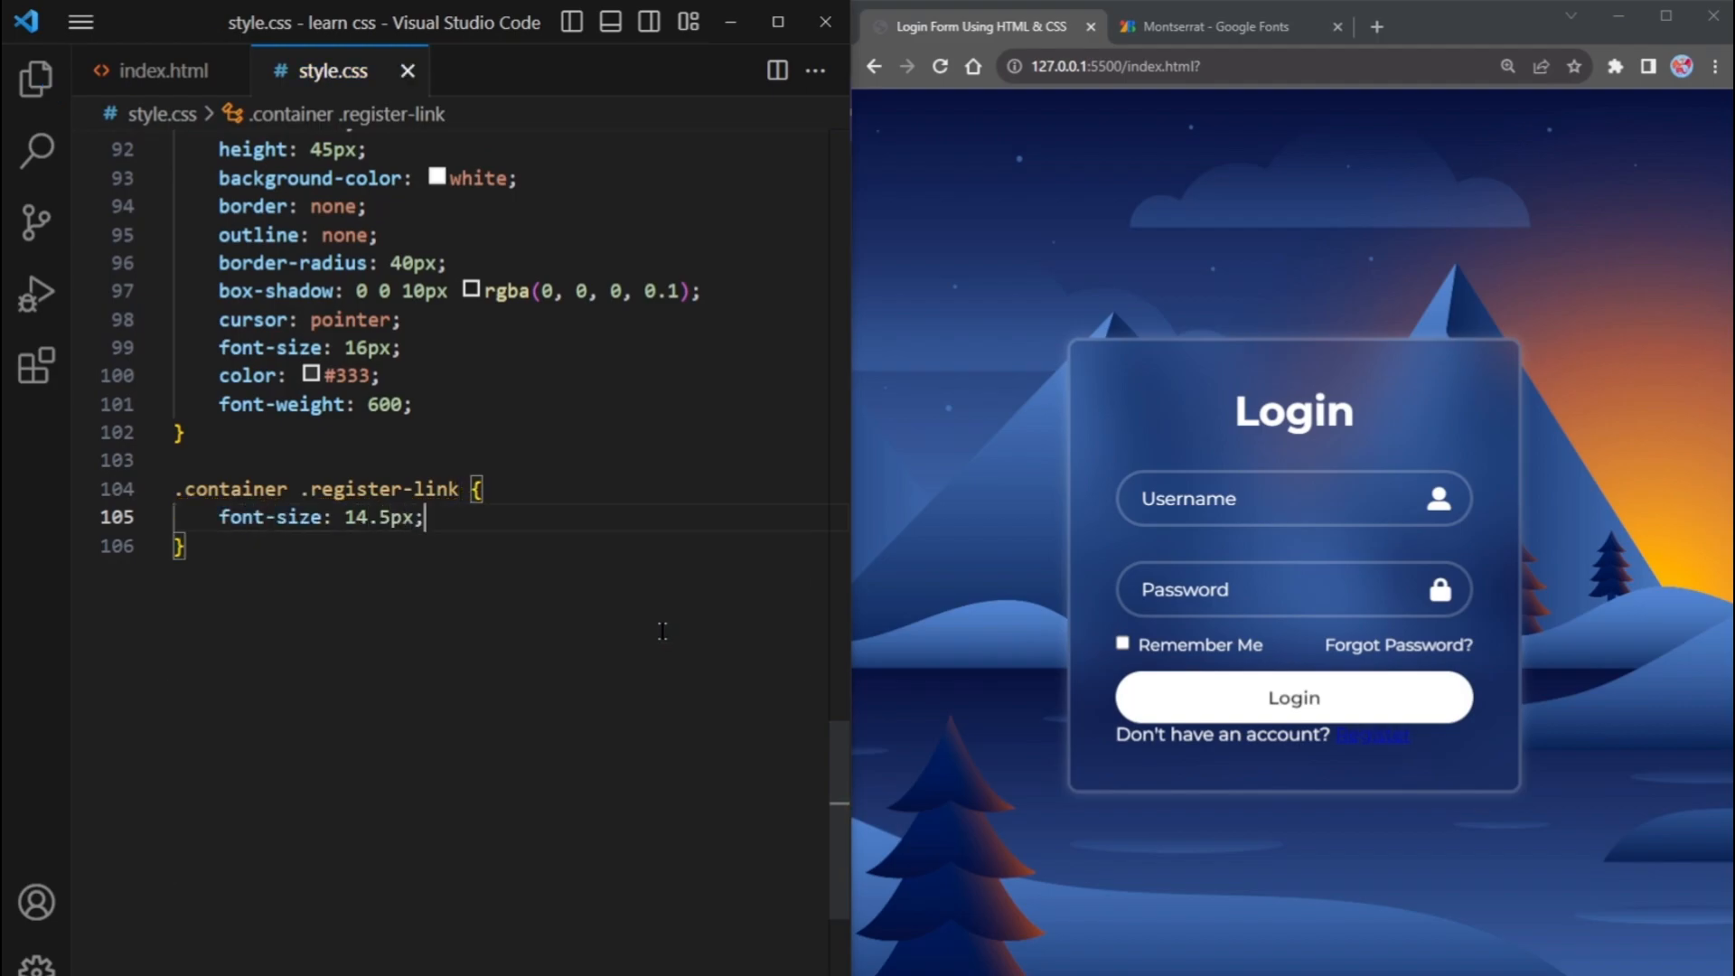
type("text-align: center;")
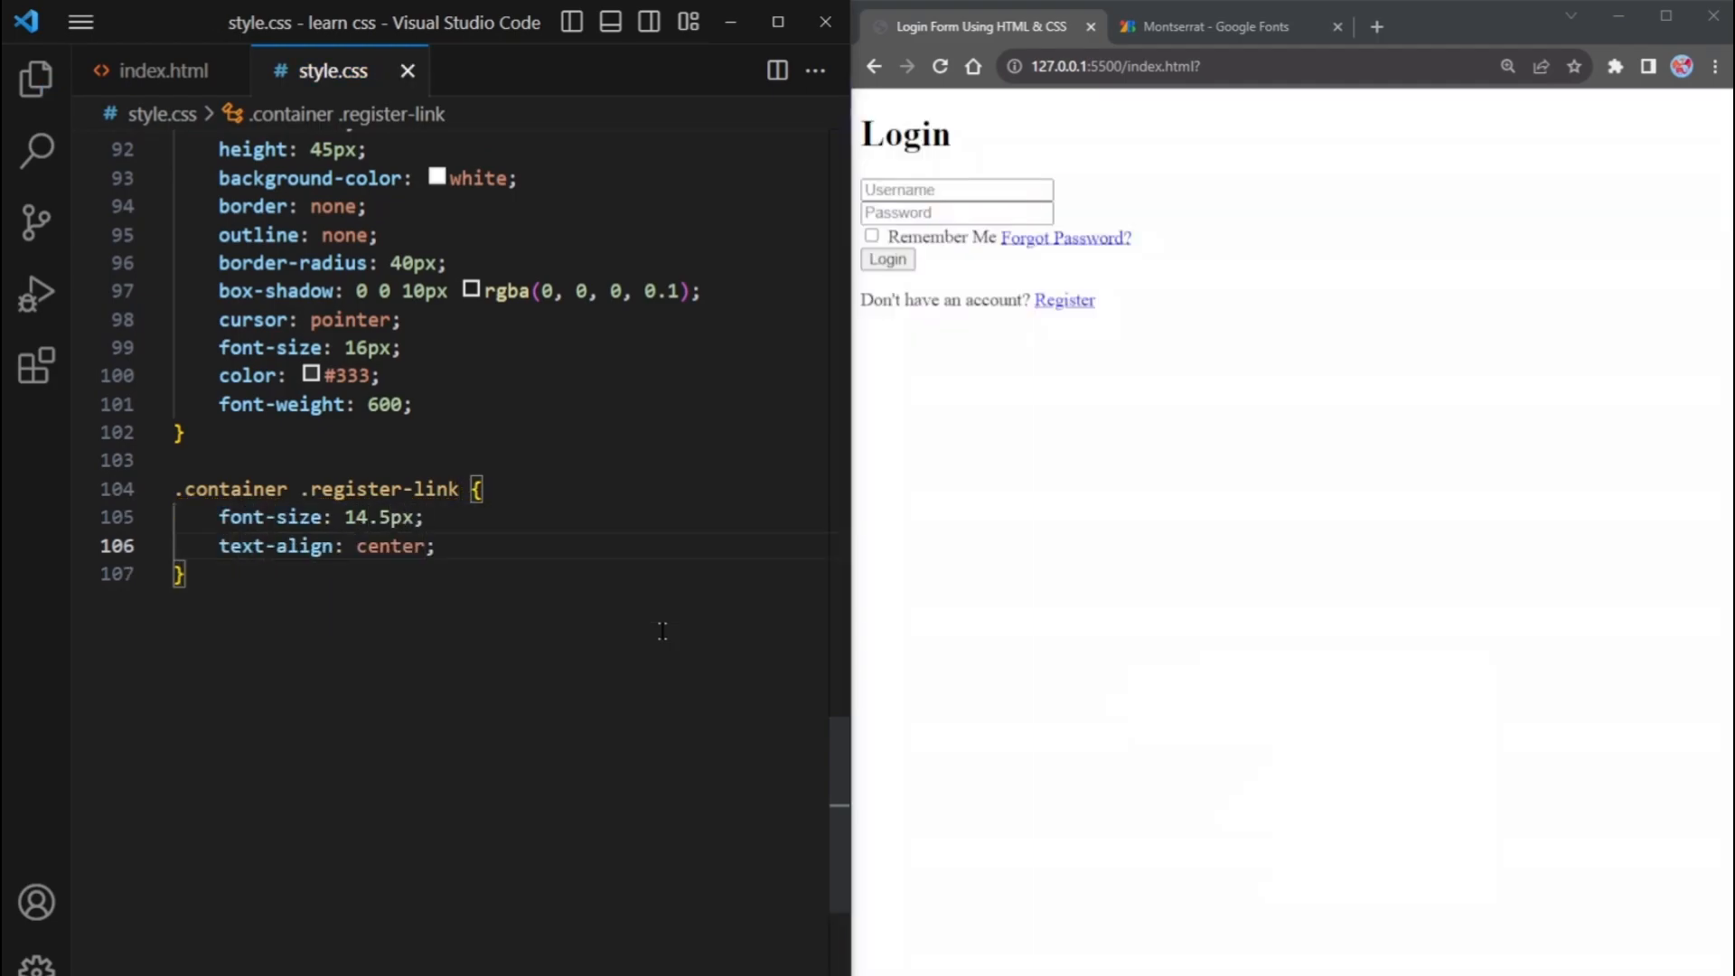
type("margin: ;")
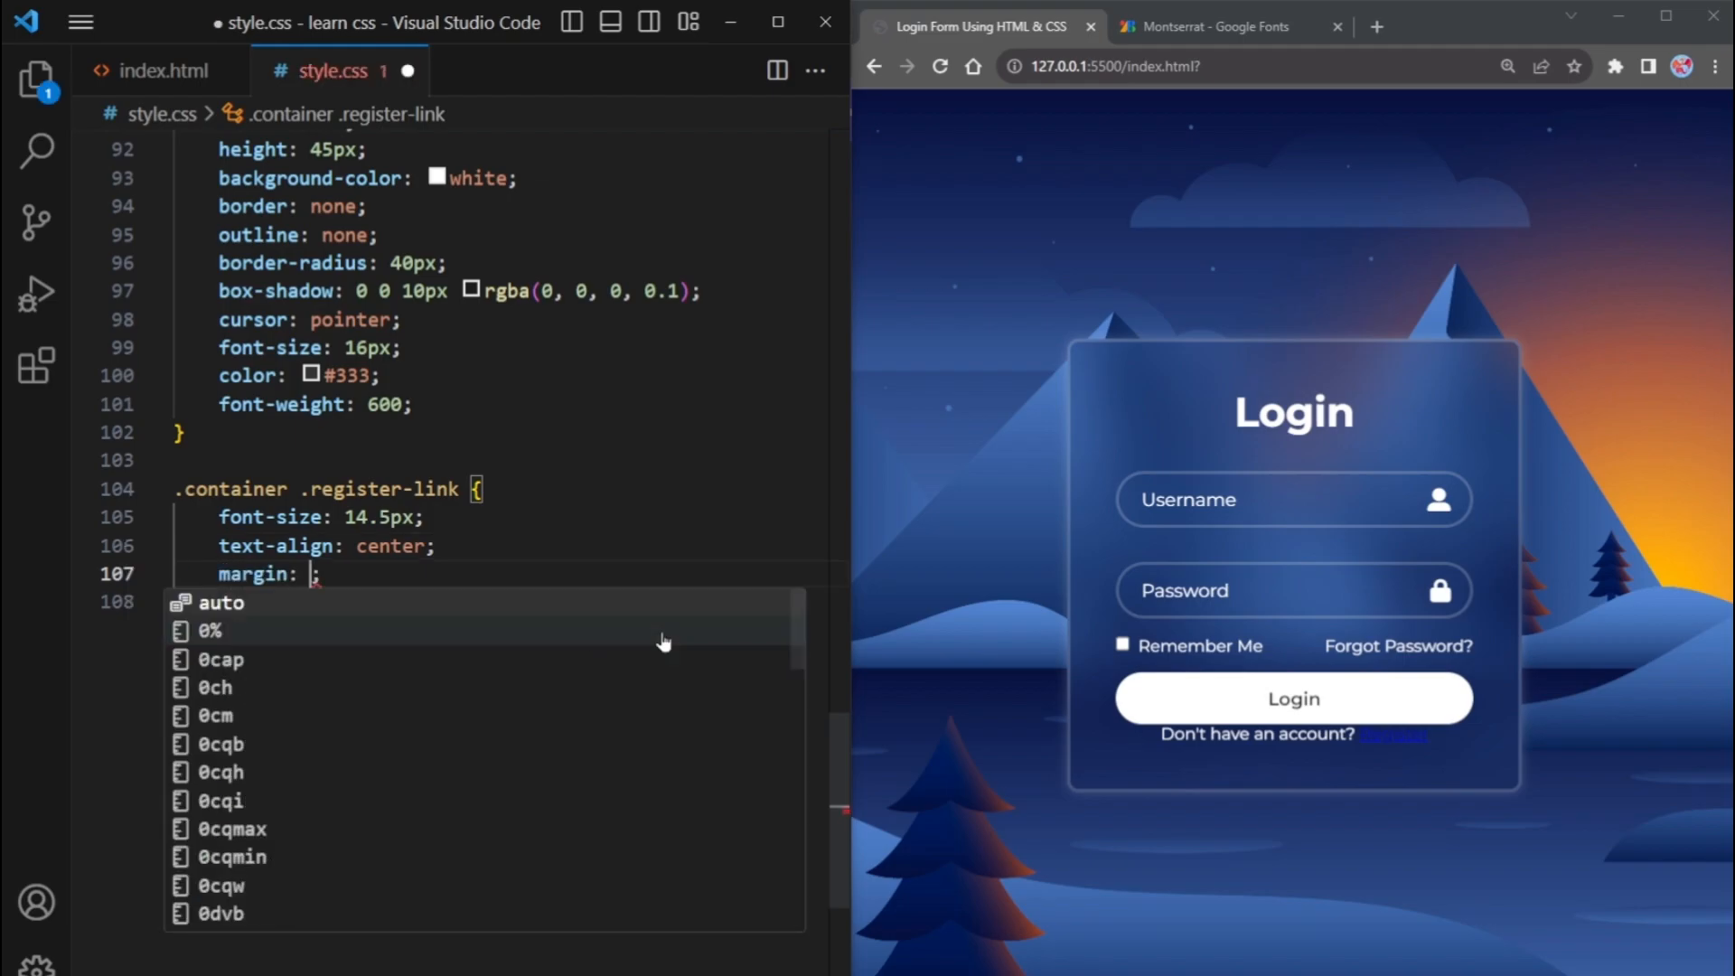
type("20px 0 15")
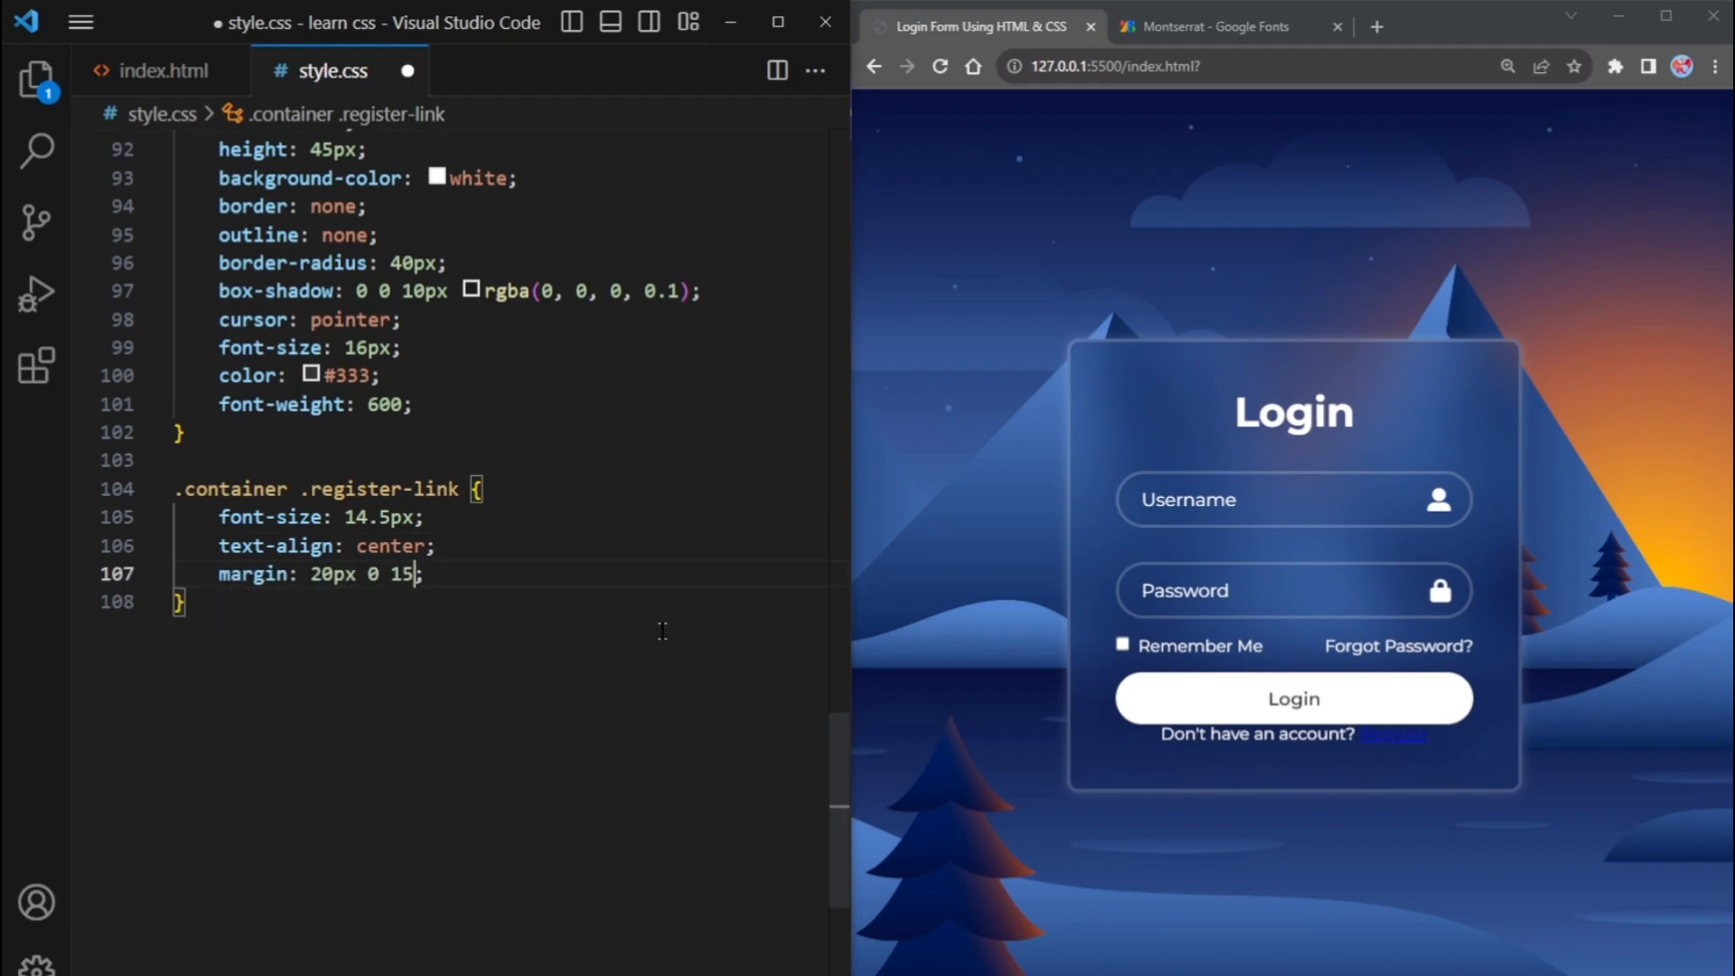
type("px;")
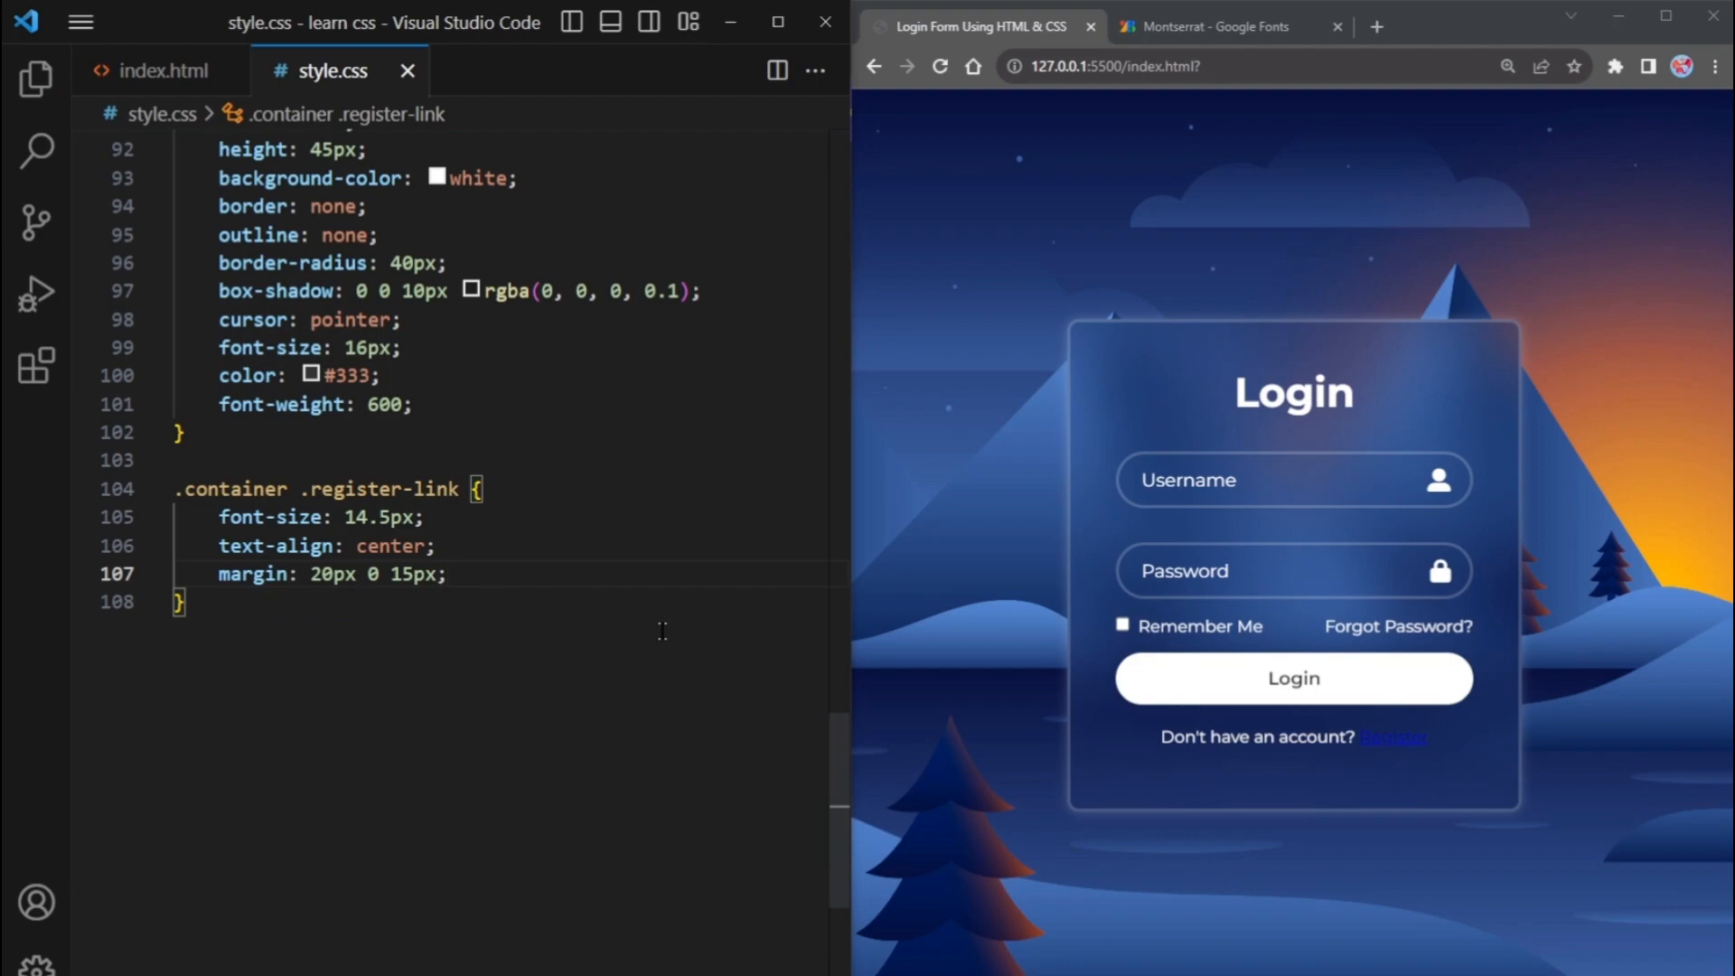
type("jhjgj")
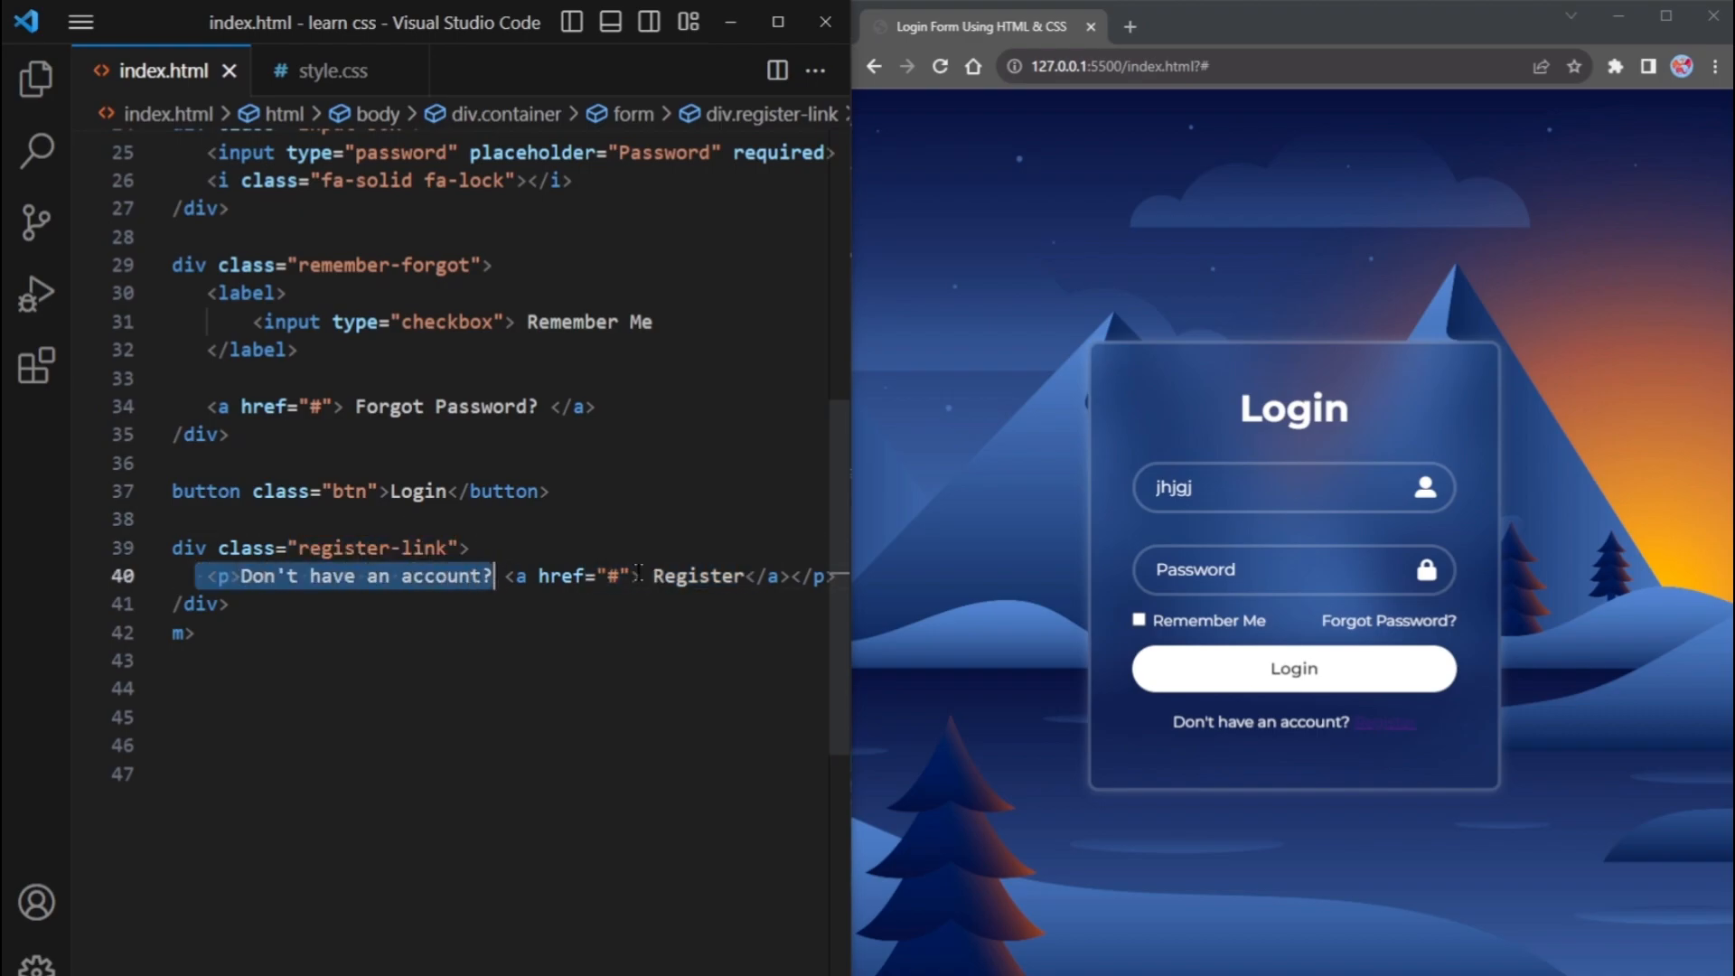
Style .register-link p a white, without underline and at font-weight 600
left_click(333, 70)
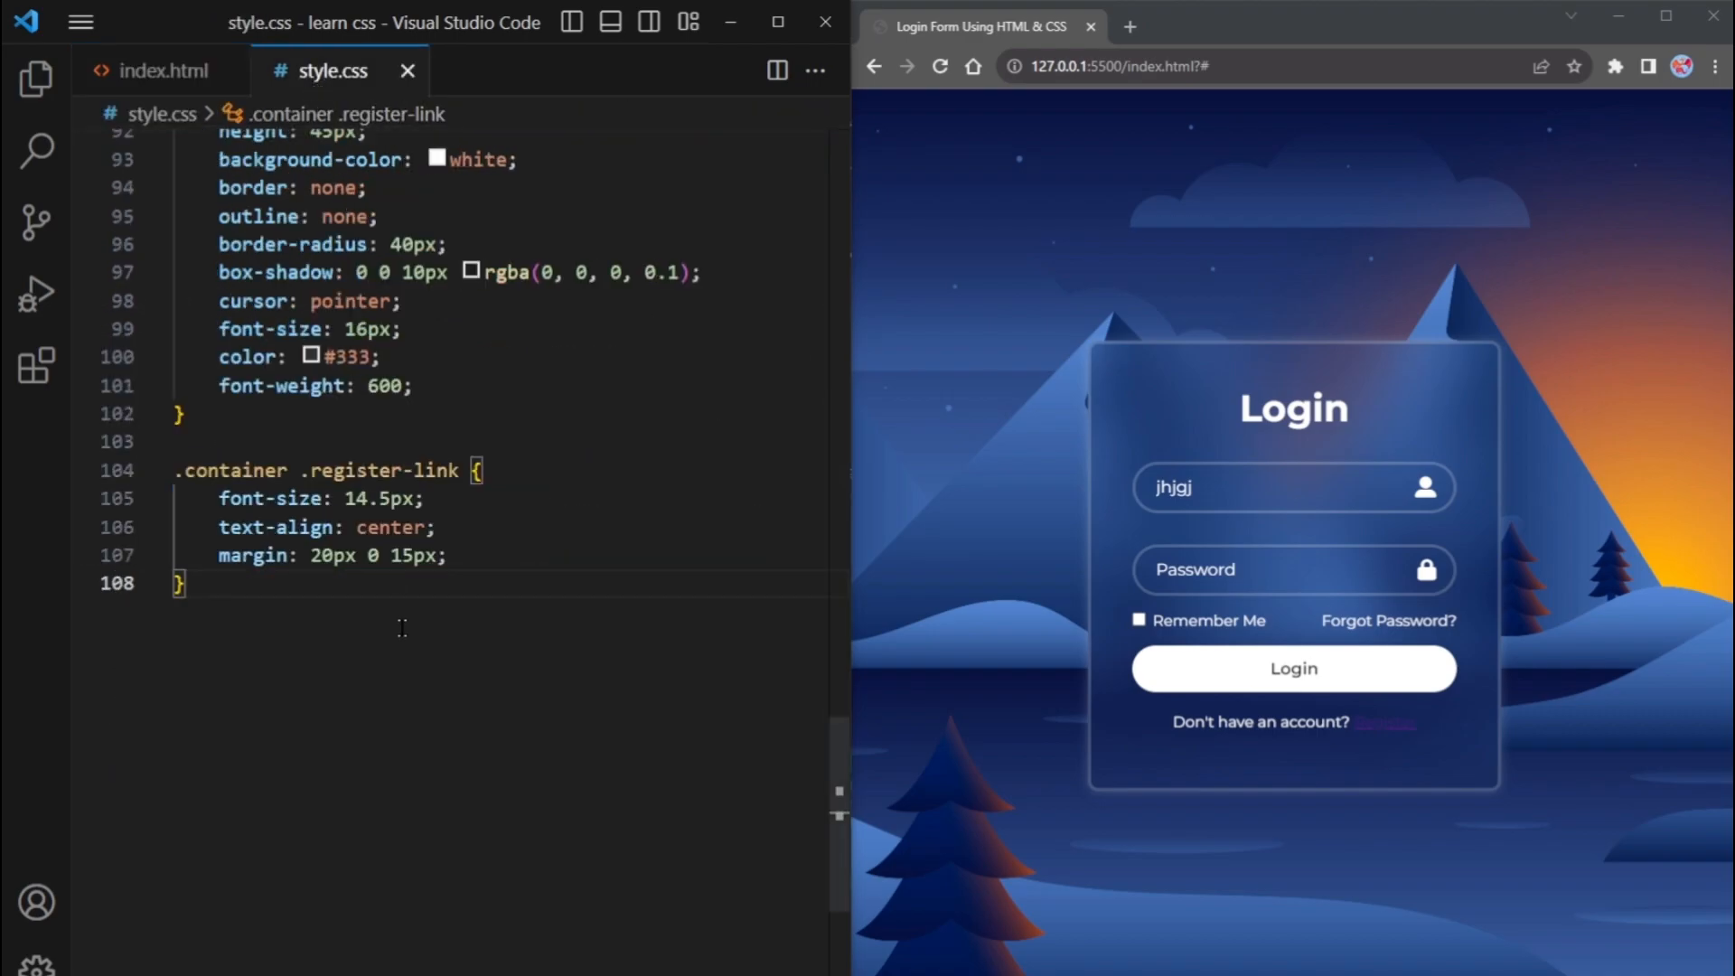
type(".register-link")
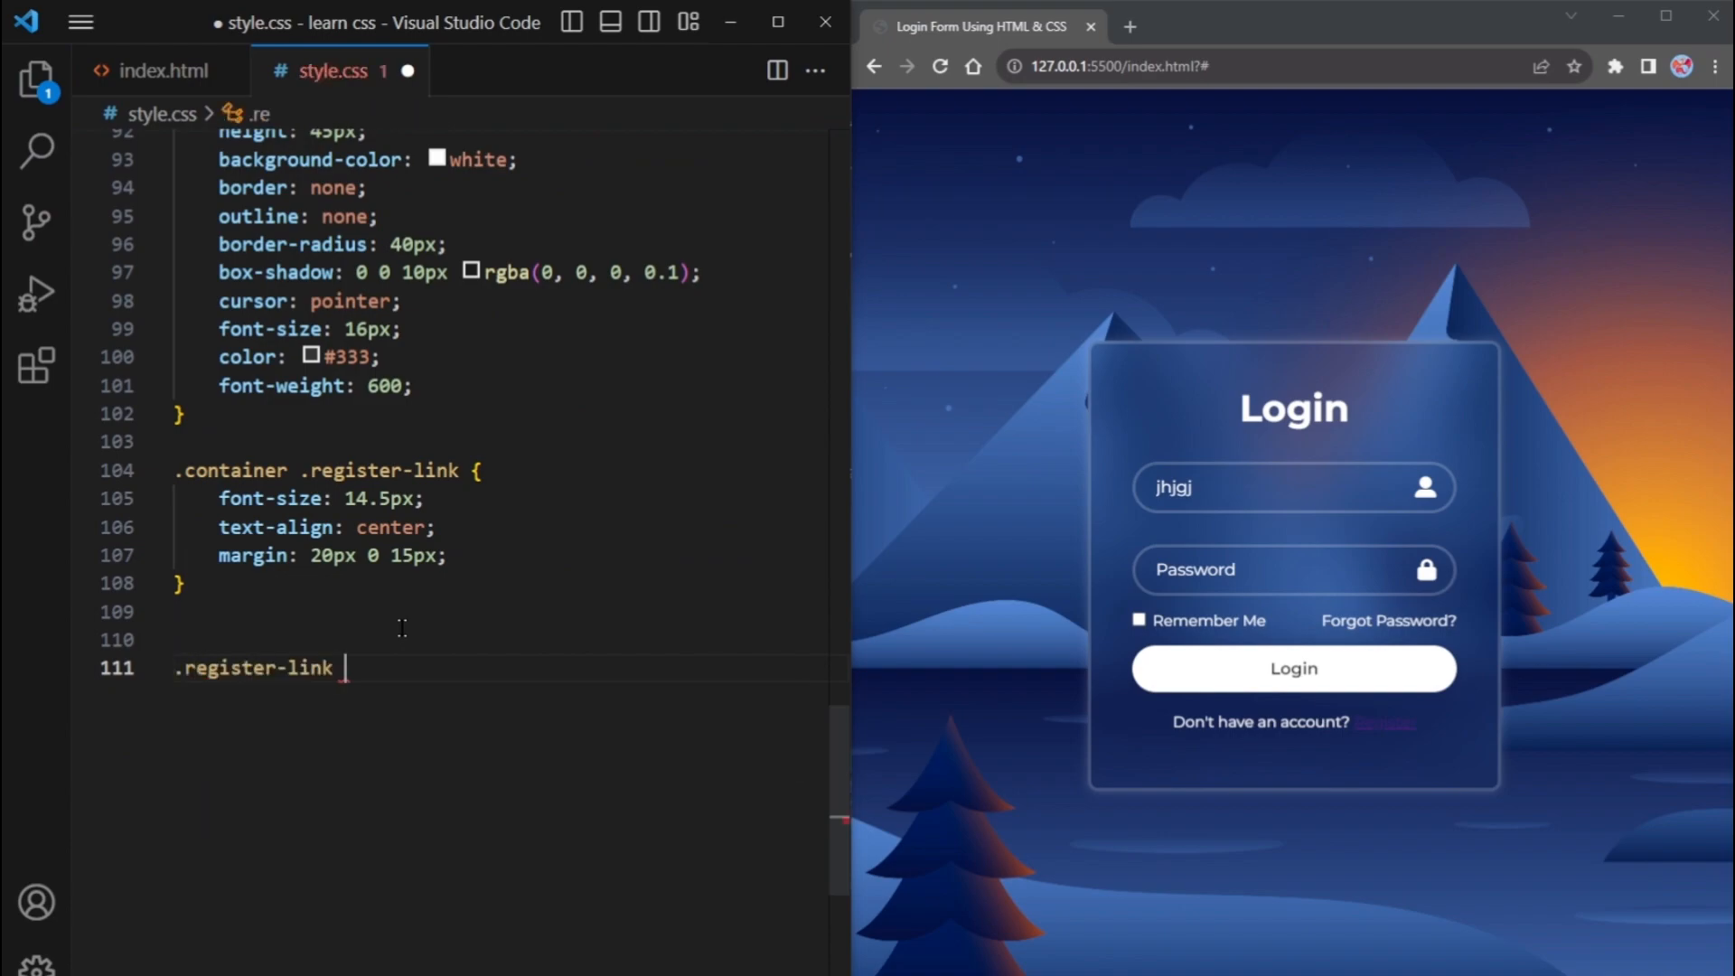
type("p a{")
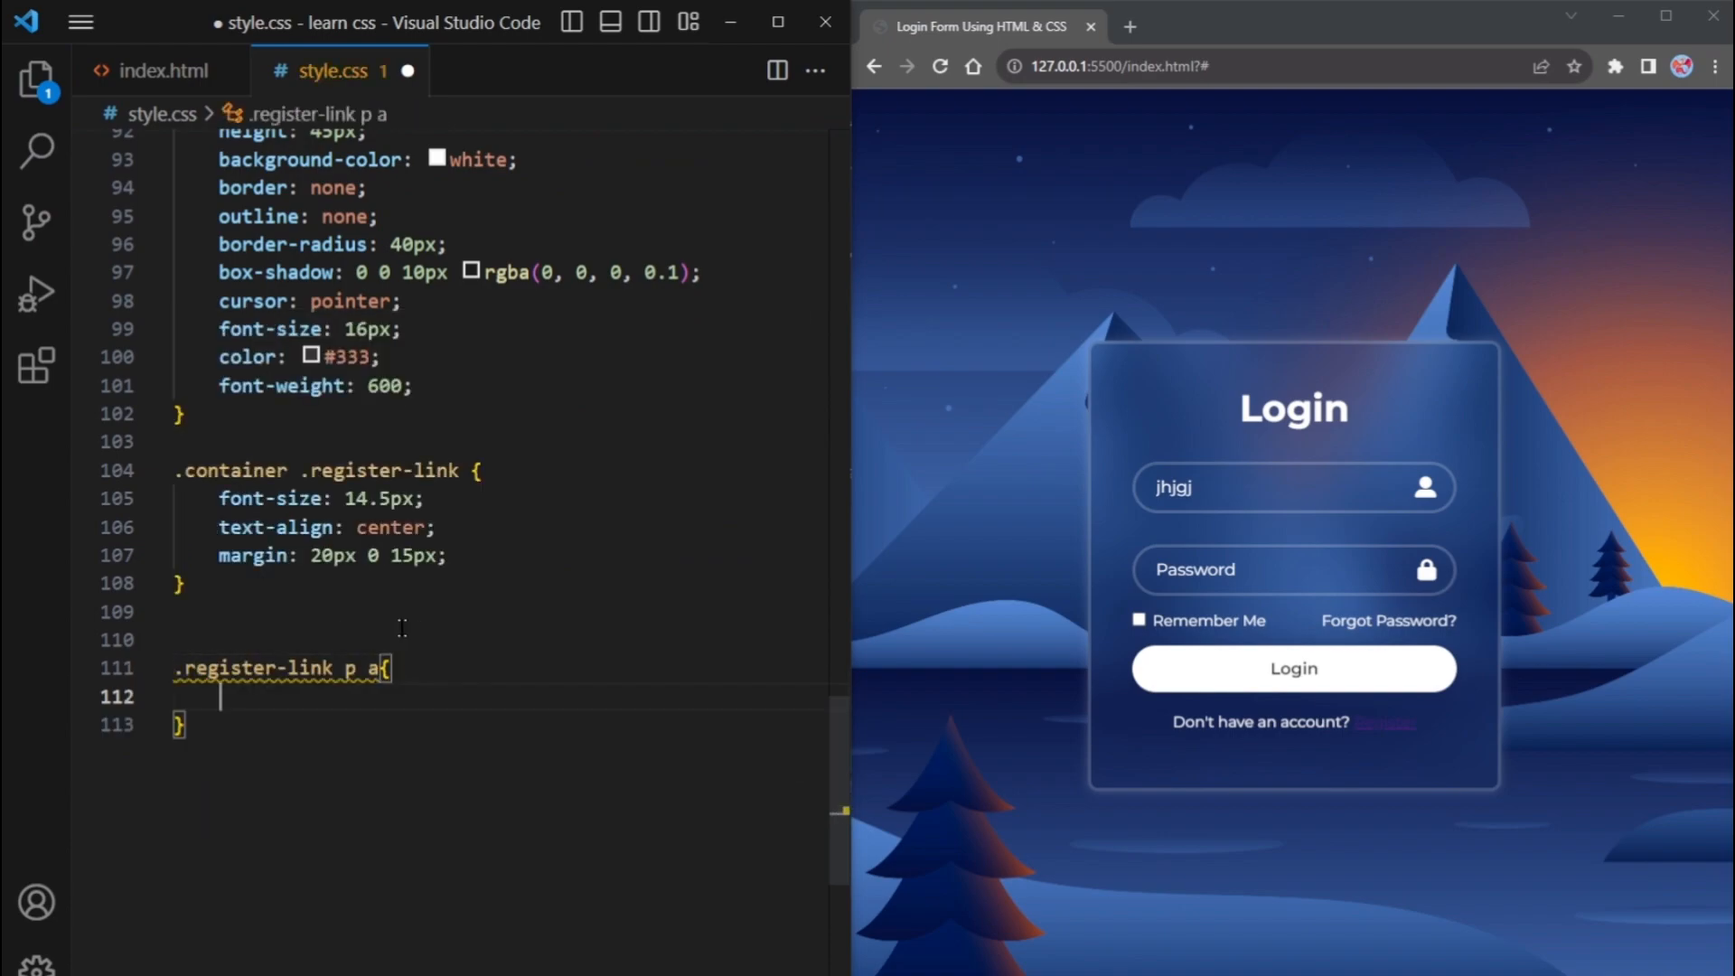
type("color: white;")
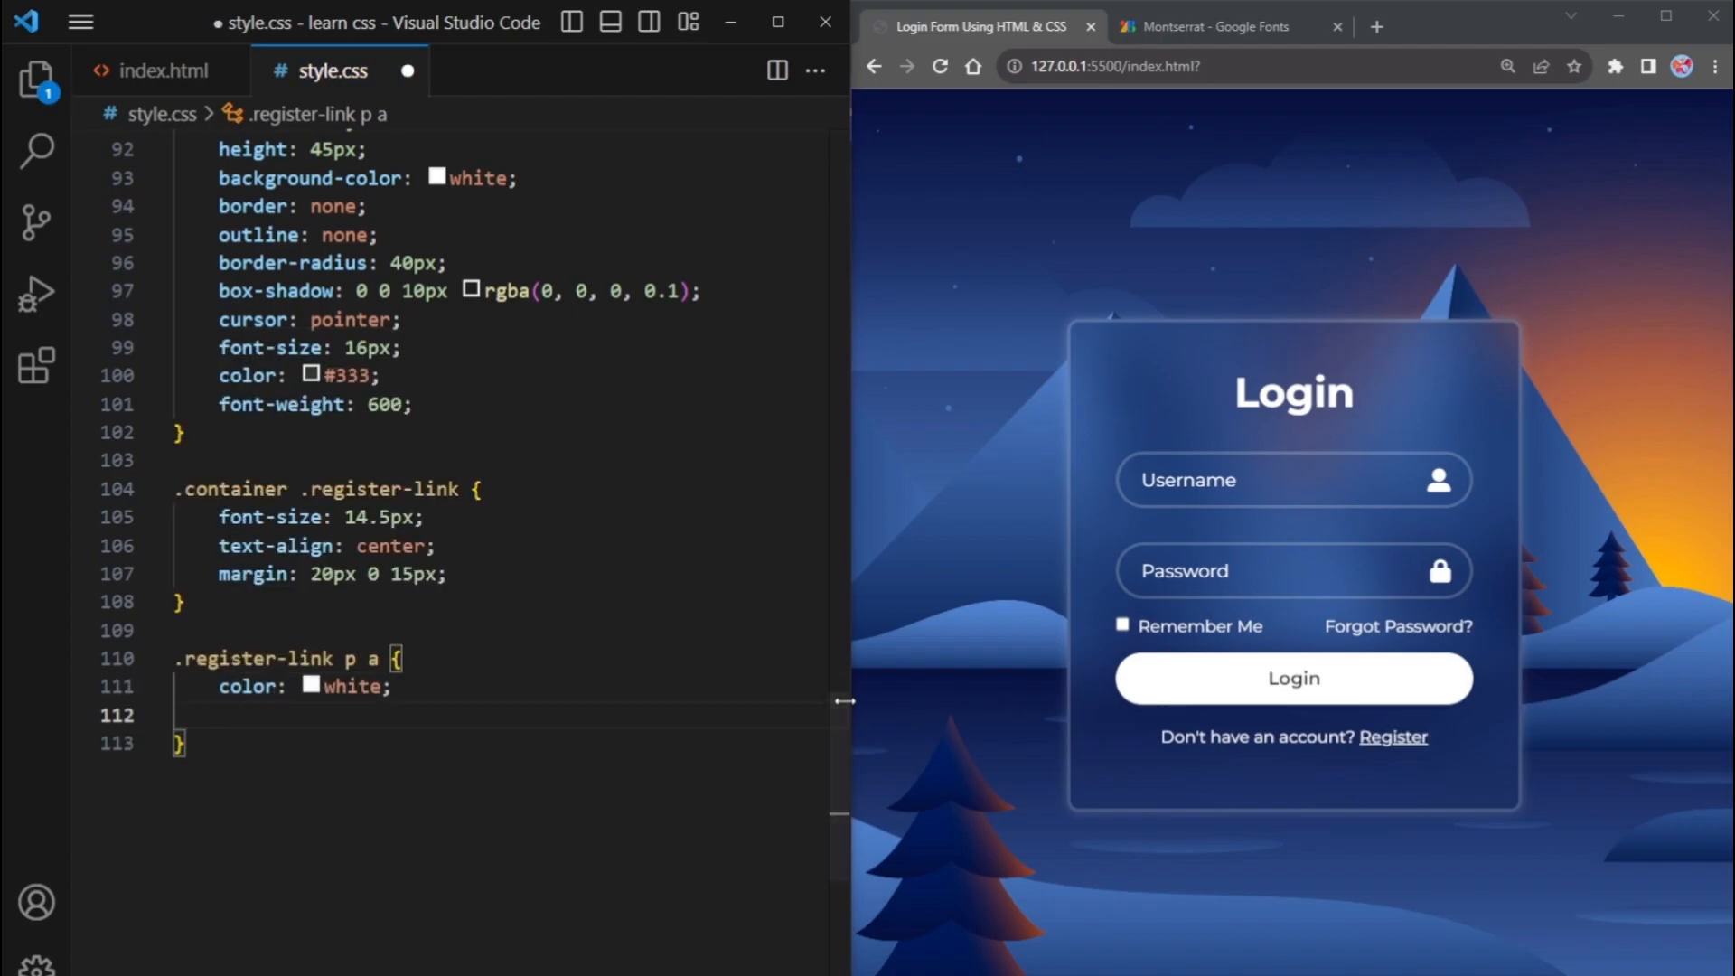
type("text-decoration: none;")
type("font-weight: ;")
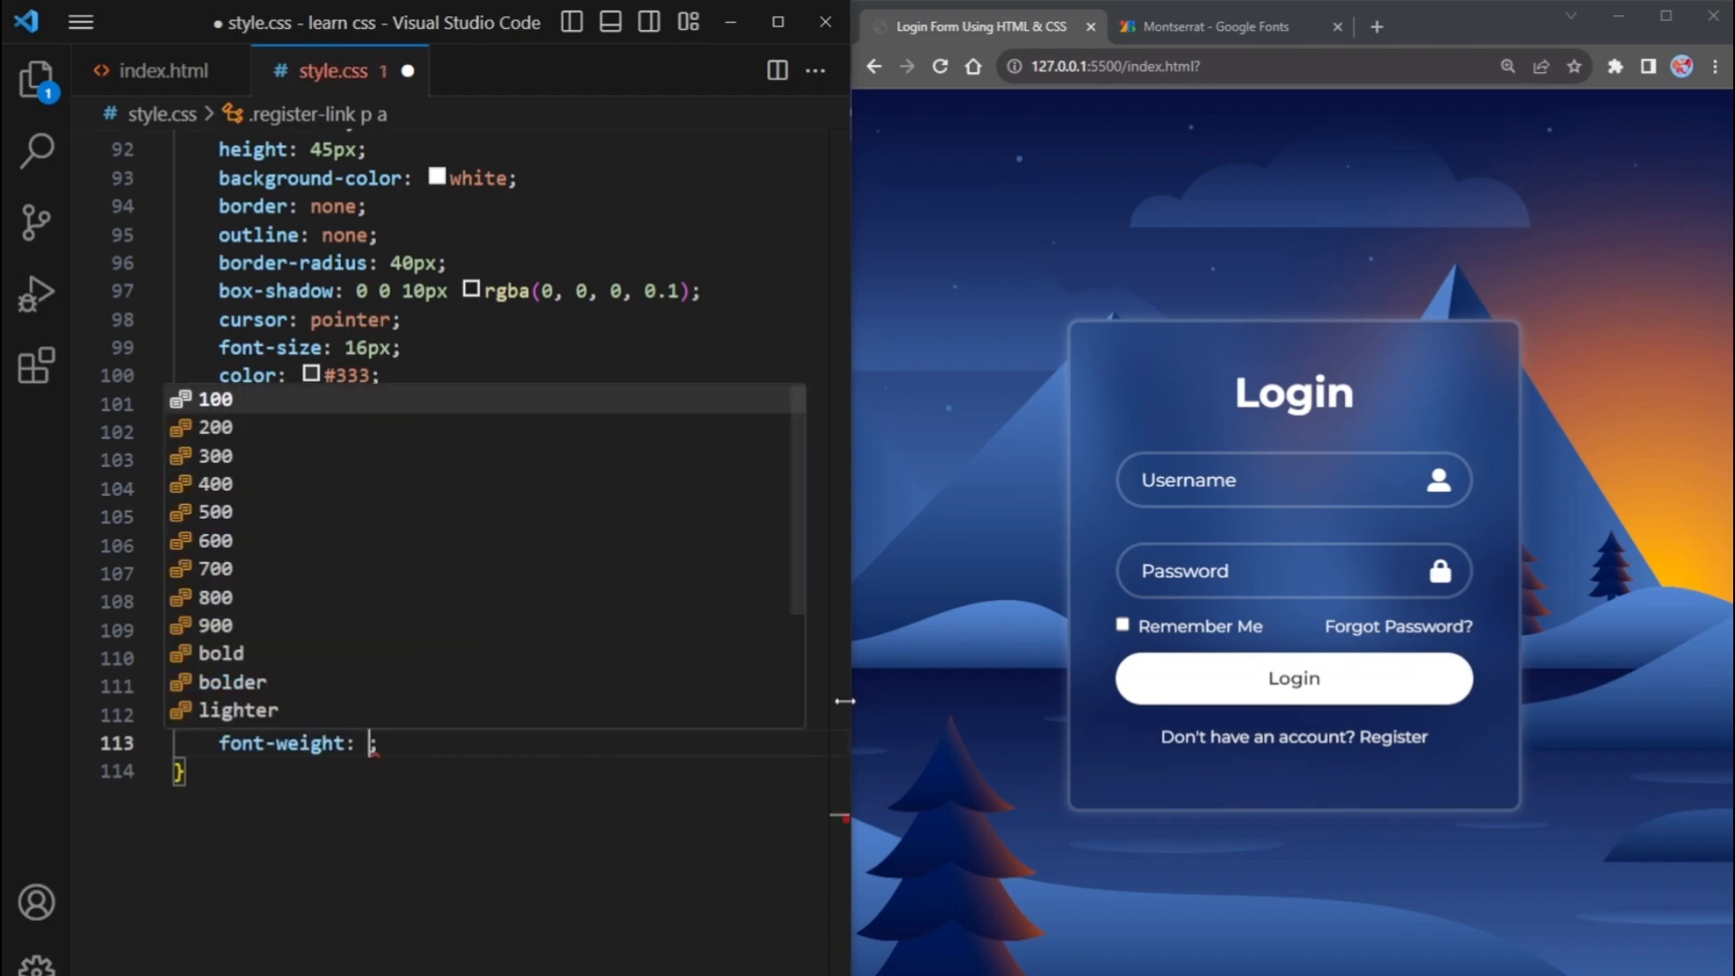
type("600")
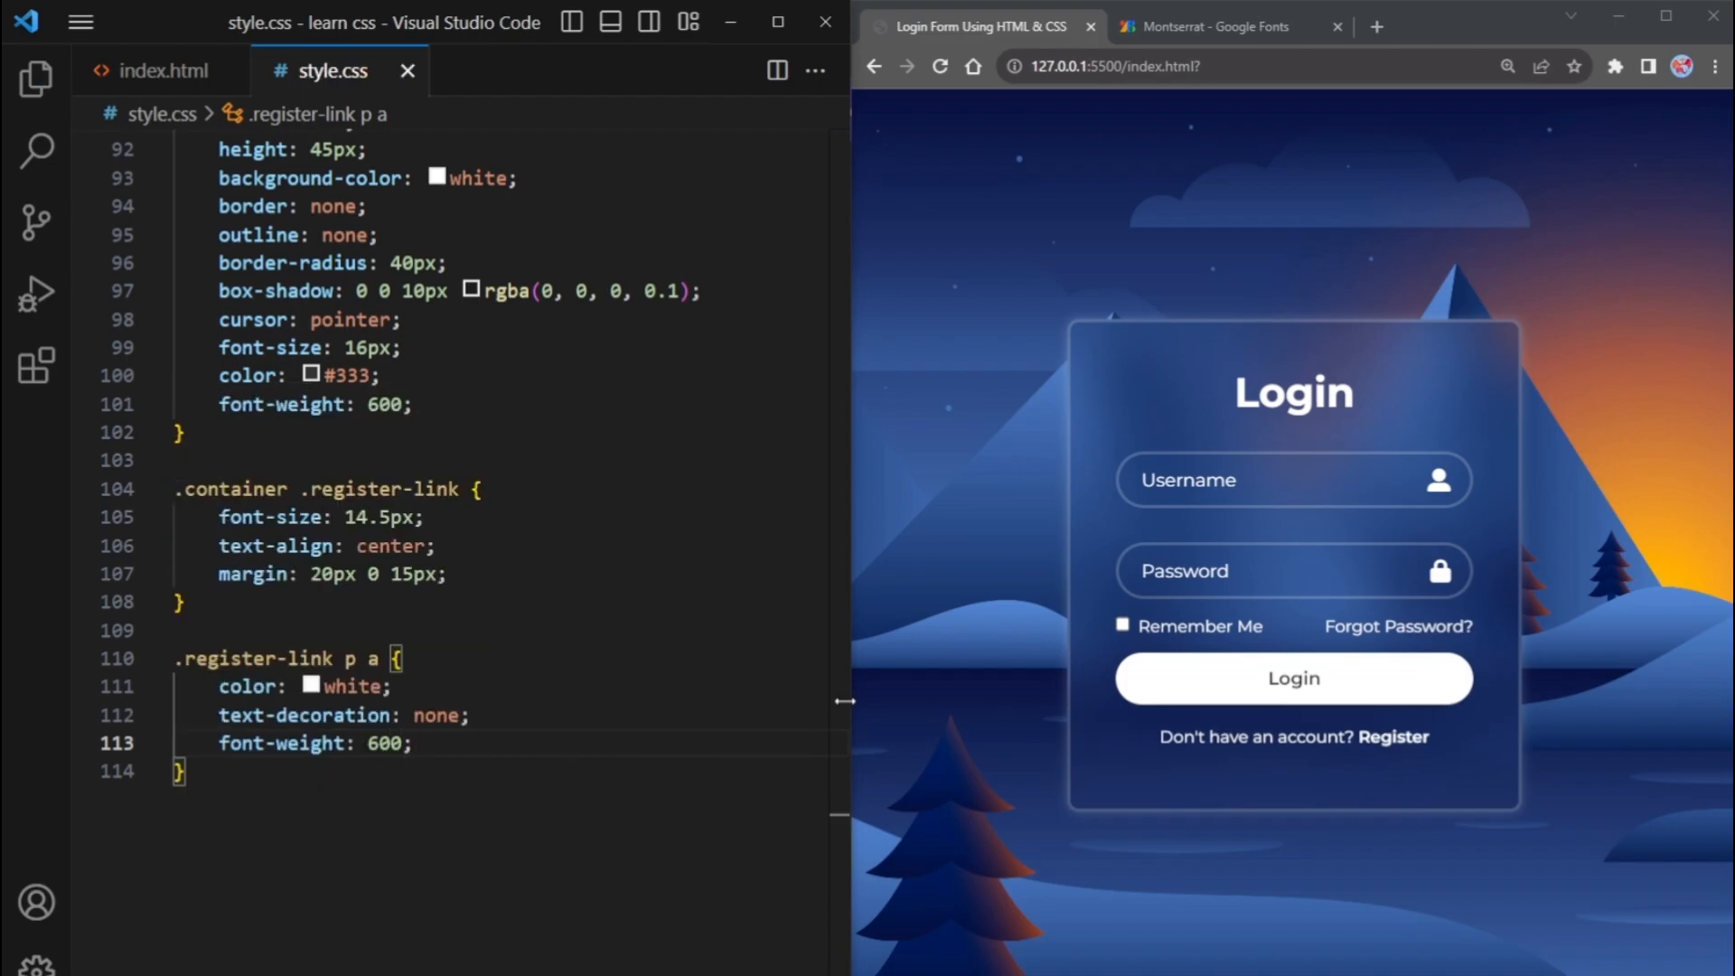